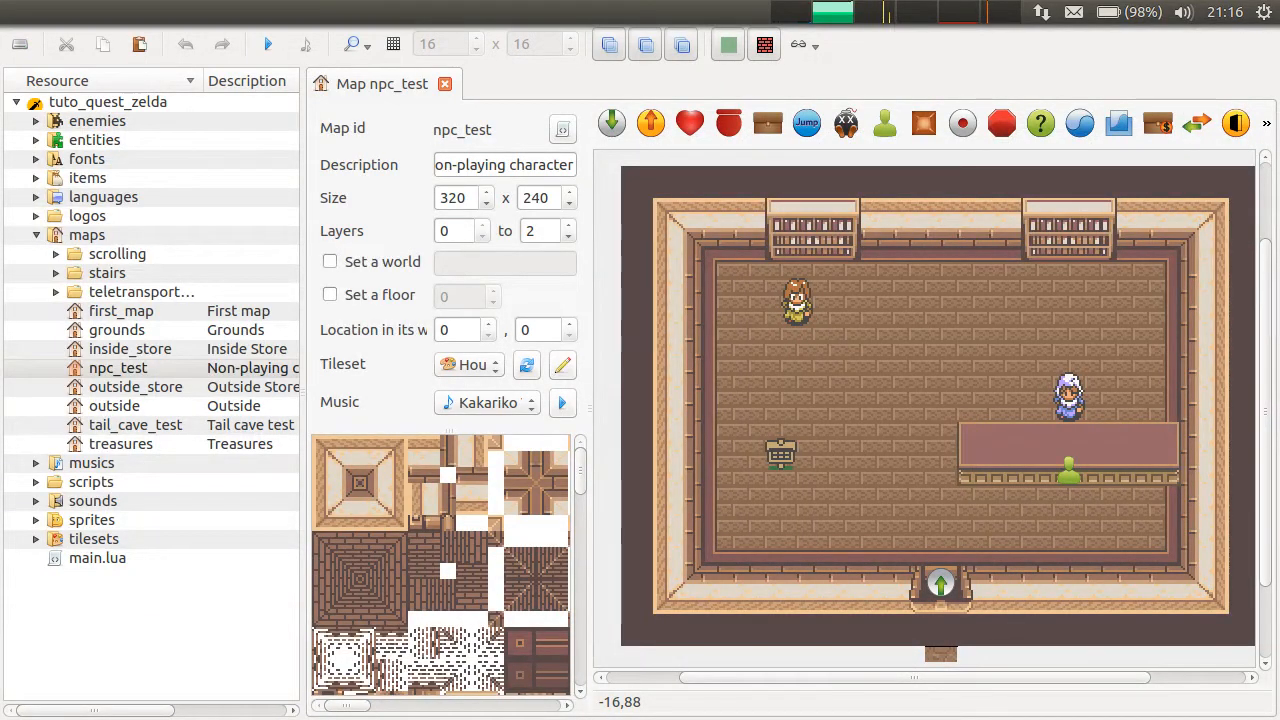
pyautogui.moveTo(1037, 500)
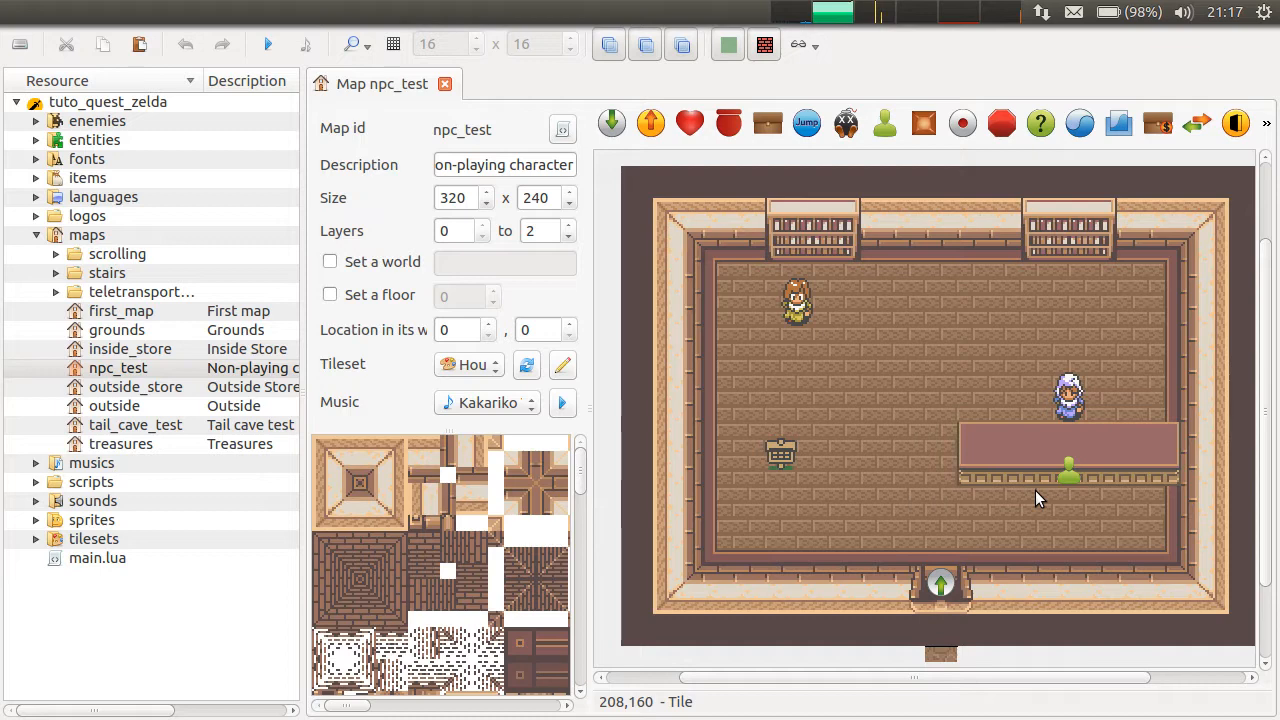
pyautogui.moveTo(894, 228)
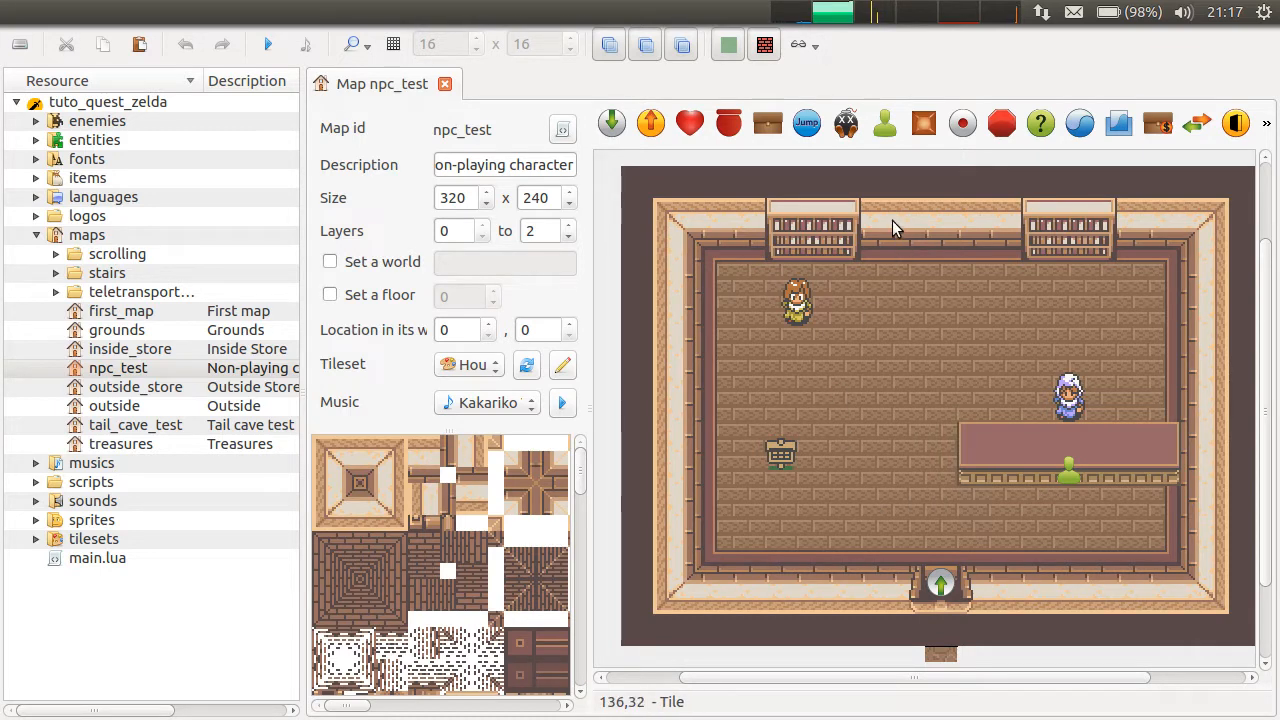
pyautogui.moveTo(1007, 363)
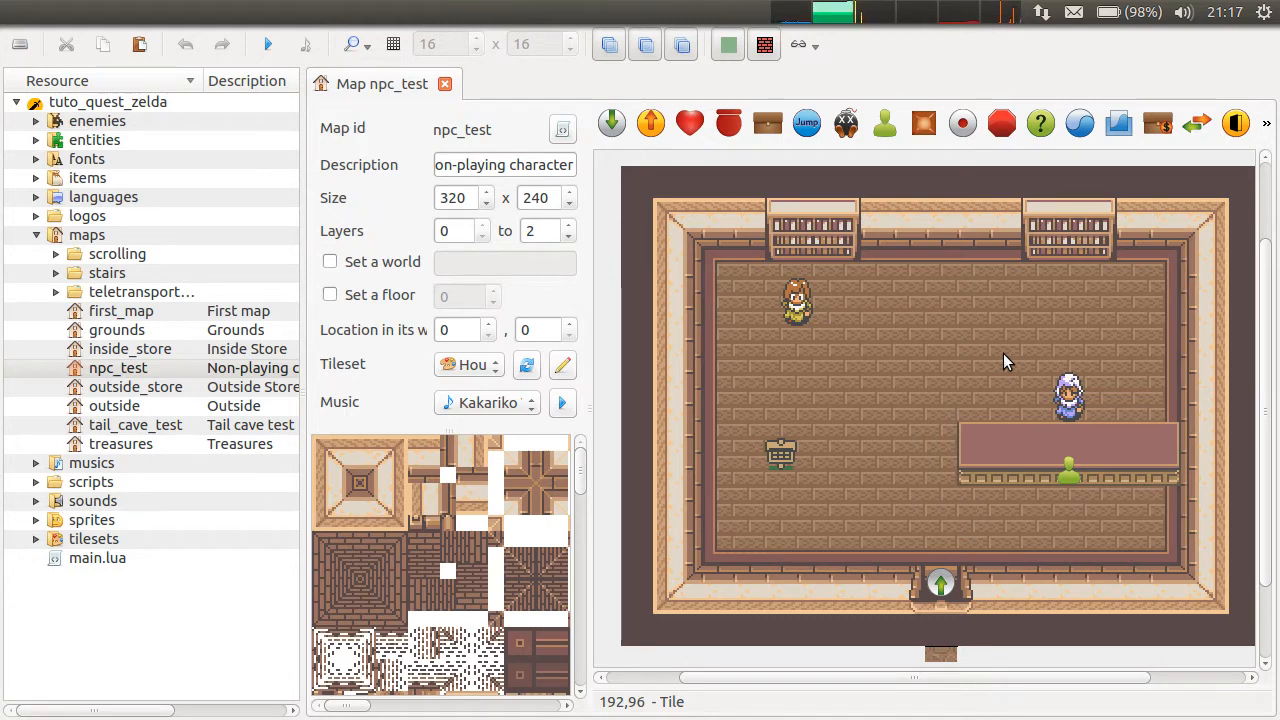
pyautogui.moveTo(992, 241)
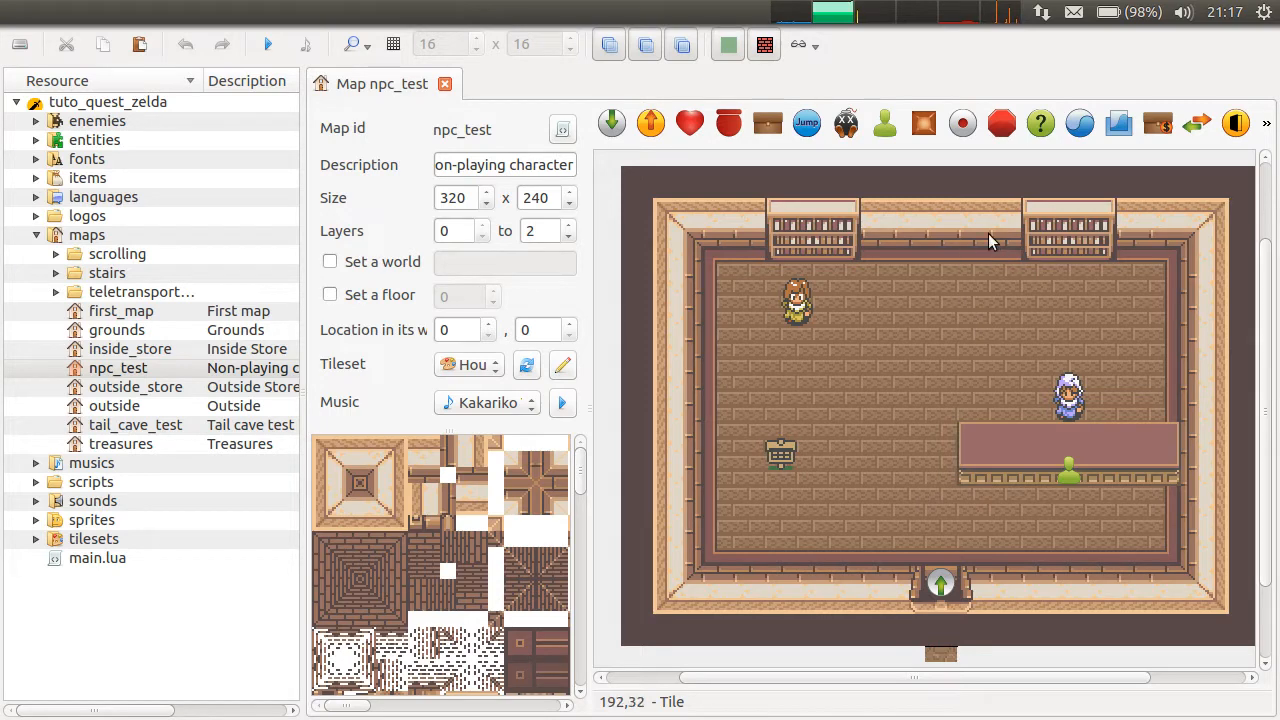
pyautogui.moveTo(1170, 225)
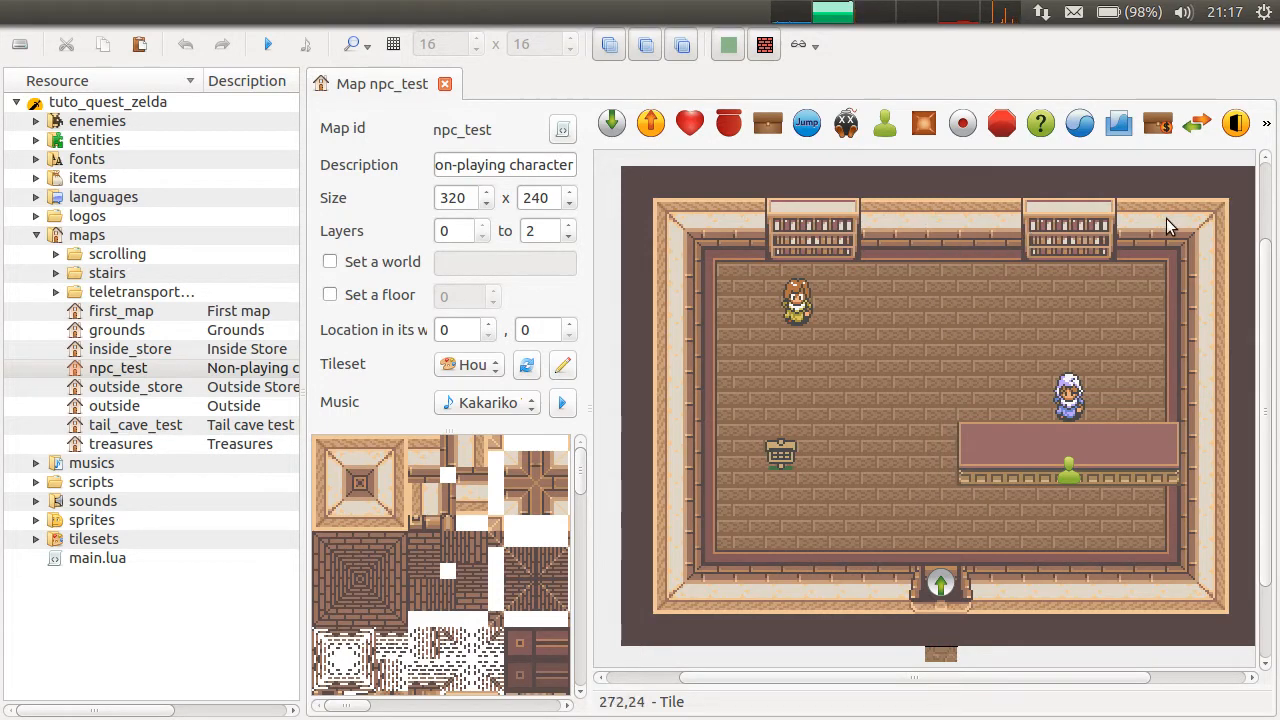
pyautogui.moveTo(985, 247)
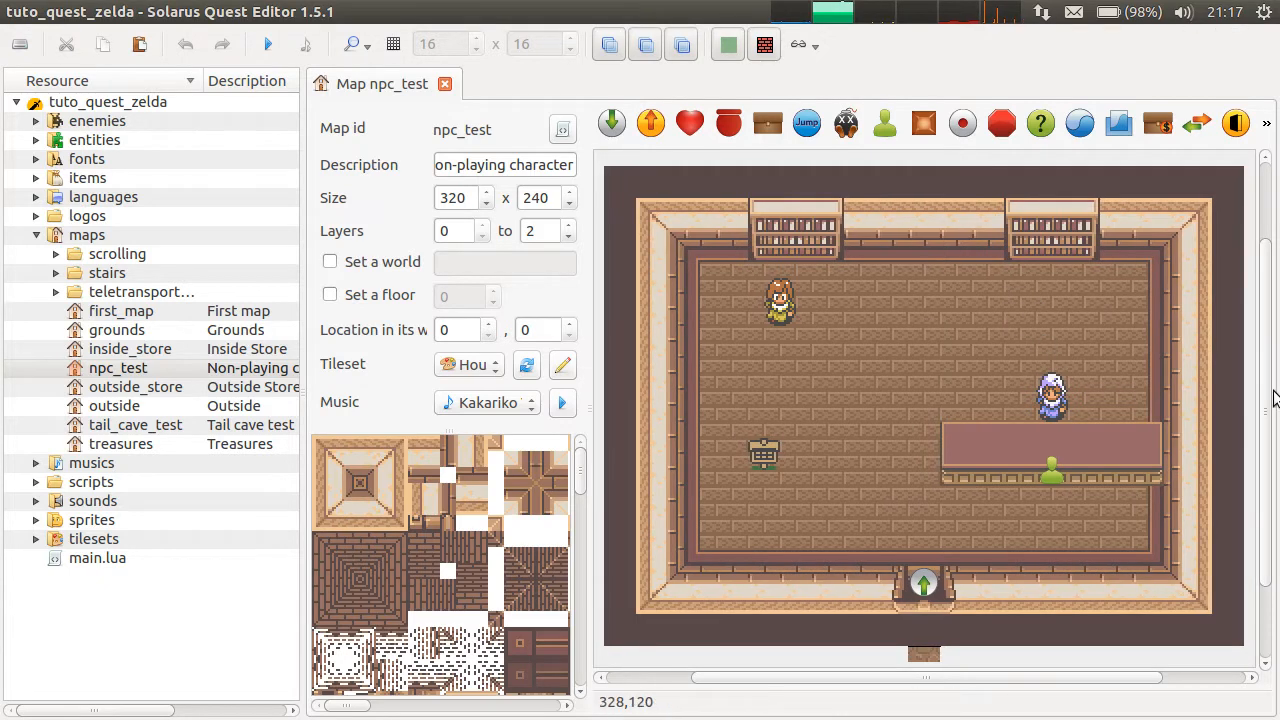
pyautogui.moveTo(595, 288)
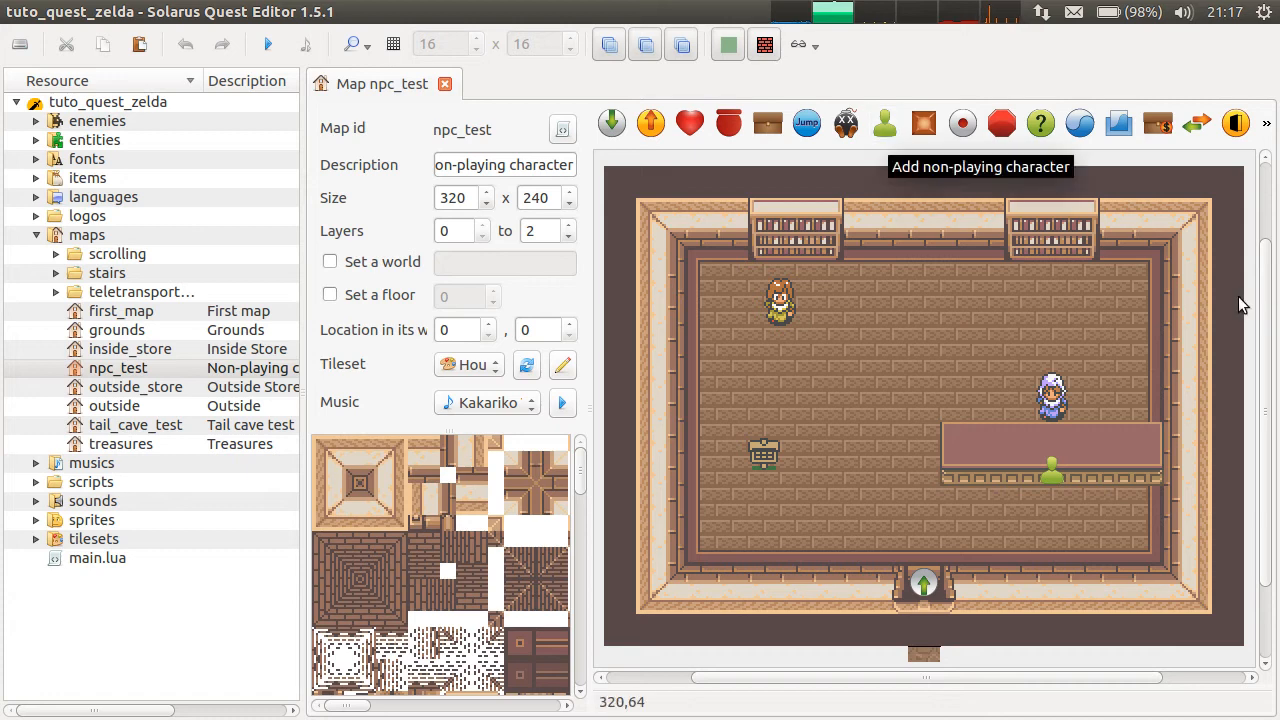
pyautogui.moveTo(993, 160)
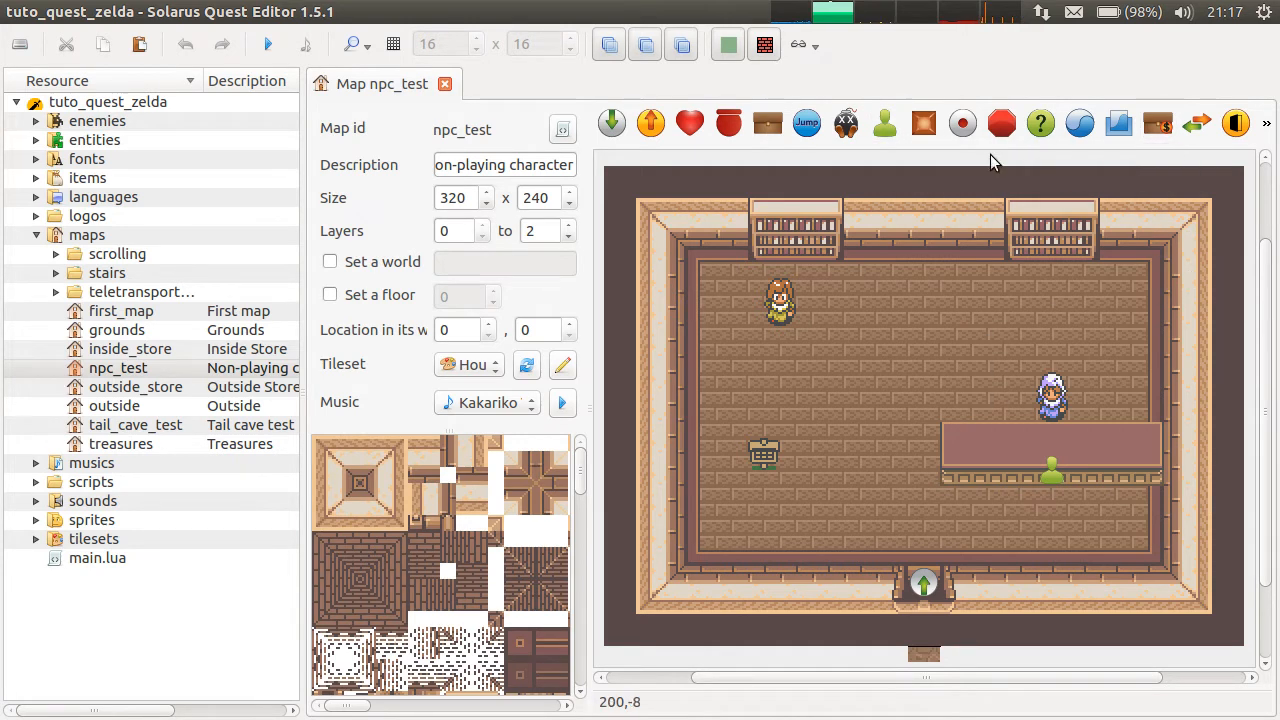
pyautogui.moveTo(790, 315)
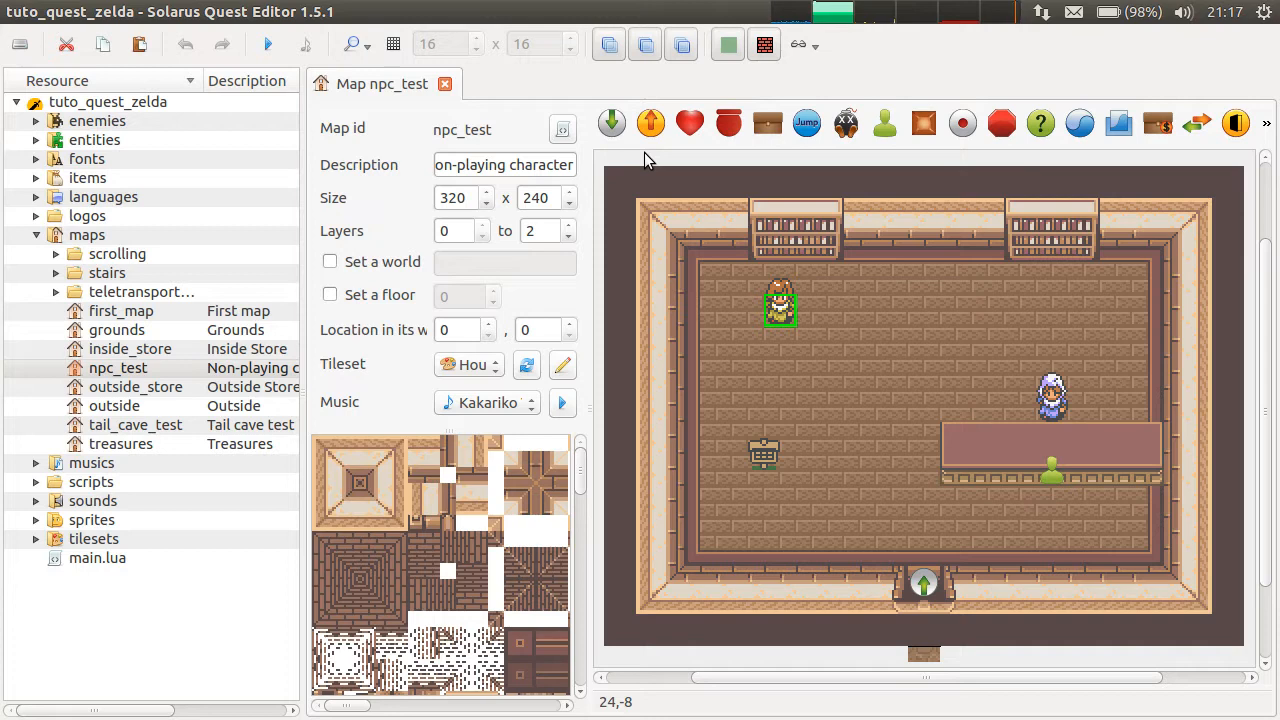
pyautogui.moveTo(940, 163)
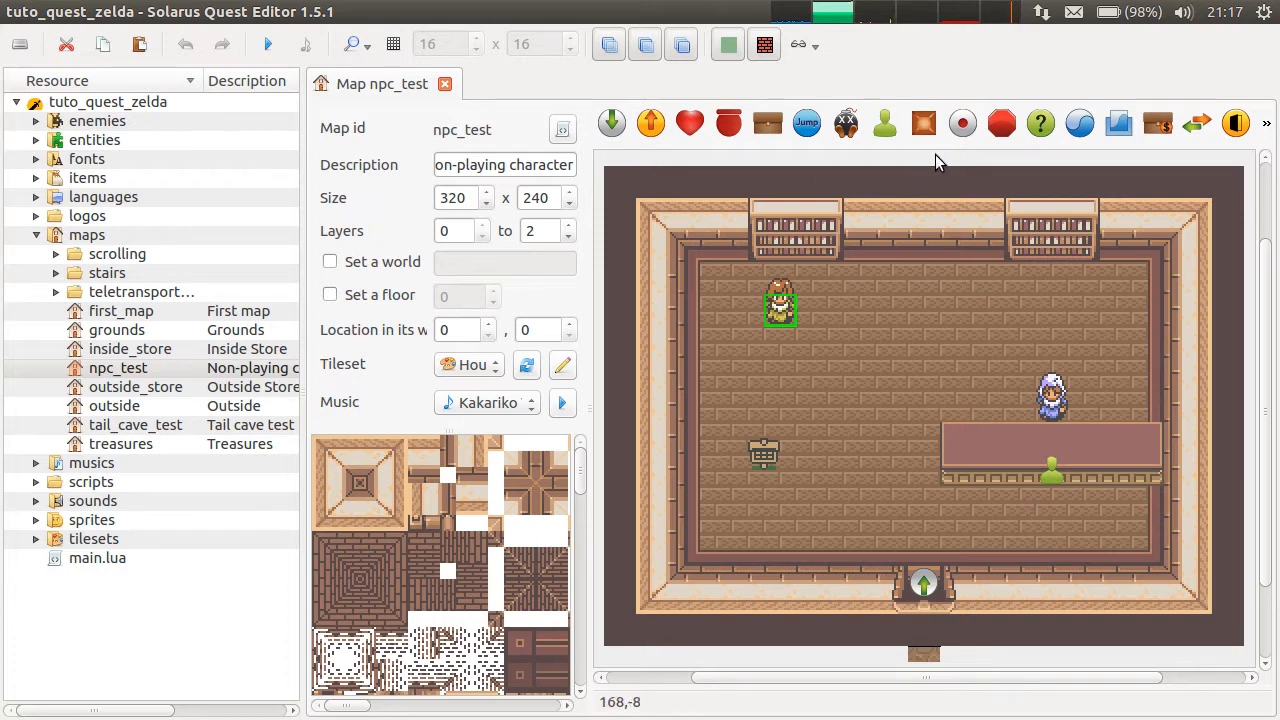
pyautogui.moveTo(1048, 267)
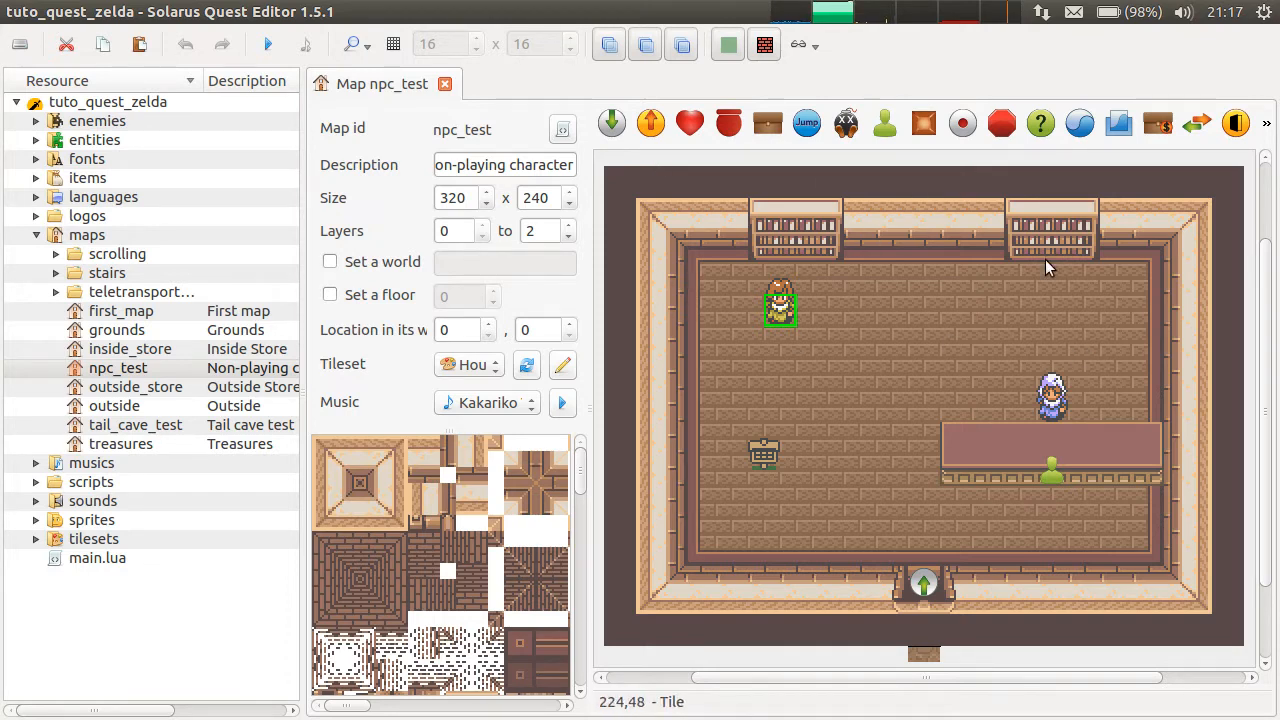
pyautogui.moveTo(685, 343)
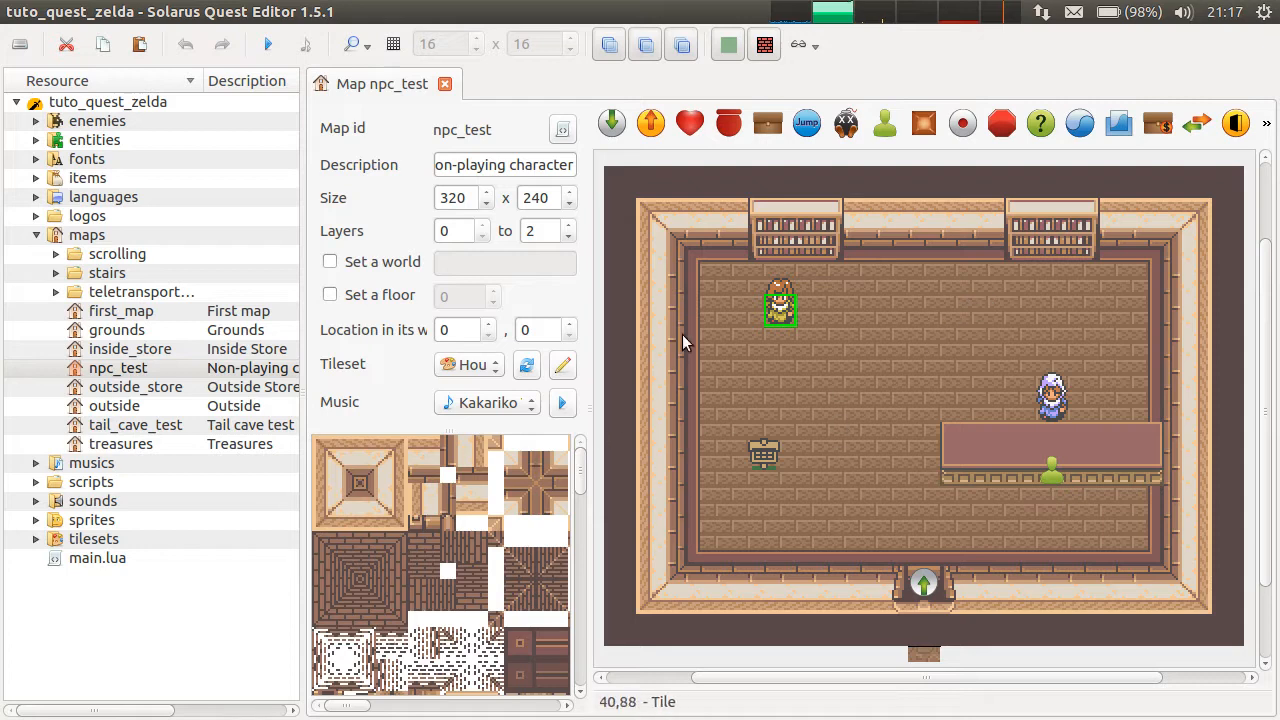
pyautogui.moveTo(762, 327)
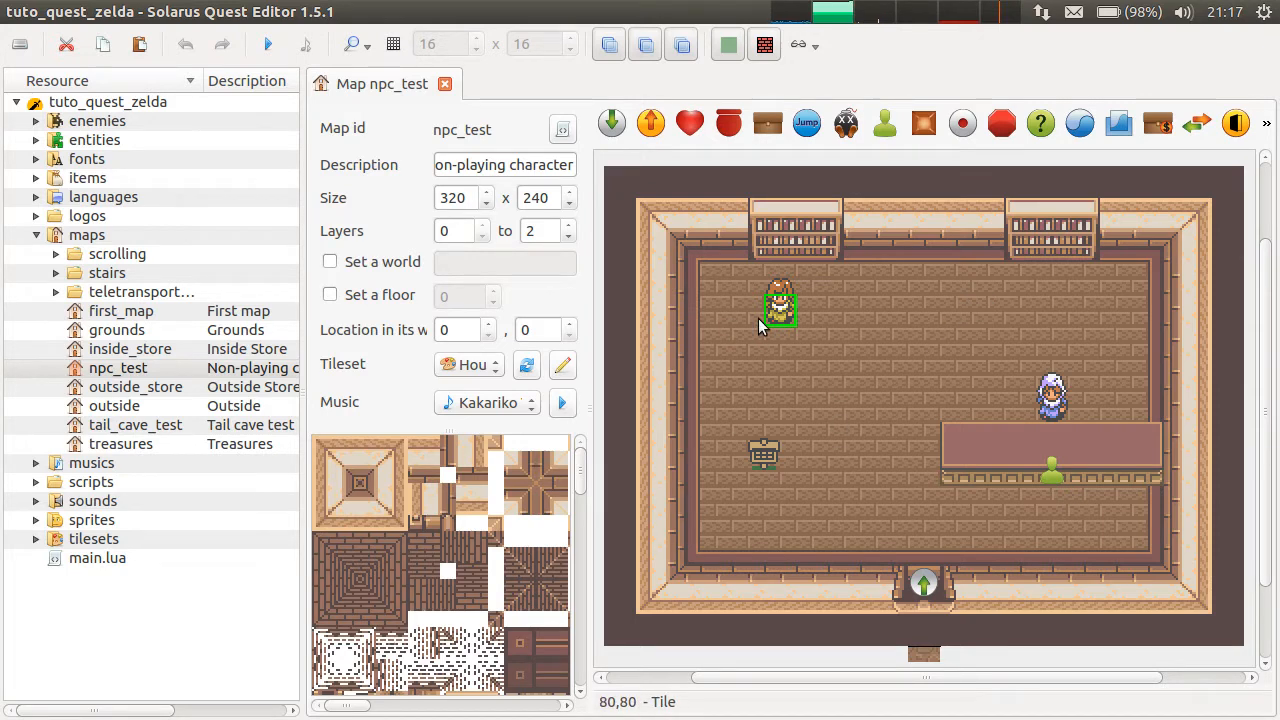
pyautogui.moveTo(915, 333)
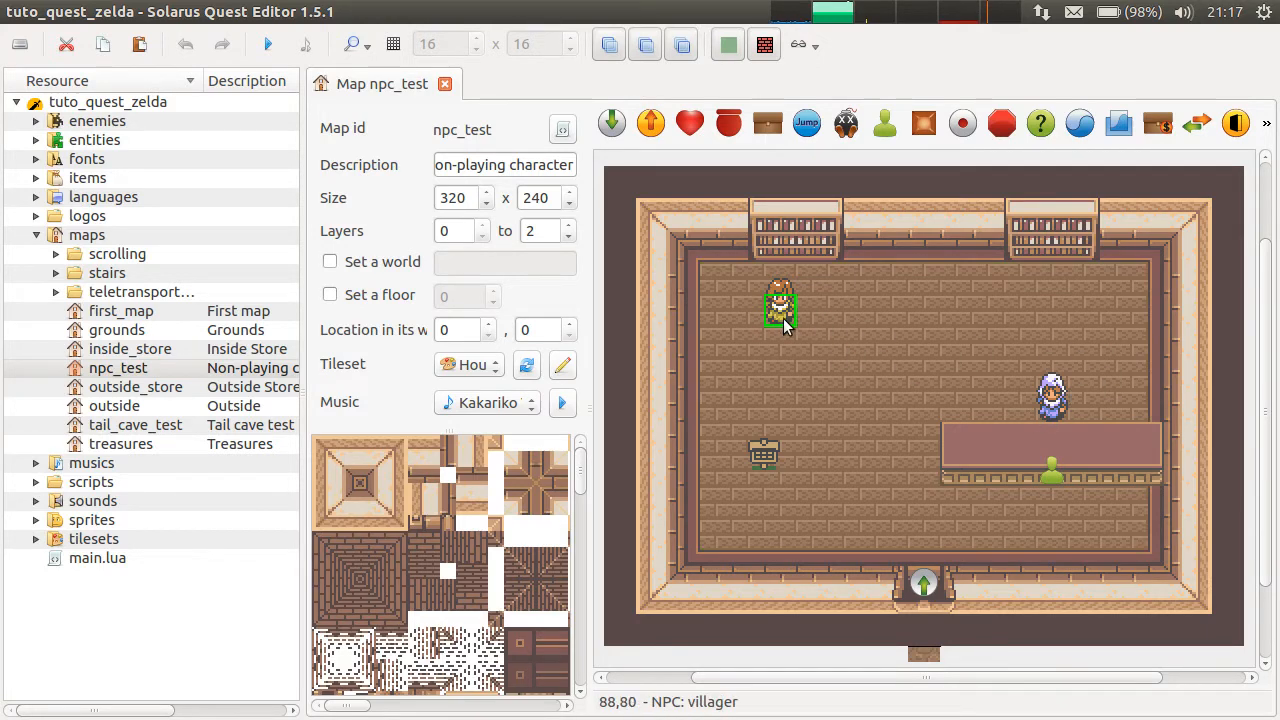
pyautogui.moveTo(885, 290)
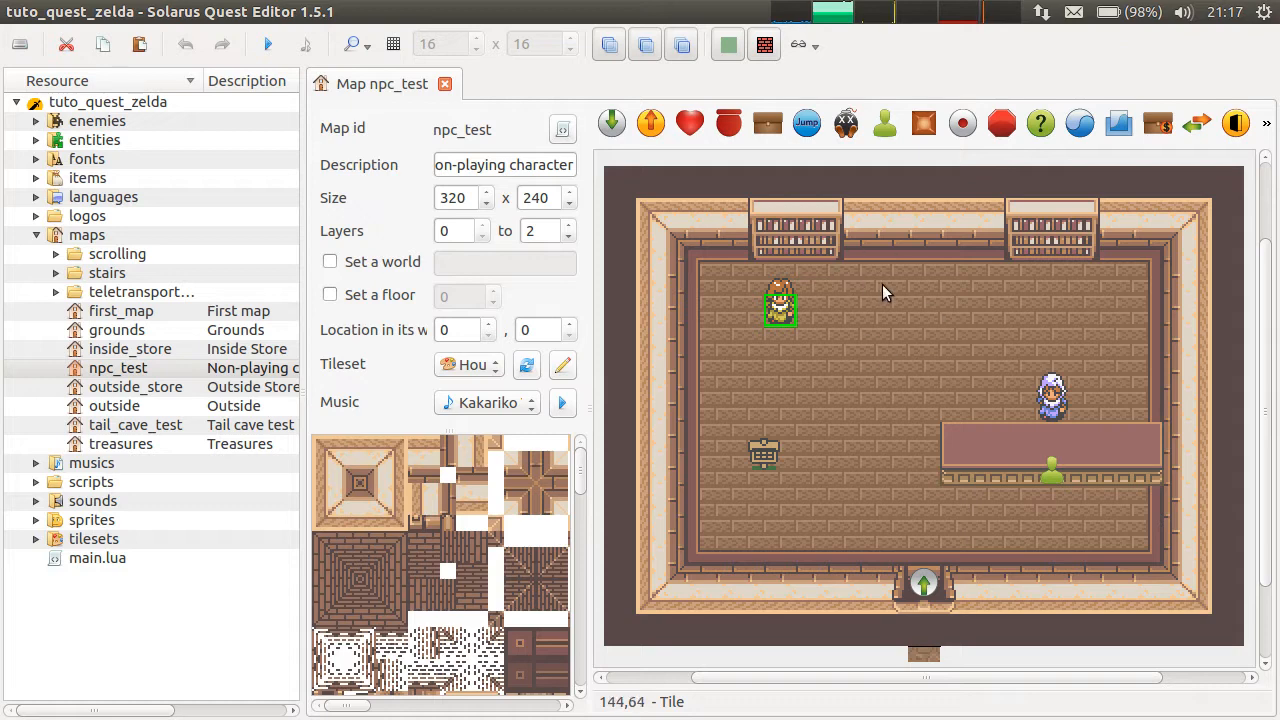
pyautogui.moveTo(895, 190)
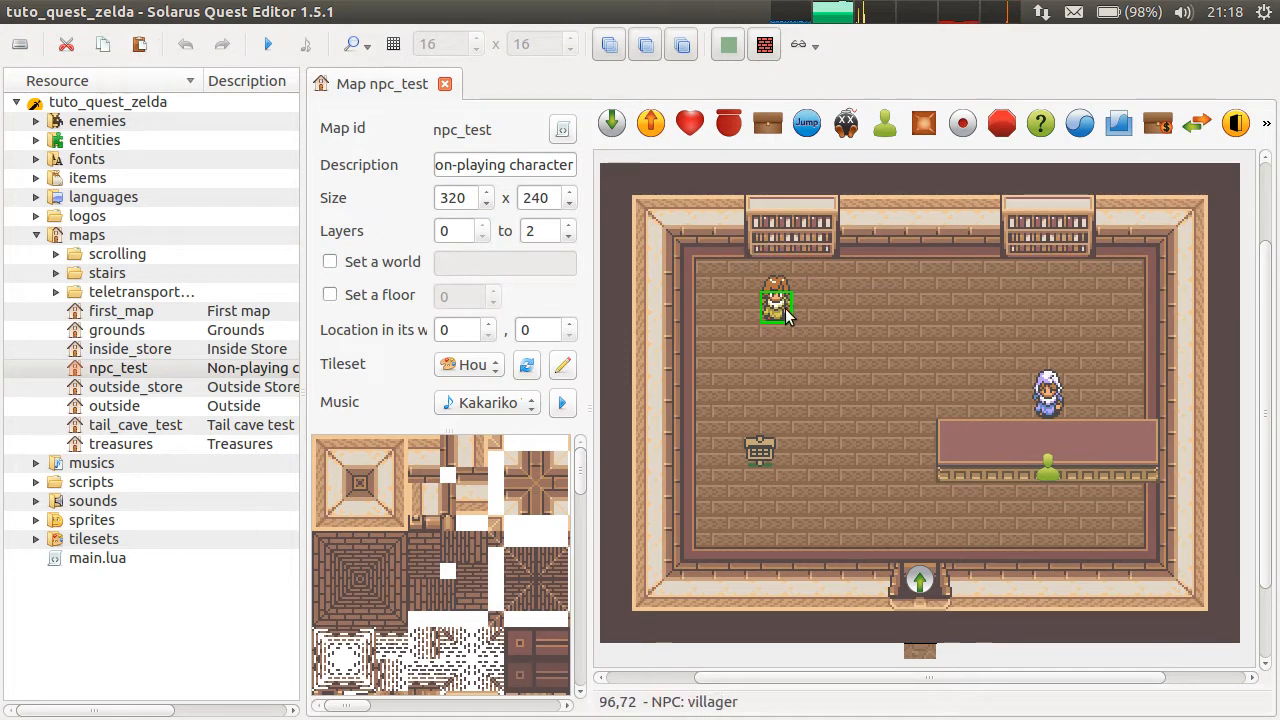
pyautogui.moveTo(570, 128)
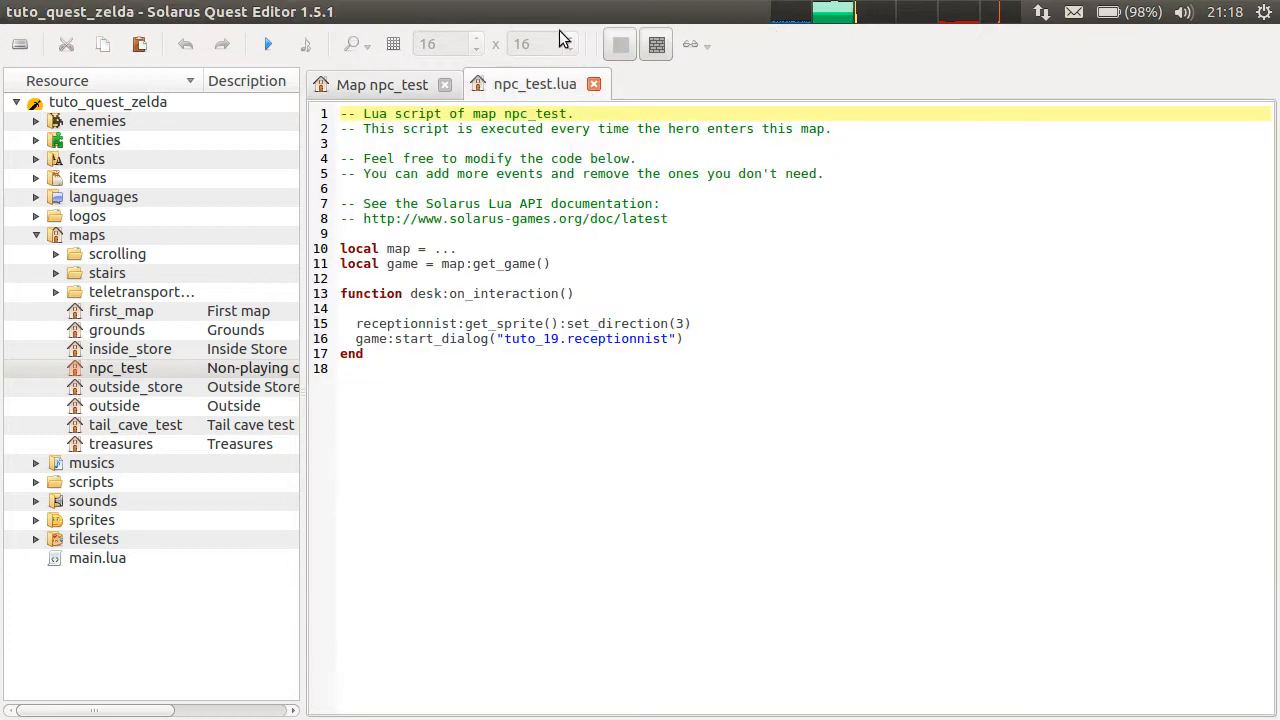
# Open the Movements page of the Solarus 1.5 Lua API reference and skim its movement types.
pyautogui.click(382, 84)
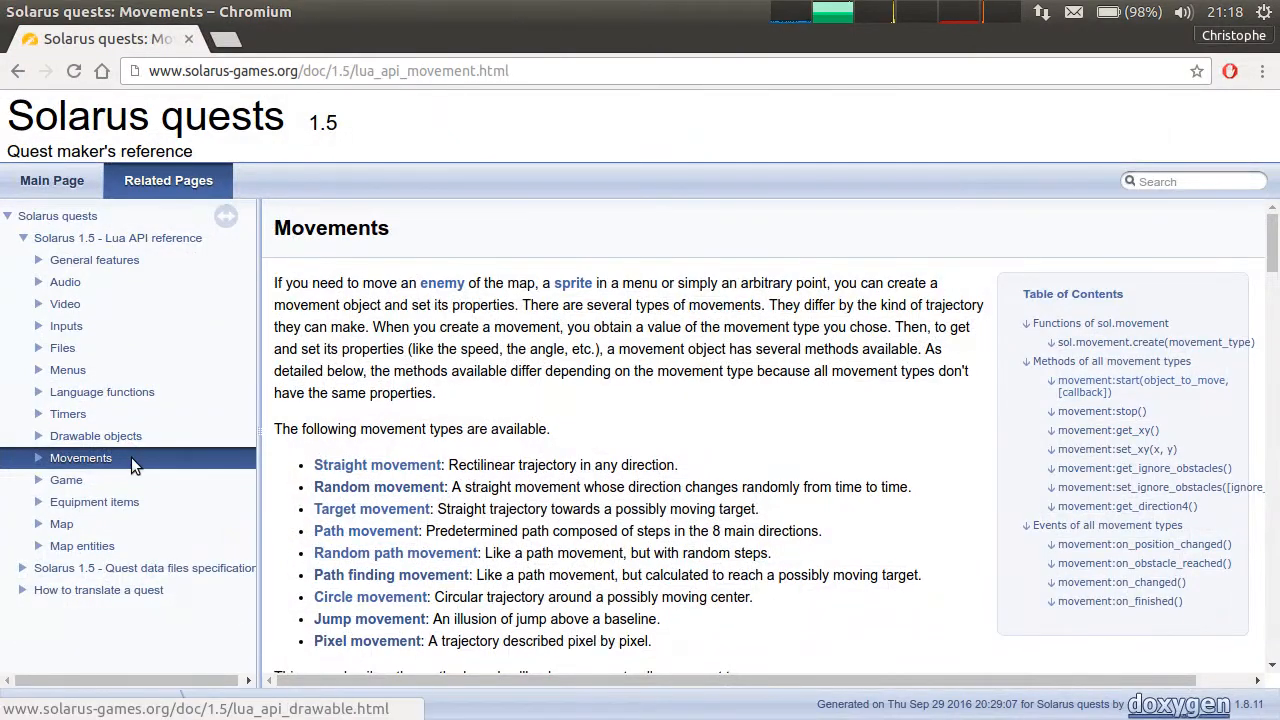
pyautogui.moveTo(415, 250)
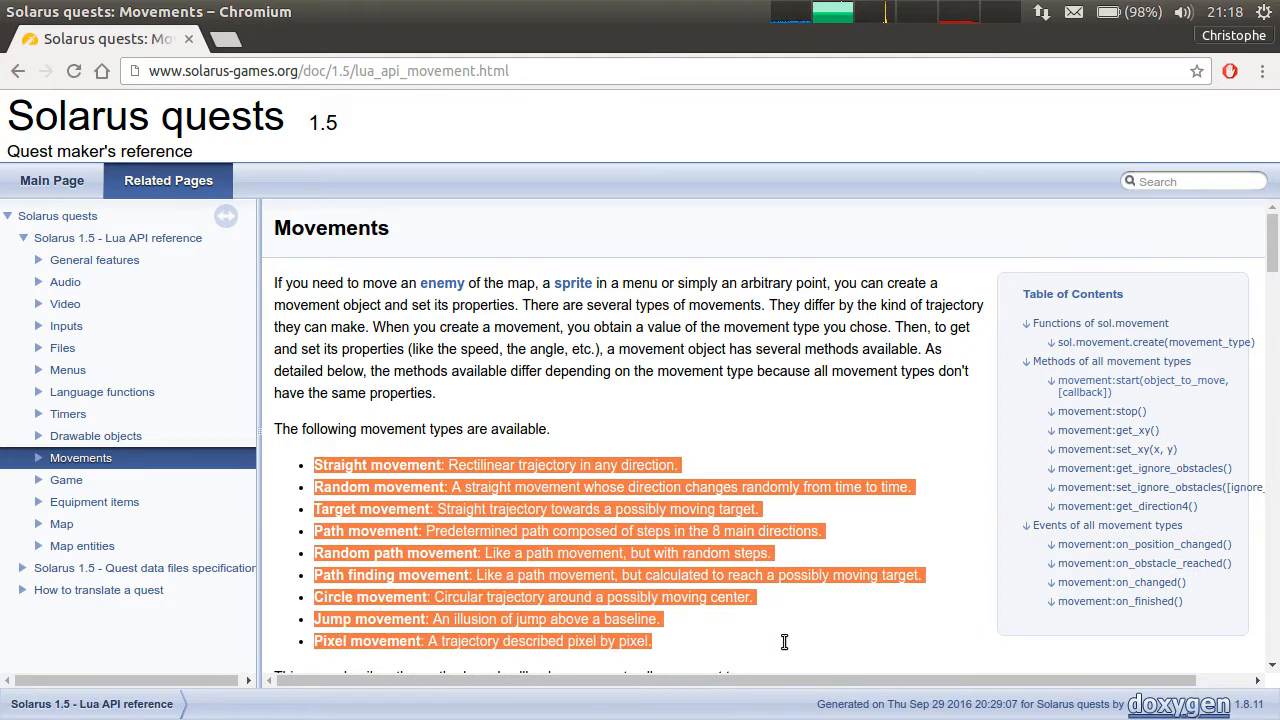
pyautogui.moveTo(410, 494)
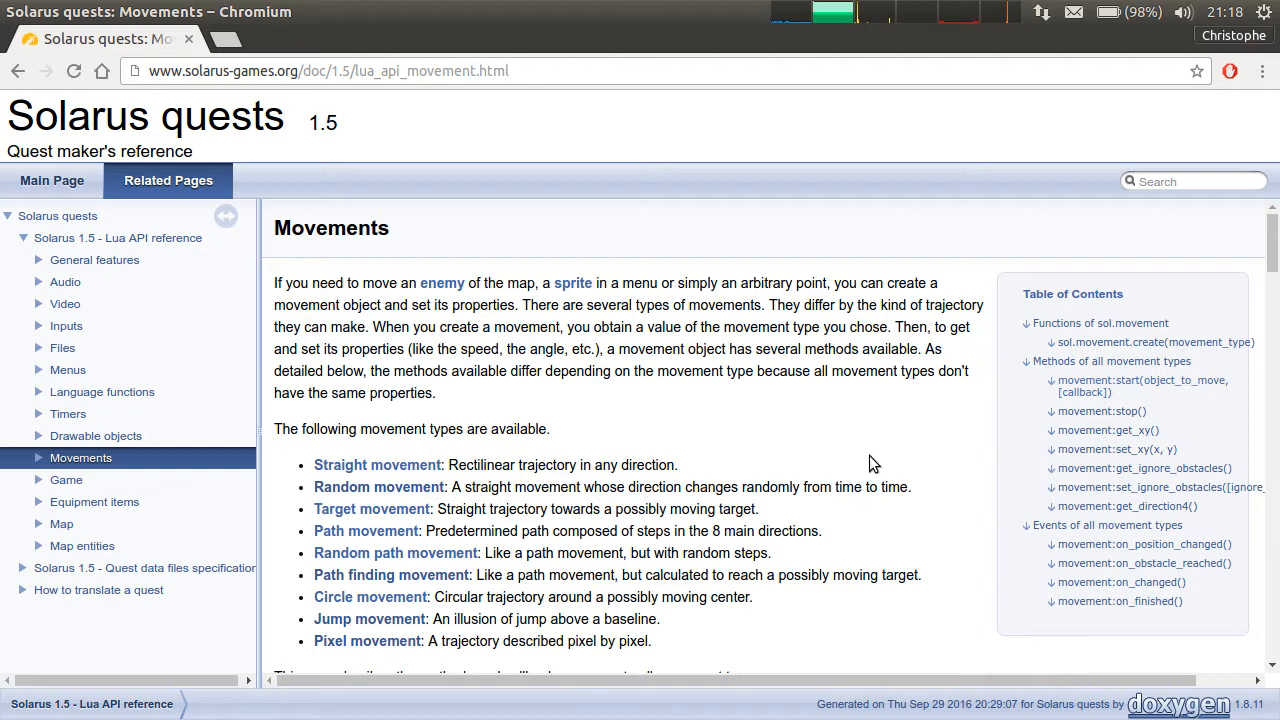
pyautogui.moveTo(560, 493)
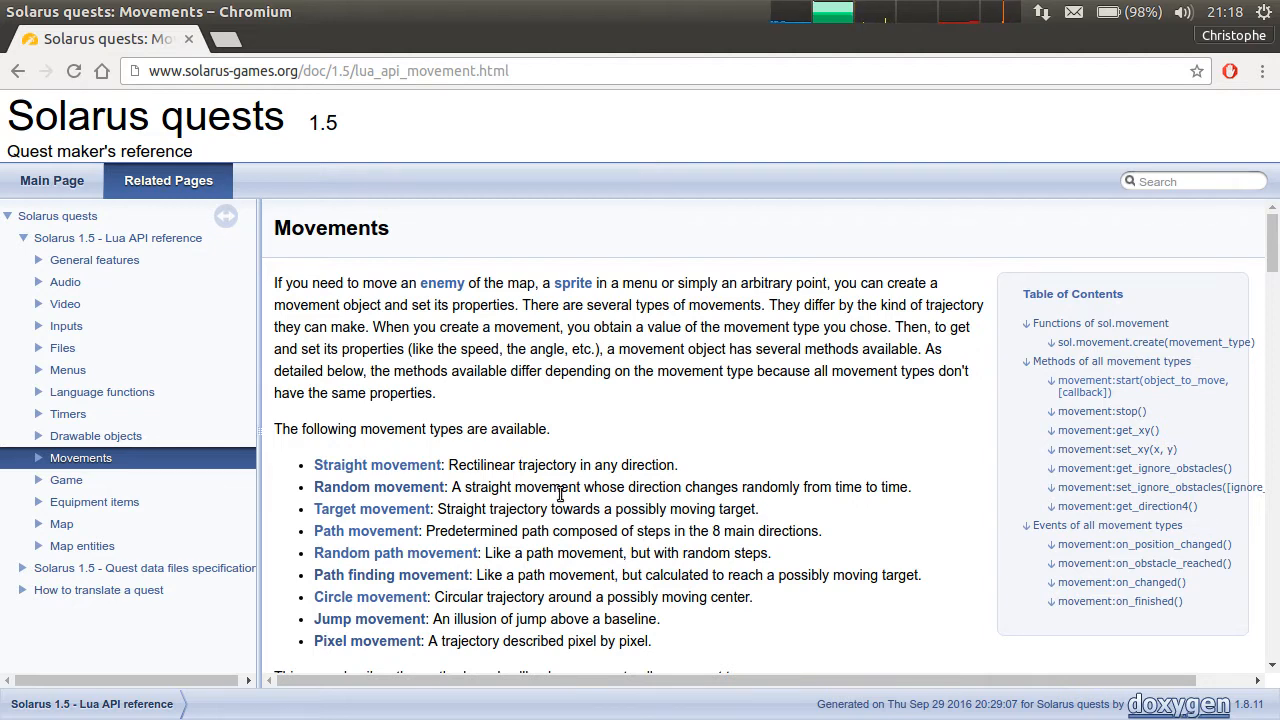
pyautogui.moveTo(505, 455)
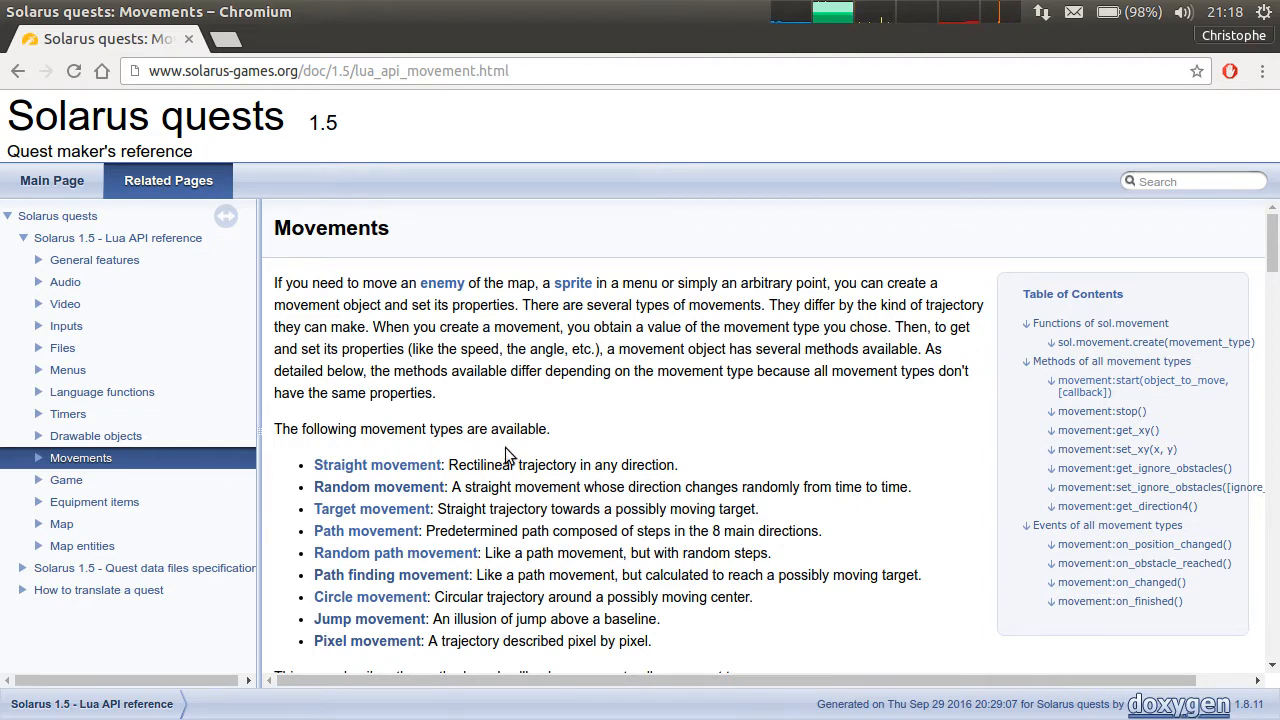
pyautogui.moveTo(635, 547)
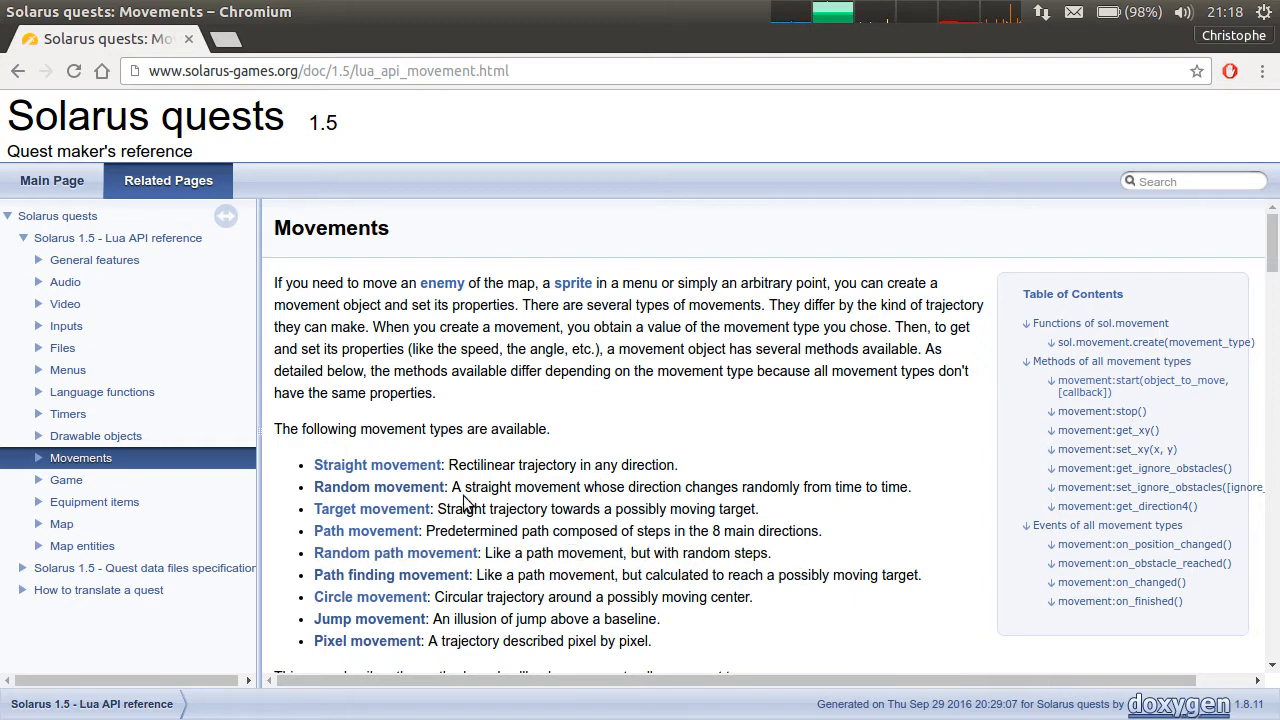
pyautogui.scroll(-3)
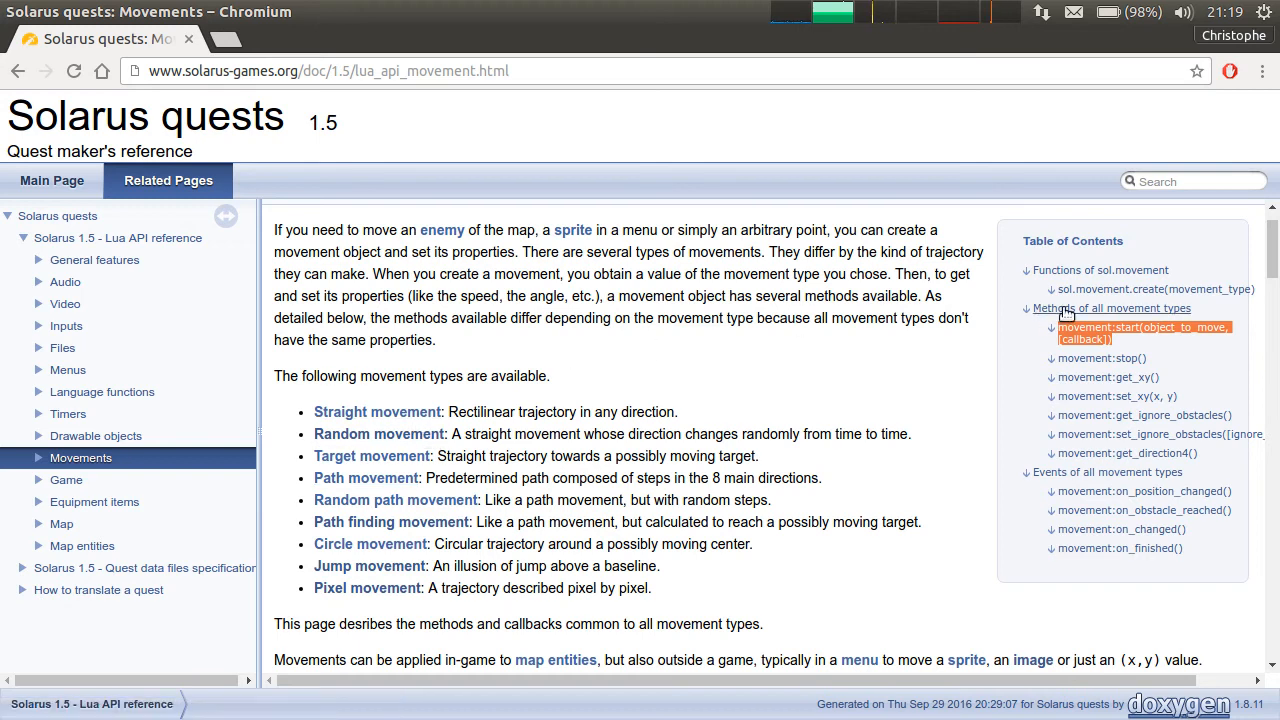
pyautogui.moveTo(1120, 333)
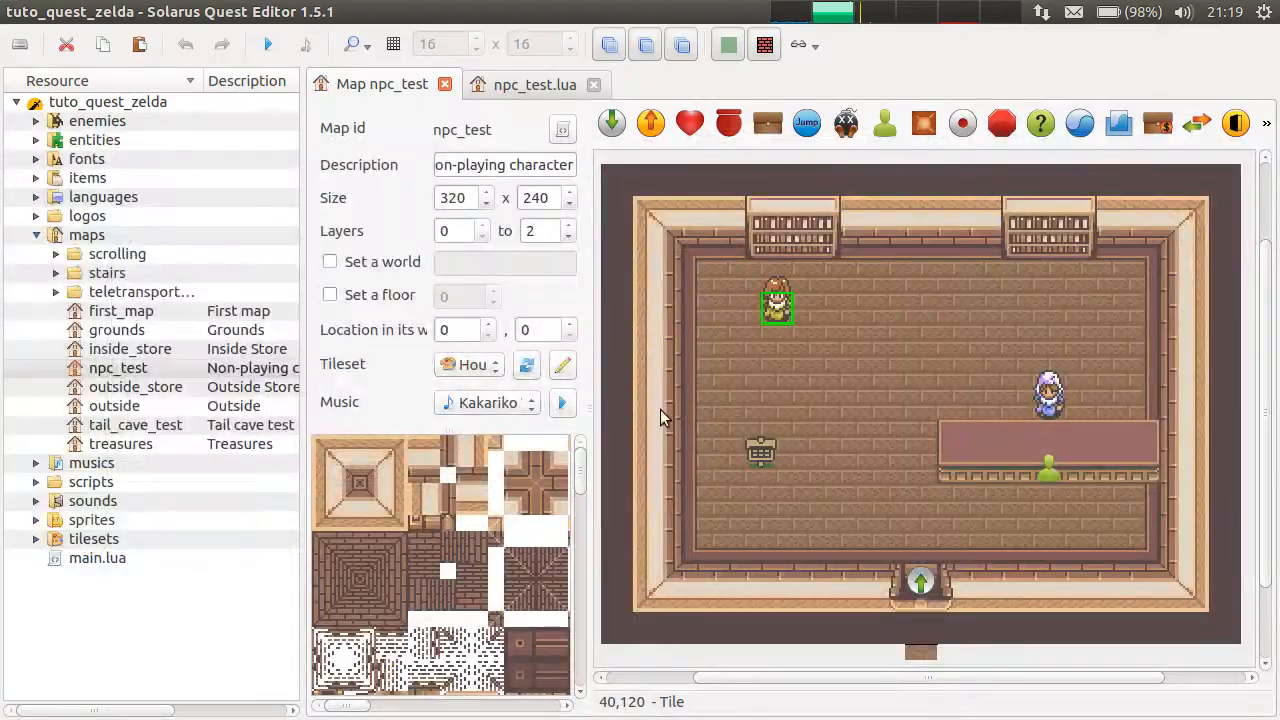
# Add a function map:on_started() ... end block after the get_game line in npc_test.lua.
pyautogui.click(534, 84)
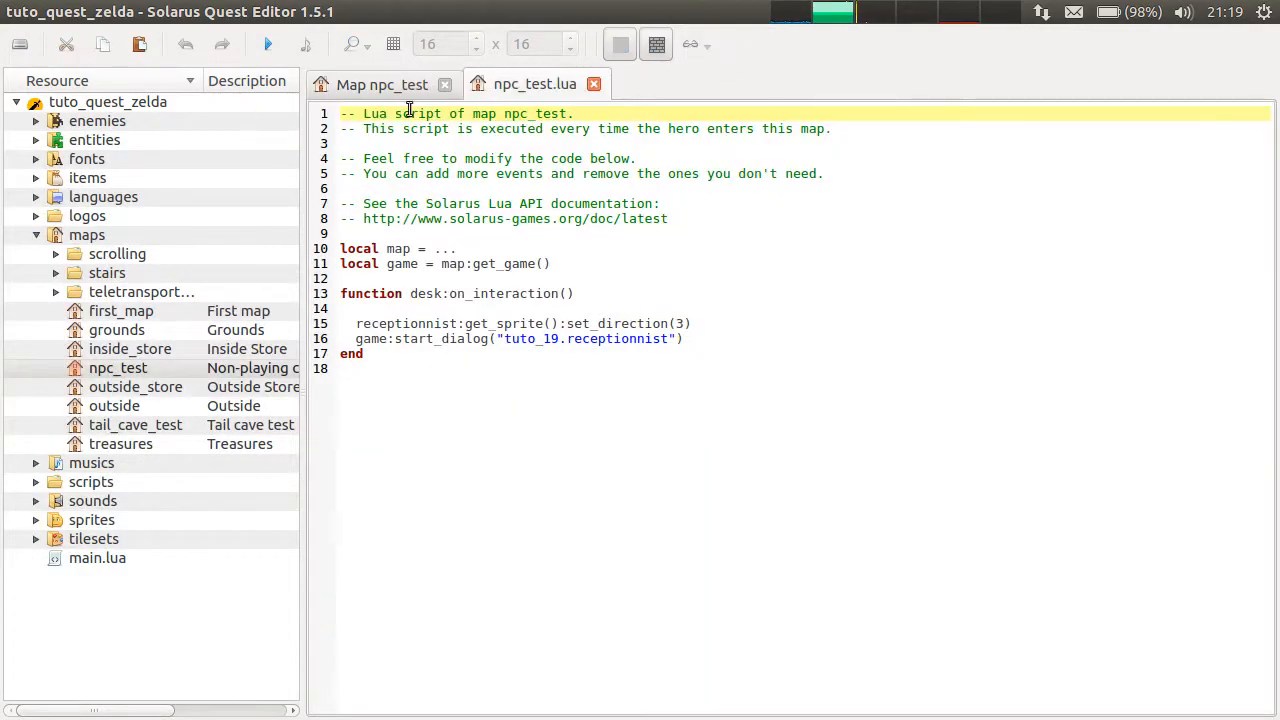
pyautogui.click(627, 264)
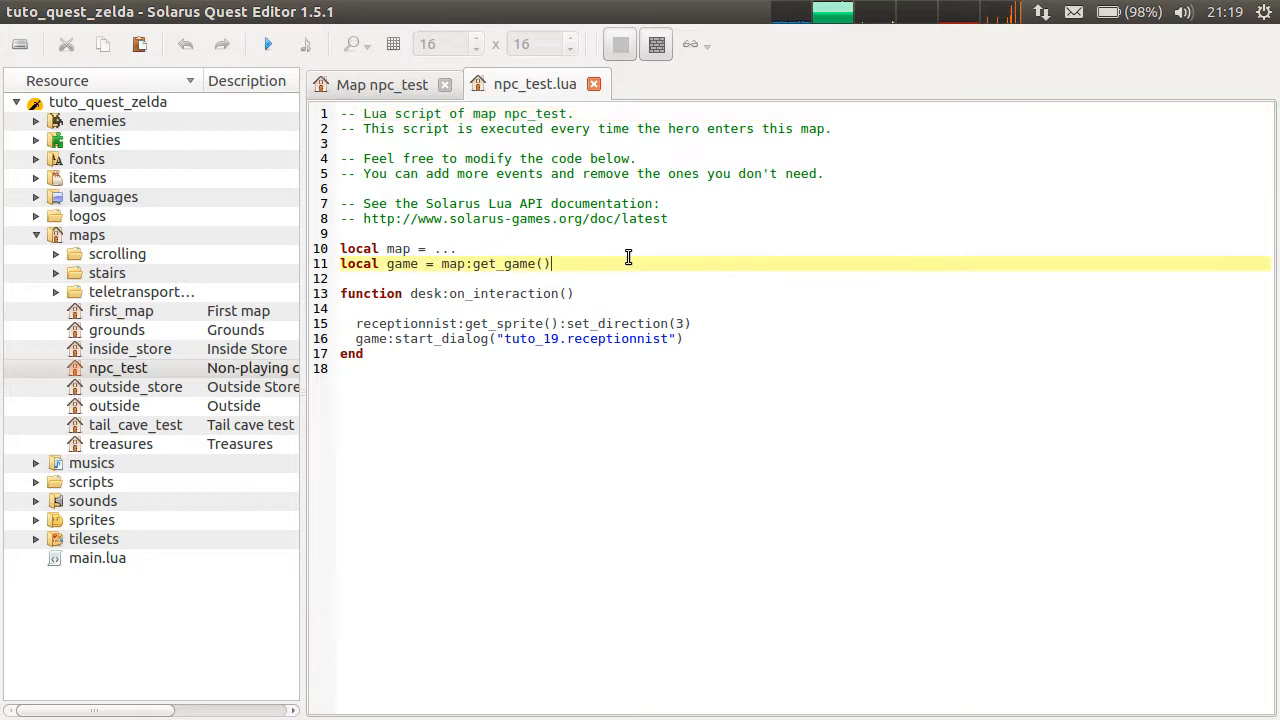
pyautogui.click(380, 84)
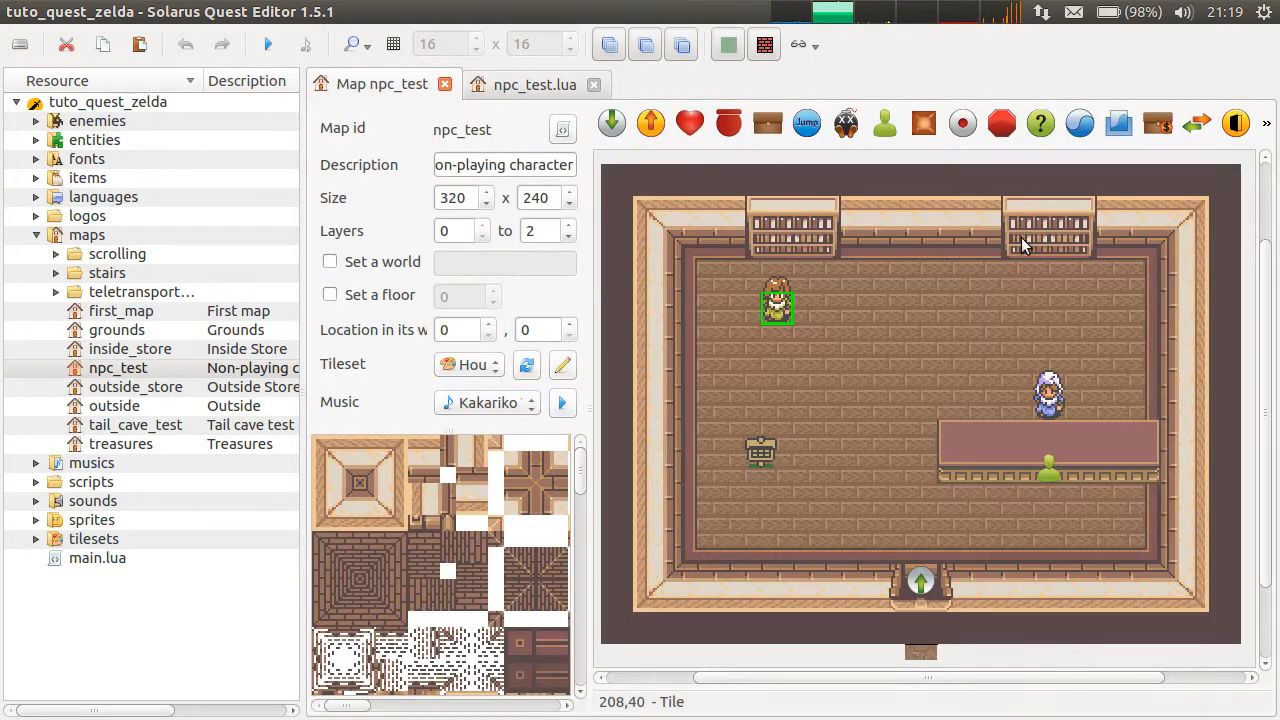
pyautogui.moveTo(765, 315)
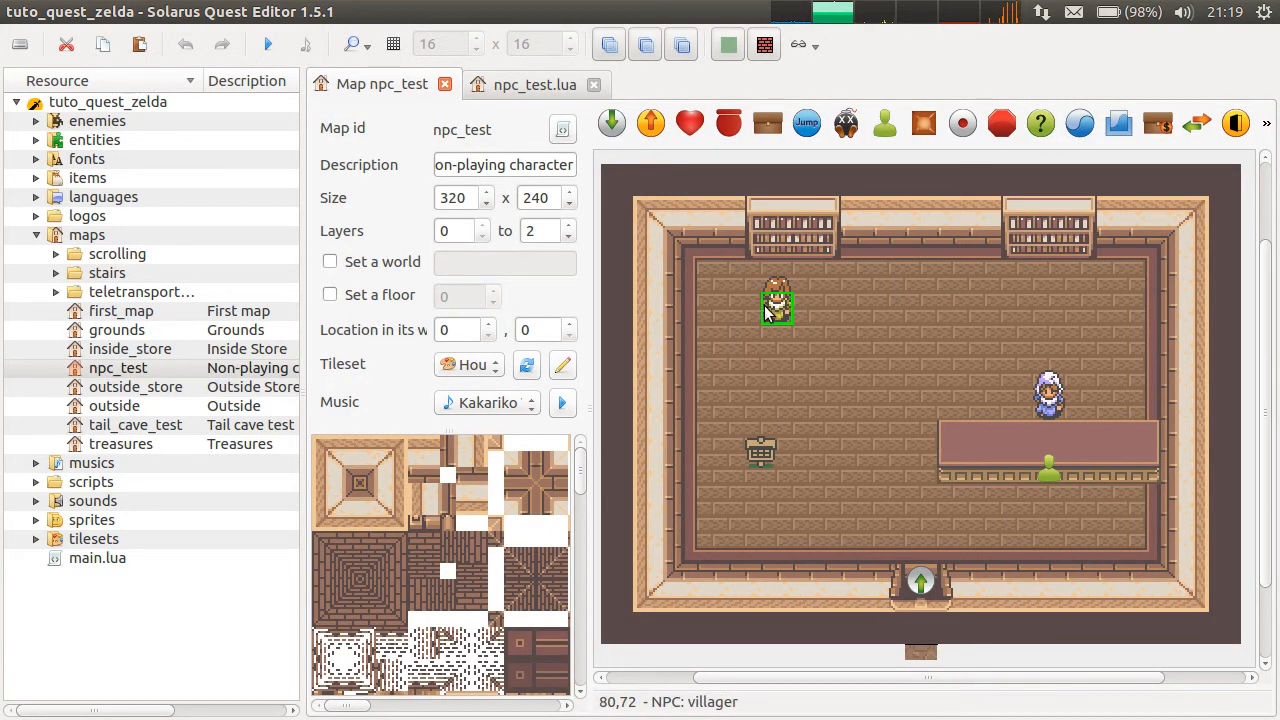
pyautogui.moveTo(1140, 315)
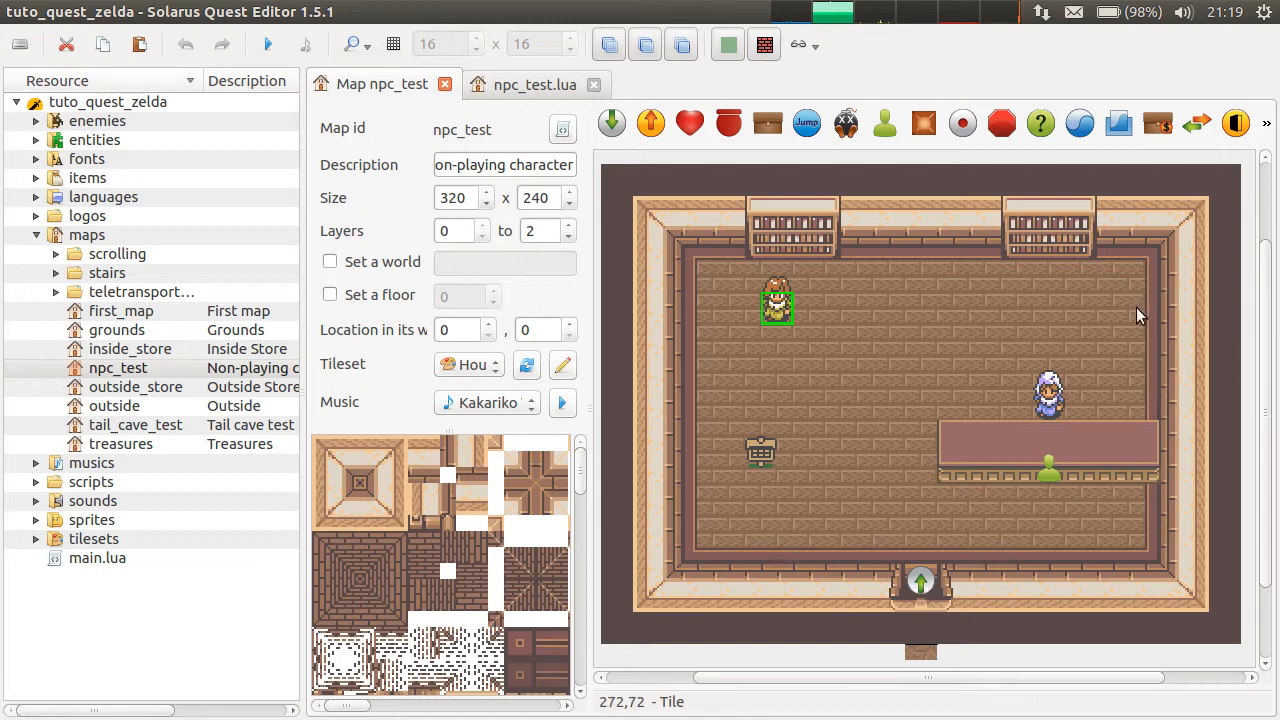
pyautogui.click(534, 84)
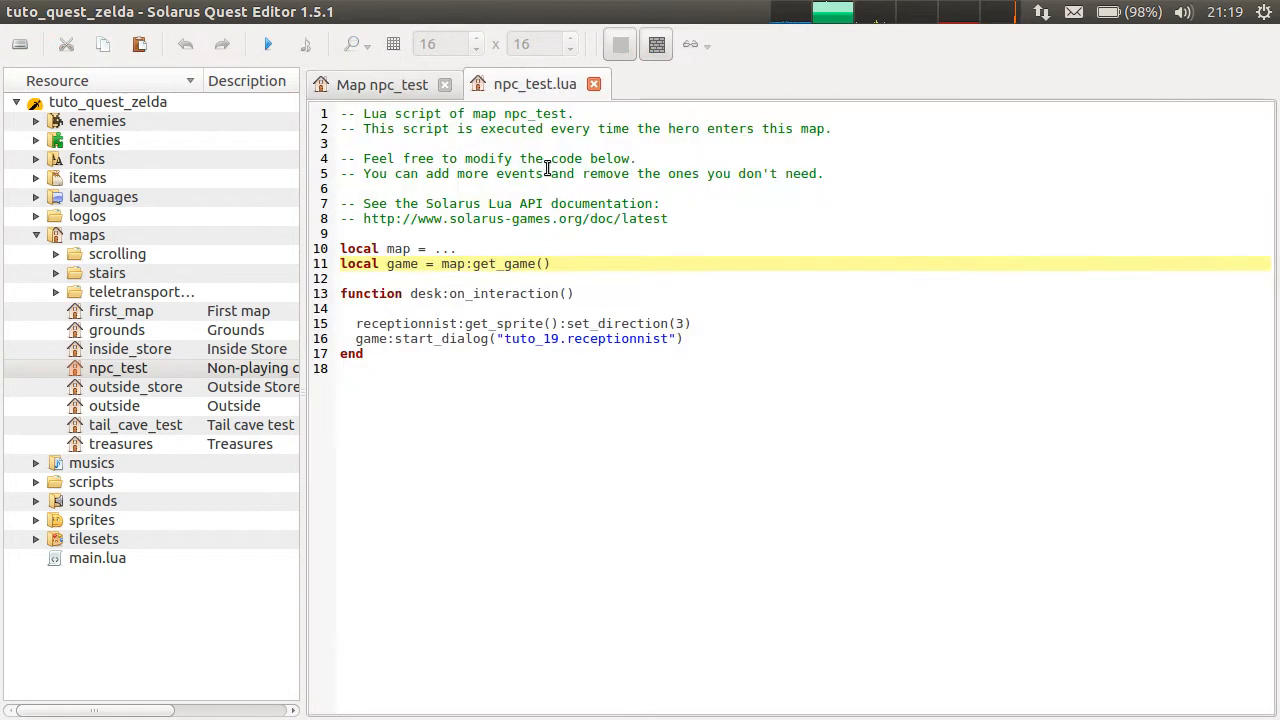
pyautogui.write('f')
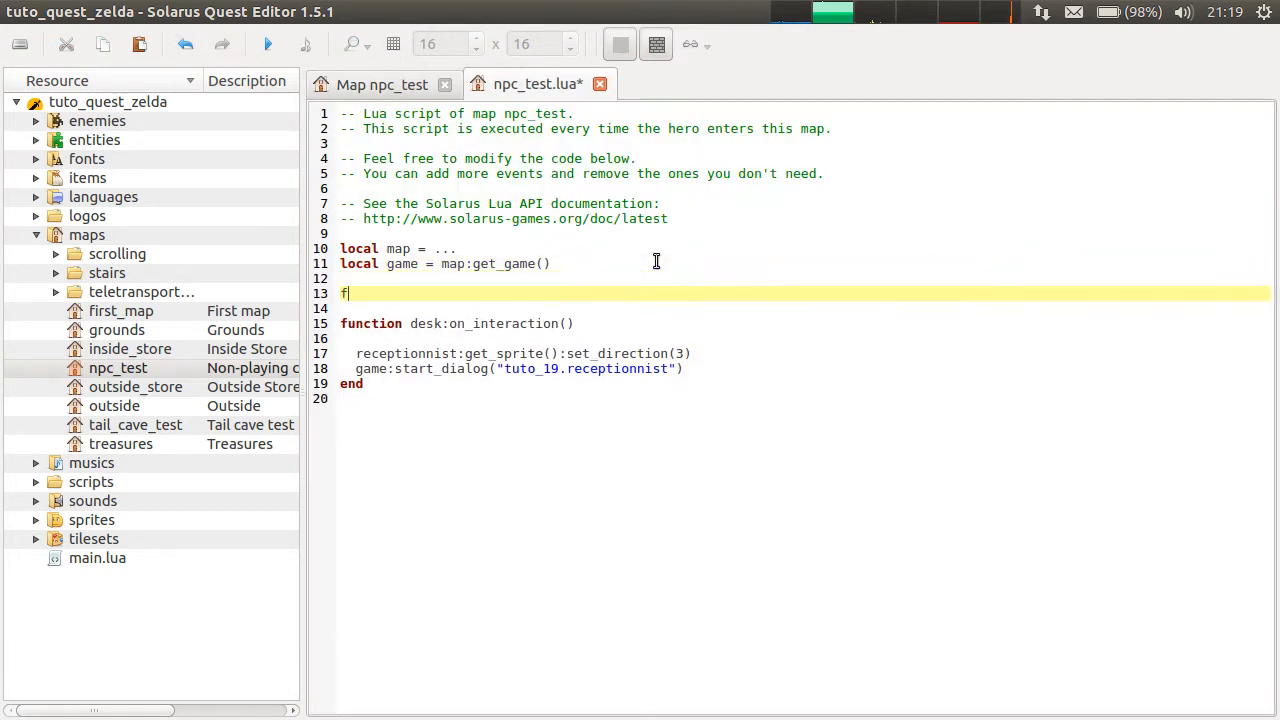
pyautogui.write('unction map:on_started(')
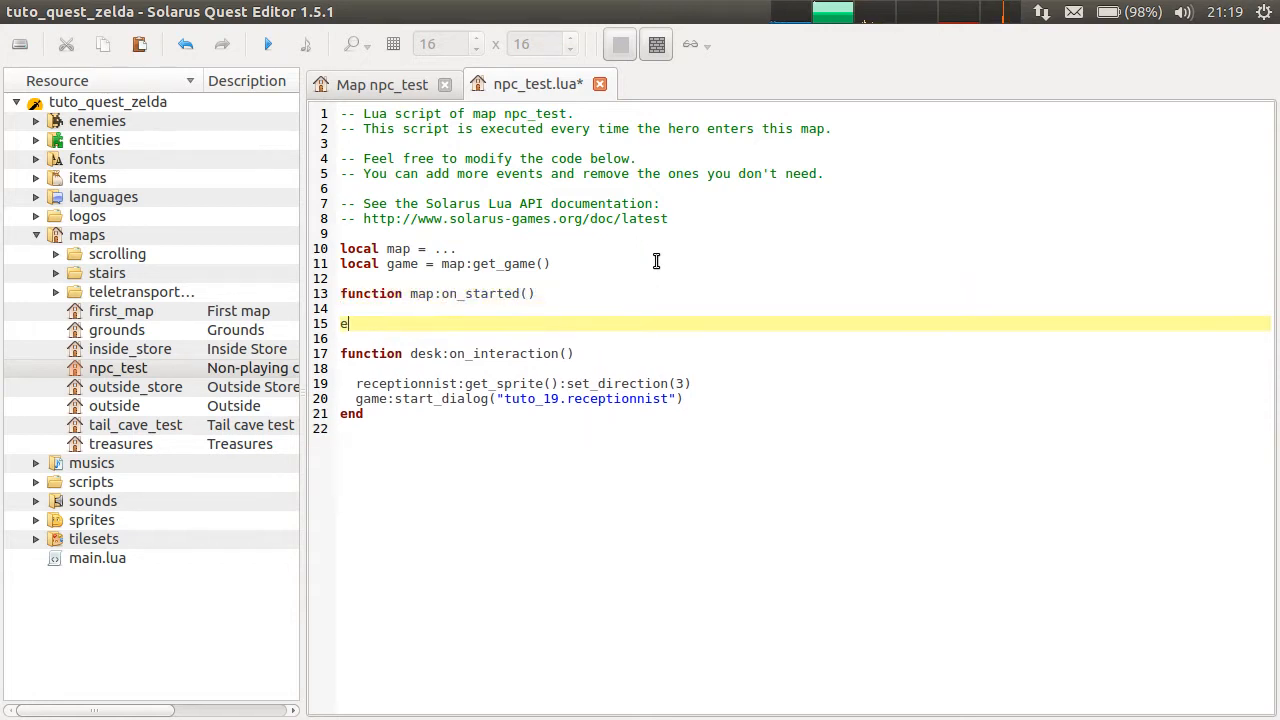
pyautogui.write('nd')
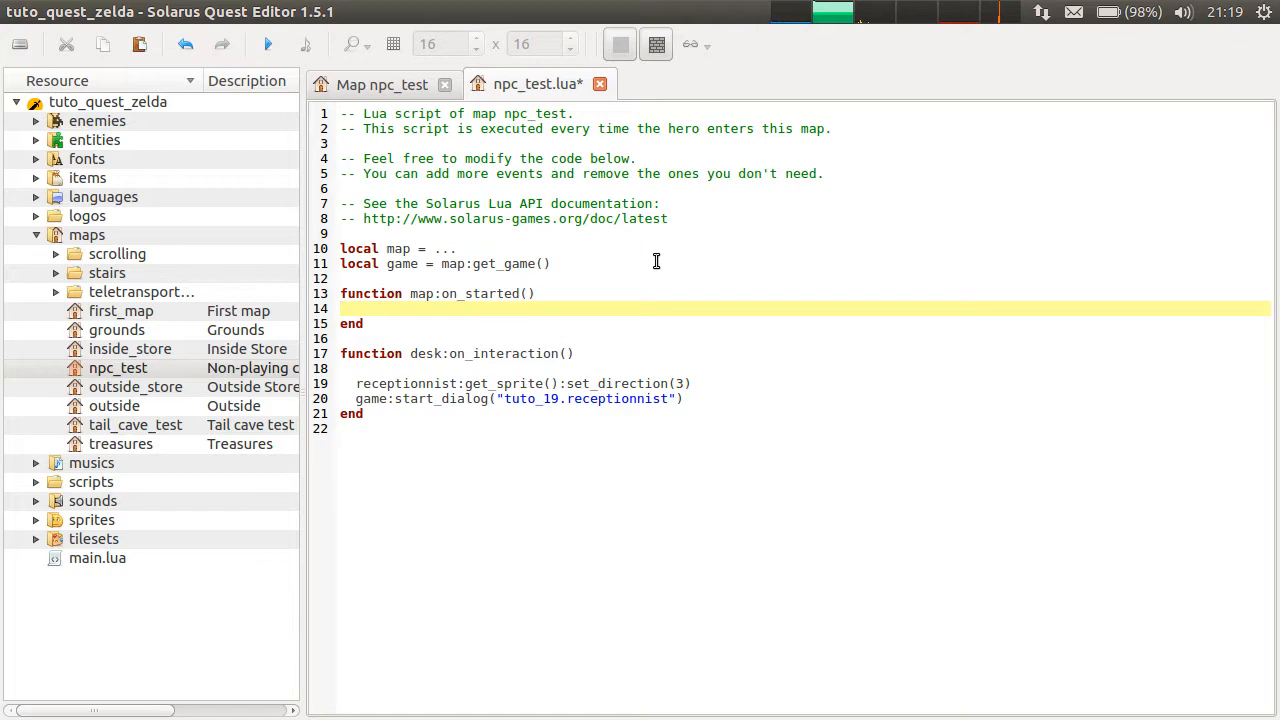
# Check on the map that the NPC is named villager.
pyautogui.click(382, 84)
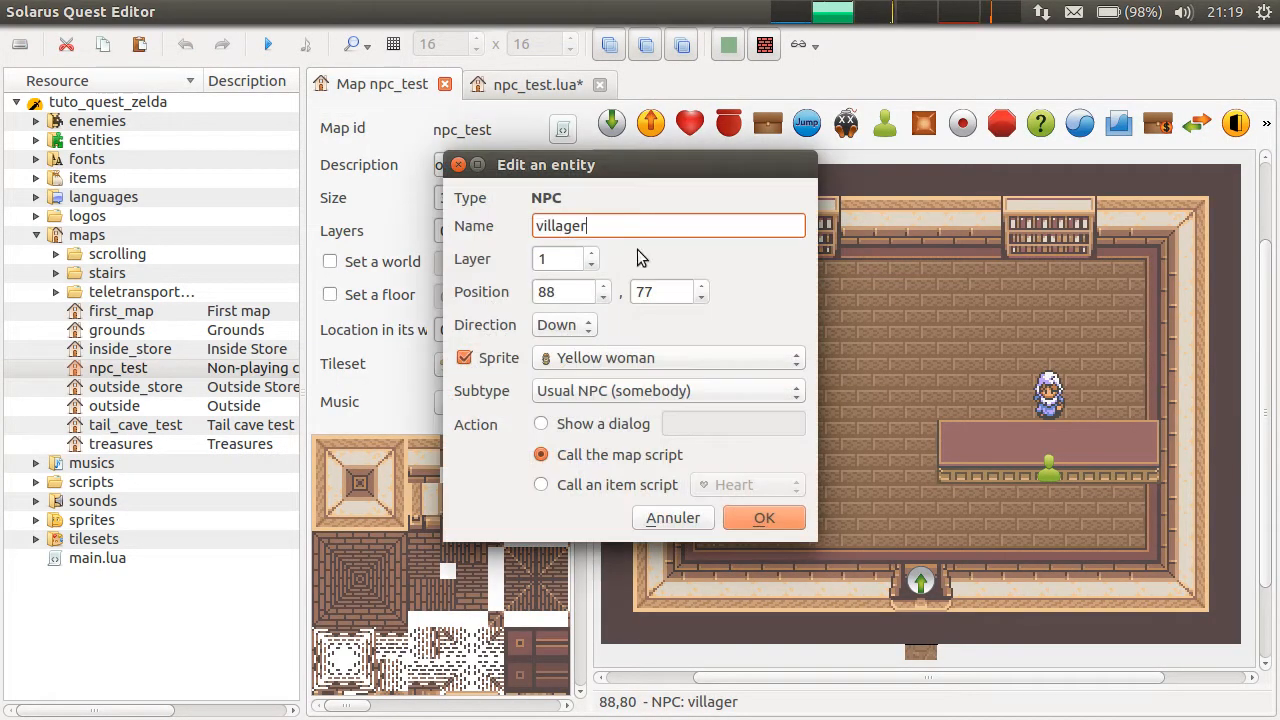
pyautogui.tripleClick(668, 225)
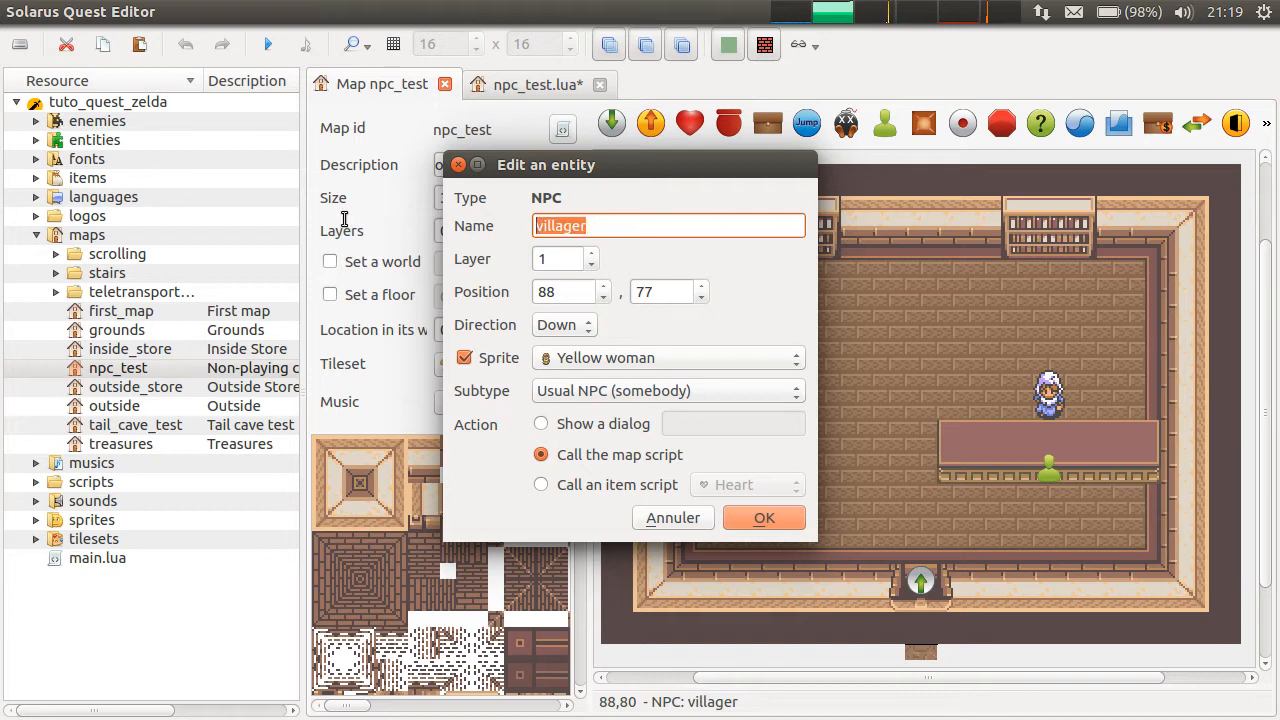
pyautogui.click(763, 517)
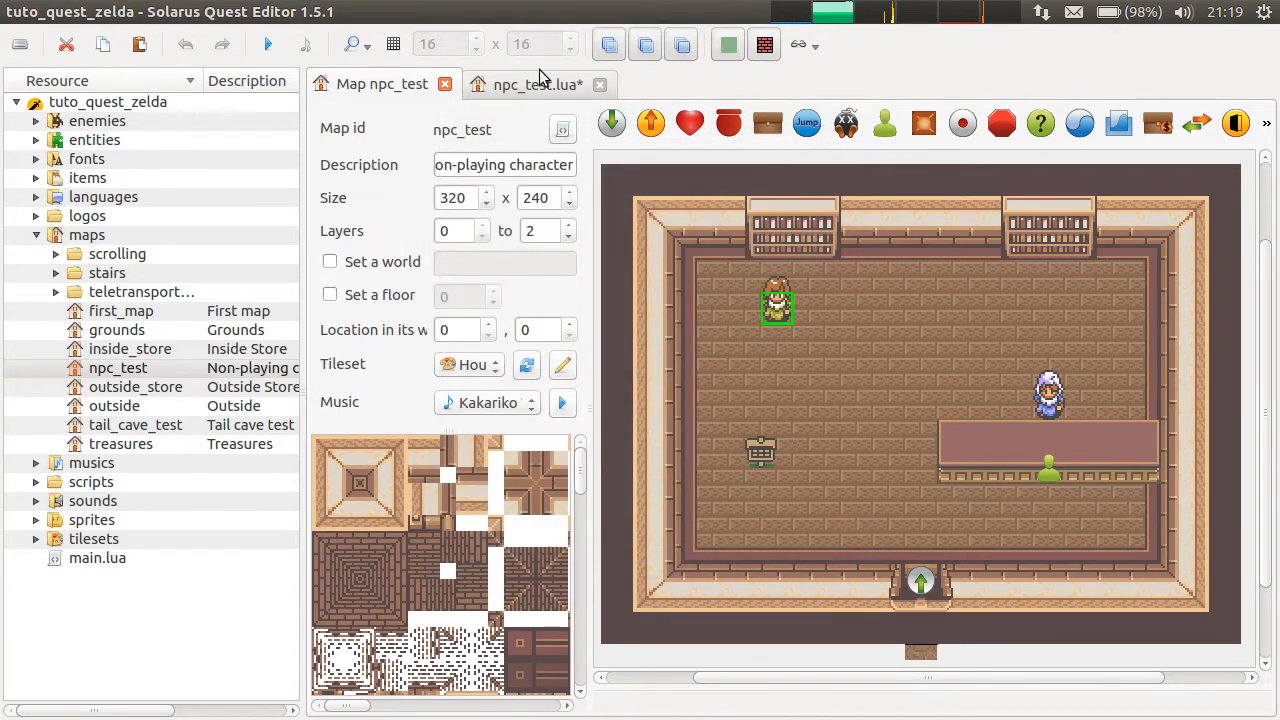
# Inside on_started, begin typing local movement = sol.movement.create(".
pyautogui.click(535, 84)
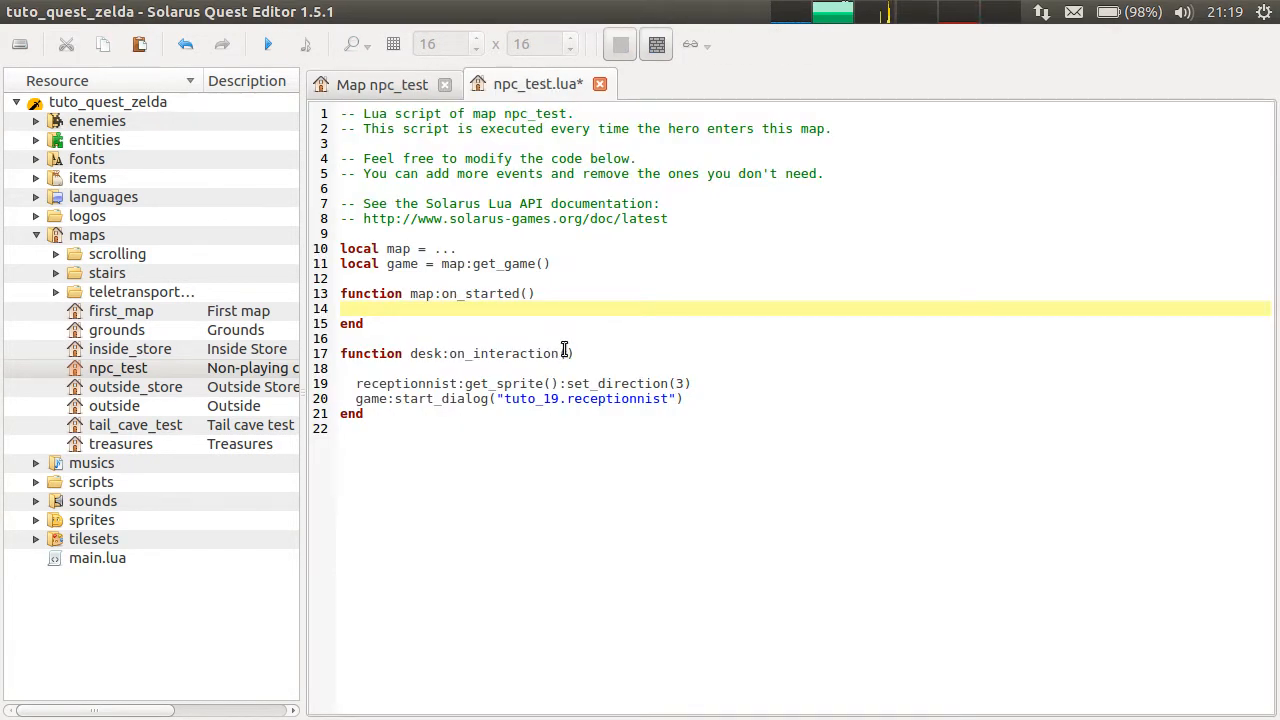
pyautogui.click(545, 278)
pyautogui.write('k')
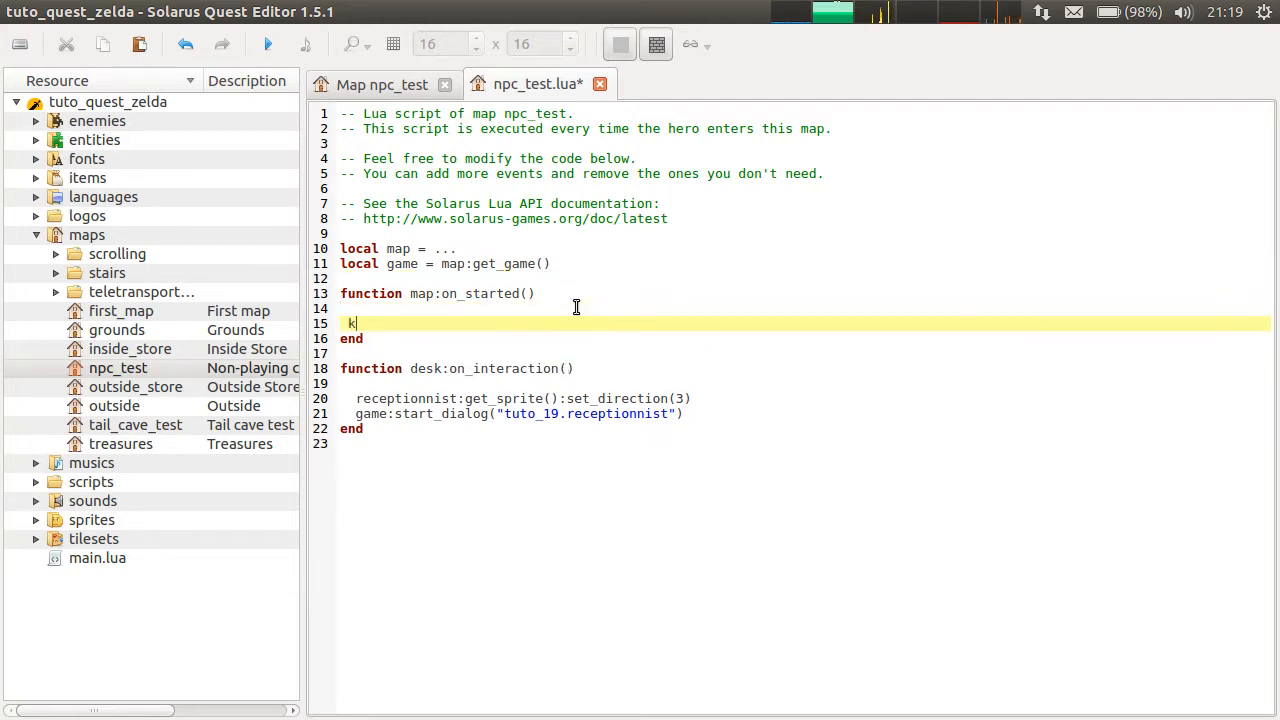
pyautogui.write('local movement')
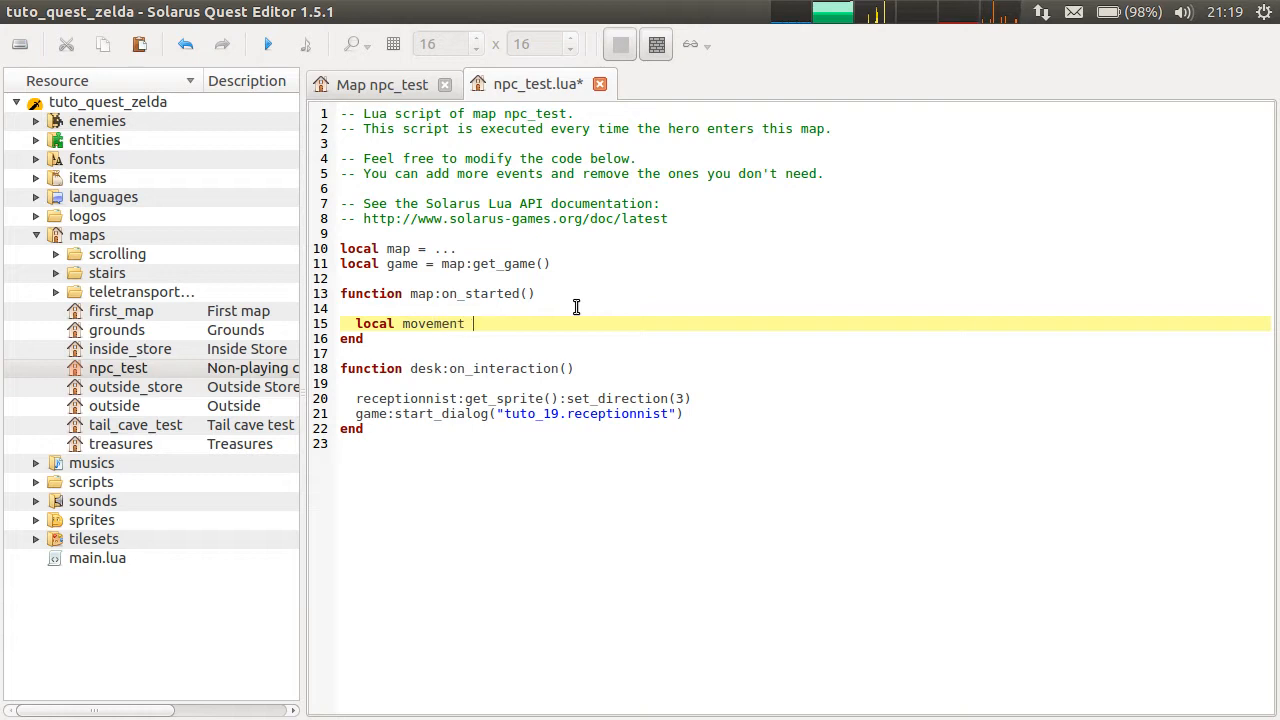
pyautogui.write('=')
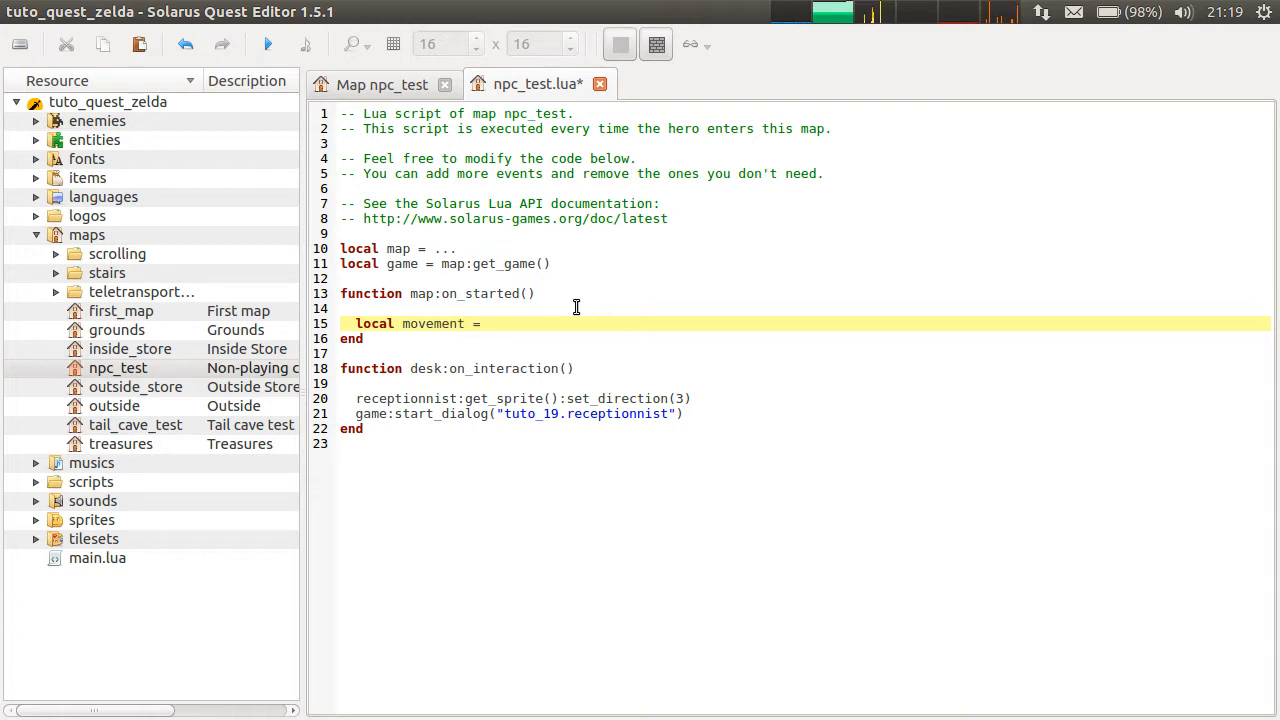
pyautogui.write('s')
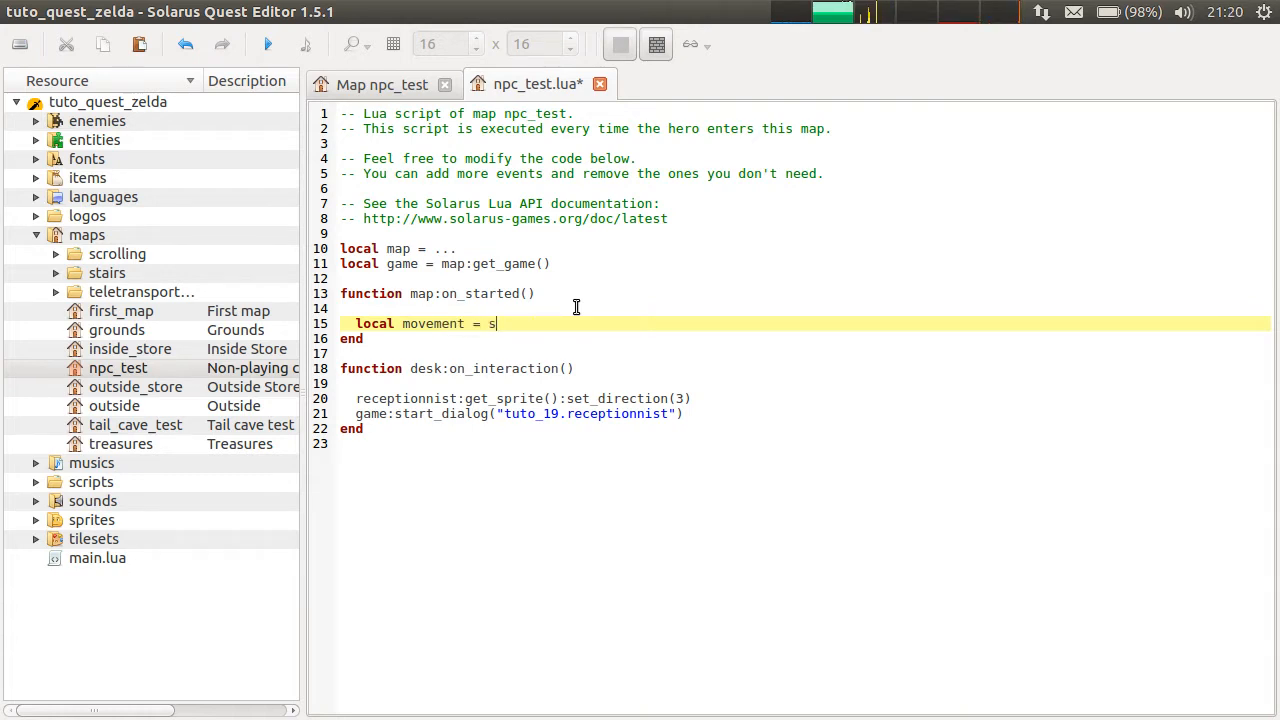
pyautogui.write('ol.movement.c')
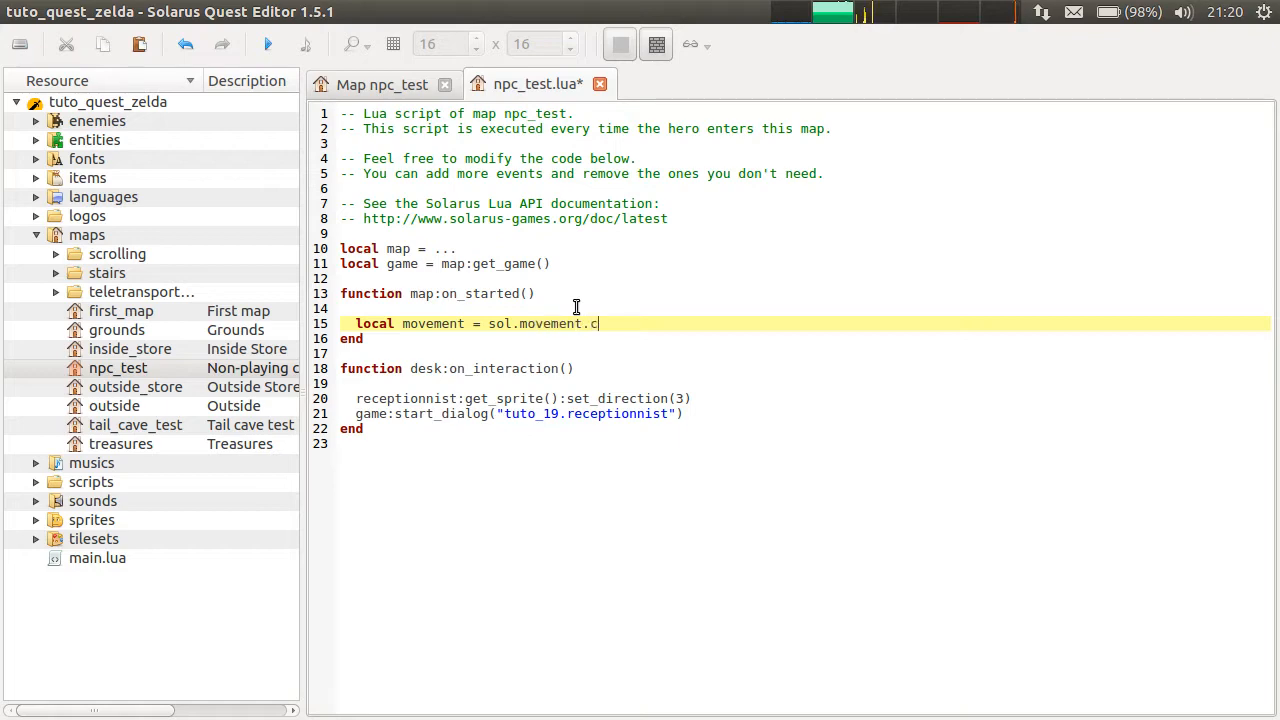
pyautogui.write('reate("')
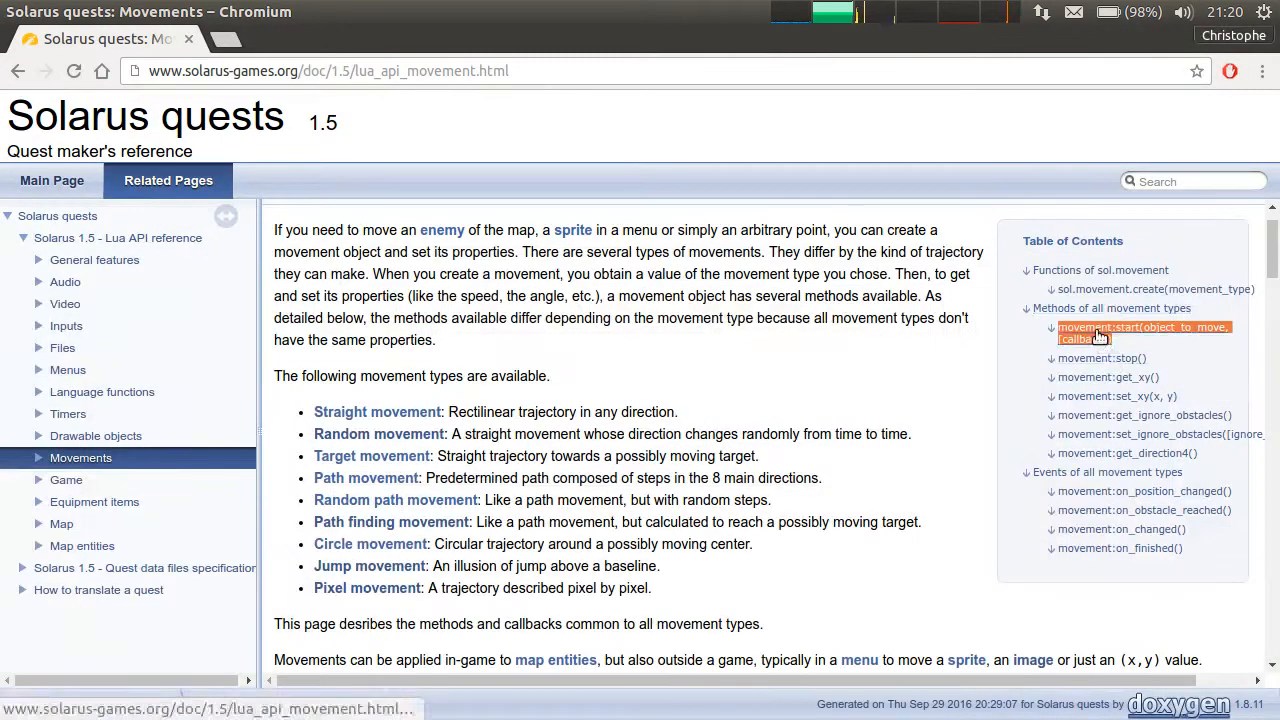
# Find sol.movement.create in the reference and select the random_path movement type.
pyautogui.click(1140, 333)
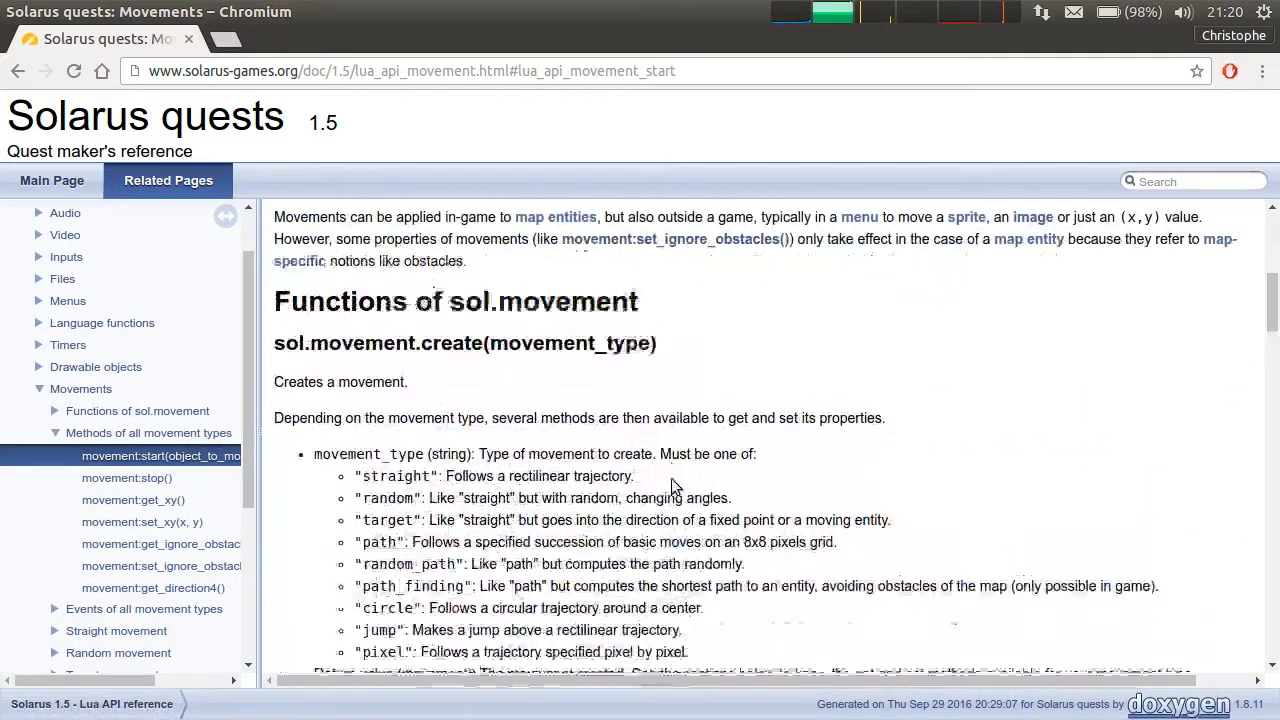
pyautogui.scroll(-3)
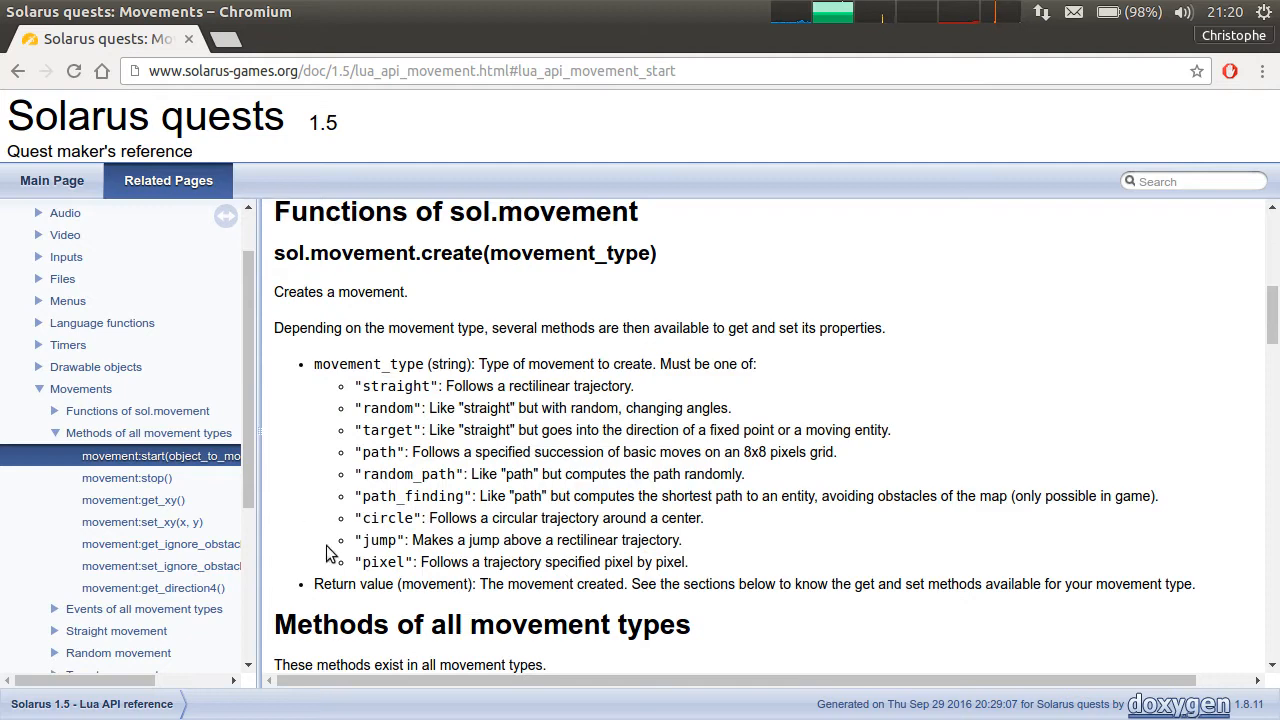
pyautogui.doubleClick(406, 474)
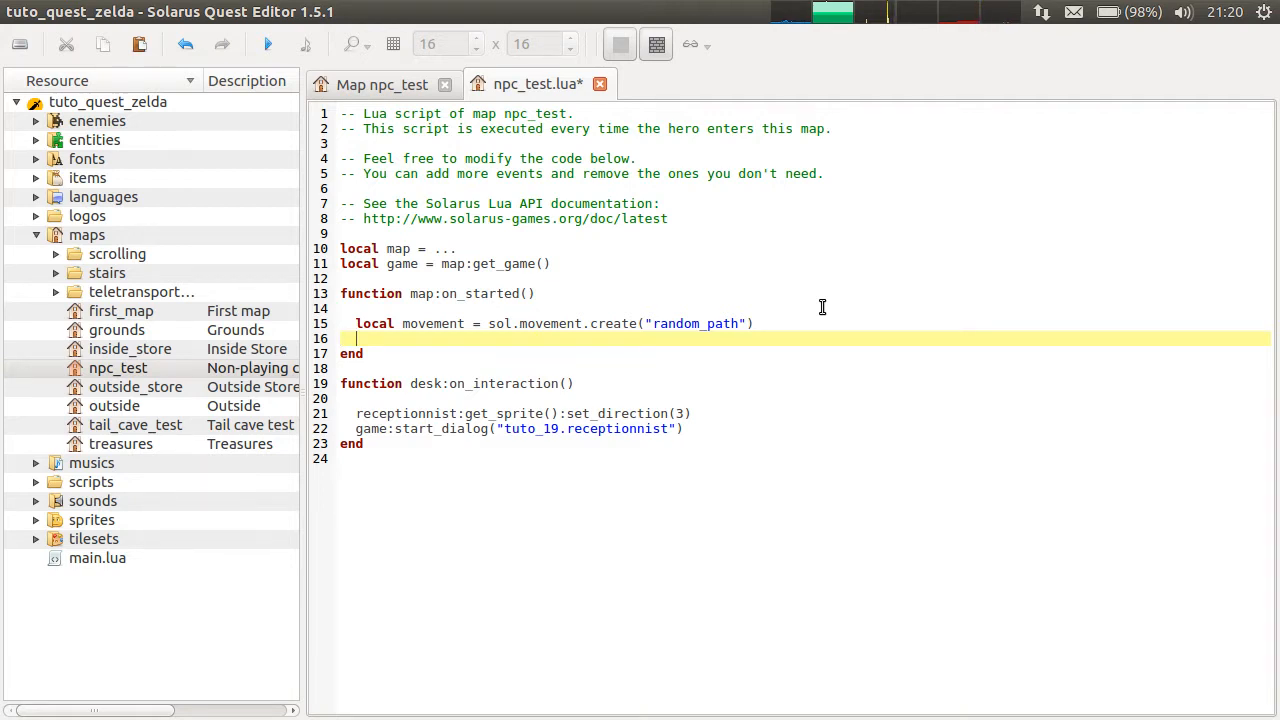
pyautogui.doubleClick(502, 323)
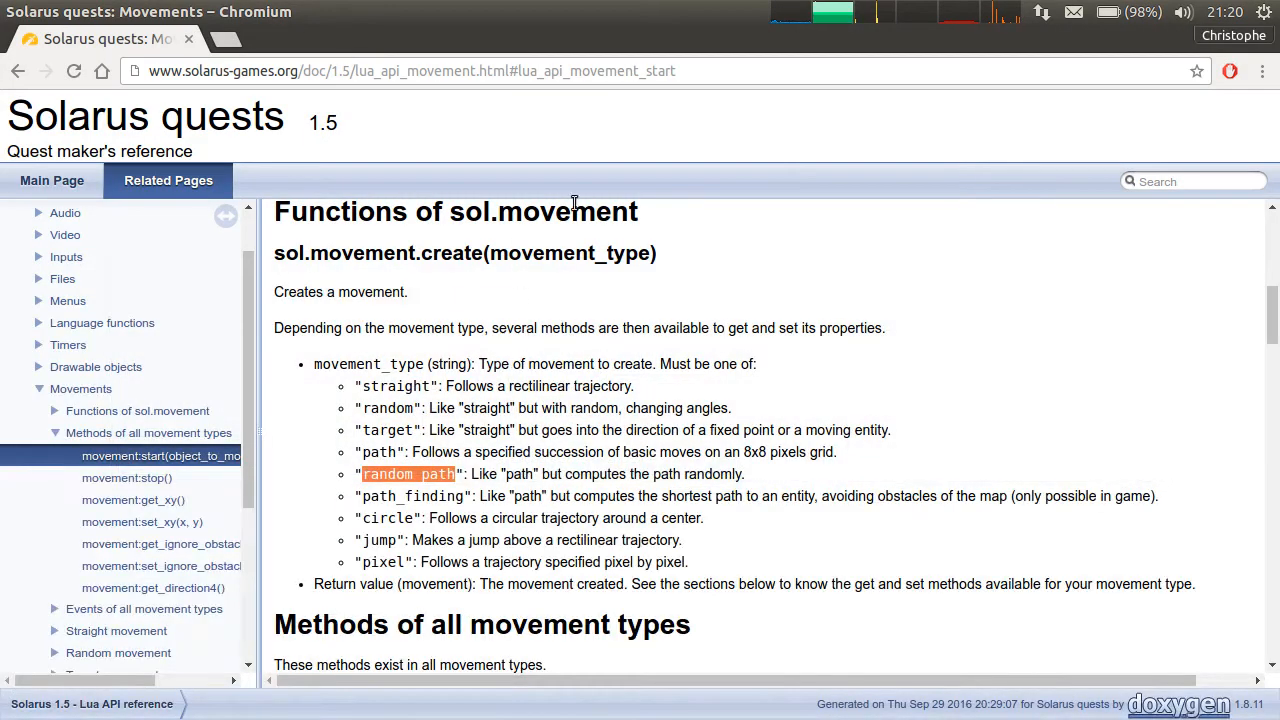
pyautogui.moveTo(447, 421)
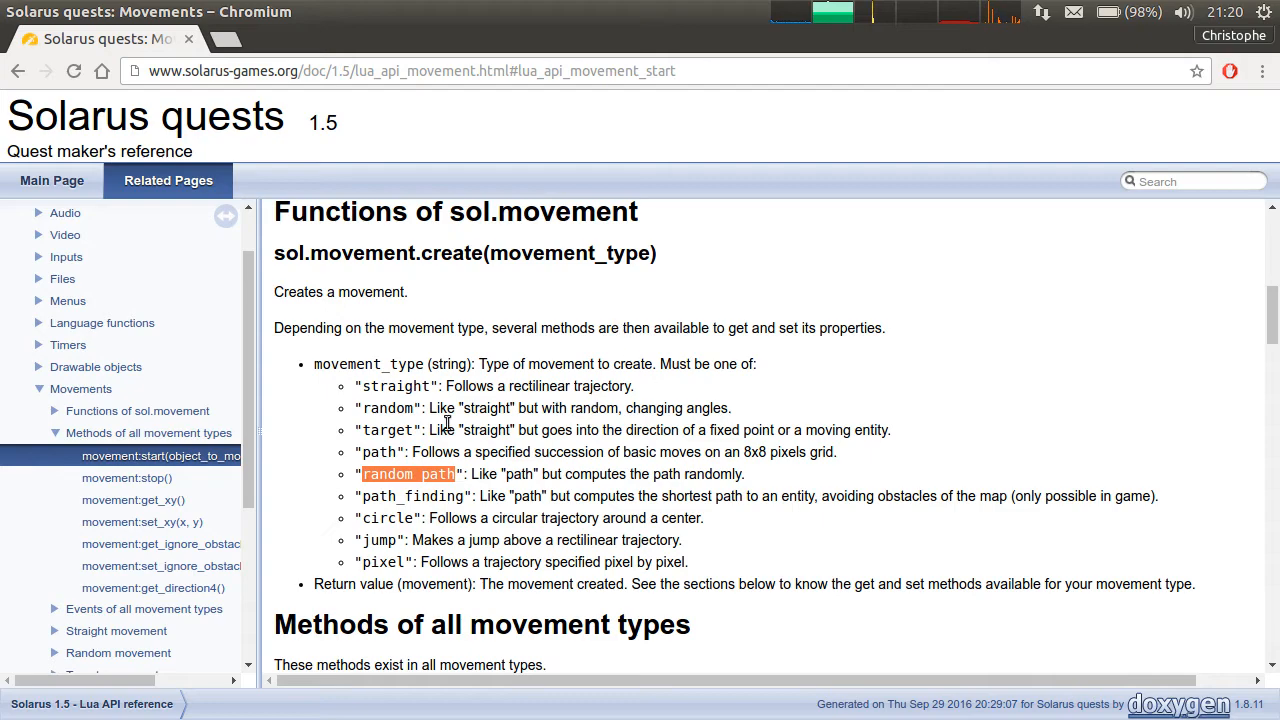
# Open and read the Random path movement reference page.
pyautogui.scroll(3)
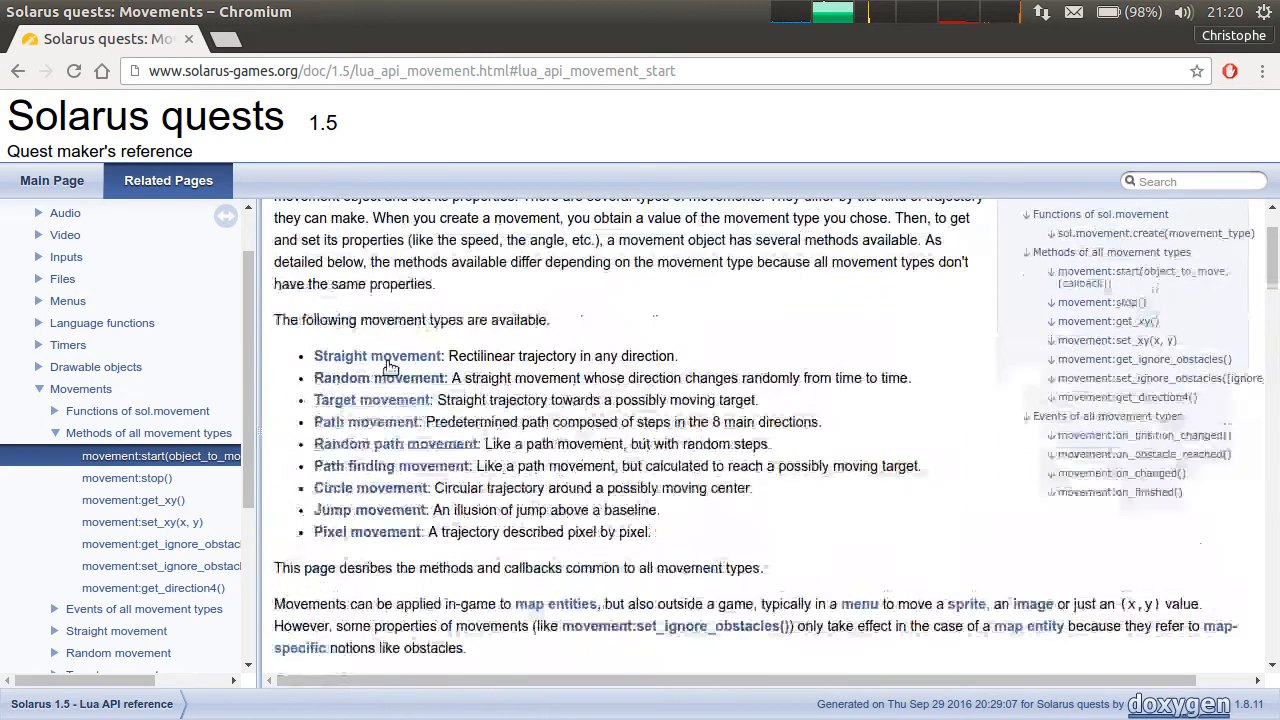
pyautogui.click(396, 444)
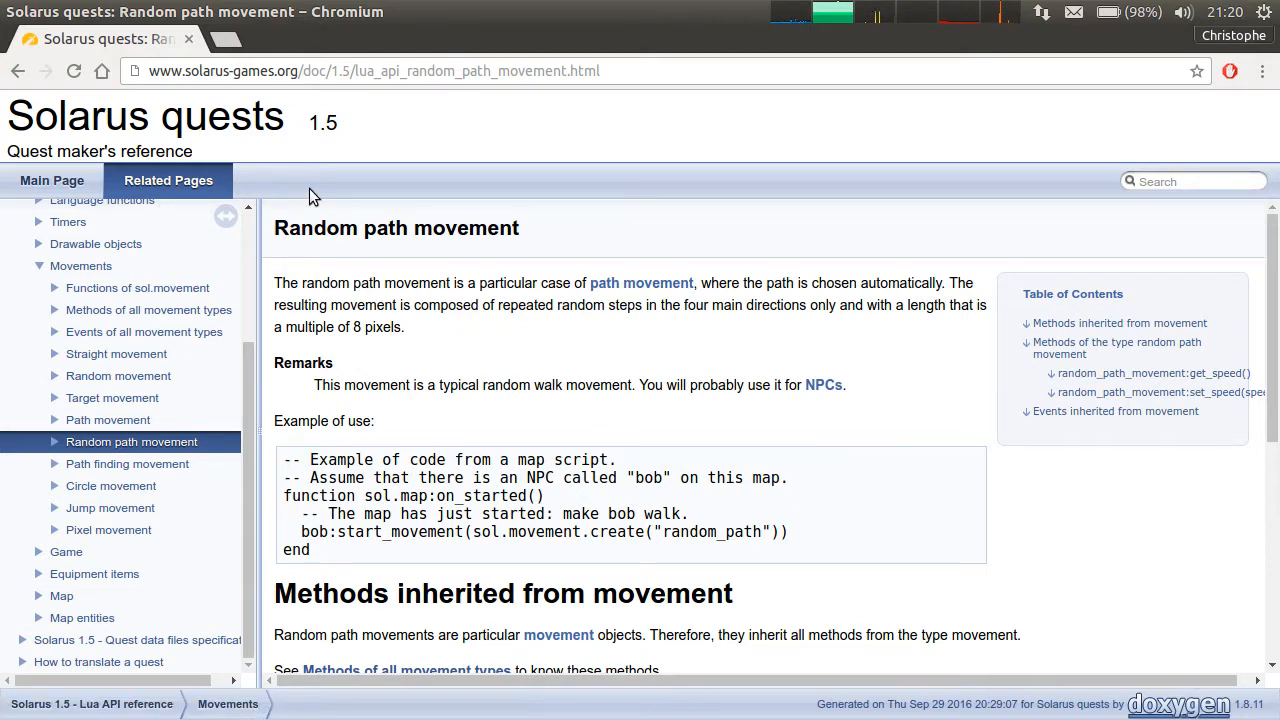
pyautogui.moveTo(820, 496)
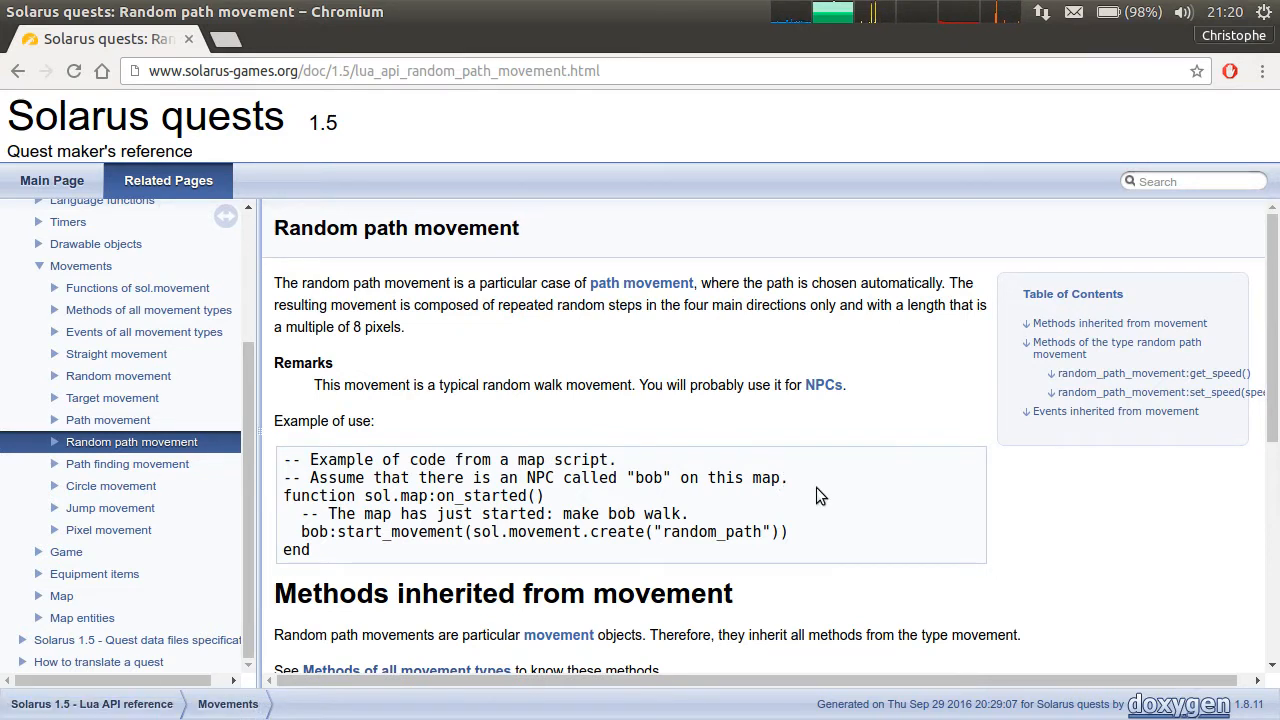
pyautogui.moveTo(813, 575)
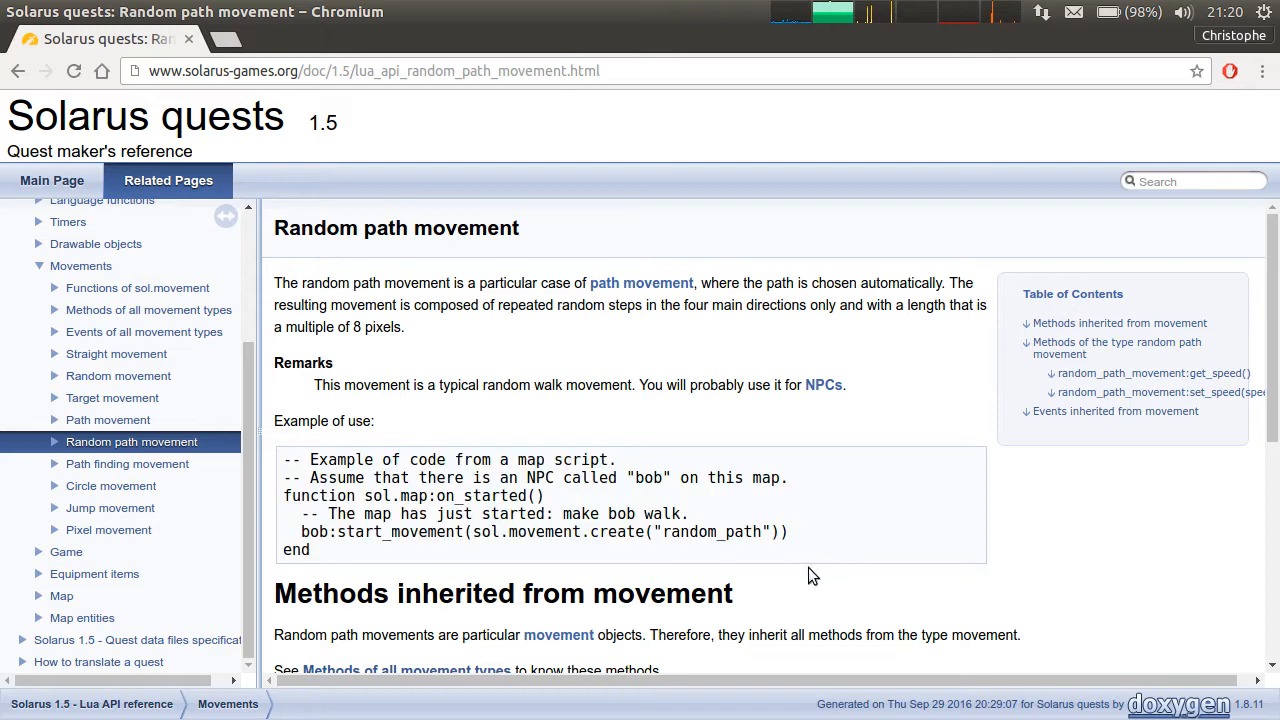
pyautogui.moveTo(785, 467)
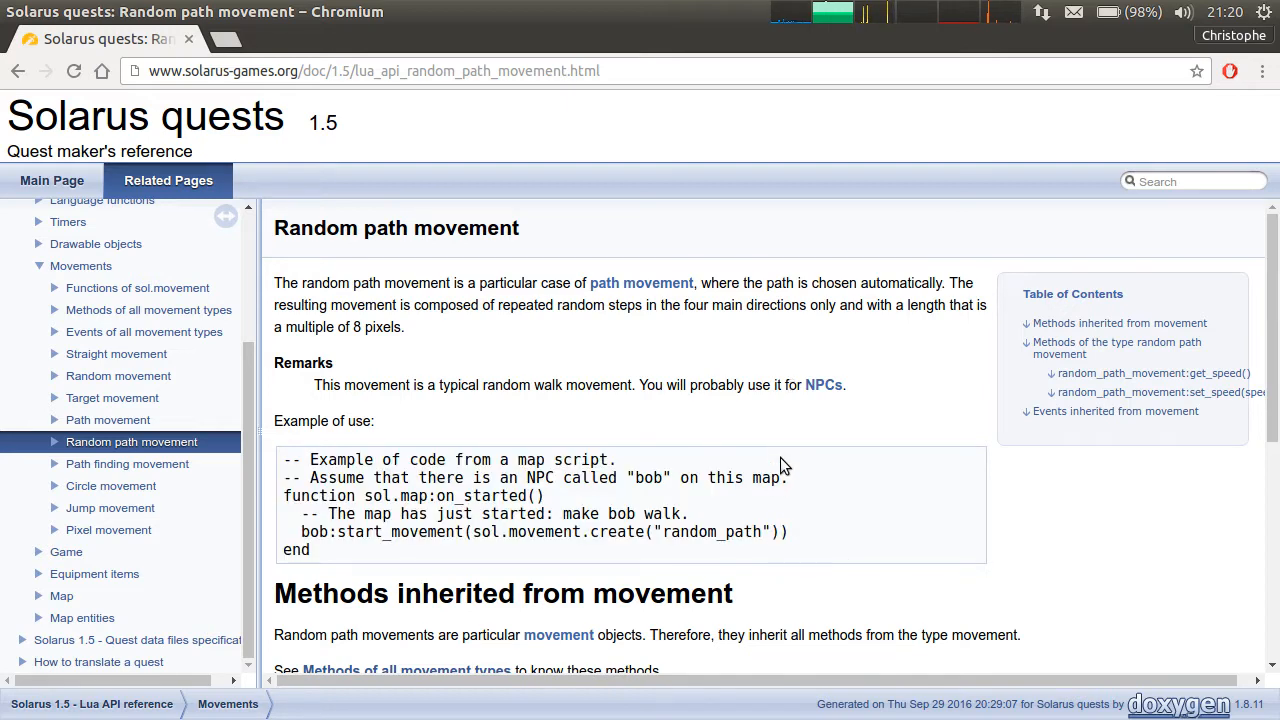
pyautogui.moveTo(755, 445)
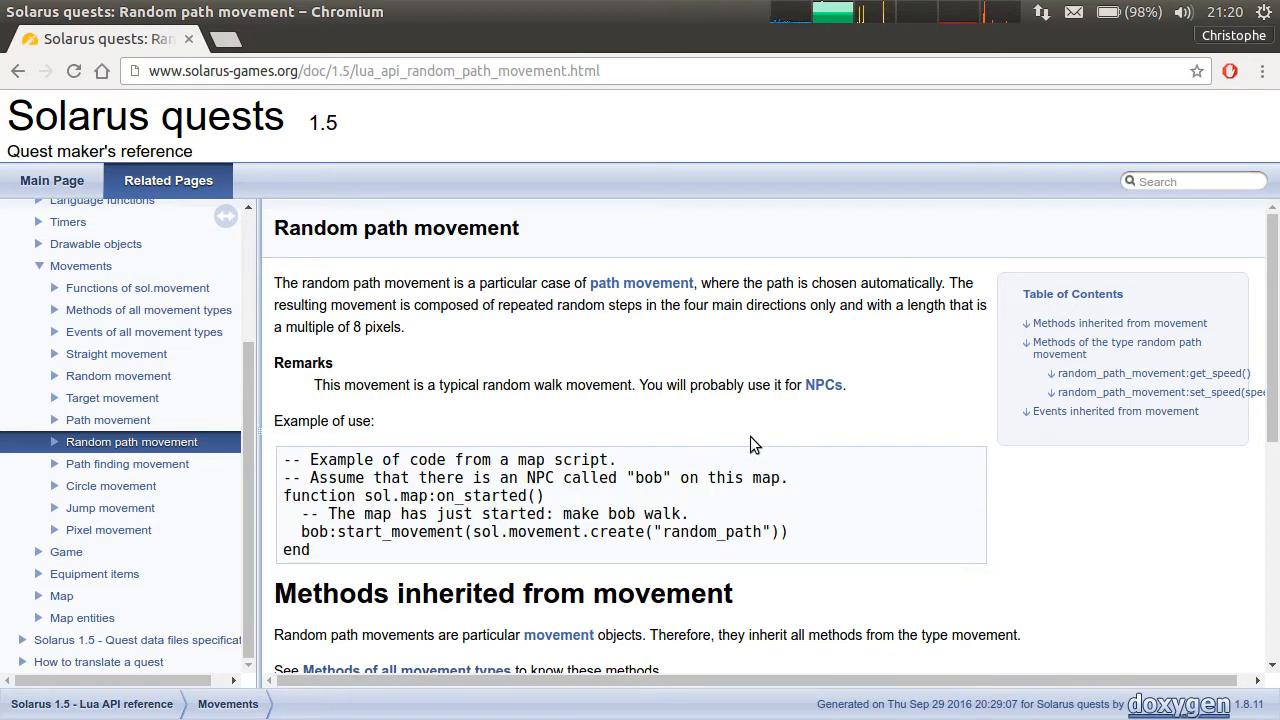
pyautogui.moveTo(800, 412)
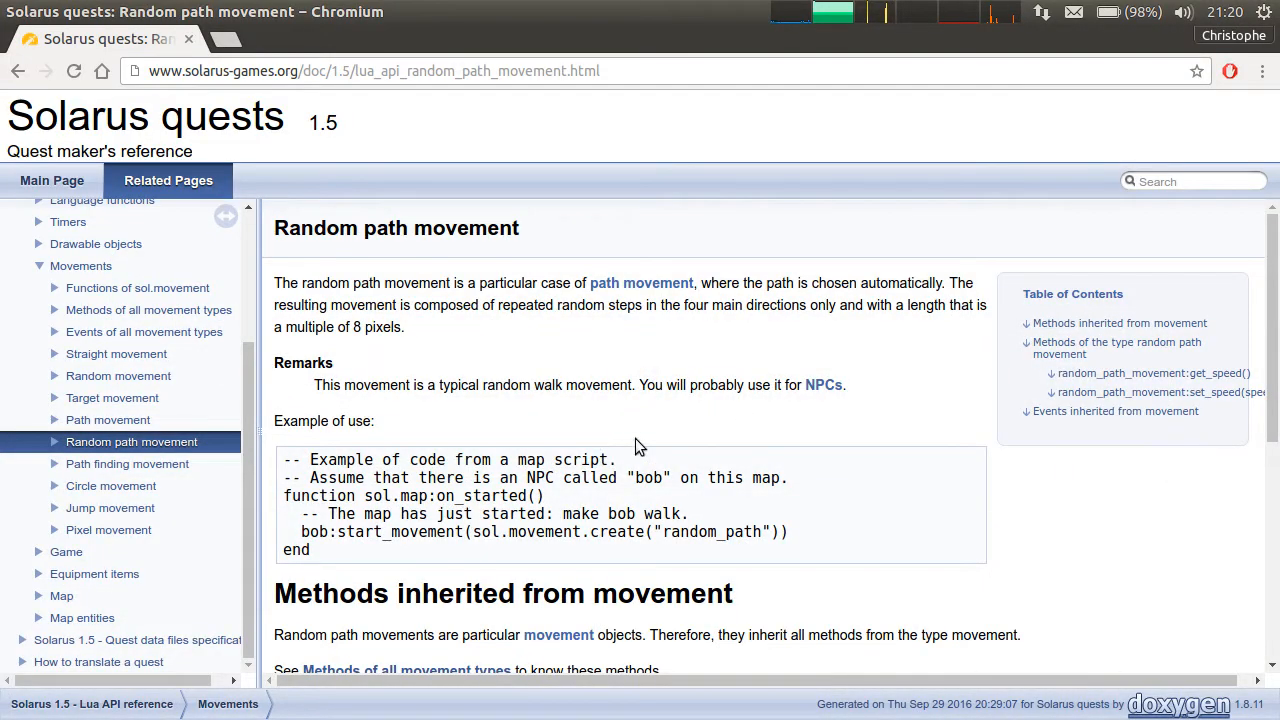
pyautogui.scroll(-3)
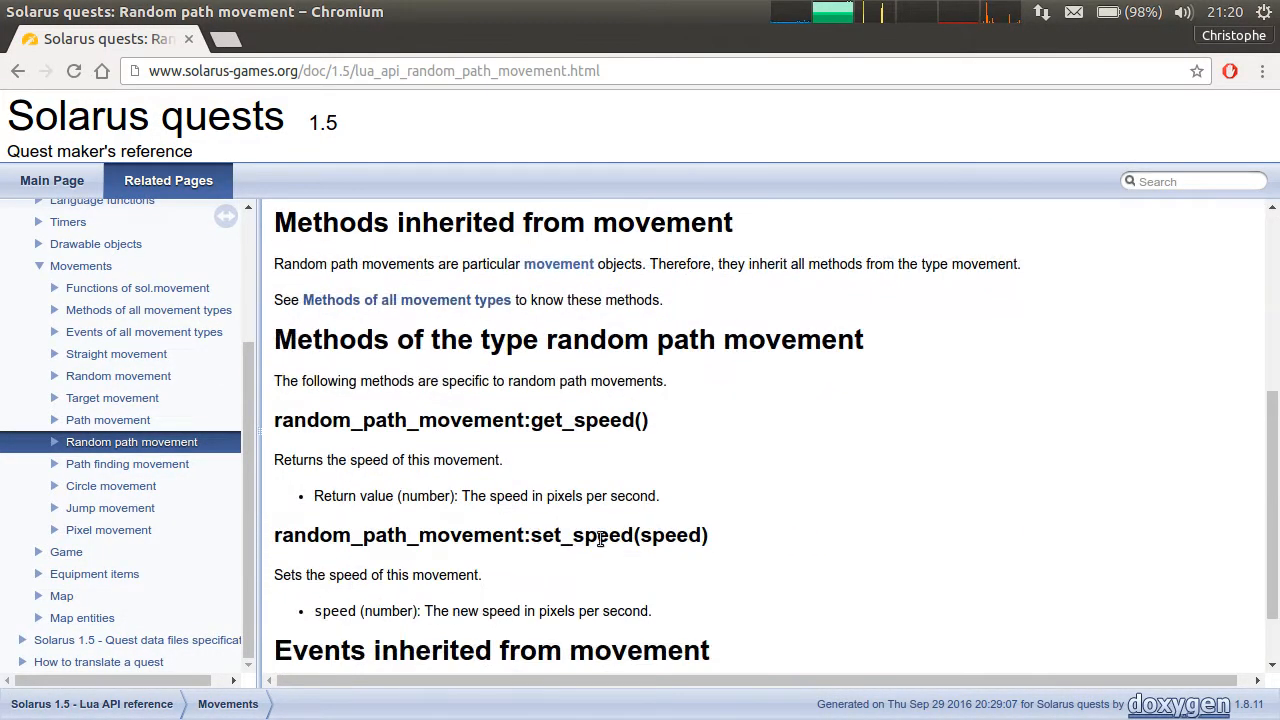
pyautogui.moveTo(755, 371)
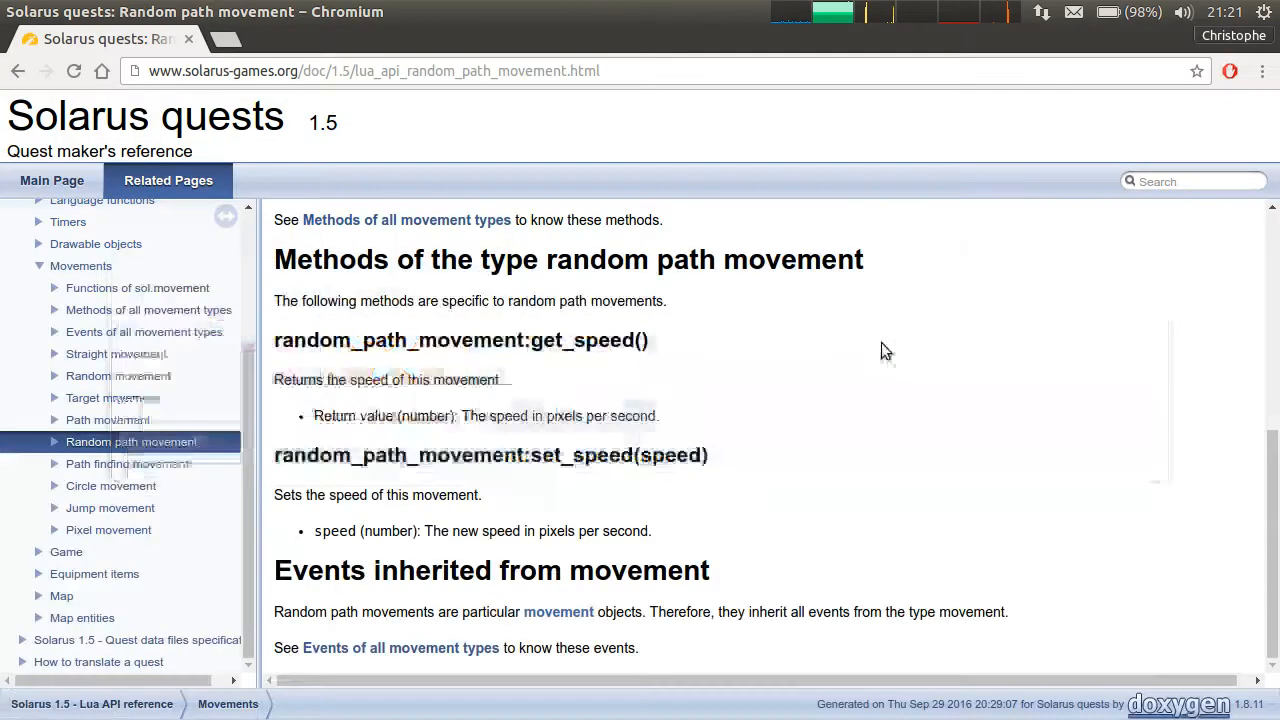
pyautogui.scroll(3)
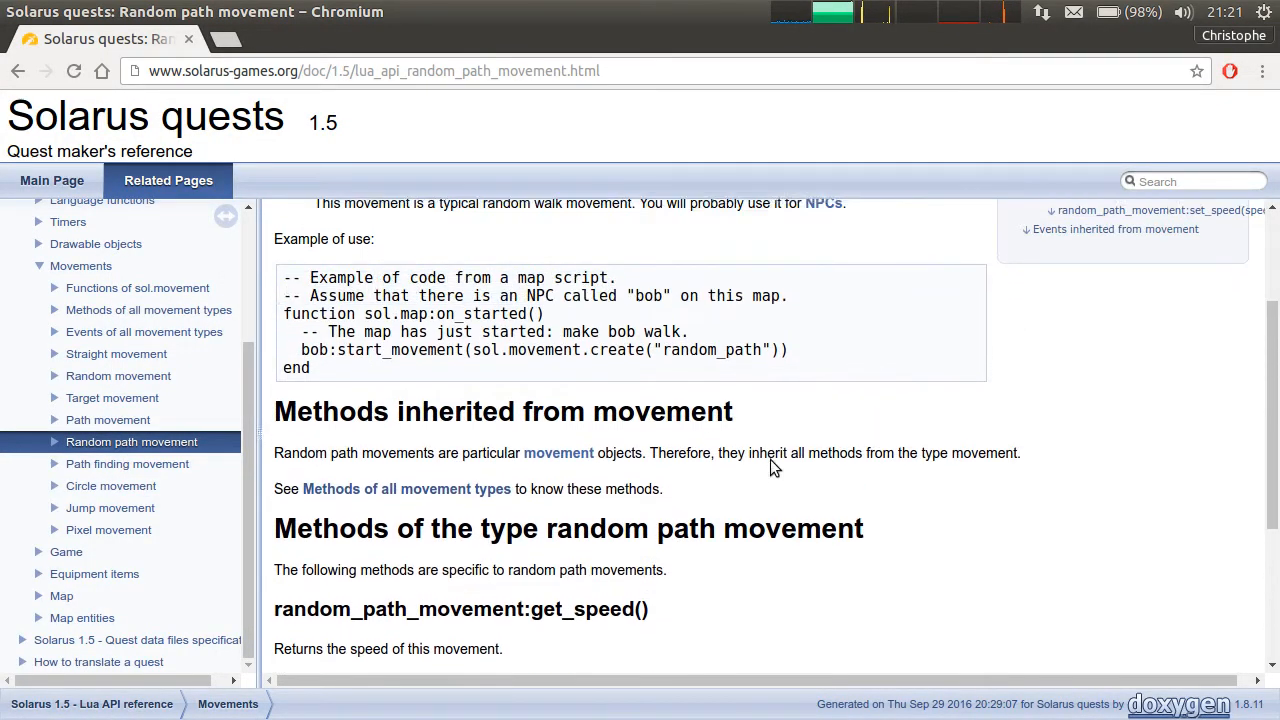
pyautogui.scroll(3)
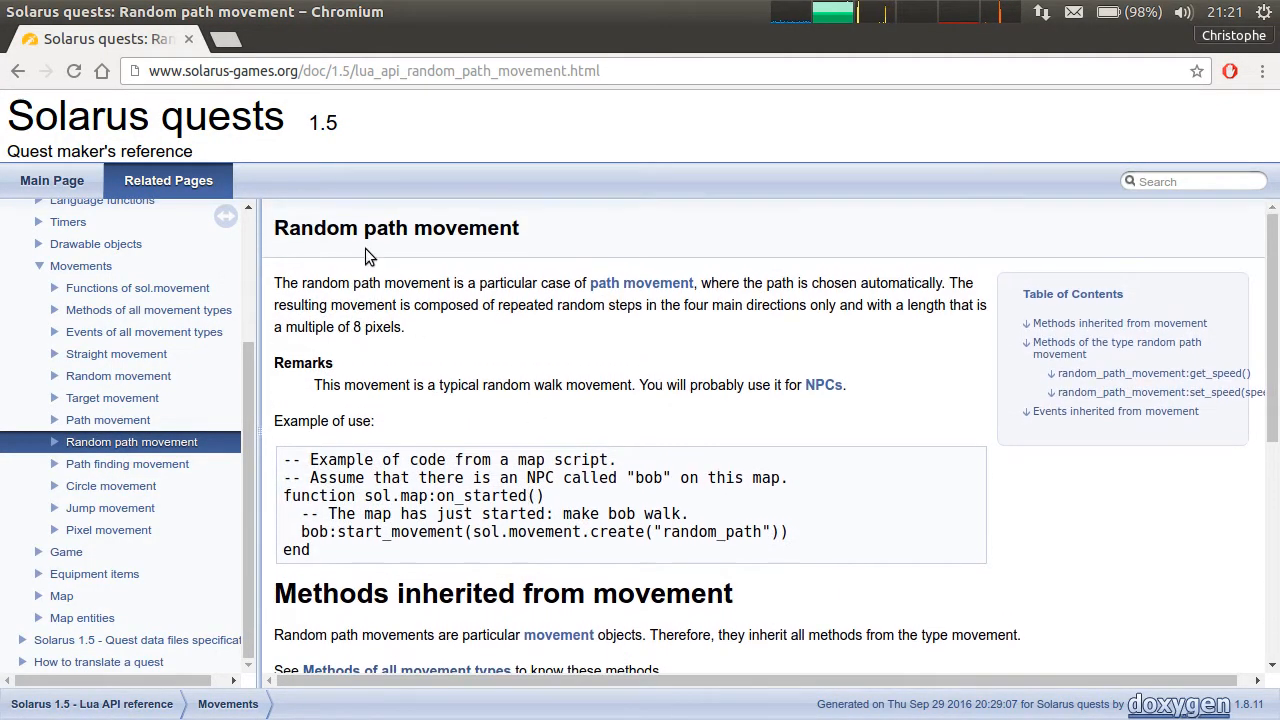
pyautogui.doubleClick(396, 228)
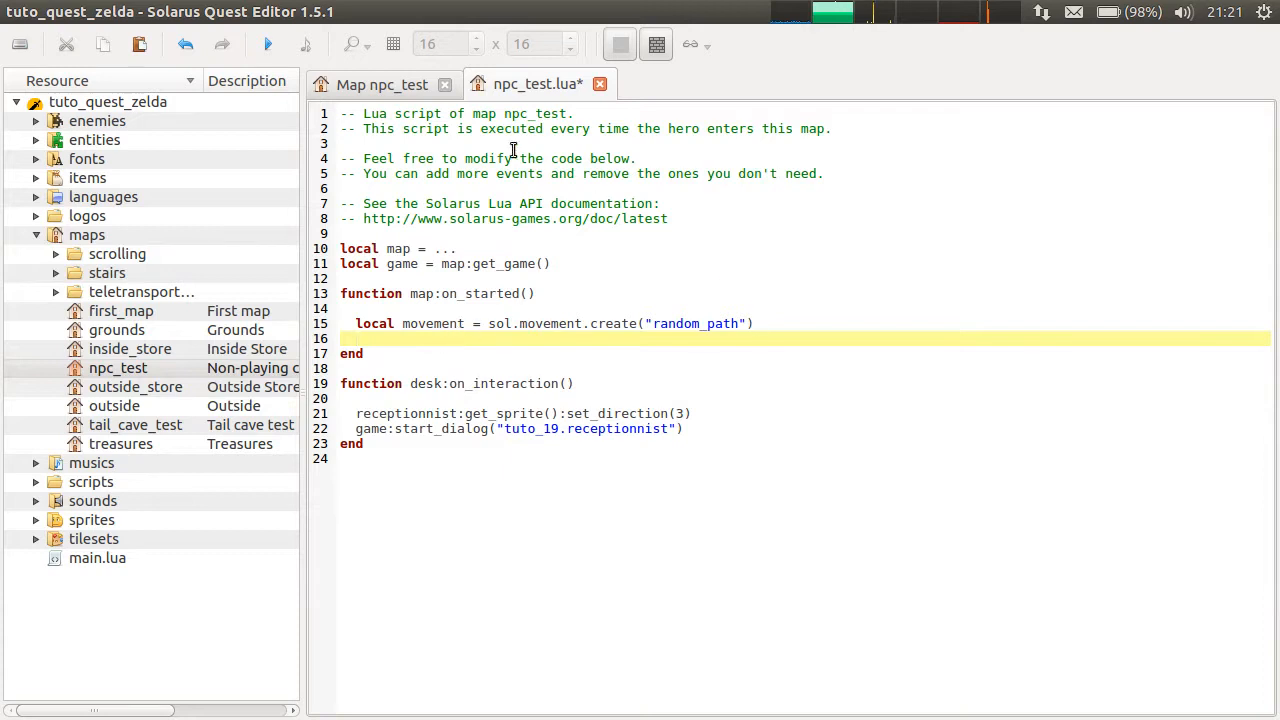
pyautogui.moveTo(771, 315)
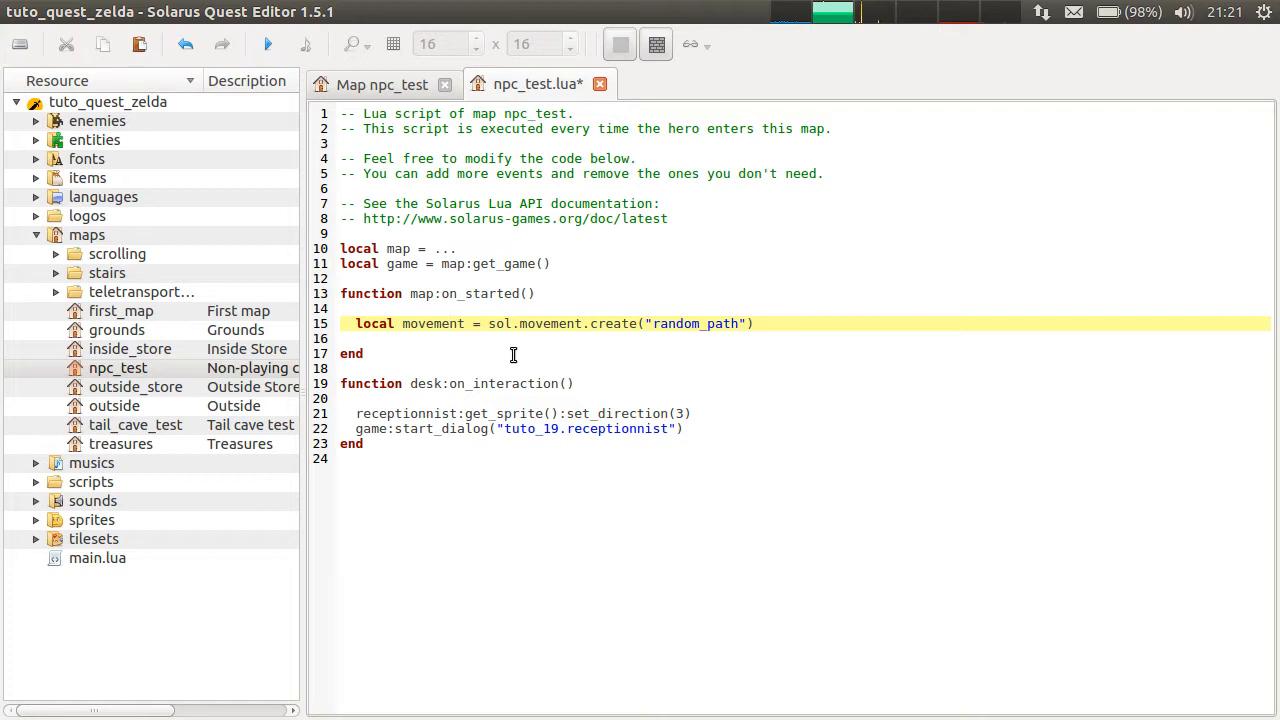
pyautogui.moveTo(578, 341)
pyautogui.write('movement:start')
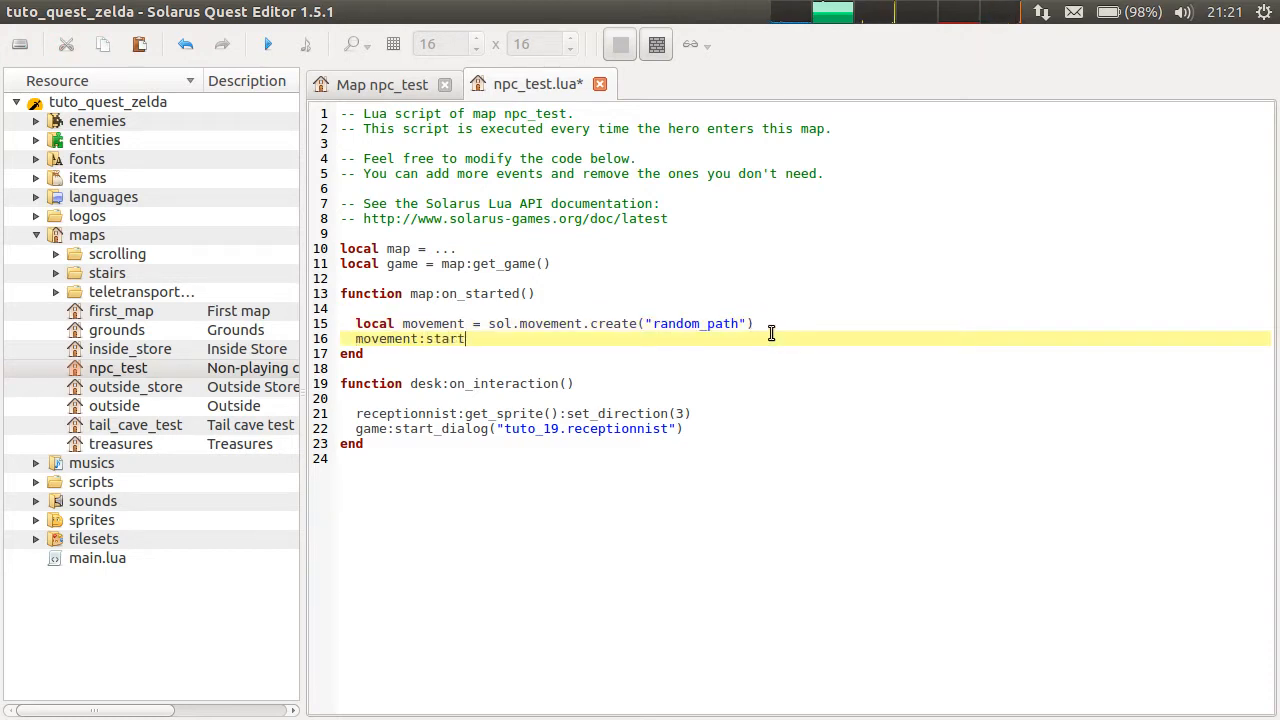
# Begin the movement:start( call and look up its object_to_move parameter in the docs.
pyautogui.write('(')
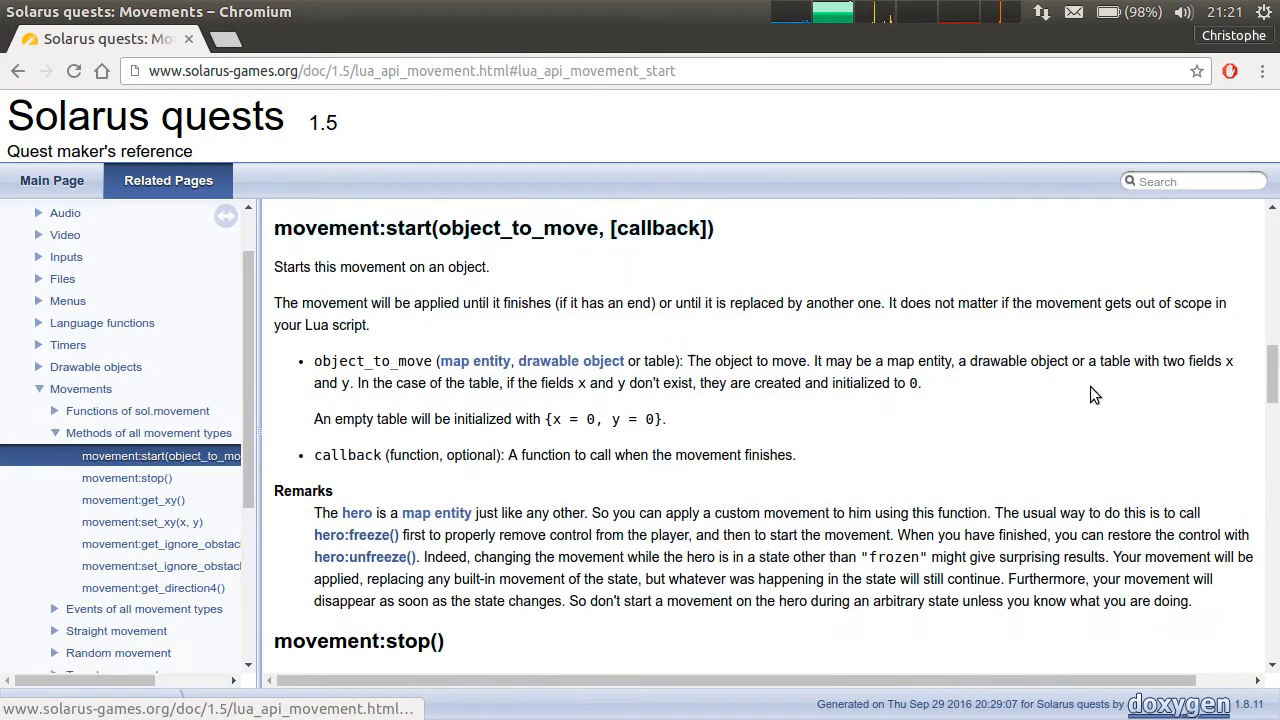
pyautogui.doubleClick(517, 228)
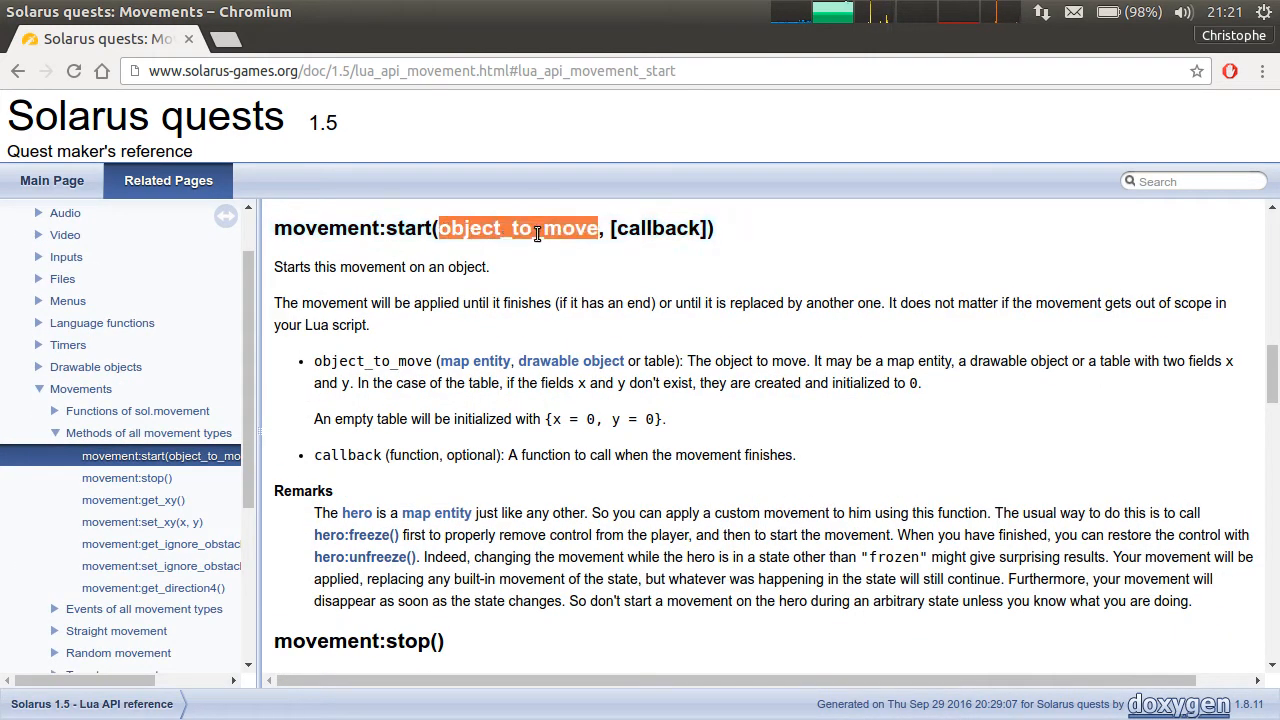
pyautogui.moveTo(477, 361)
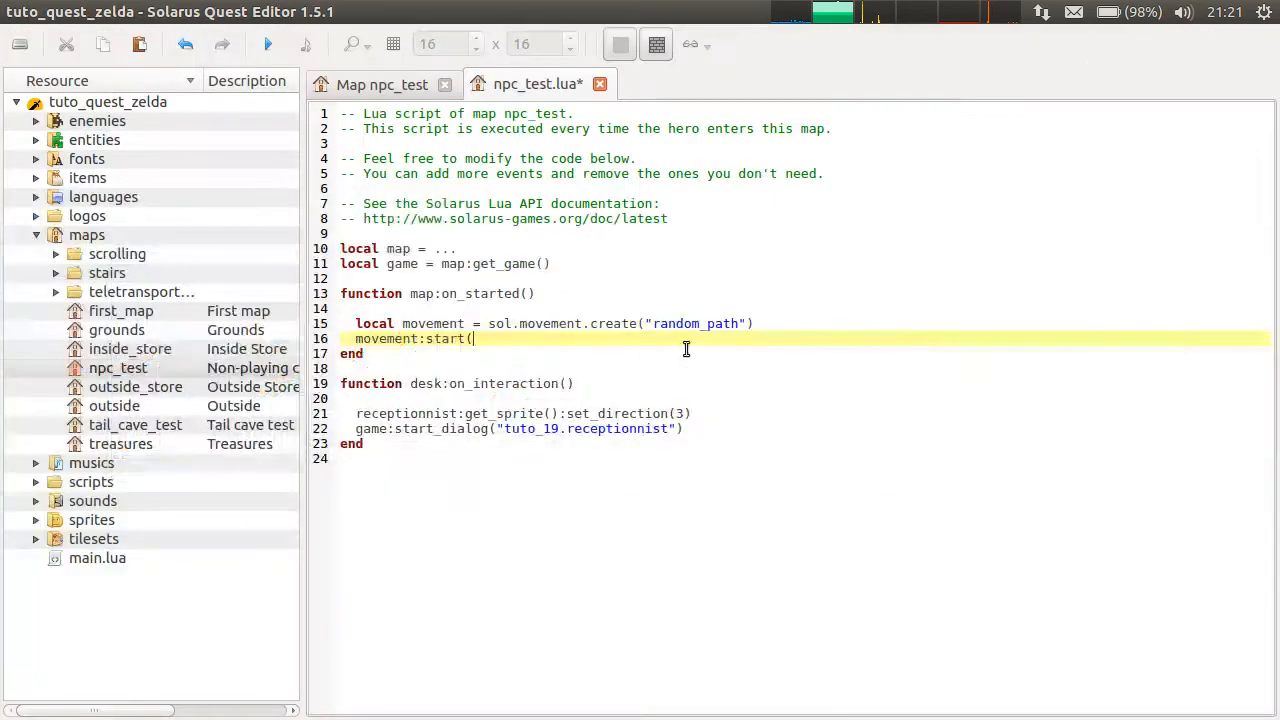
pyautogui.click(381, 84)
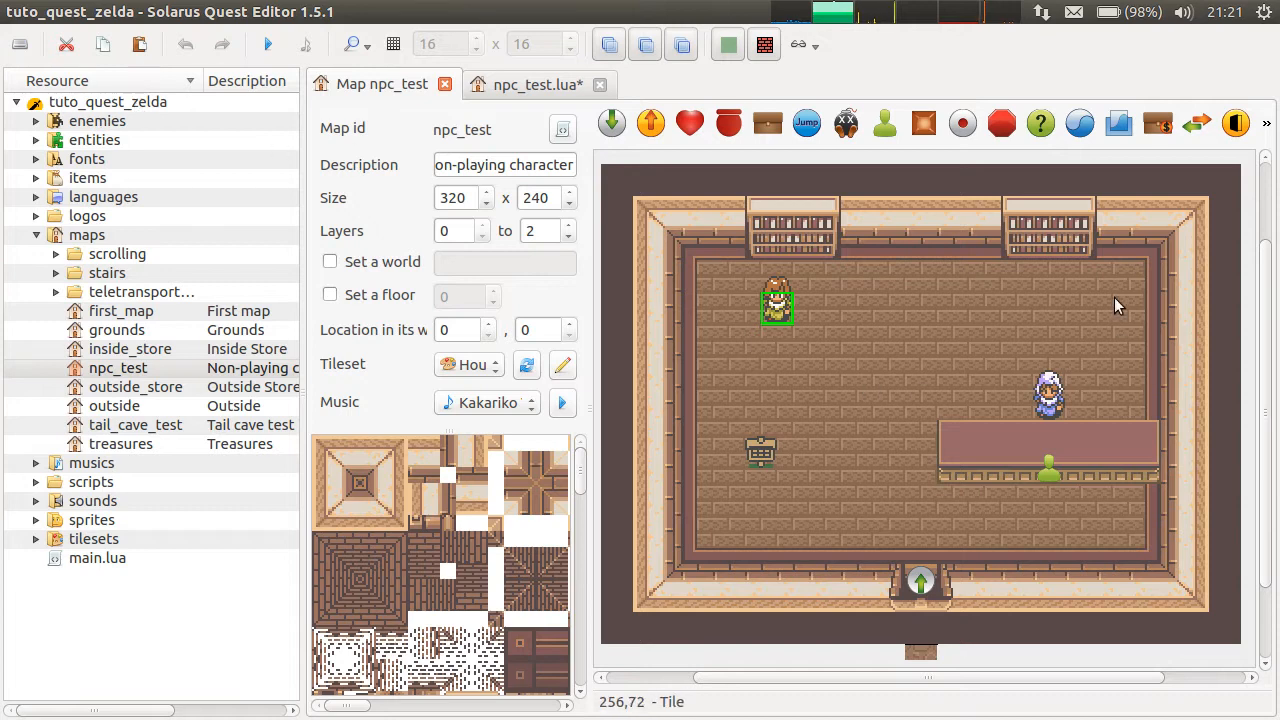
pyautogui.moveTo(1090, 250)
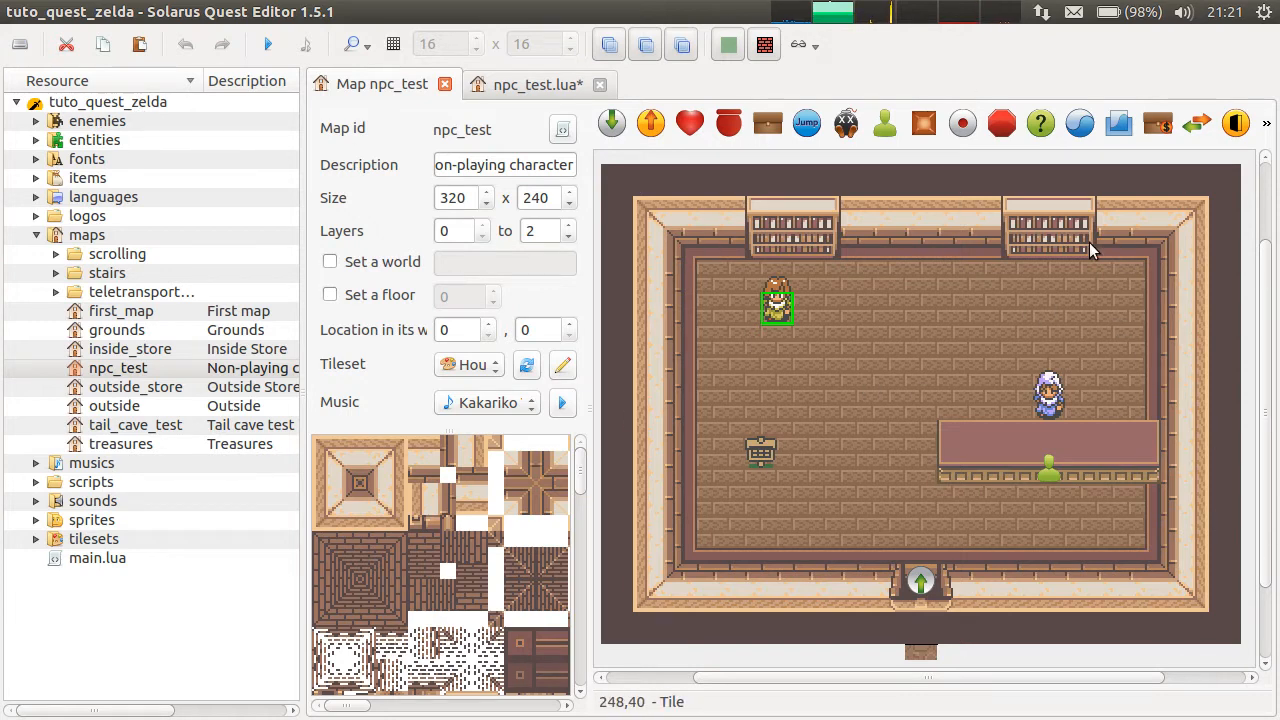
pyautogui.moveTo(787, 270)
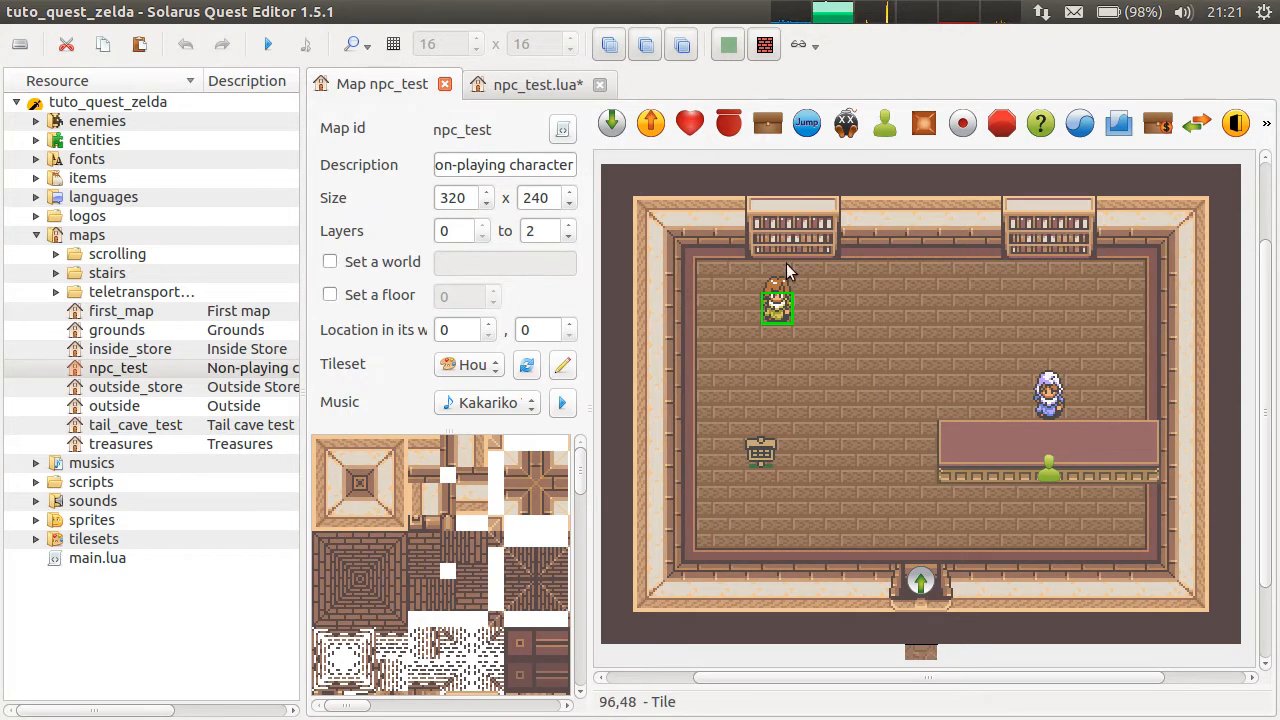
pyautogui.moveTo(884, 123)
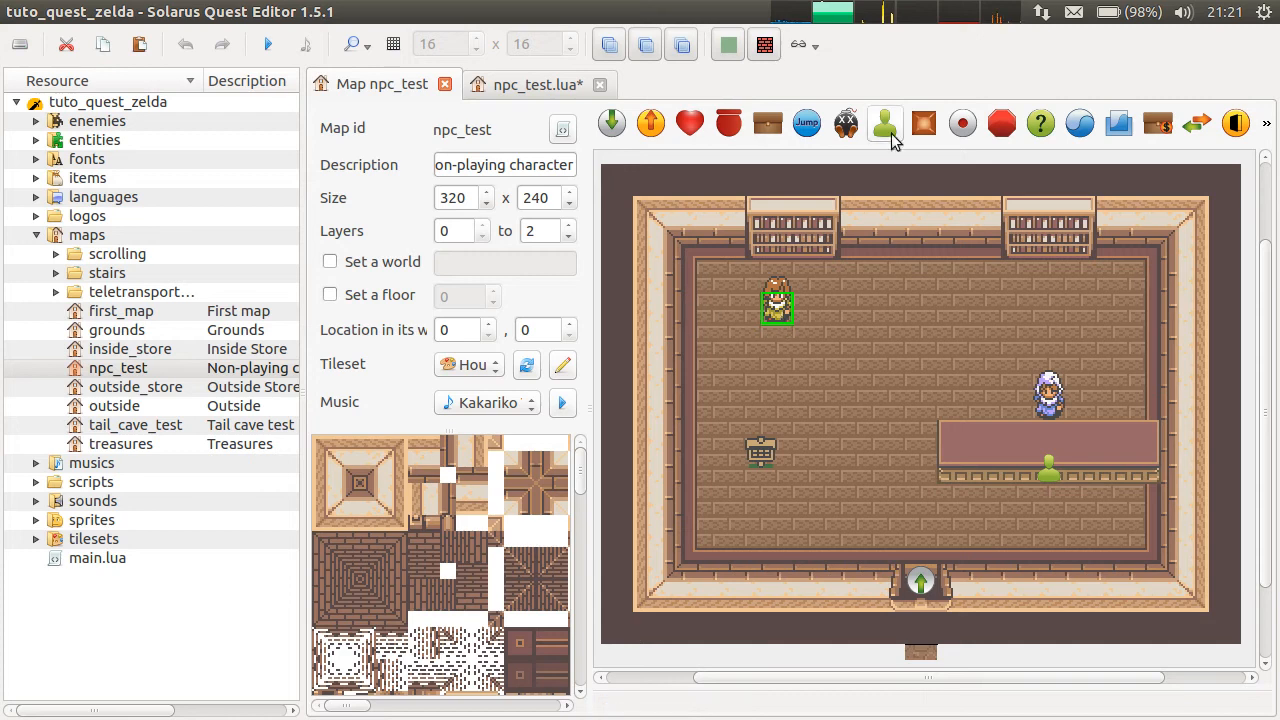
pyautogui.moveTo(1020, 513)
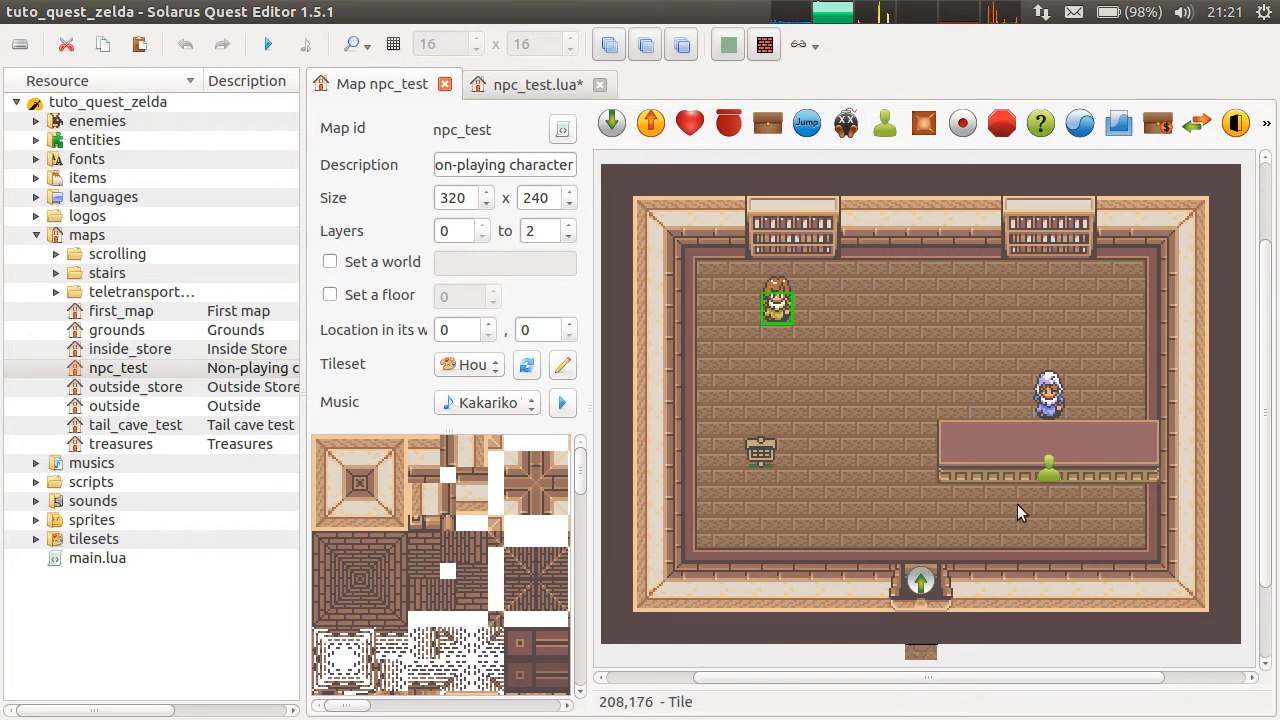
pyautogui.moveTo(1007, 237)
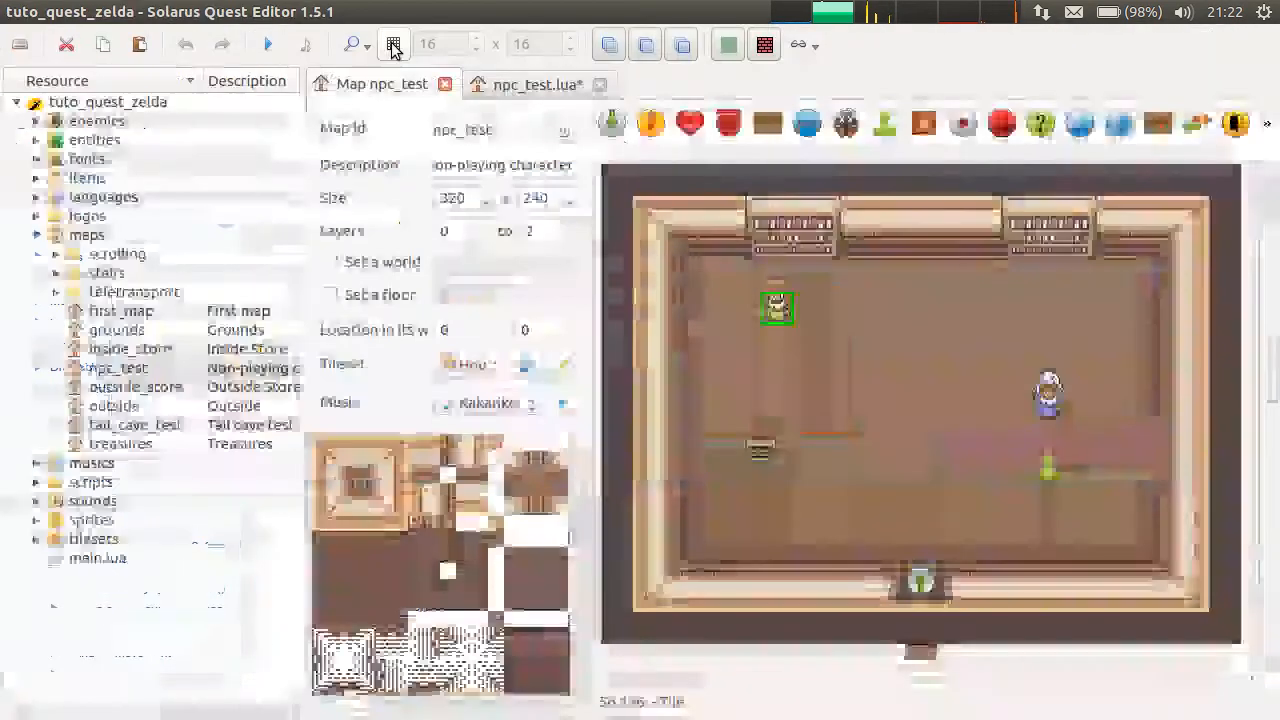
pyautogui.click(537, 84)
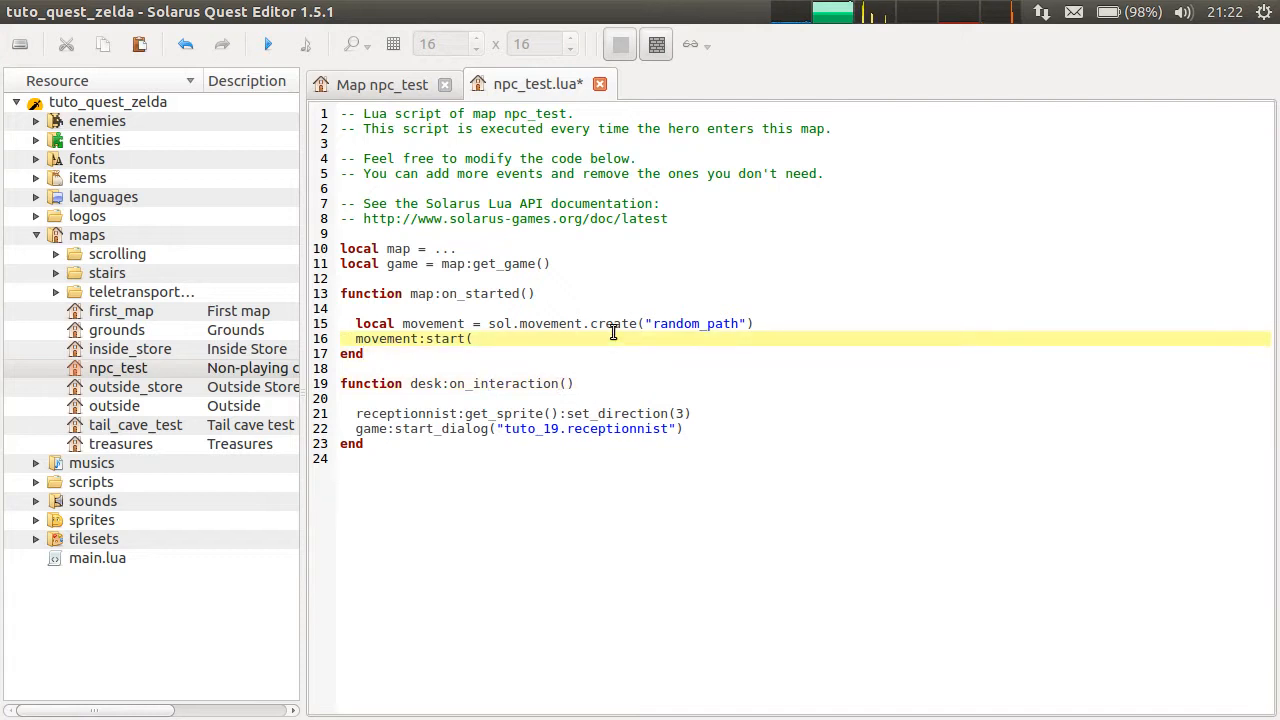
pyautogui.moveTo(415, 221)
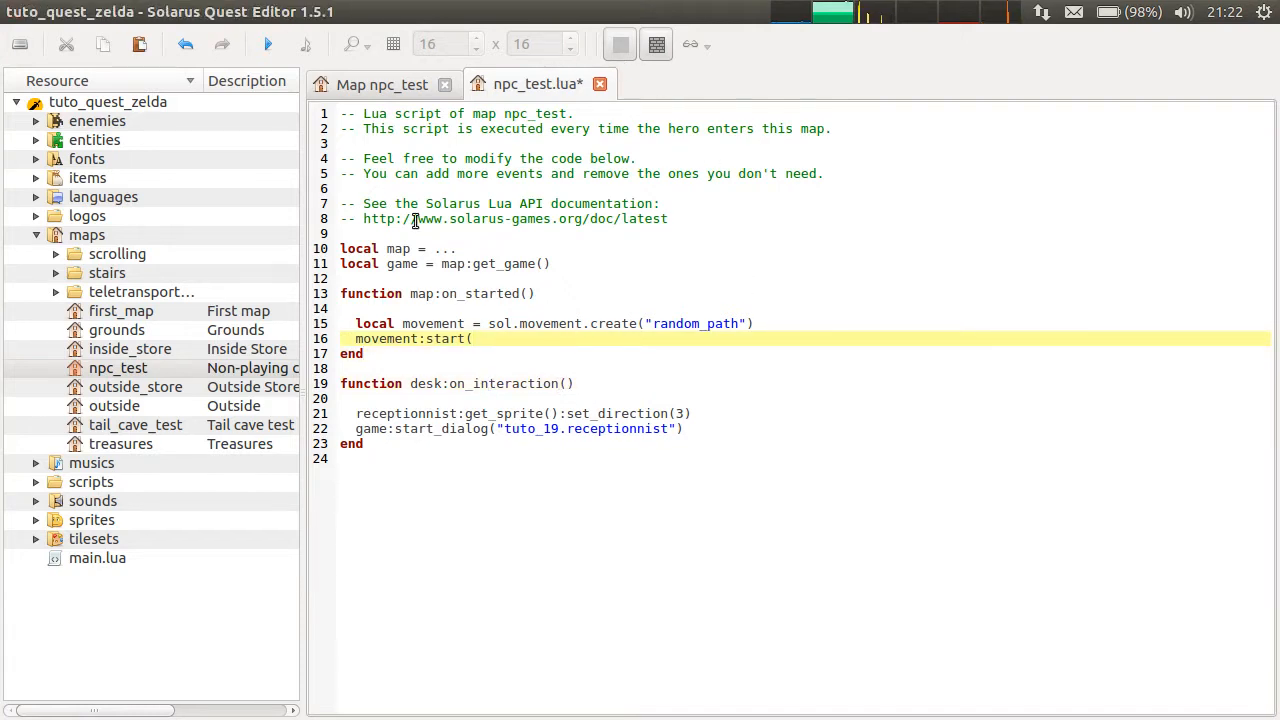
pyautogui.moveTo(603, 203)
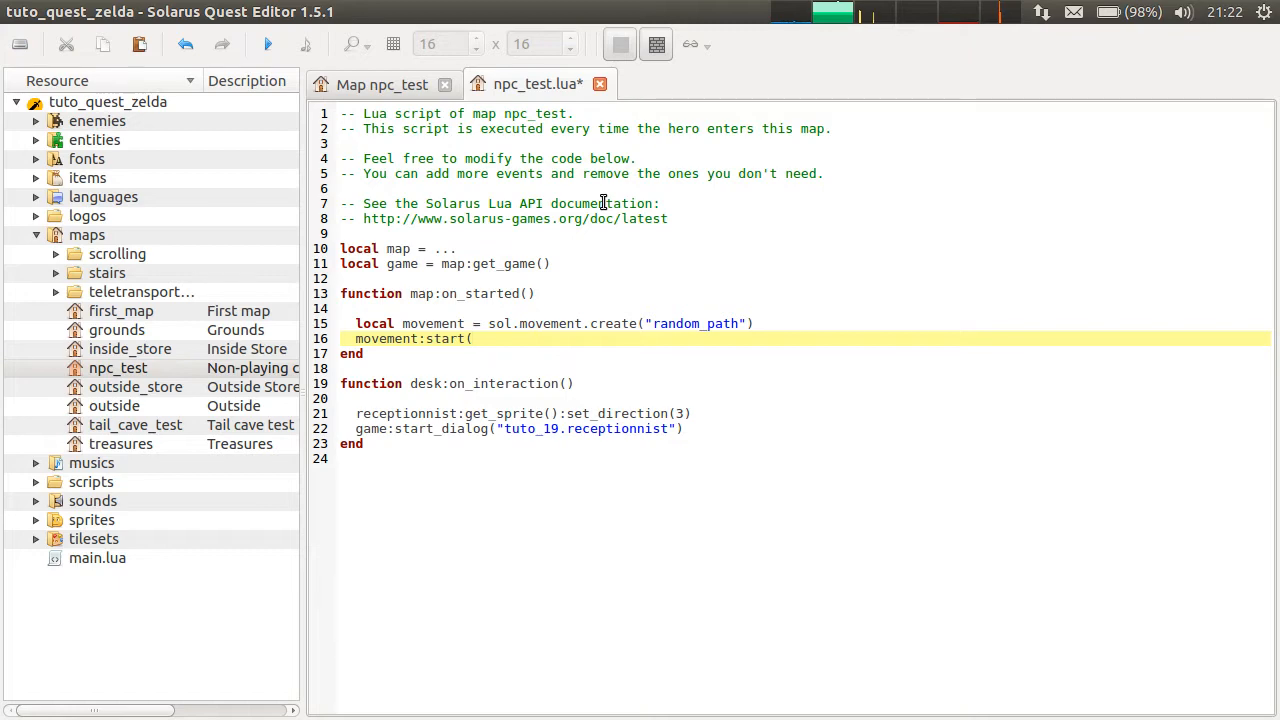
pyautogui.click(381, 84)
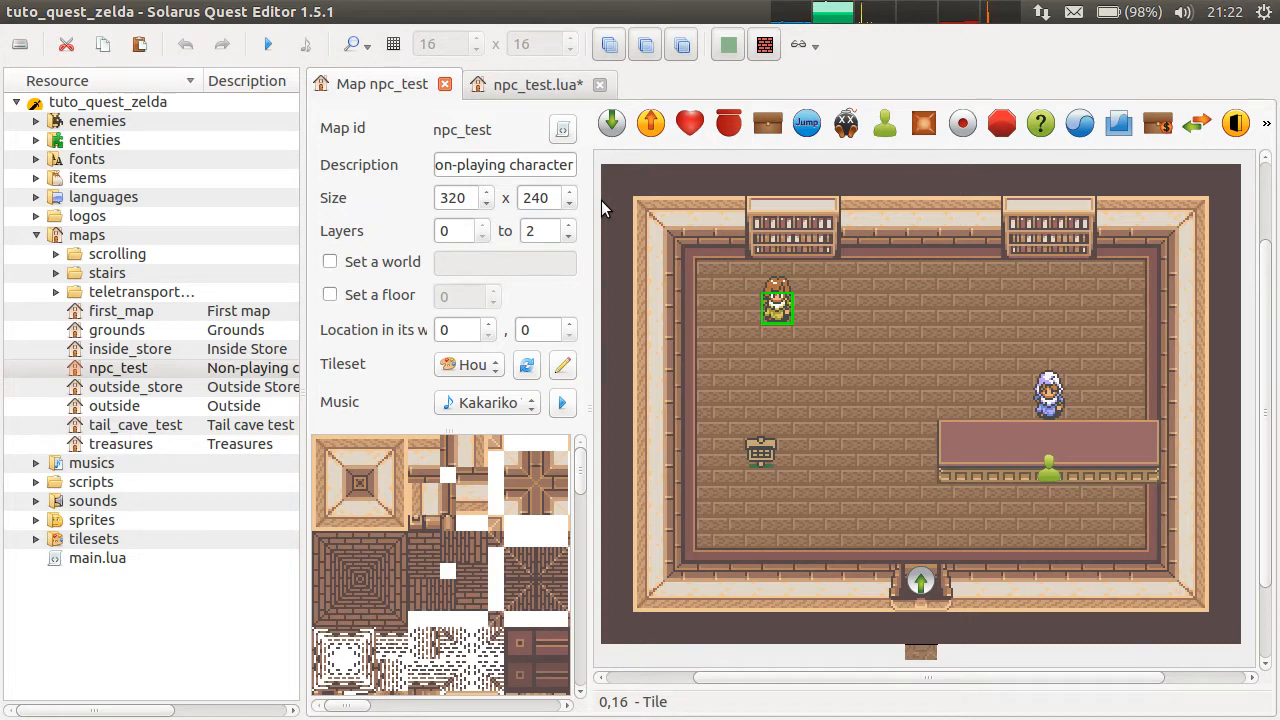
pyautogui.moveTo(660, 213)
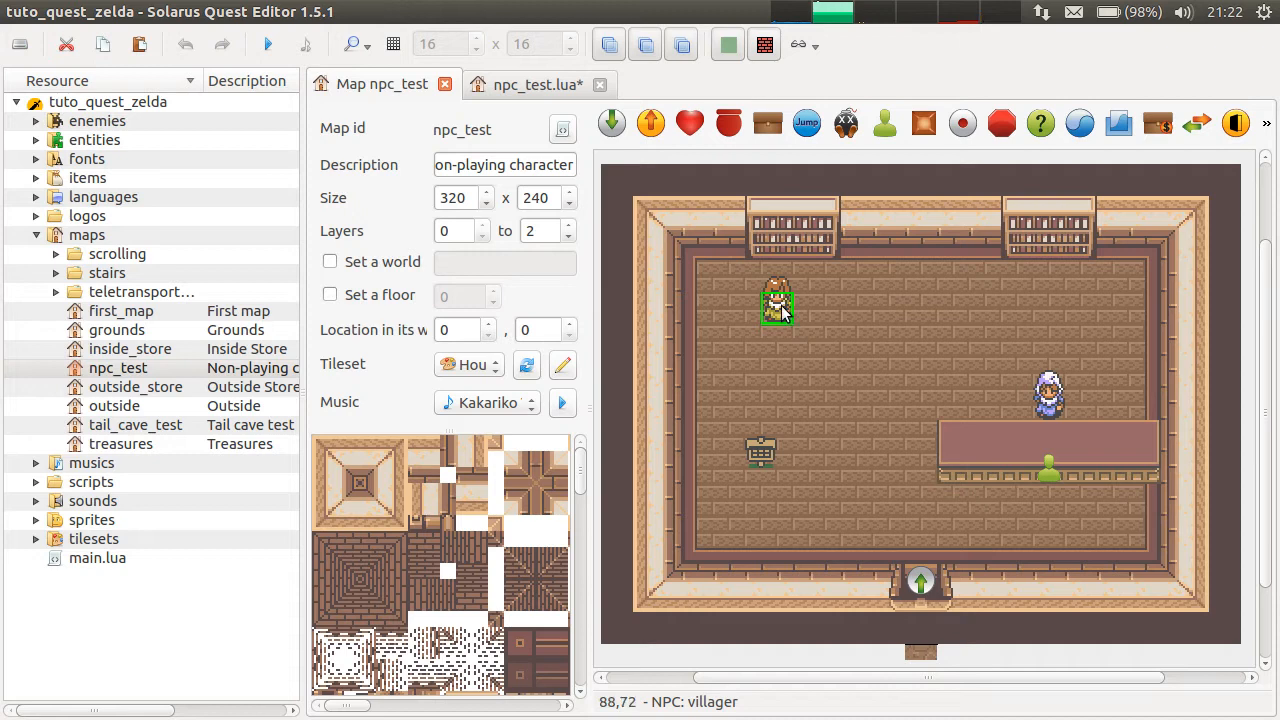
pyautogui.click(536, 84)
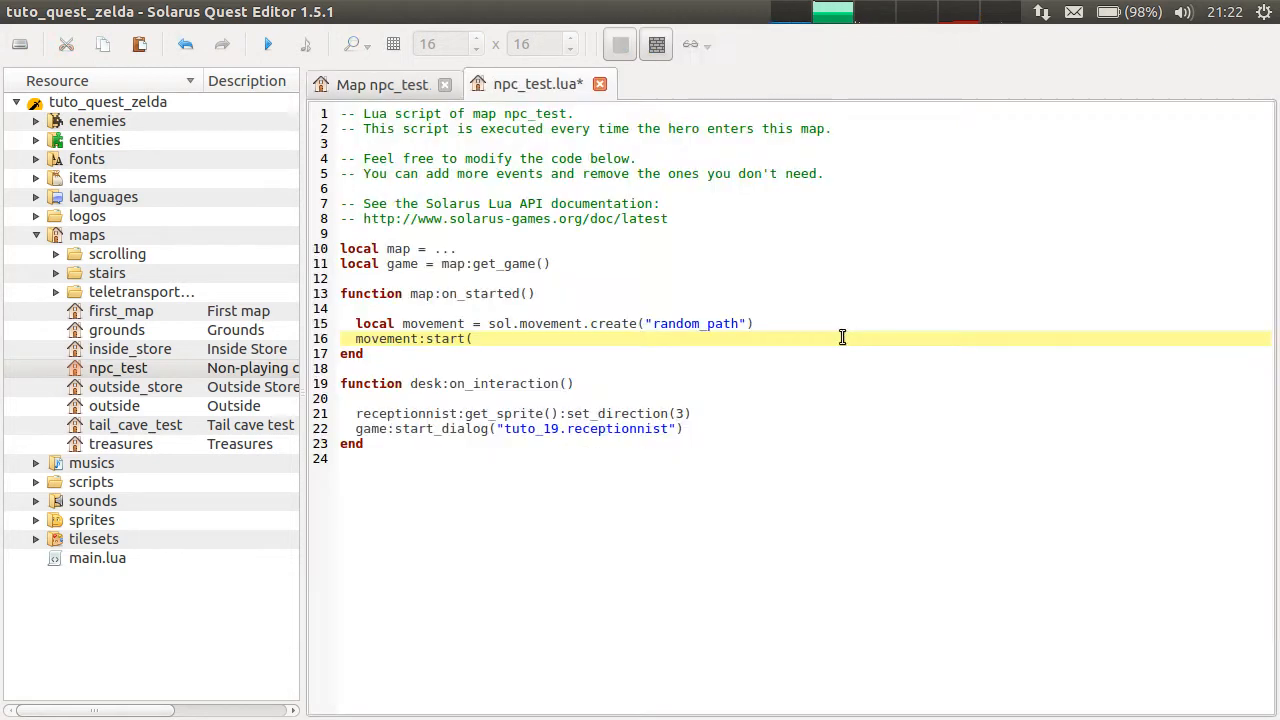
pyautogui.moveTo(753, 351)
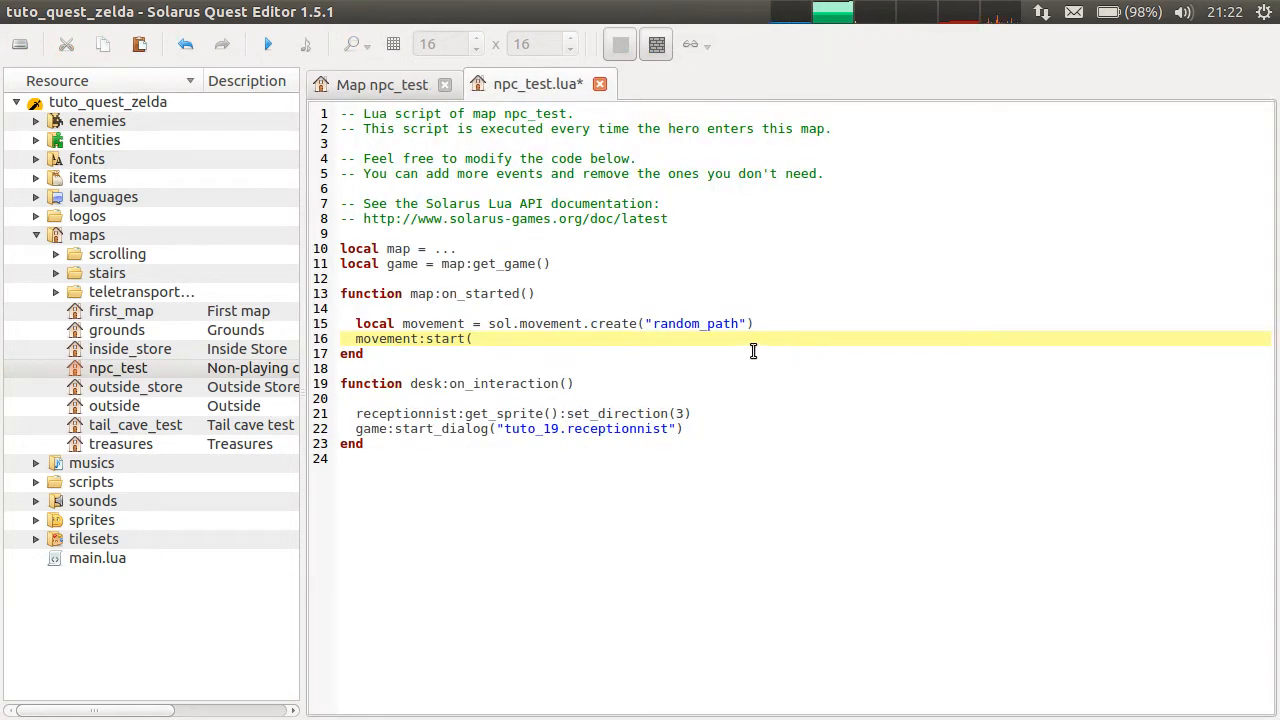
# Complete the call as movement:start(villager) and check the NPC's name in its properties.
pyautogui.write('villa')
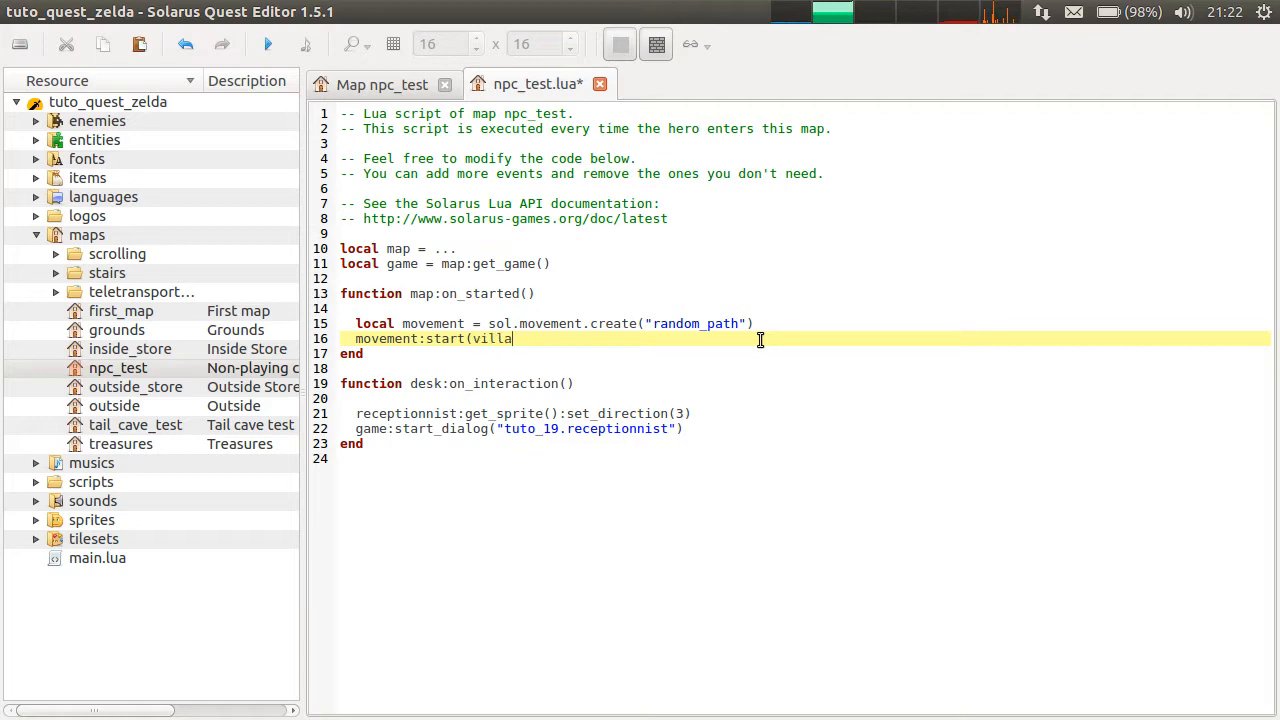
pyautogui.write('ger)')
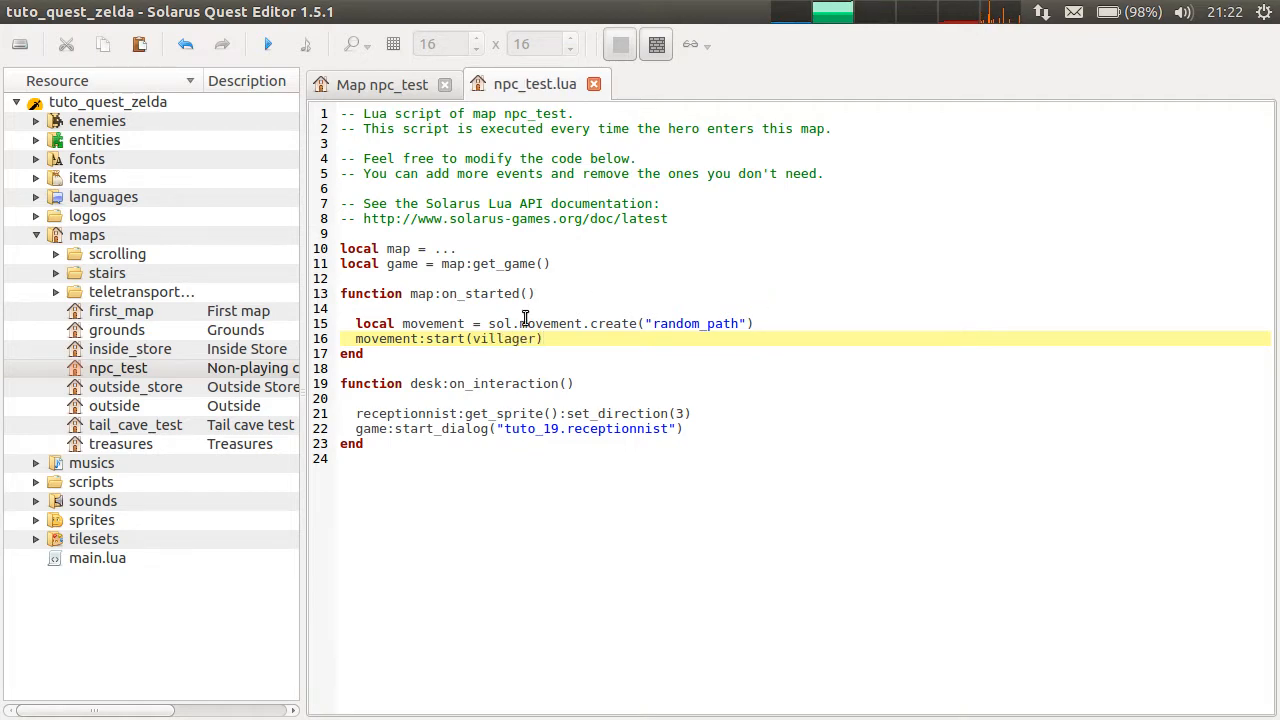
pyautogui.click(382, 84)
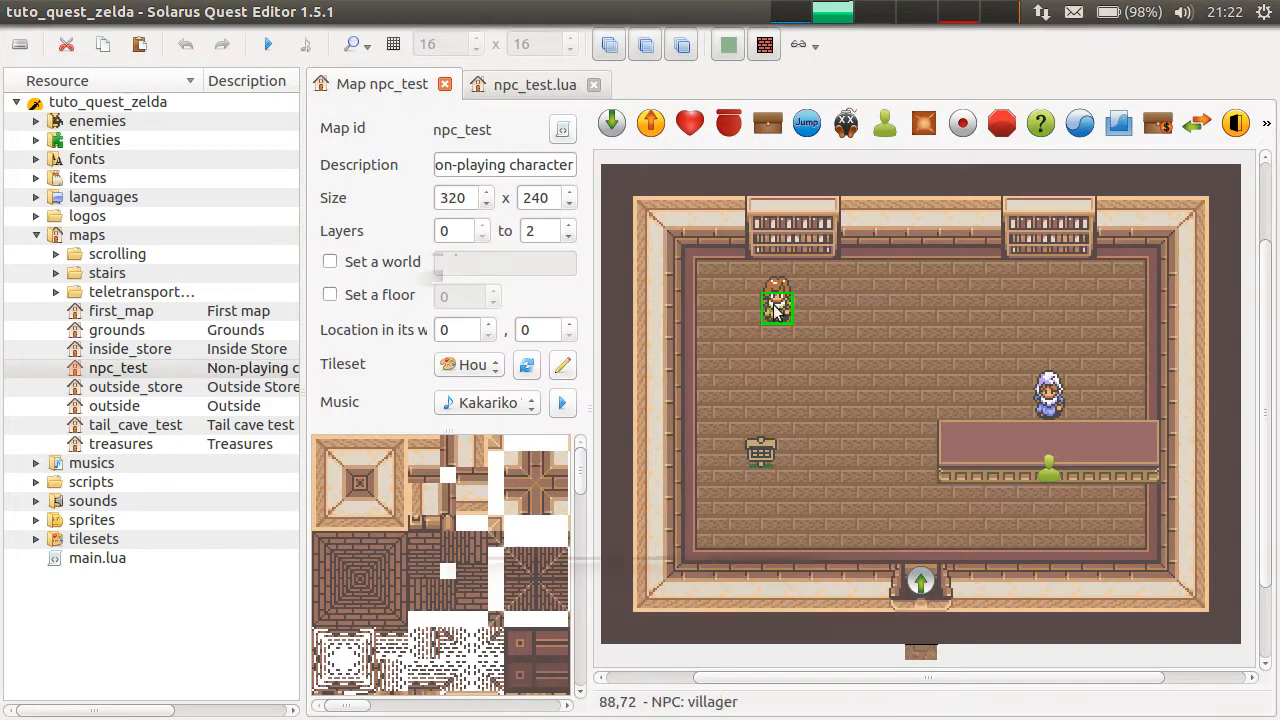
pyautogui.doubleClick(777, 307)
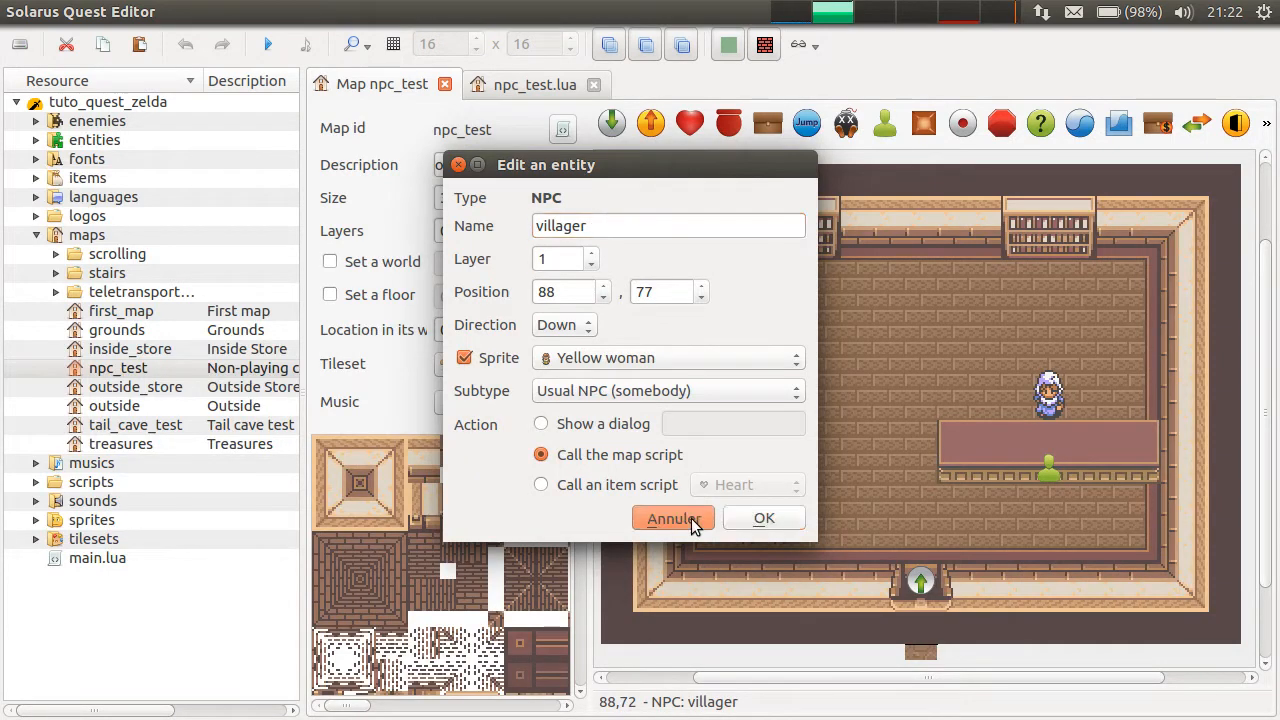
pyautogui.click(672, 518)
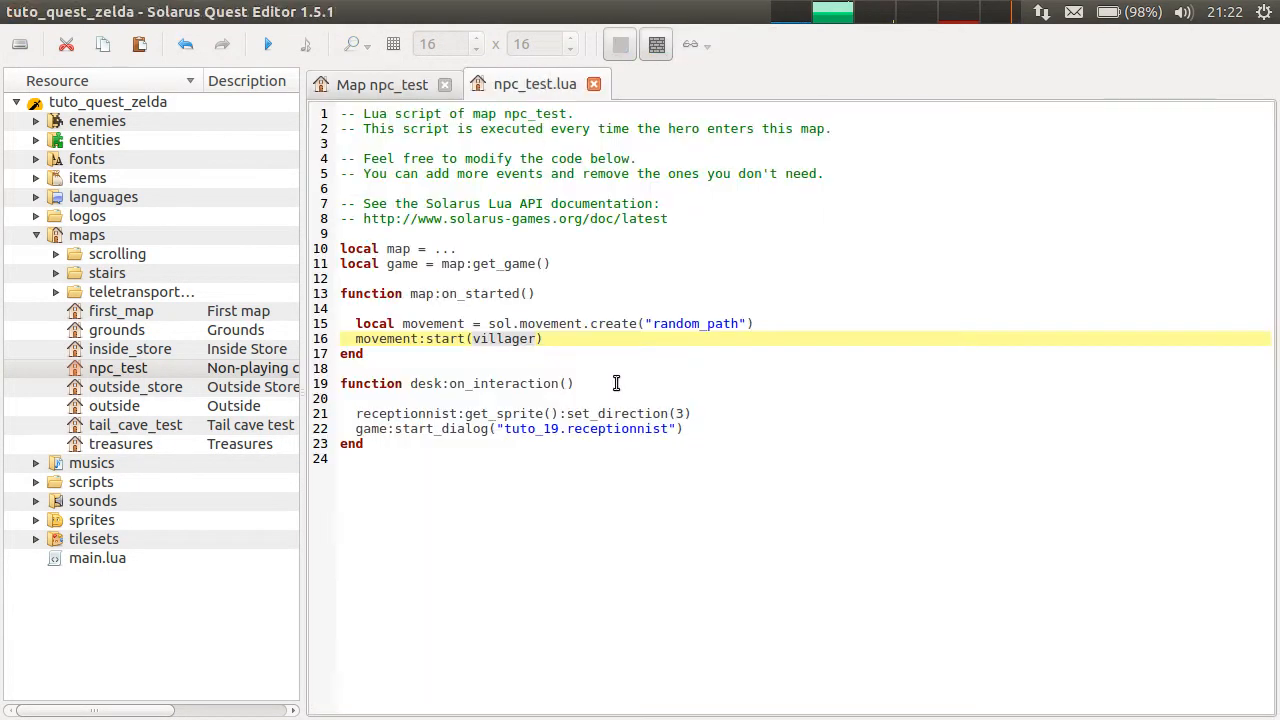
# Re-verify the villager name against the script, then save npc_test.lua.
pyautogui.doubleClick(503, 338)
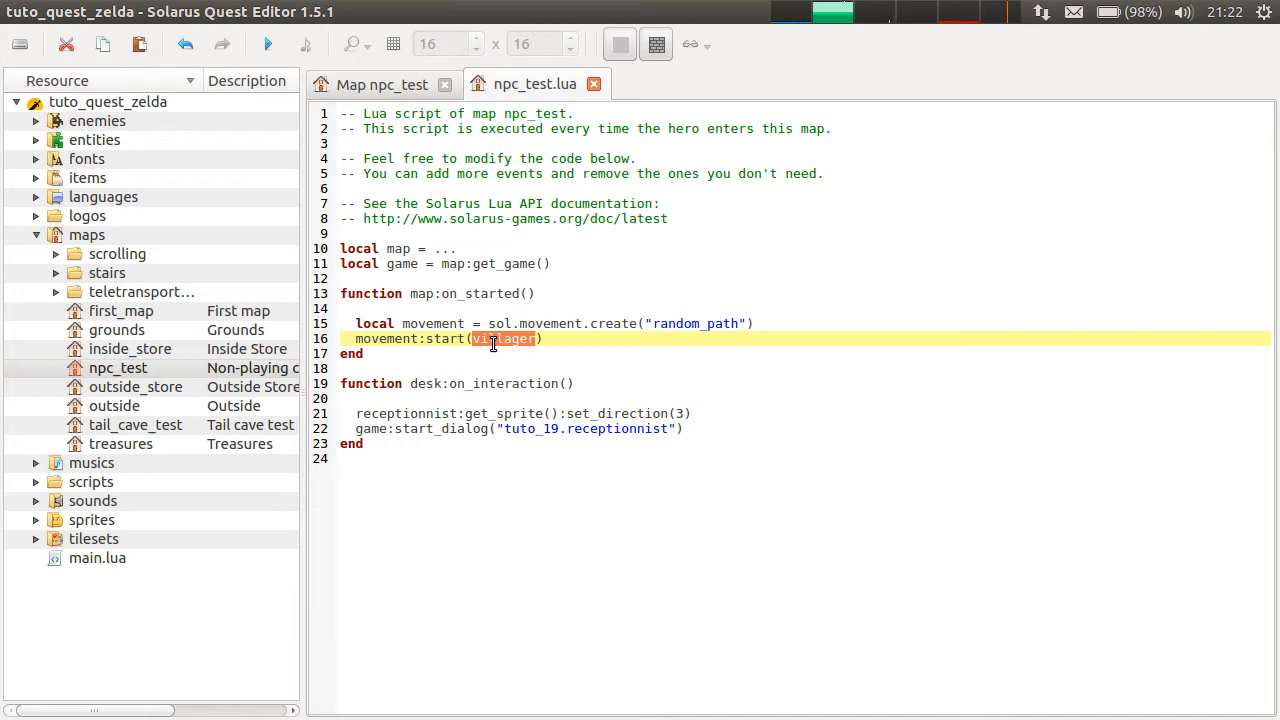
pyautogui.click(382, 84)
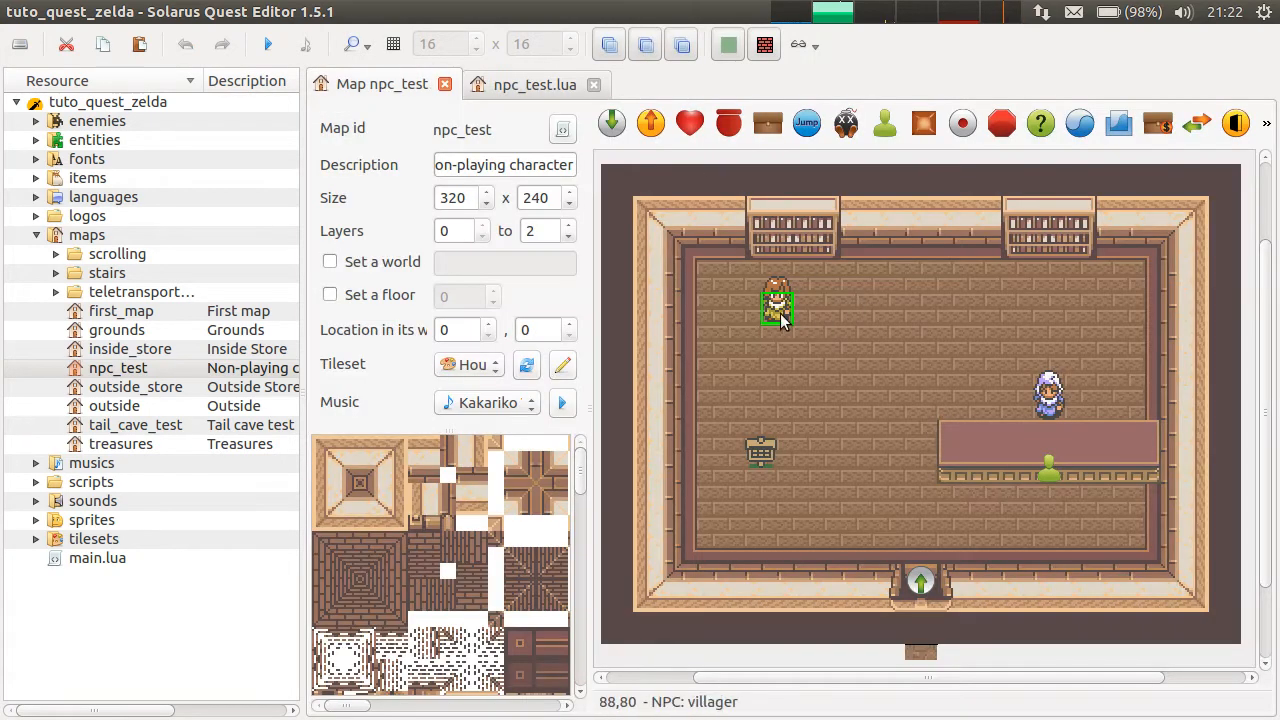
pyautogui.doubleClick(776, 307)
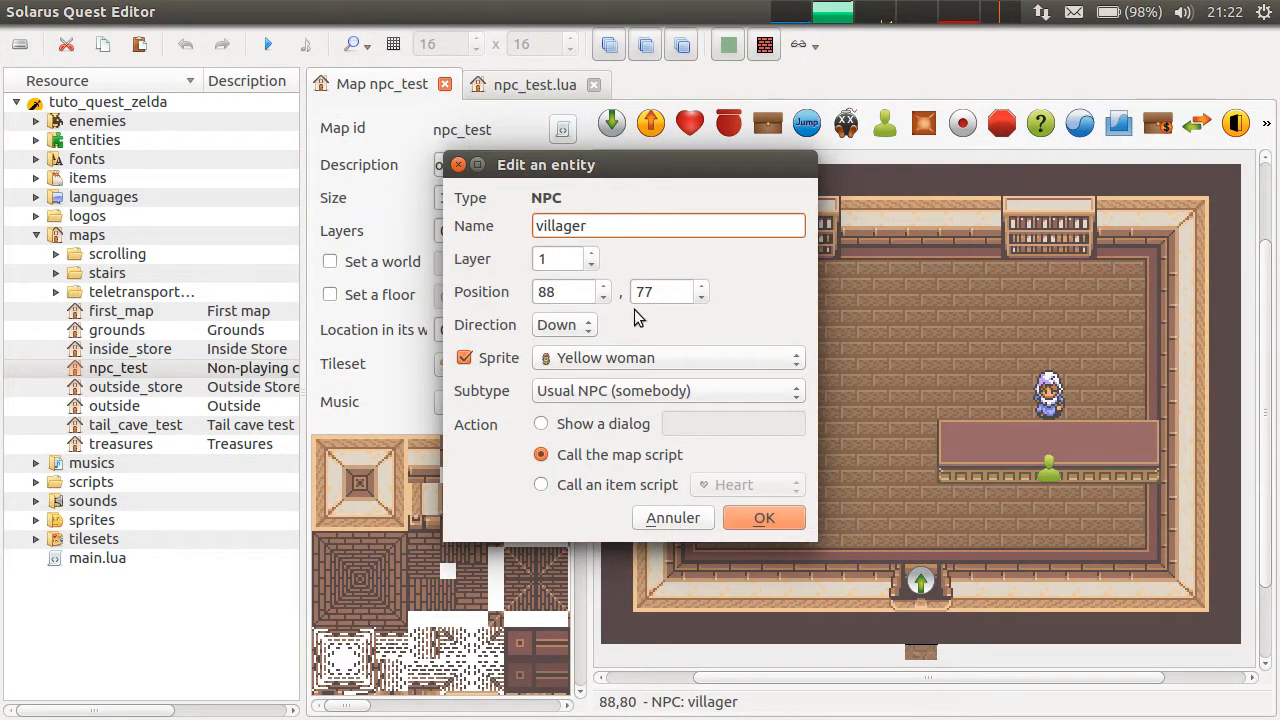
pyautogui.click(763, 517)
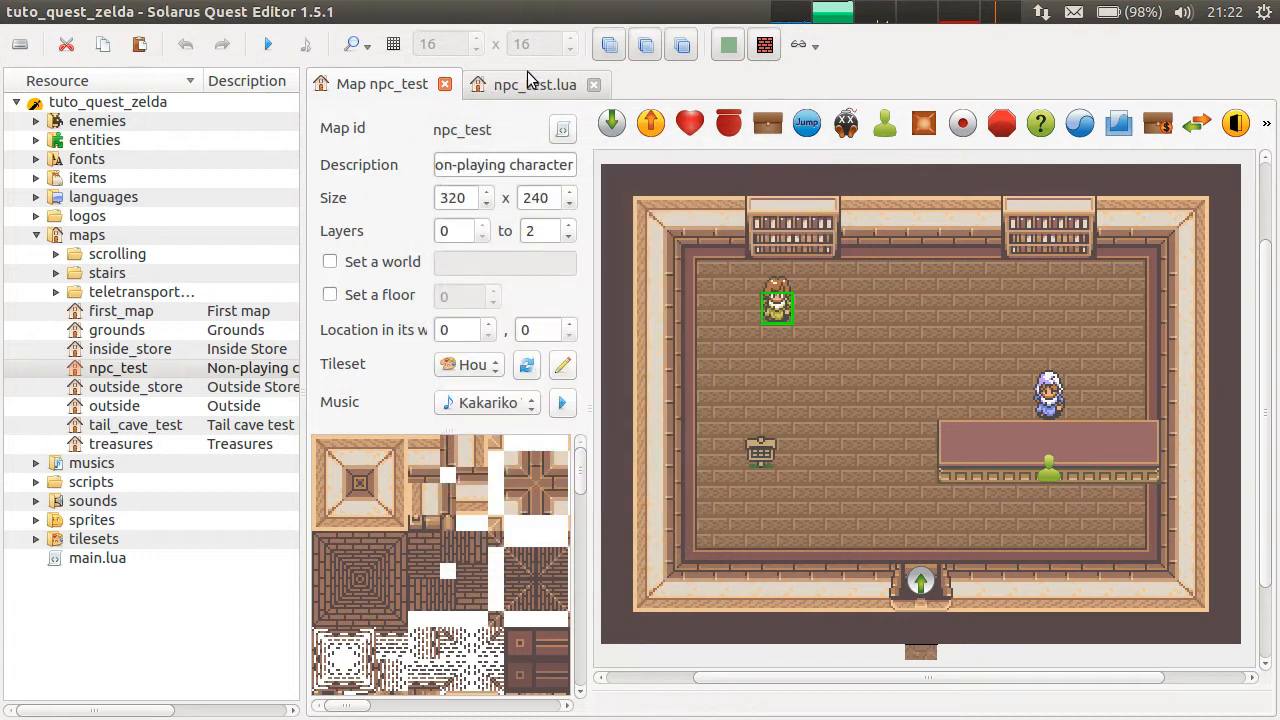
pyautogui.click(534, 84)
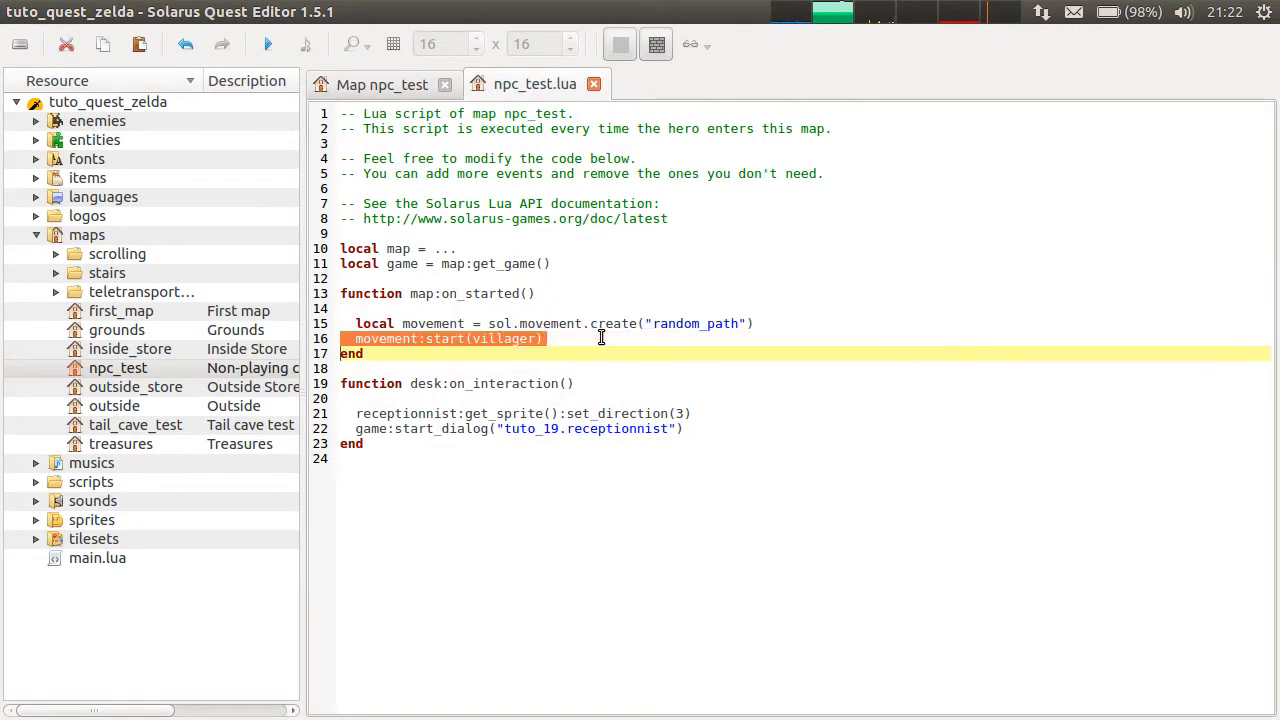
pyautogui.click(267, 44)
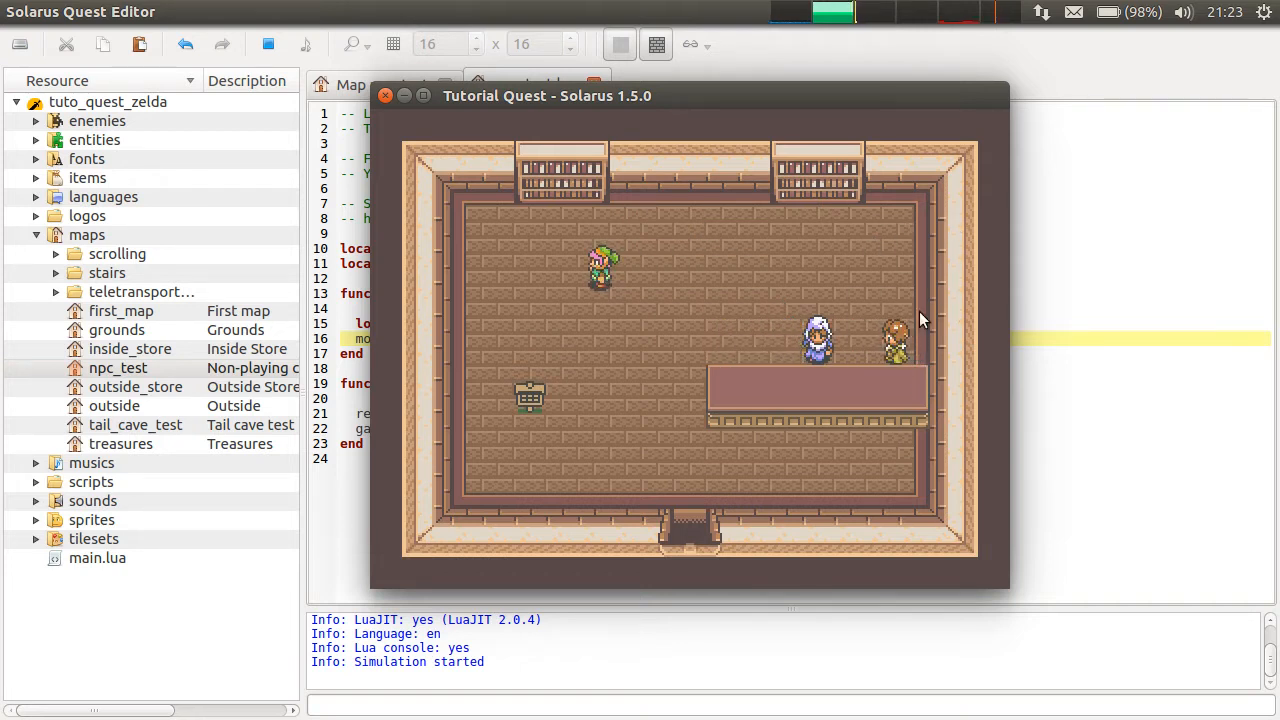
# Close the running game window and go back to the Map npc_test tab.
pyautogui.click(385, 95)
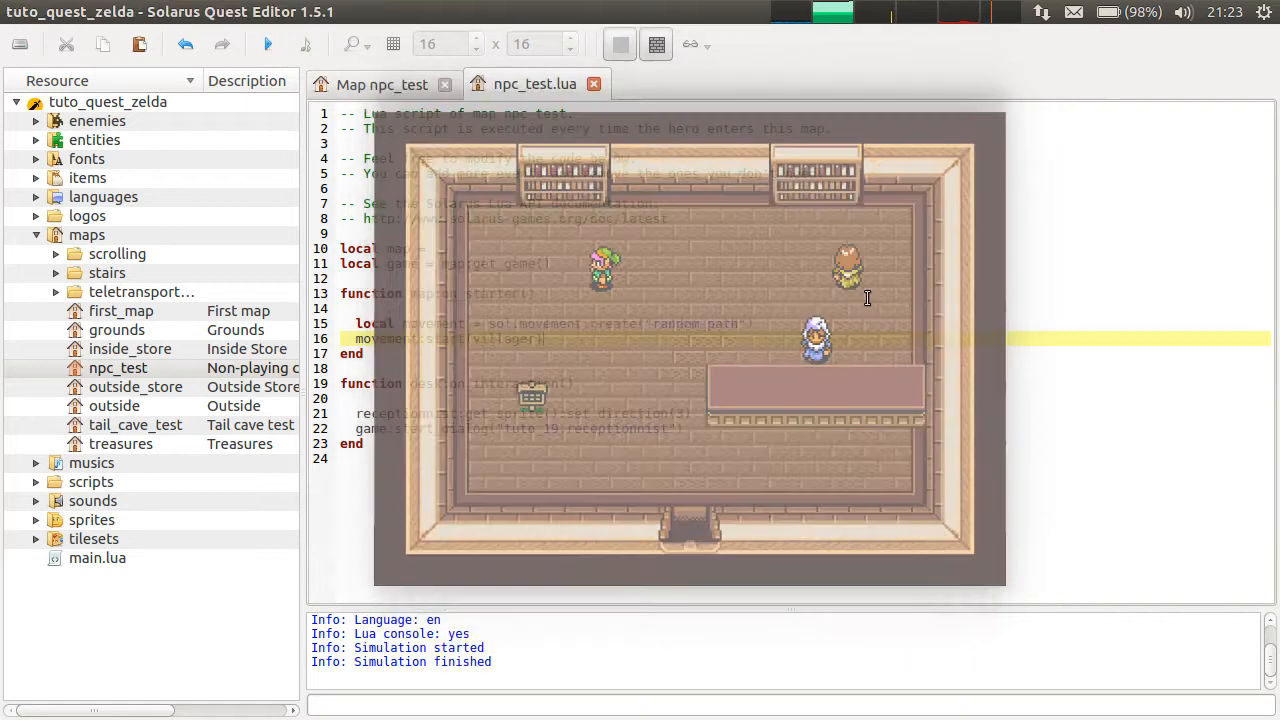
pyautogui.click(382, 84)
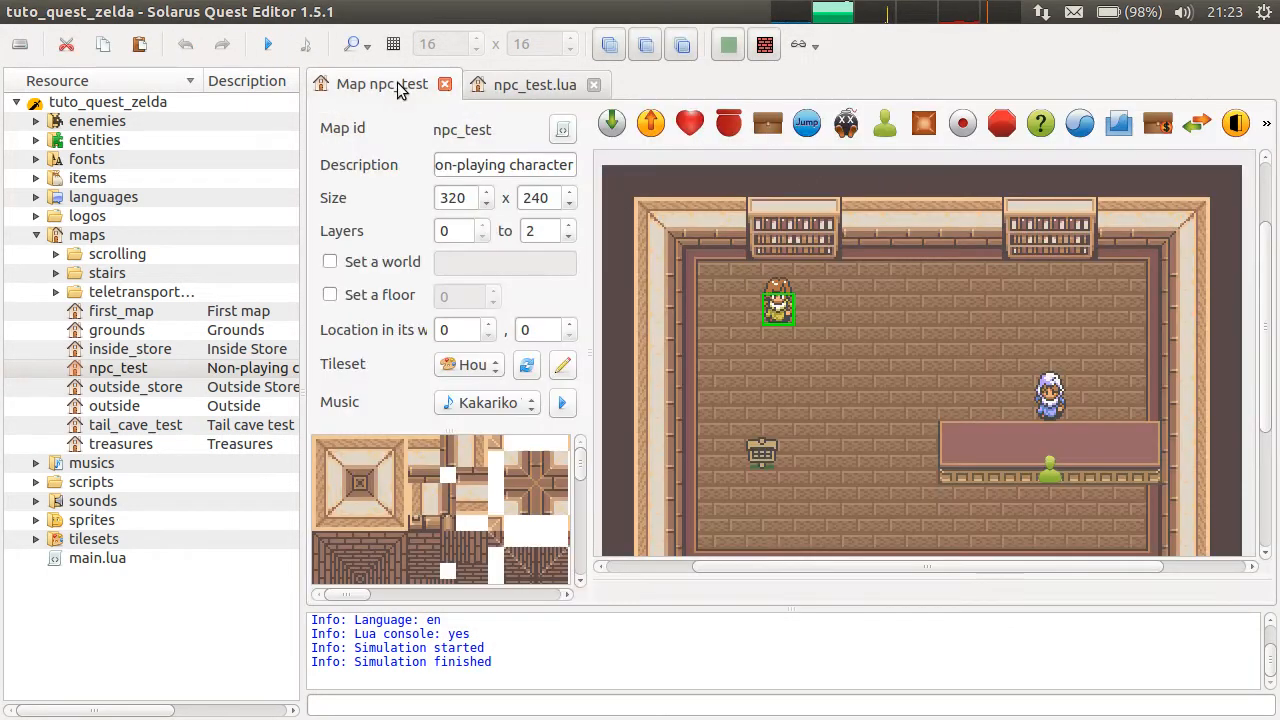
pyautogui.moveTo(778, 330)
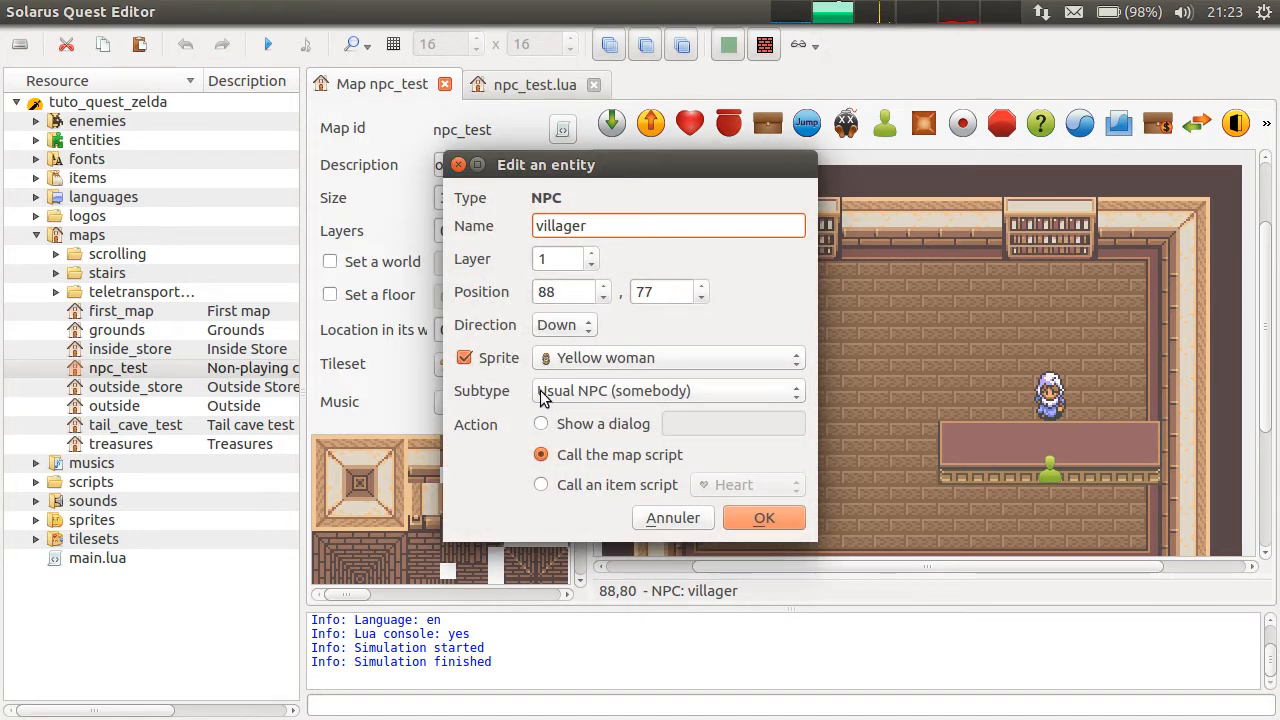
pyautogui.moveTo(795, 405)
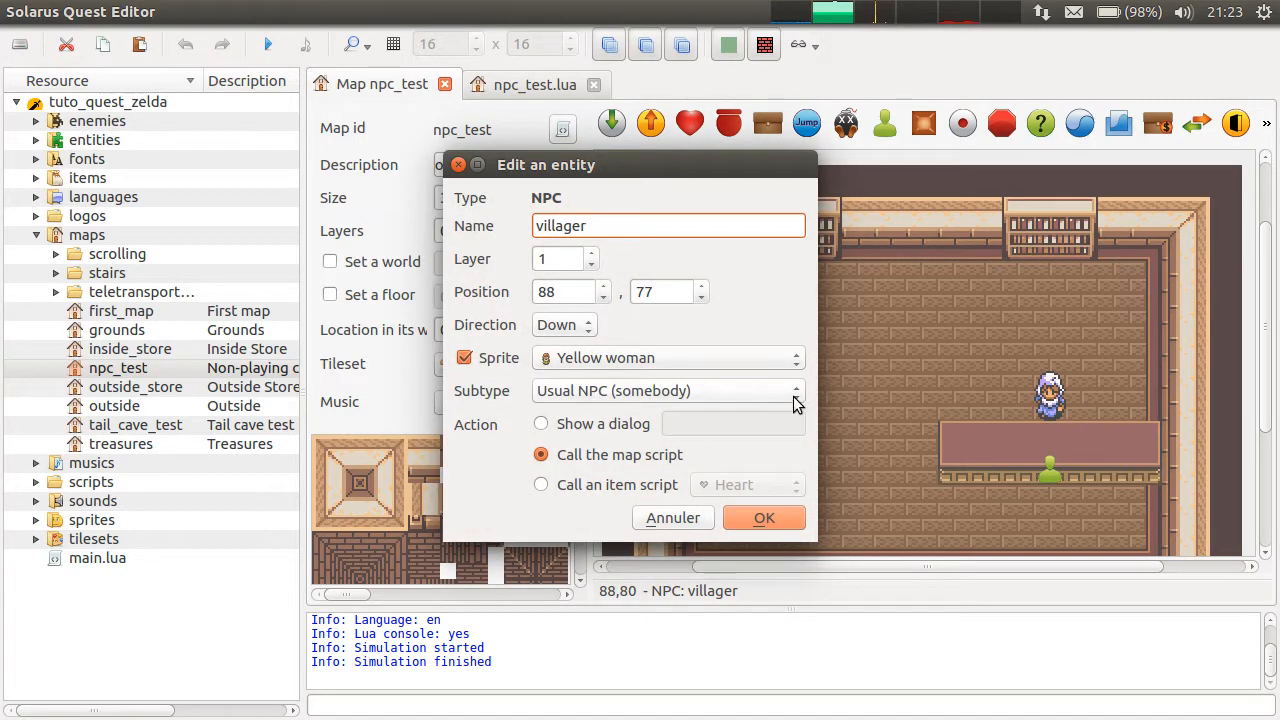
pyautogui.moveTo(843, 390)
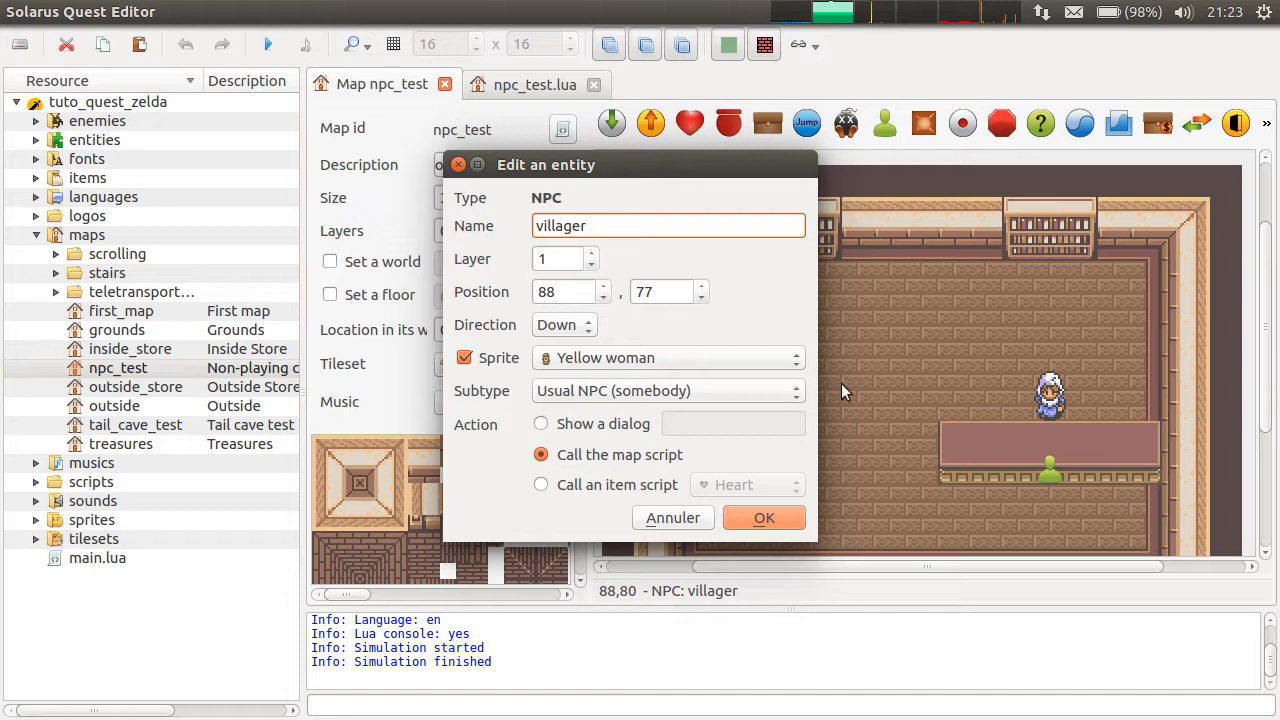
# Cancel the villager's Edit an entity dialog and expand the sprites folder to the NPC sprites.
pyautogui.moveTo(546, 164); pyautogui.dragTo(316, 99)
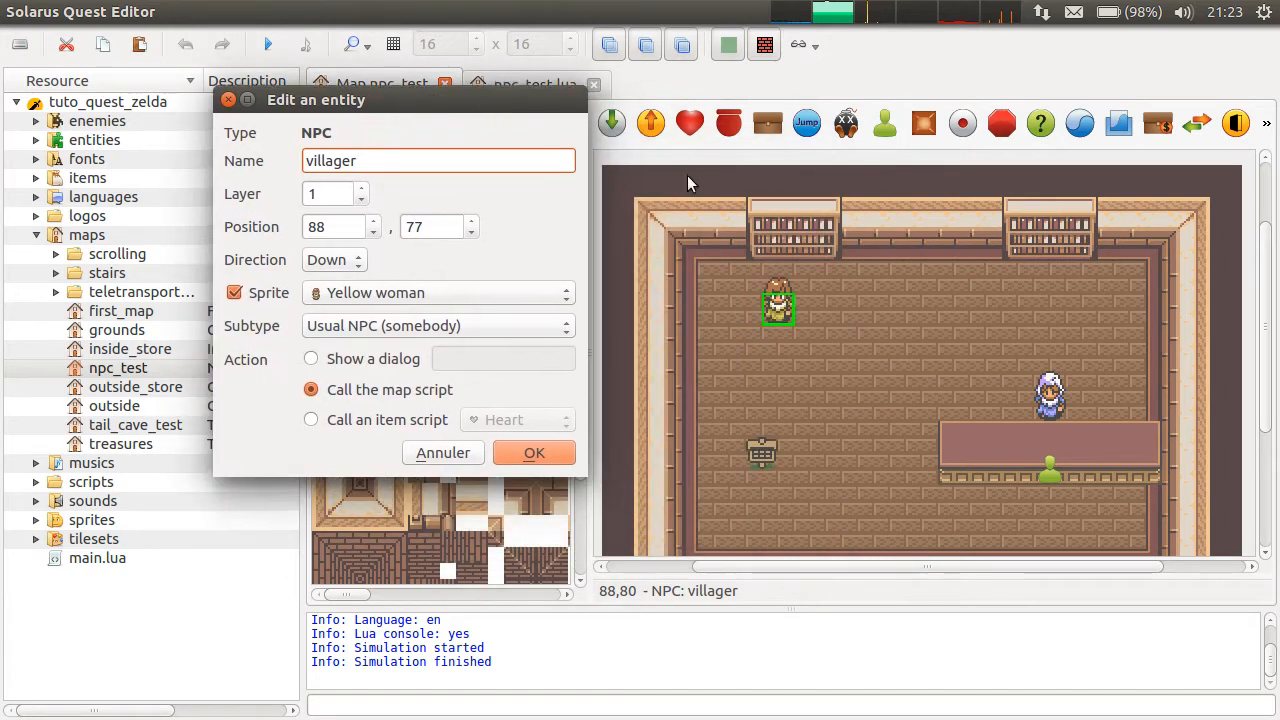
pyautogui.moveTo(665, 322)
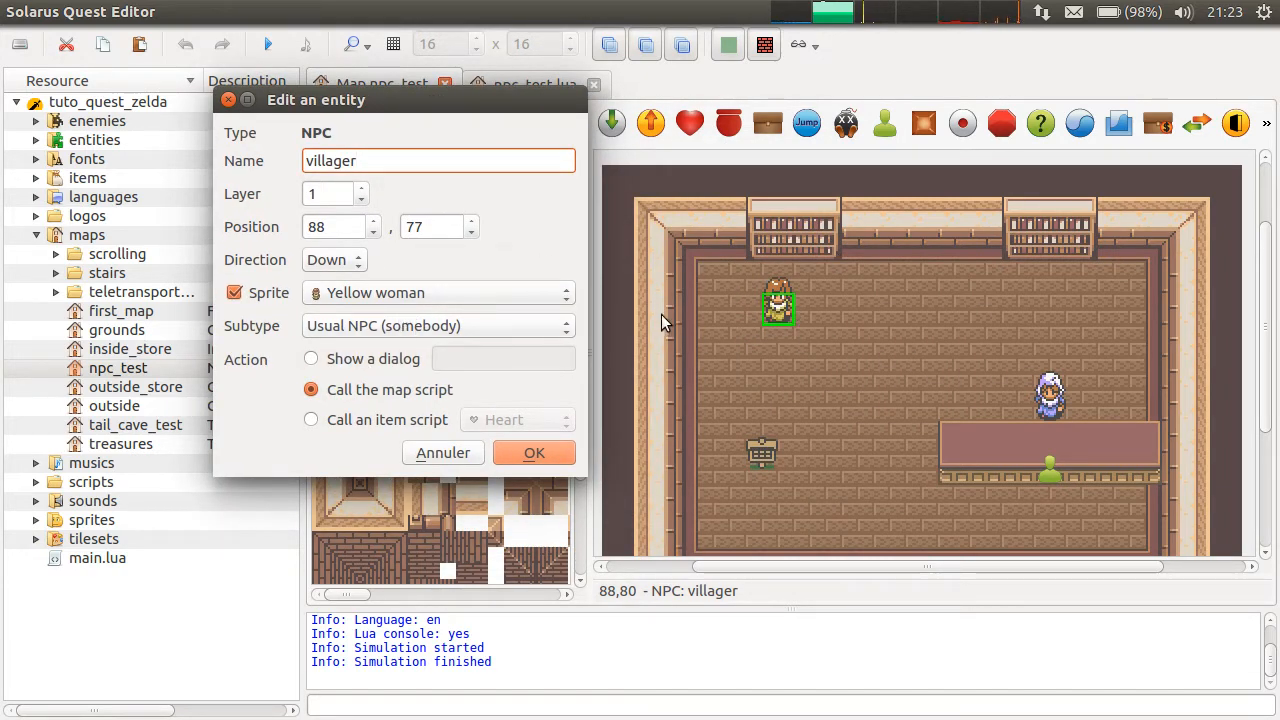
pyautogui.moveTo(850, 318)
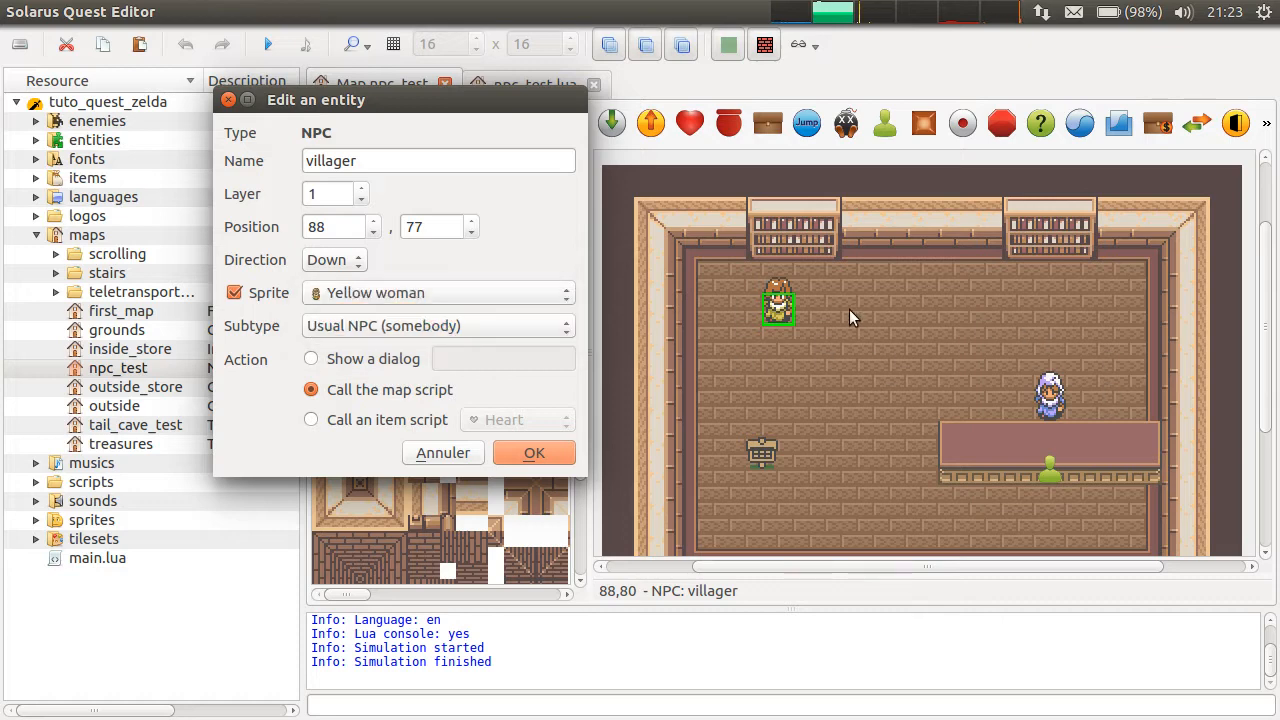
pyautogui.moveTo(1175, 362)
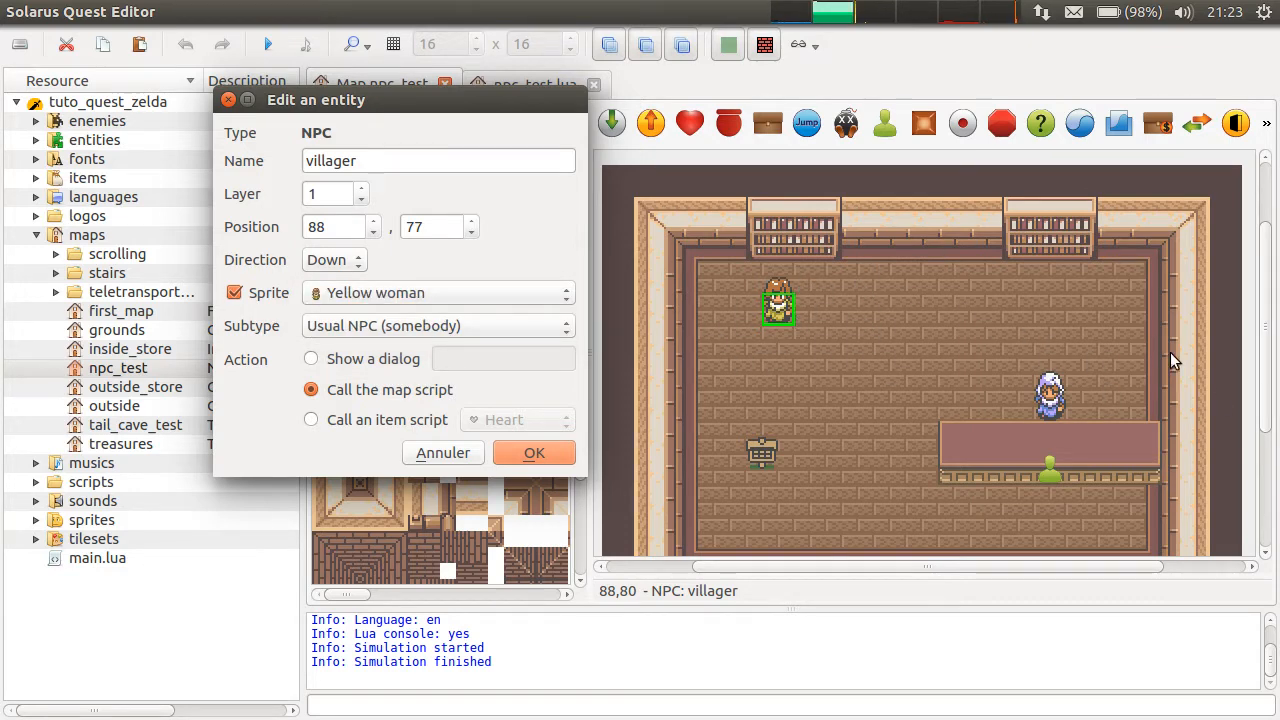
pyautogui.click(533, 452)
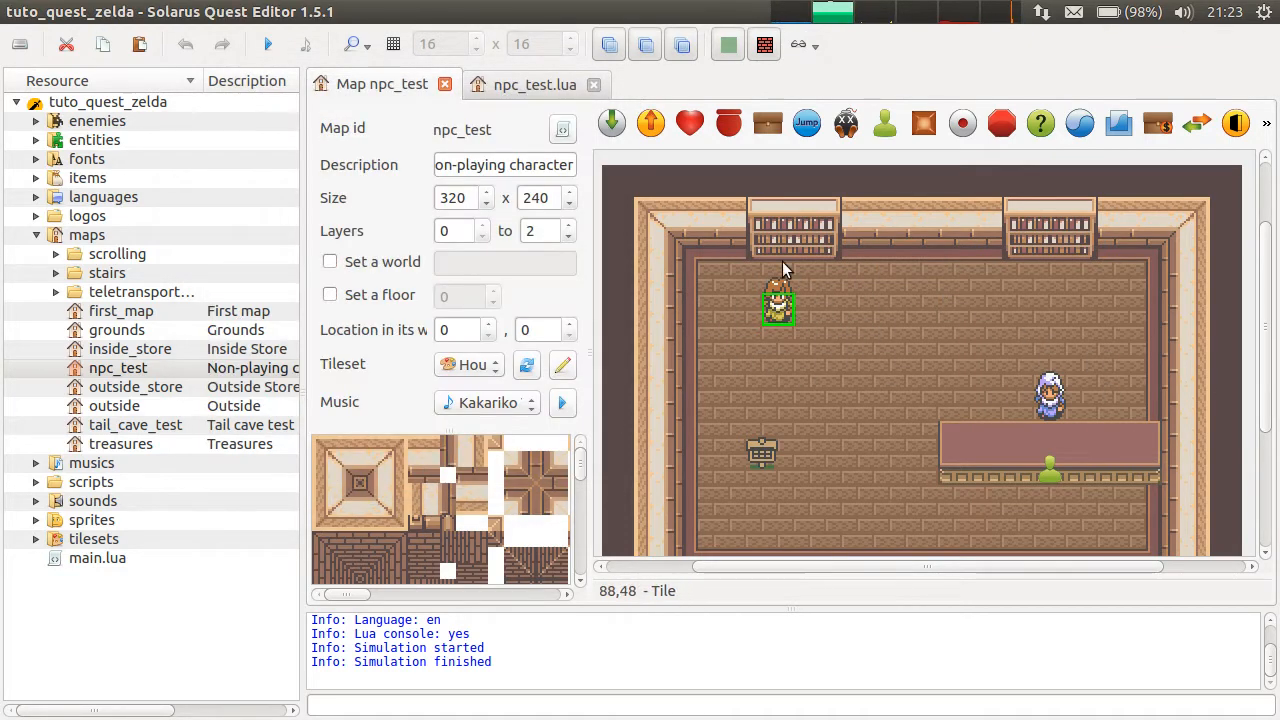
pyautogui.click(36, 519)
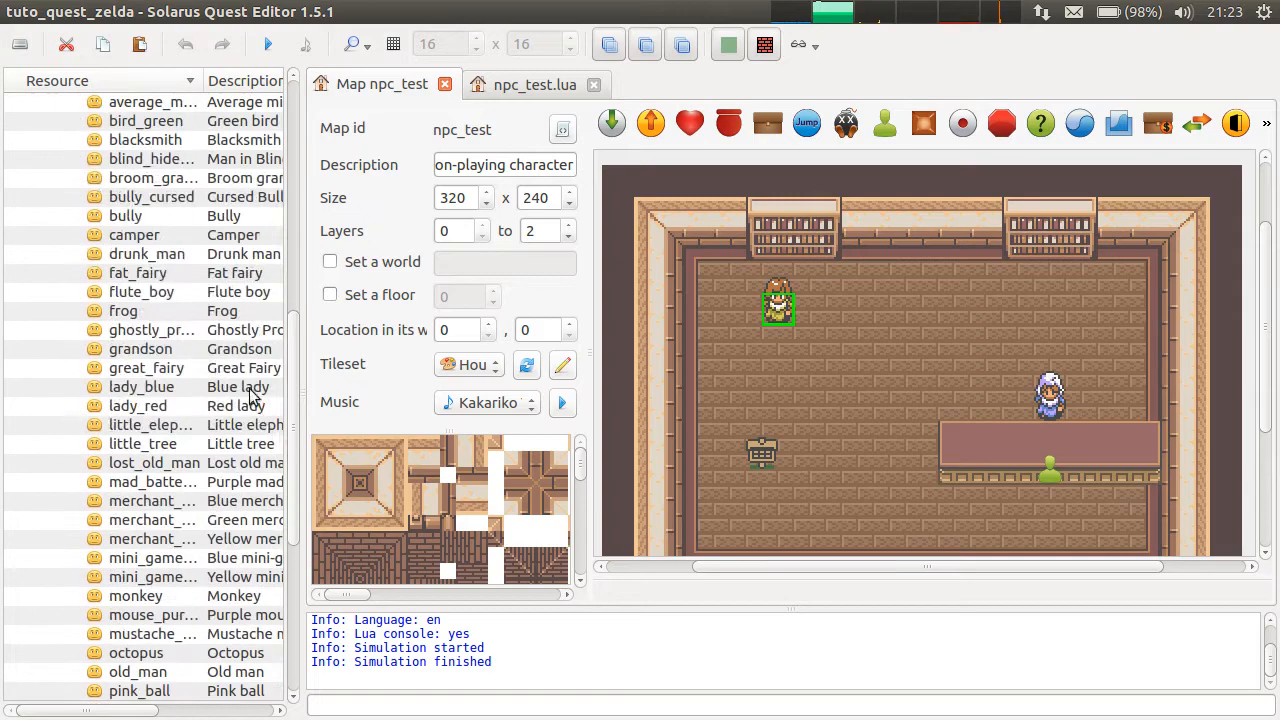
pyautogui.moveTo(212, 460)
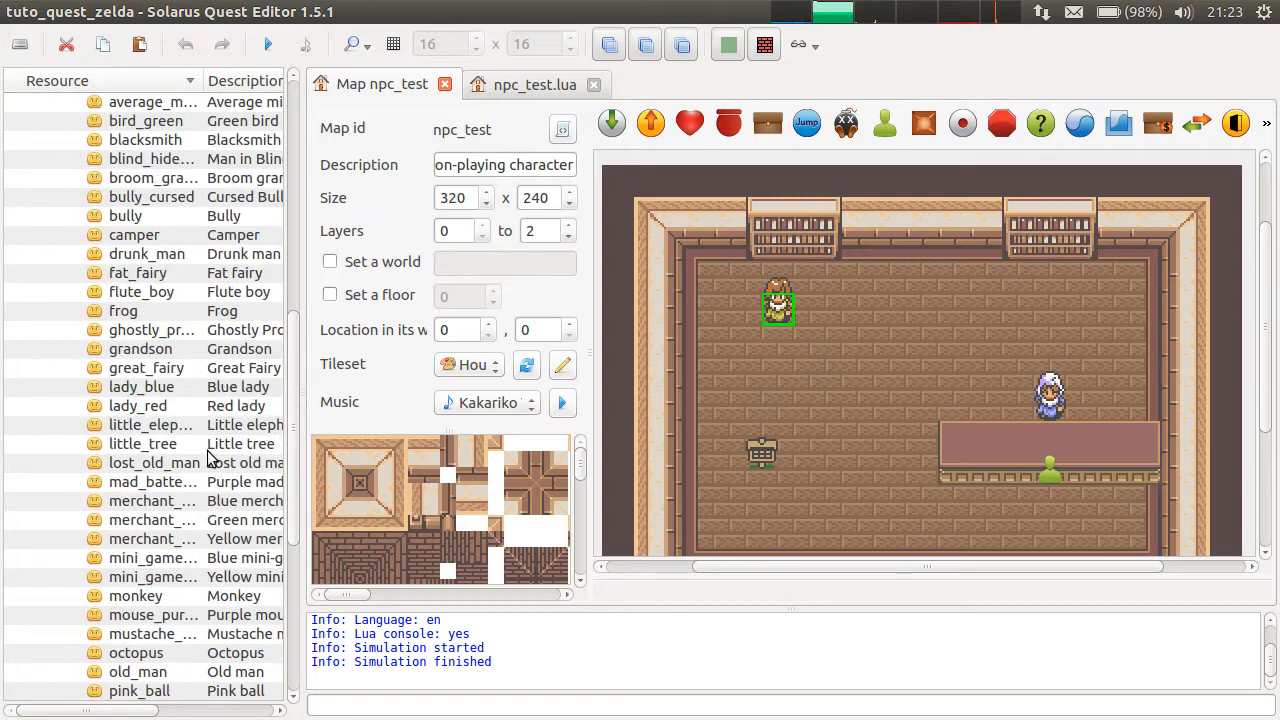
pyautogui.scroll(-3)
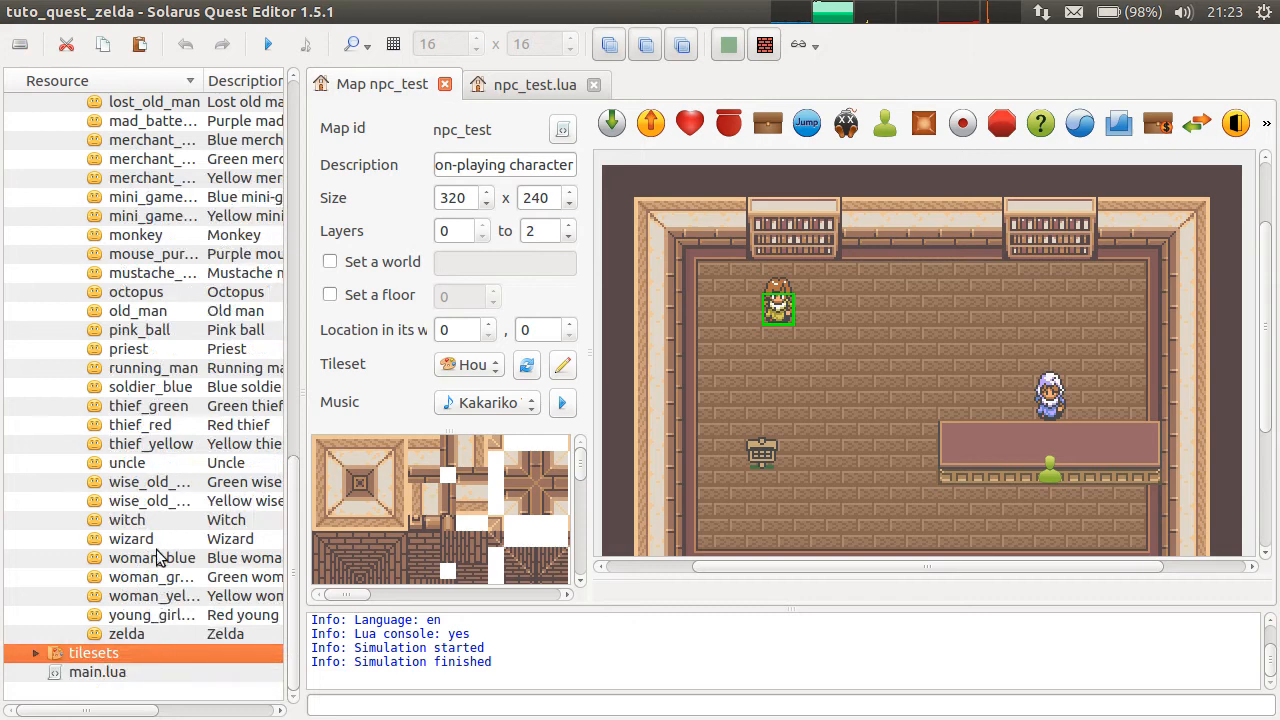
# Open the woman_yellow sprite, review its walking and stopped animations, then return to the npc_test map.
pyautogui.doubleClick(153, 595)
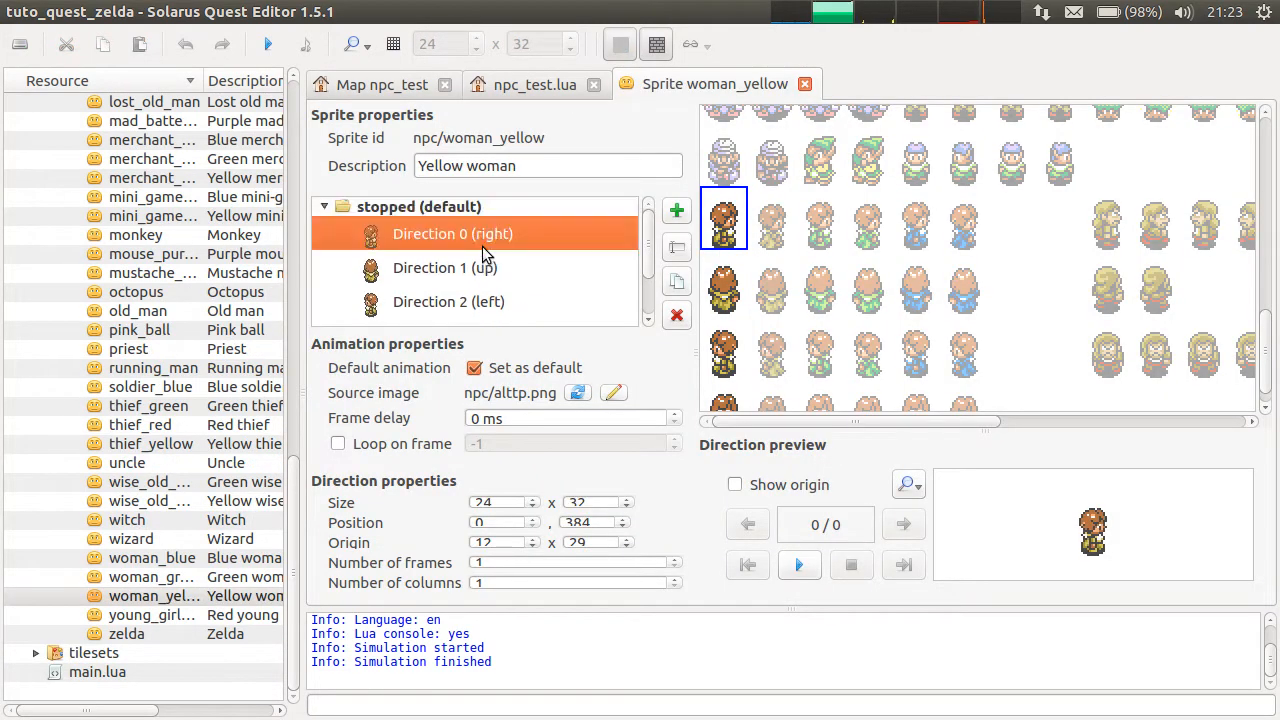
pyautogui.click(324, 207)
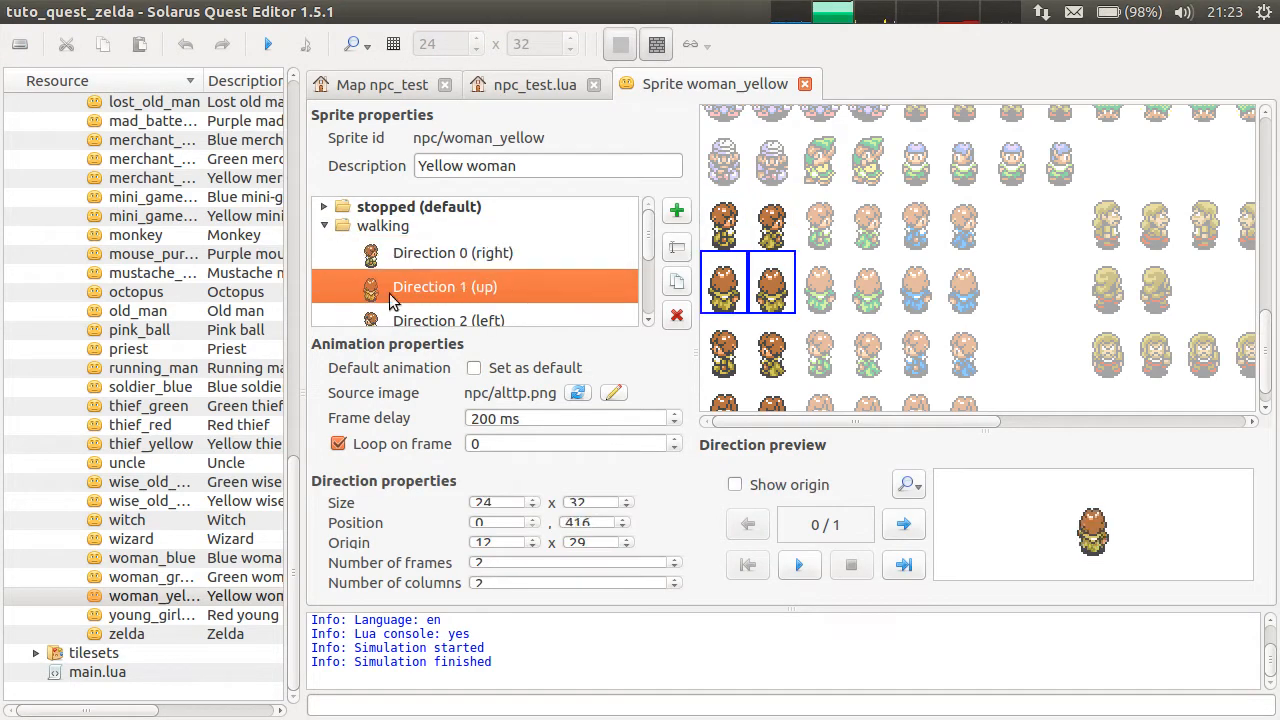
pyautogui.click(455, 282)
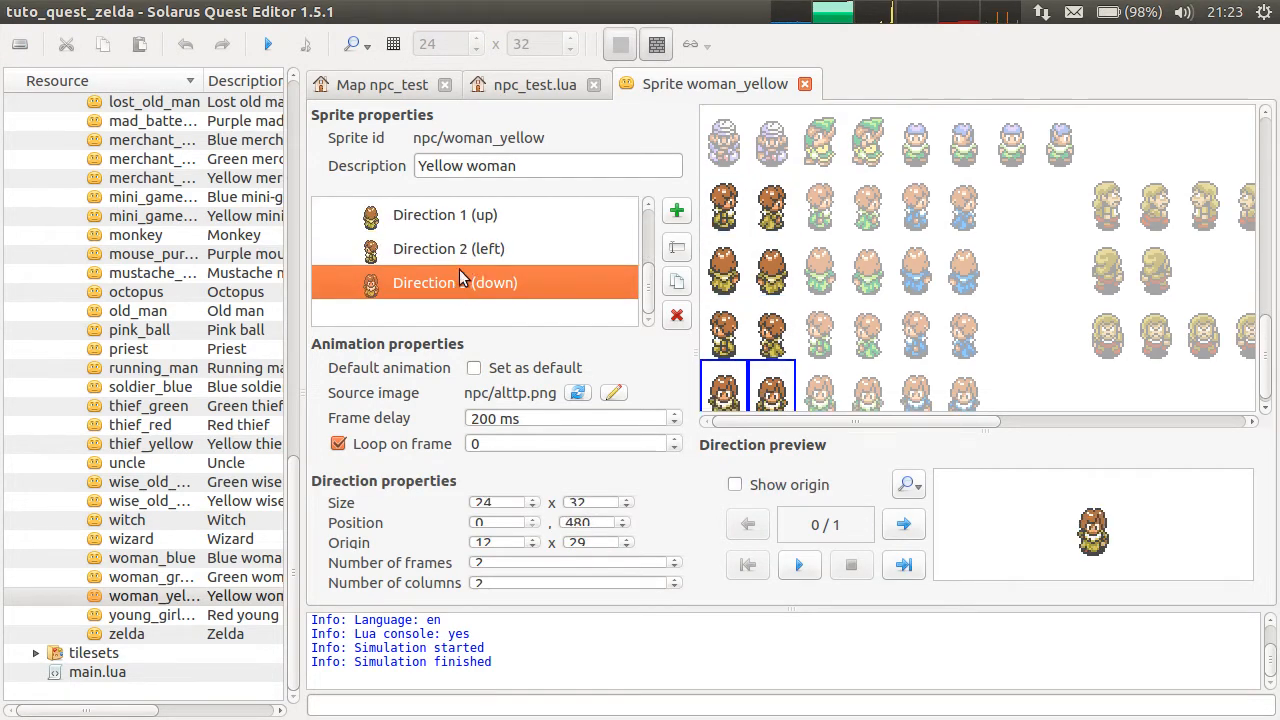
pyautogui.click(444, 214)
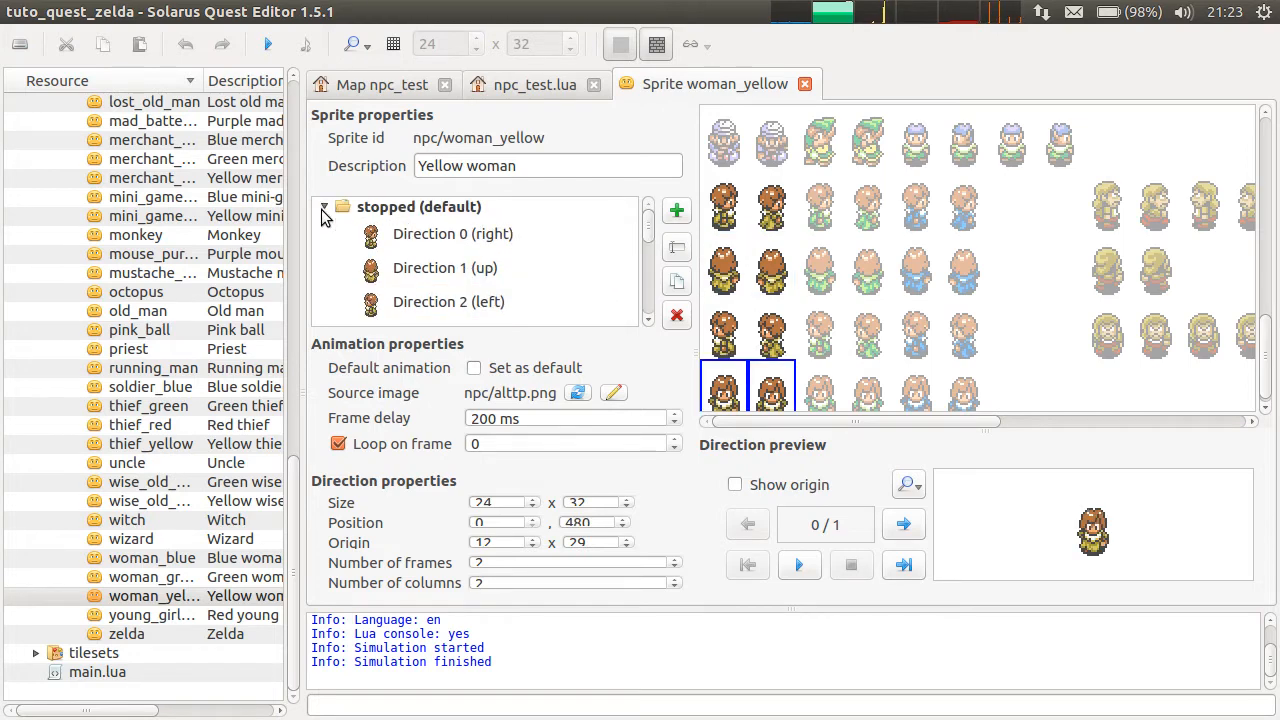
pyautogui.click(535, 84)
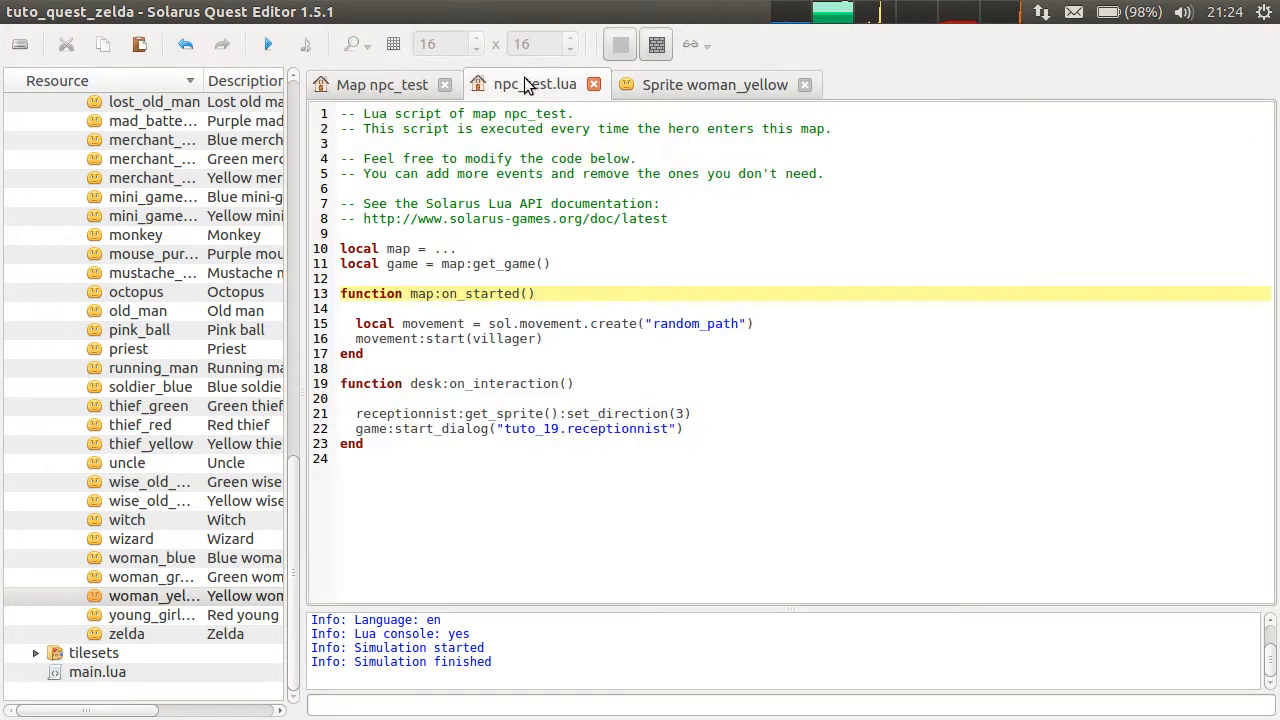
pyautogui.click(381, 84)
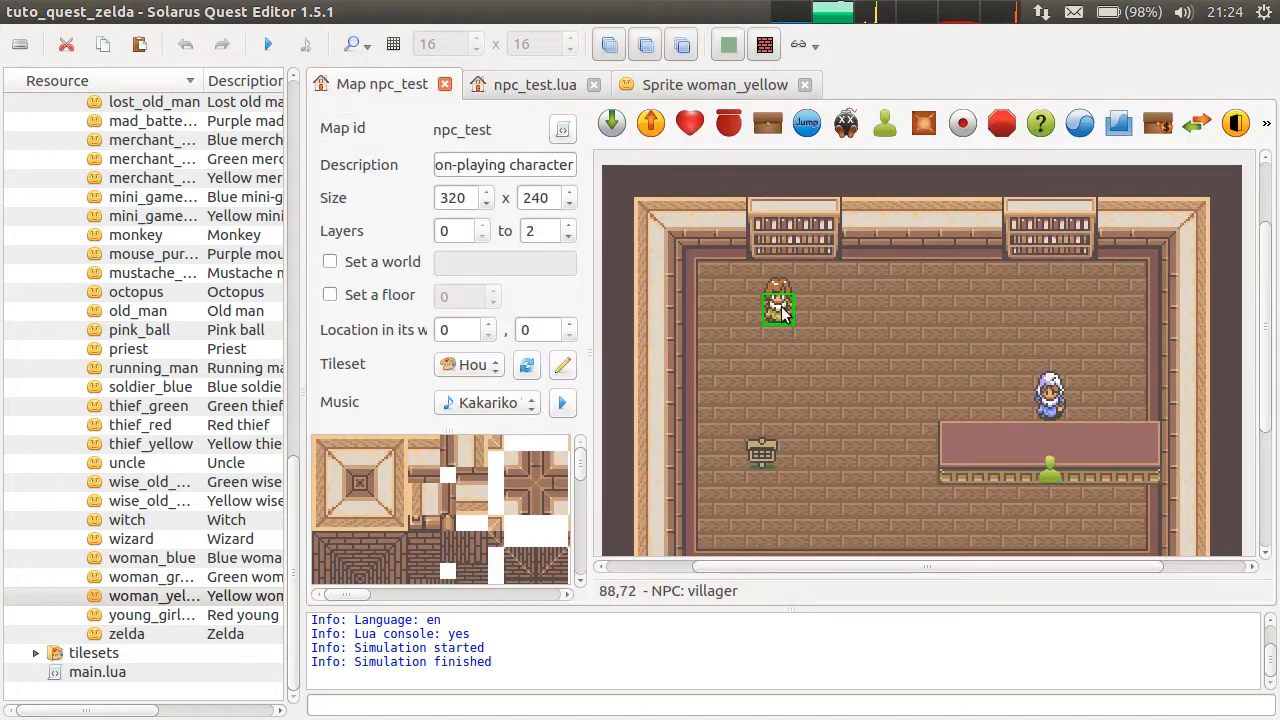
pyautogui.doubleClick(778, 305)
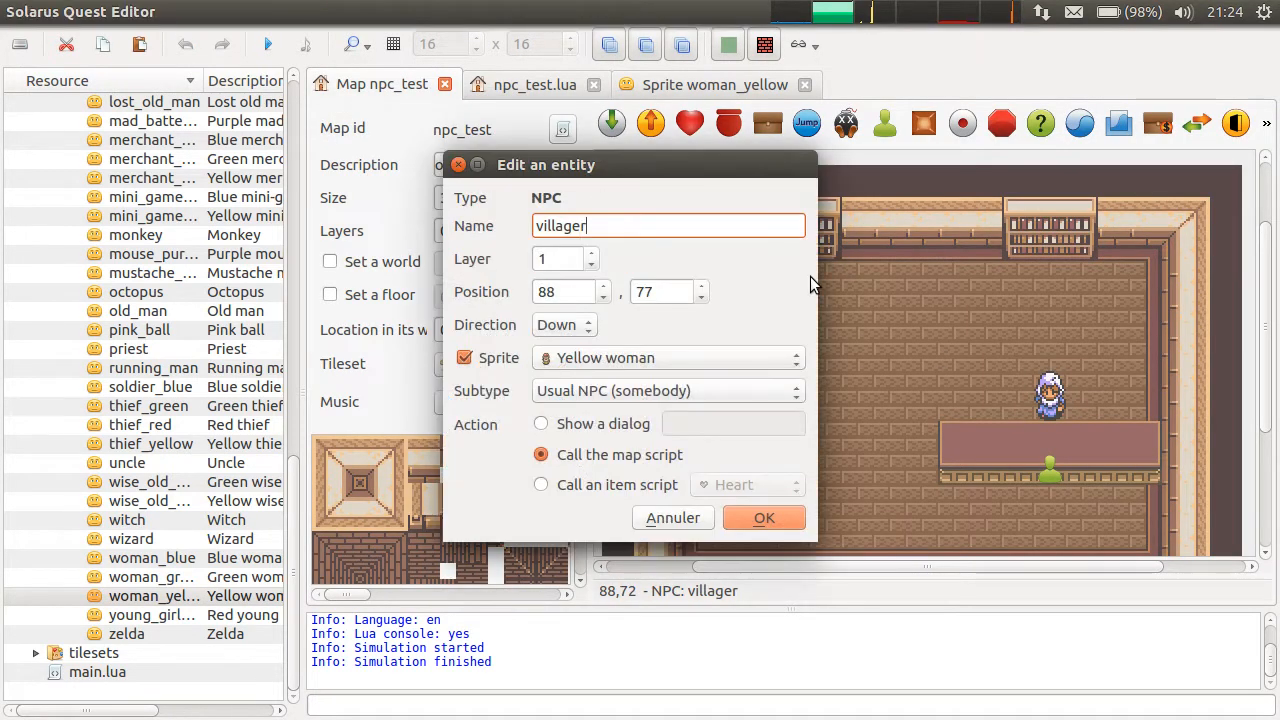
pyautogui.moveTo(785, 281)
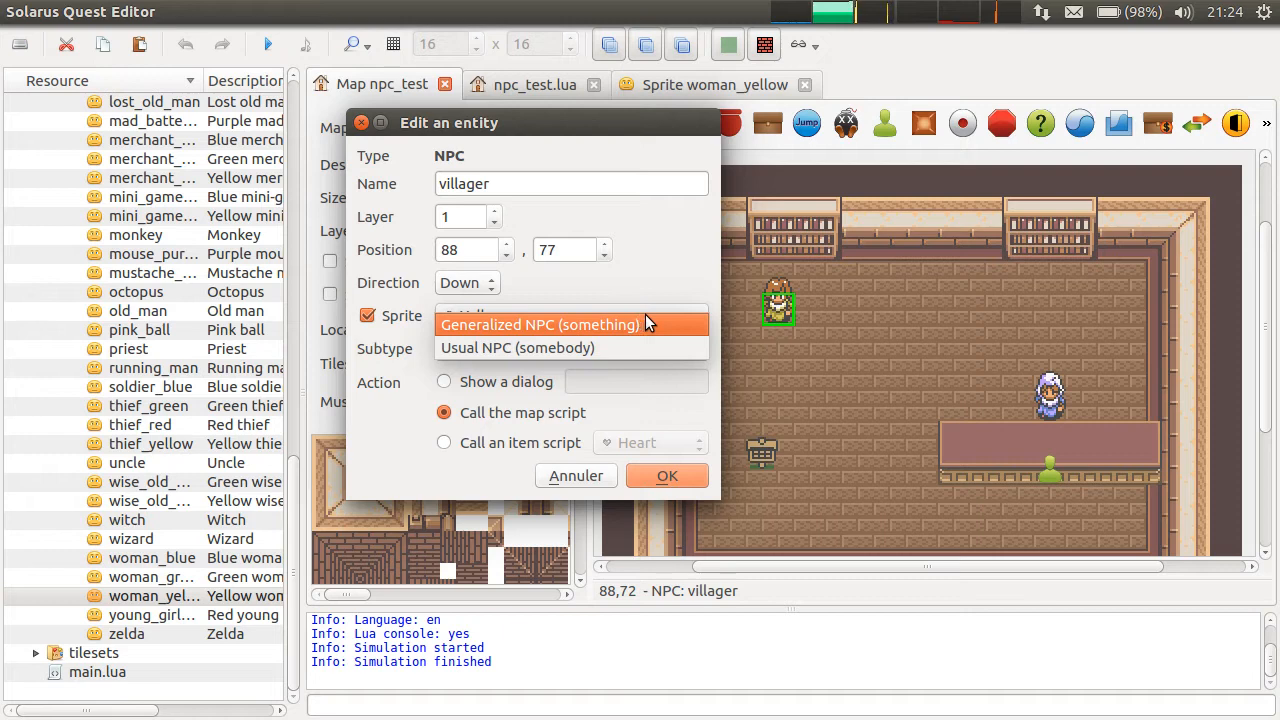
pyautogui.click(667, 475)
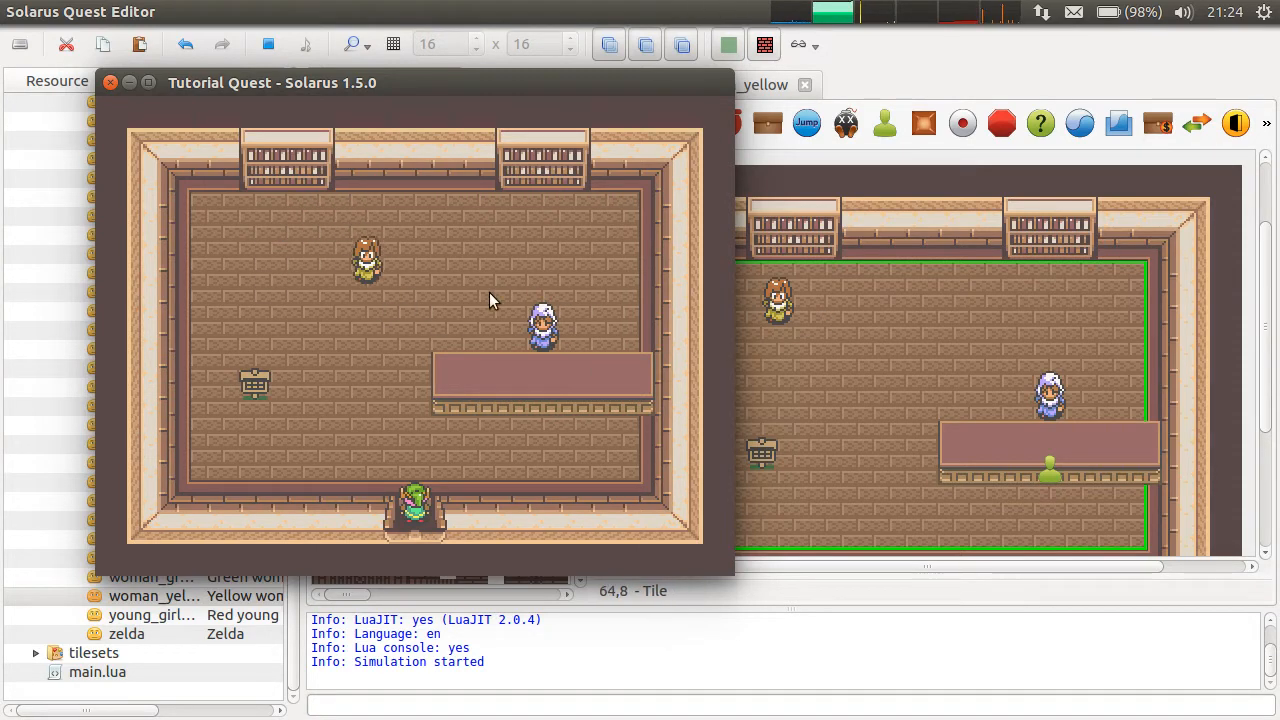
# Stop the test run, relaunch the quest, then view npc_test.lua's random_path movement code.
pyautogui.click(109, 83)
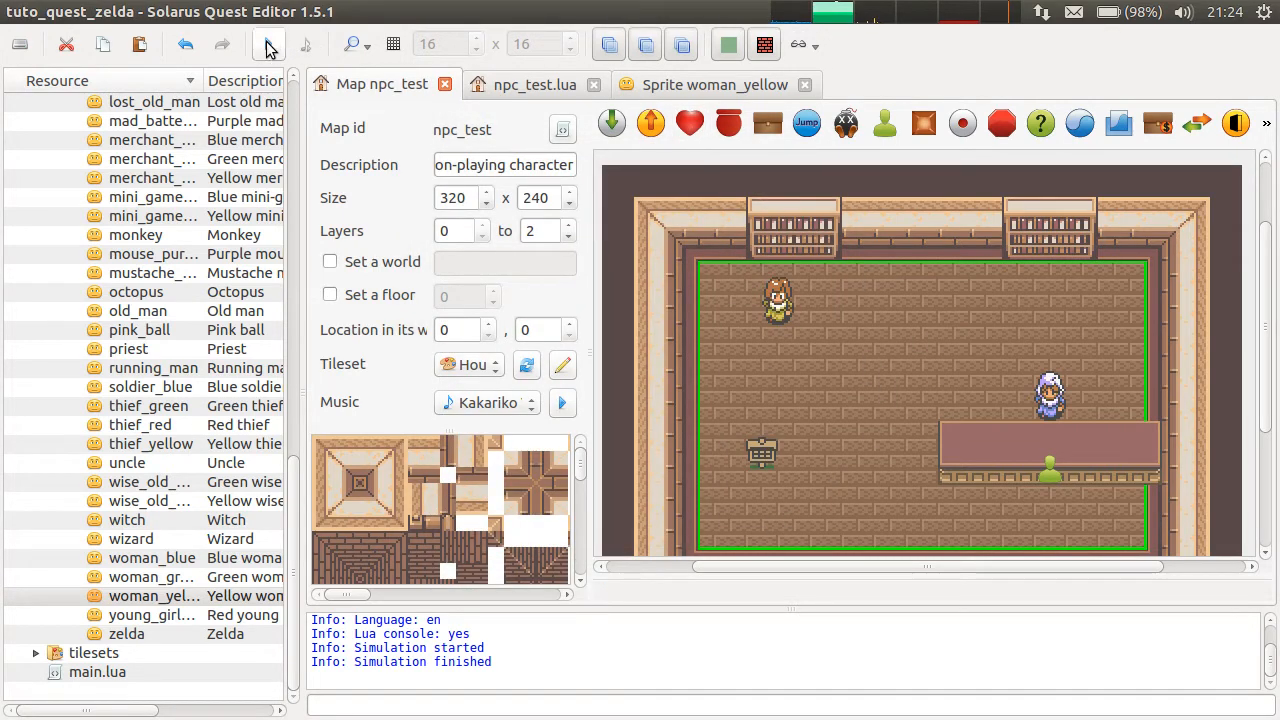
pyautogui.click(727, 43)
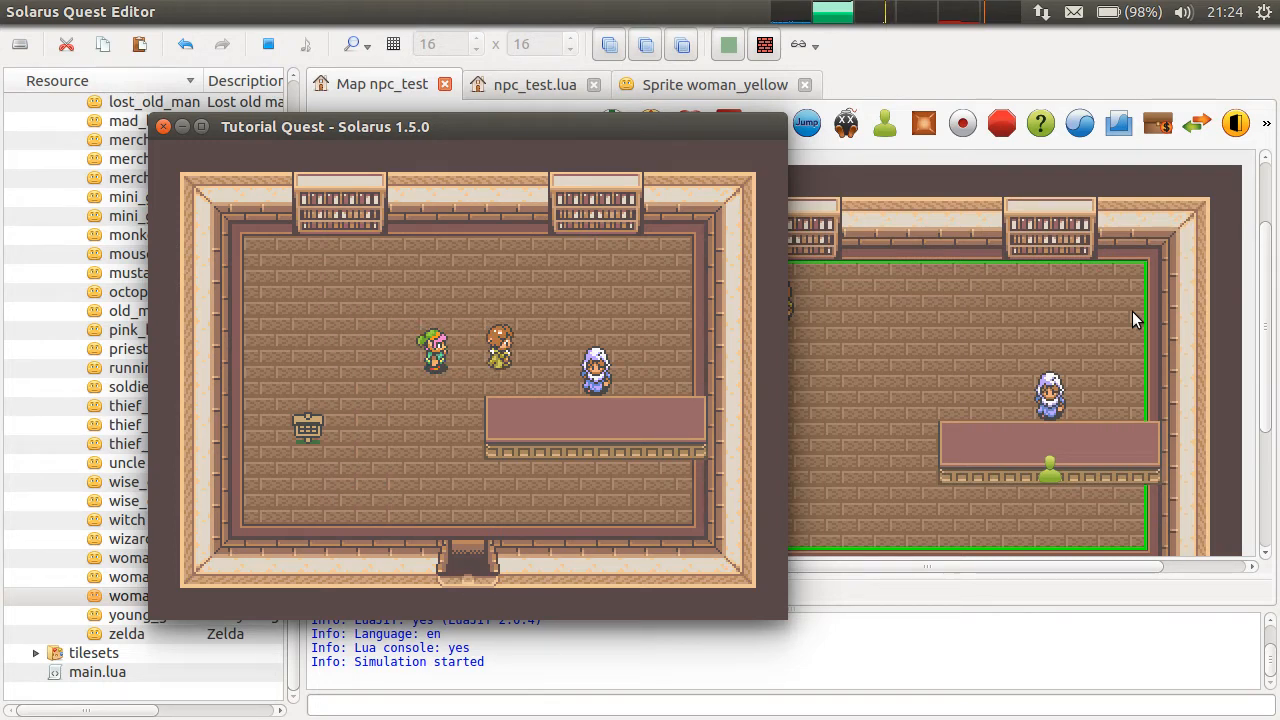
pyautogui.click(534, 84)
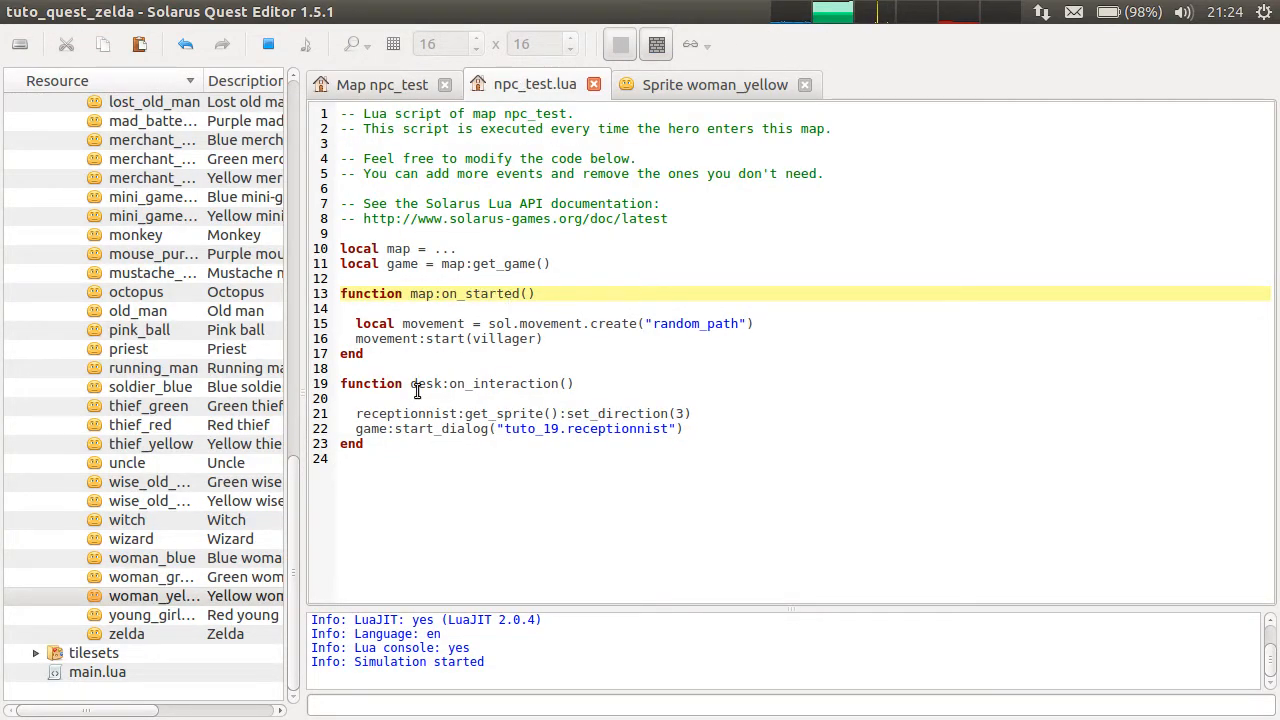
pyautogui.click(485, 368)
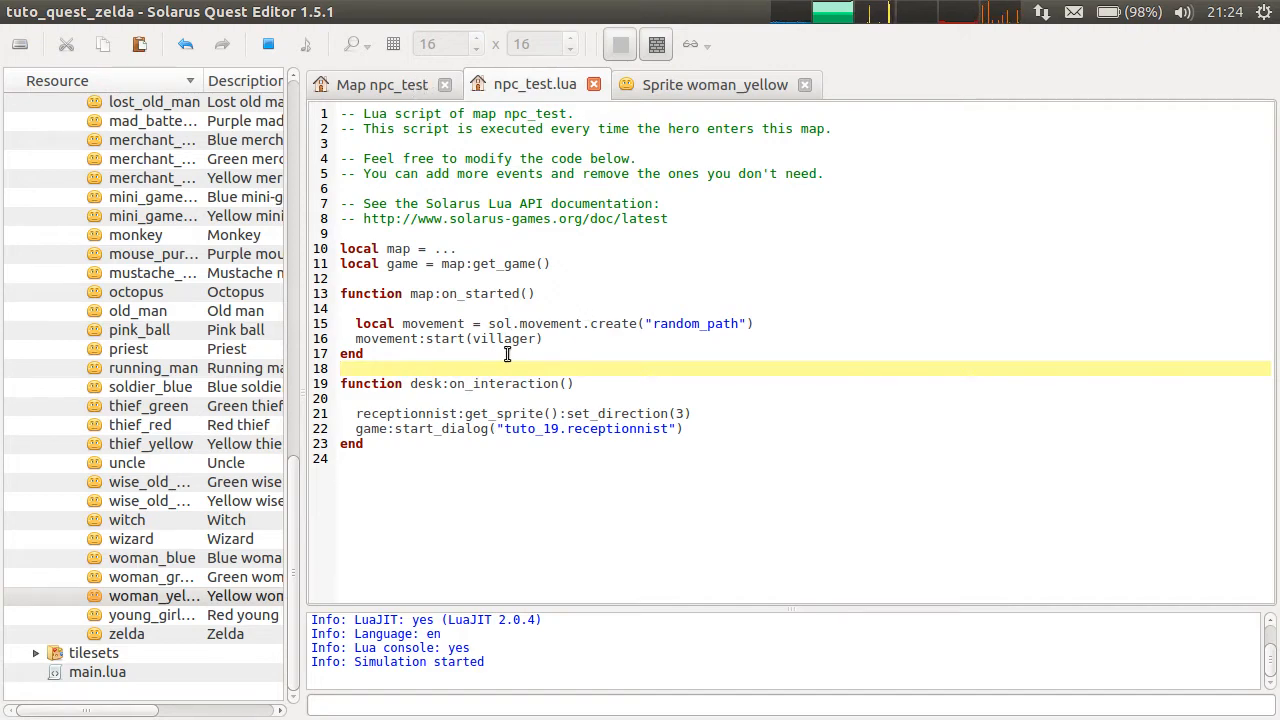
pyautogui.click(382, 84)
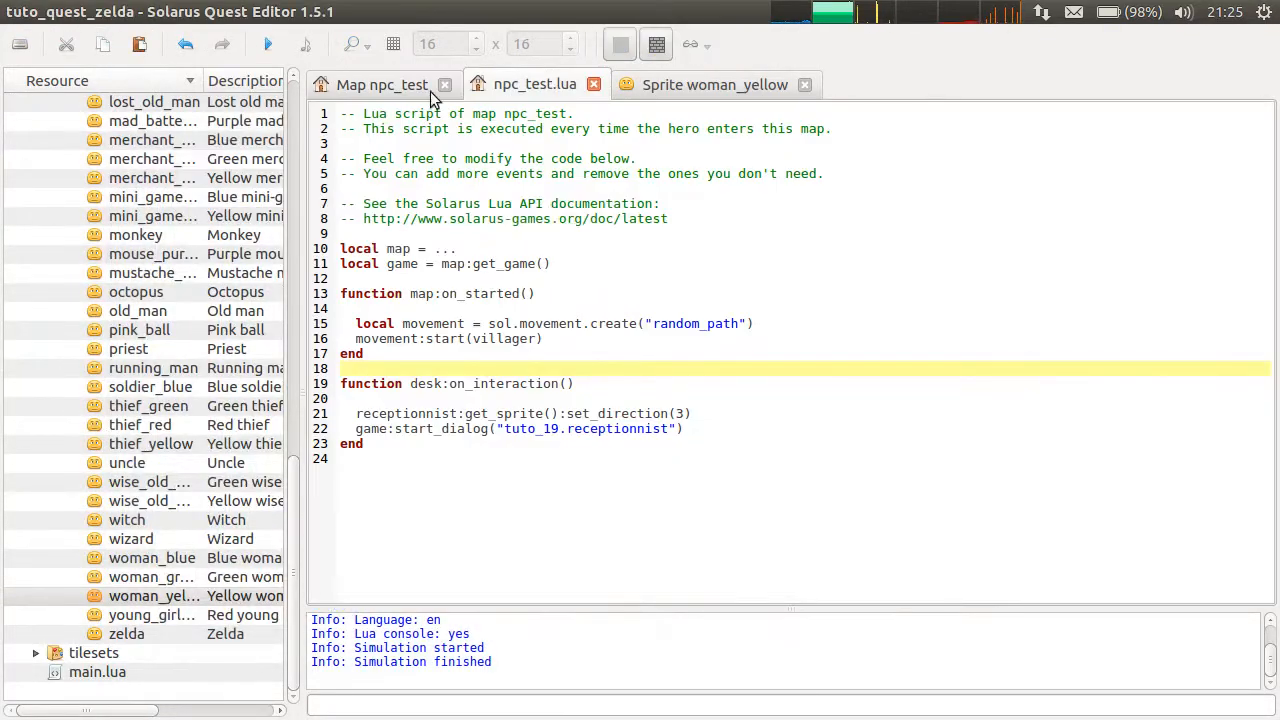
# Set the villager to show the dialog tuto_19. when spoken to, and confirm.
pyautogui.click(382, 84)
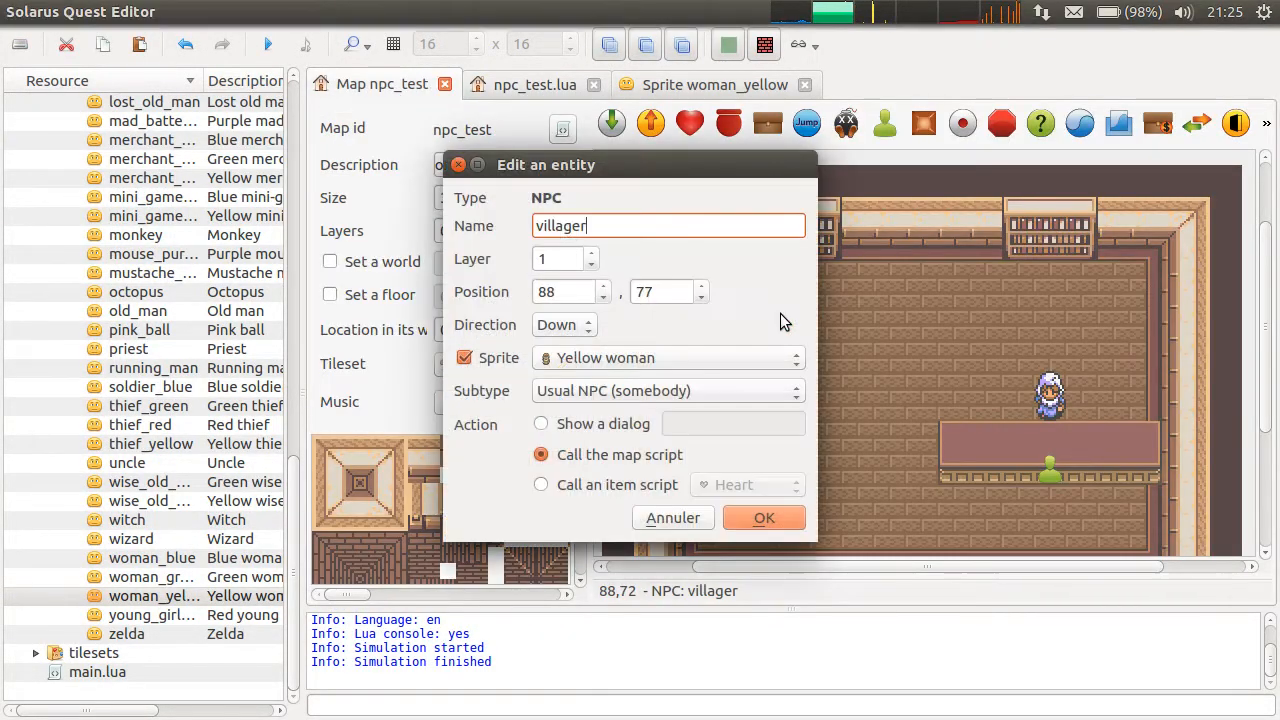
pyautogui.moveTo(590, 357)
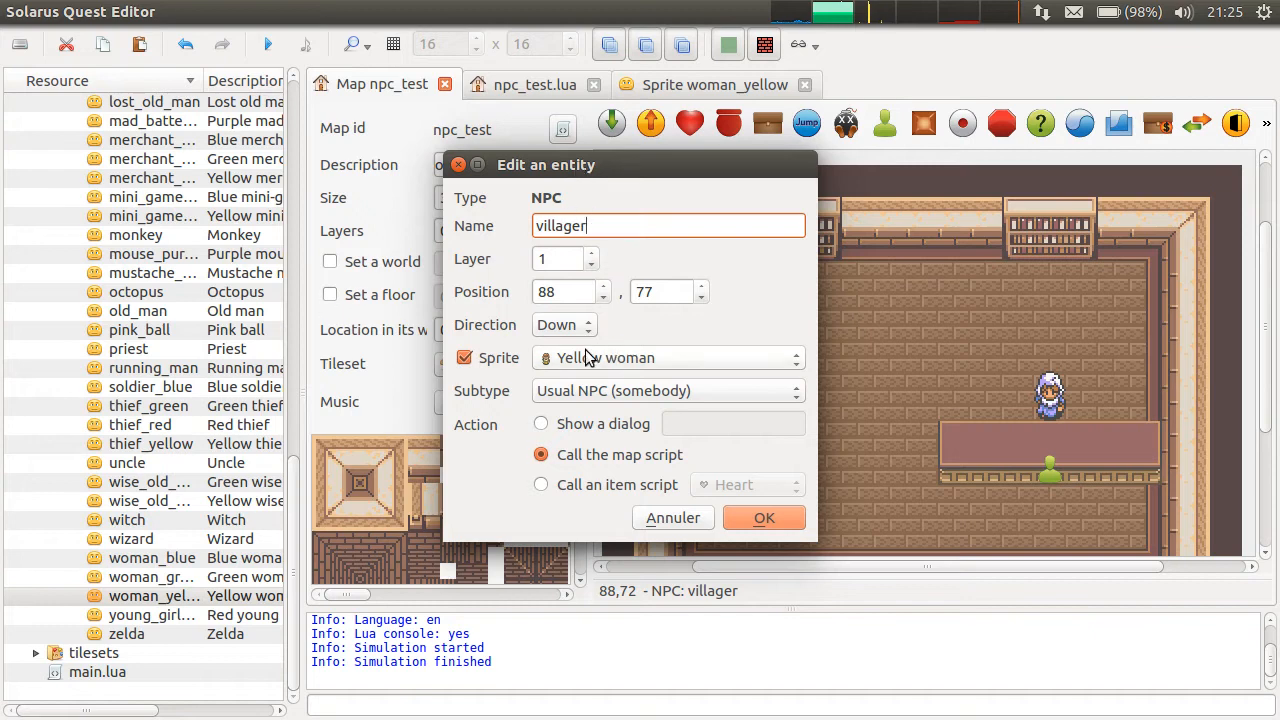
pyautogui.click(541, 423)
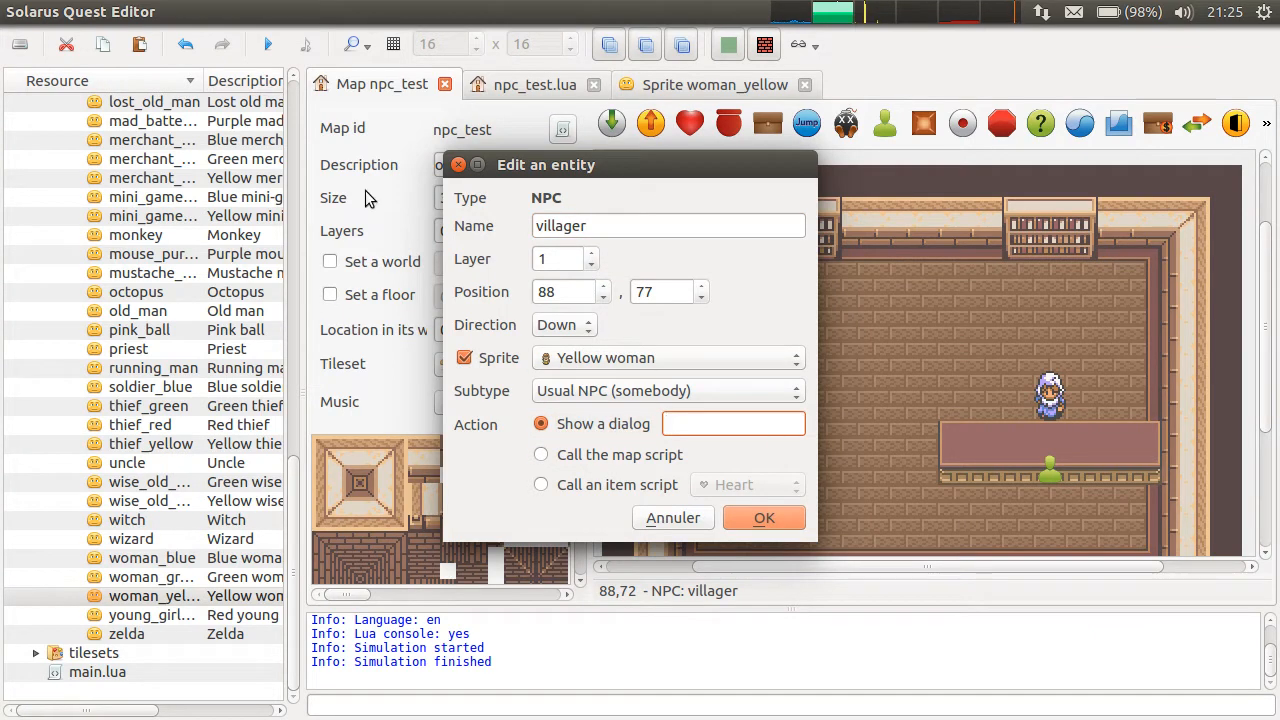
pyautogui.write('tuto')
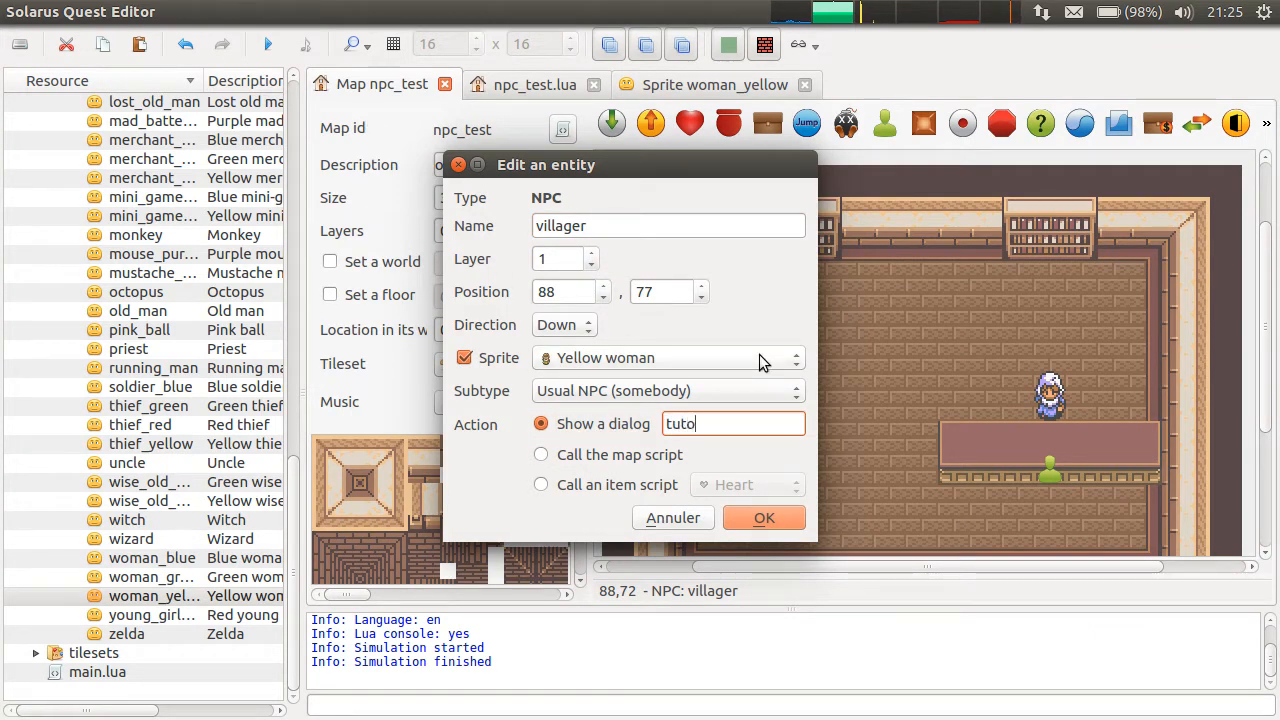
pyautogui.write('_19.')
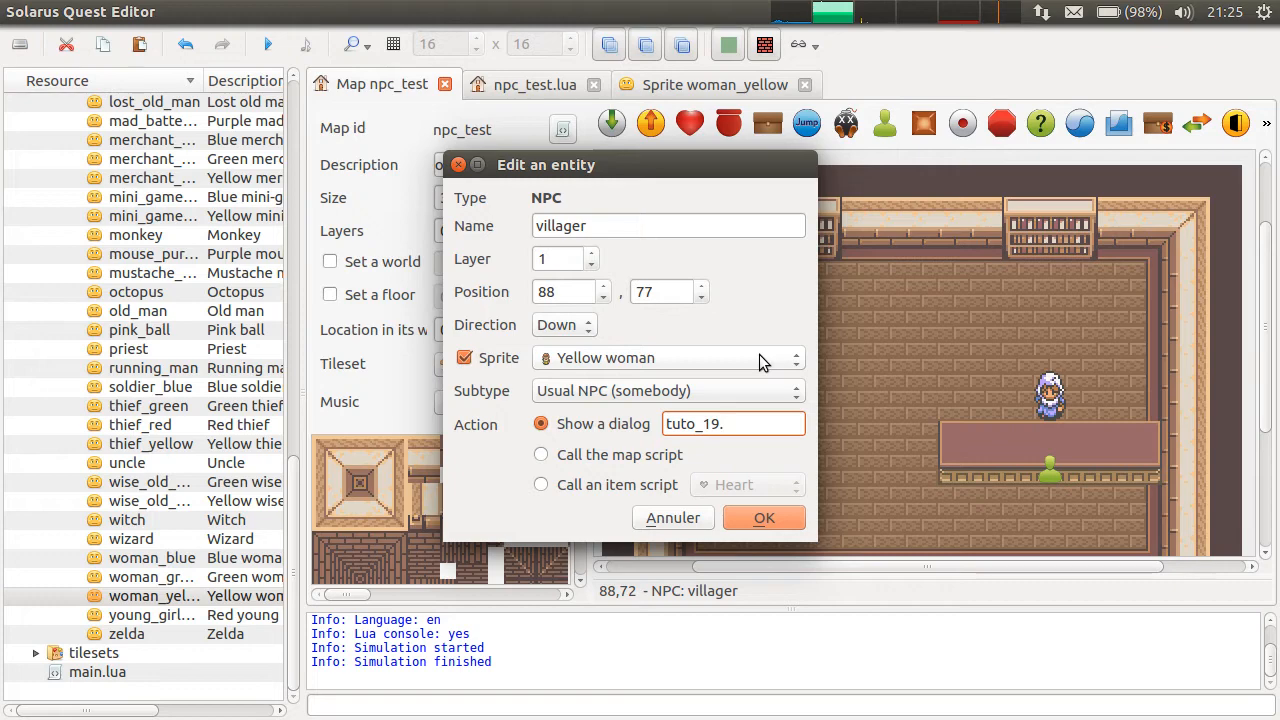
pyautogui.click(763, 517)
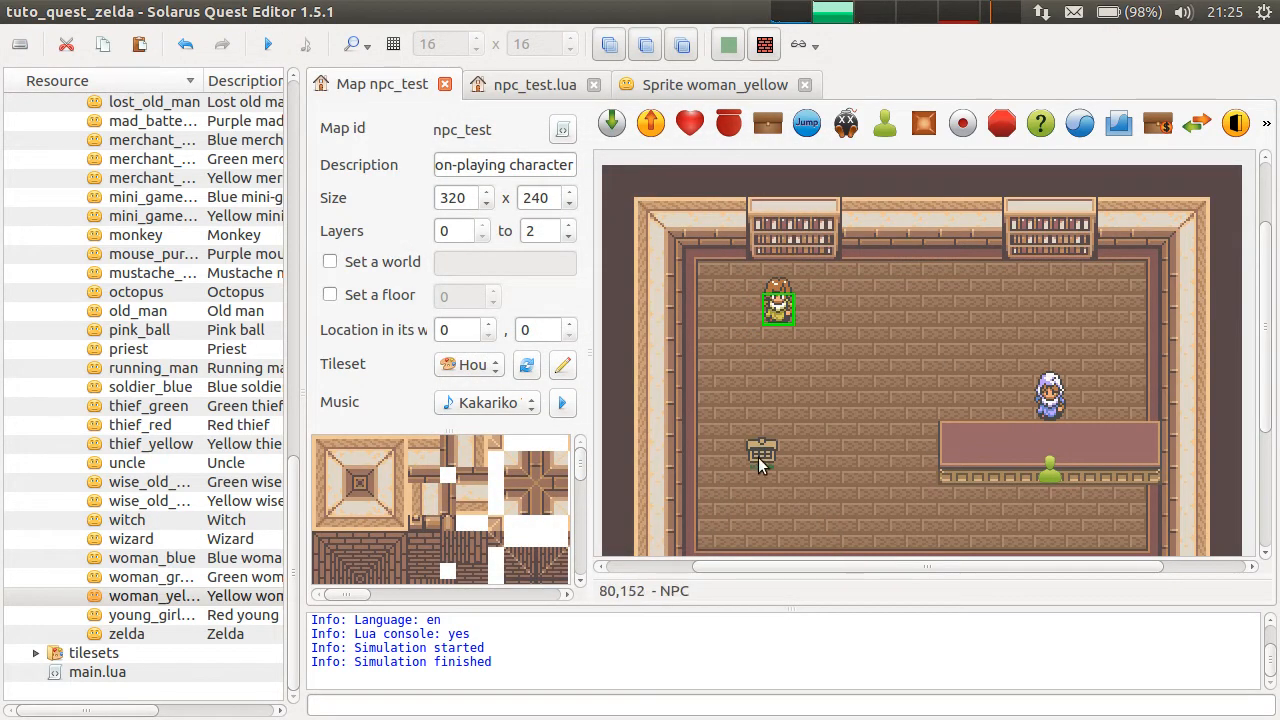
# Select the sign, test-run the quest, then return to the npc_test map tab.
pyautogui.click(762, 455)
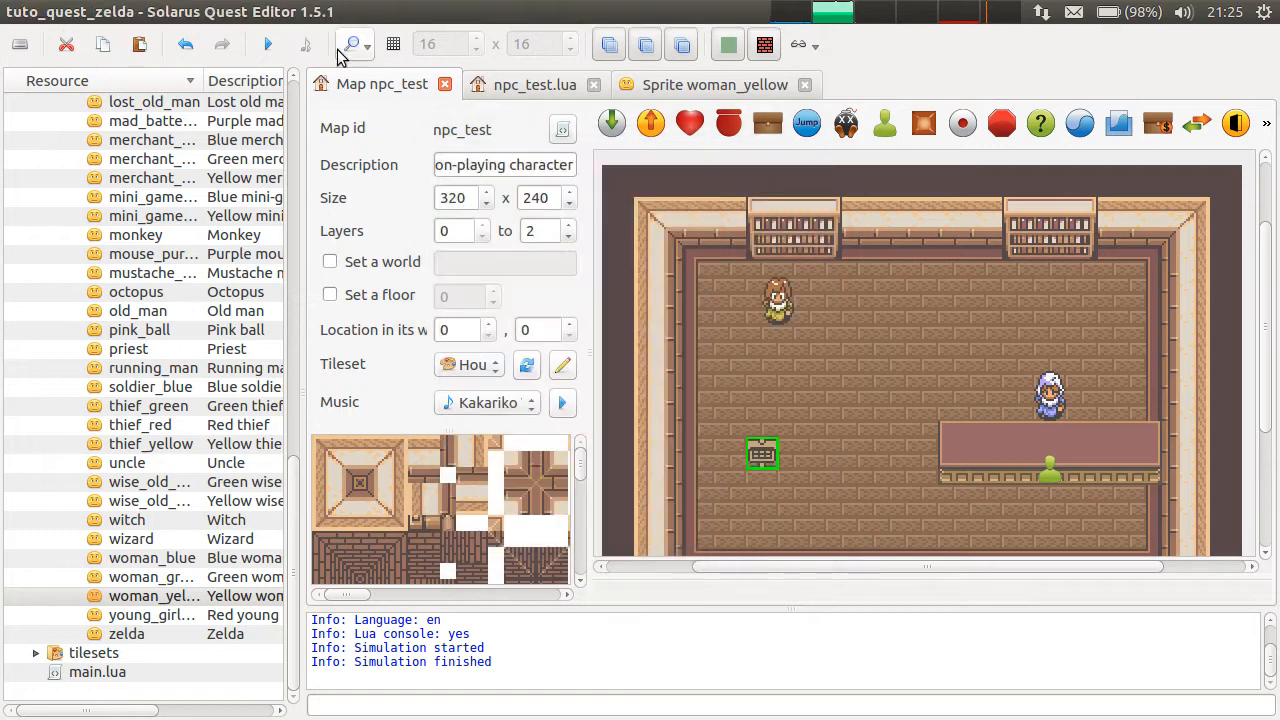
pyautogui.click(267, 44)
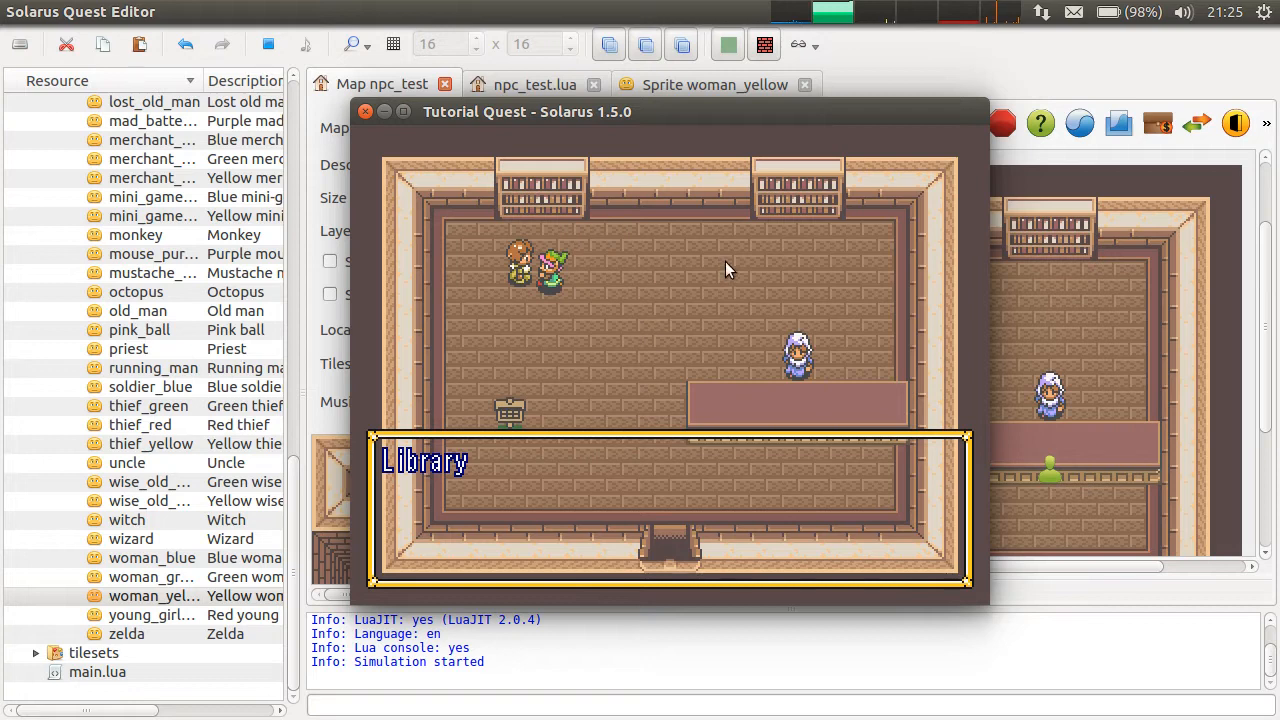
pyautogui.moveTo(540, 258)
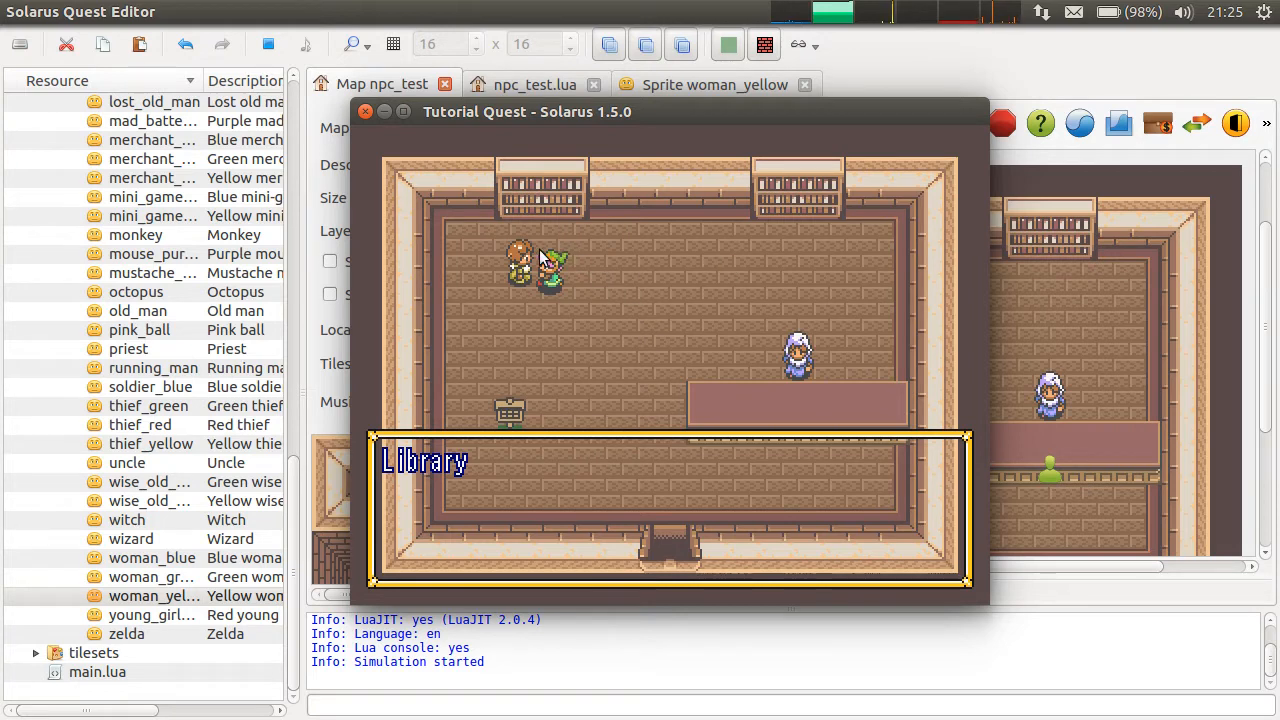
pyautogui.moveTo(660, 303)
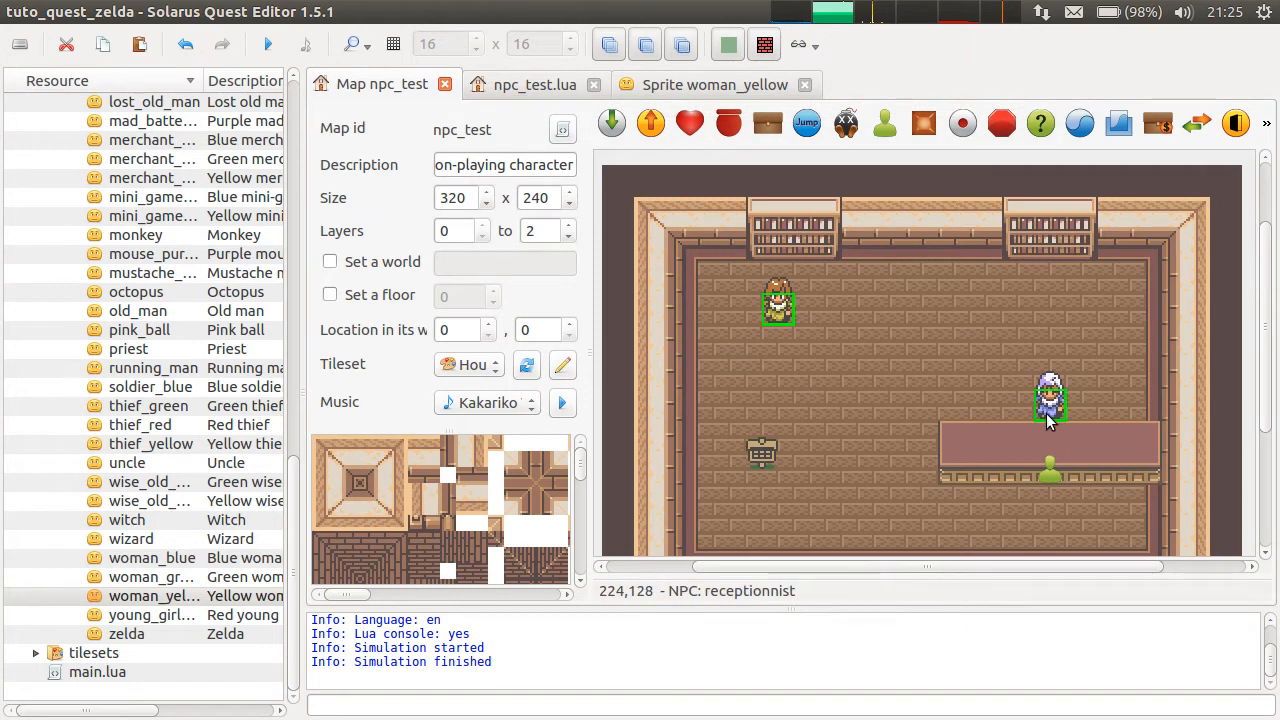
pyautogui.moveTo(880, 310)
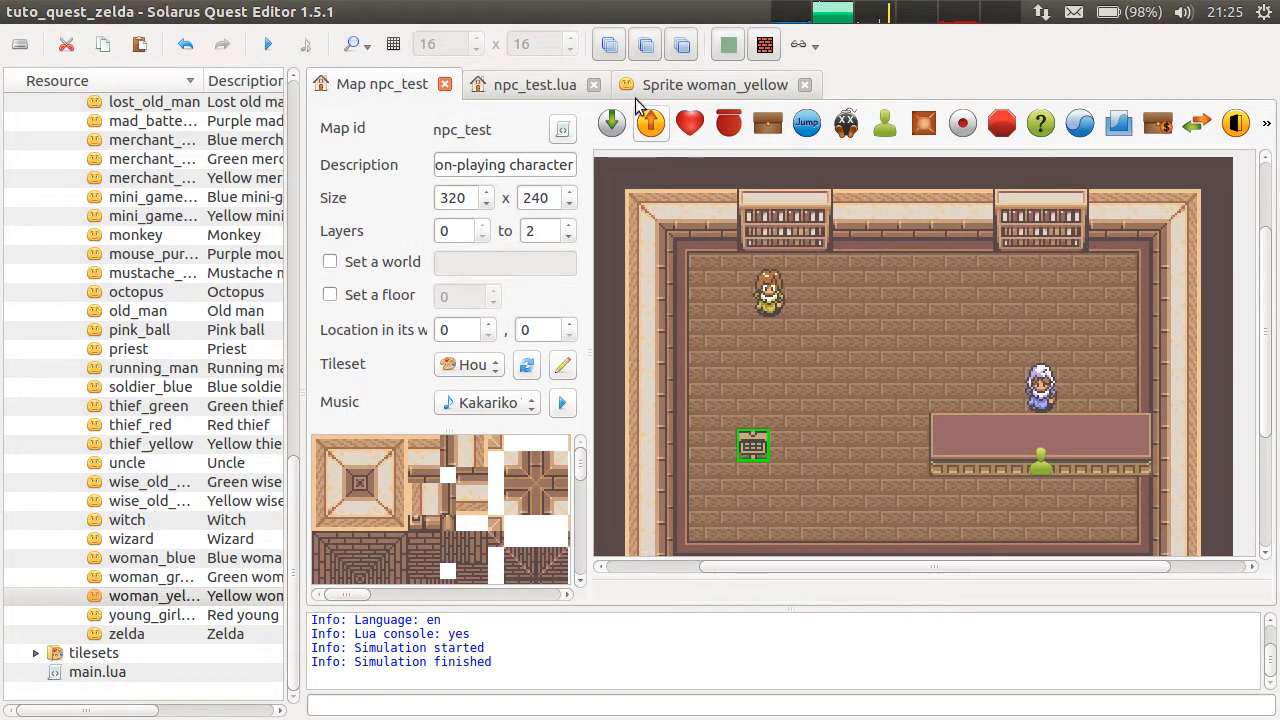
pyautogui.click(534, 84)
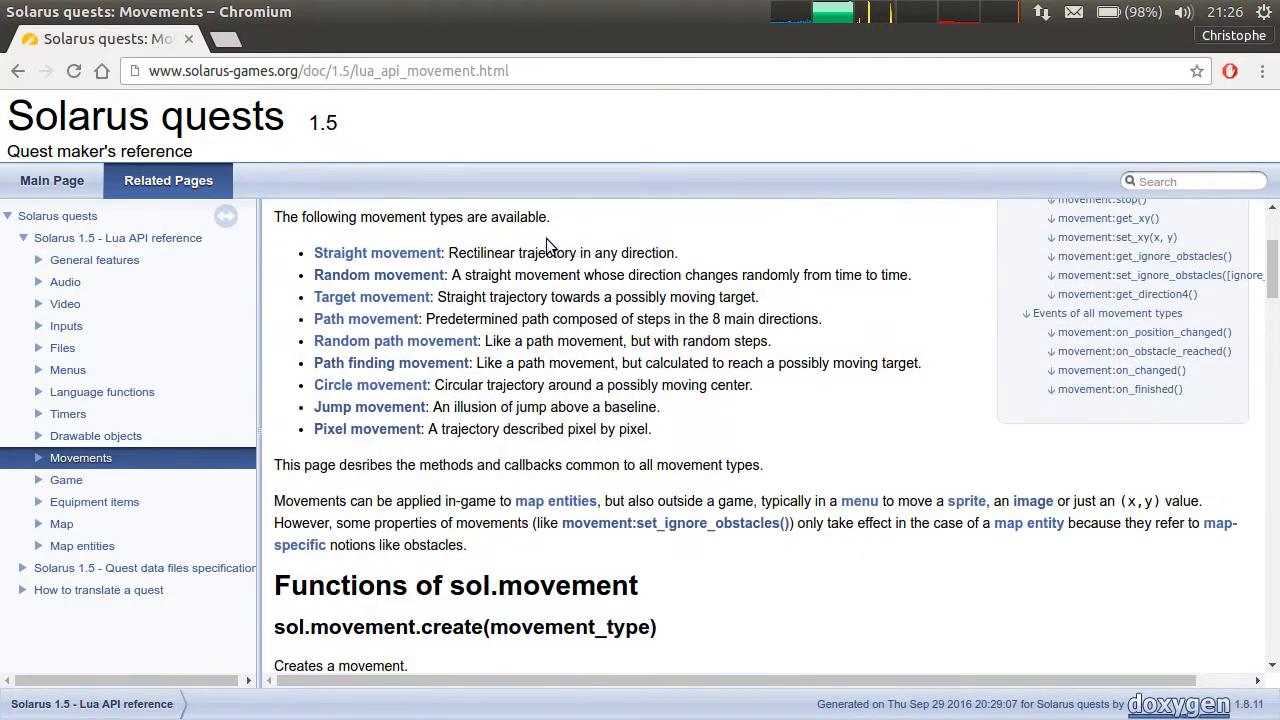
pyautogui.moveTo(330, 252)
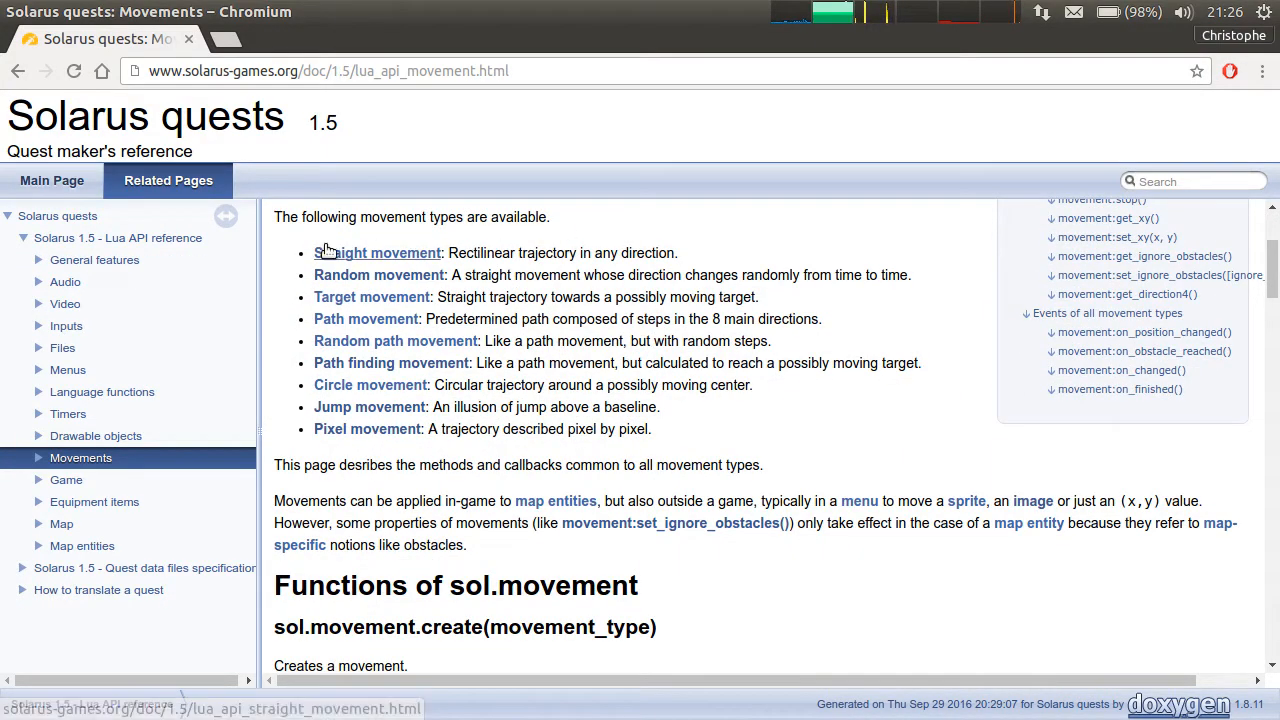
pyautogui.moveTo(745, 298)
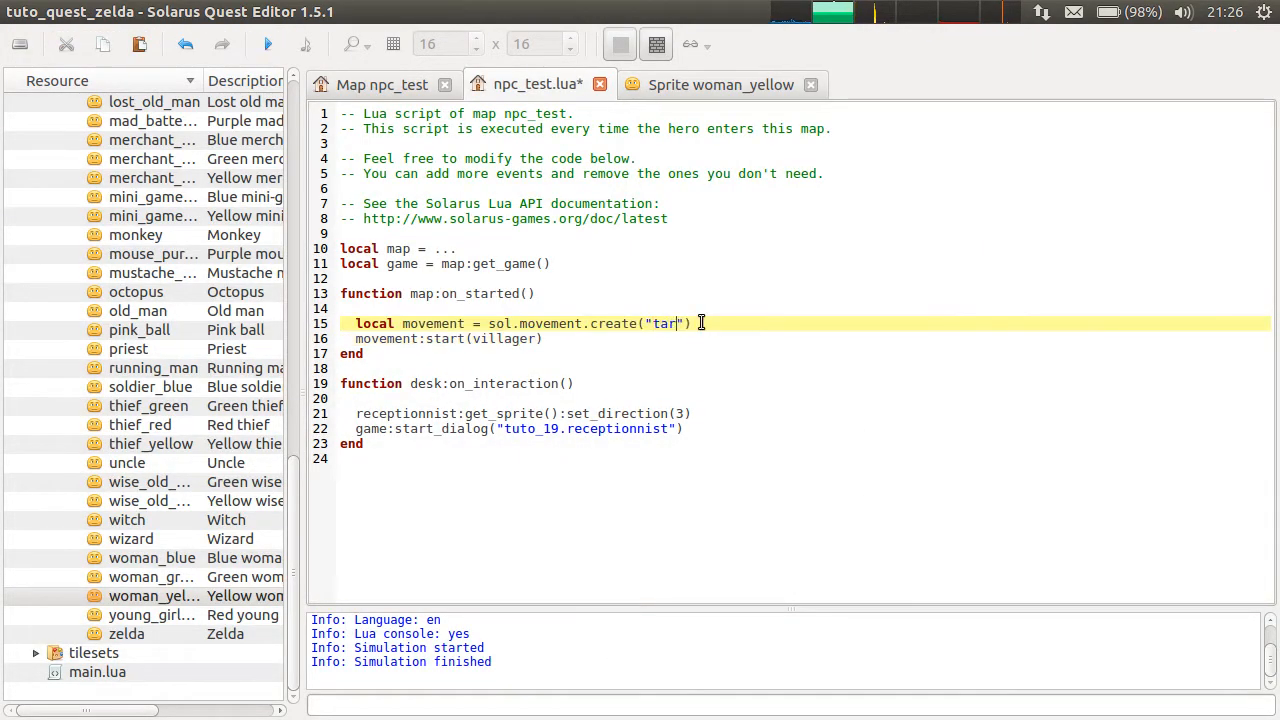
# Edit the sol.movement.create argument in npc_test.lua toward "target" and run the quest.
pyautogui.write('get')
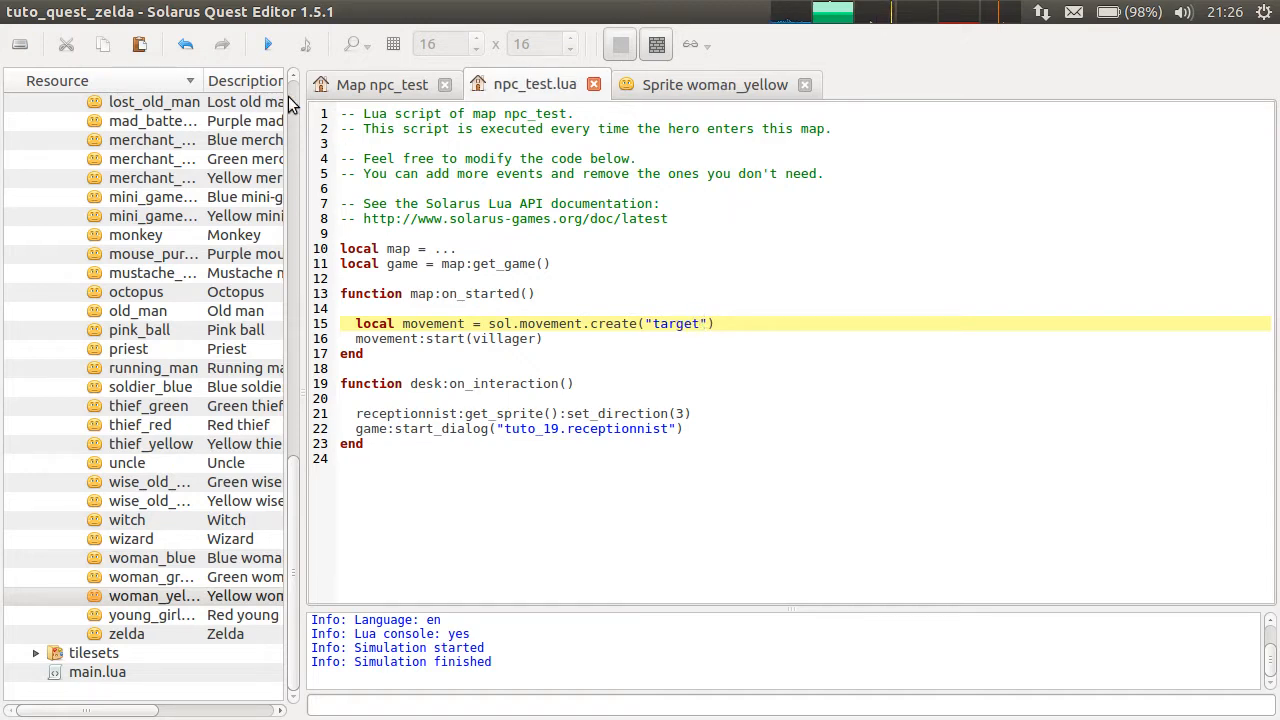
pyautogui.click(267, 44)
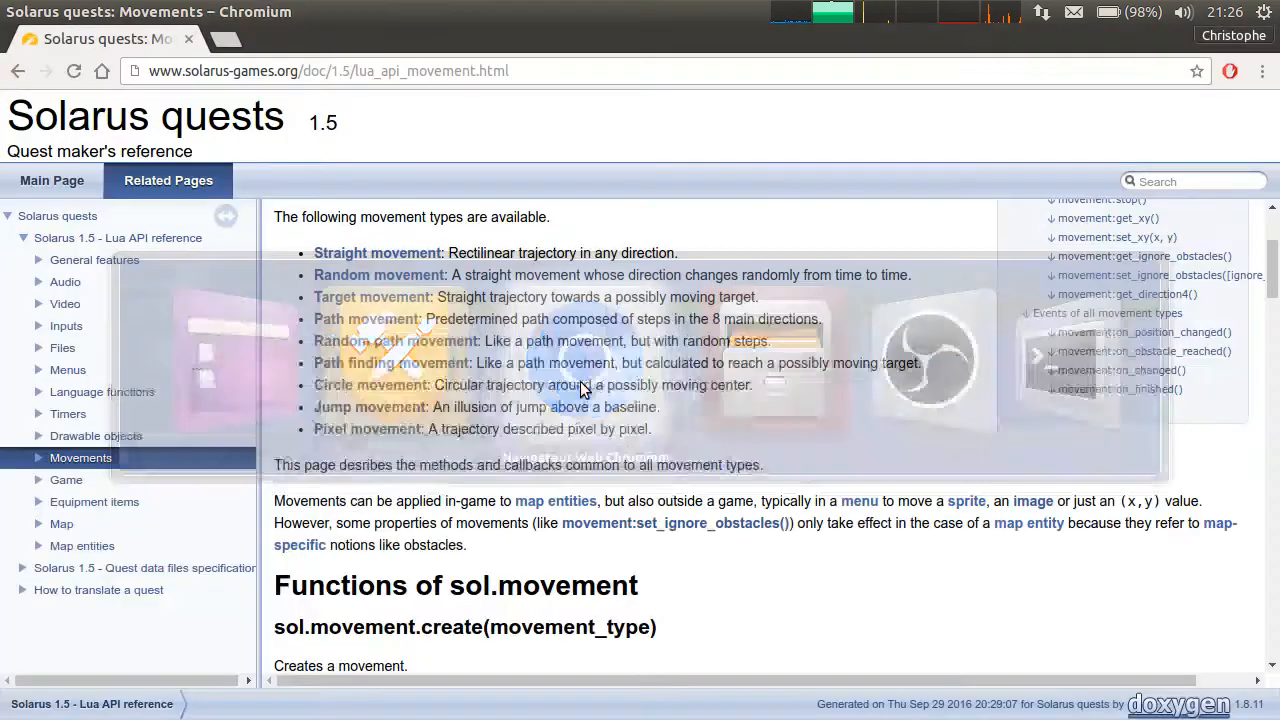
# Open the Target movement docs and select the set_target method name.
pyautogui.click(373, 296)
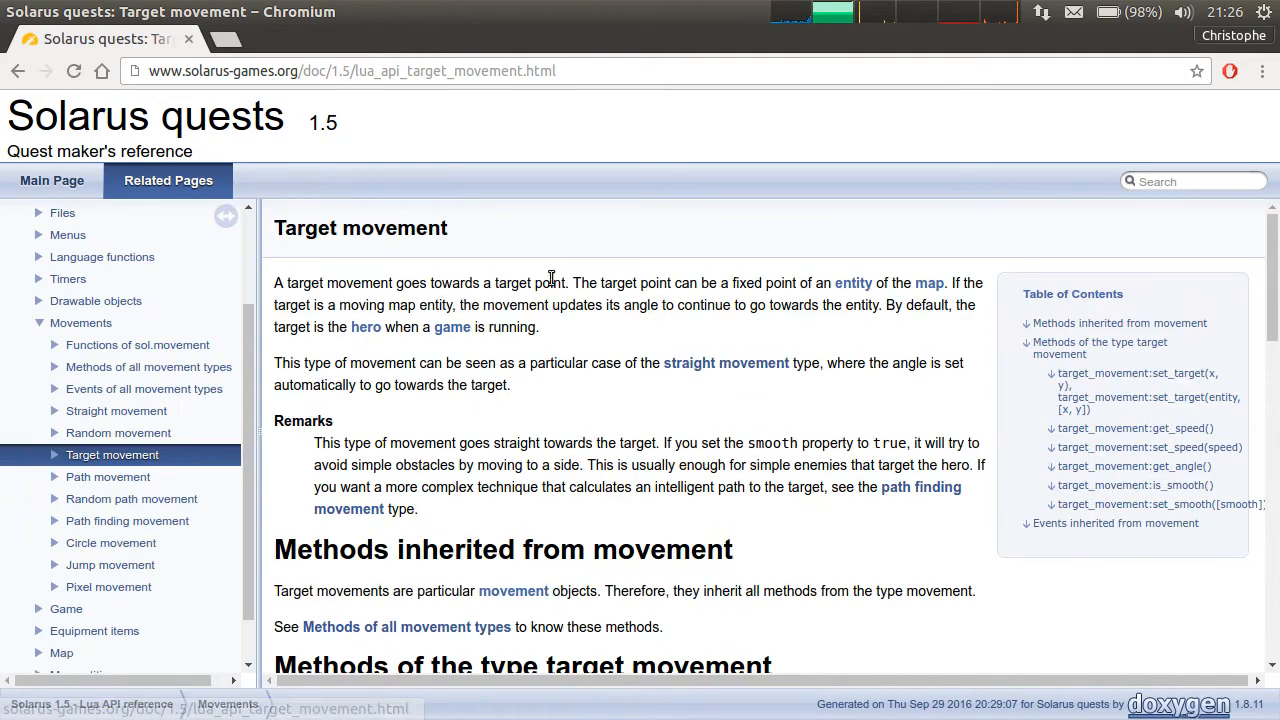
pyautogui.moveTo(450, 327)
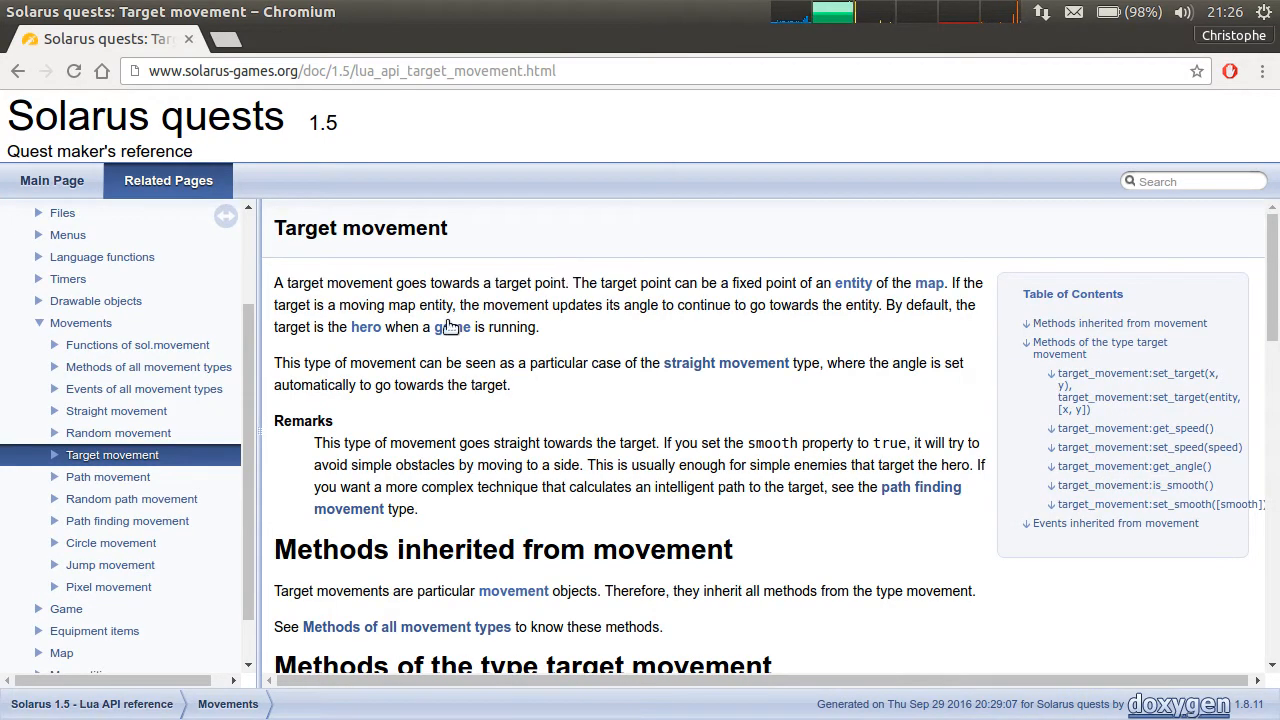
pyautogui.click(1135, 385)
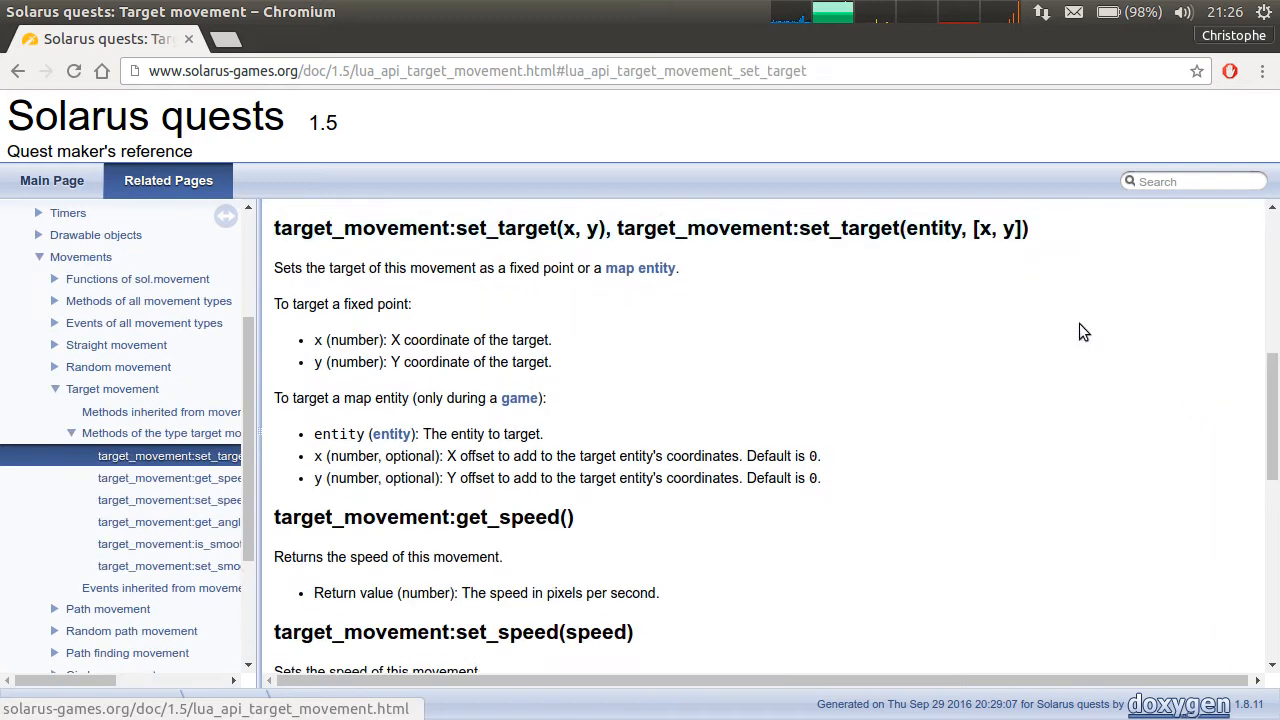
pyautogui.scroll(3)
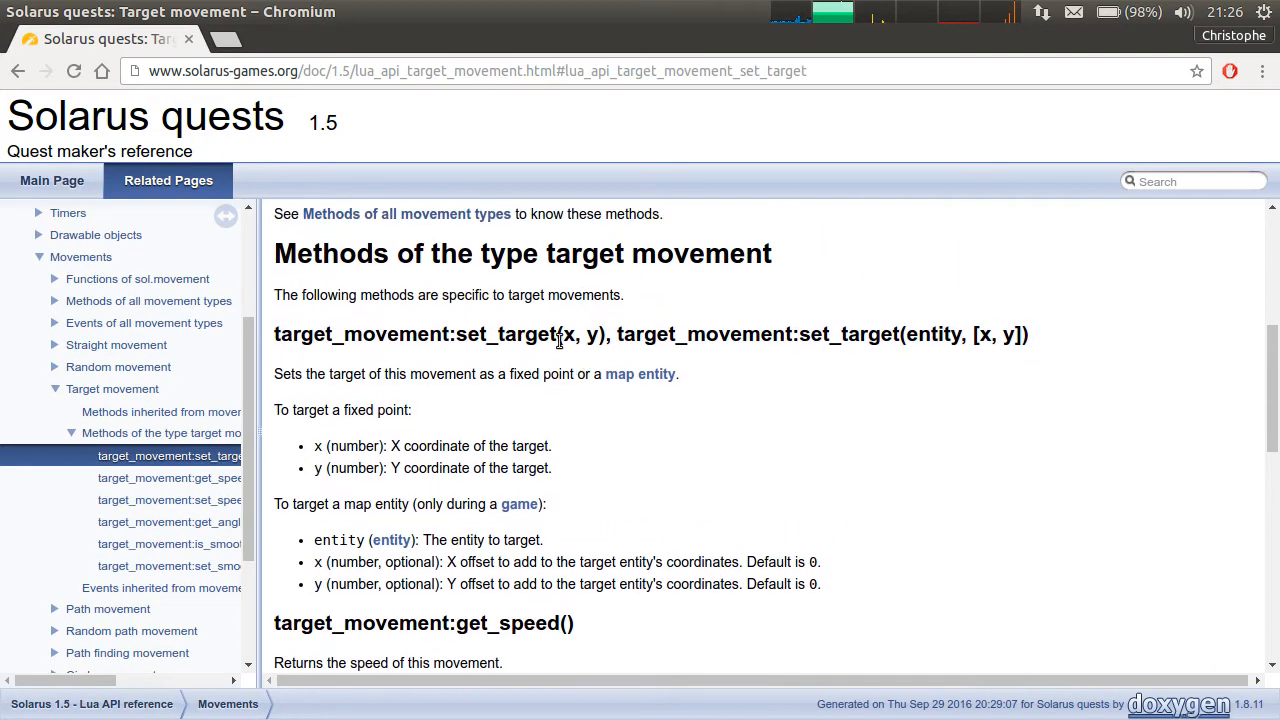
pyautogui.doubleClick(571, 334)
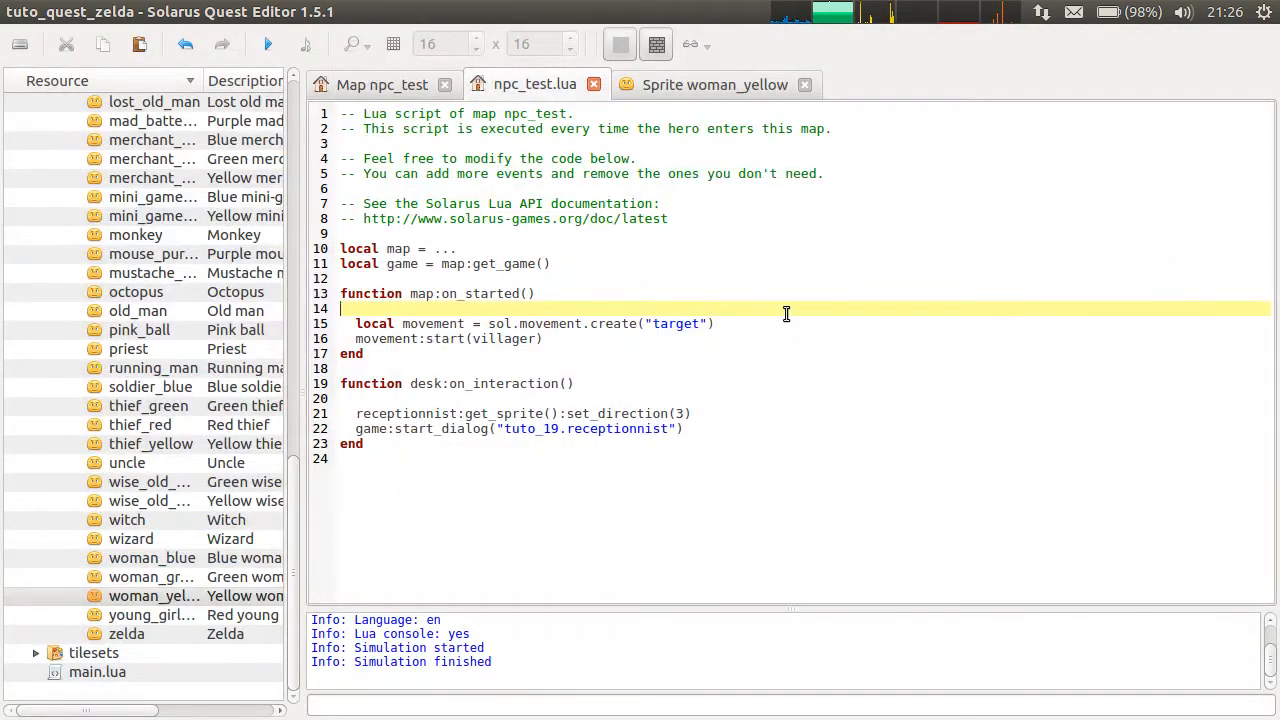
# Add movement:set_target(hero) and movement:set_speed(64), fixing the quoted hero argument, and rerun.
pyautogui.press('Return')
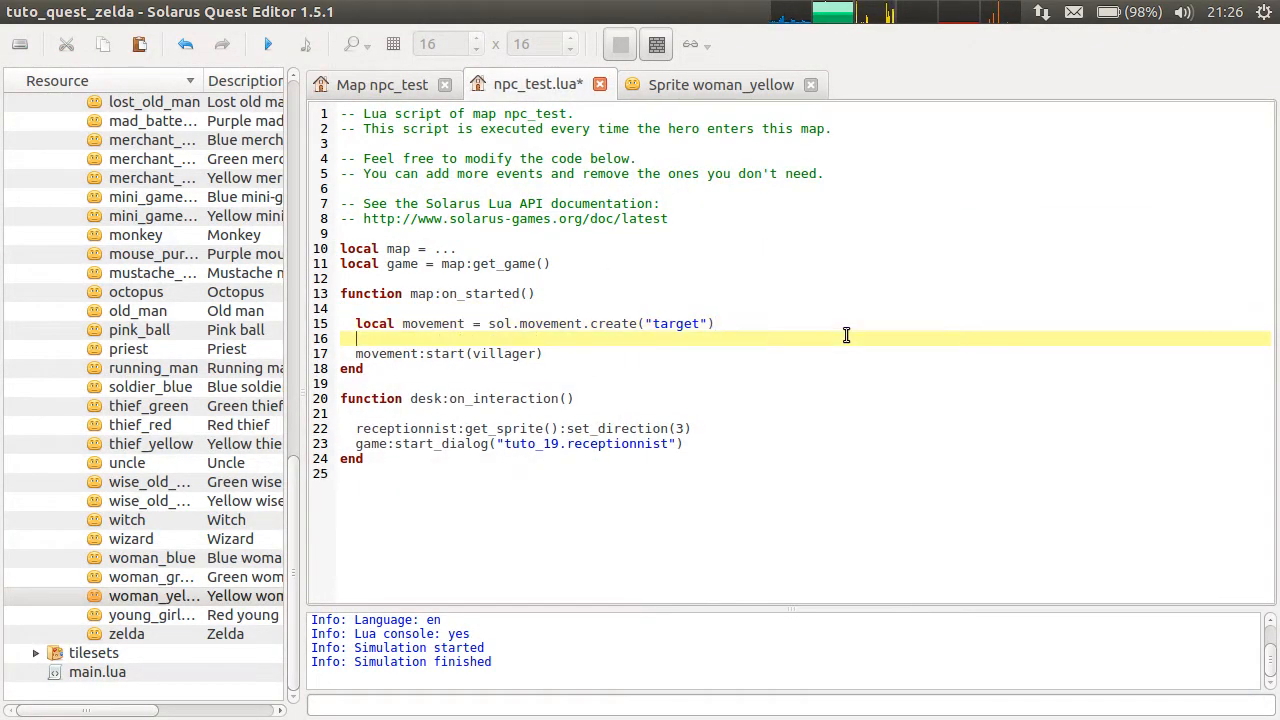
pyautogui.write('movement:s')
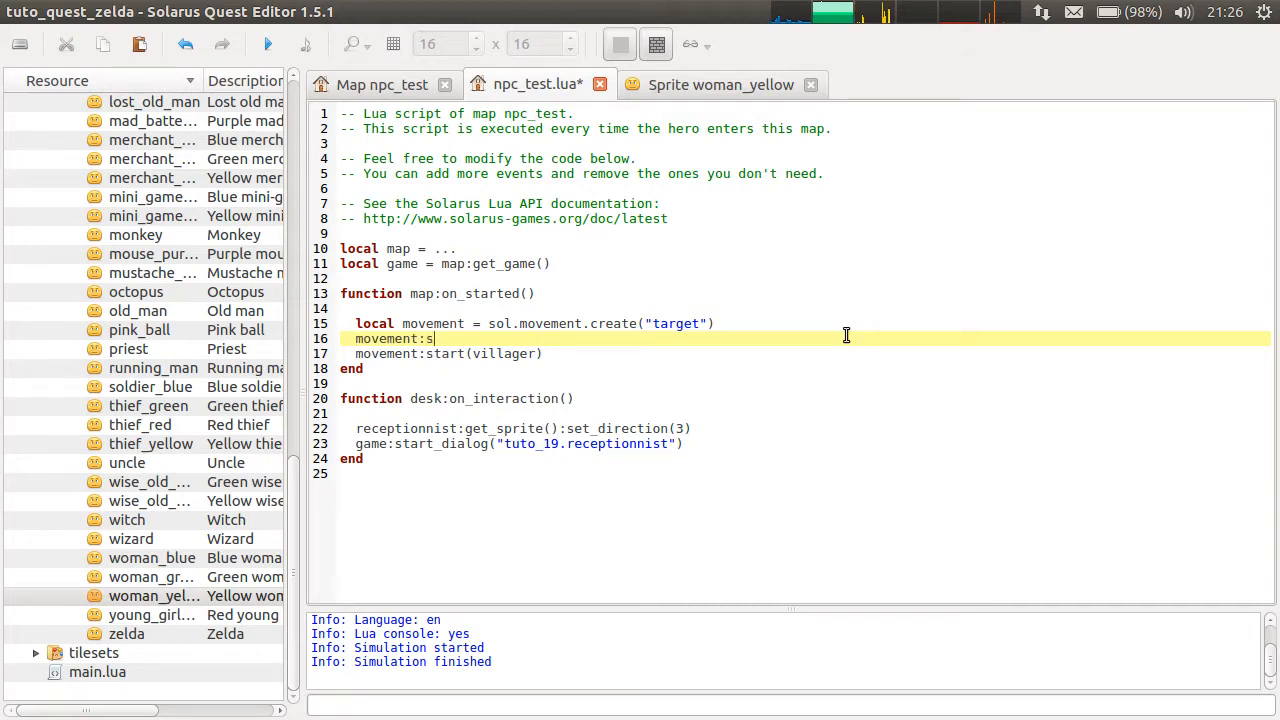
pyautogui.write('et_target("hero')
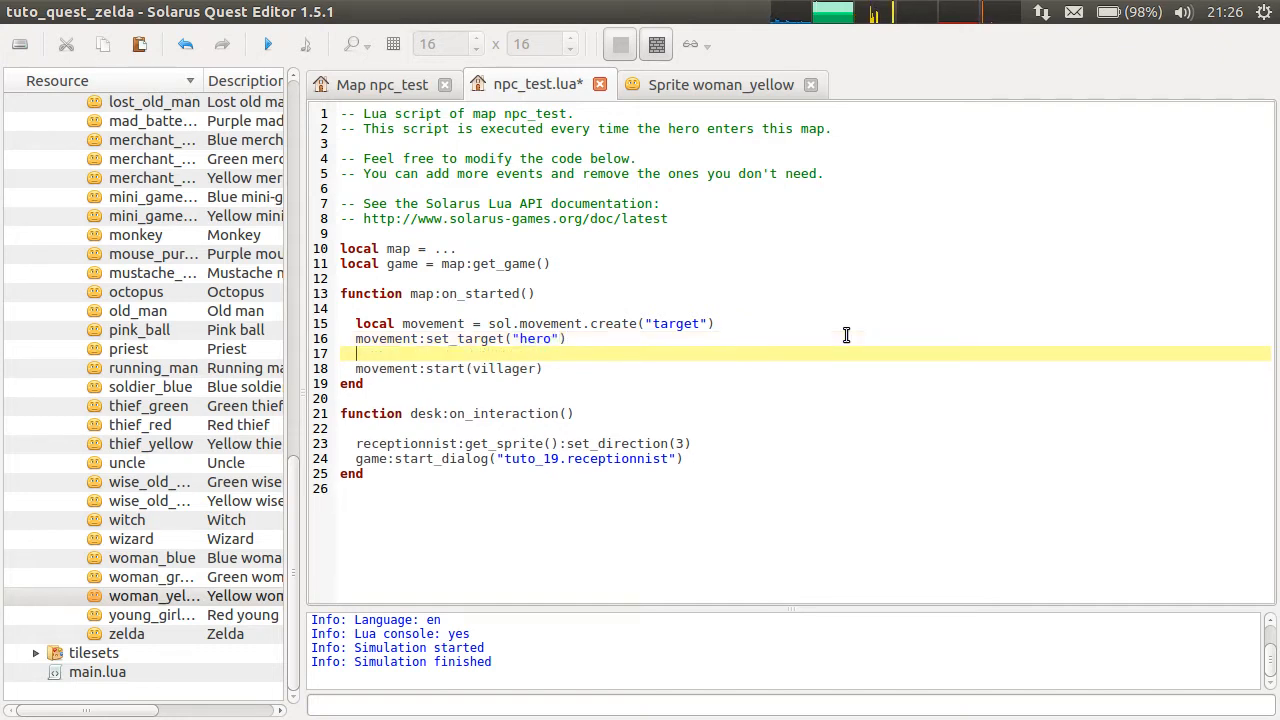
pyautogui.write('movement:set_spe')
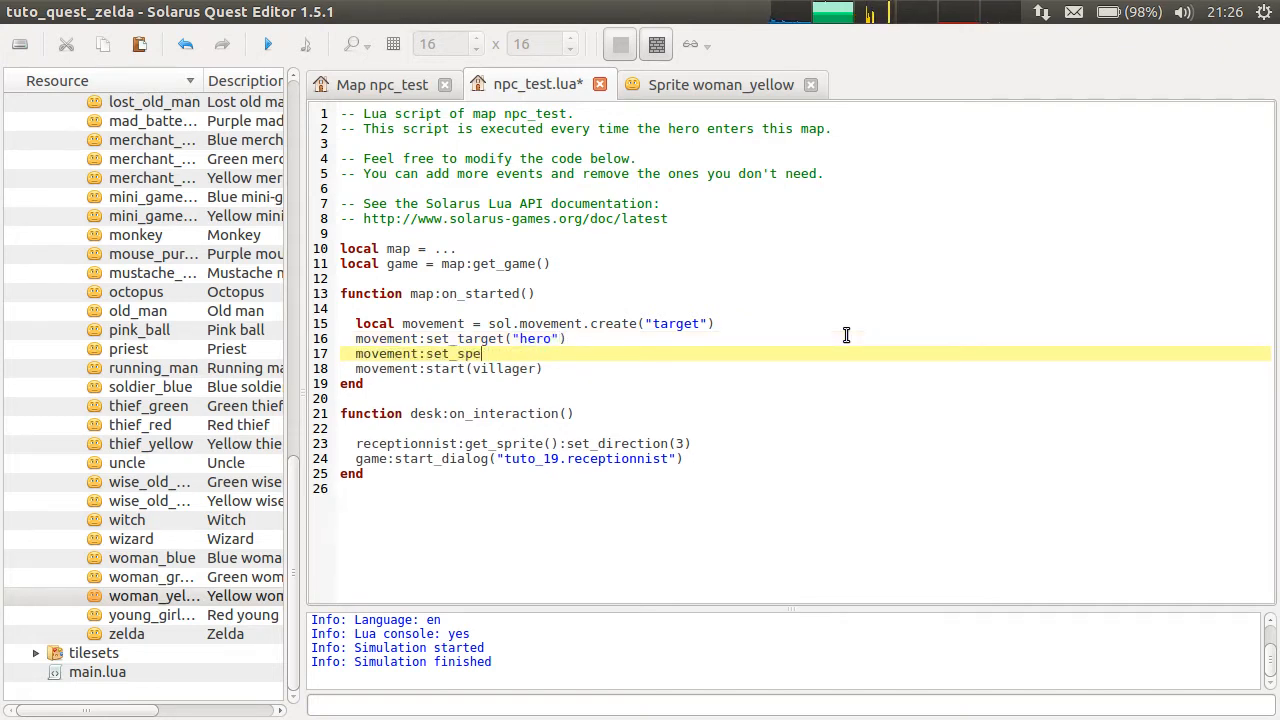
pyautogui.write('ed(')
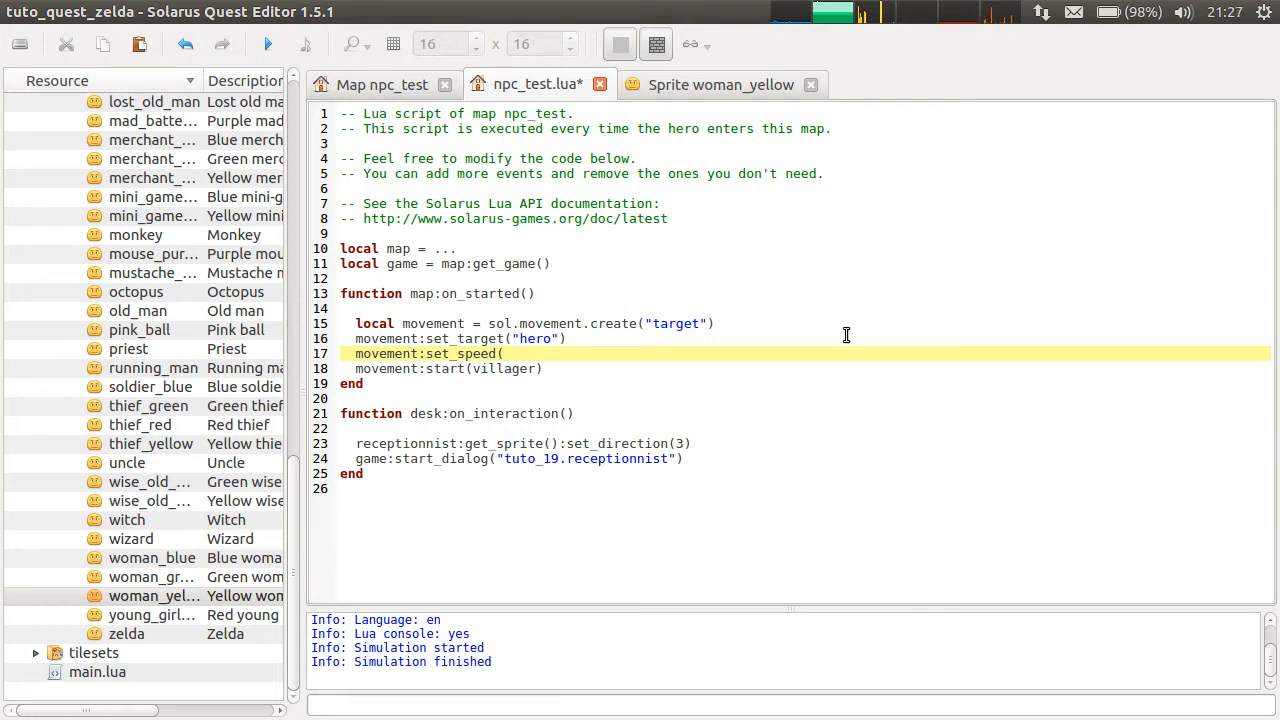
pyautogui.write('64)')
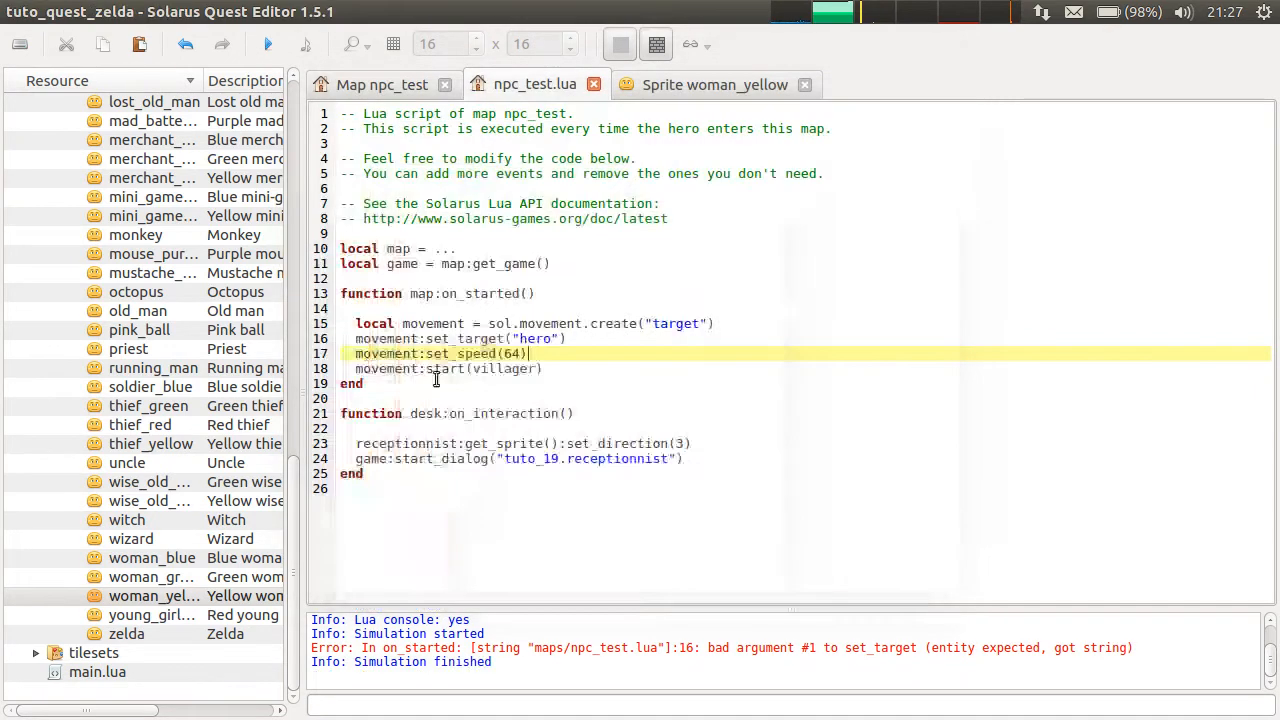
pyautogui.click(540, 338)
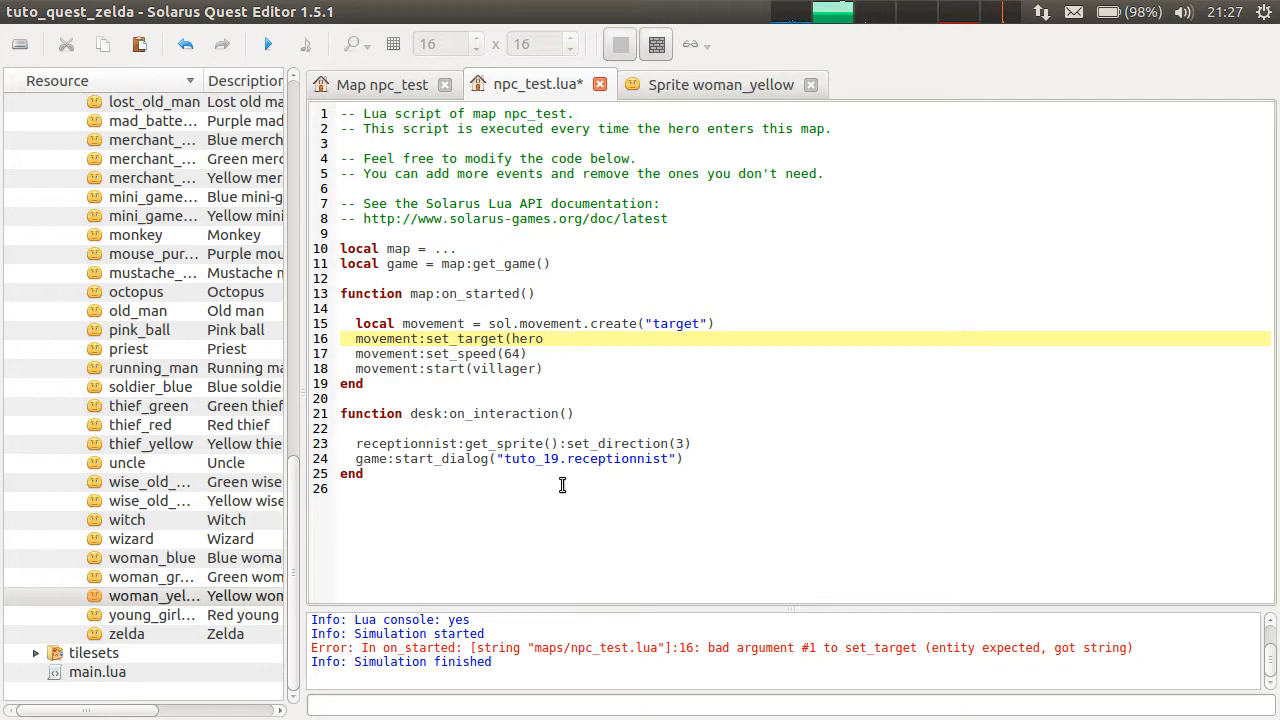
pyautogui.click(267, 44)
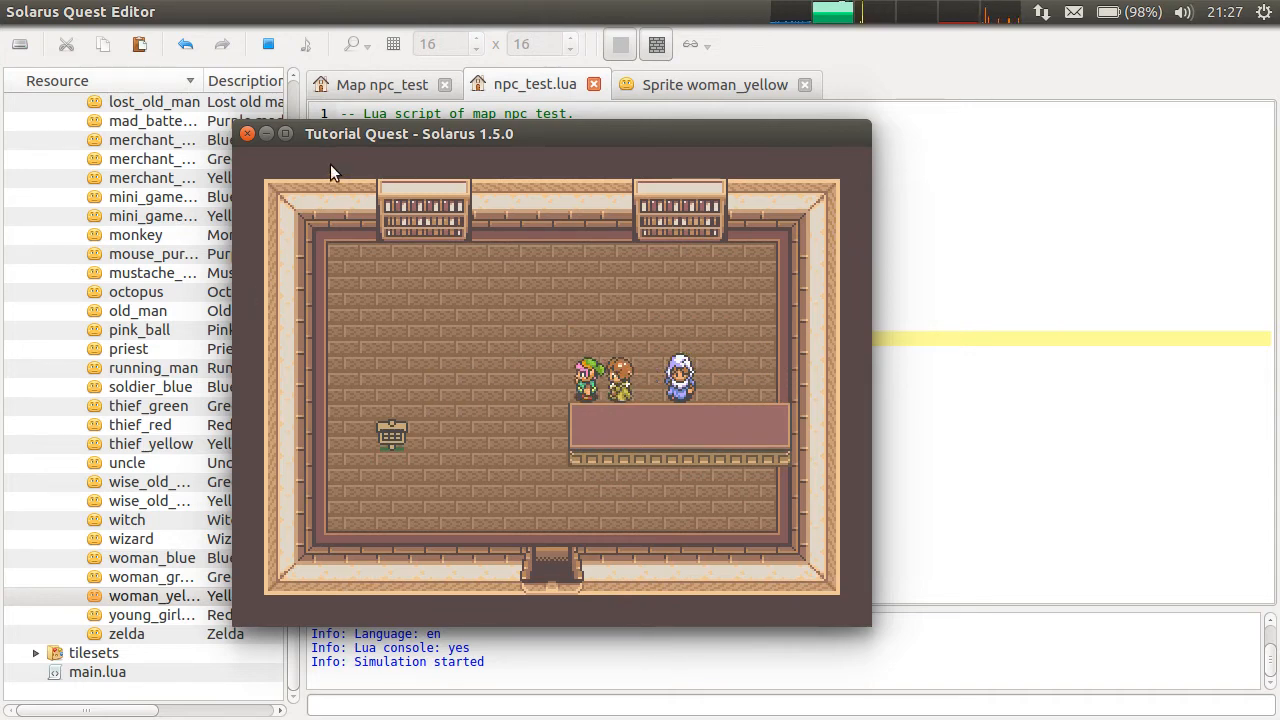
# Close the game, drag the villager above the counter's right end, and rerun.
pyautogui.click(247, 133)
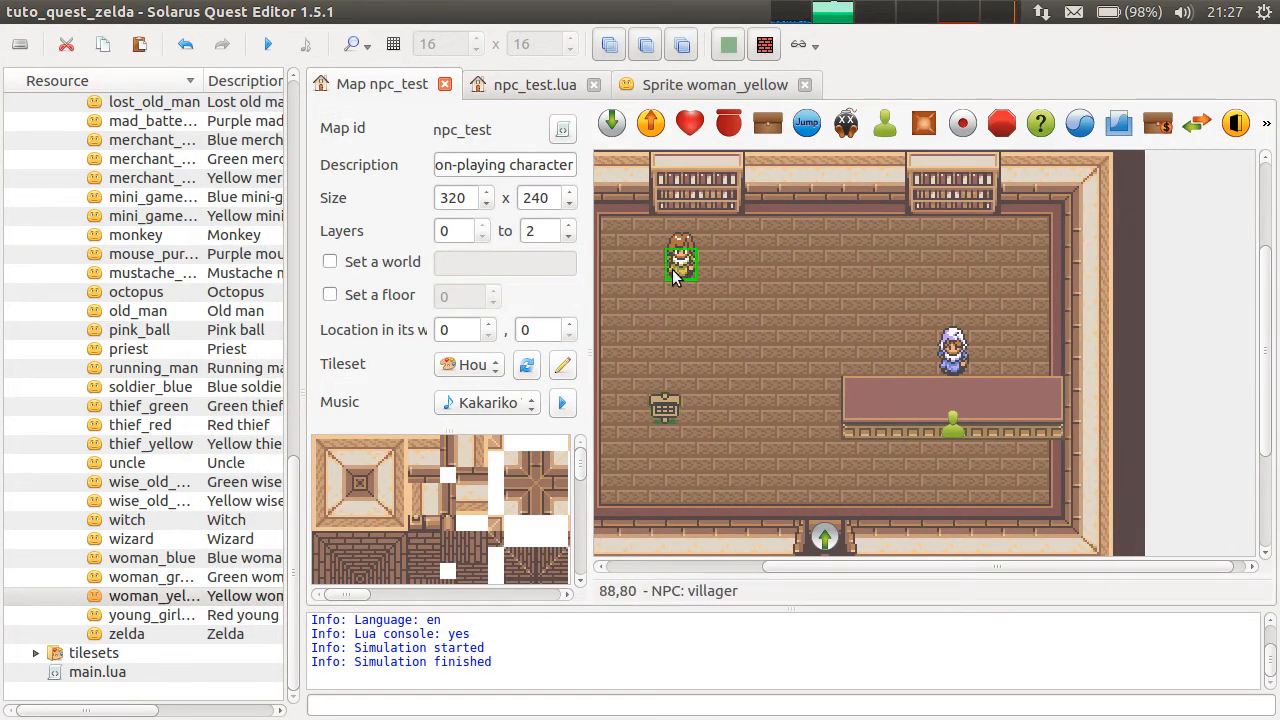
pyautogui.moveTo(680, 265); pyautogui.dragTo(1017, 327)
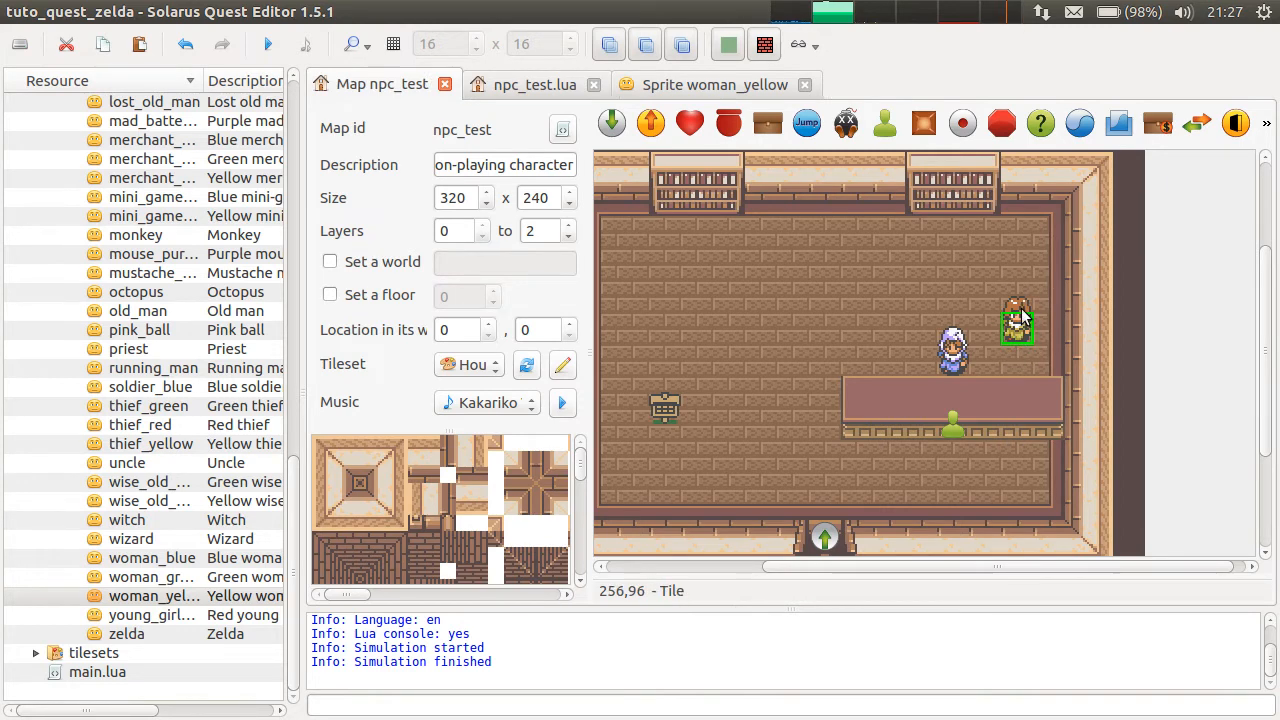
pyautogui.moveTo(1027, 318)
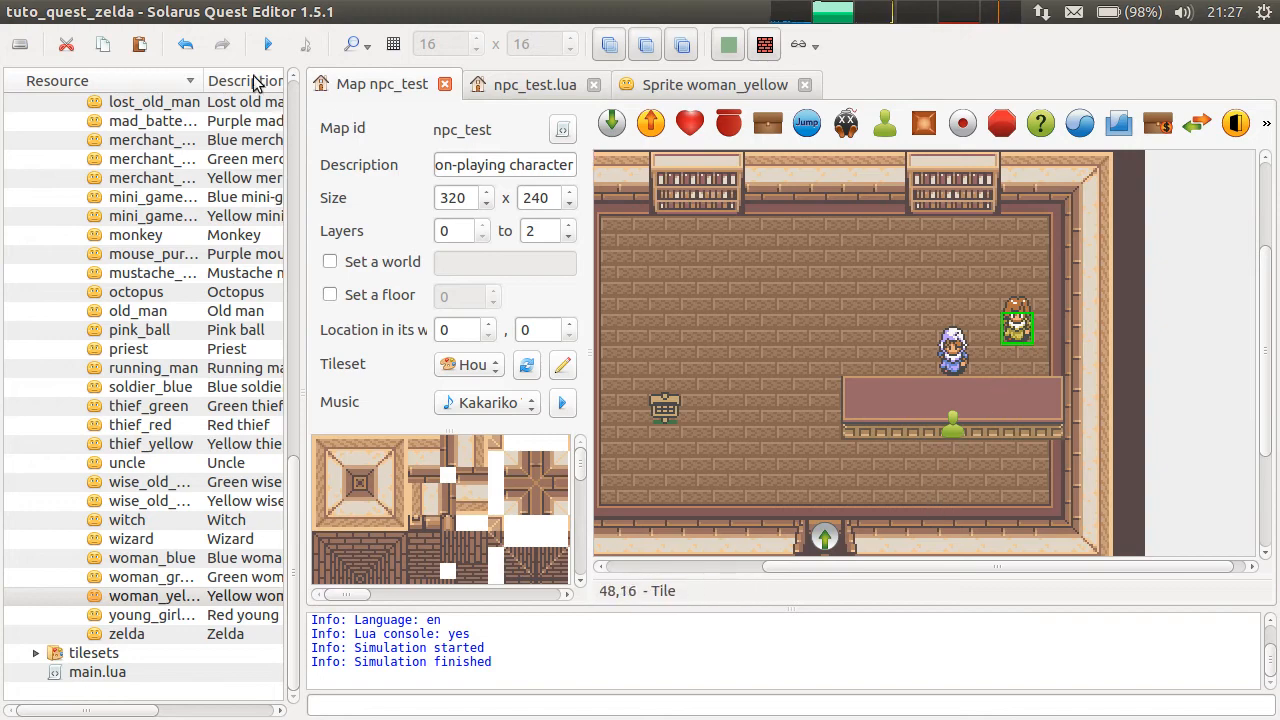
pyautogui.click(267, 43)
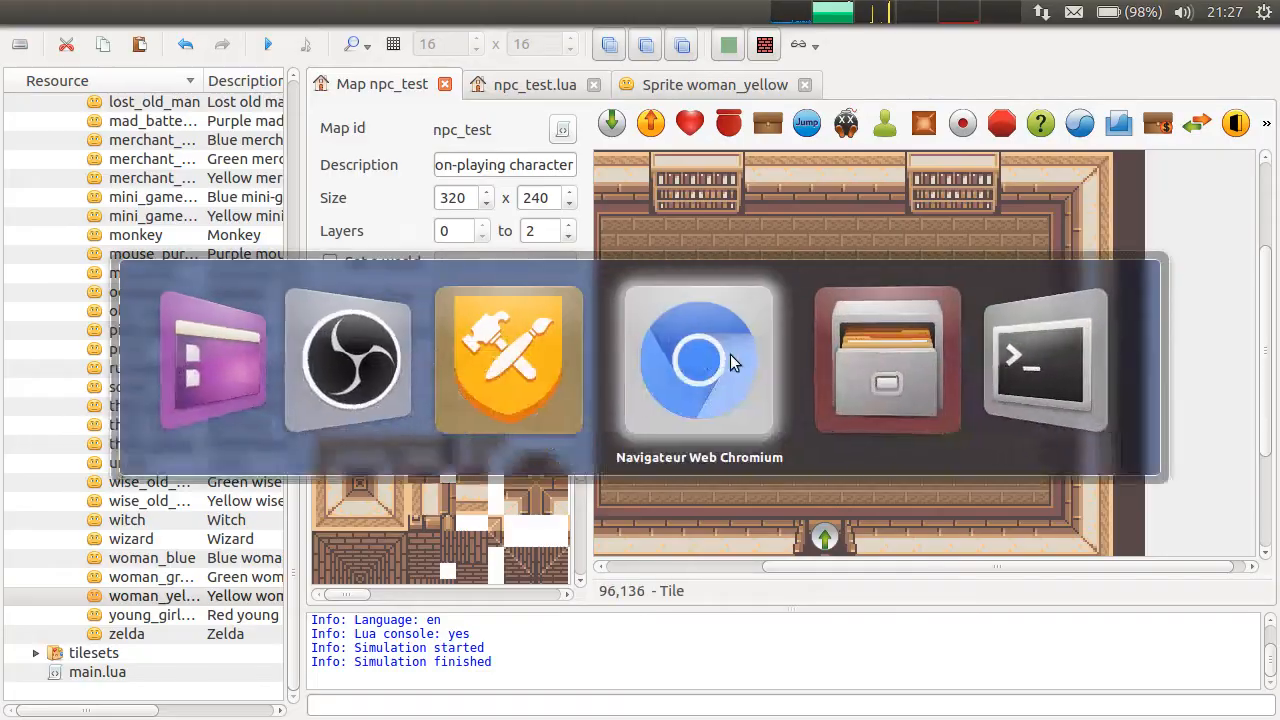
# Replace "target" with path_finding in npc_test.lua, save, and test-run the quest.
pyautogui.click(699, 360)
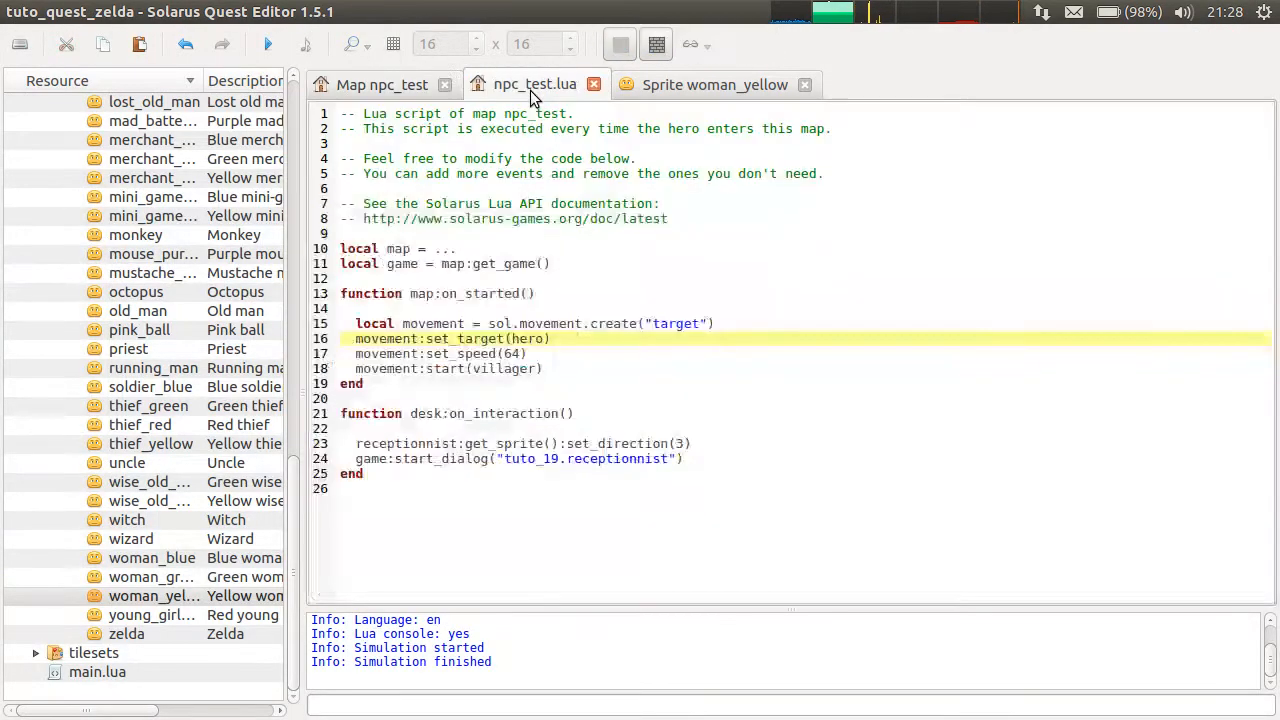
pyautogui.doubleClick(675, 323)
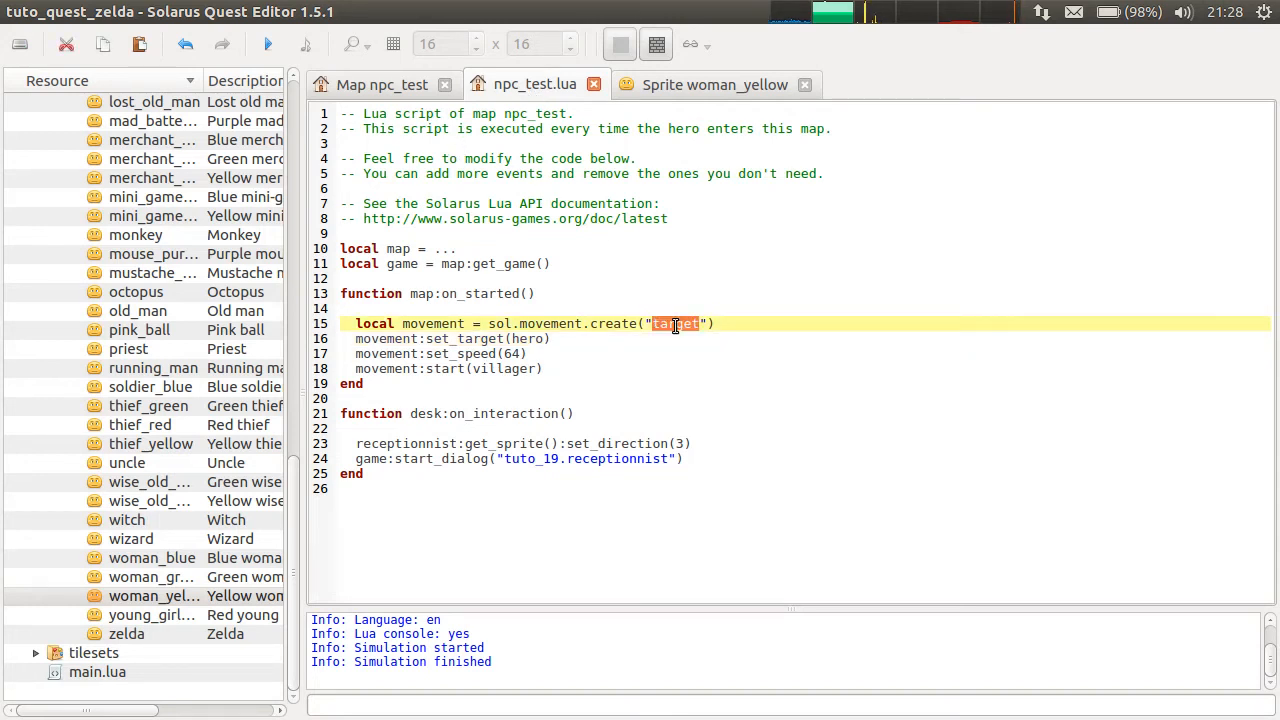
pyautogui.write('path_finding')
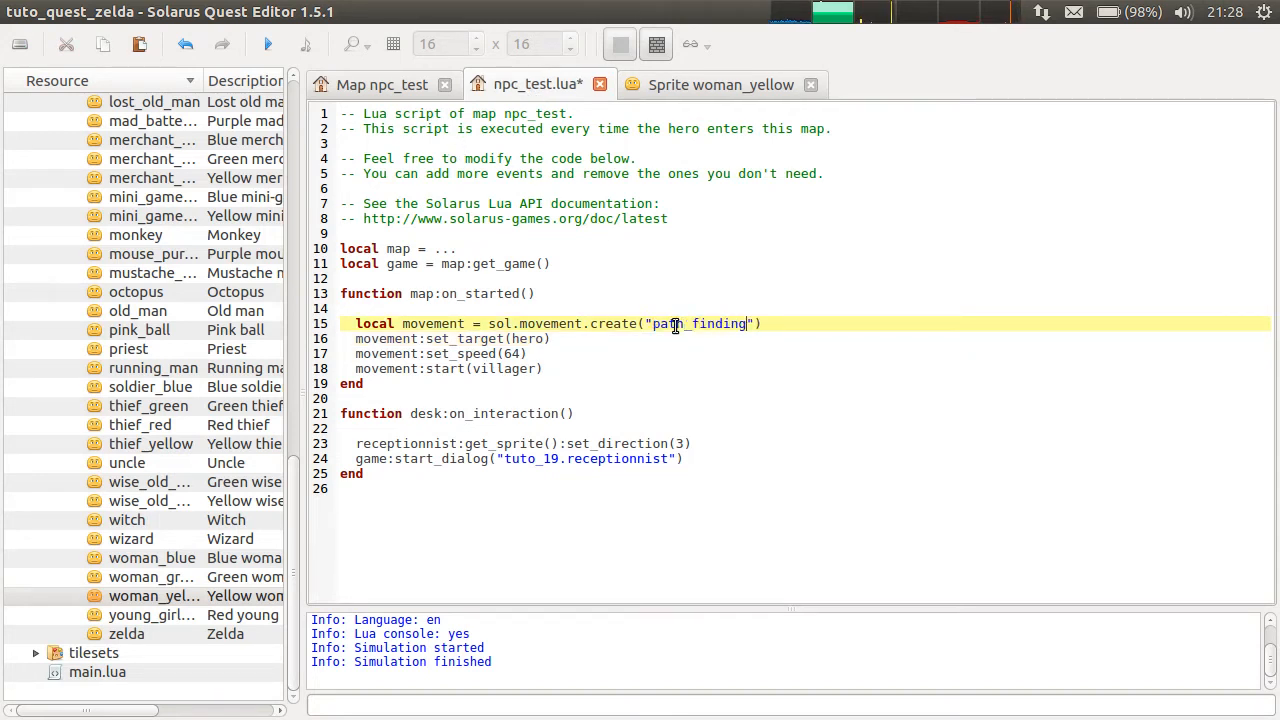
pyautogui.press('ctrl+s')
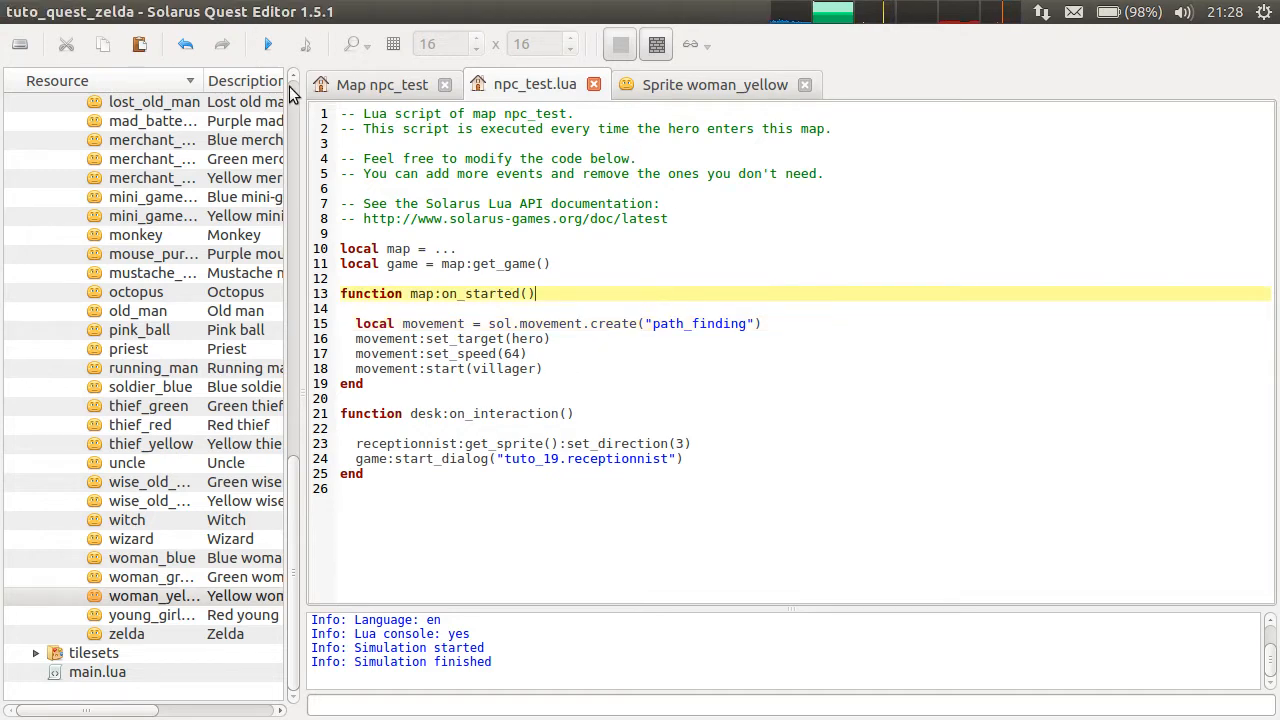
pyautogui.click(267, 44)
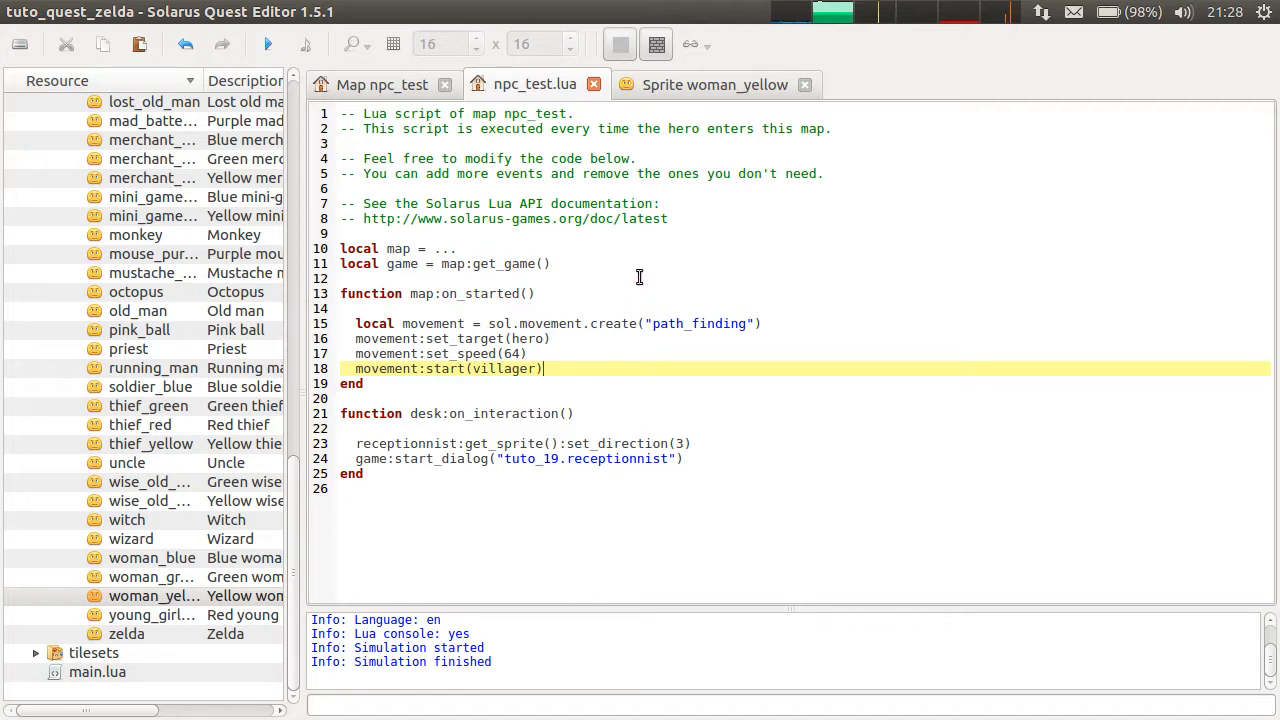
pyautogui.click(660, 203)
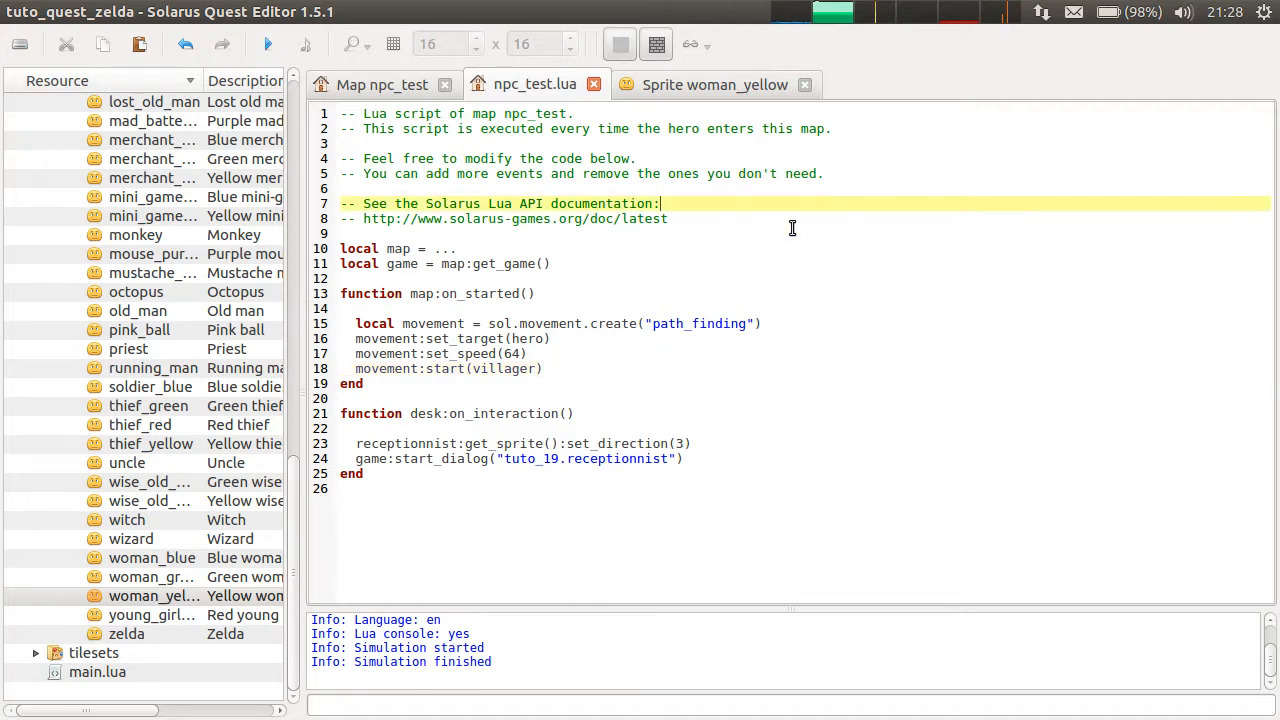
pyautogui.moveTo(561, 283)
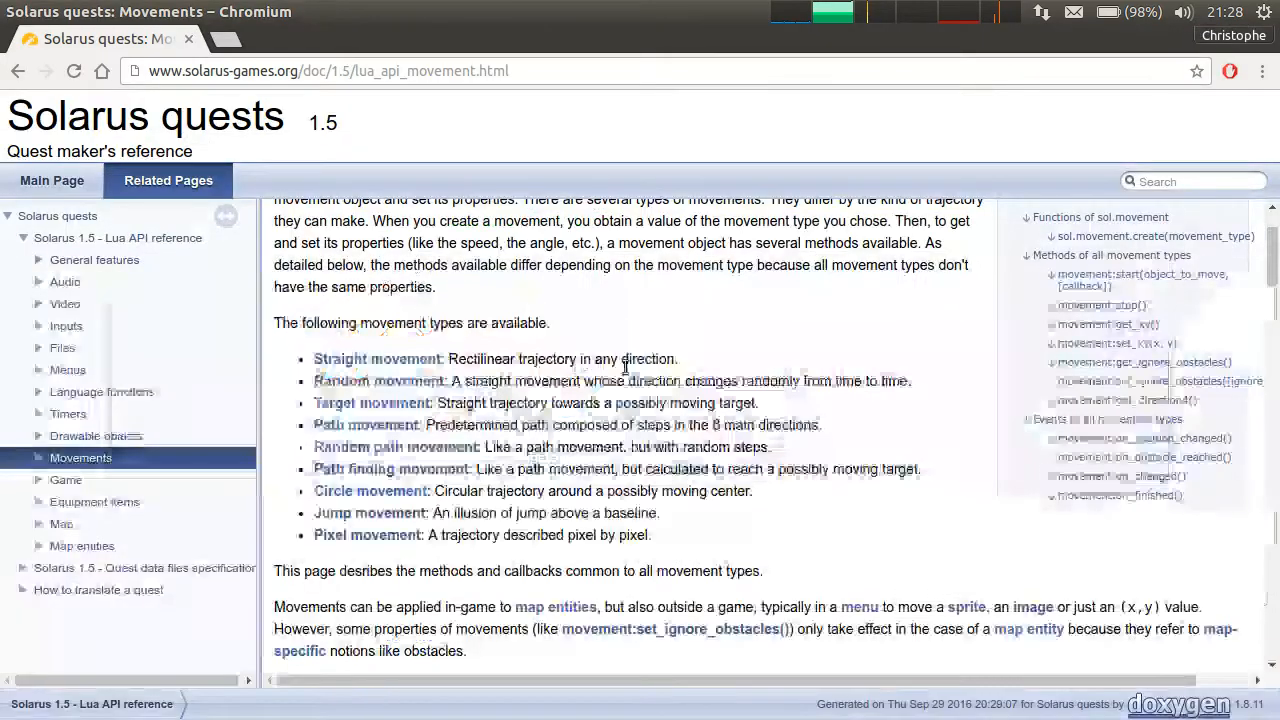
# Scroll the Solarus Movements docs up to the movement:start entry.
pyautogui.scroll(3)
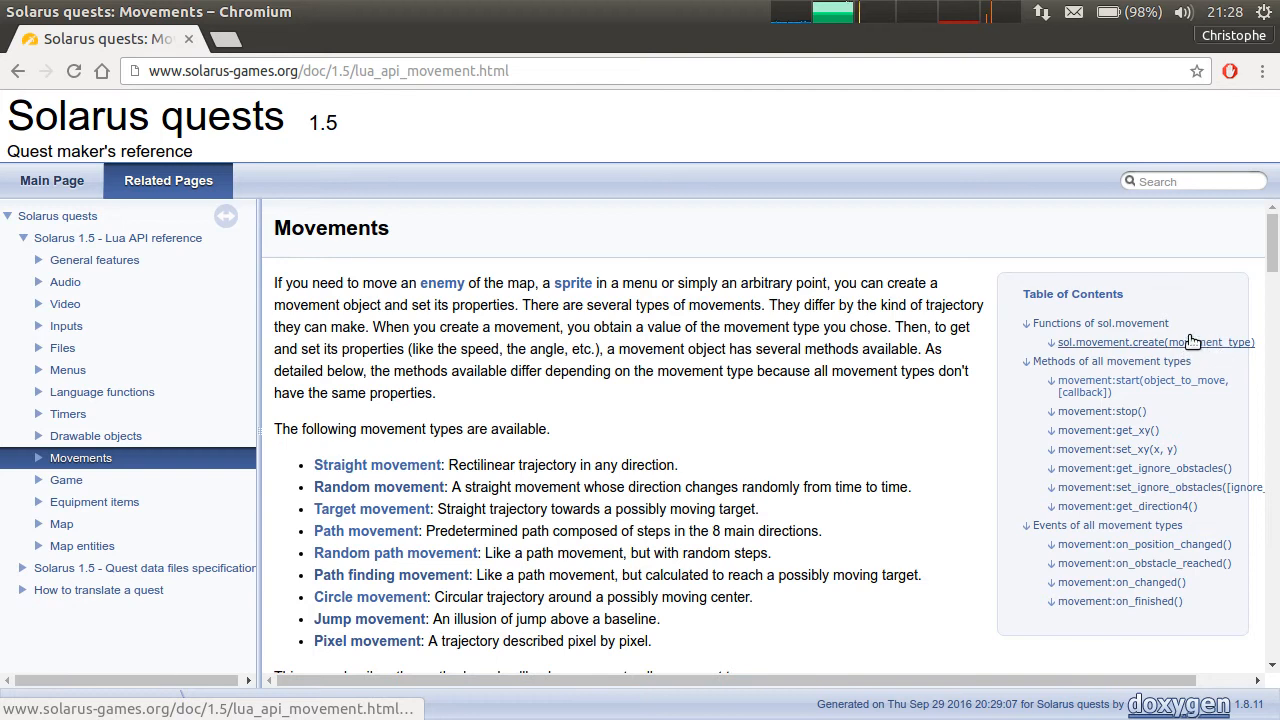
pyautogui.moveTo(1090, 392)
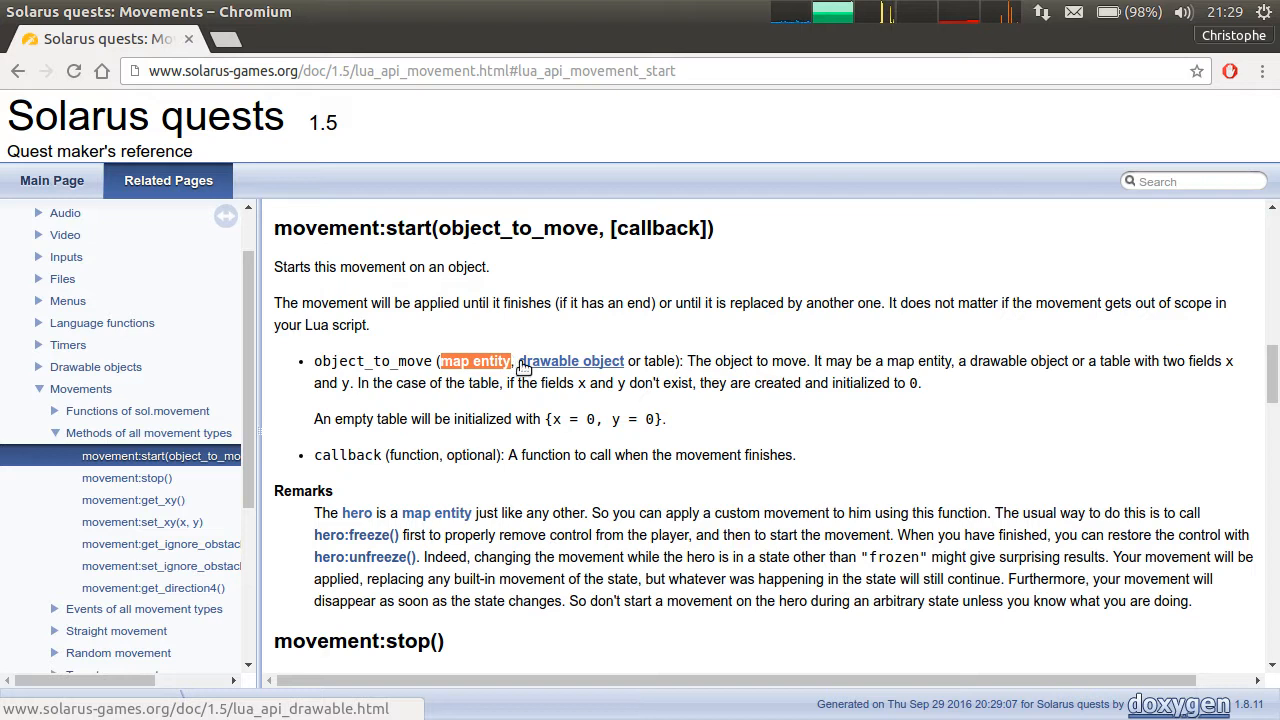
pyautogui.moveTo(605, 310)
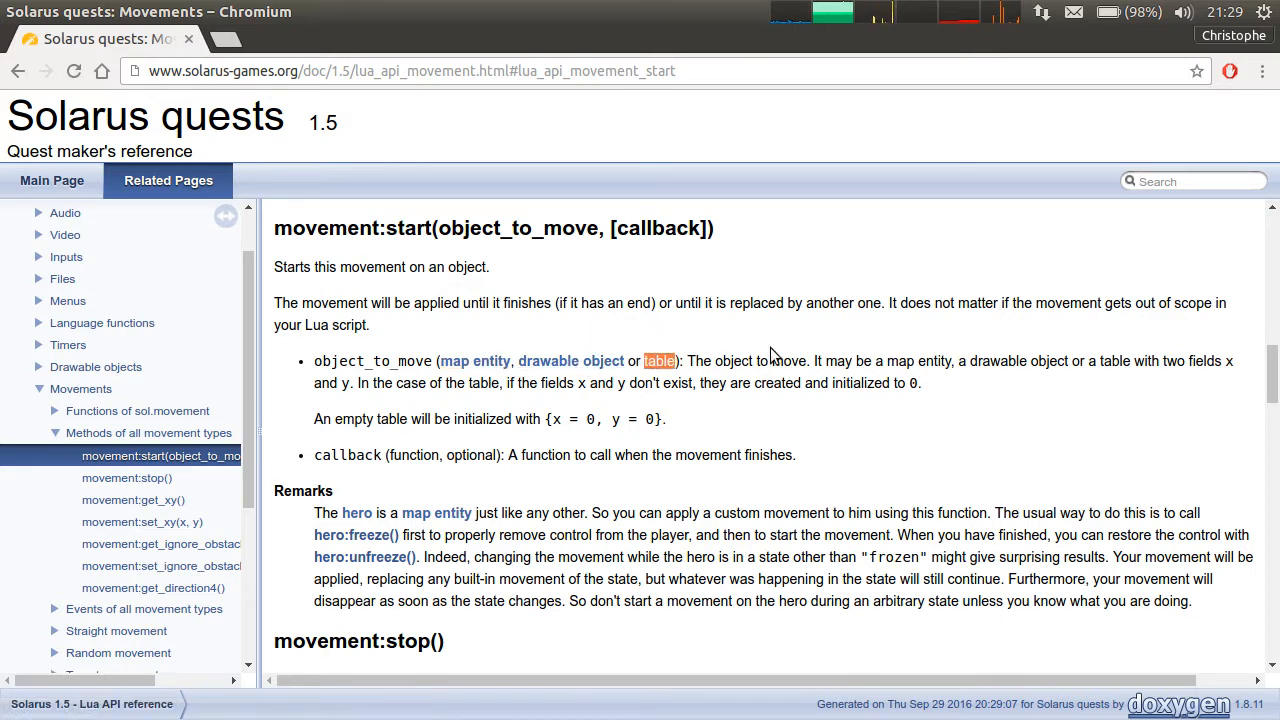
pyautogui.moveTo(546, 361)
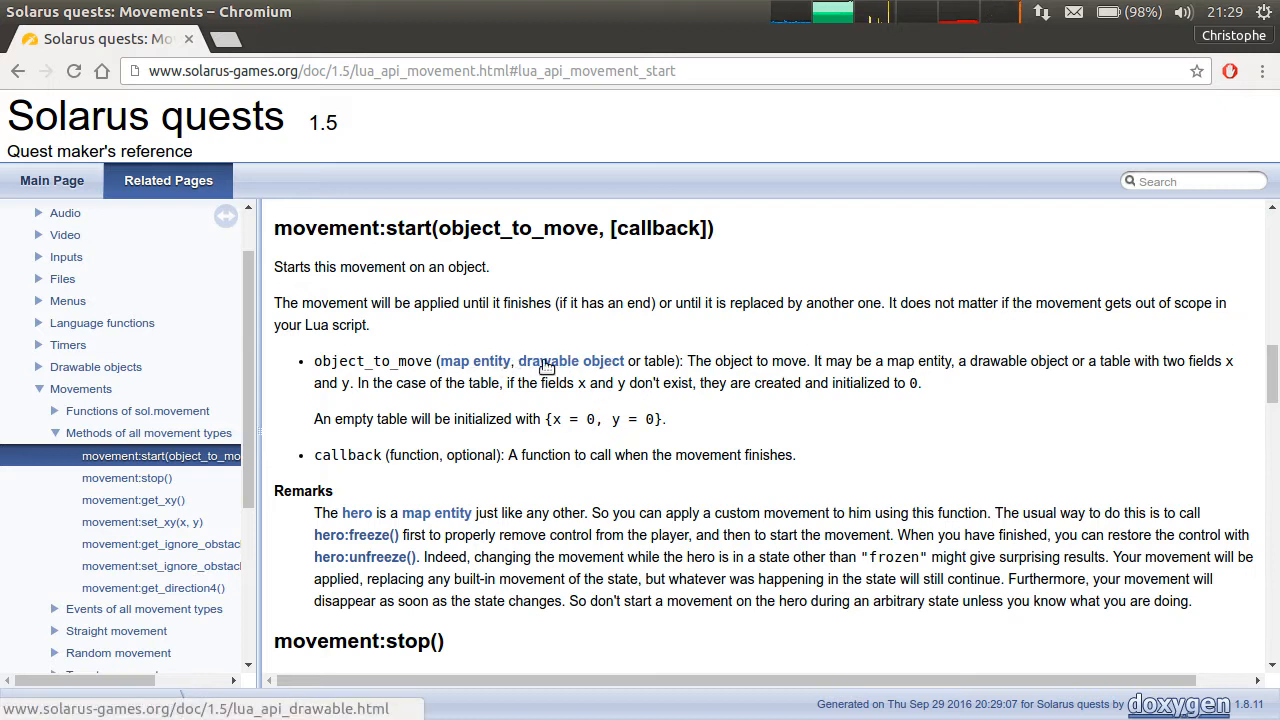
pyautogui.moveTo(717, 352)
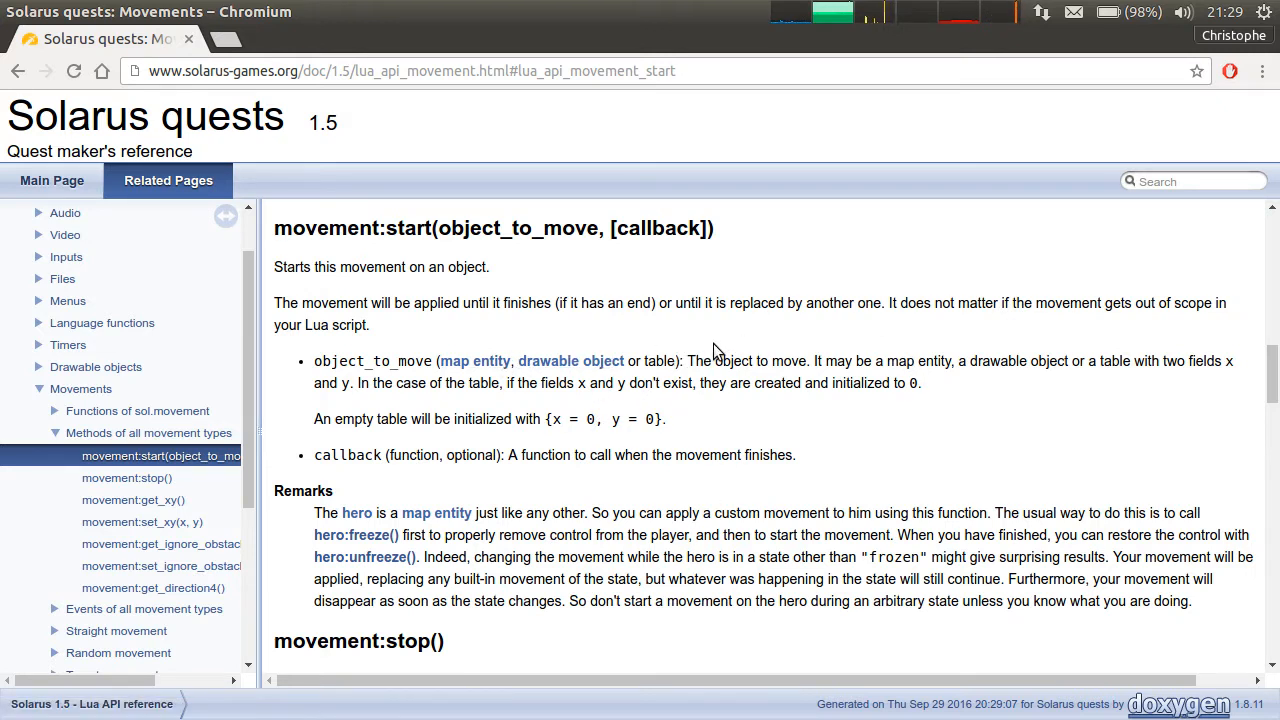
pyautogui.moveTo(742, 309)
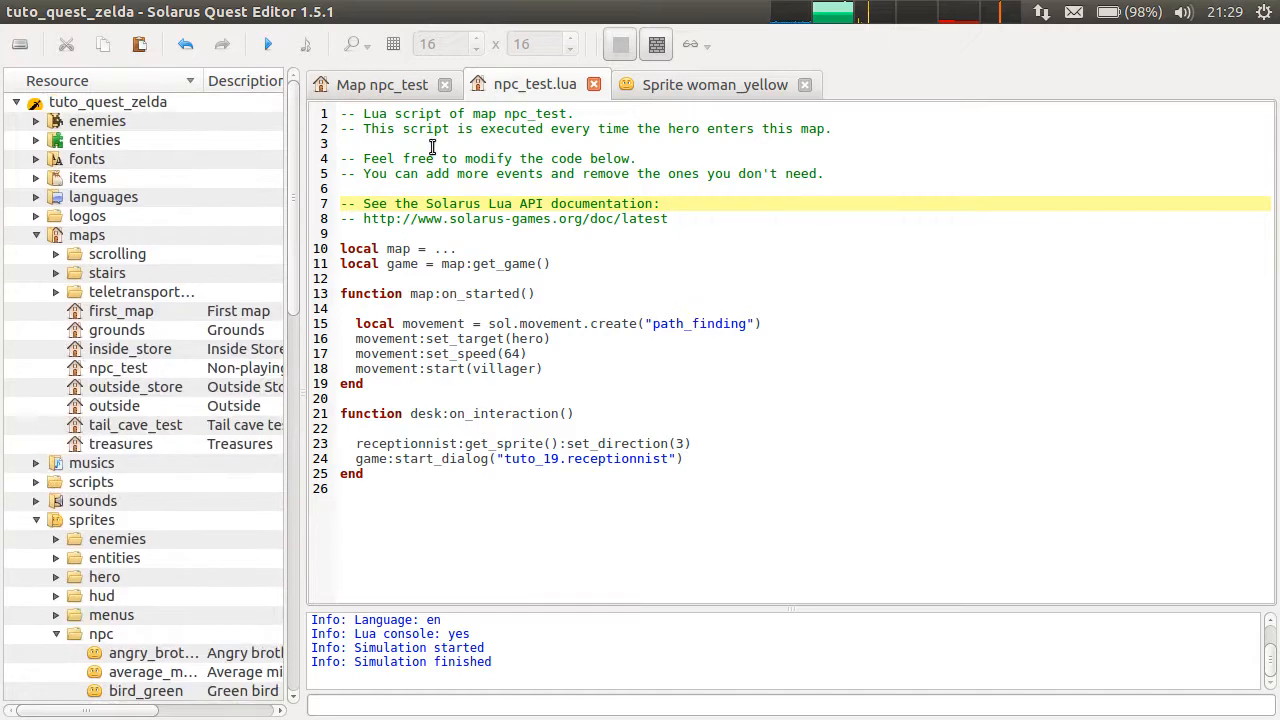
# Close npc_test.lua and woman_yellow tabs, then open scripts/menus/solarus_logo.lua.
pyautogui.click(566, 84)
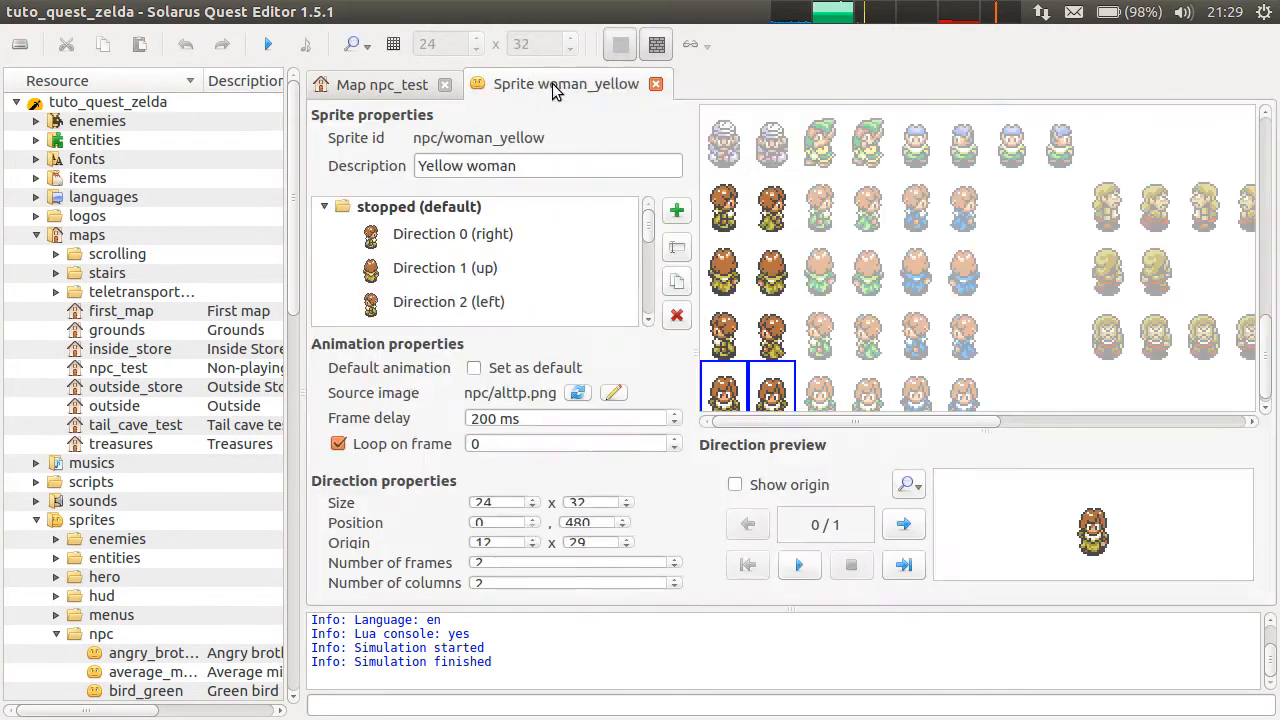
pyautogui.click(656, 84)
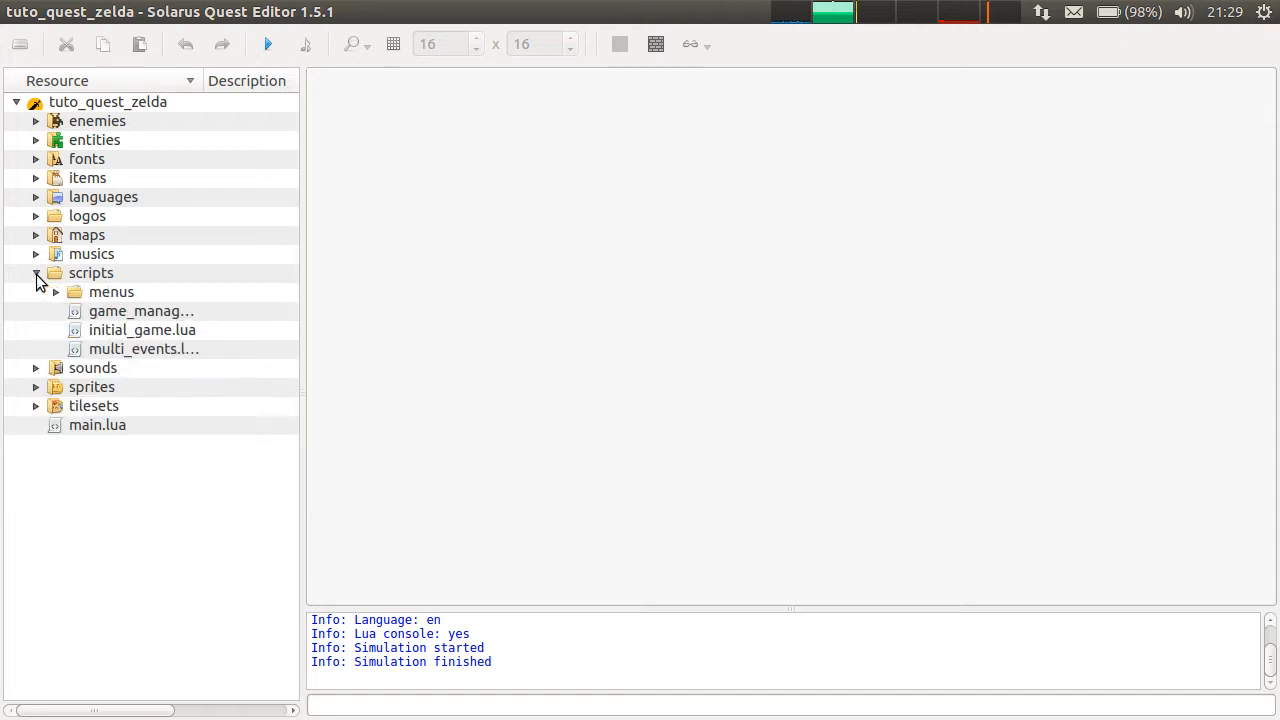
pyautogui.click(56, 291)
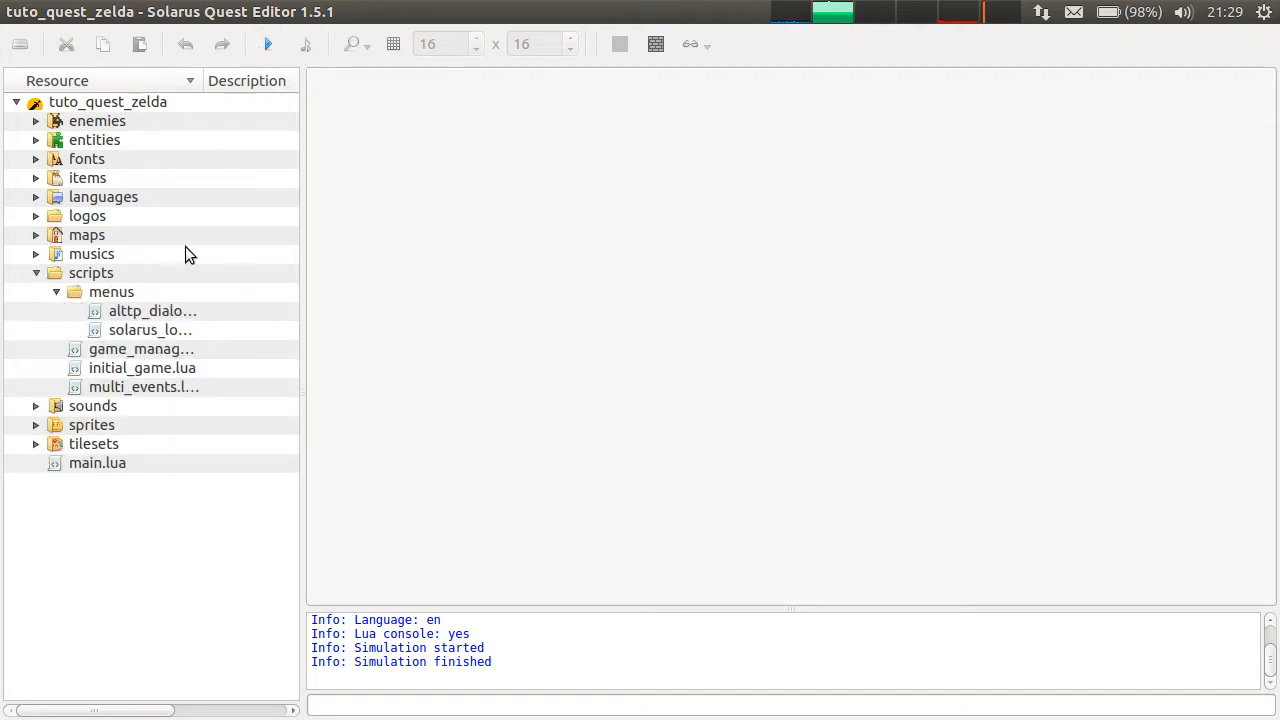
pyautogui.doubleClick(150, 330)
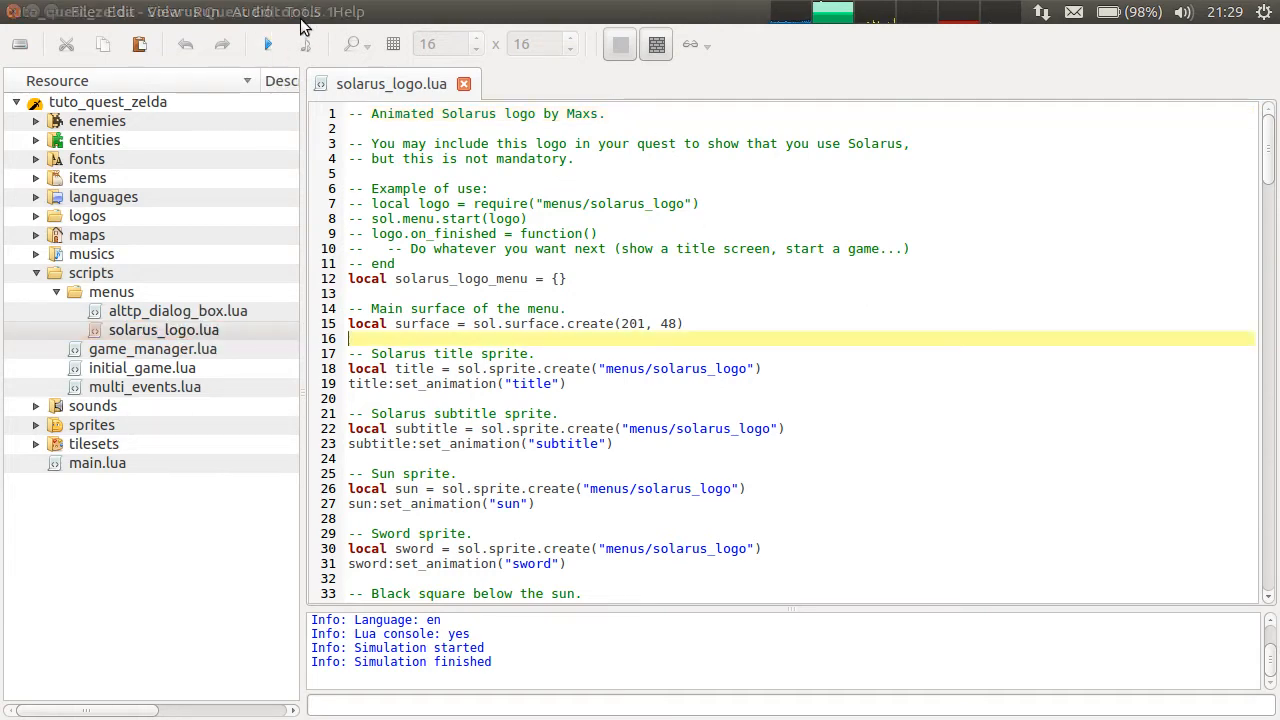
# Run the quest to test it, then close the game window.
pyautogui.click(267, 44)
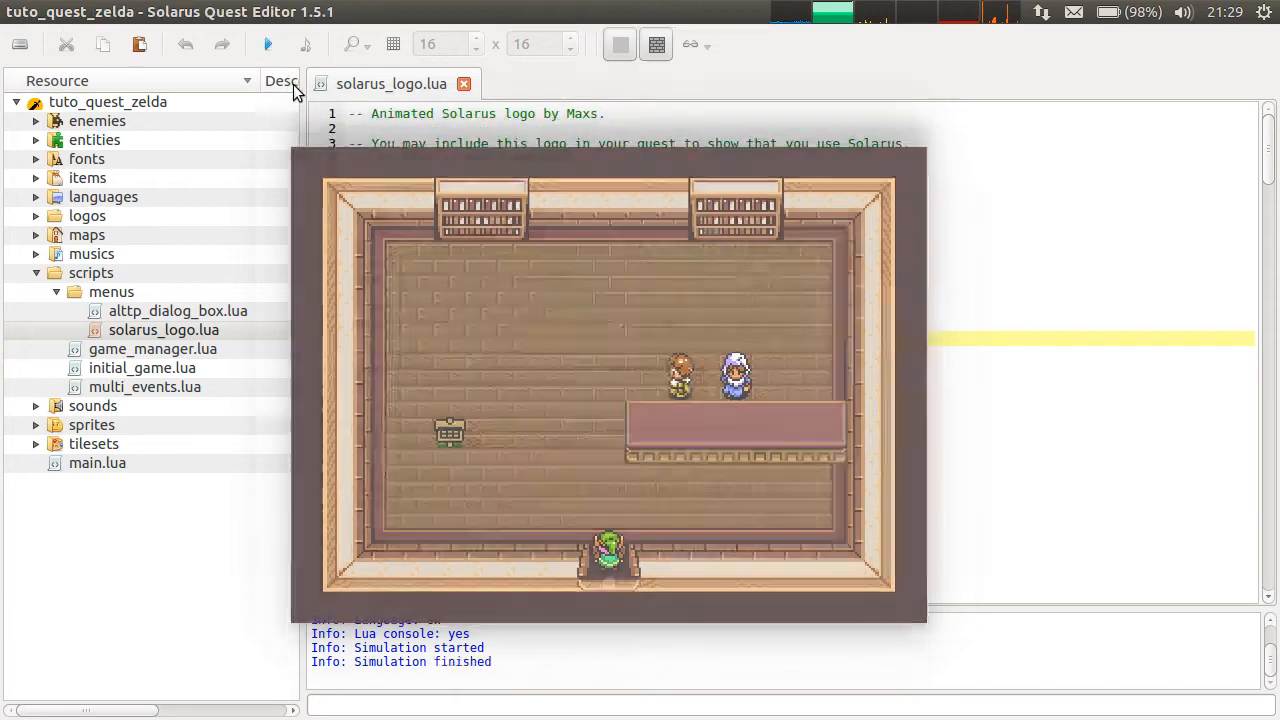
pyautogui.click(267, 43)
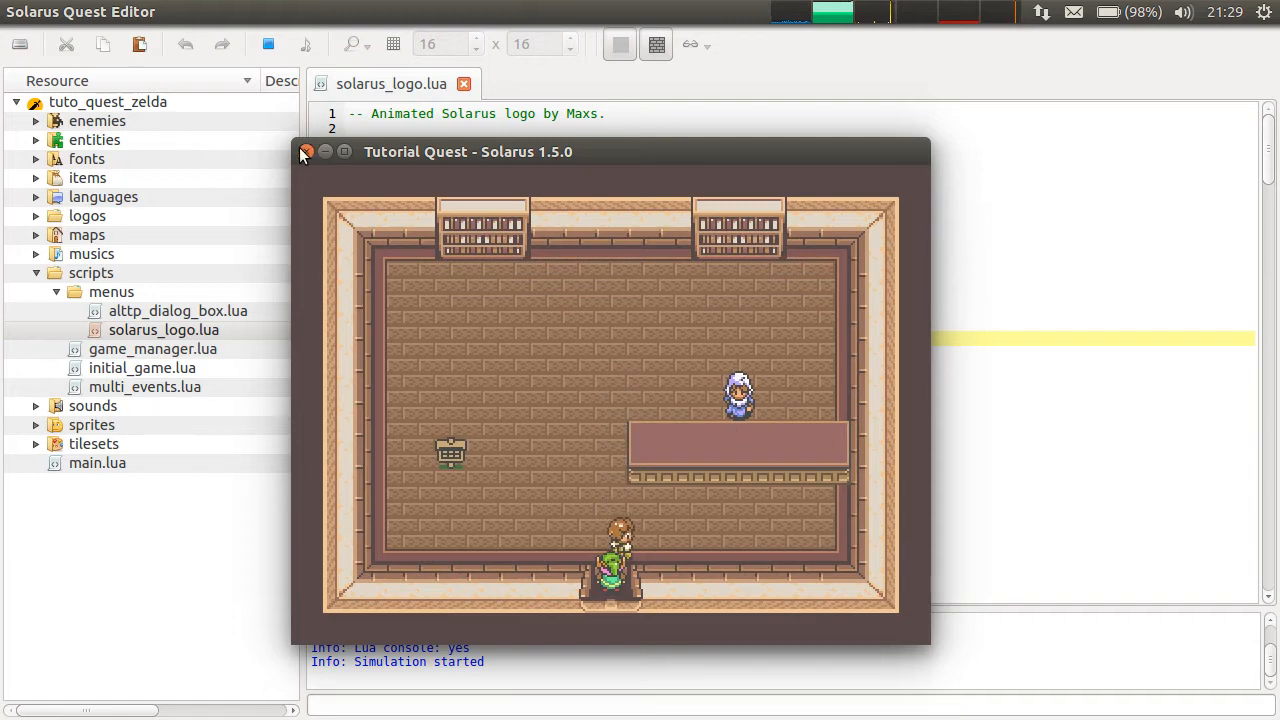
pyautogui.click(307, 151)
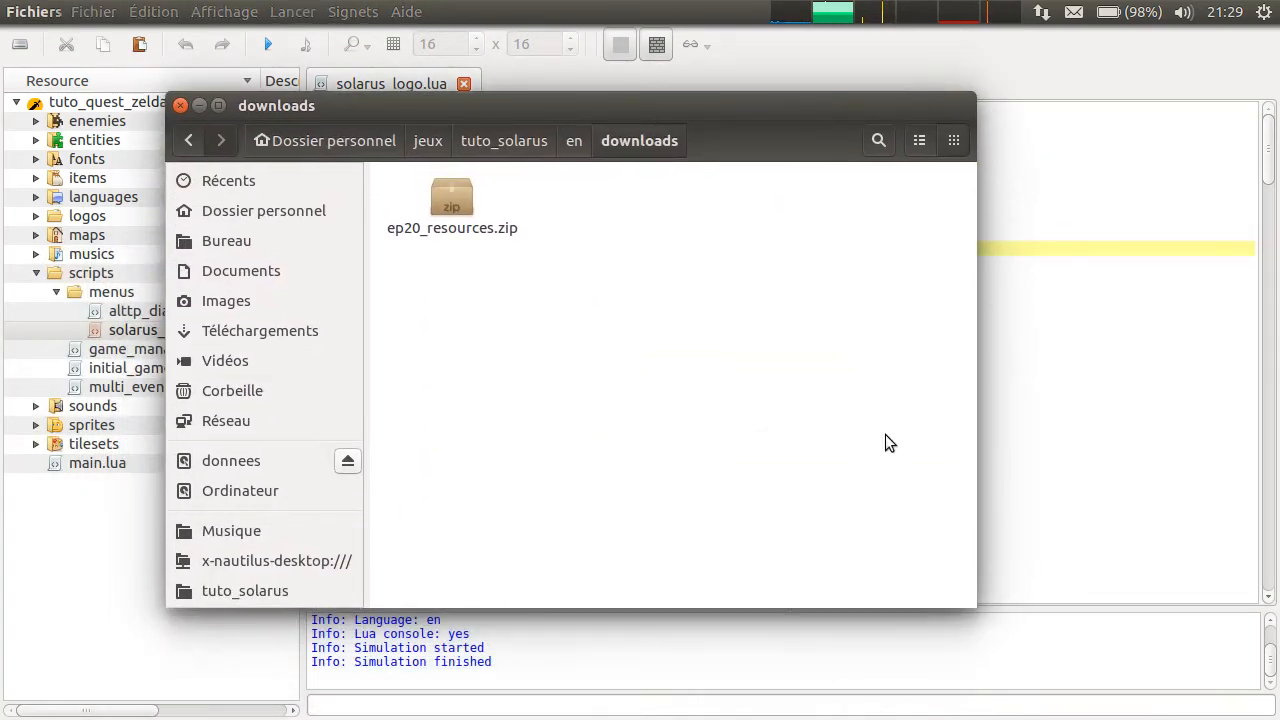
# Extract ep20_resources.zip and browse its sprites/menus folder.
pyautogui.rightClick(452, 200)
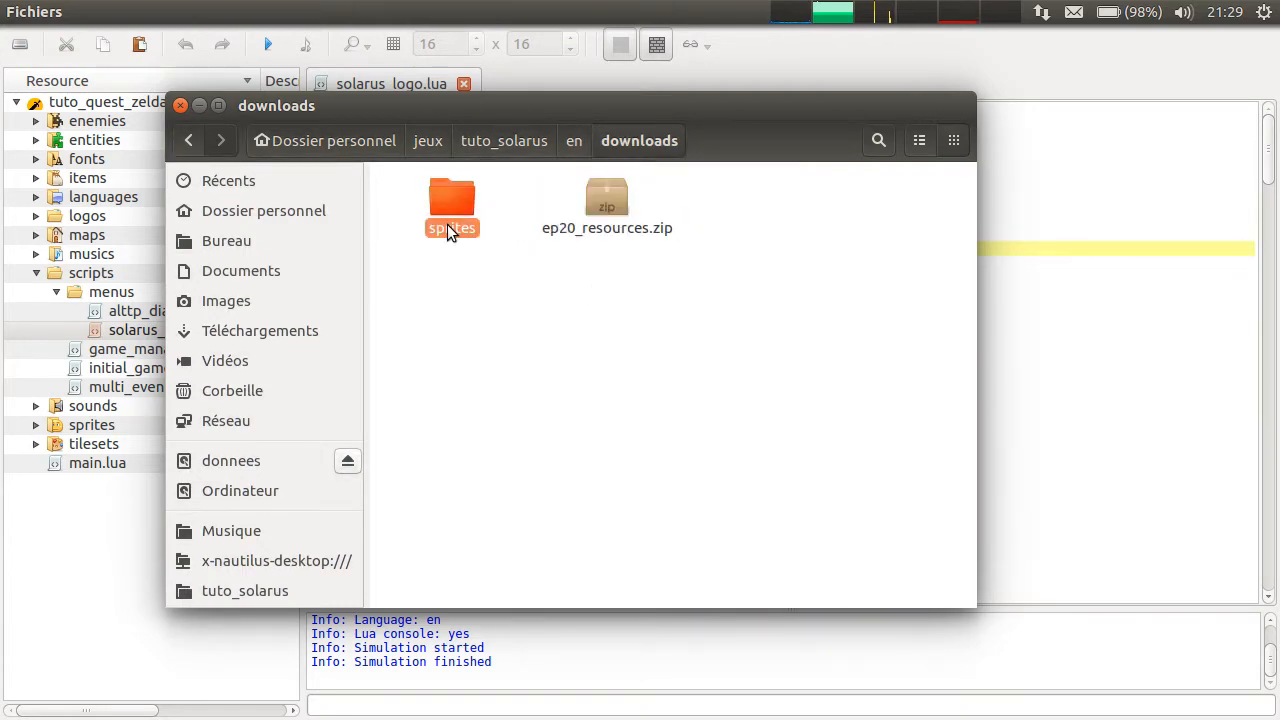
pyautogui.doubleClick(451, 197)
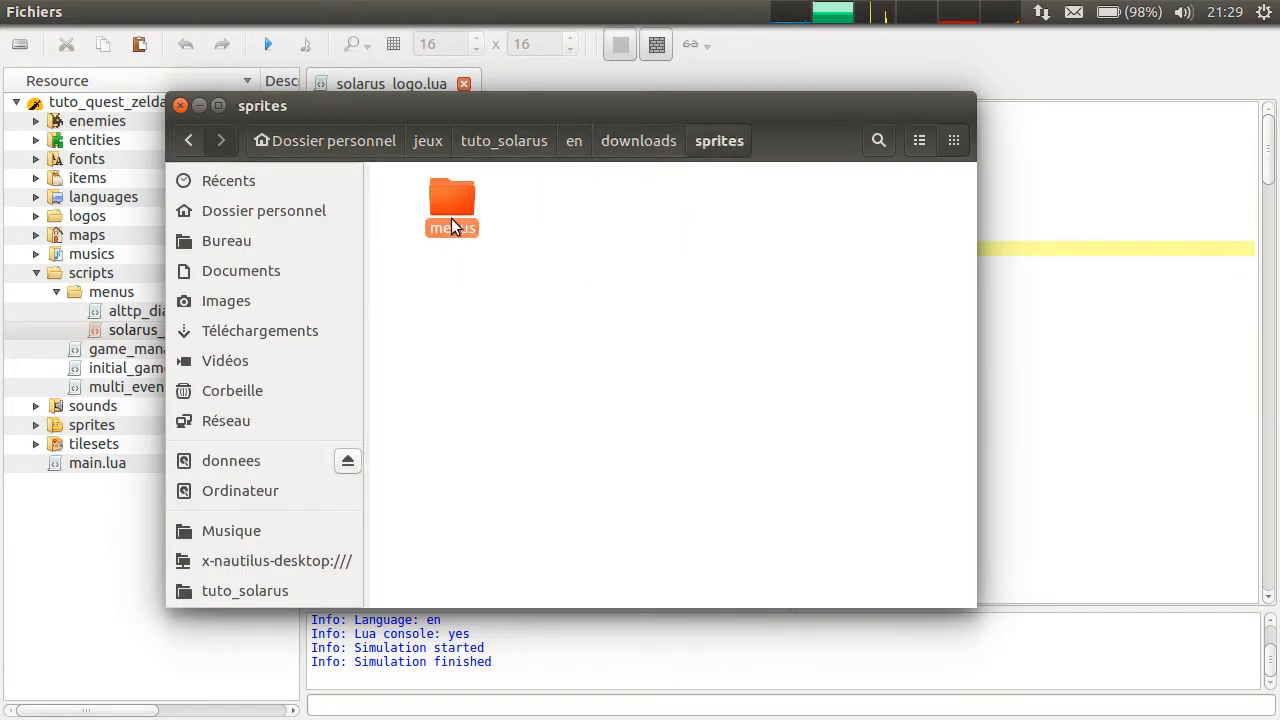
pyautogui.doubleClick(451, 205)
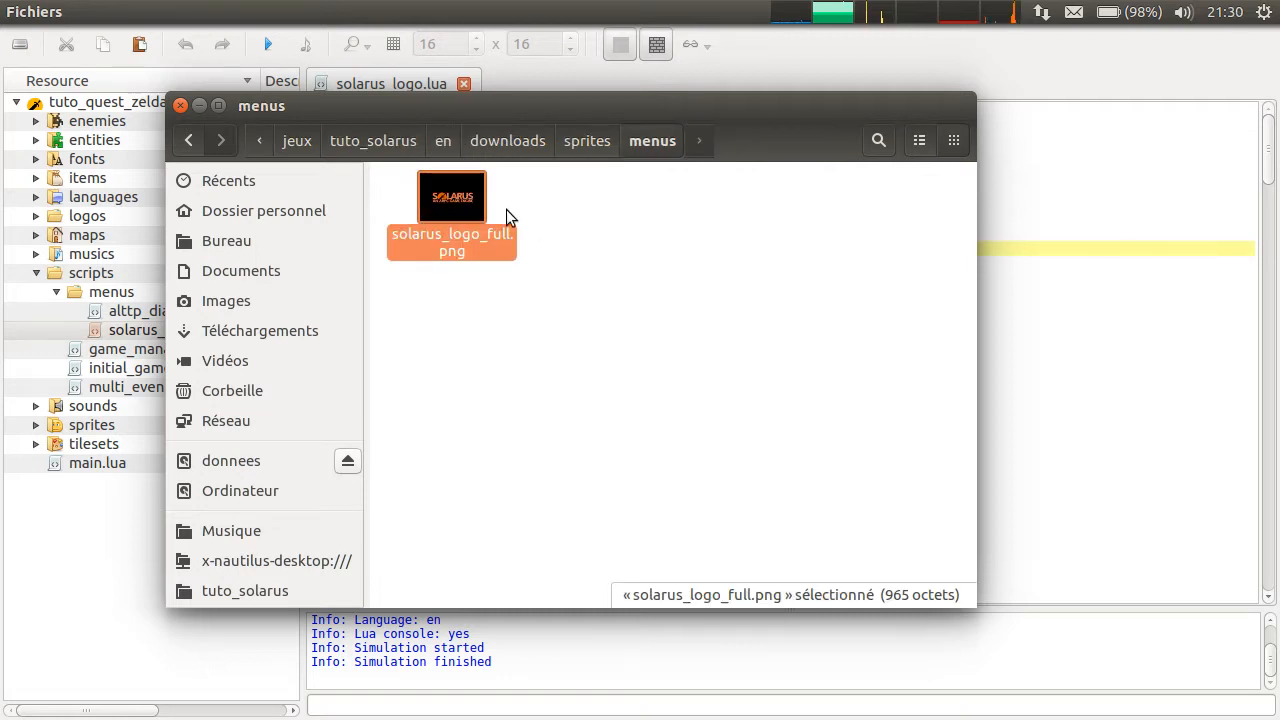
pyautogui.moveTo(578, 148)
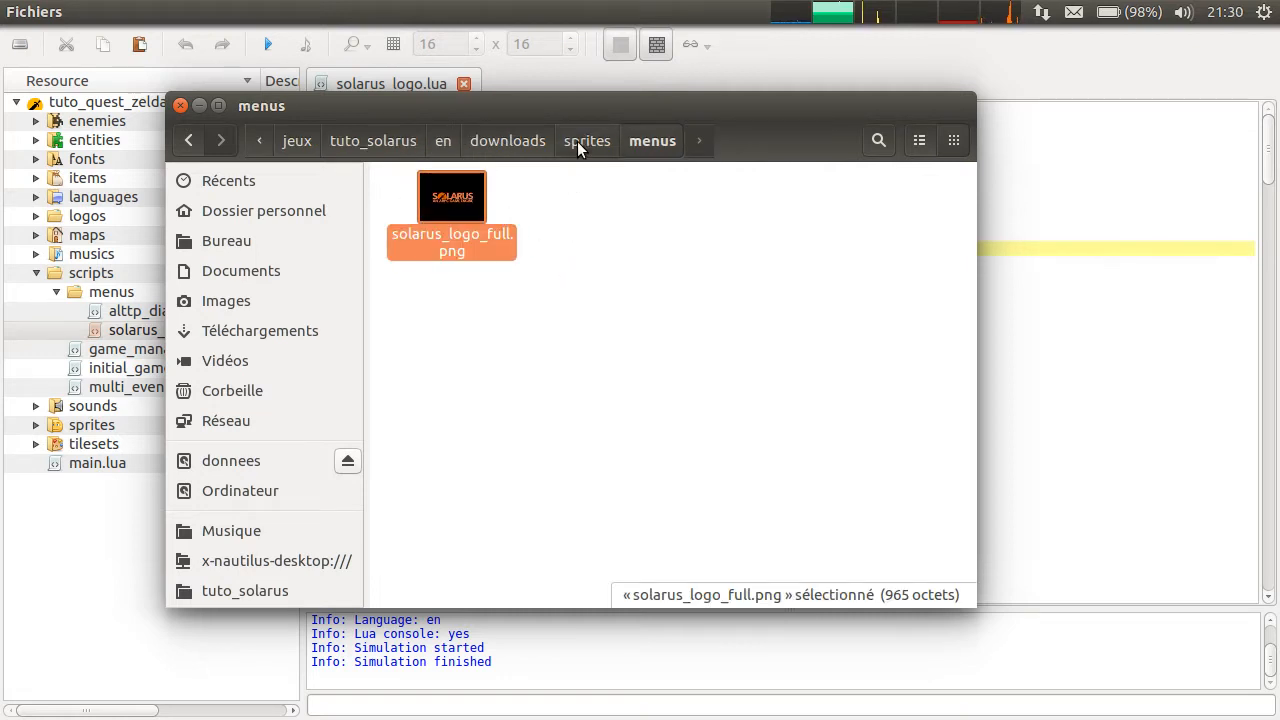
pyautogui.moveTo(442, 140)
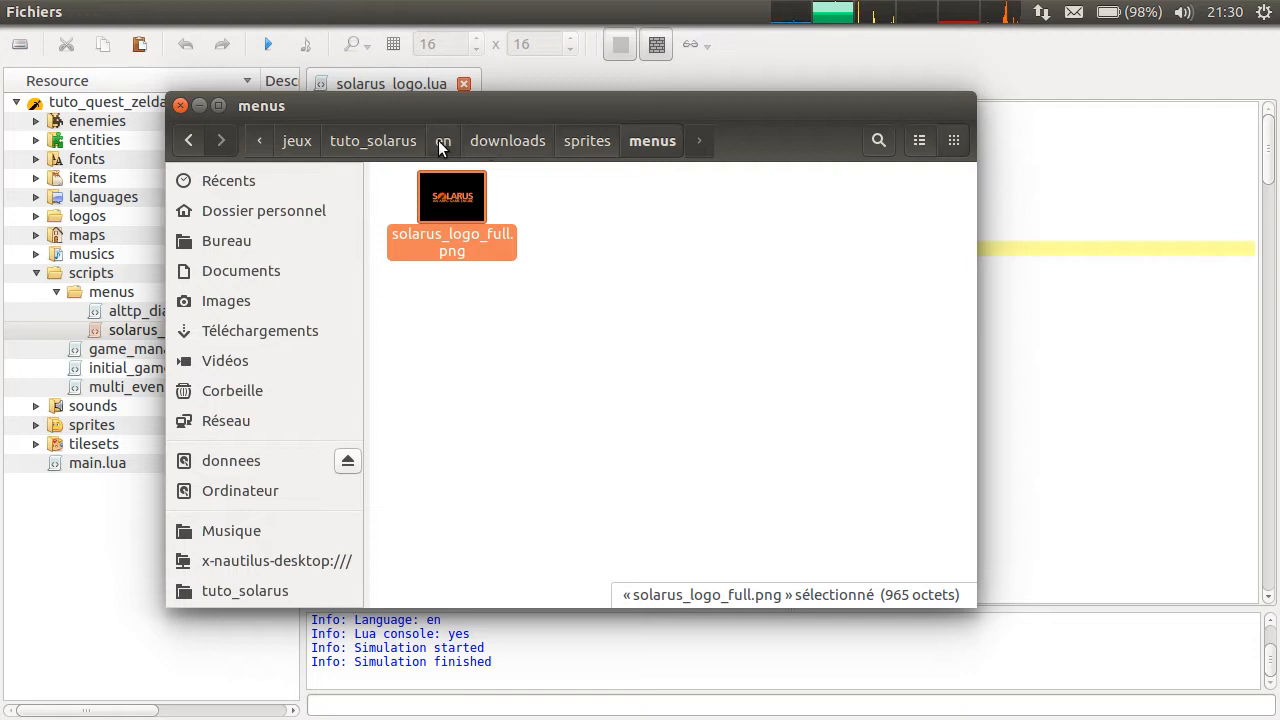
pyautogui.click(443, 140)
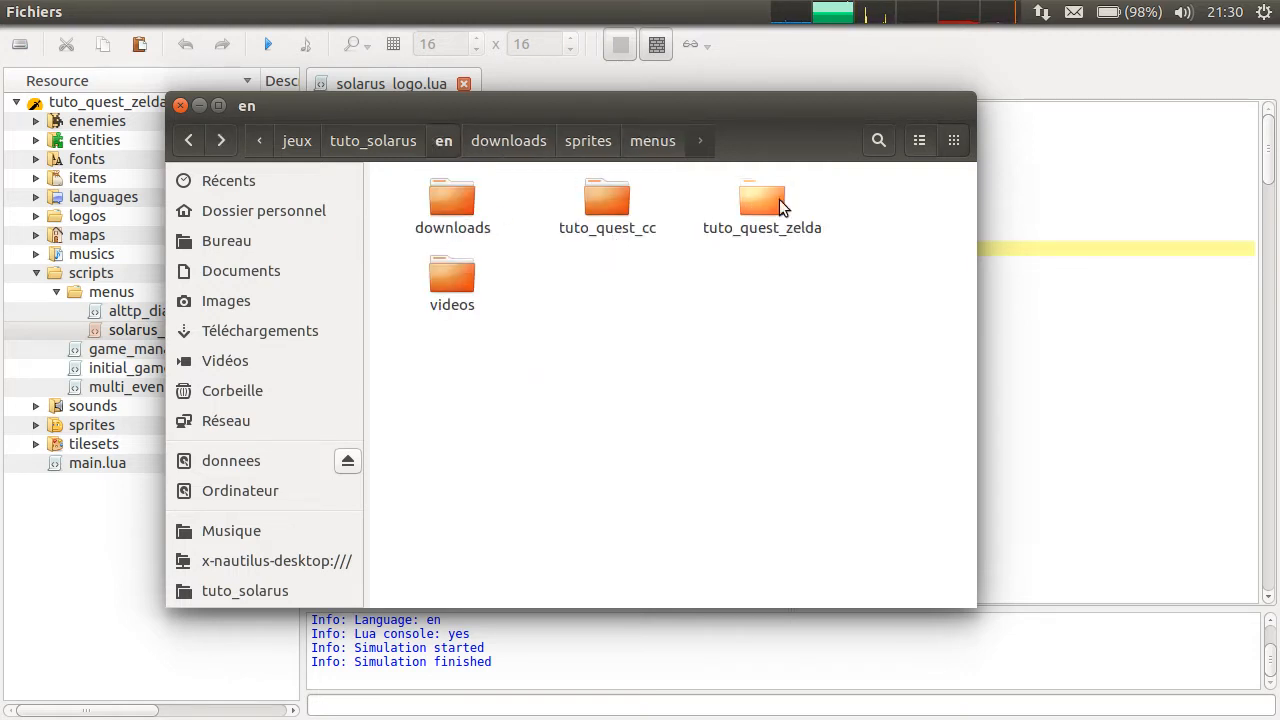
# In tuto_quest_zelda's sprites/menus folder, preview solarus_logo_full.png and solarus_logo.png.
pyautogui.doubleClick(762, 200)
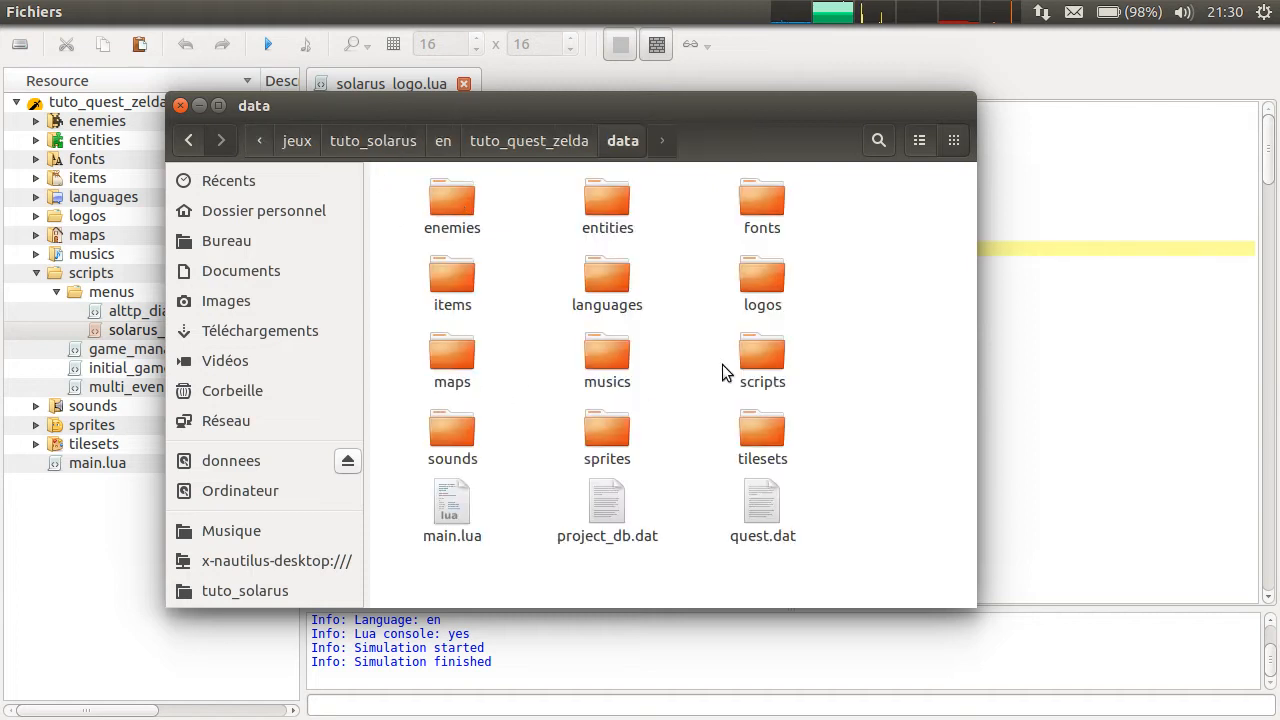
pyautogui.moveTo(615, 483)
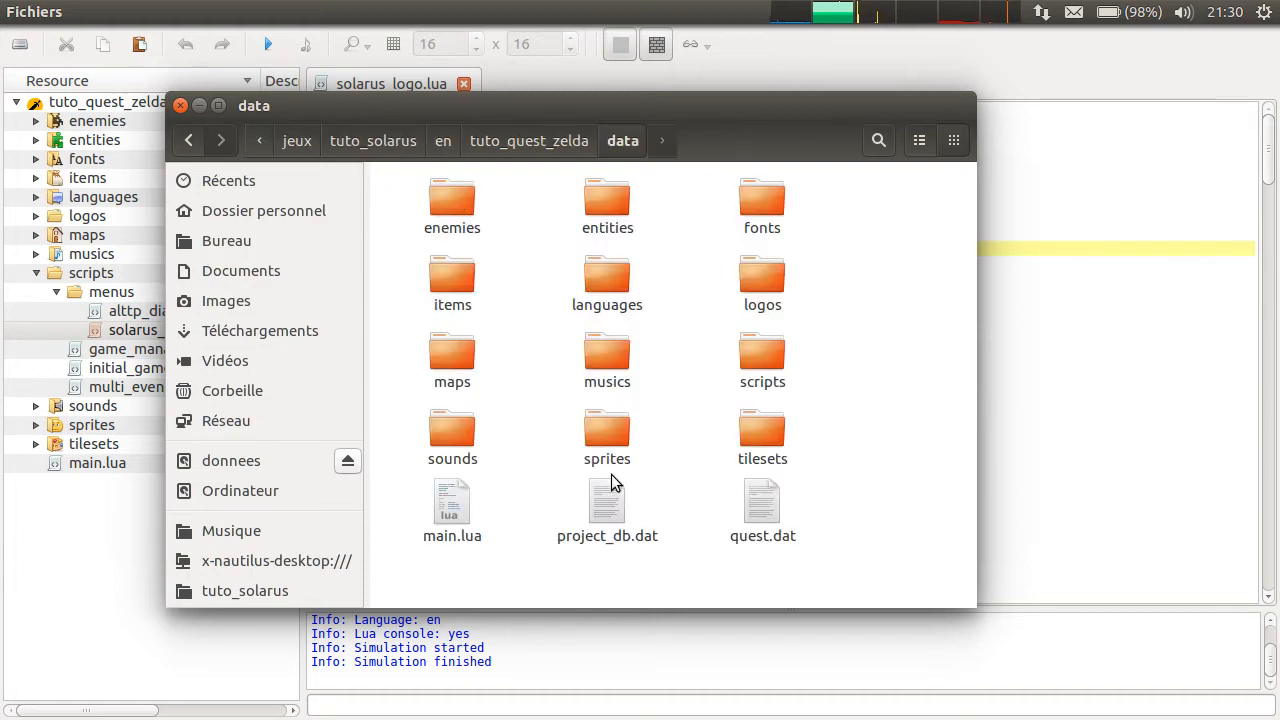
pyautogui.doubleClick(607, 435)
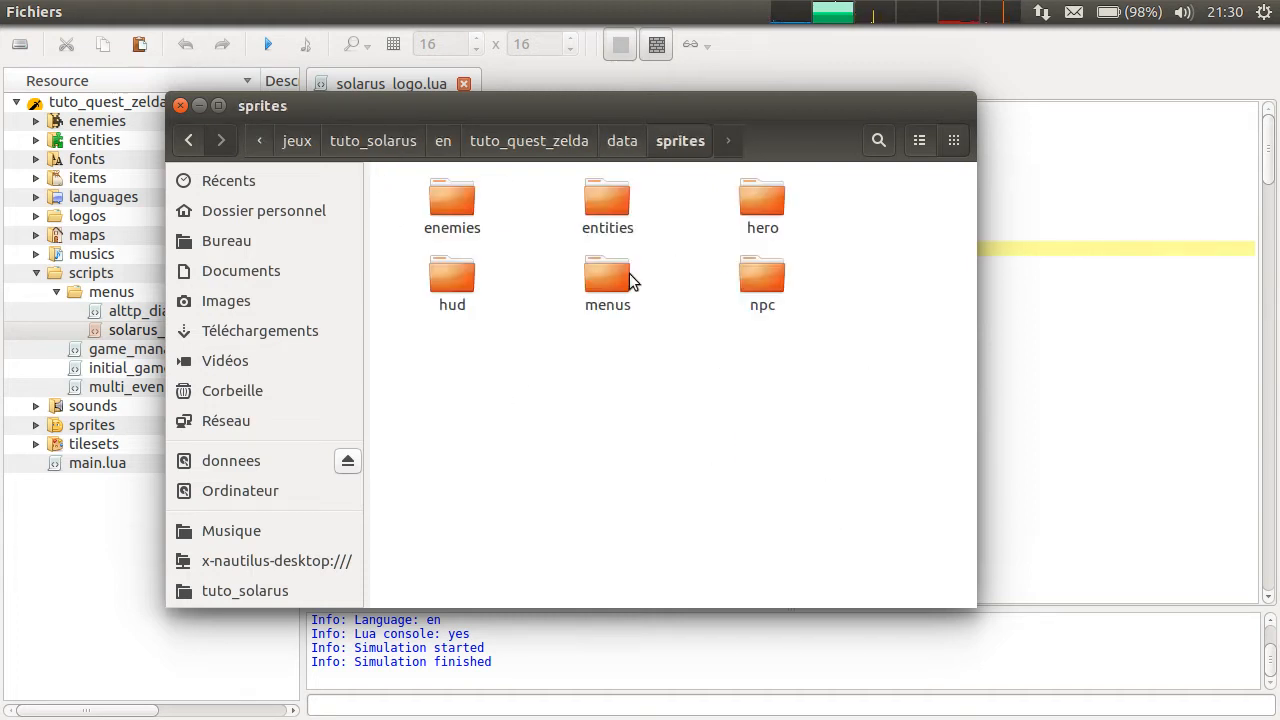
pyautogui.doubleClick(607, 275)
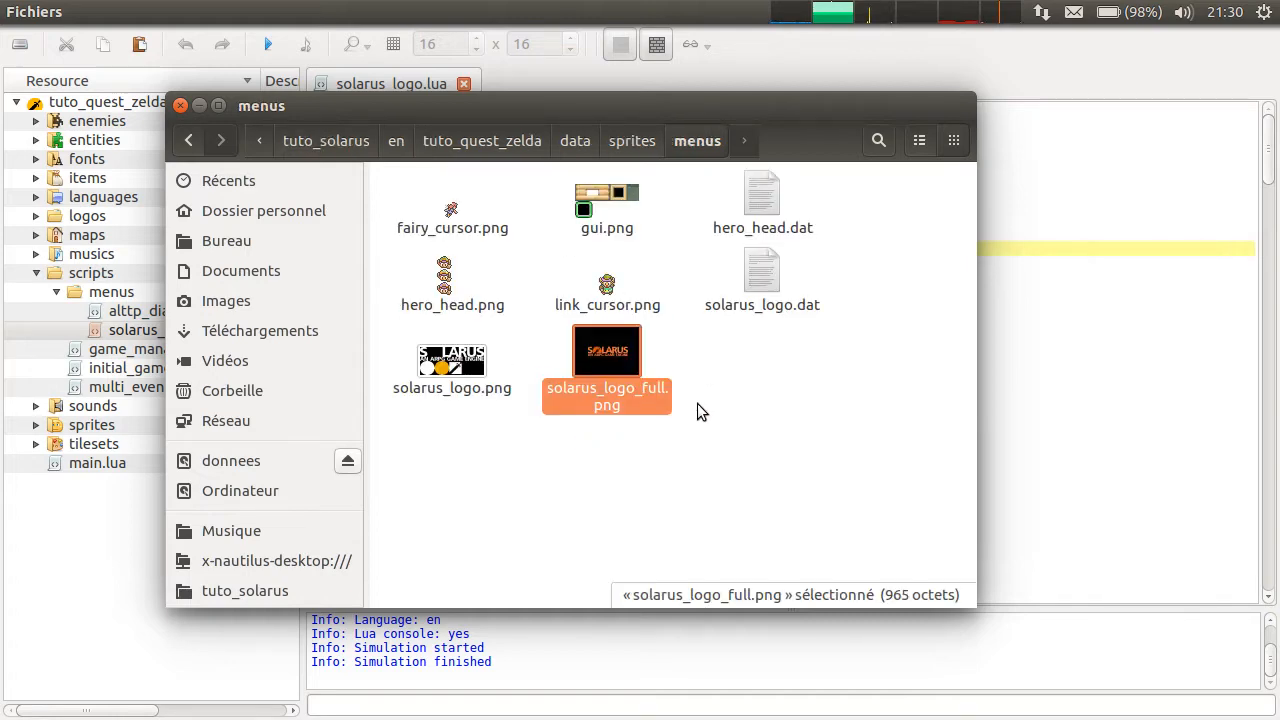
pyautogui.doubleClick(607, 350)
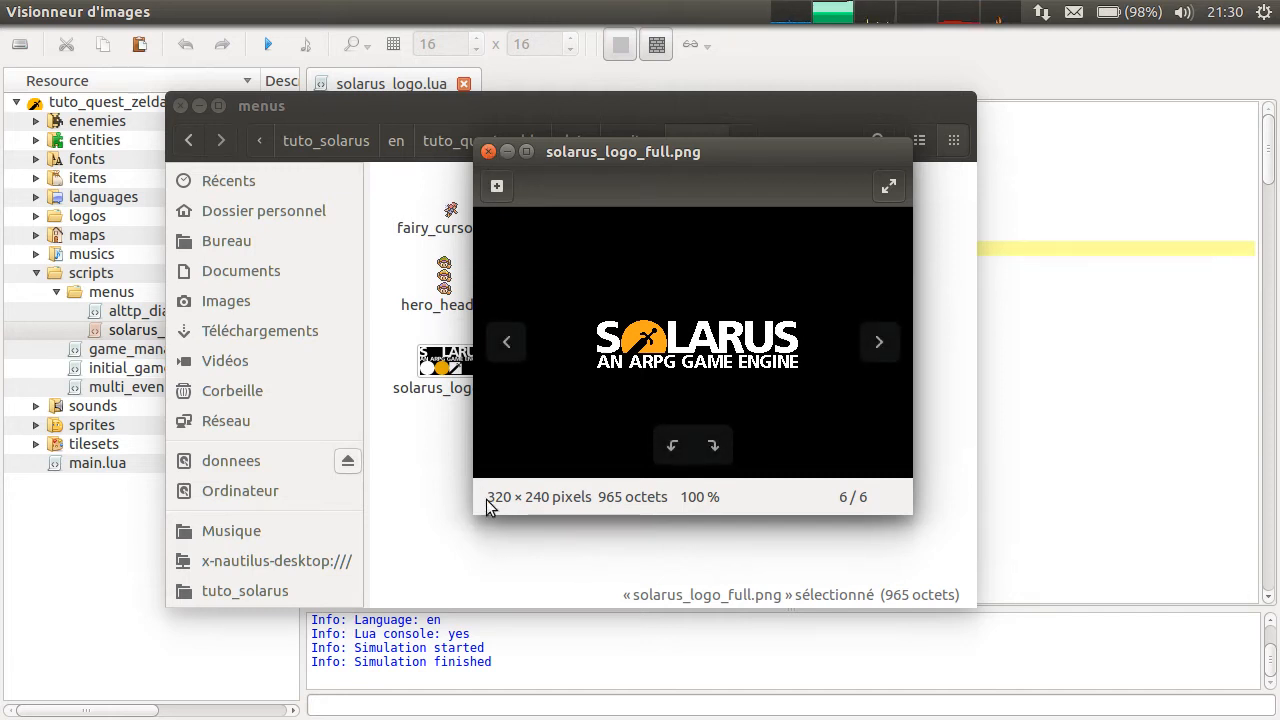
pyautogui.moveTo(535, 505)
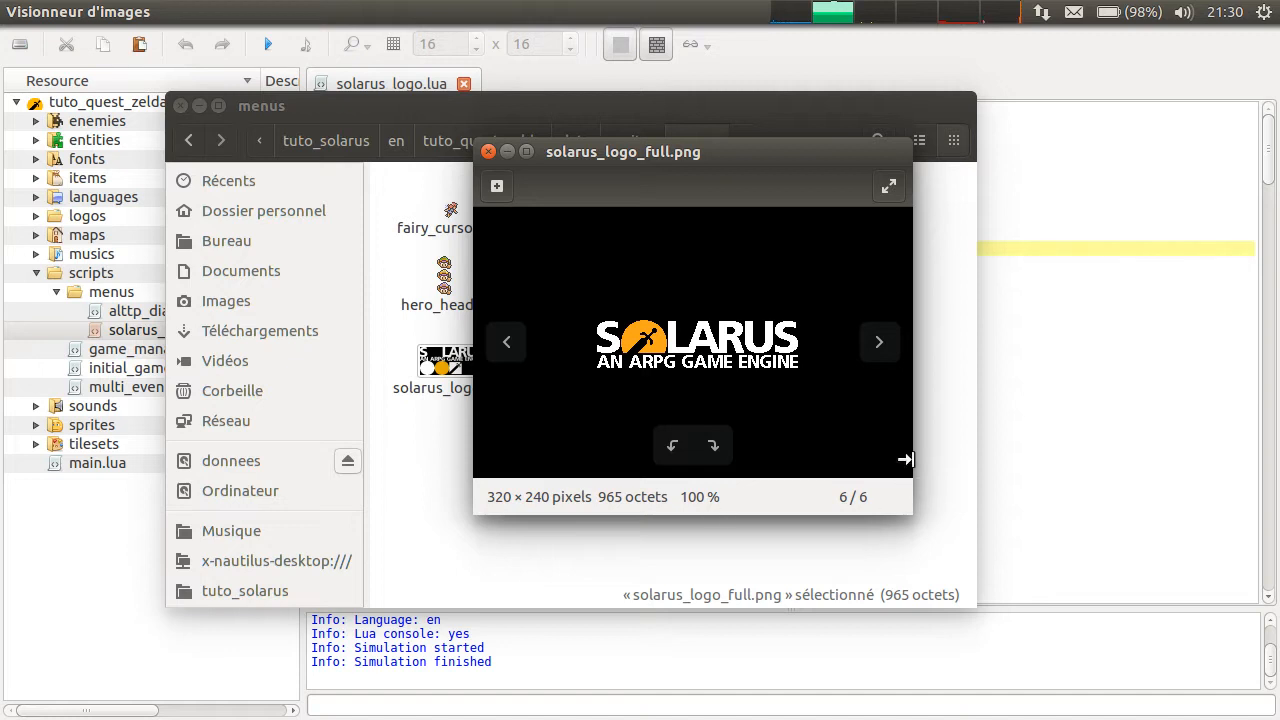
pyautogui.moveTo(828, 181)
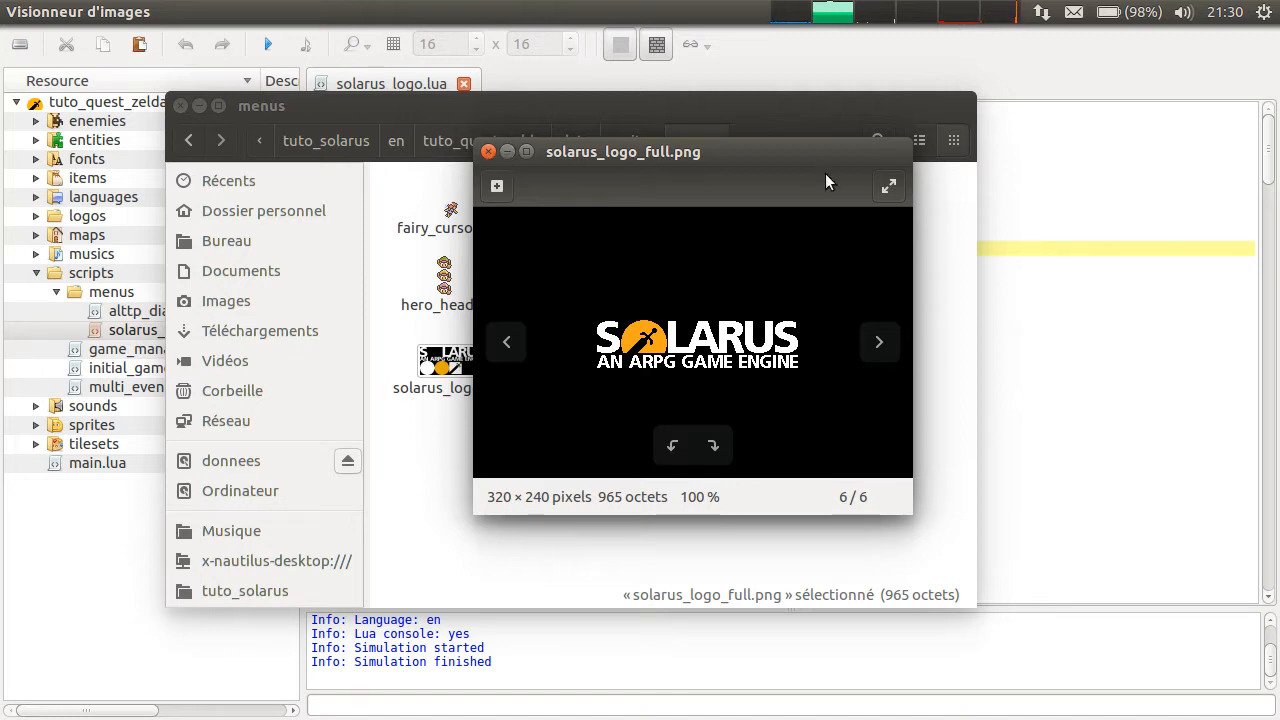
pyautogui.moveTo(547, 469)
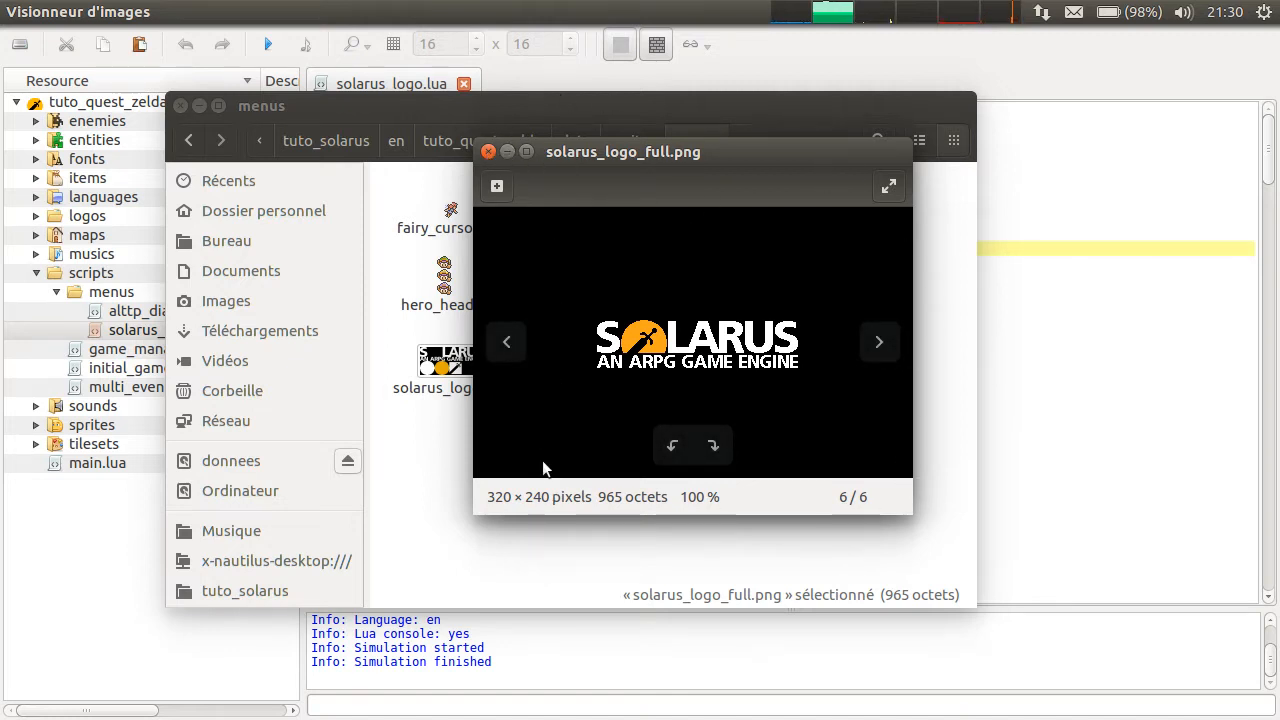
pyautogui.click(489, 151)
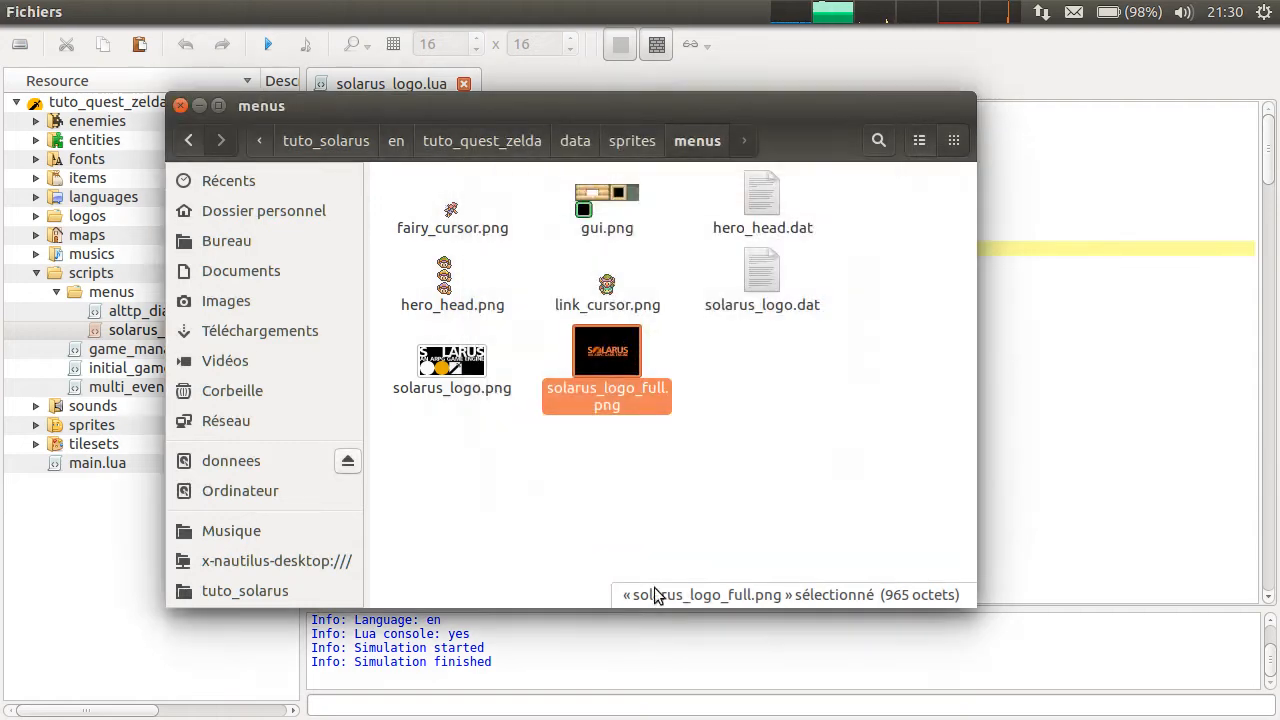
pyautogui.click(735, 348)
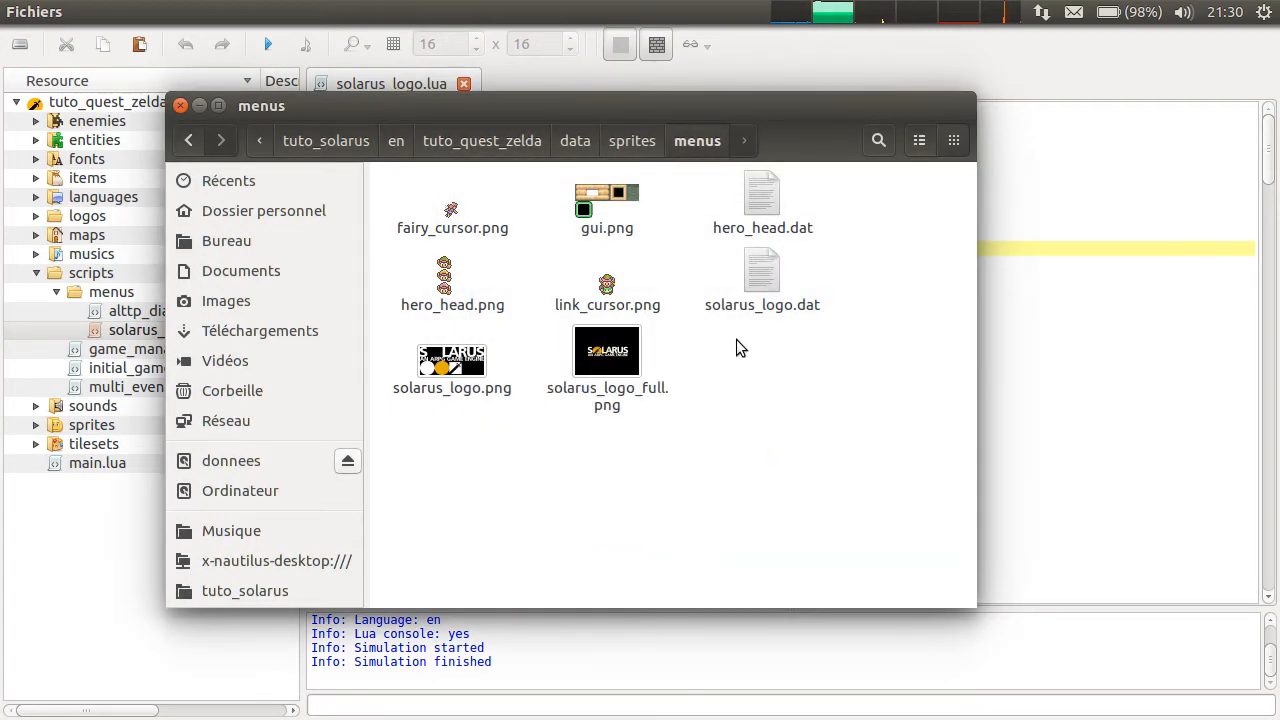
pyautogui.moveTo(925, 254)
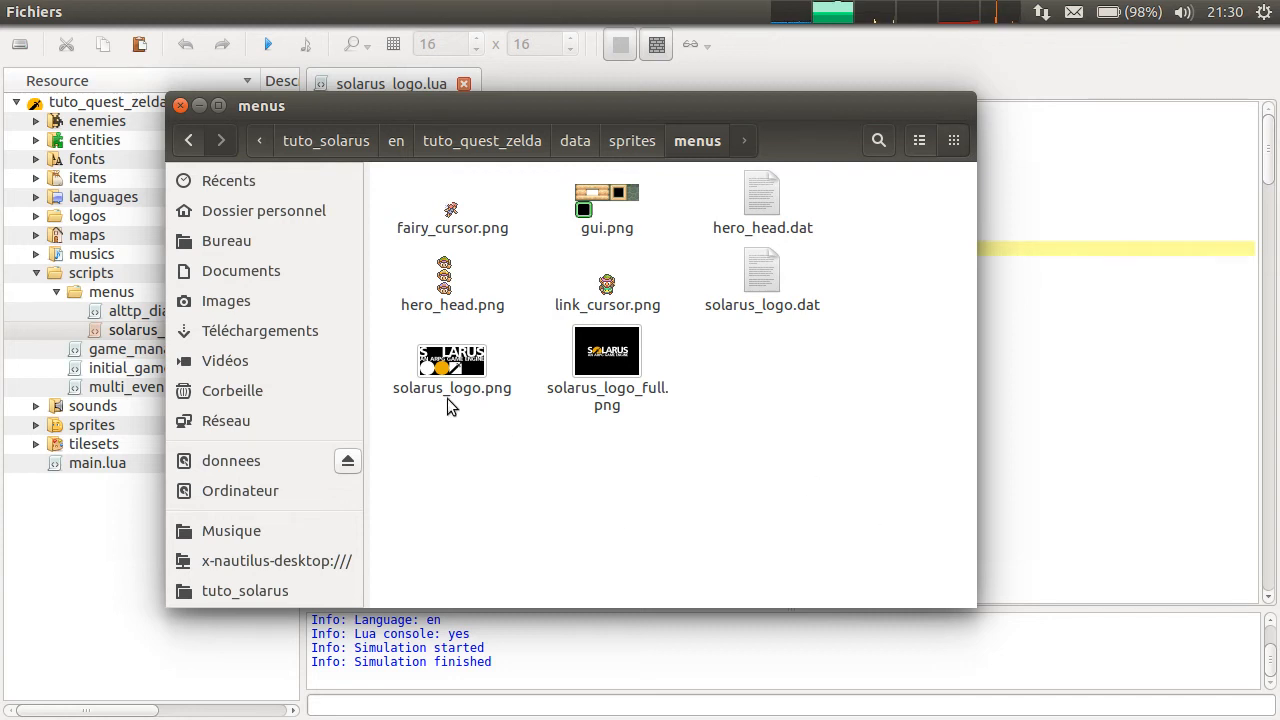
pyautogui.doubleClick(452, 361)
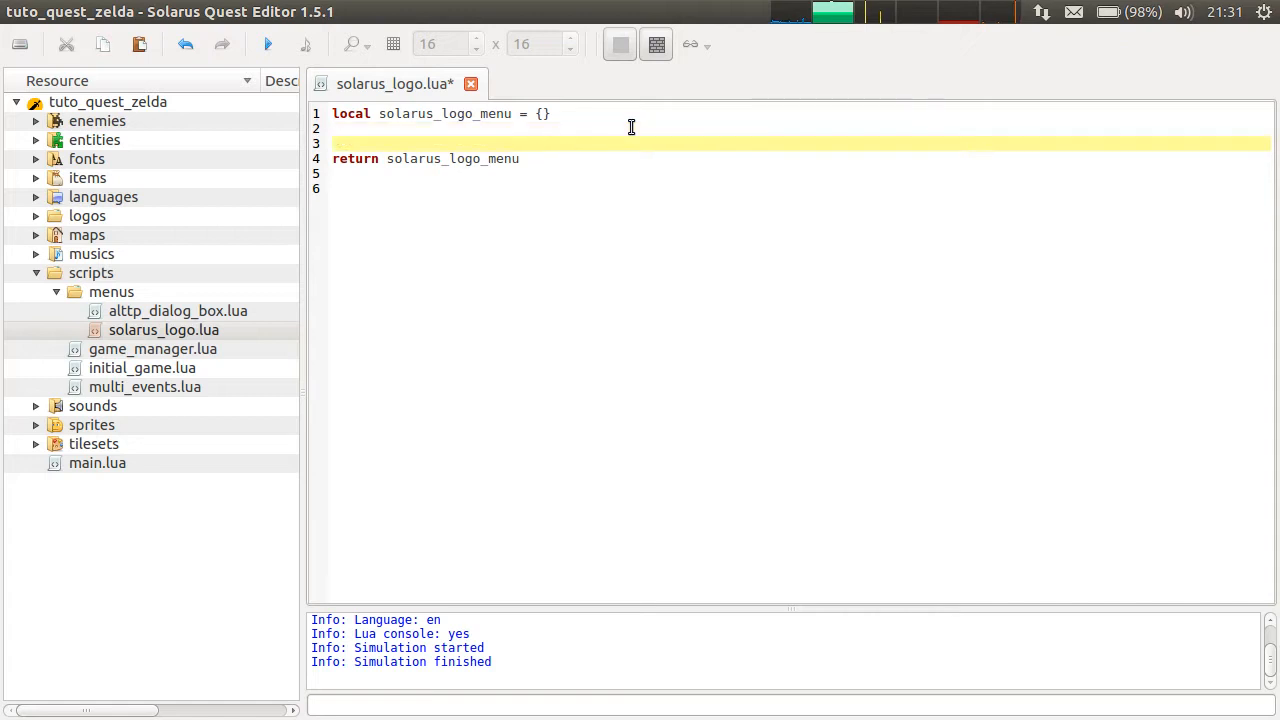
# Add local logo_img = sol.surface.create("menus/solarus_logo_full.png").
pyautogui.write('local')
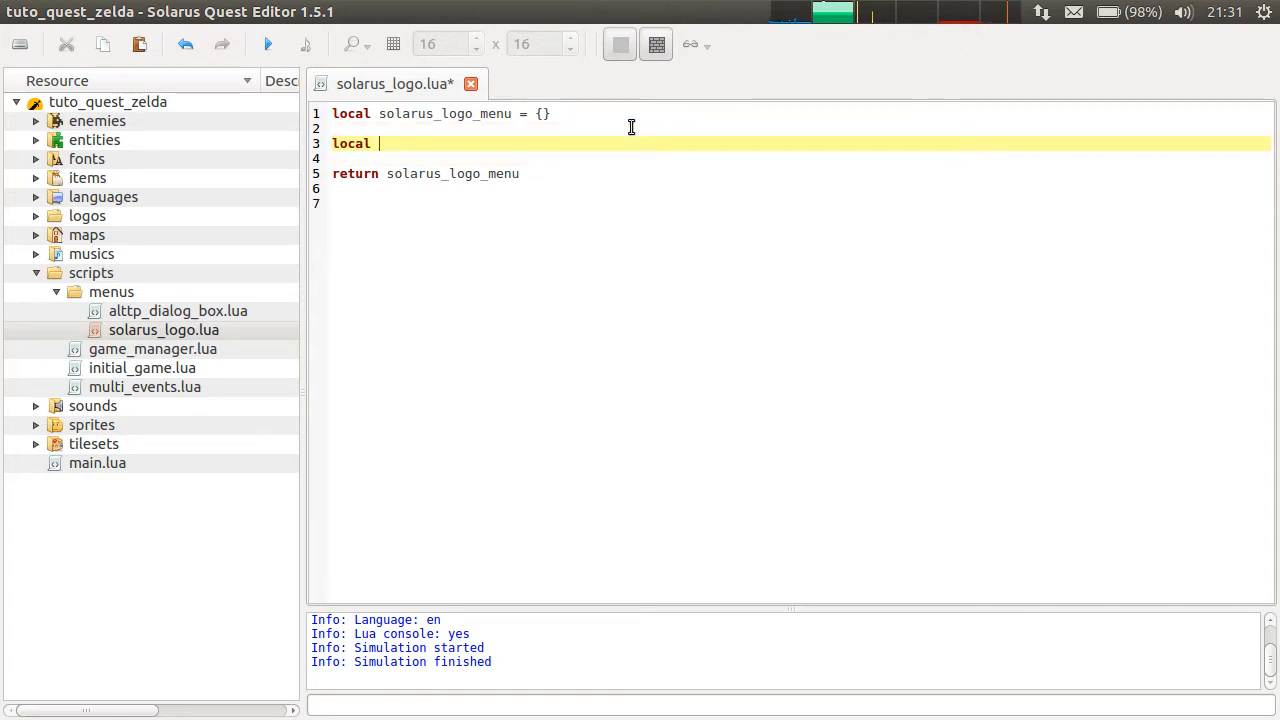
pyautogui.write('logo_img =')
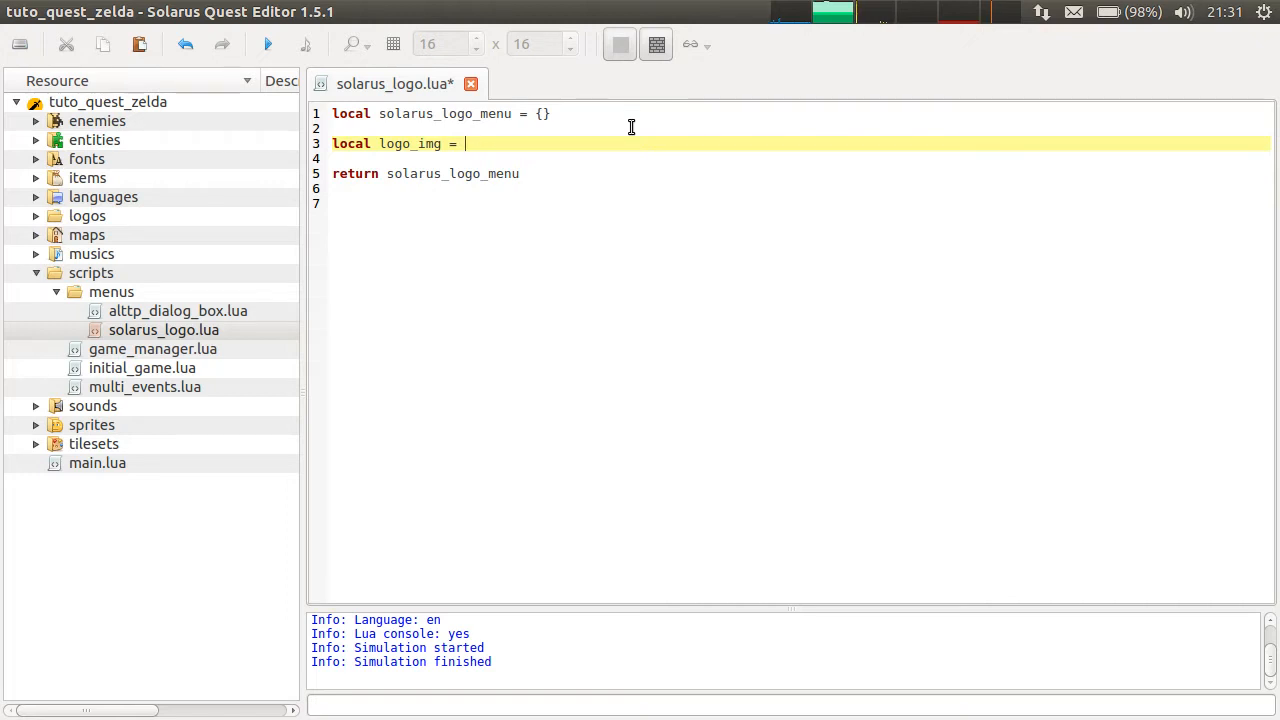
pyautogui.write('sol.surface')
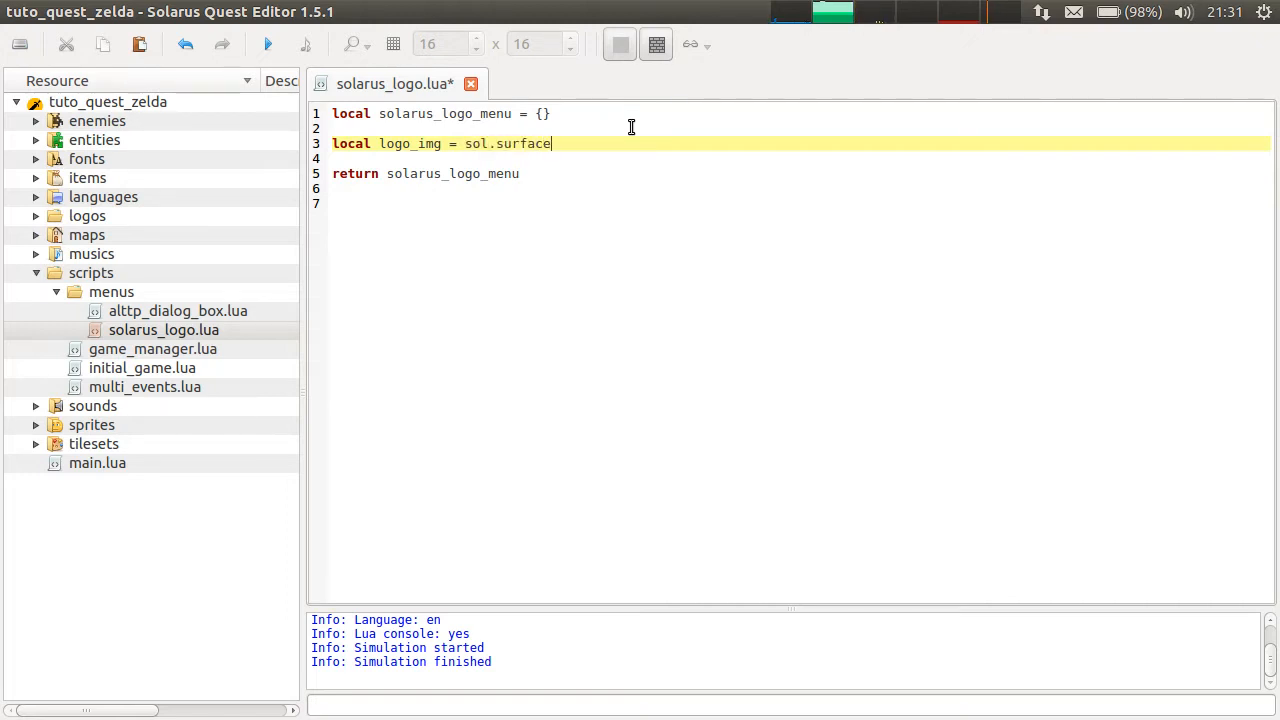
pyautogui.write('.create(')
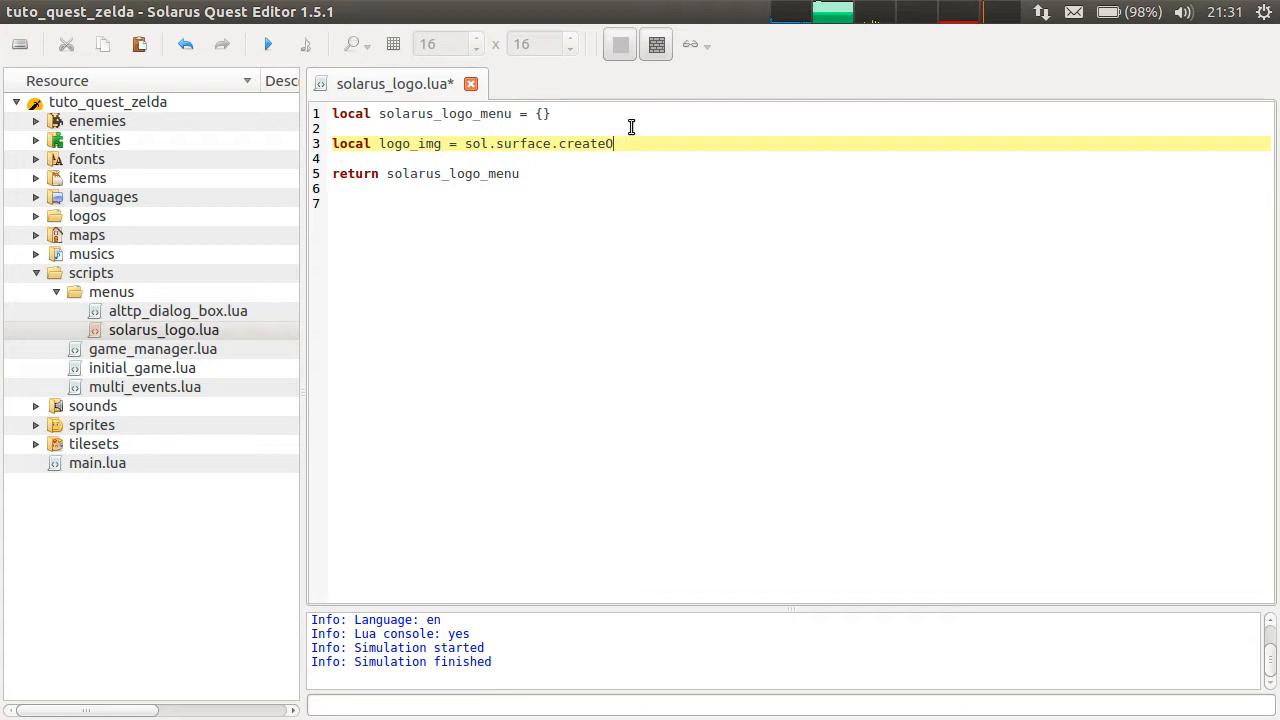
pyautogui.write('("')
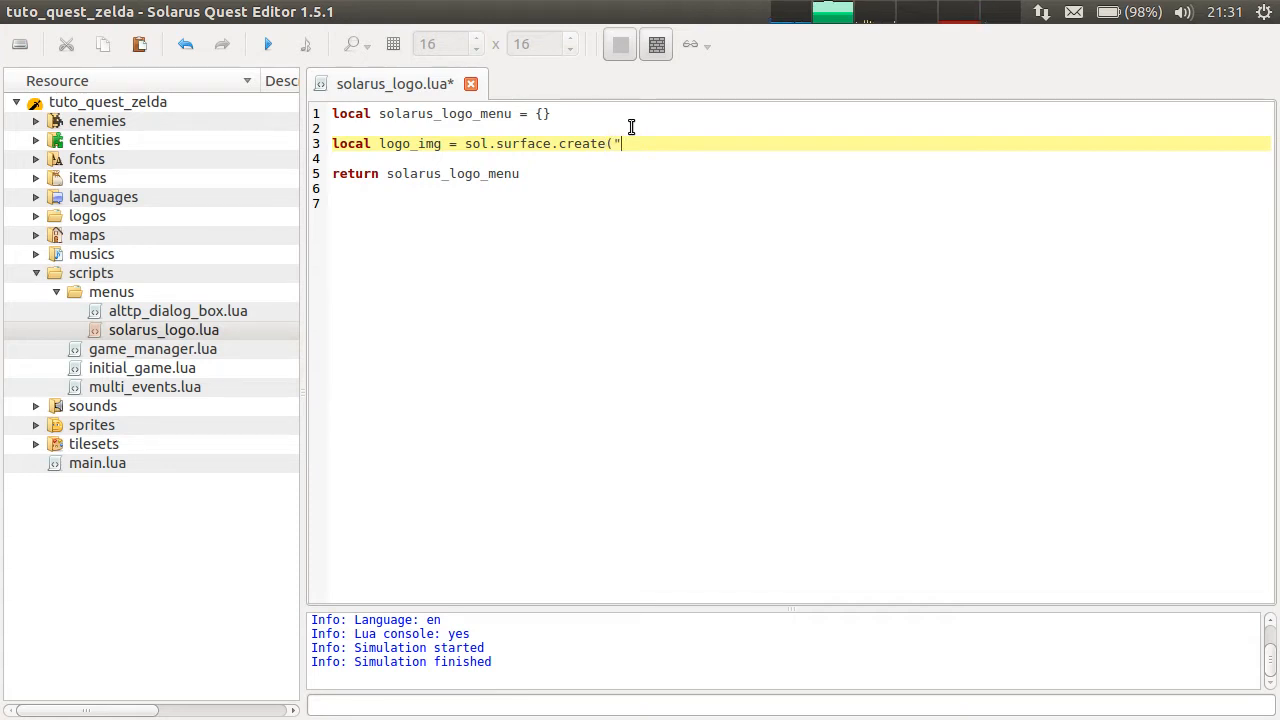
pyautogui.write('men')
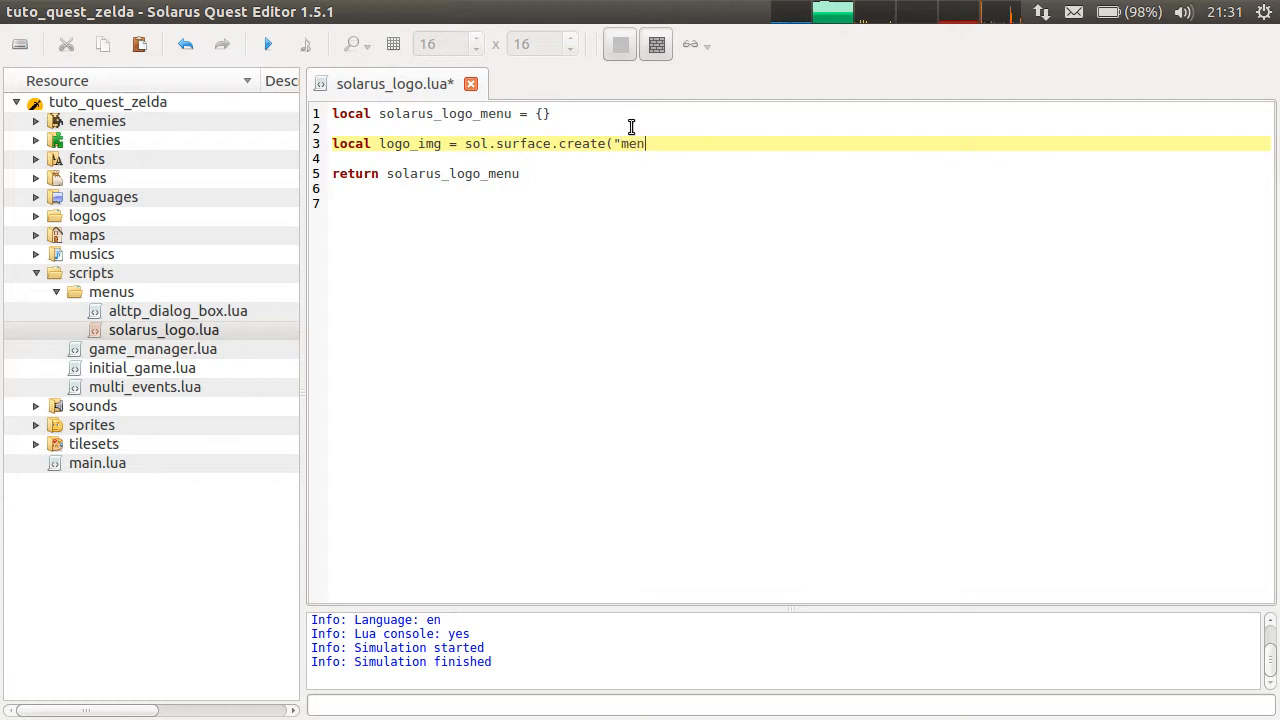
pyautogui.write('us/')
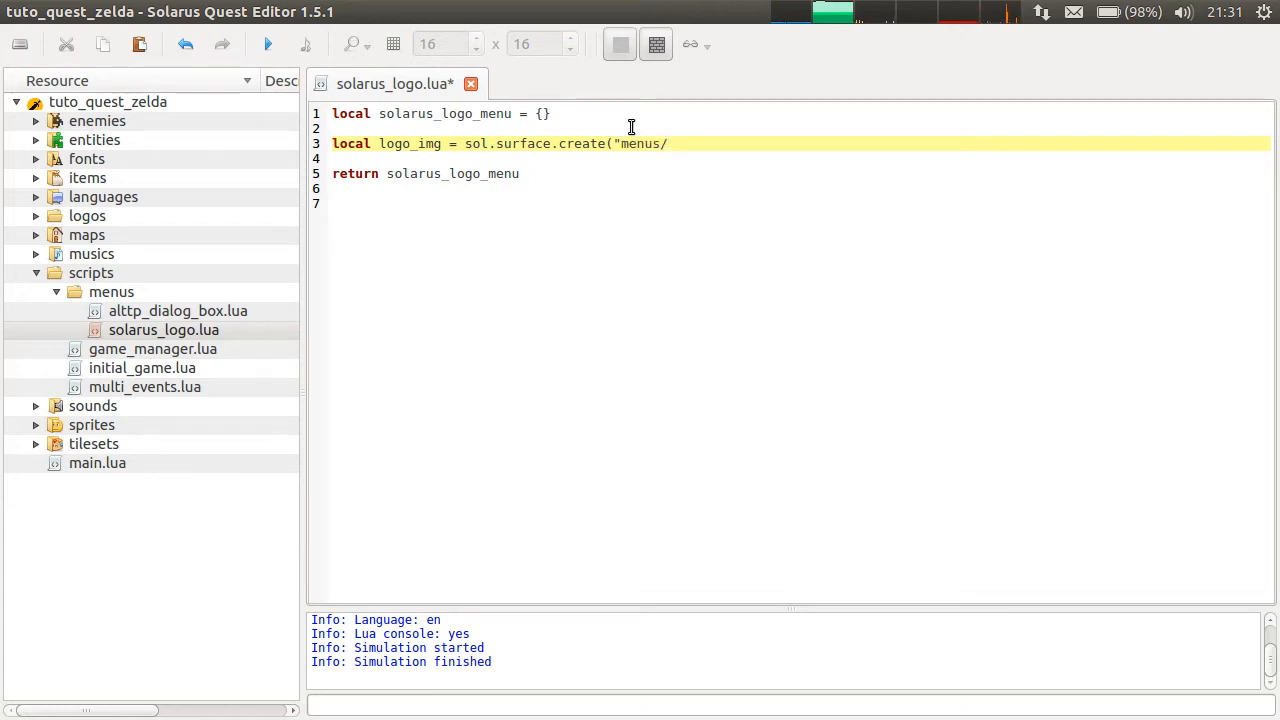
pyautogui.write('solarus_l')
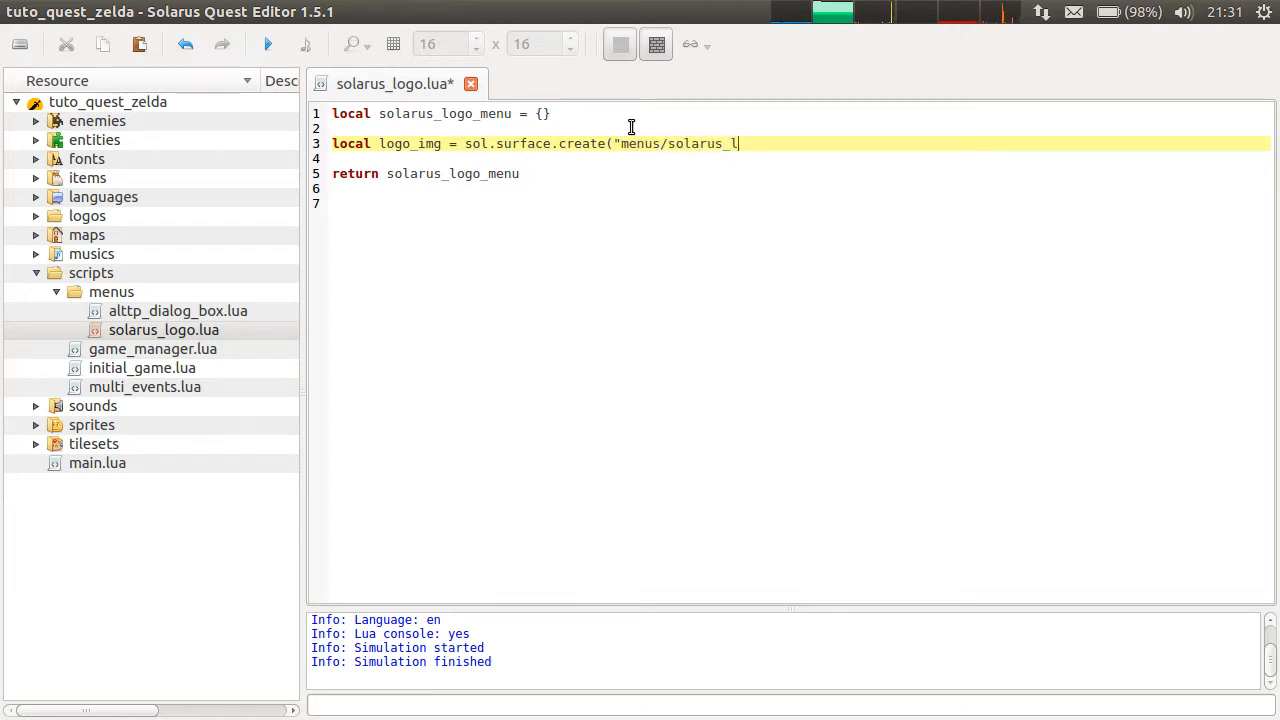
pyautogui.write('ogo_full.png"')
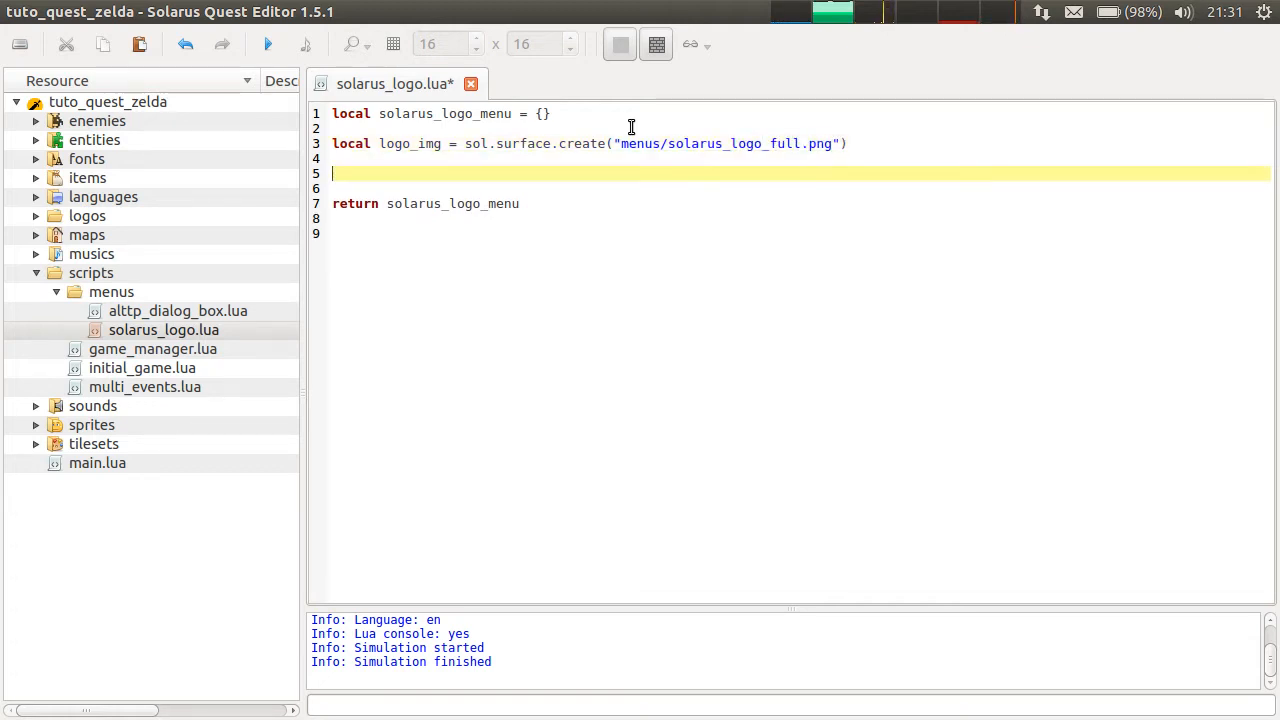
# Write solarus_logo_menu:on_draw(dst_surface) calling logo_img:draw(dst_surface), and save.
pyautogui.write('function solarus')
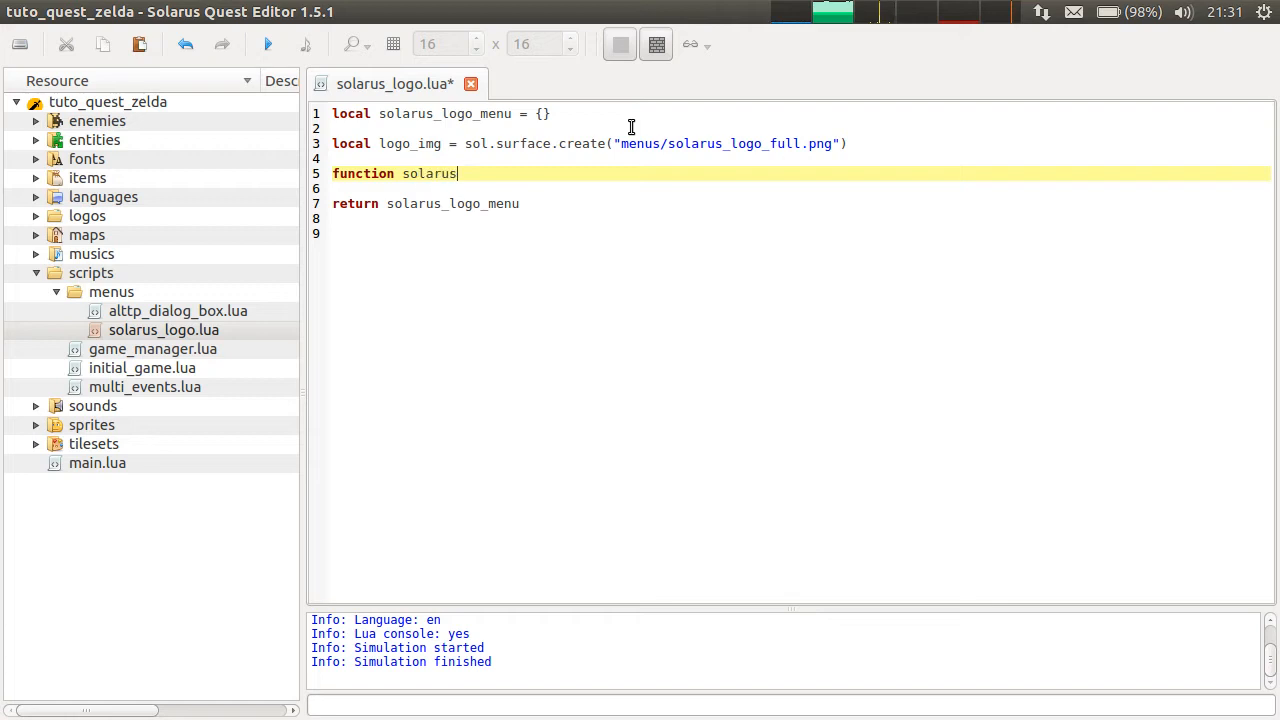
pyautogui.write('_logo_mn')
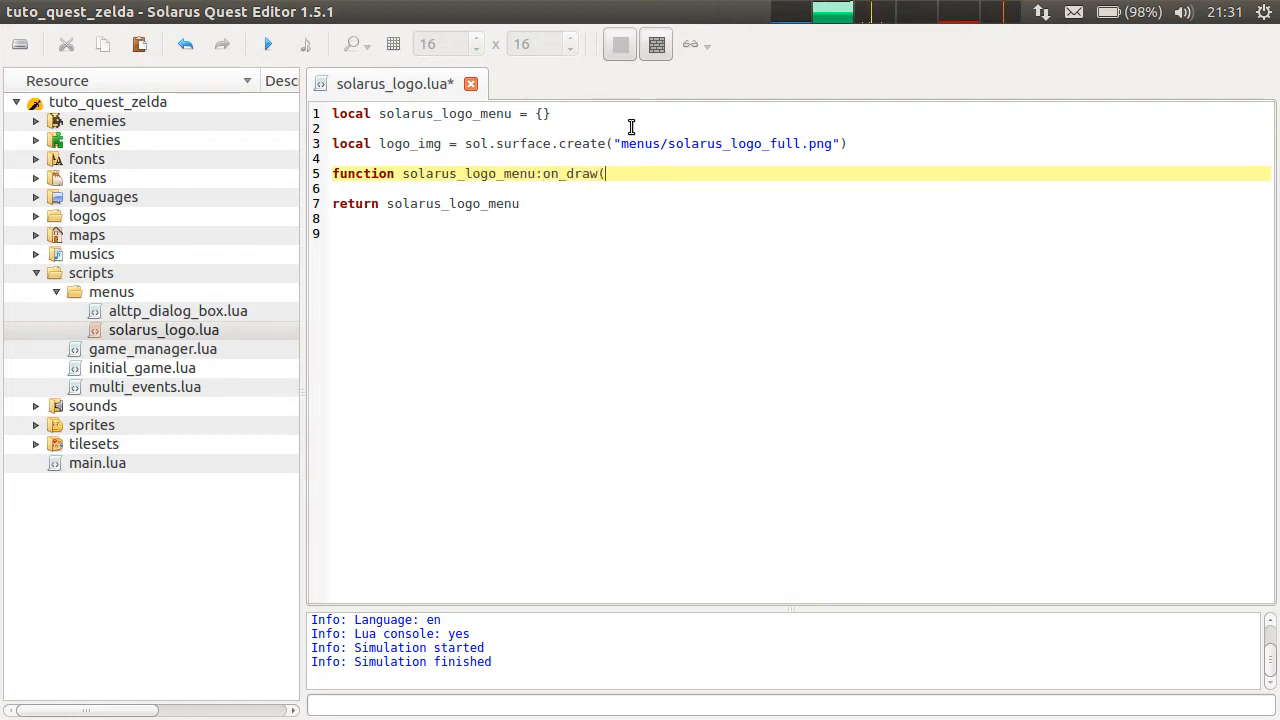
pyautogui.write('dst_surface')
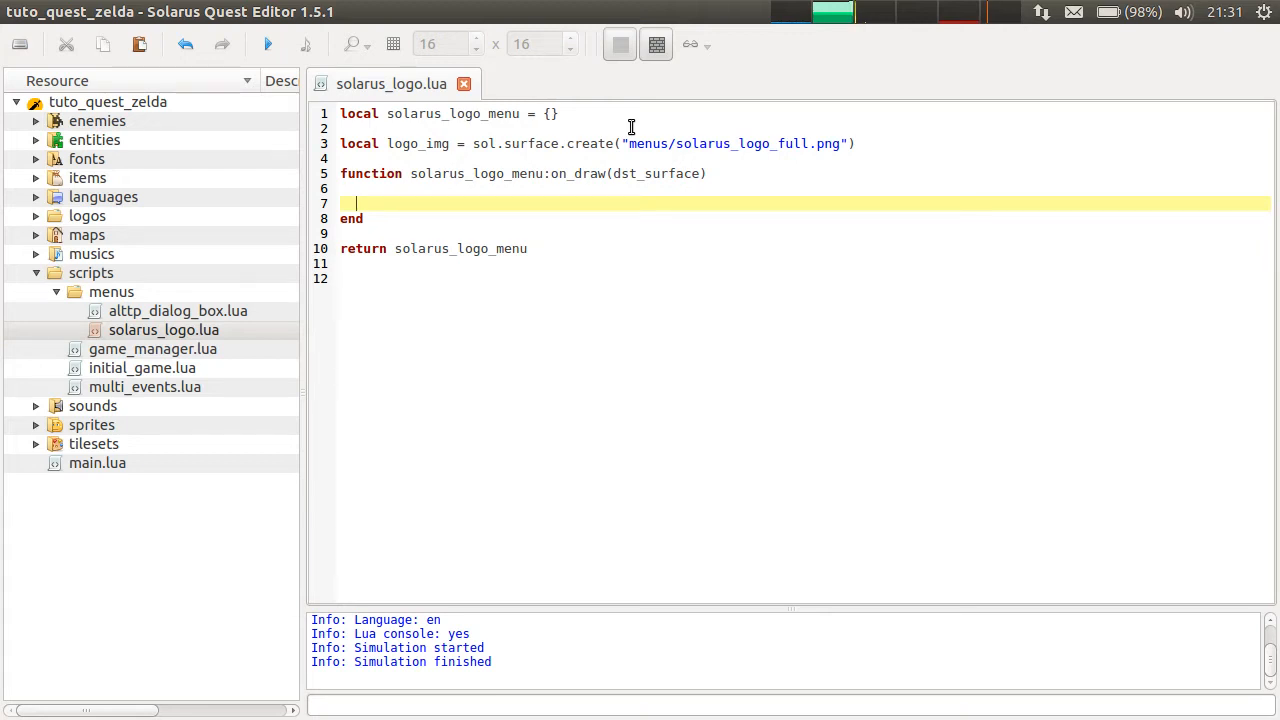
pyautogui.write('logo_')
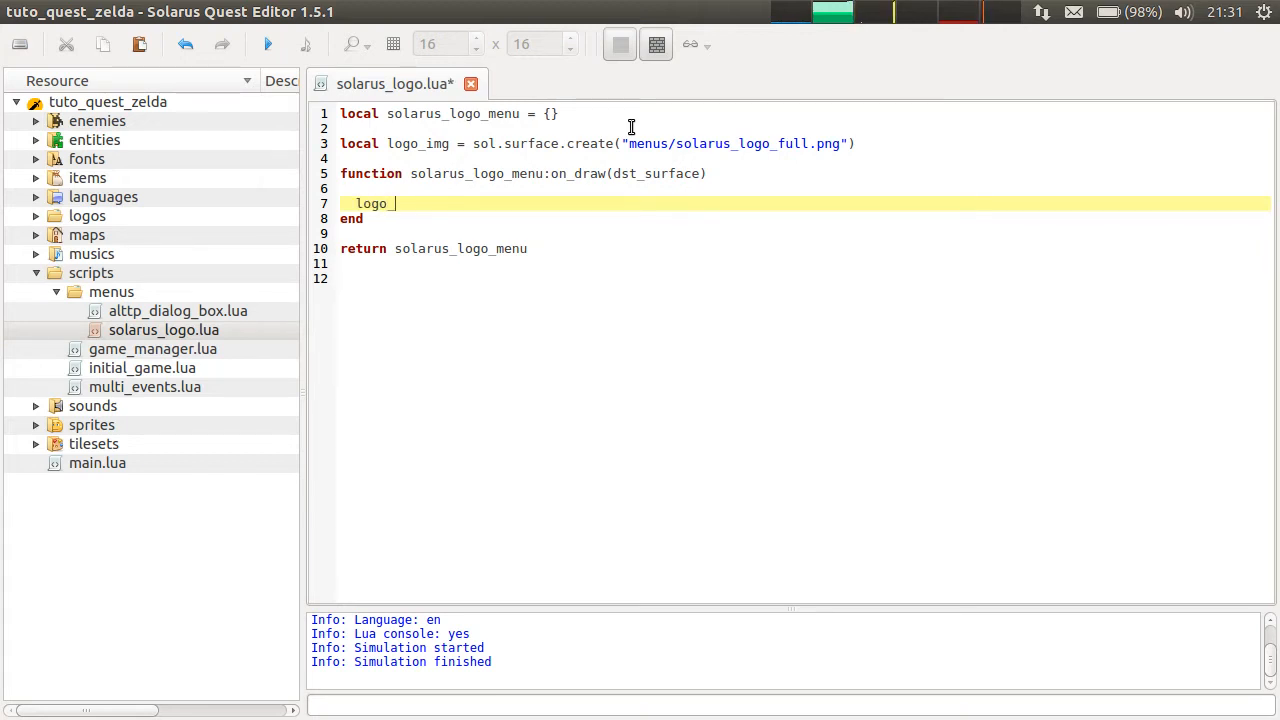
pyautogui.write('img:')
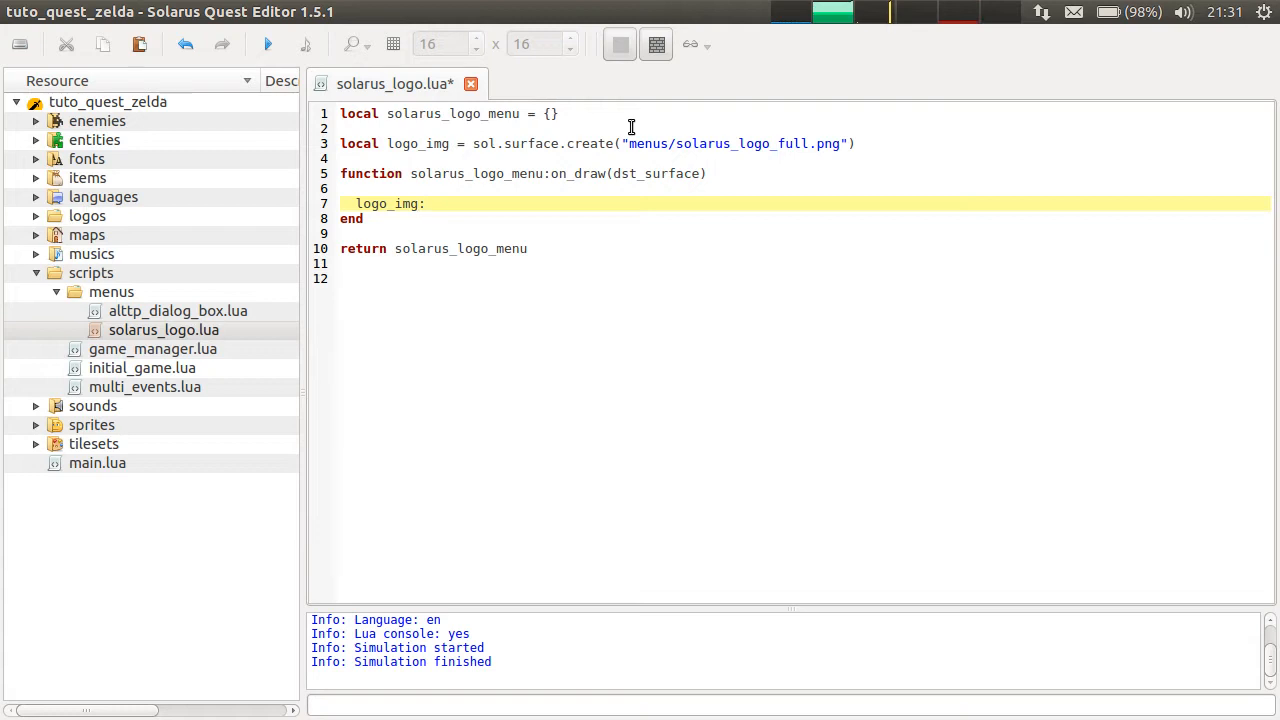
pyautogui.write('s')
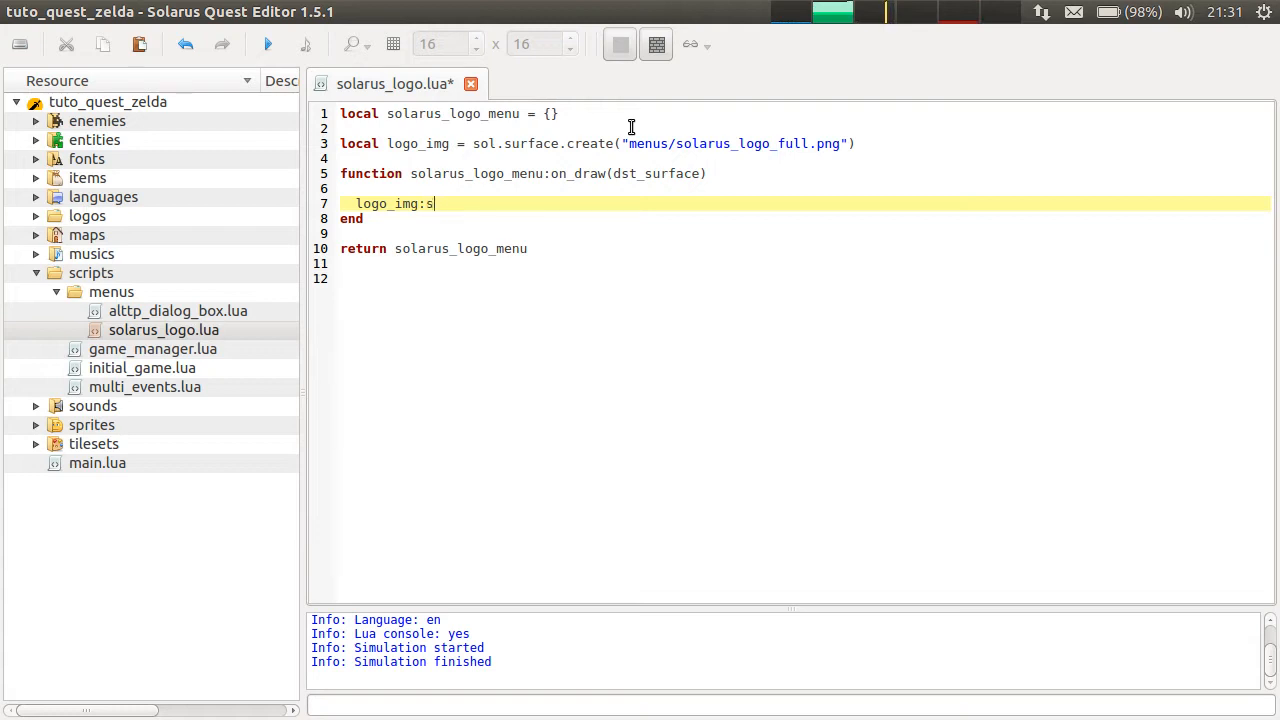
pyautogui.write('draw(')
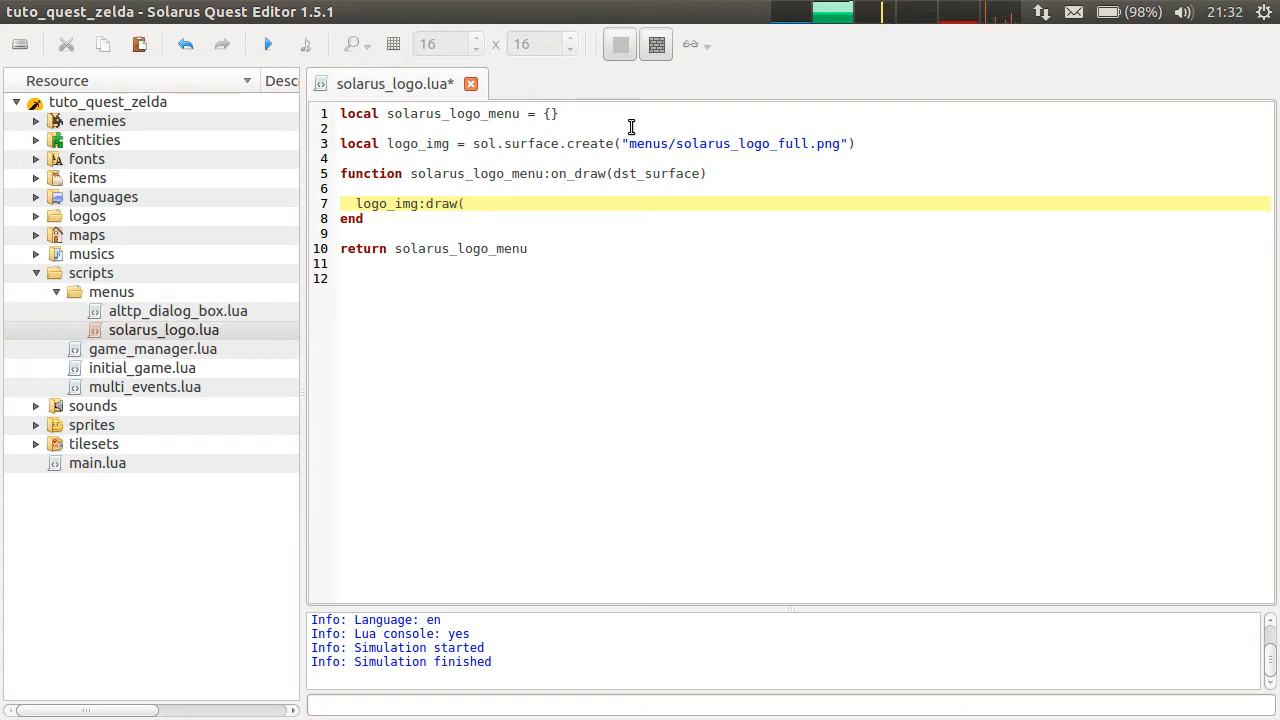
pyautogui.write('dst_surface)')
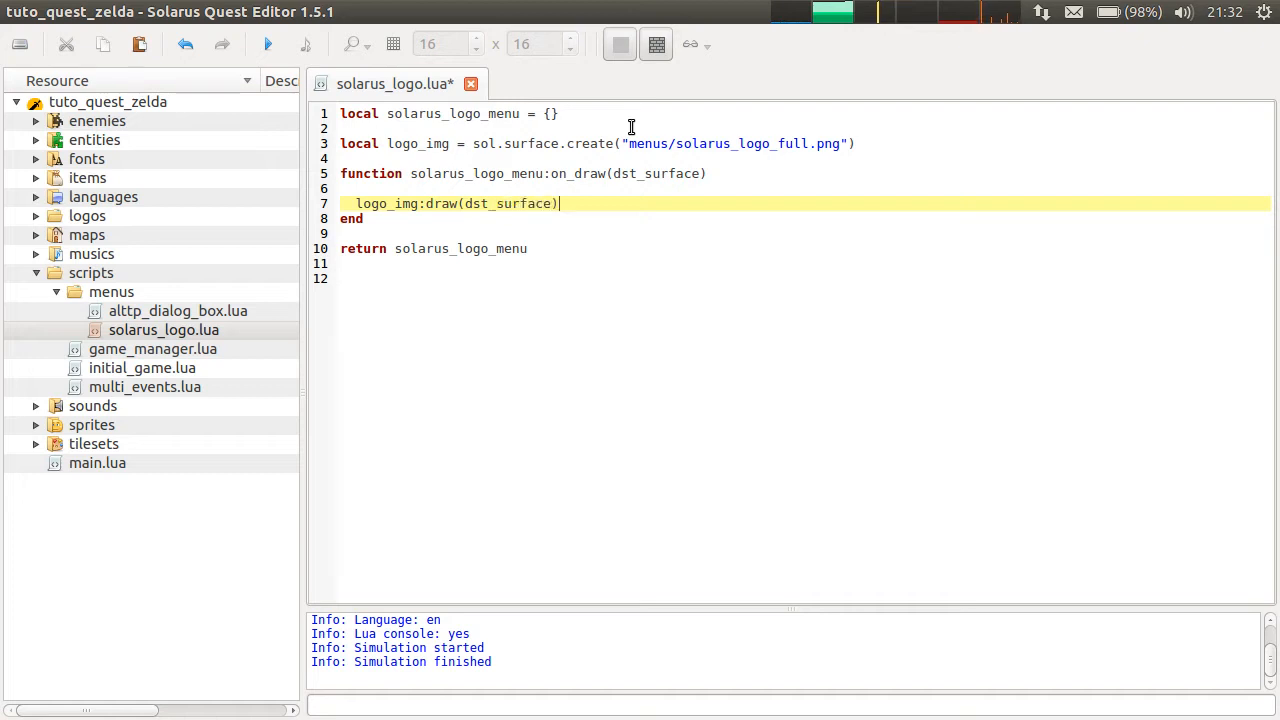
pyautogui.press('ctrl+s')
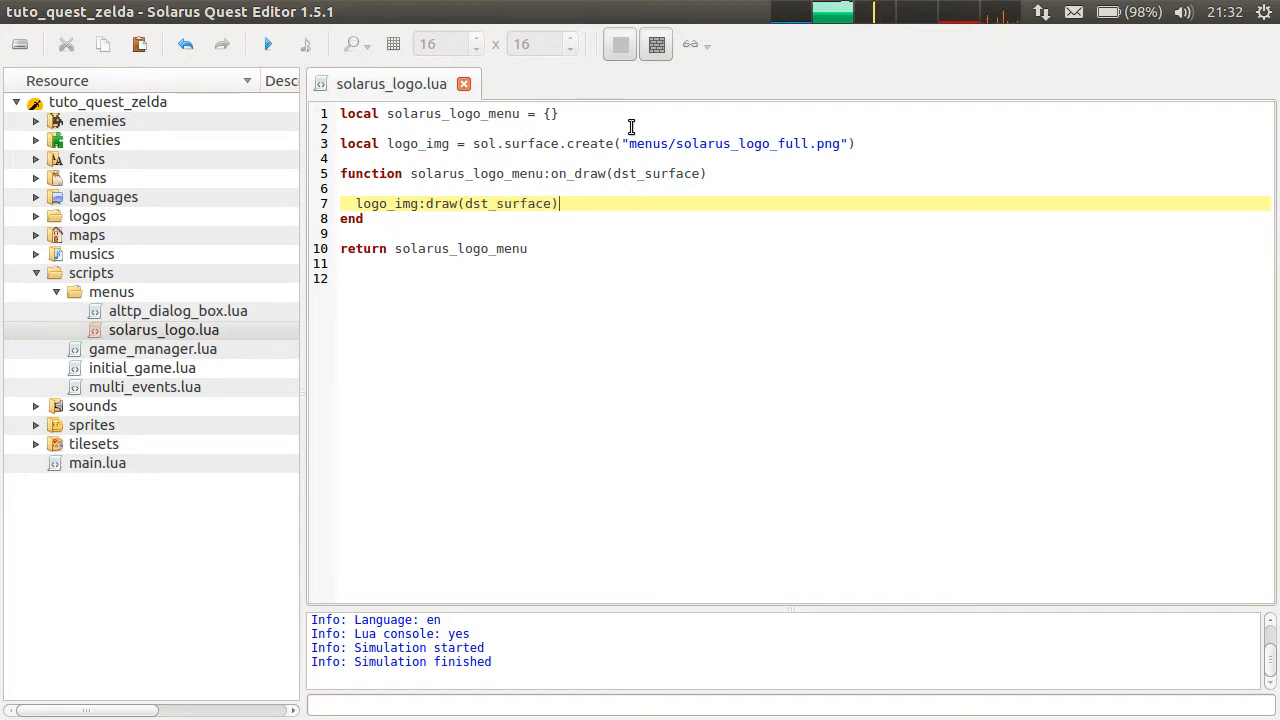
pyautogui.moveTo(769, 159)
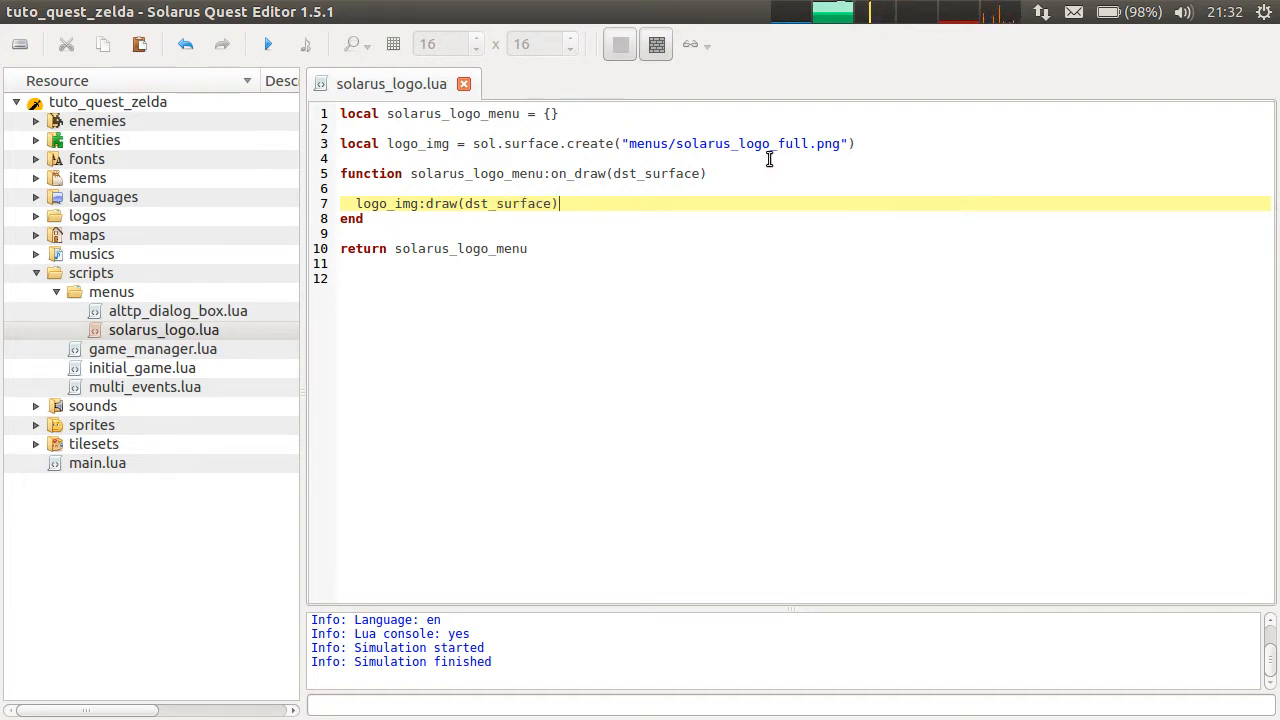
pyautogui.moveTo(822, 160)
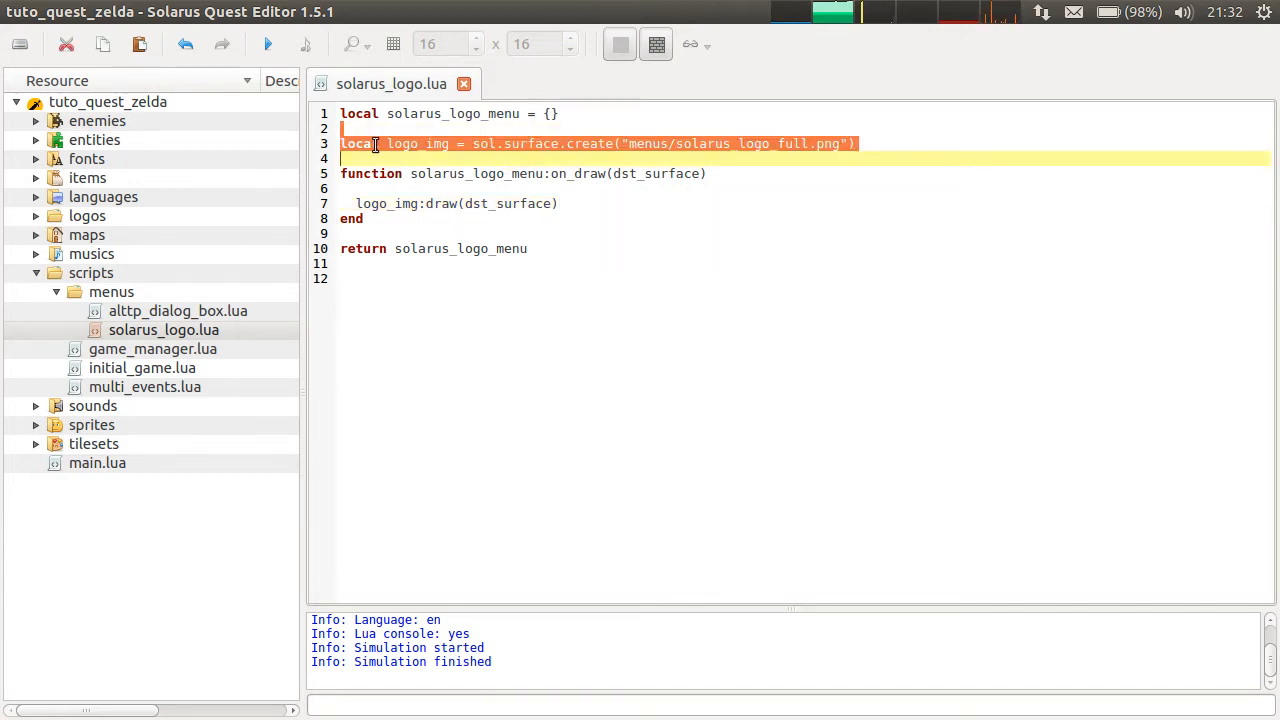
pyautogui.moveTo(384, 143); pyautogui.dragTo(437, 233)
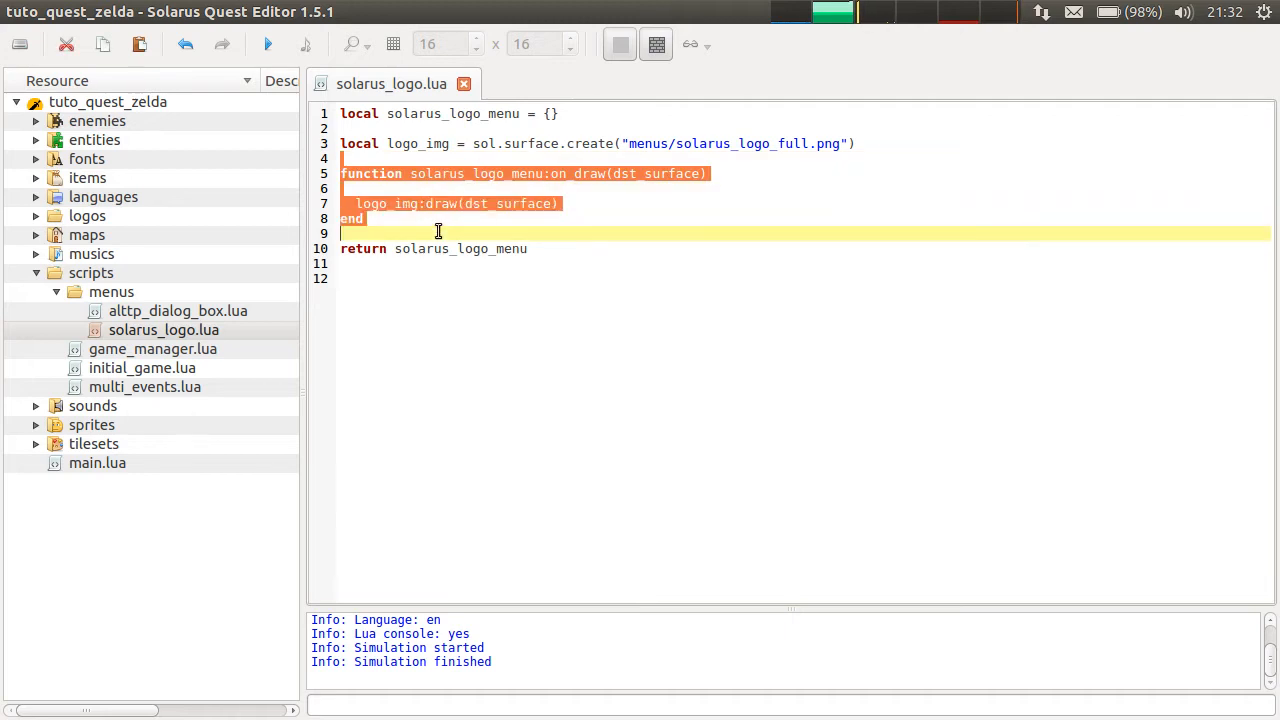
pyautogui.click(536, 173)
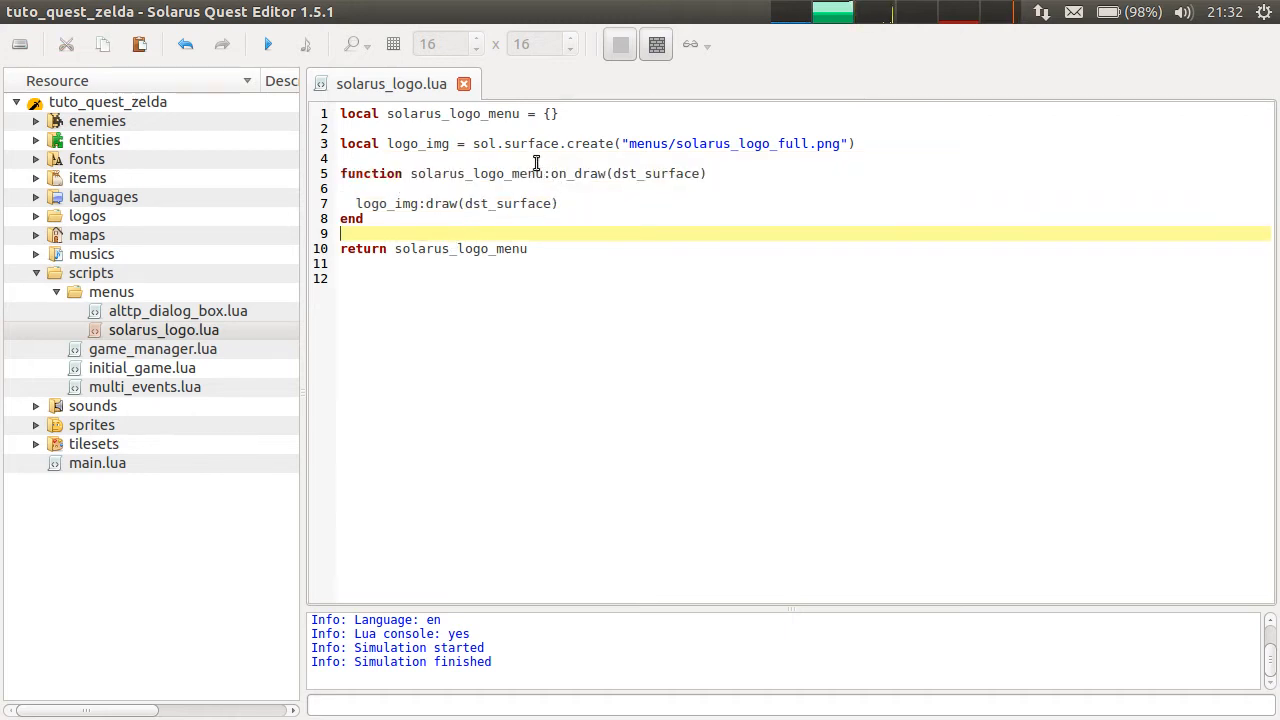
pyautogui.moveTo(340, 173); pyautogui.dragTo(365, 218)
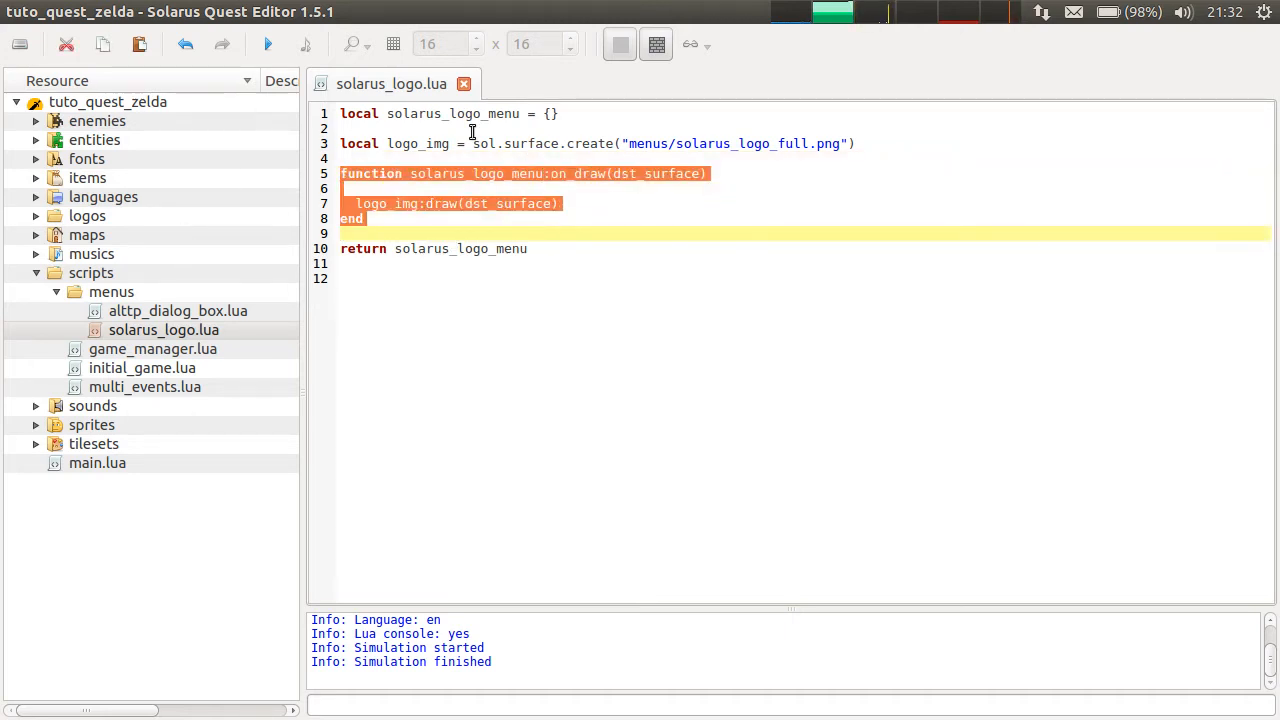
pyautogui.click(535, 218)
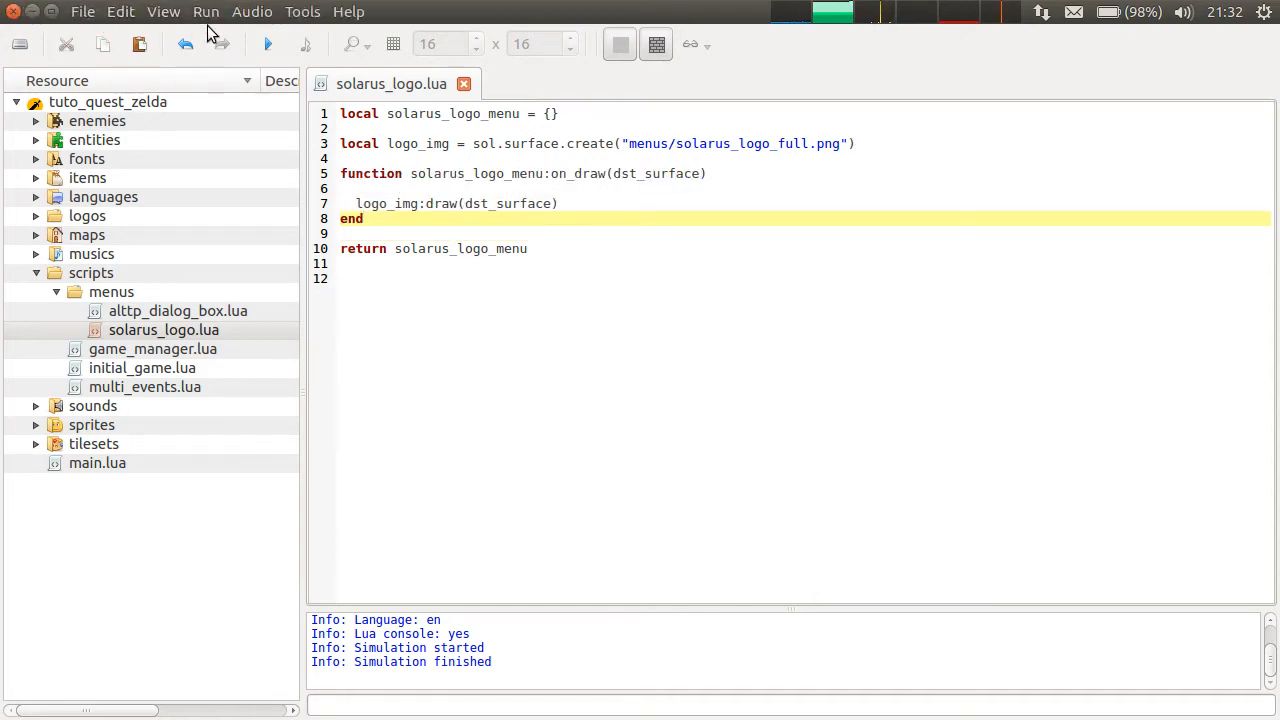
pyautogui.click(267, 44)
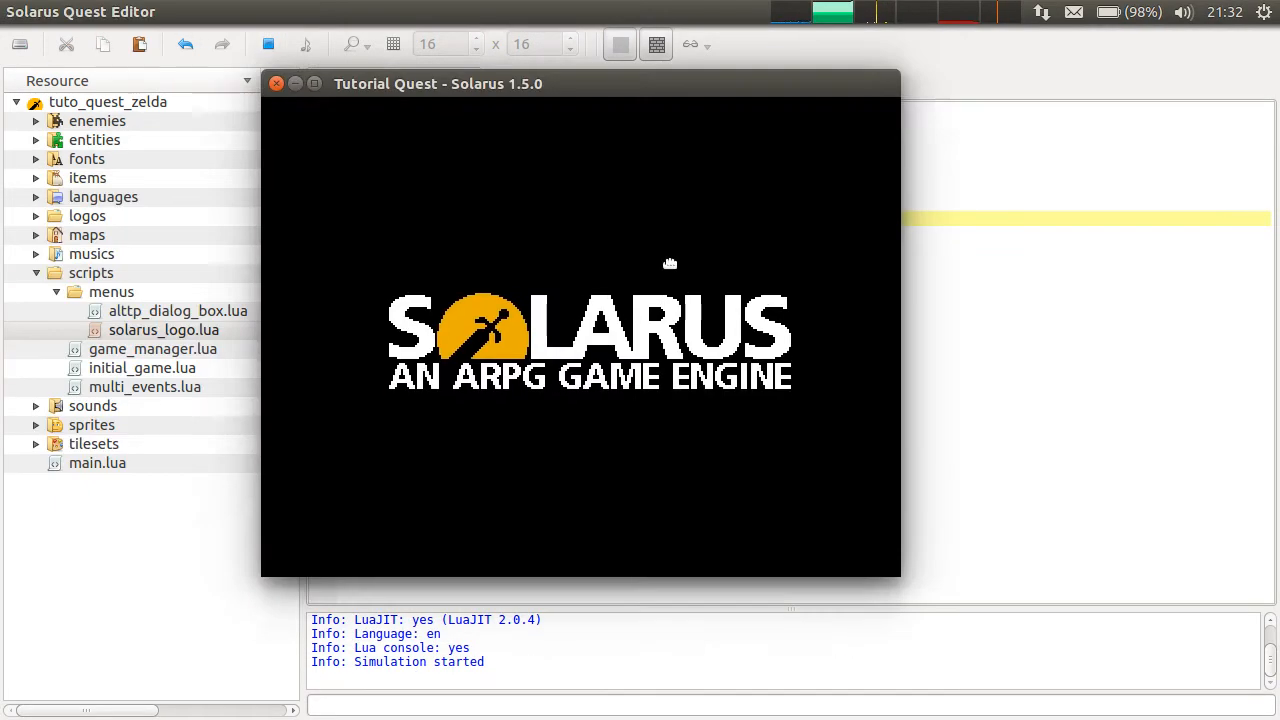
pyautogui.moveTo(585, 268)
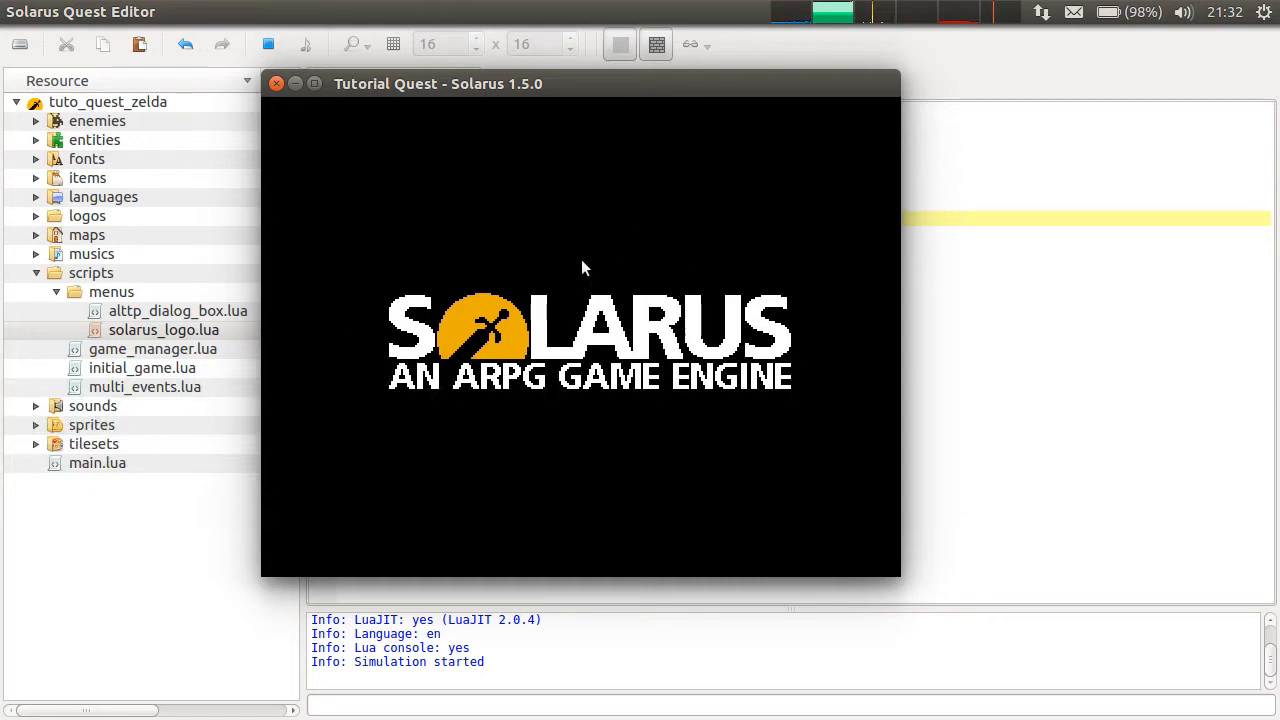
pyautogui.moveTo(788, 430)
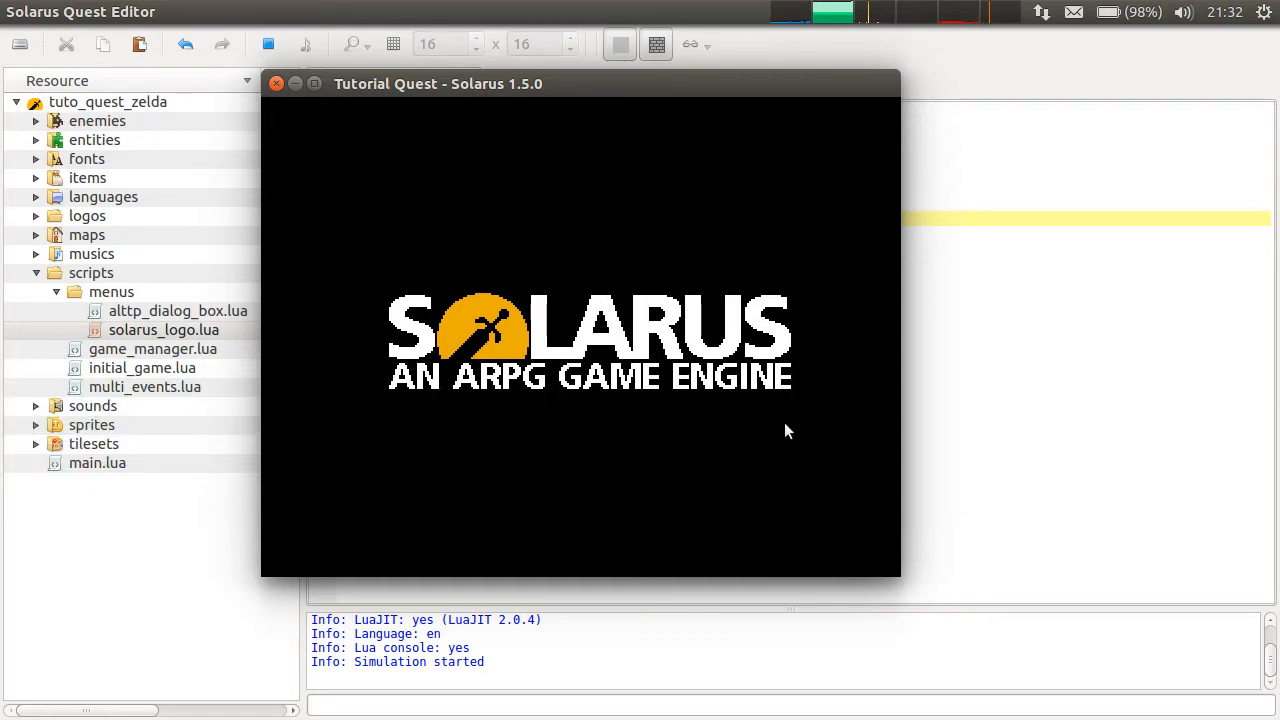
pyautogui.moveTo(473, 283)
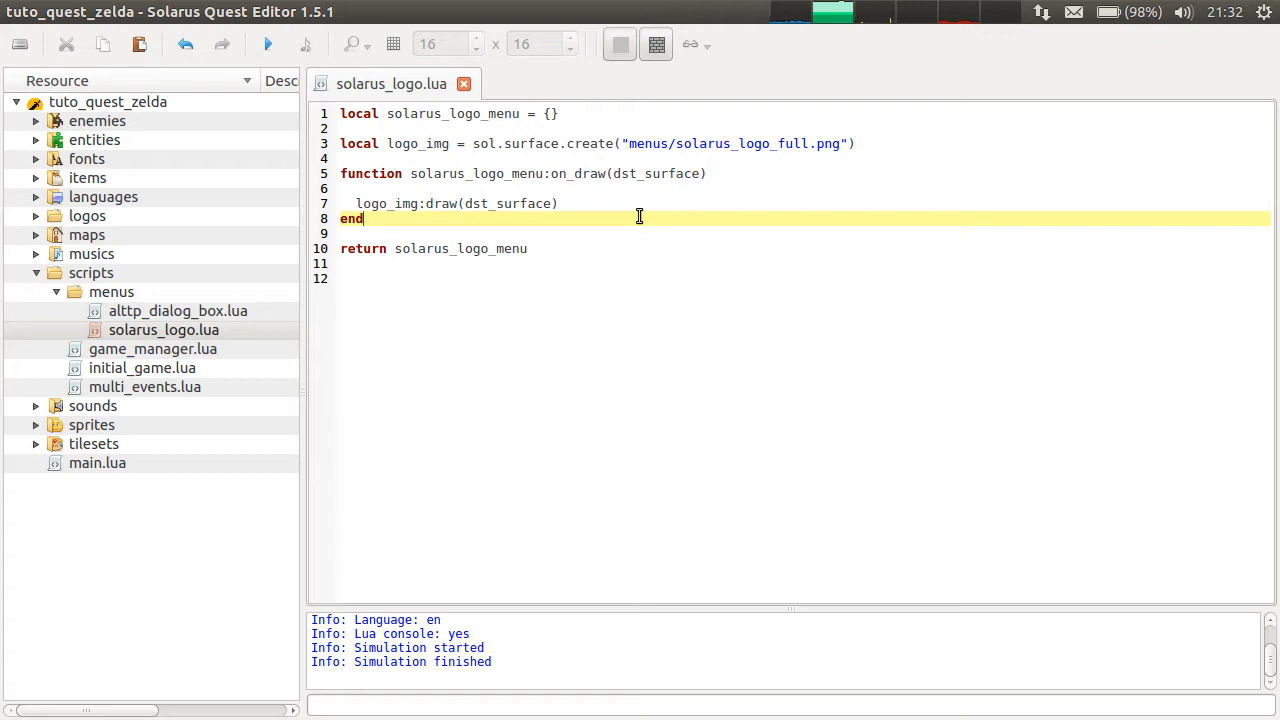
# Write the solarus_logo_menu:on_key_pressed(key) function header and open a blank body line.
pyautogui.write('function')
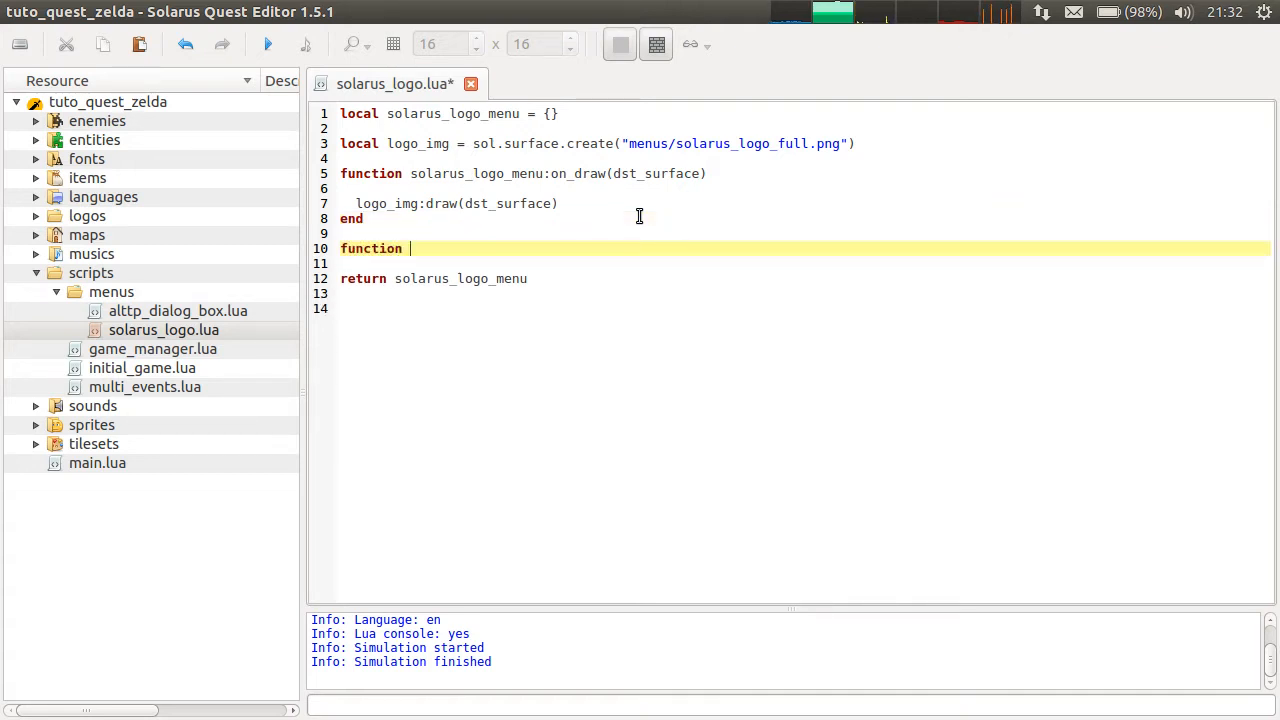
pyautogui.write('solarus_logo_me')
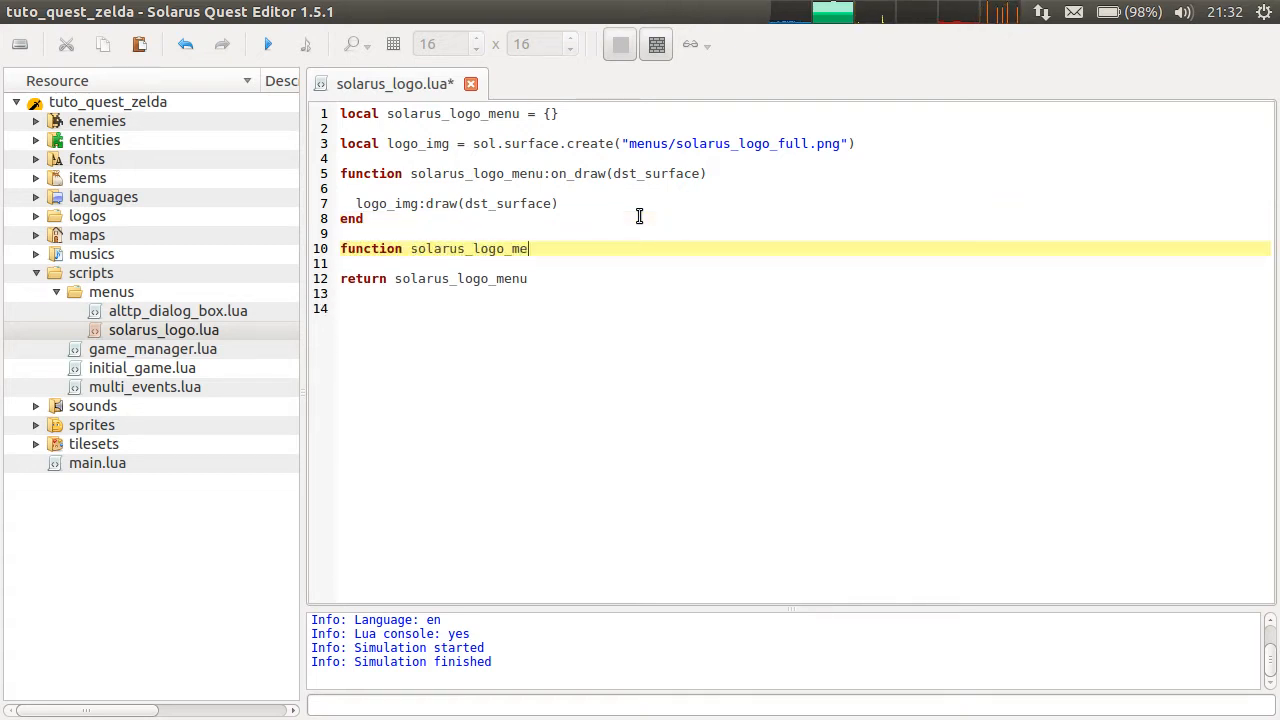
pyautogui.write('nu:on_key')
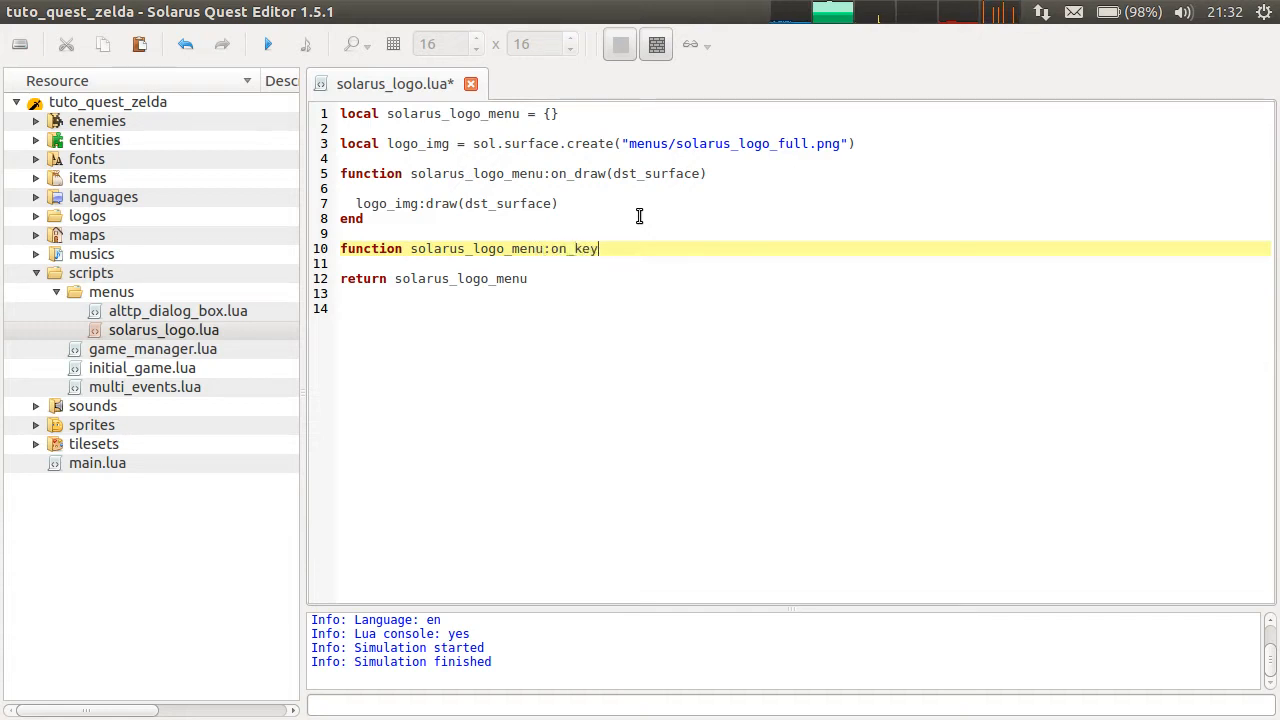
pyautogui.write('_pressed(key')
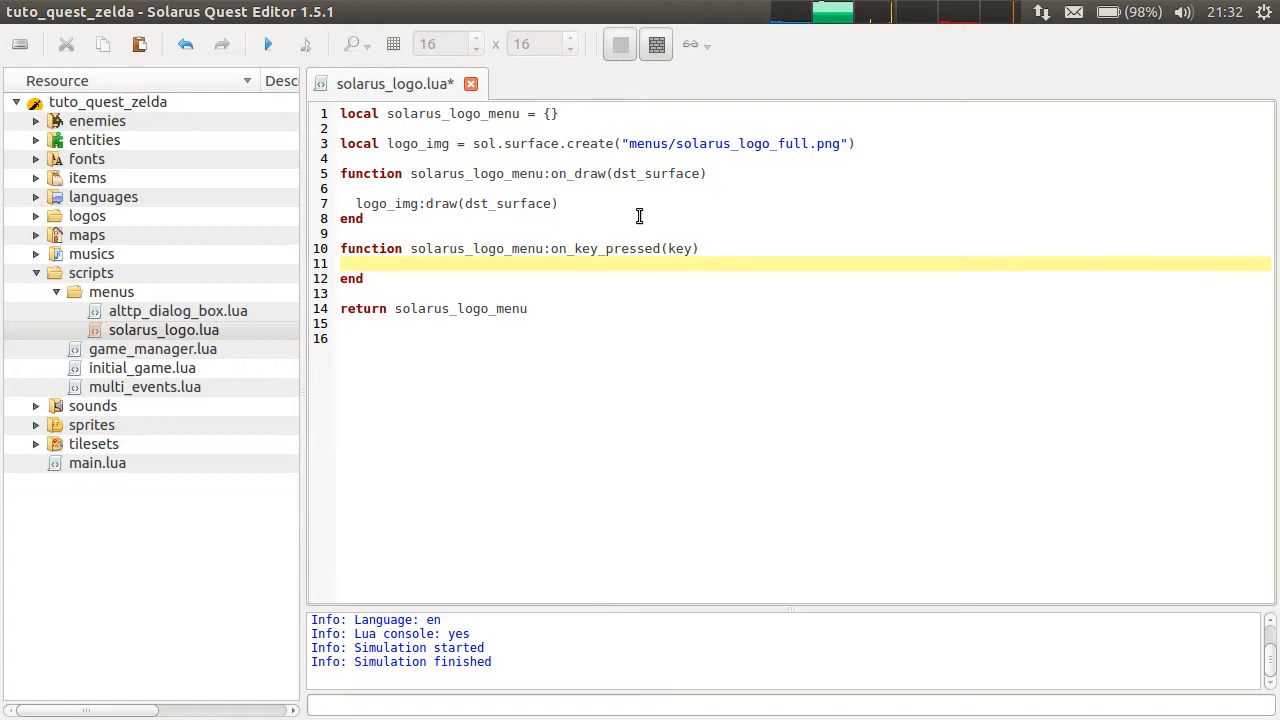
pyautogui.press('Return')
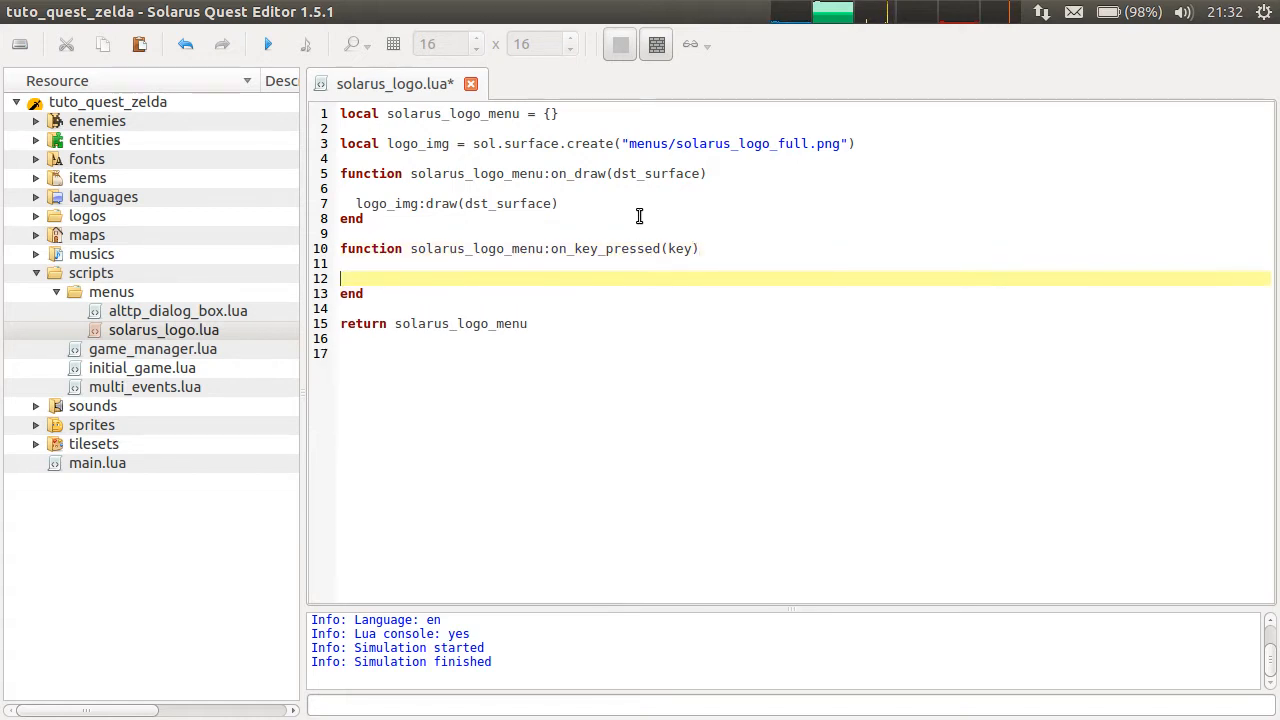
# Fill the body: if key == "space", call sol.menu.stop and return true; otherwise return false.
pyautogui.write('i')
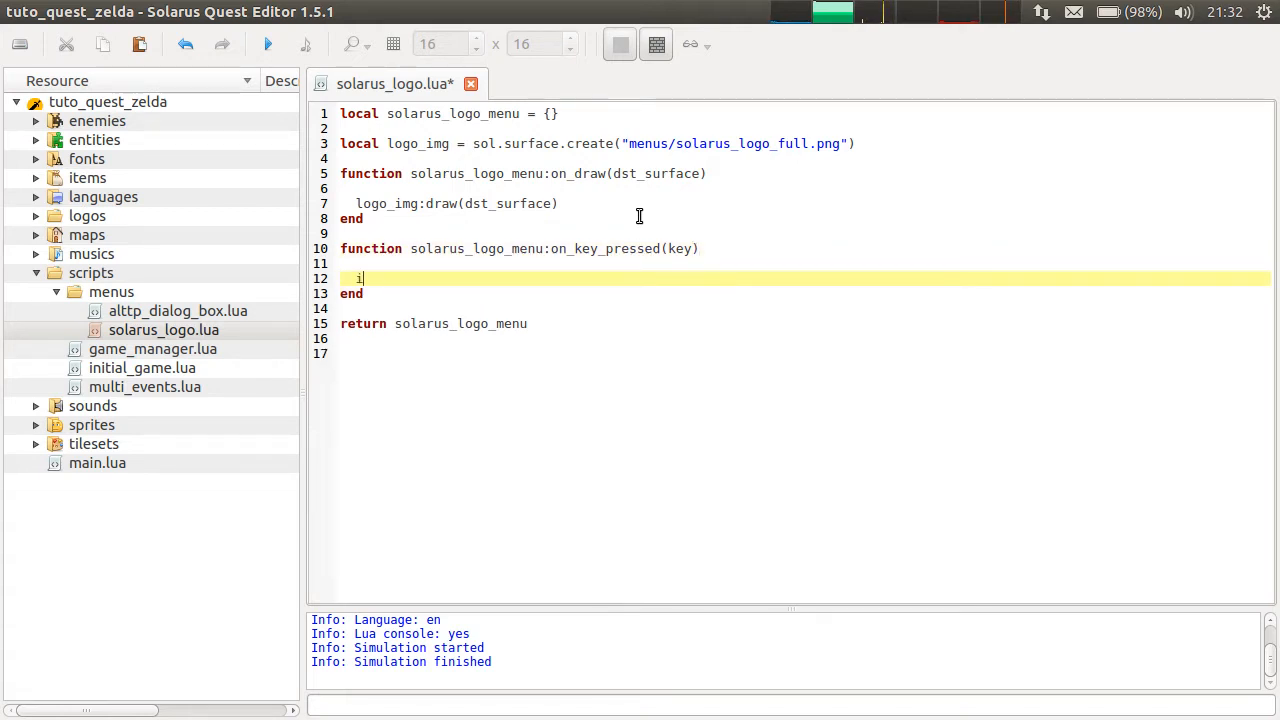
pyautogui.write('f')
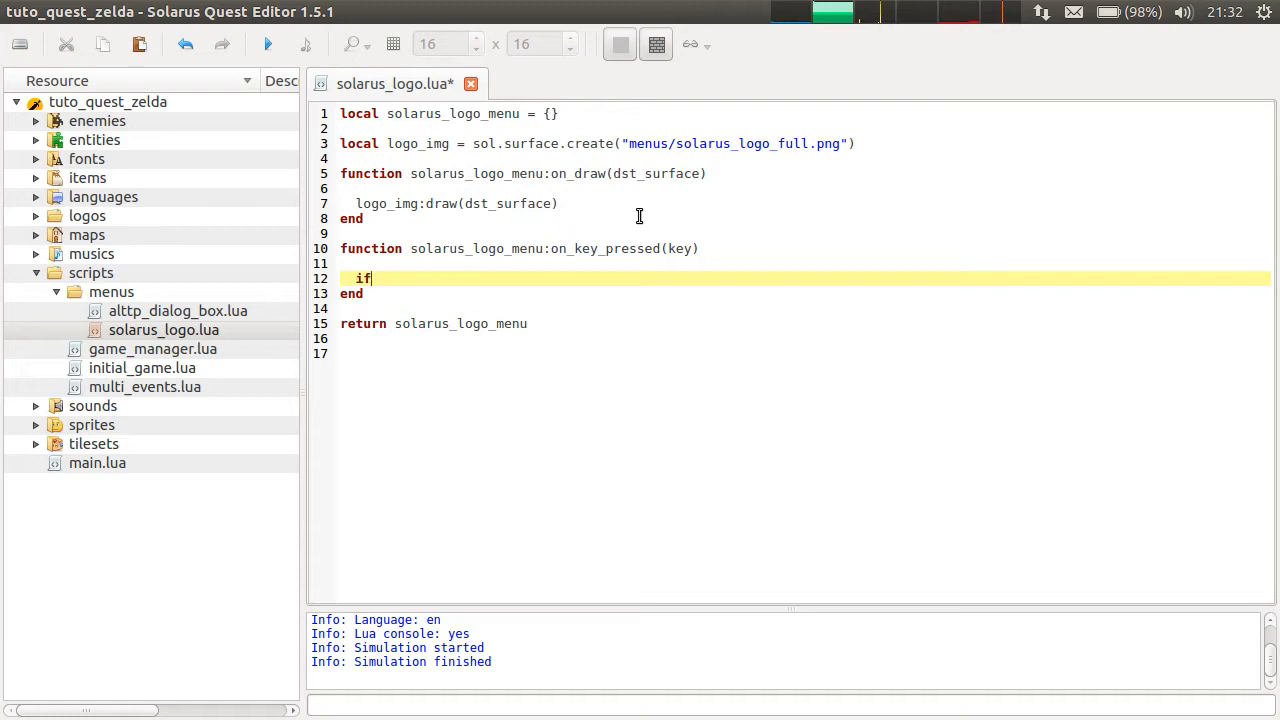
pyautogui.write('key ==')
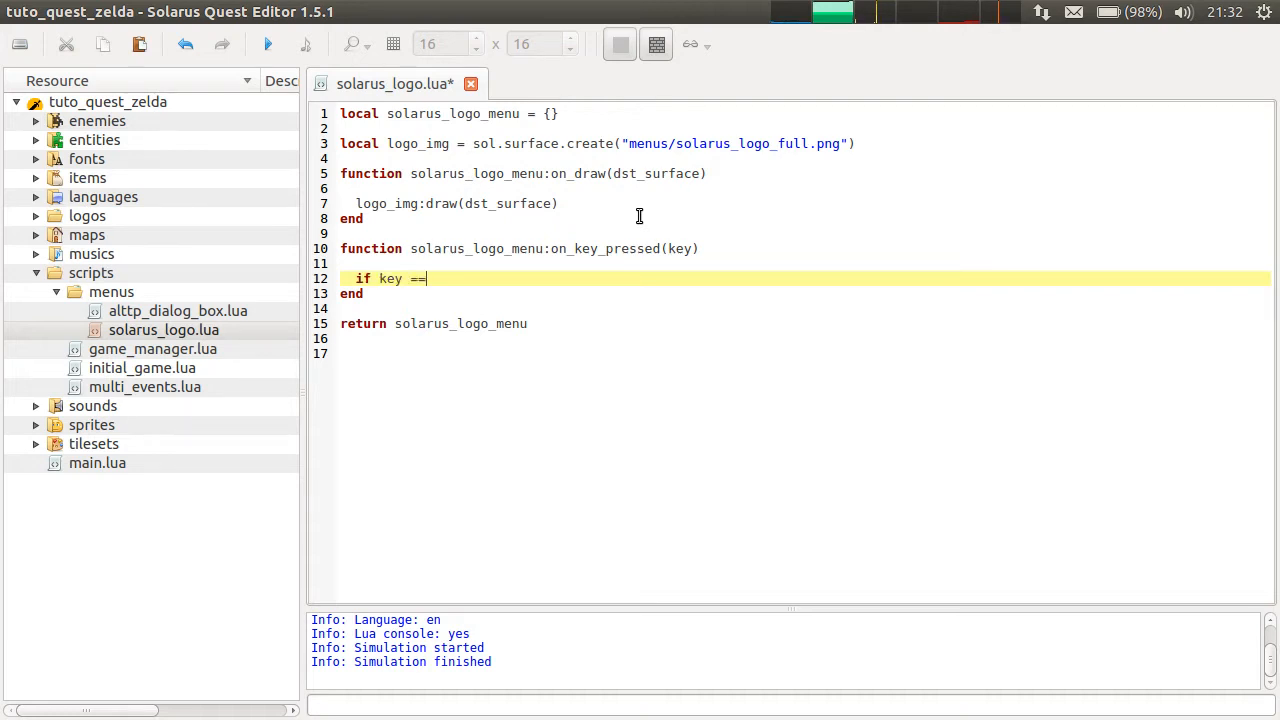
pyautogui.write('"space"')
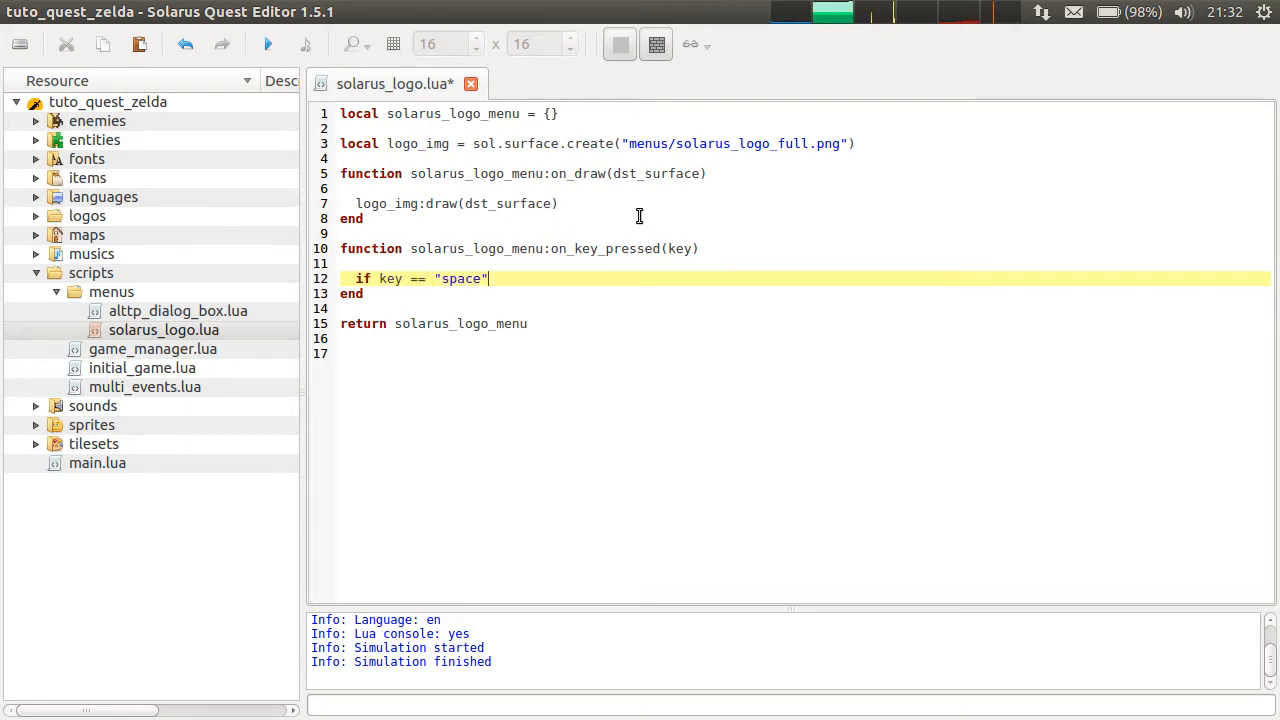
pyautogui.write('then')
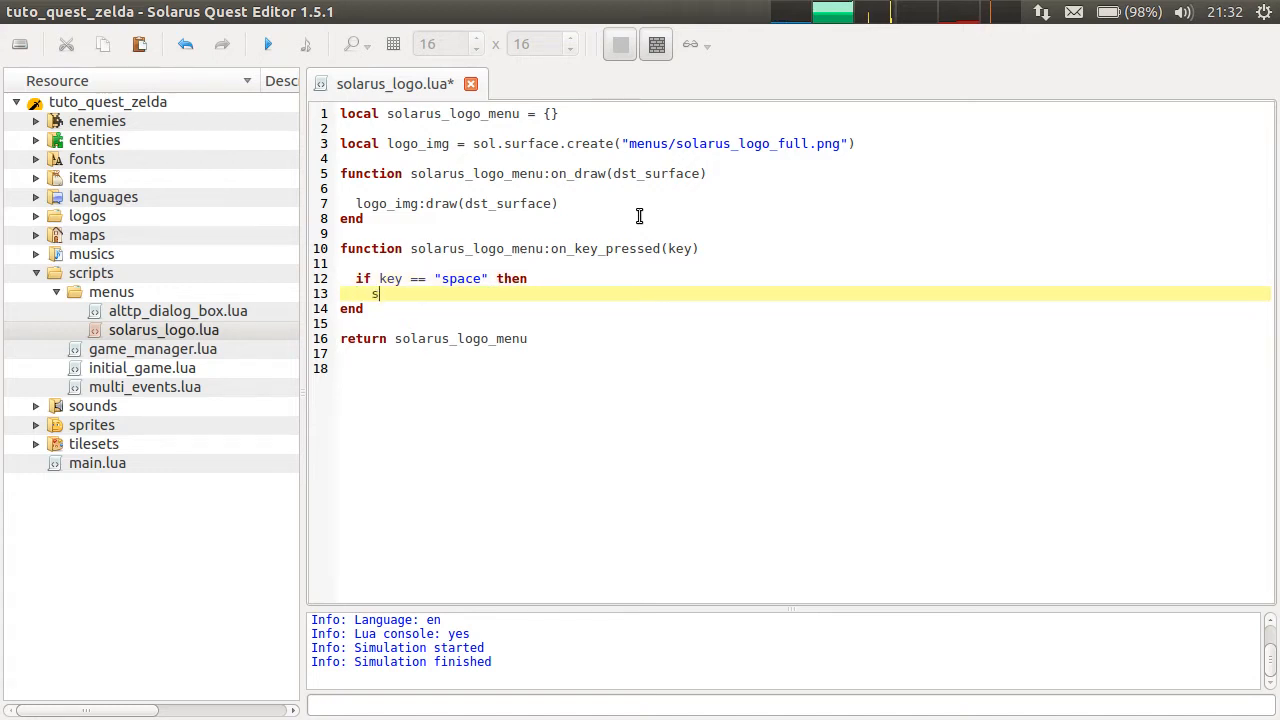
pyautogui.write('ol.menu.')
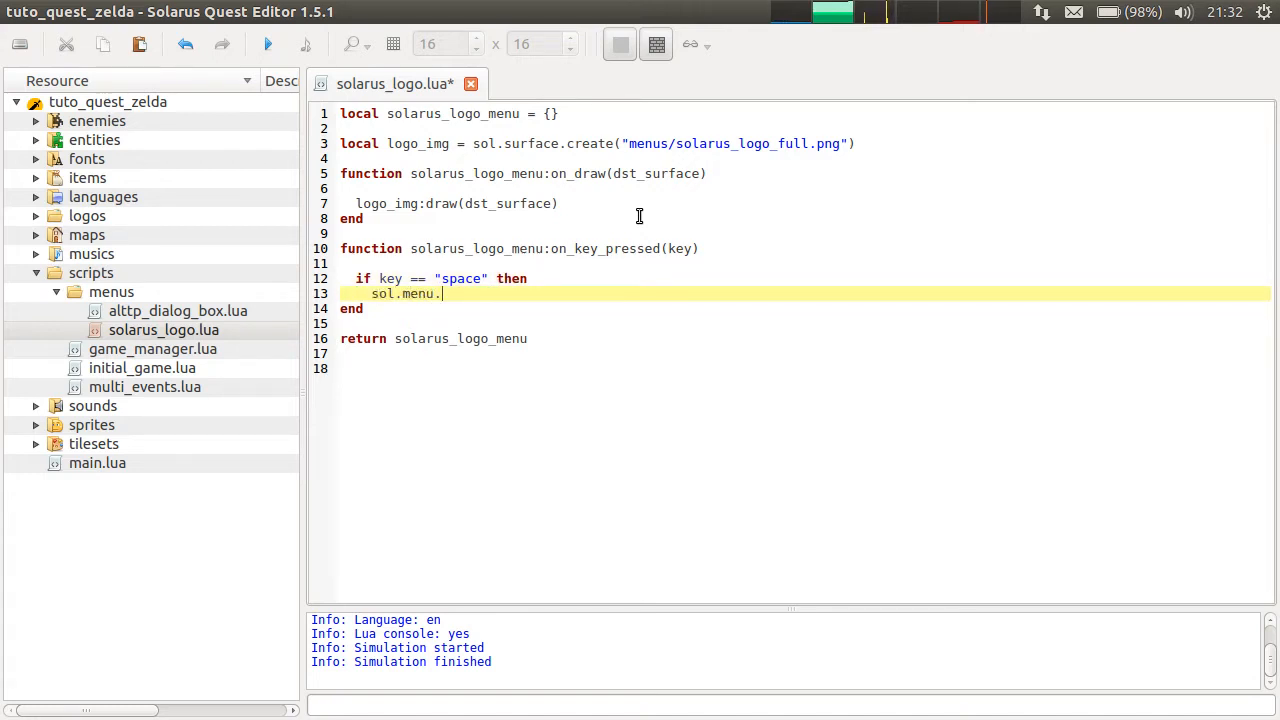
pyautogui.write('stop(')
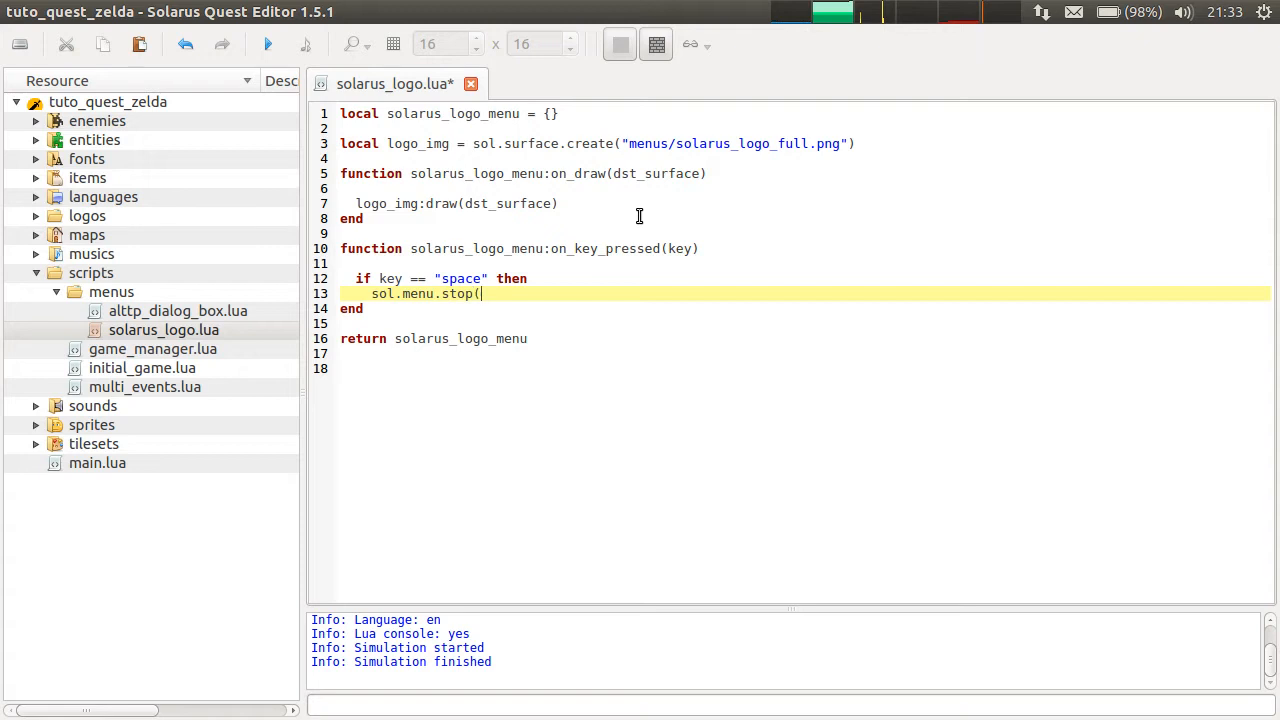
pyautogui.moveTo(546, 298)
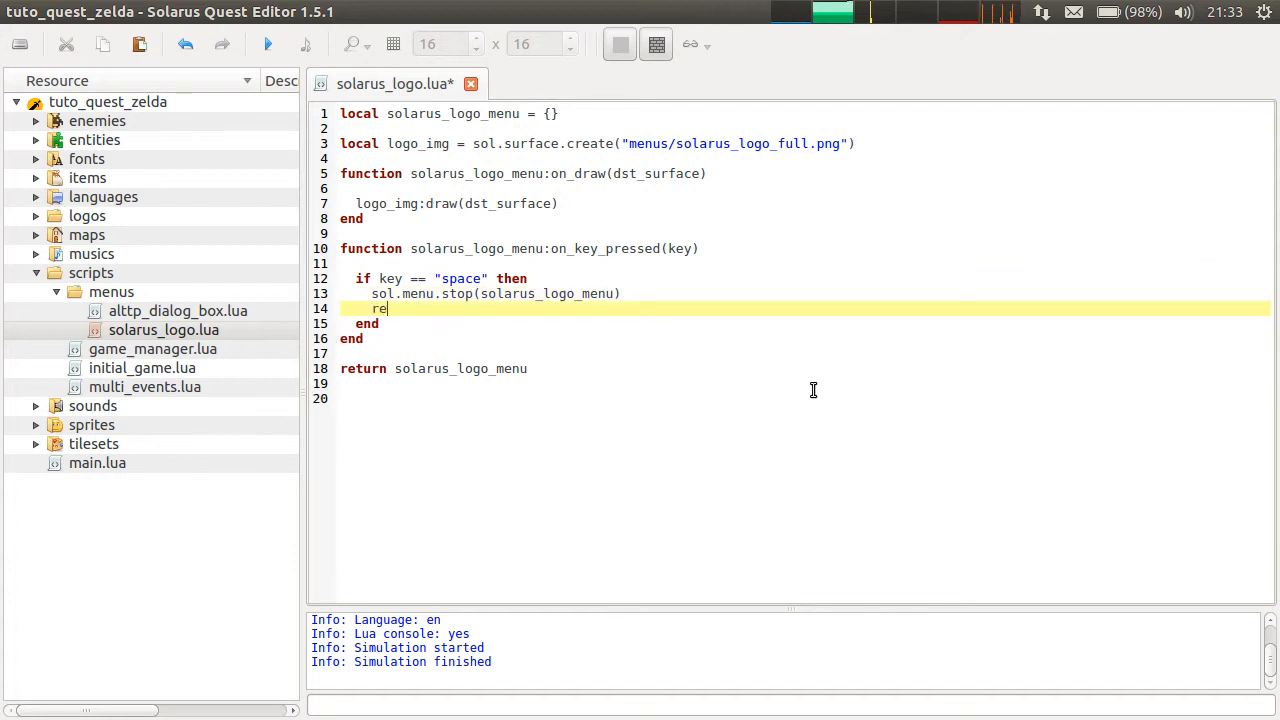
pyautogui.write('turn true')
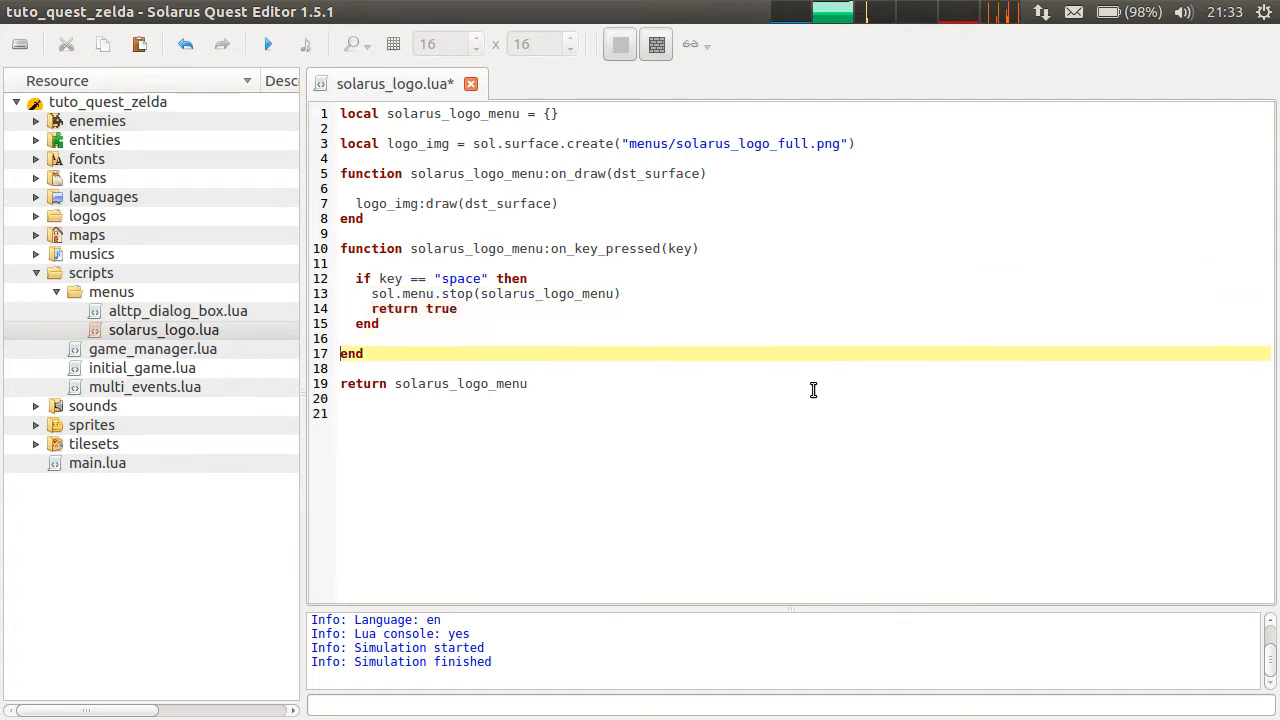
pyautogui.write('retur')
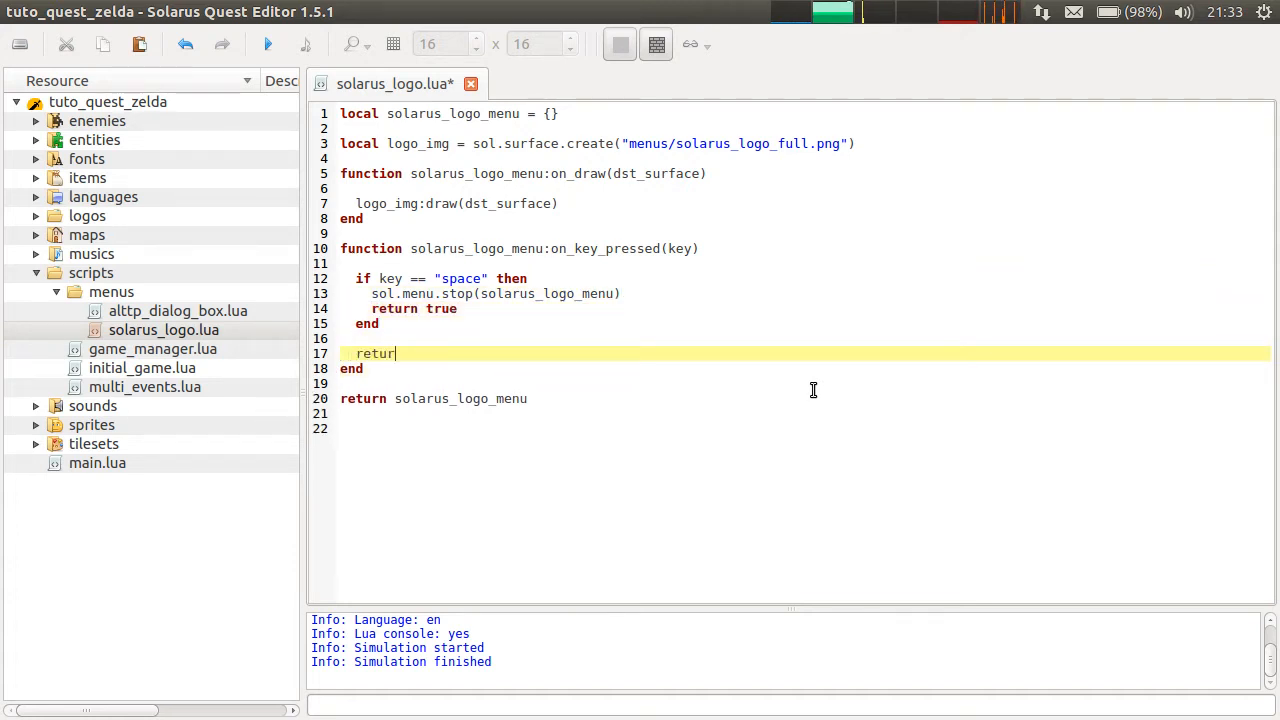
pyautogui.write('n false')
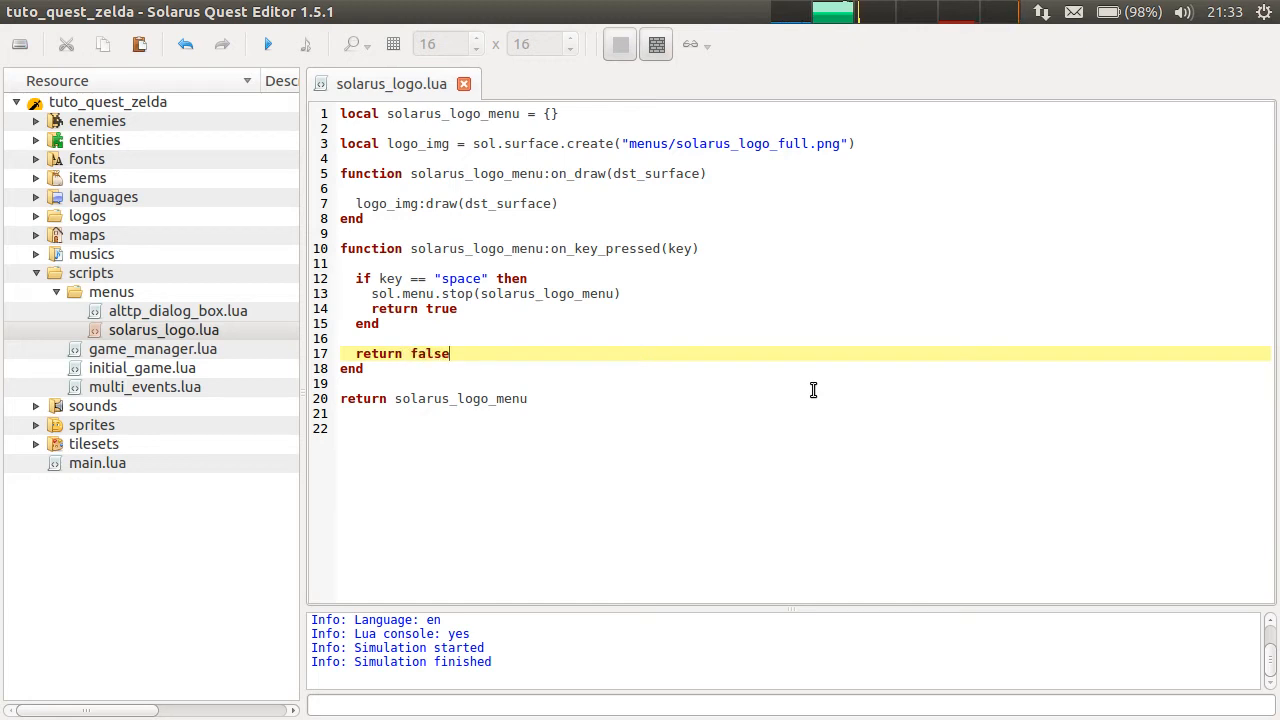
pyautogui.moveTo(631, 204)
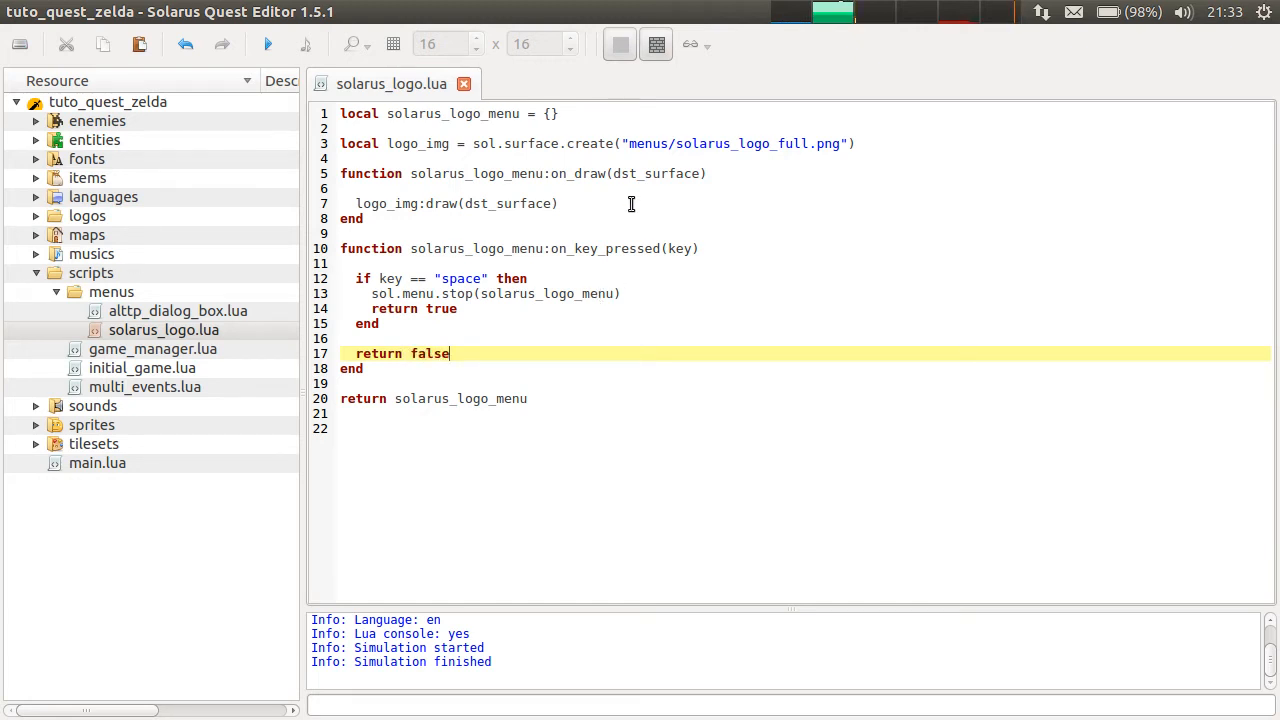
pyautogui.moveTo(610, 245)
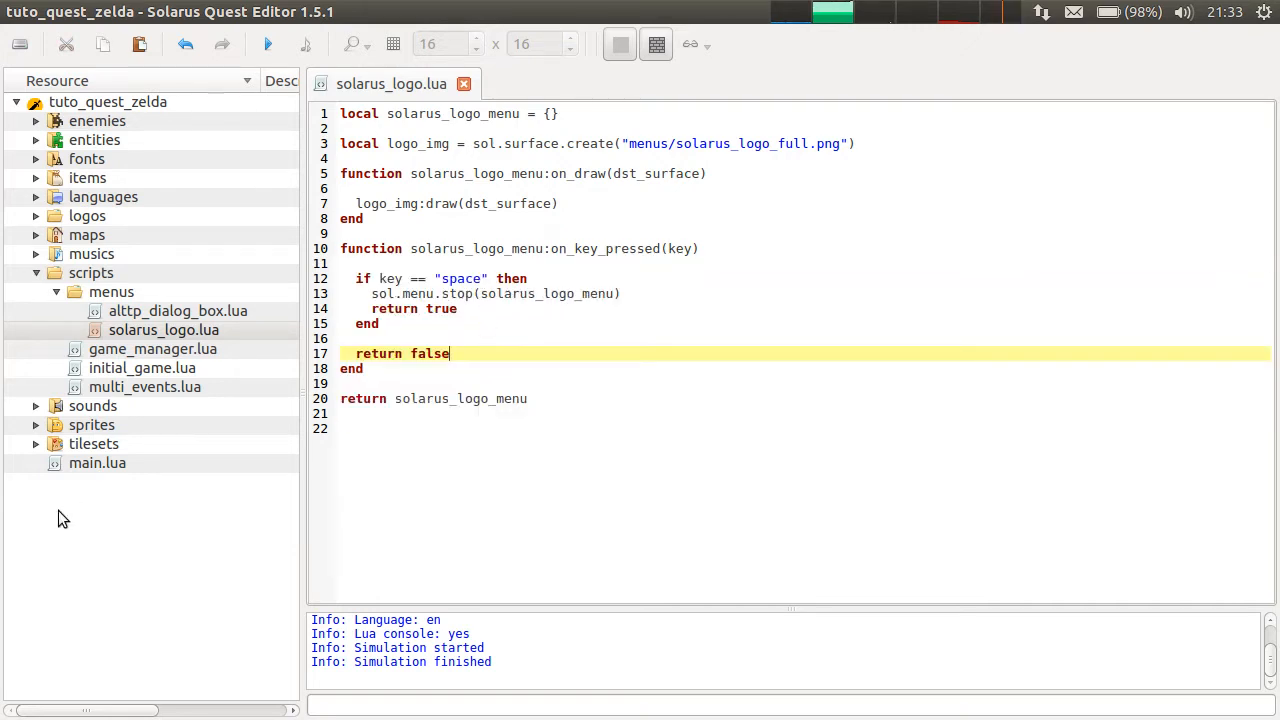
# Open main.lua and inspect the solarus_logo sol.menu.start call and its on_finished handler.
pyautogui.doubleClick(97, 462)
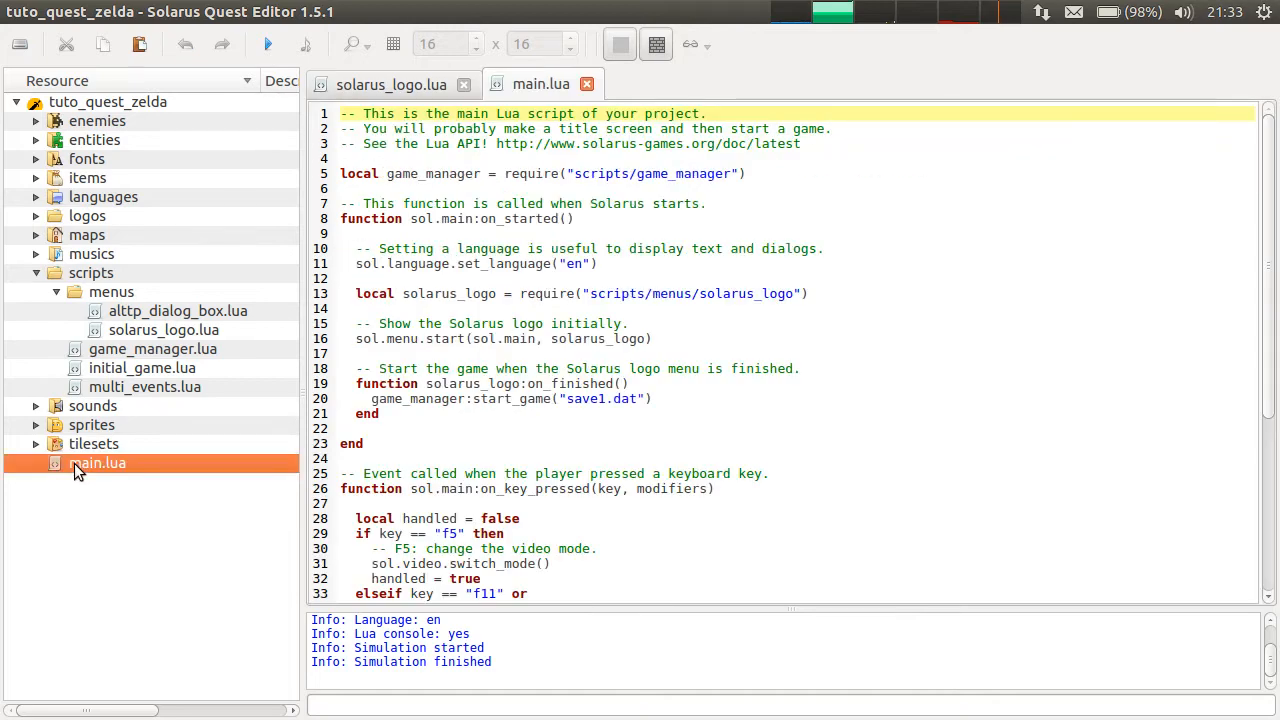
pyautogui.click(391, 84)
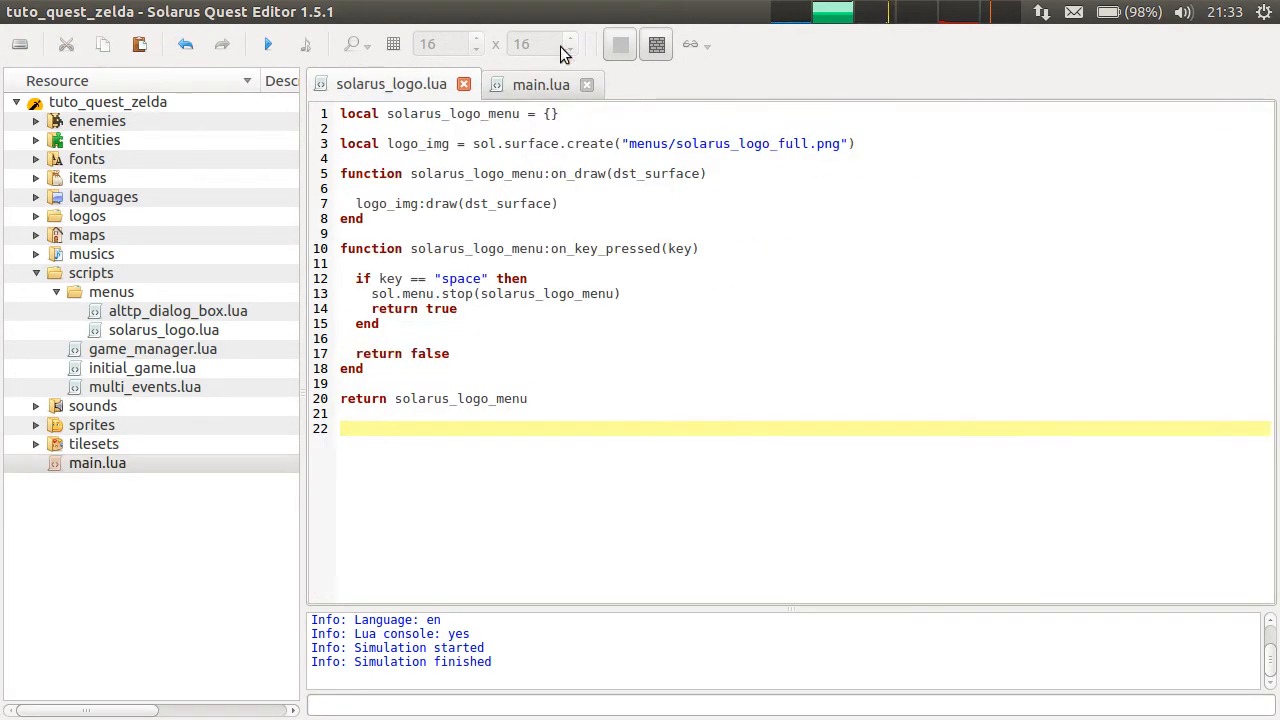
pyautogui.click(541, 84)
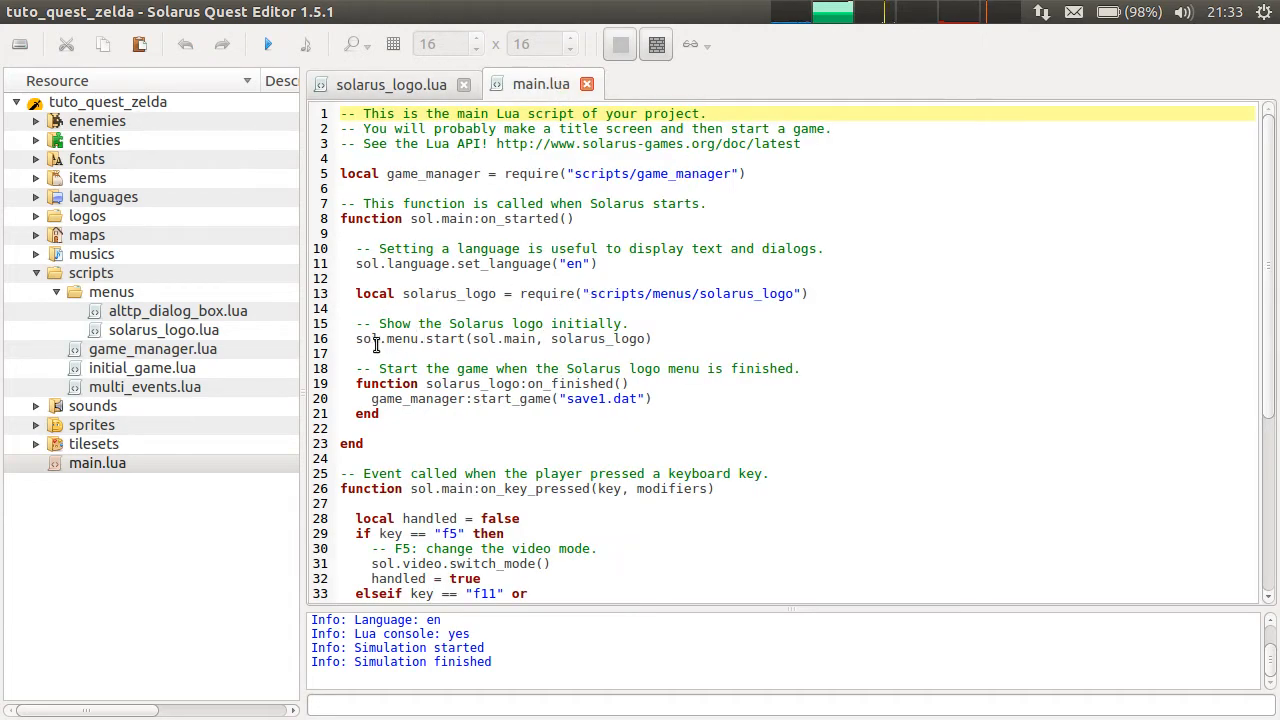
pyautogui.doubleClick(598, 338)
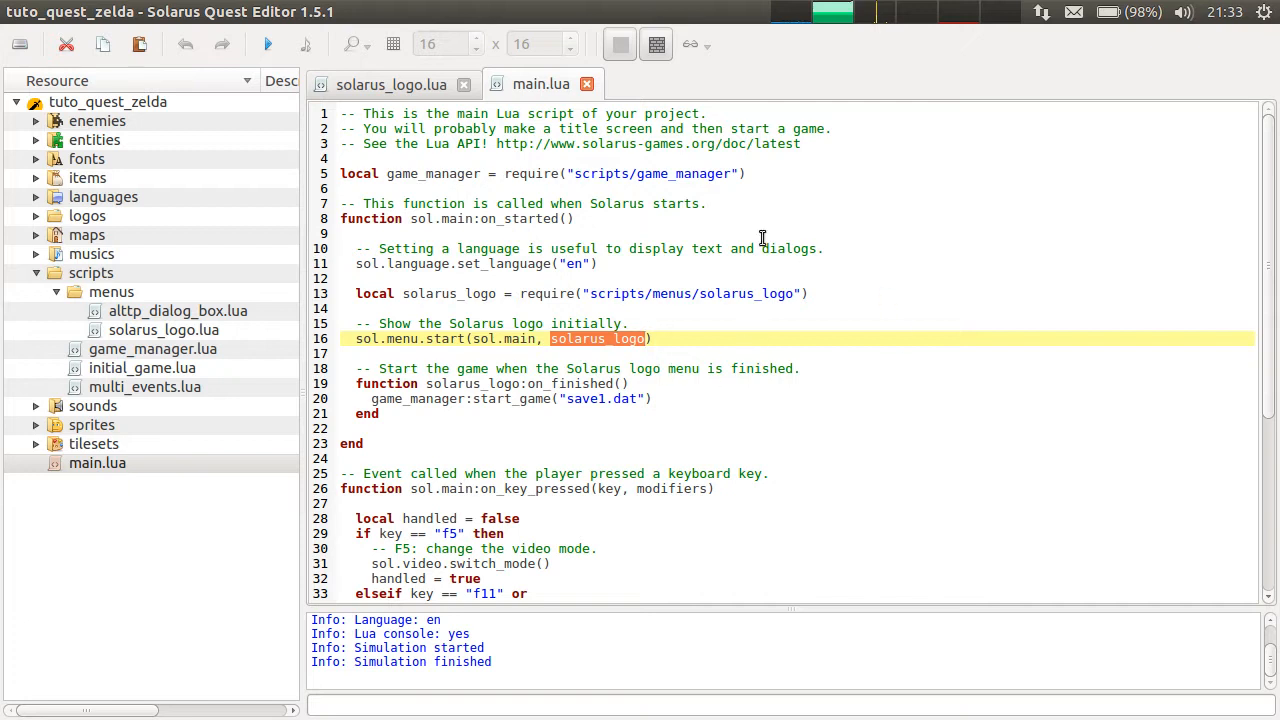
pyautogui.click(590, 384)
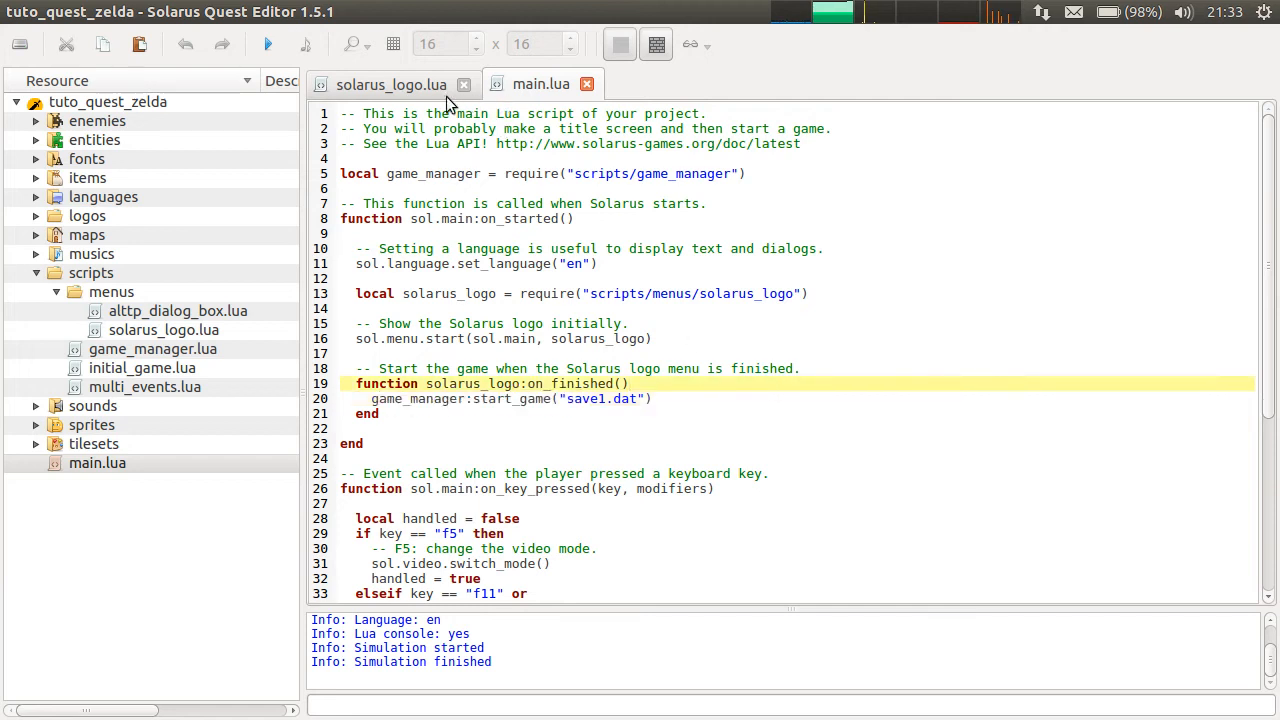
pyautogui.click(391, 84)
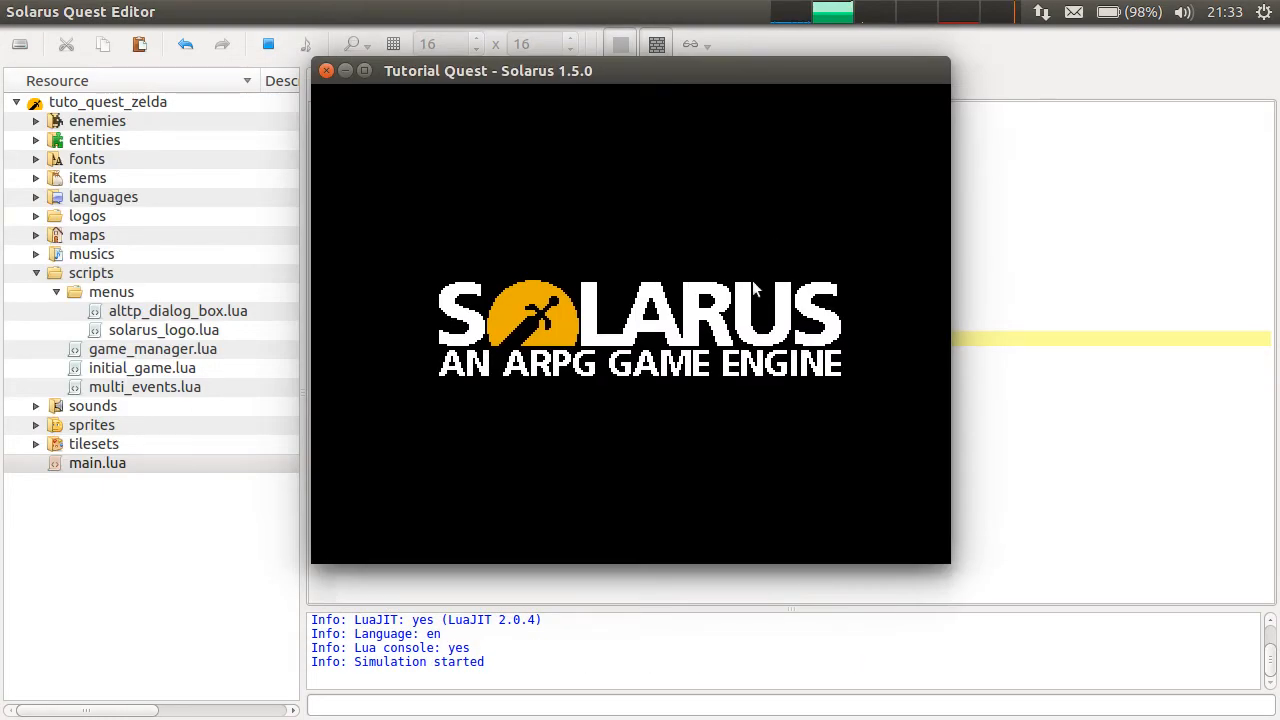
pyautogui.moveTo(893, 277)
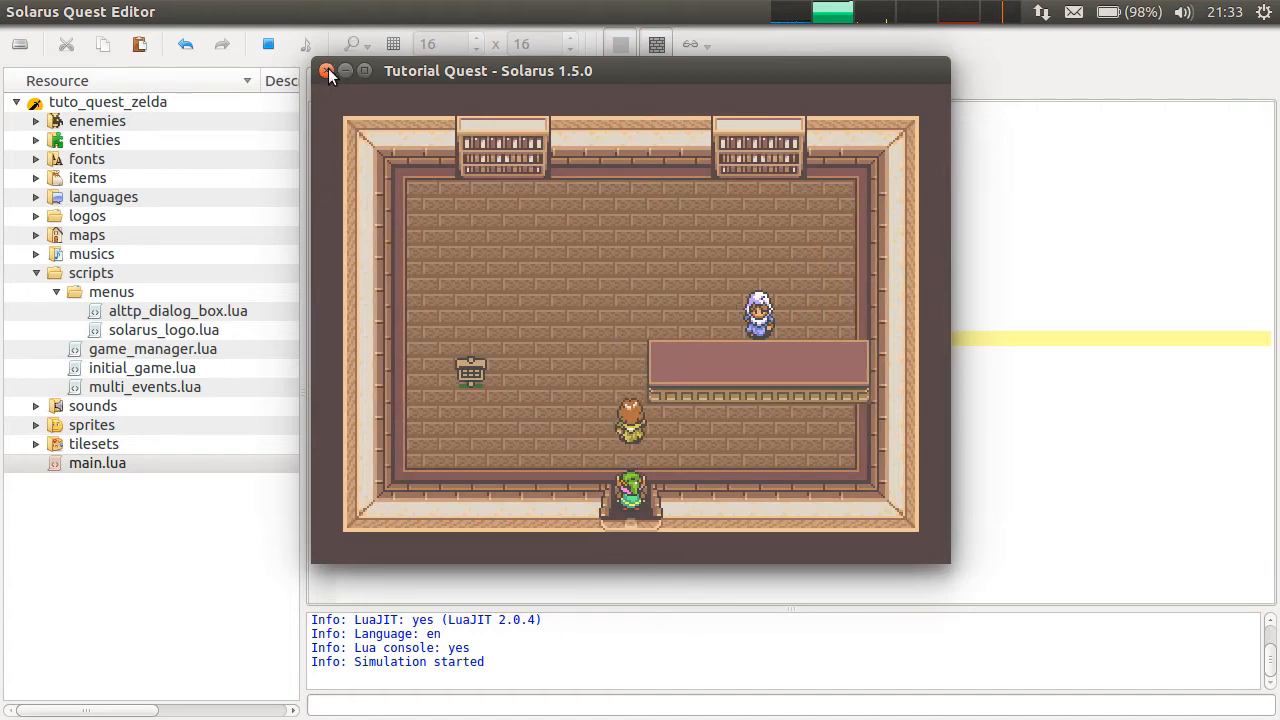
# Close the game window after the test run reaches the store map.
pyautogui.click(328, 71)
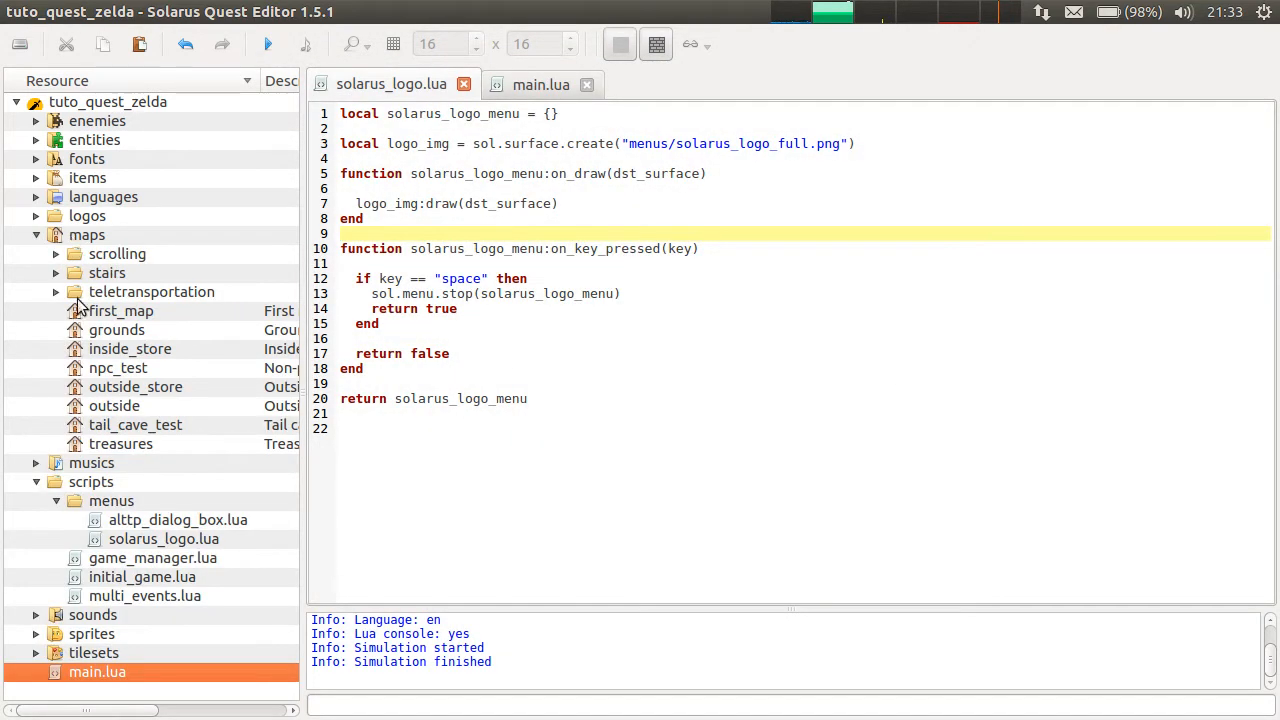
# Open the npc_test map script and change the villager's movement to "random_path".
pyautogui.click(57, 273)
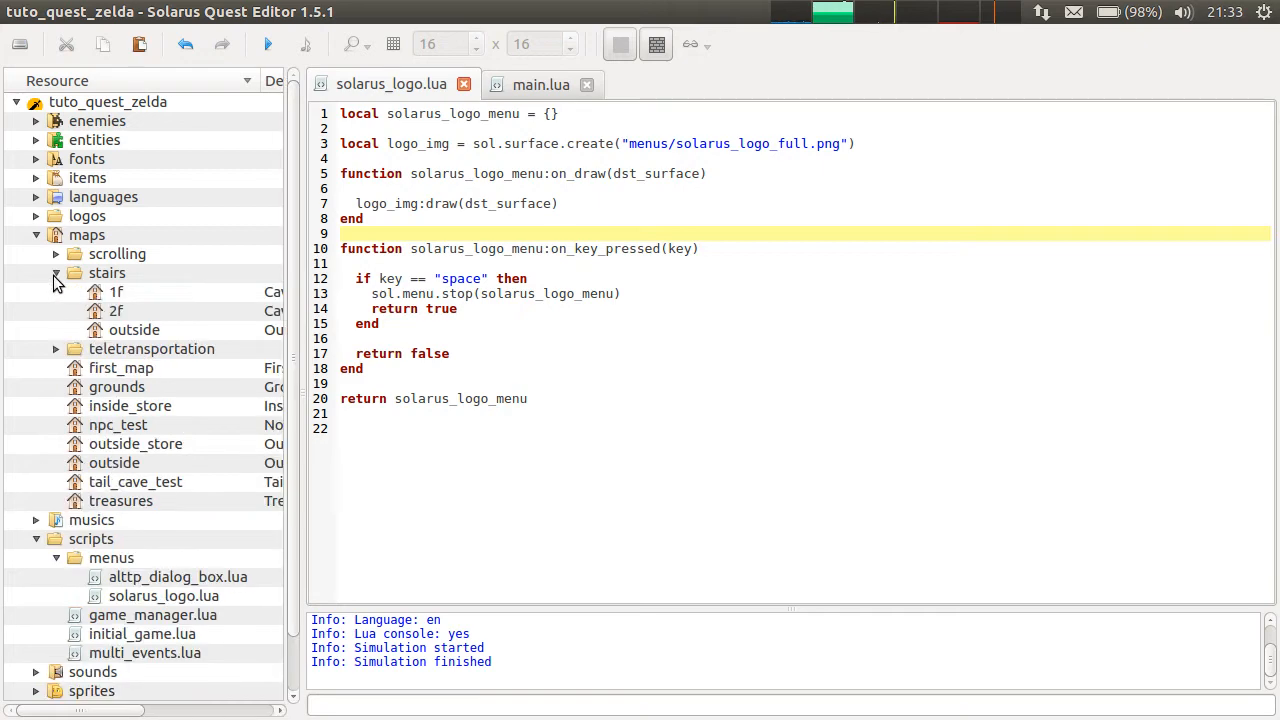
pyautogui.click(56, 273)
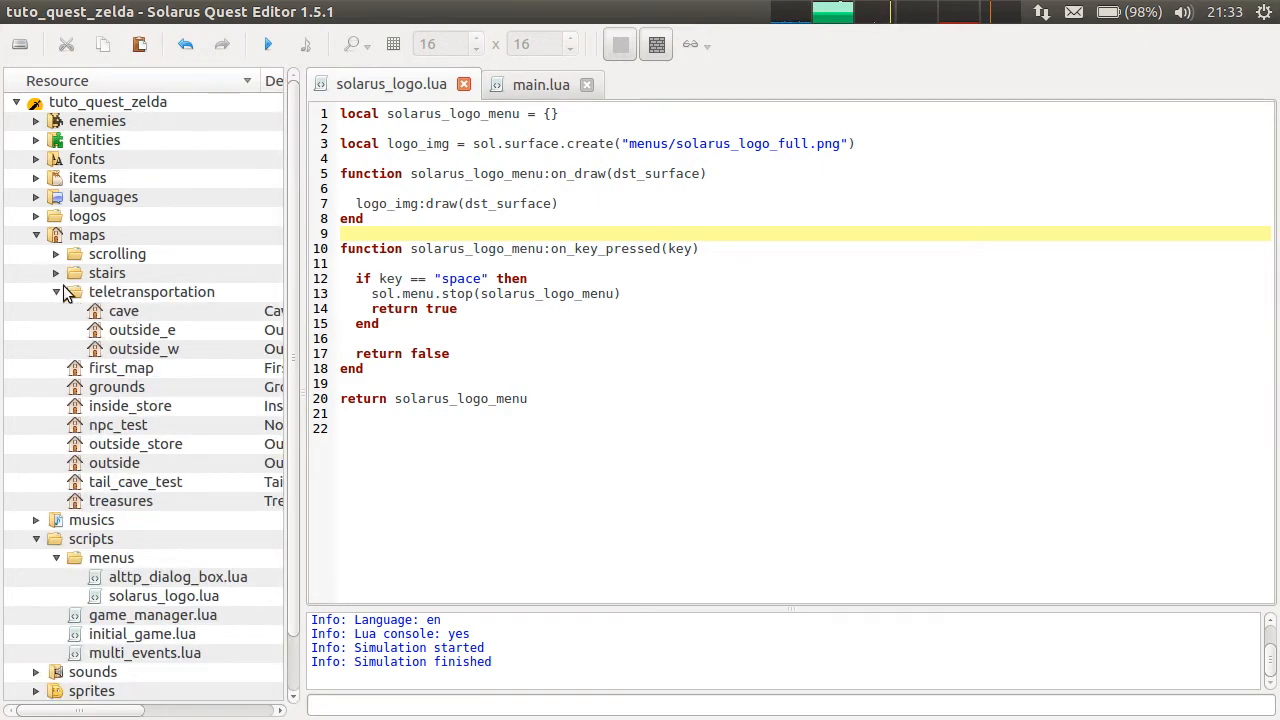
pyautogui.doubleClick(117, 367)
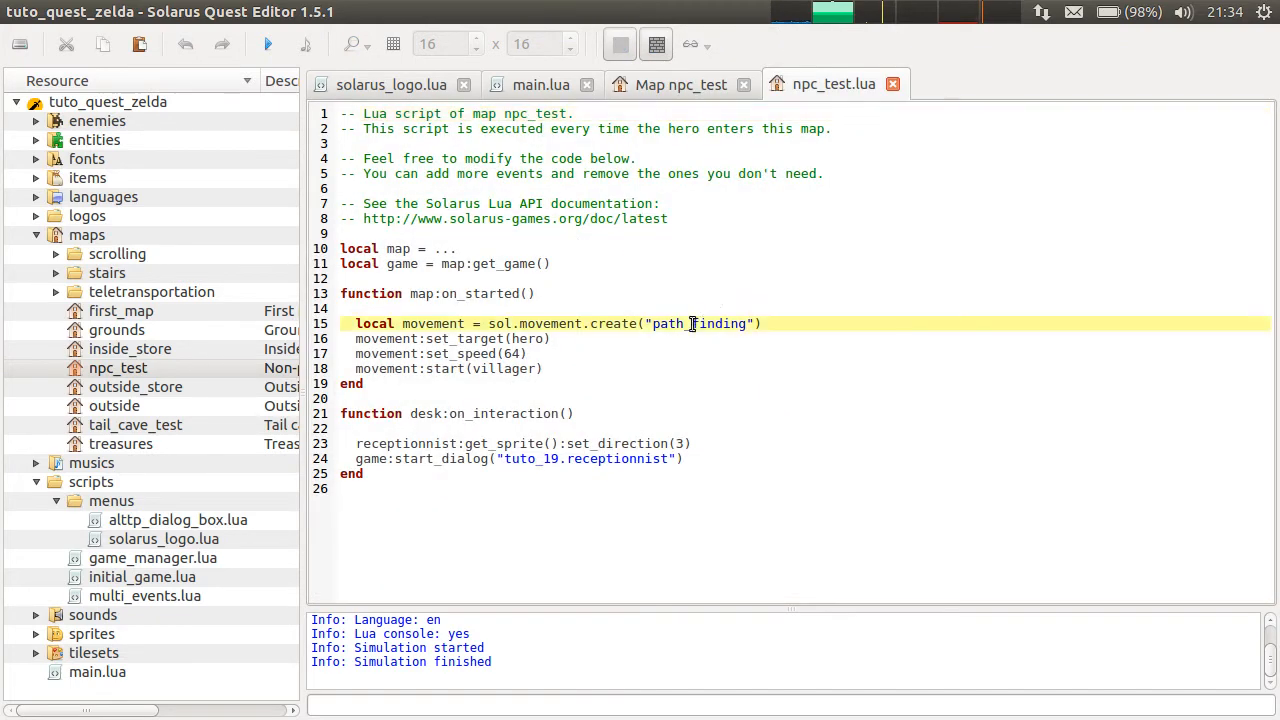
pyautogui.write('random_pat')
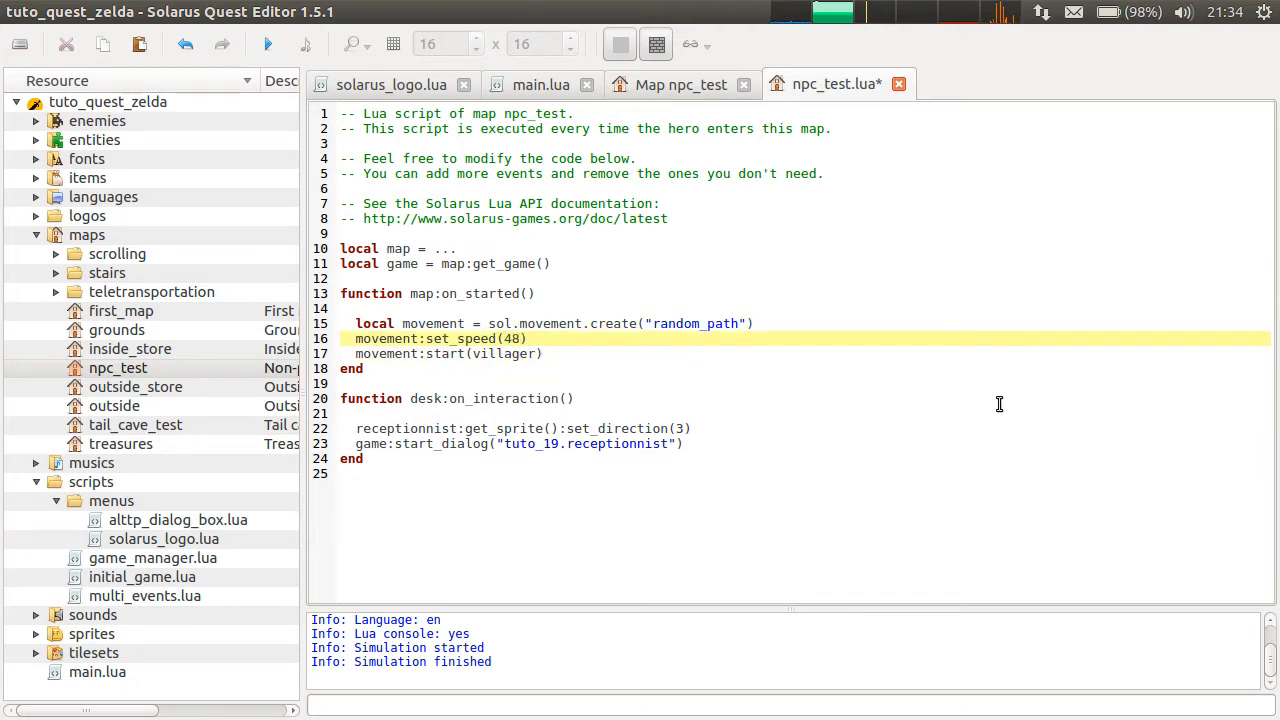
# Test-run the quest to watch the villager wander, adjusting speed and closing the game.
pyautogui.click(267, 44)
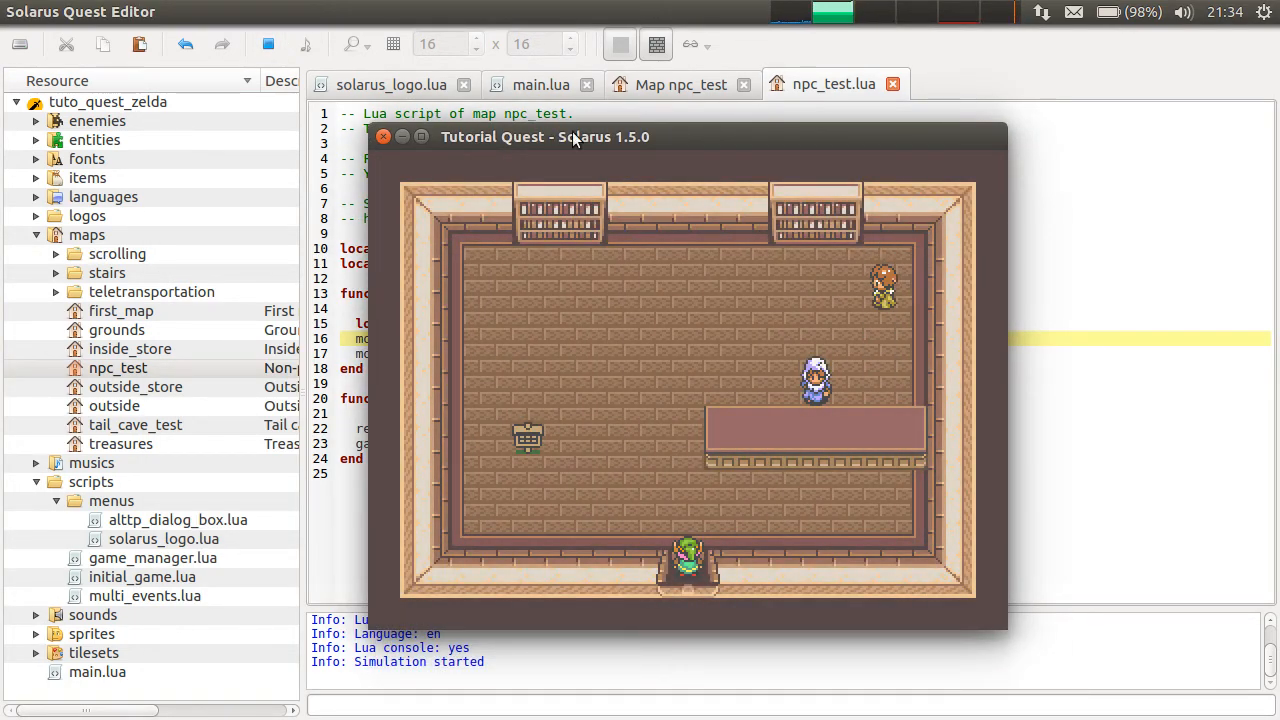
pyautogui.click(383, 137)
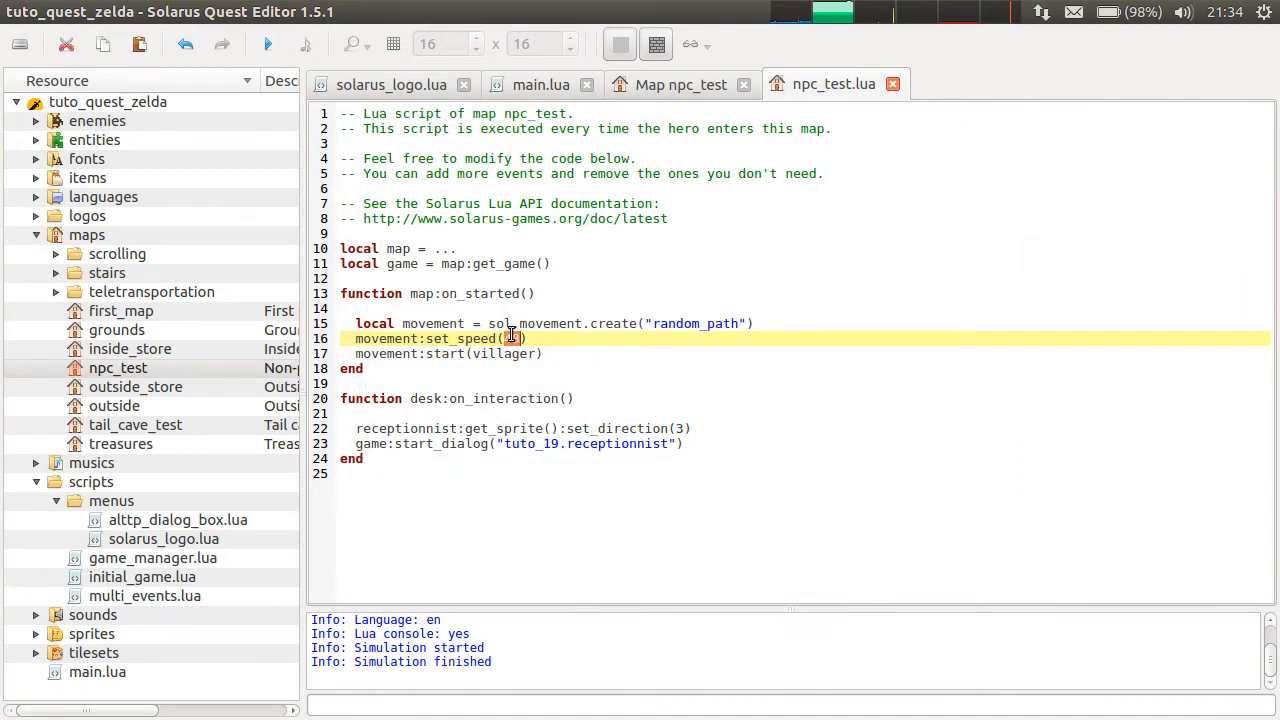
pyautogui.click(267, 44)
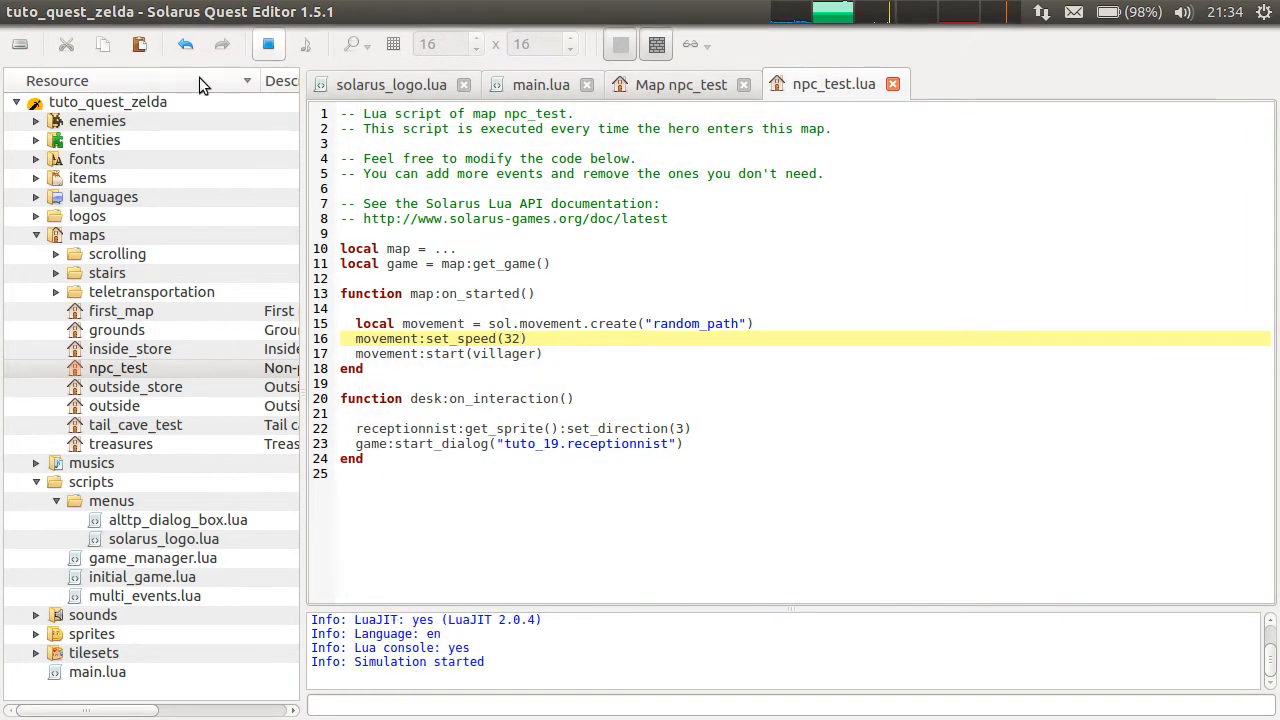
pyautogui.click(268, 43)
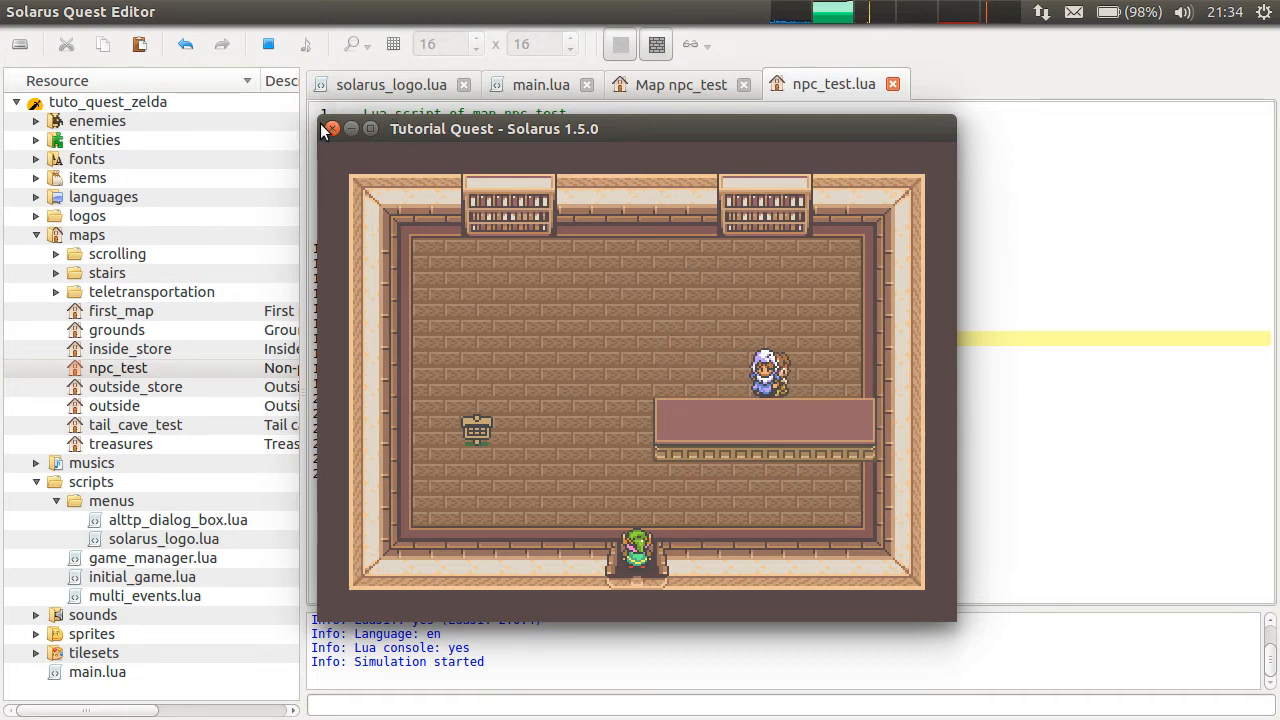
pyautogui.click(330, 128)
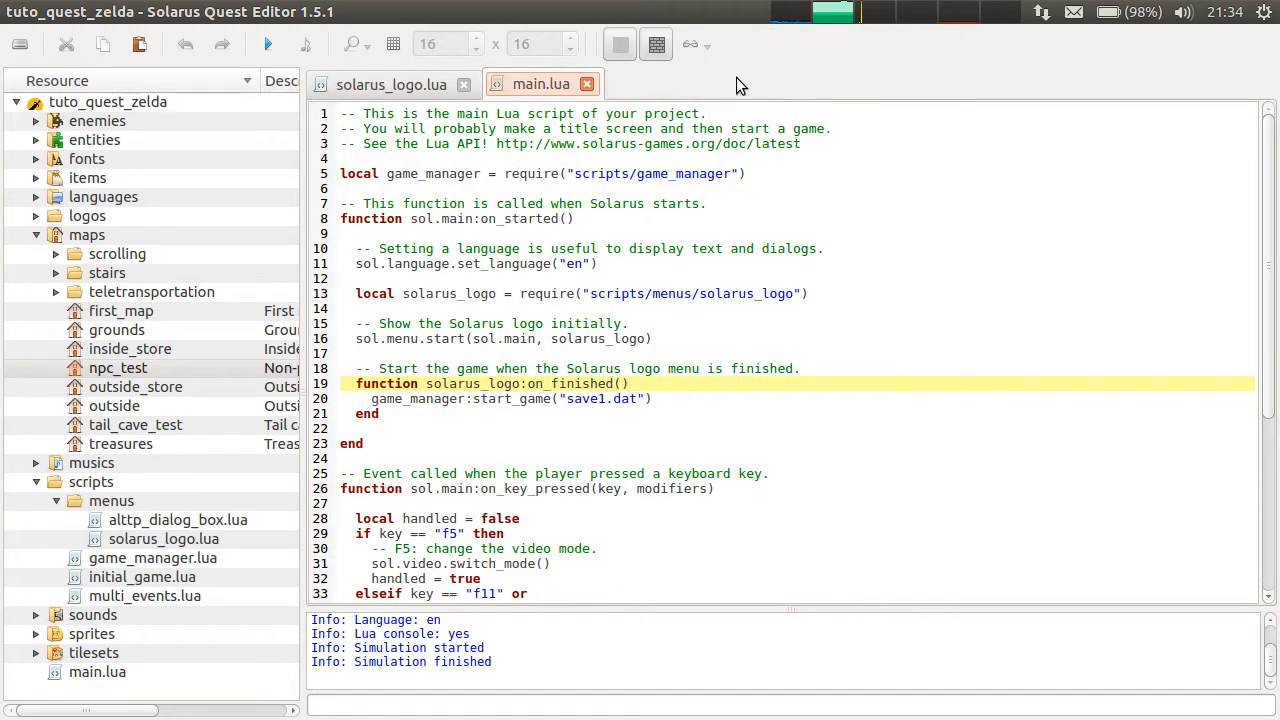
pyautogui.click(391, 84)
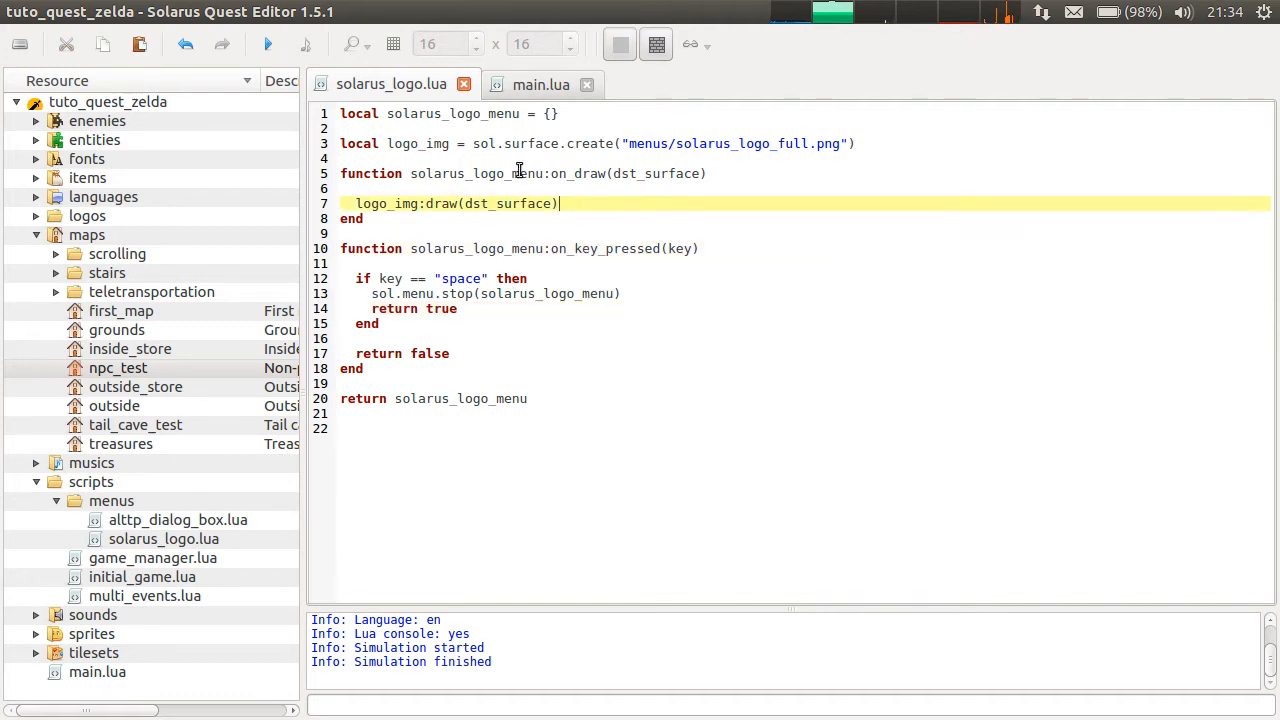
pyautogui.click(268, 44)
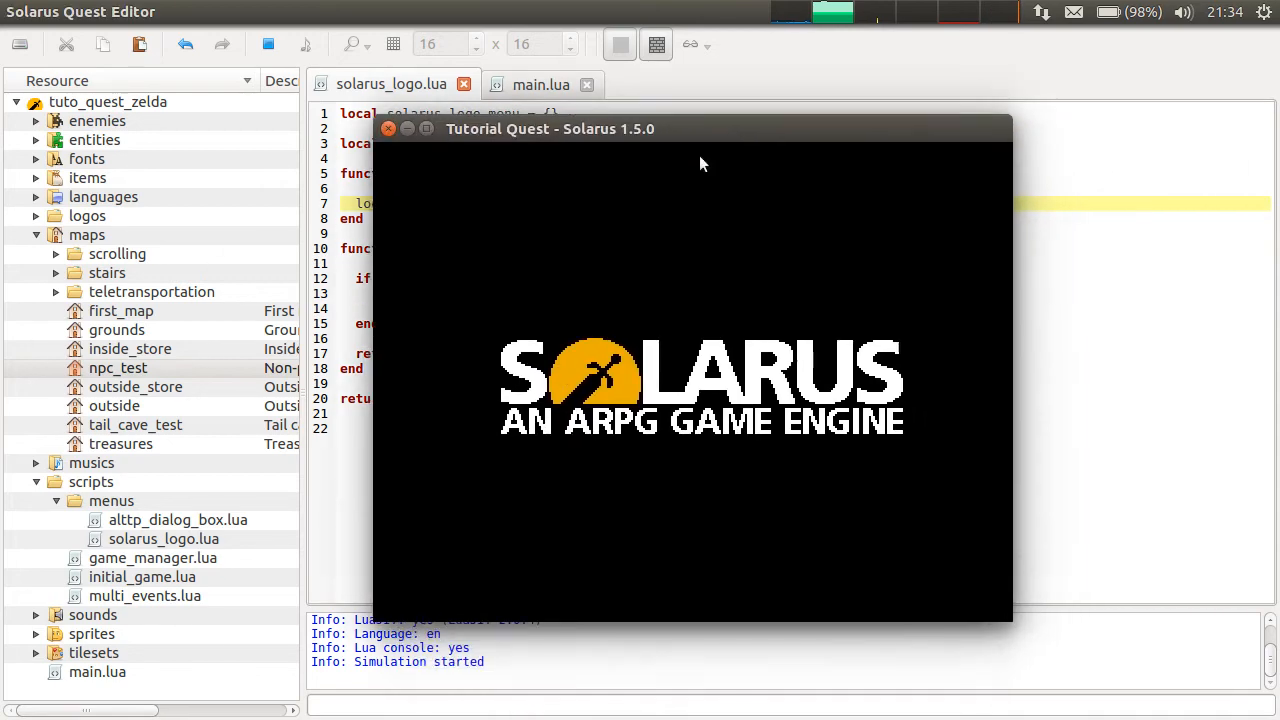
pyautogui.moveTo(540, 160)
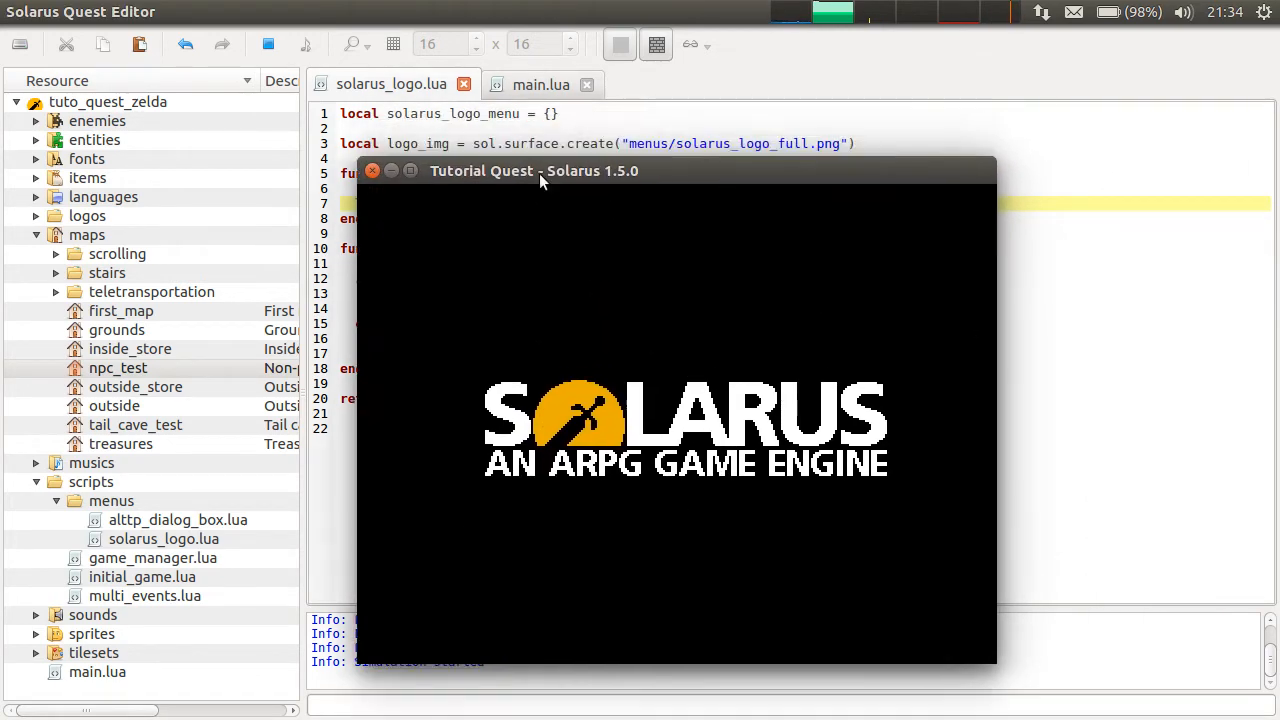
pyautogui.moveTo(668, 8)
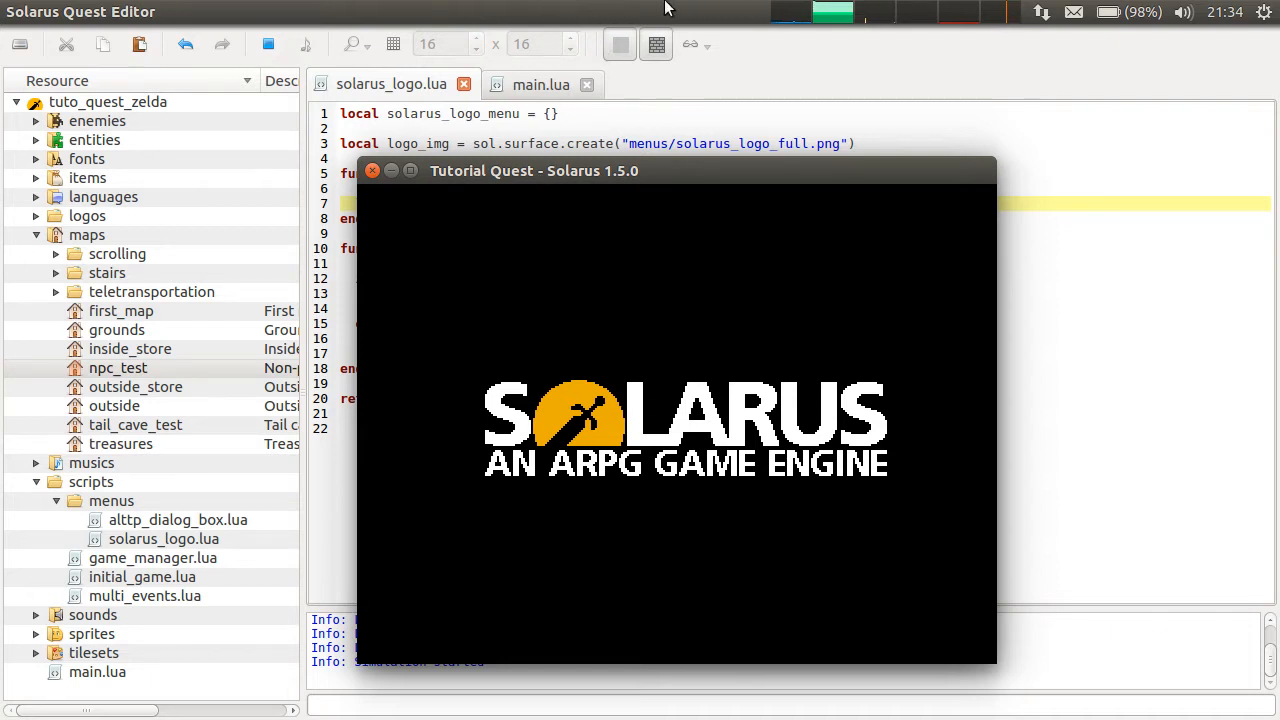
pyautogui.moveTo(668, 492)
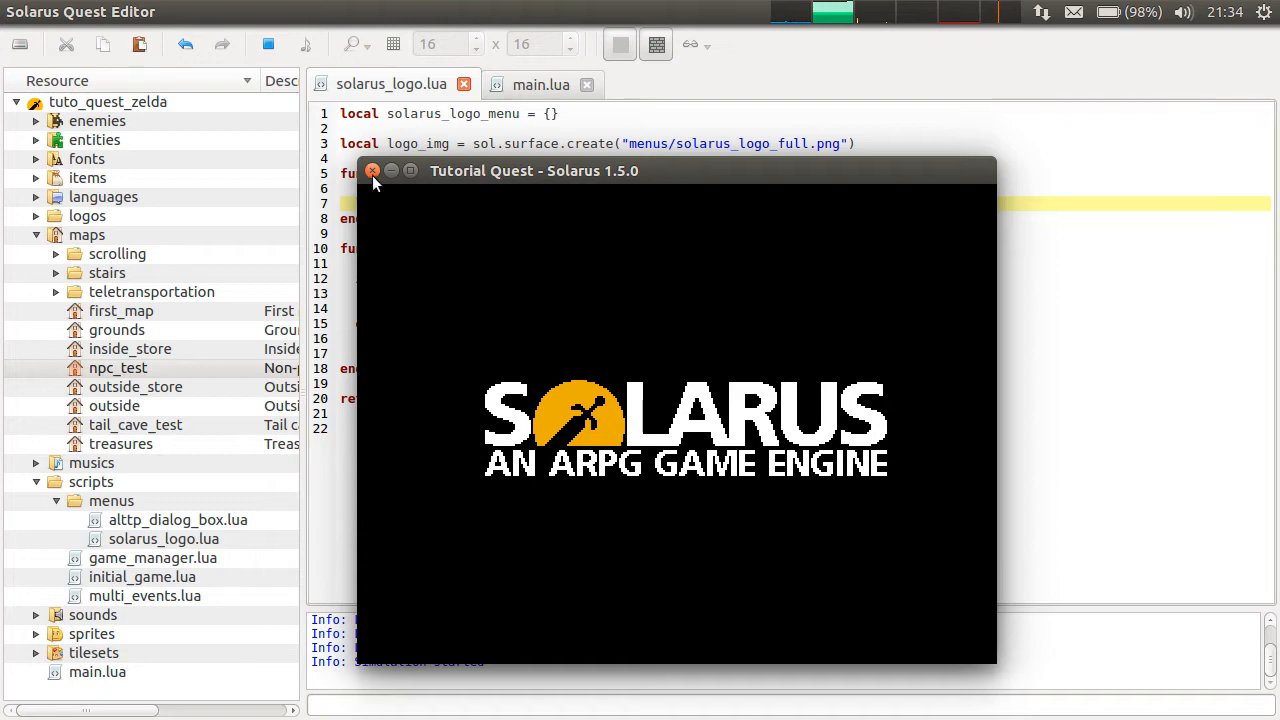
pyautogui.click(372, 170)
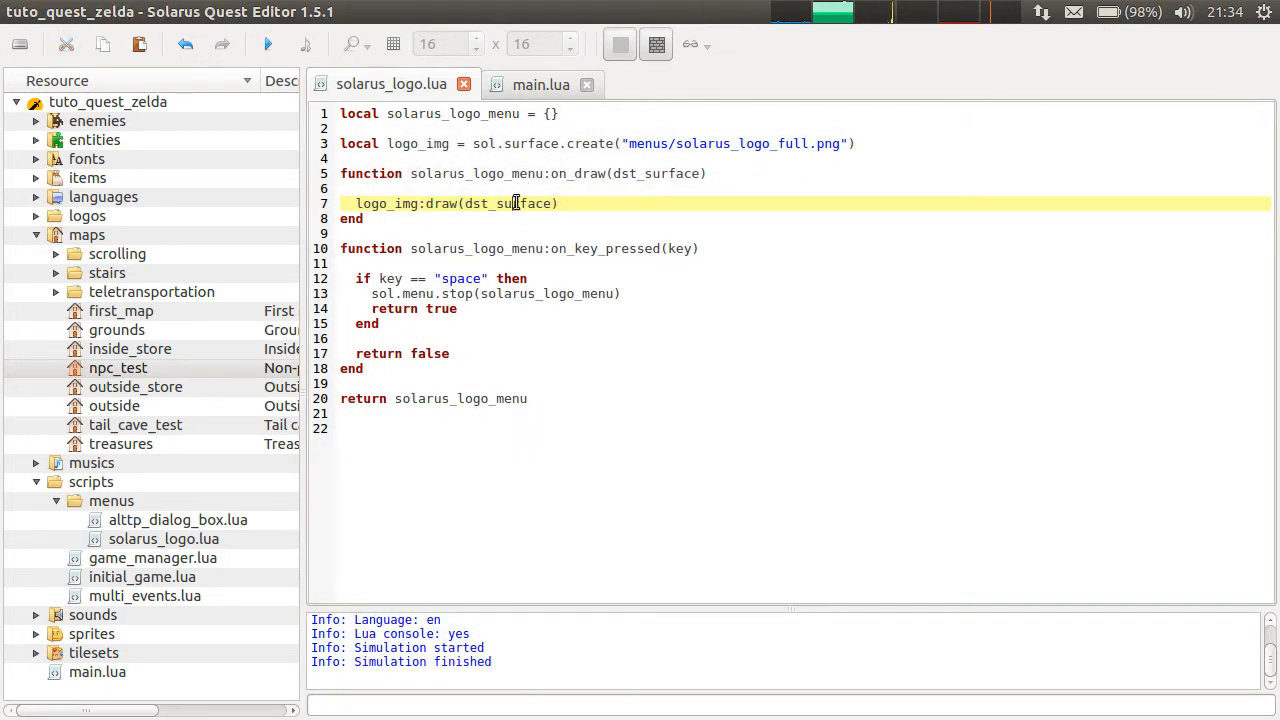
# Draw the logo with offset 0, -240 and test-run to confirm a black screen.
pyautogui.write(',')
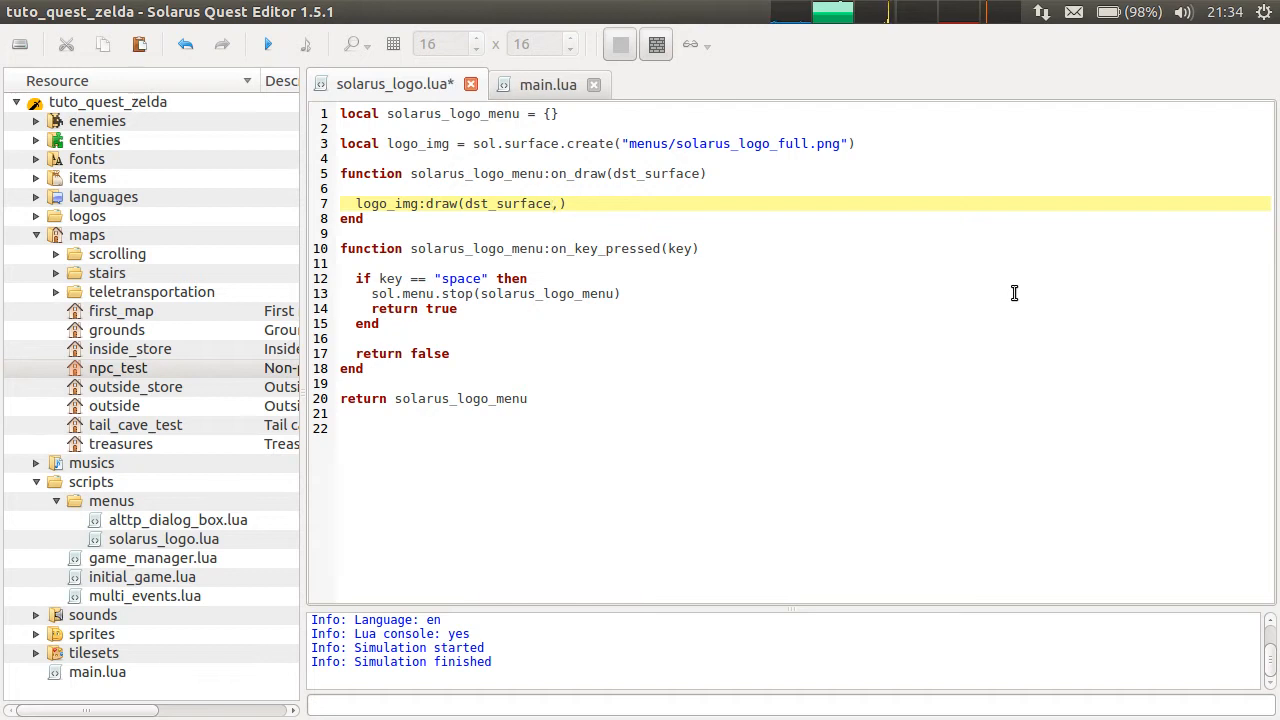
pyautogui.write('0, 0')
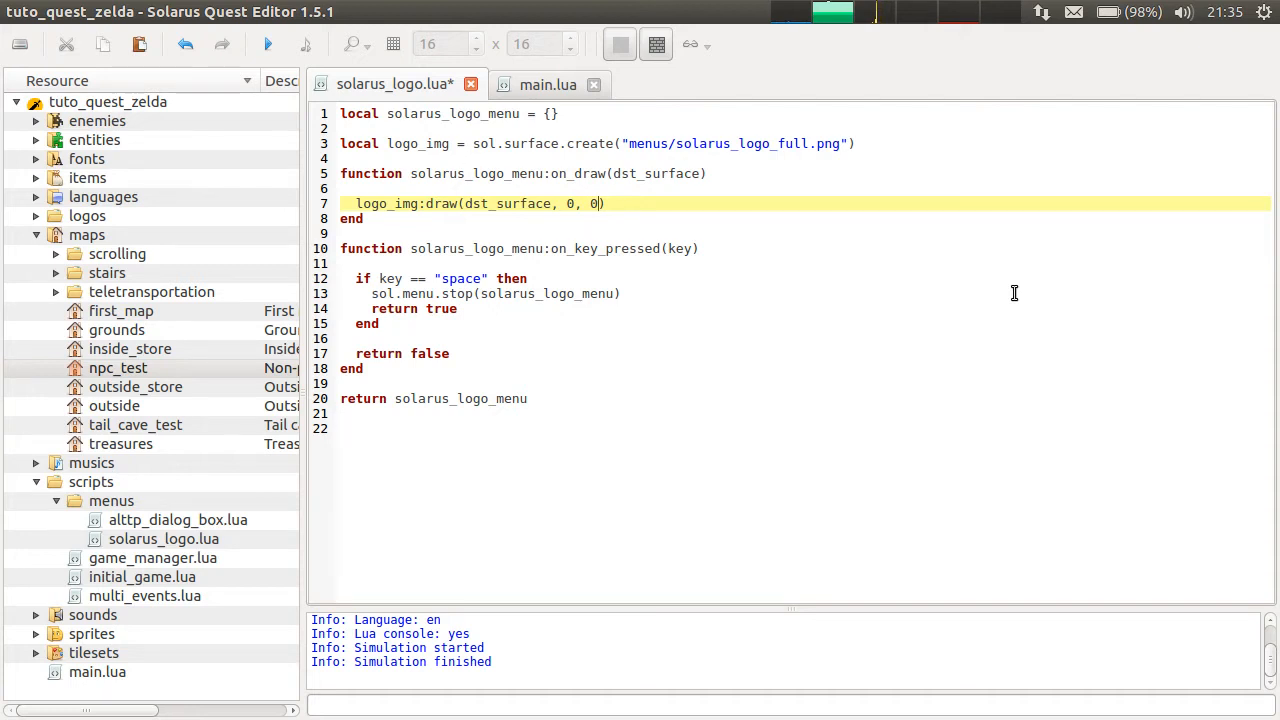
pyautogui.write('-240')
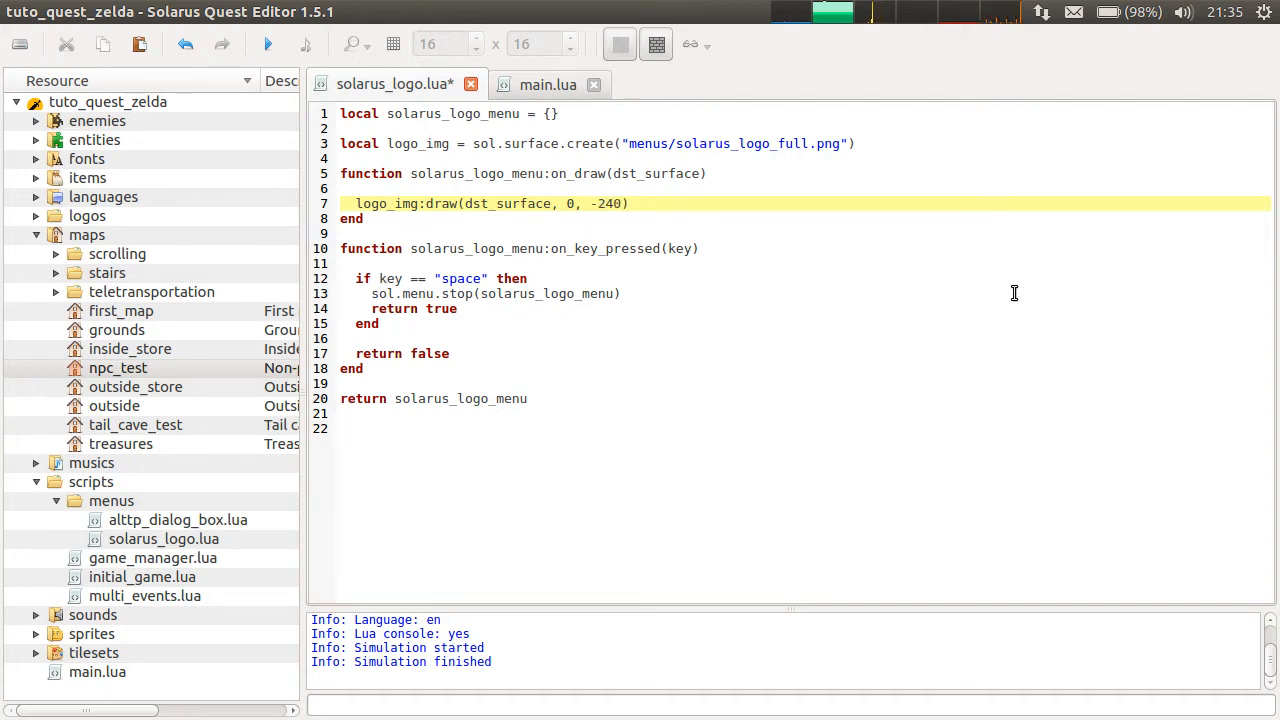
pyautogui.doubleClick(607, 203)
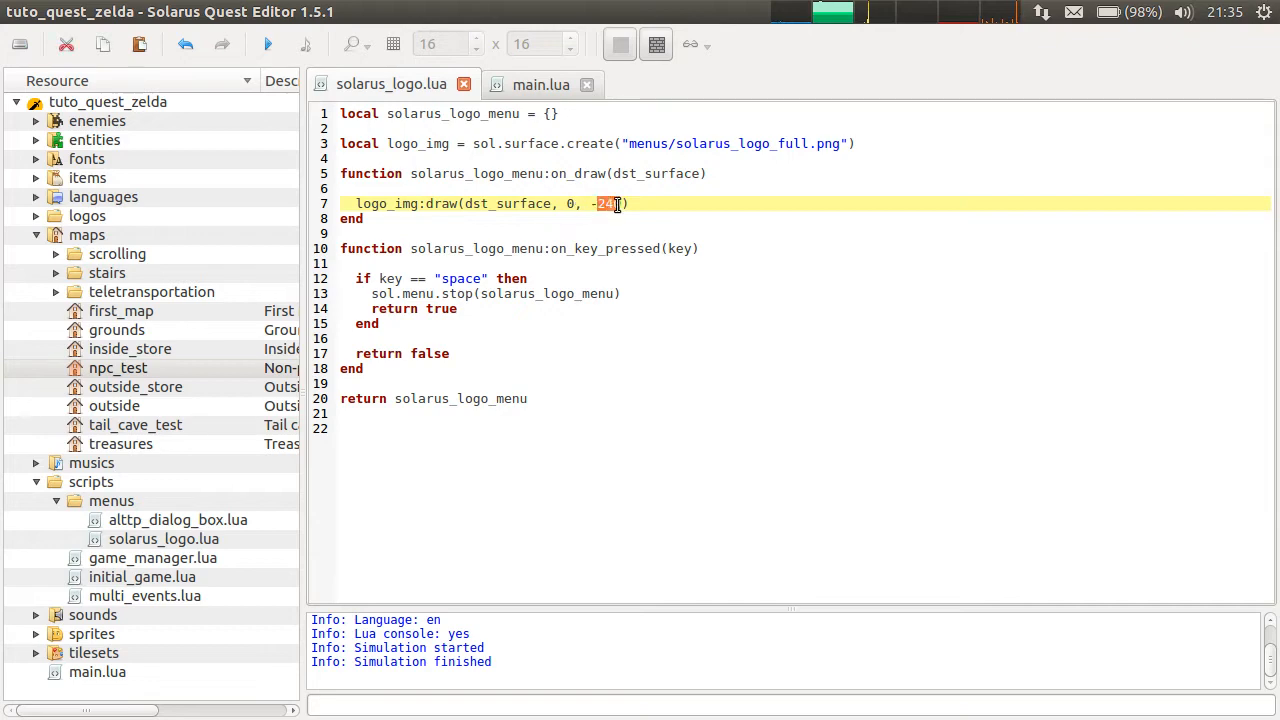
pyautogui.click(267, 44)
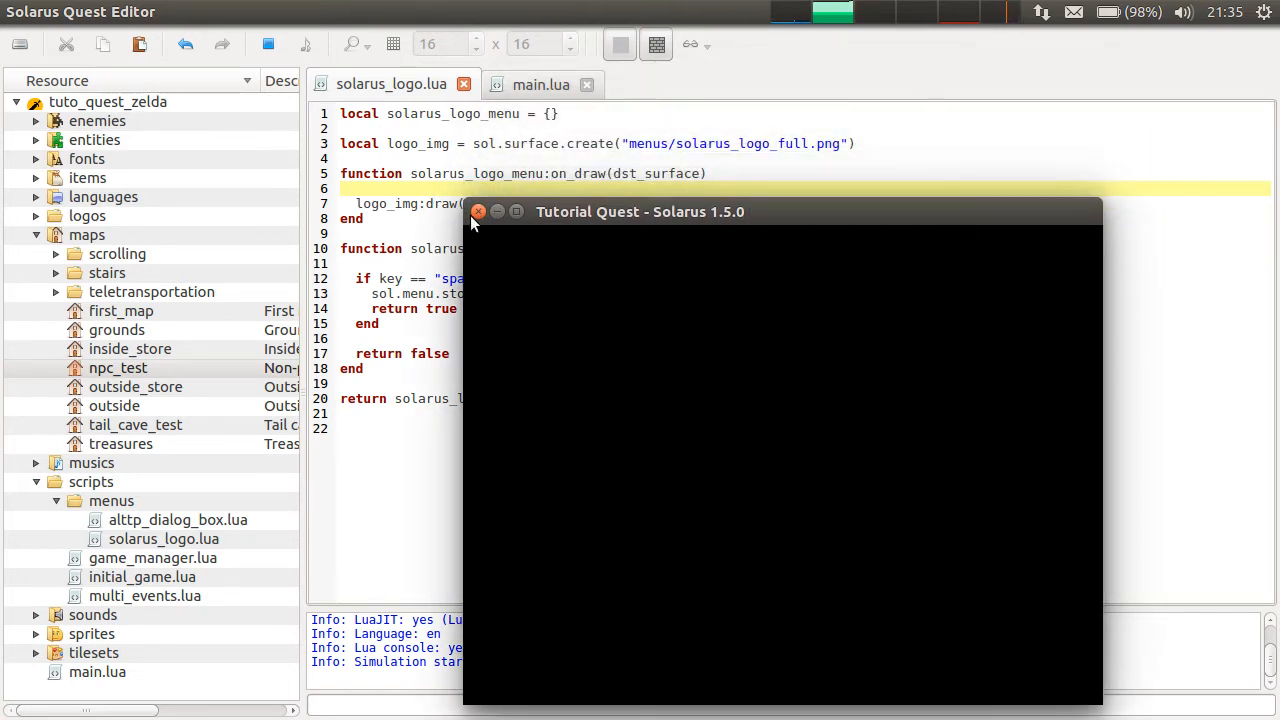
pyautogui.click(478, 211)
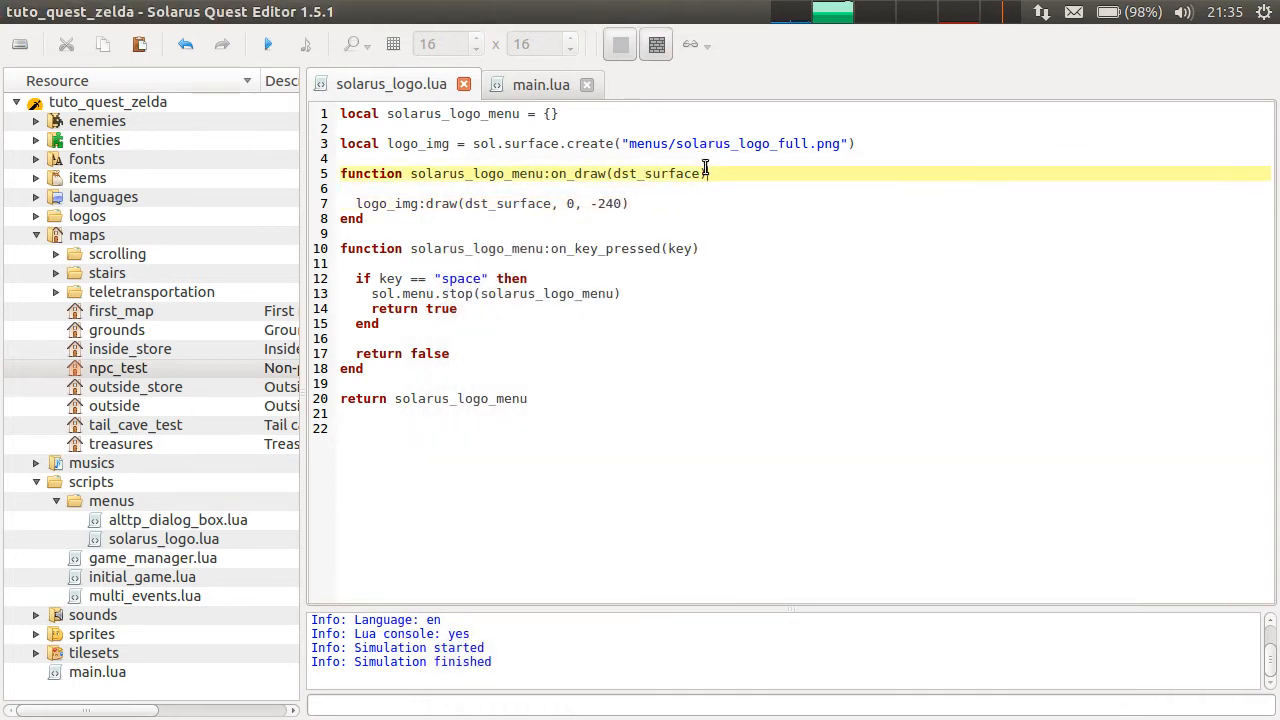
# Add local movement = sol.movement.create("straight") above the draw function.
pyautogui.press('Return')
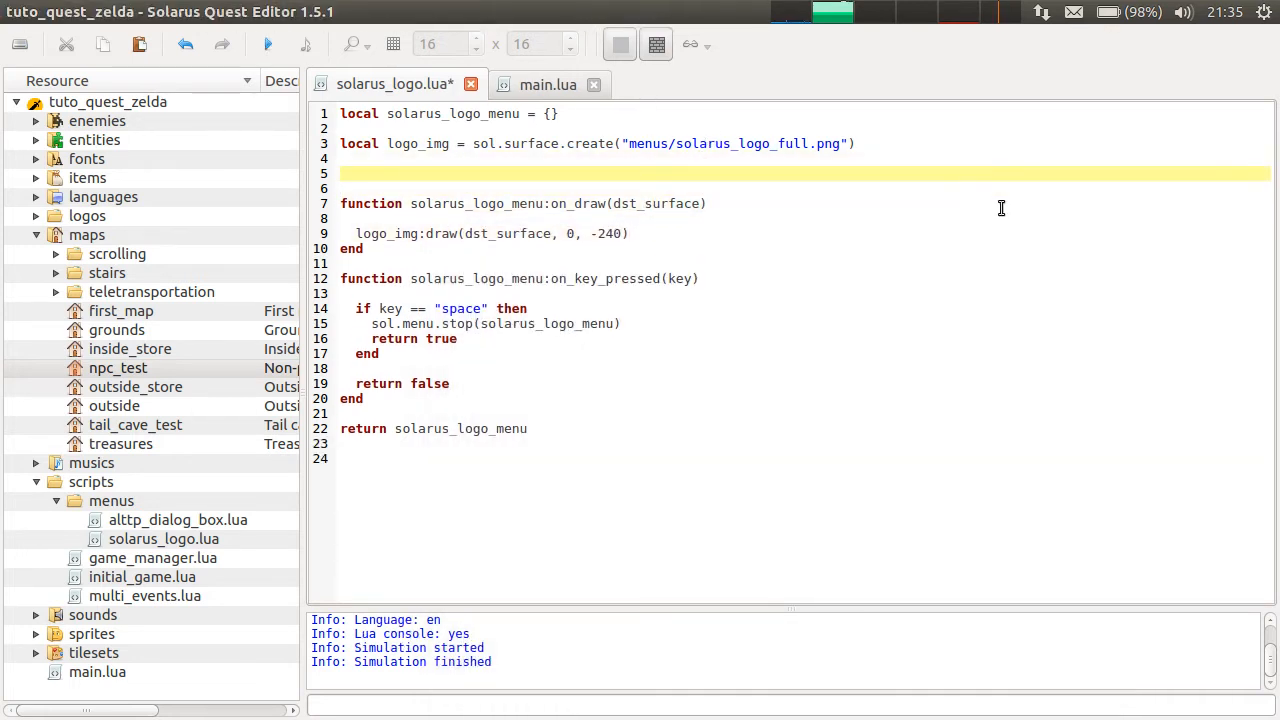
pyautogui.write('local movement')
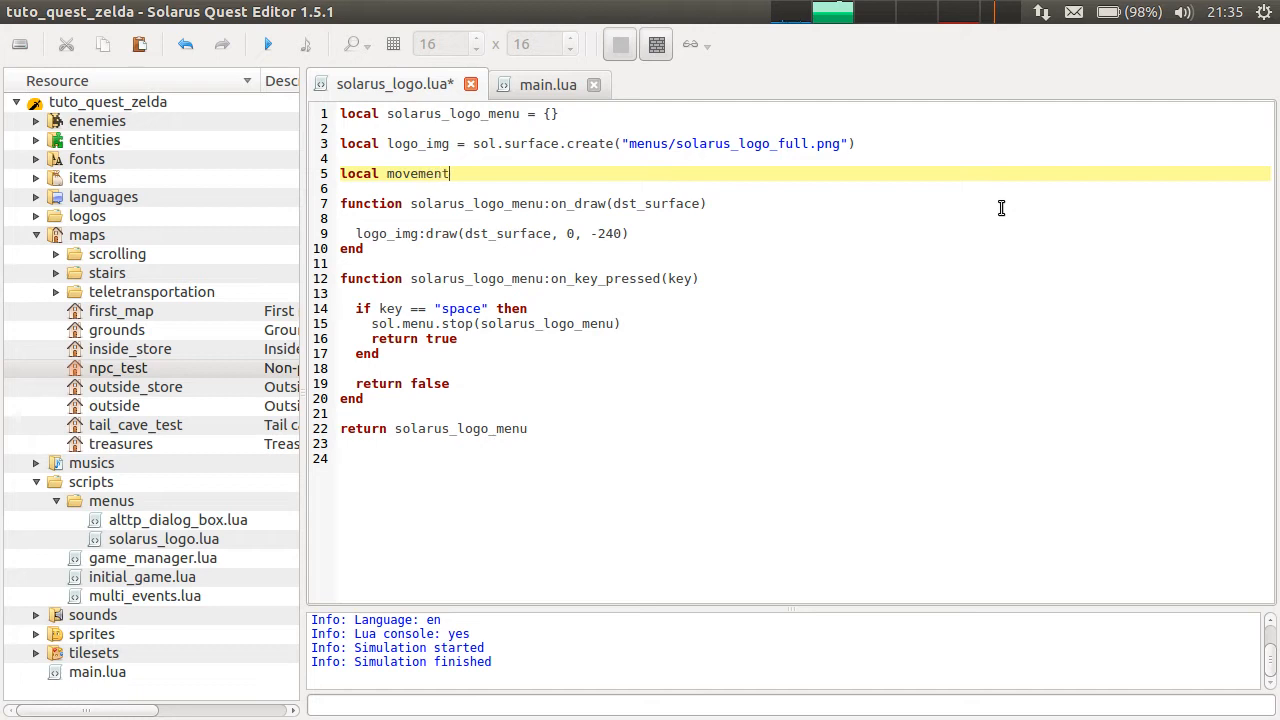
pyautogui.moveTo(489, 174)
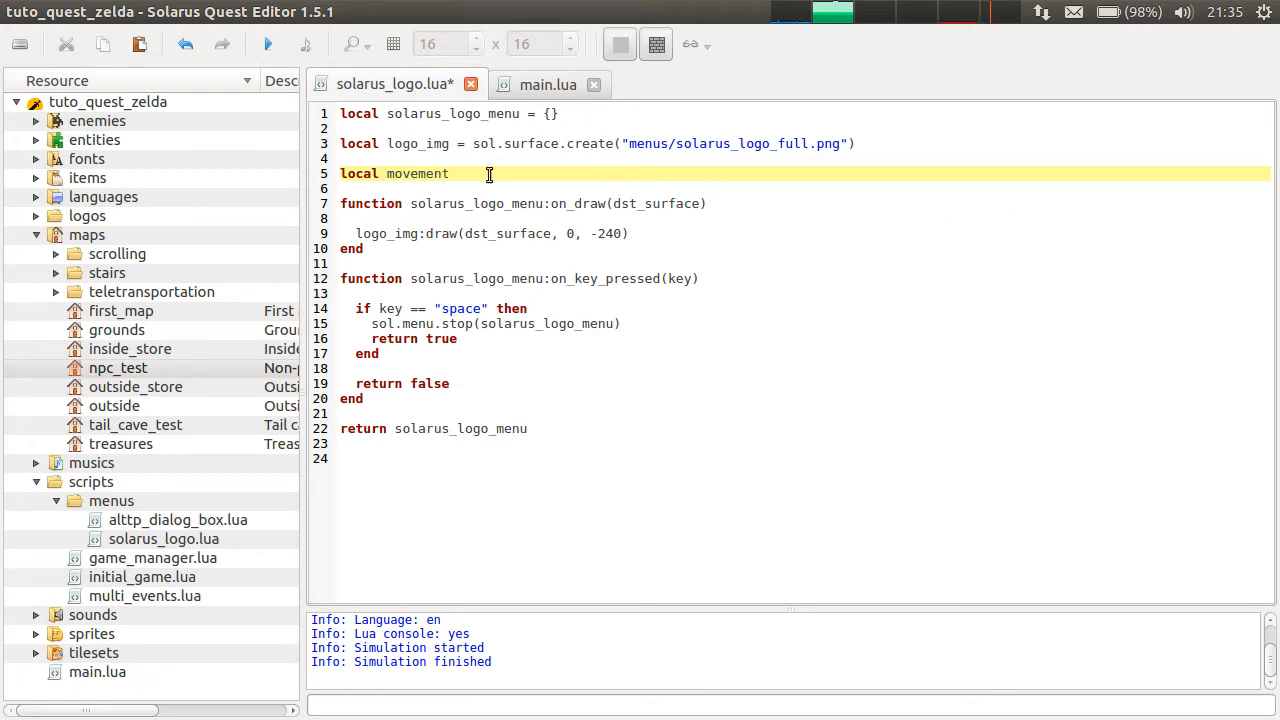
pyautogui.write('=')
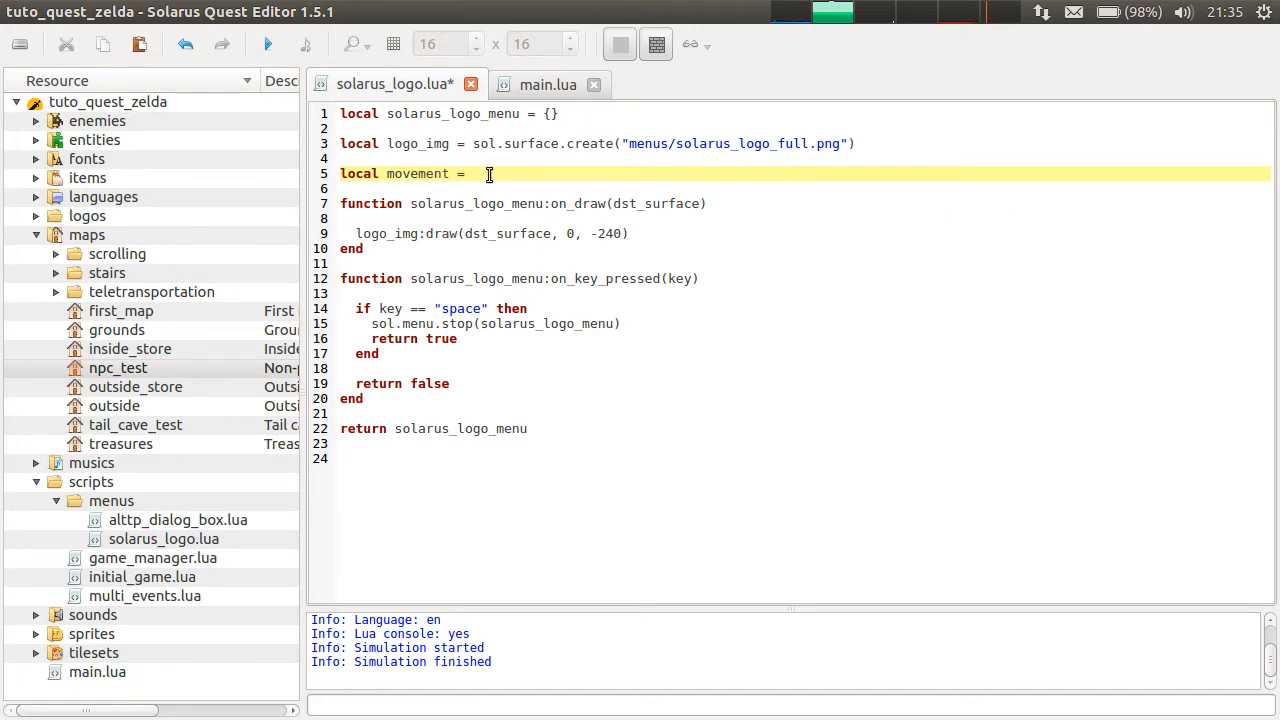
pyautogui.moveTo(614, 172)
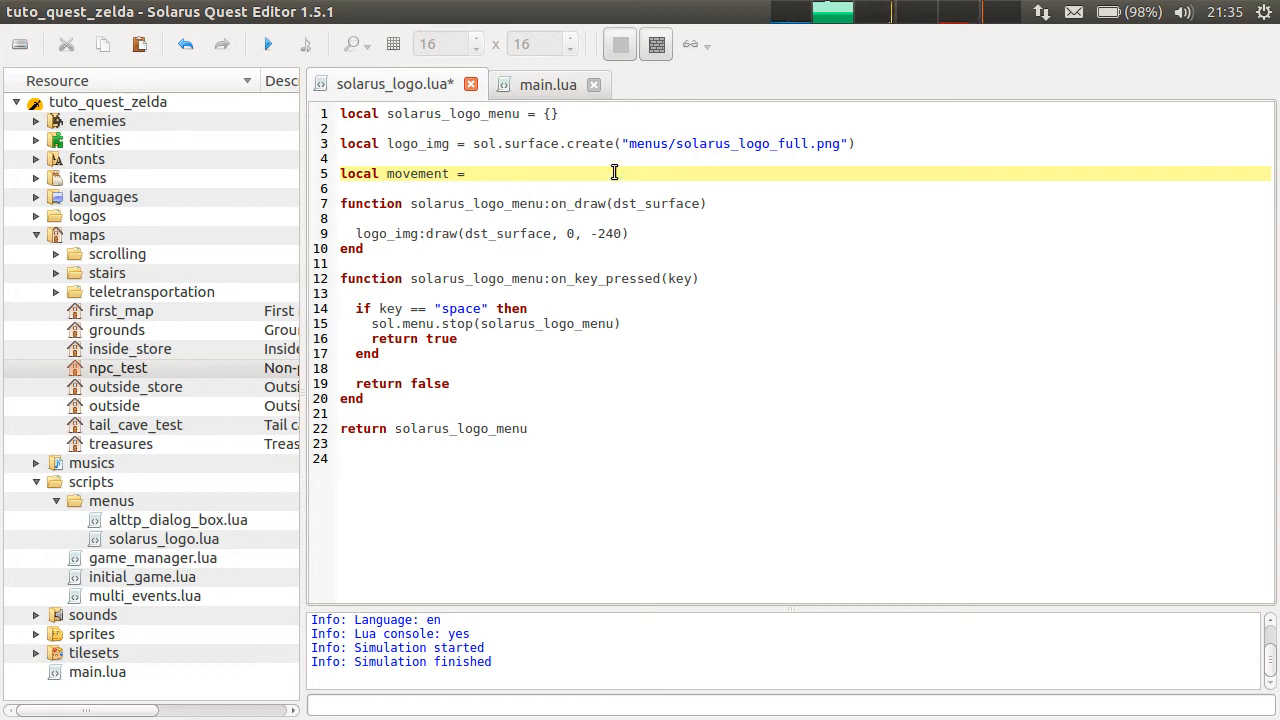
pyautogui.moveTo(695, 193)
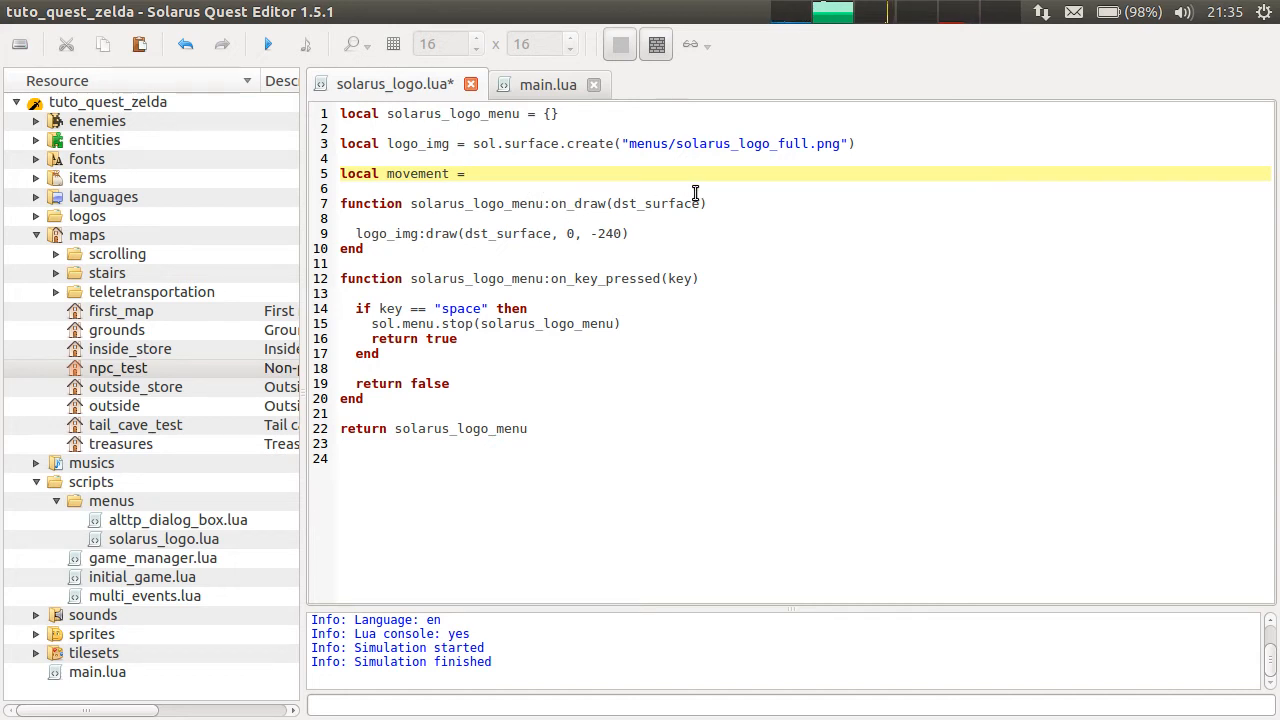
pyautogui.write('sol.movement.create("')
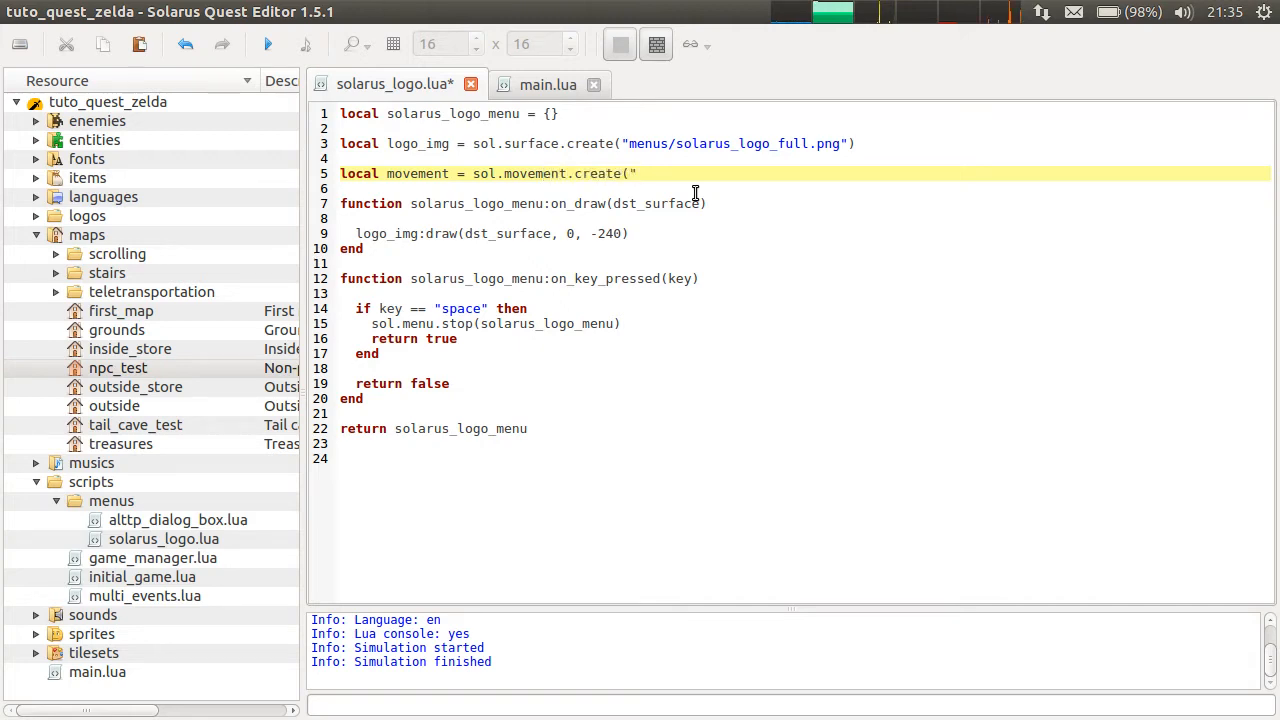
pyautogui.write('straight")')
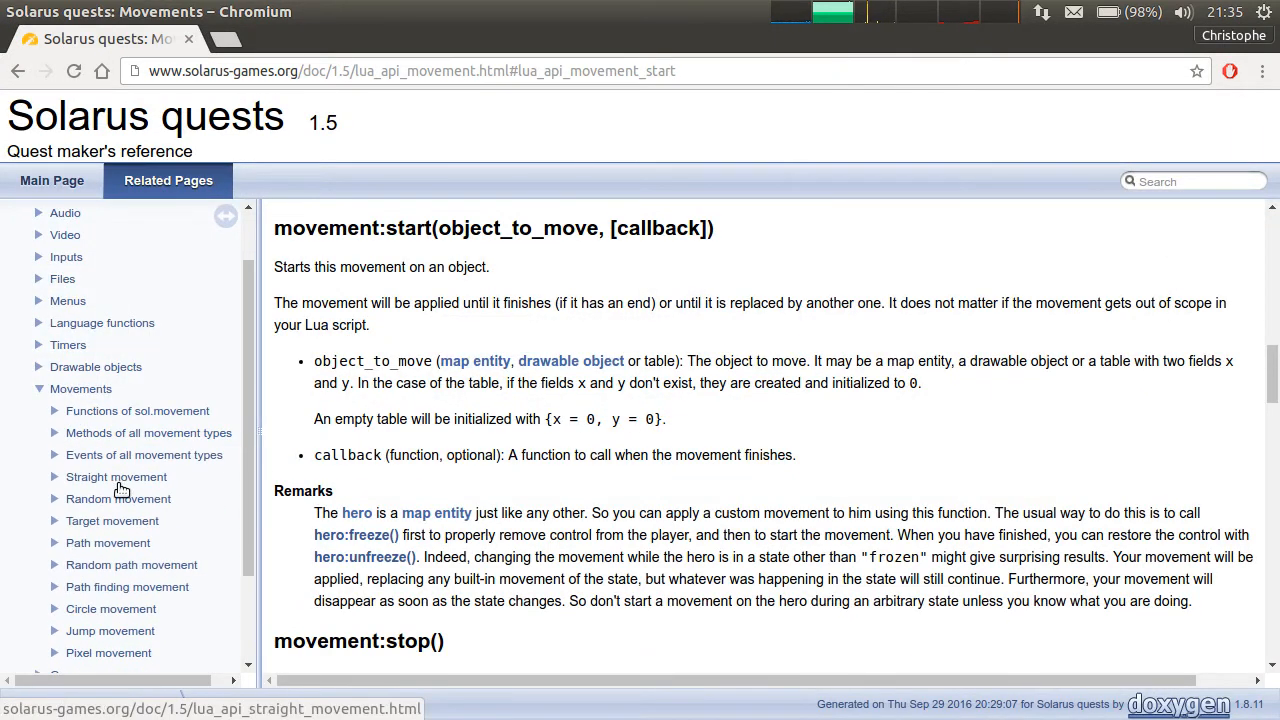
# Go to the Straight movement reference page under Movements in the documentation.
pyautogui.click(116, 476)
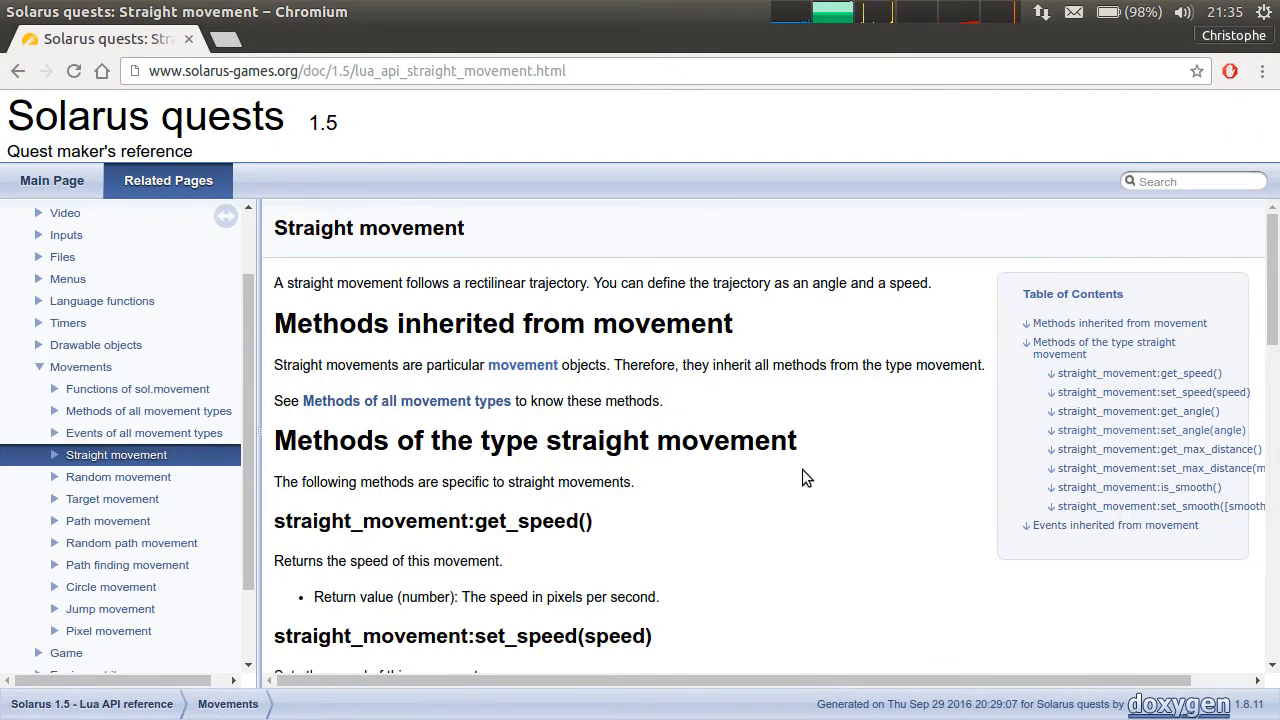
pyautogui.moveTo(447, 258)
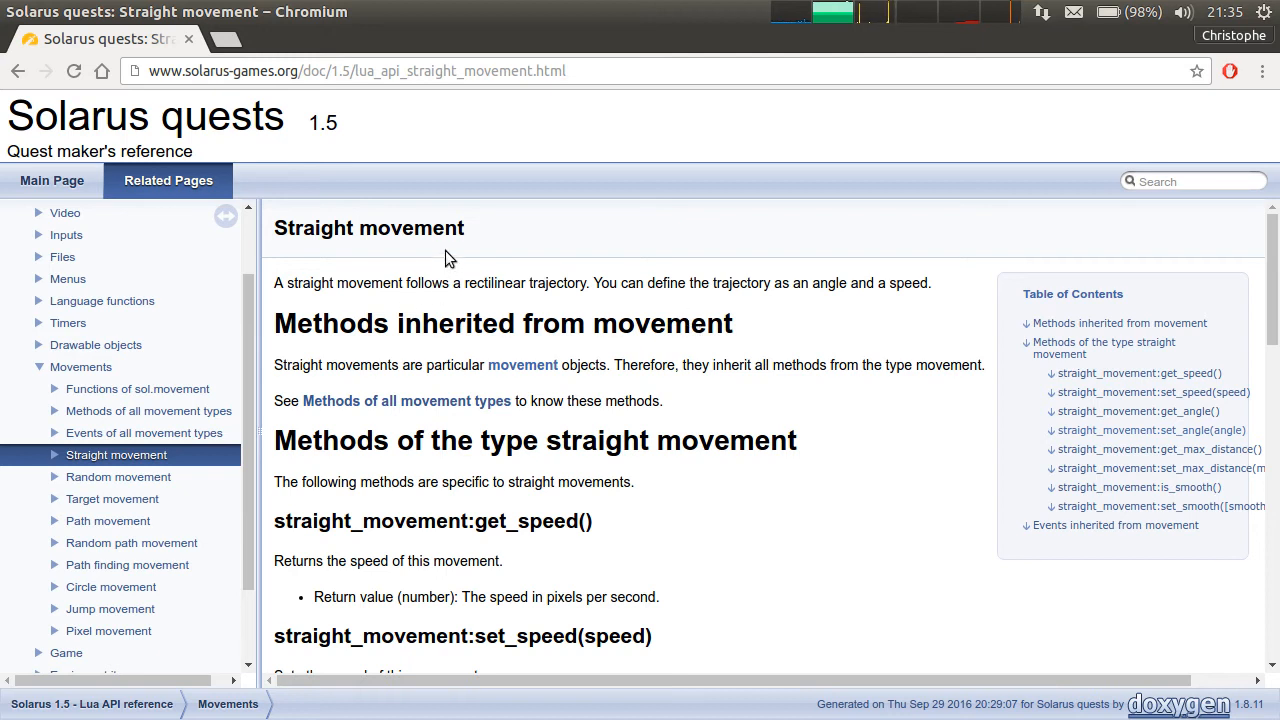
pyautogui.moveTo(530, 228)
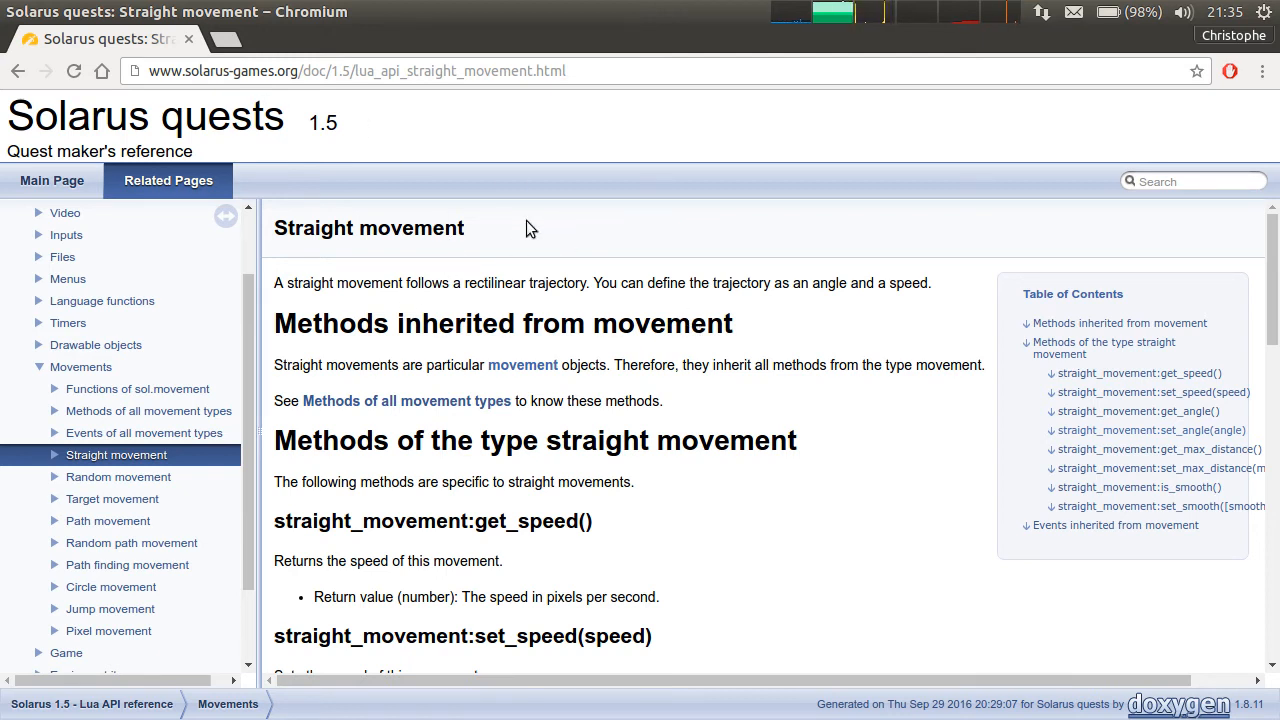
pyautogui.doubleClick(494, 283)
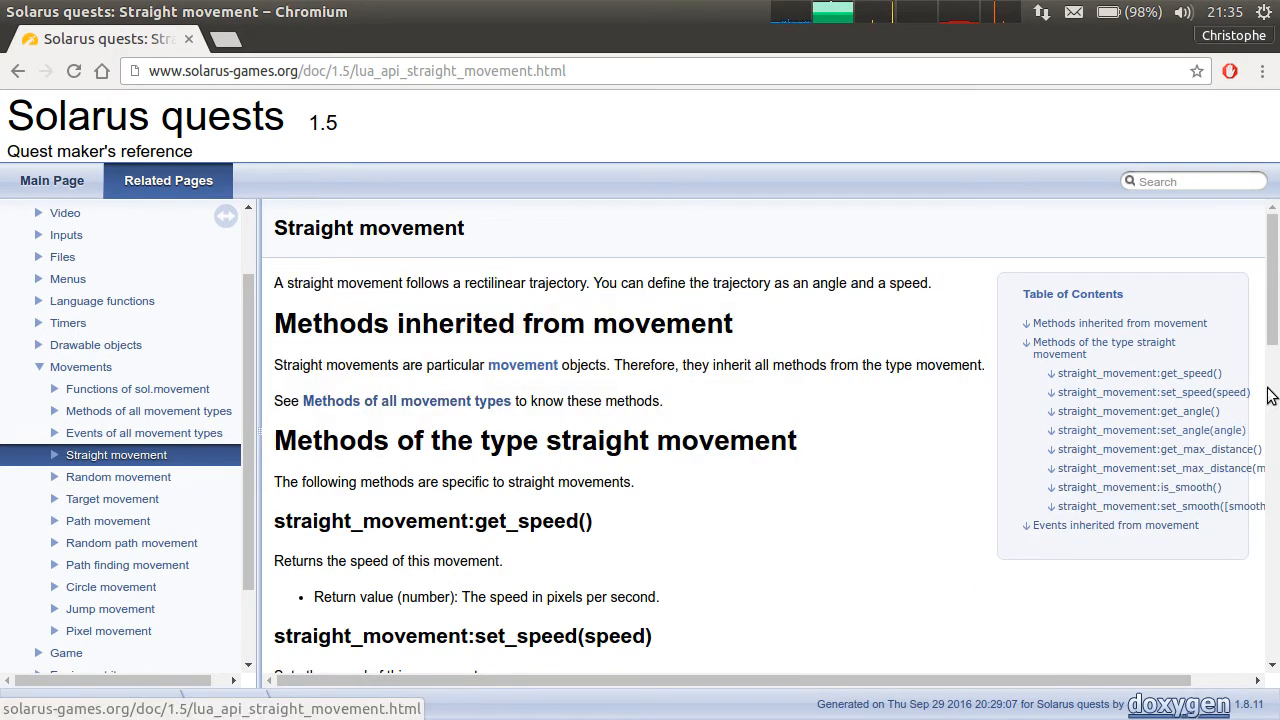
pyautogui.moveTo(1197, 465)
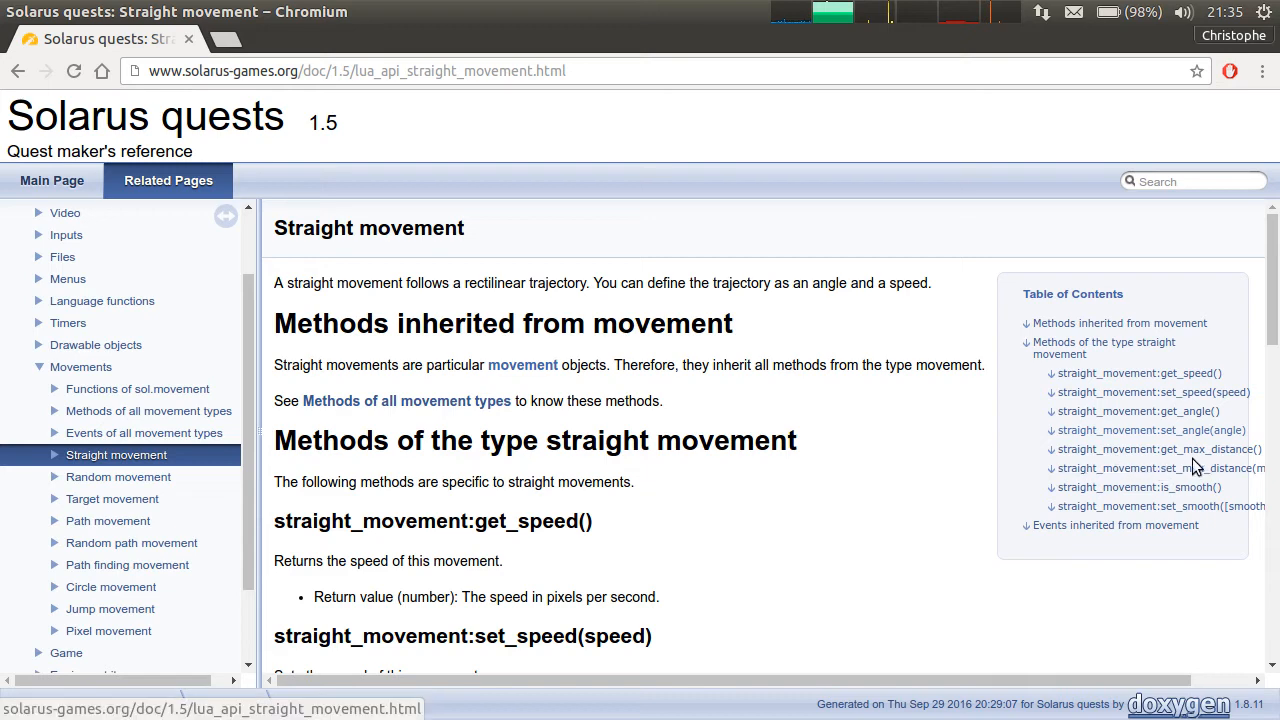
pyautogui.moveTo(965, 537)
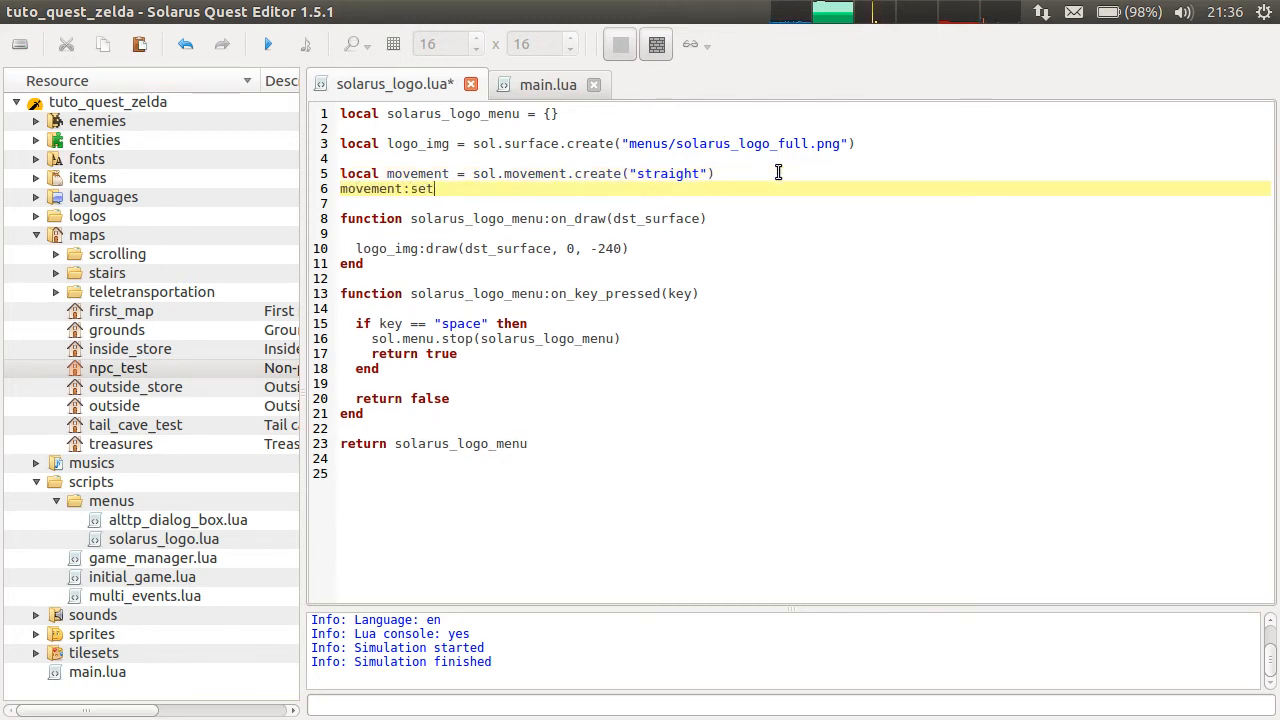
# Type movement:set_speed(64) and begin a movement:set_angle call on the next line.
pyautogui.write('_speed(64')
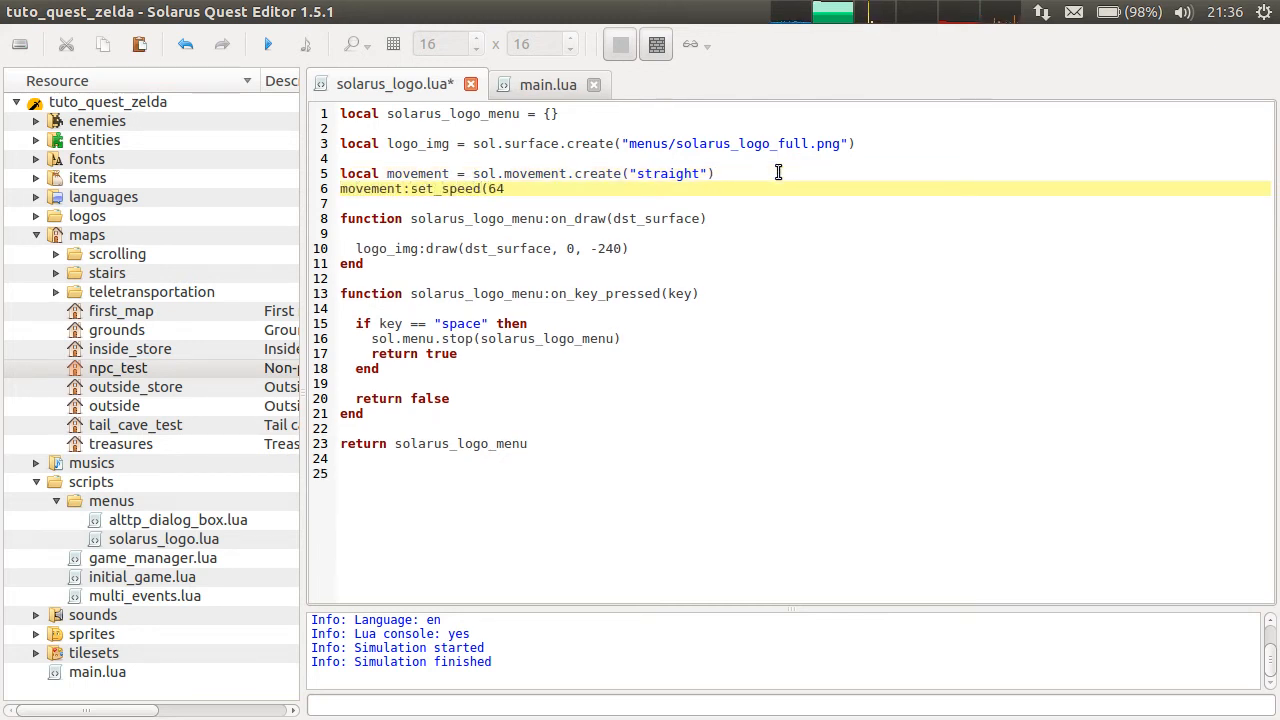
pyautogui.write('move')
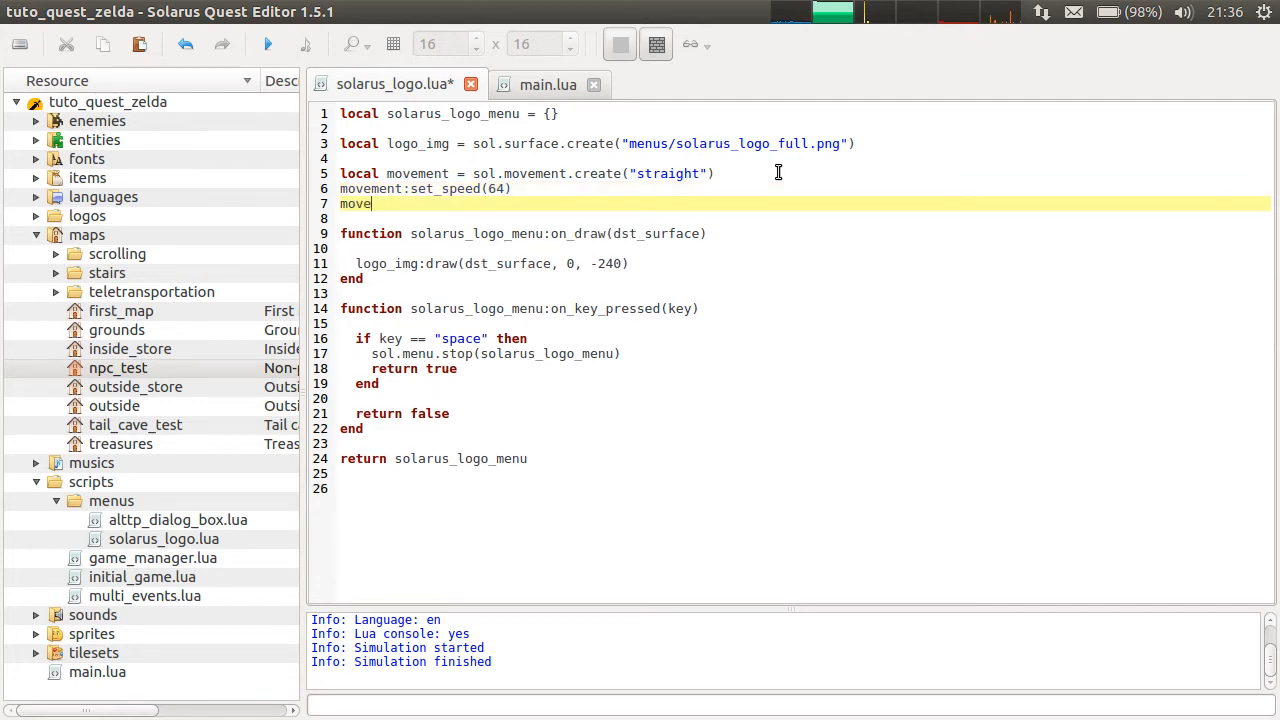
pyautogui.write('ment:set_angle(')
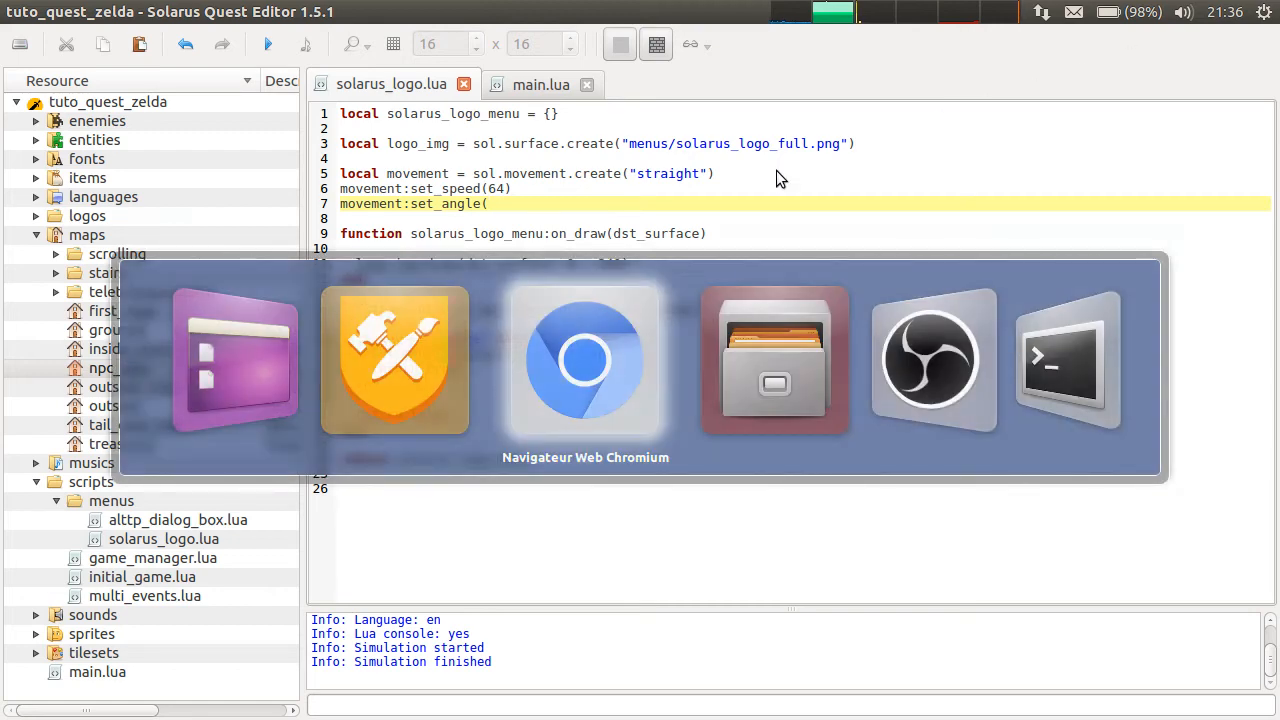
pyautogui.click(585, 360)
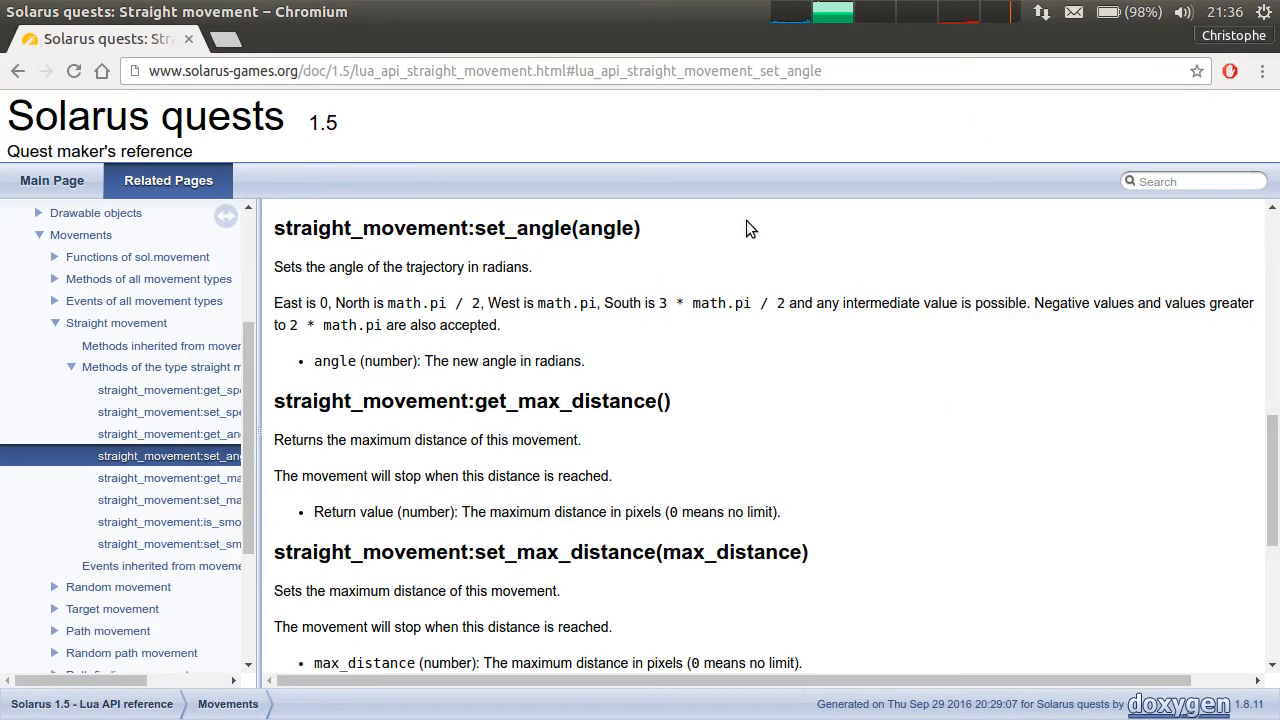
pyautogui.moveTo(995, 278)
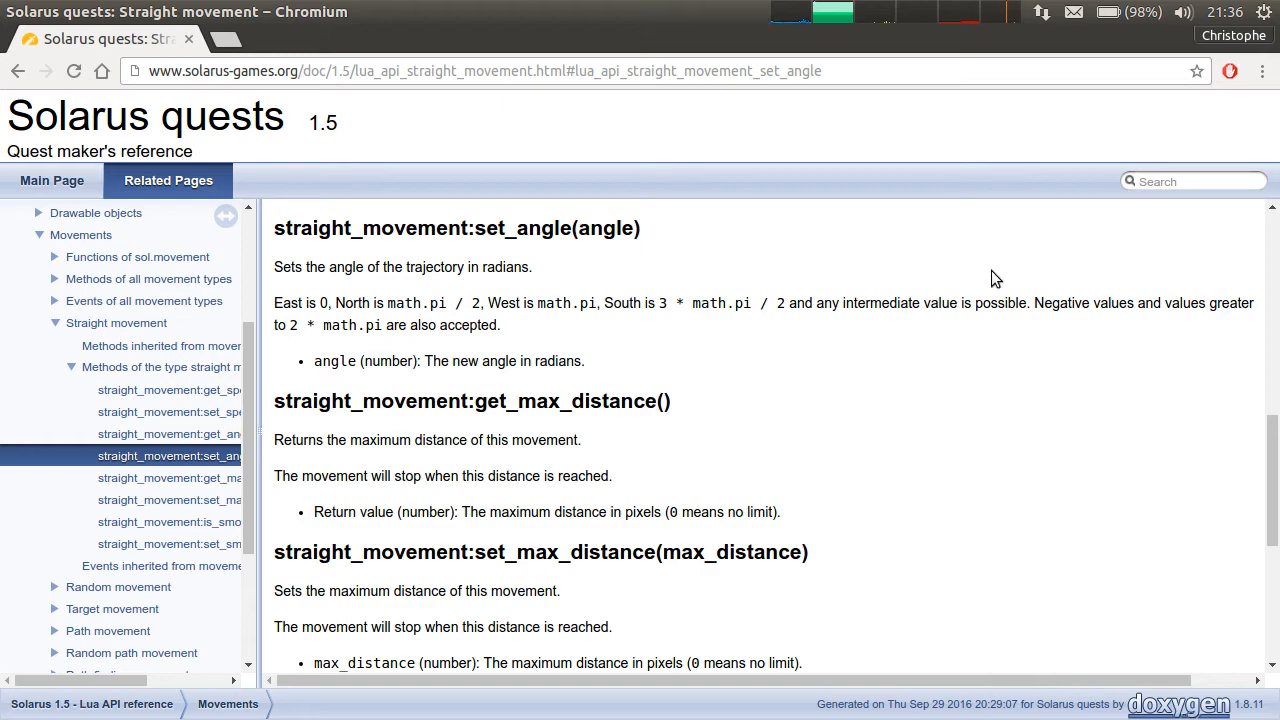
pyautogui.moveTo(1268, 420)
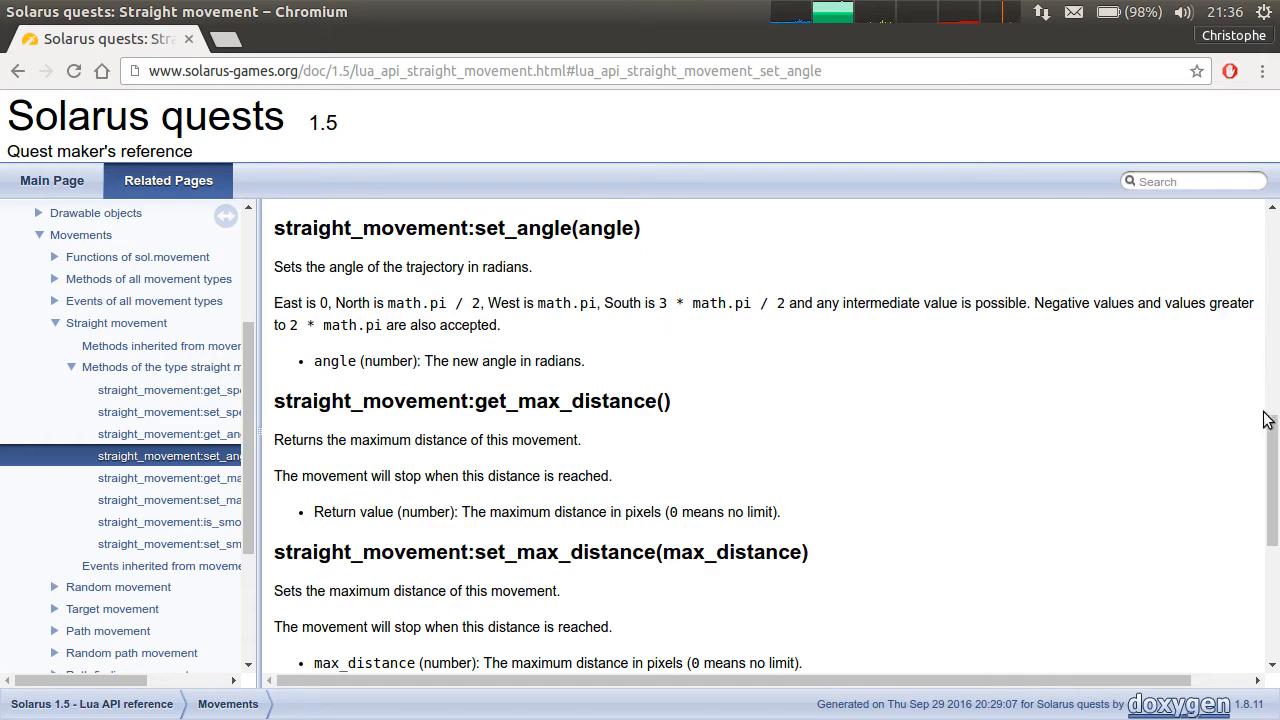
pyautogui.moveTo(1214, 450)
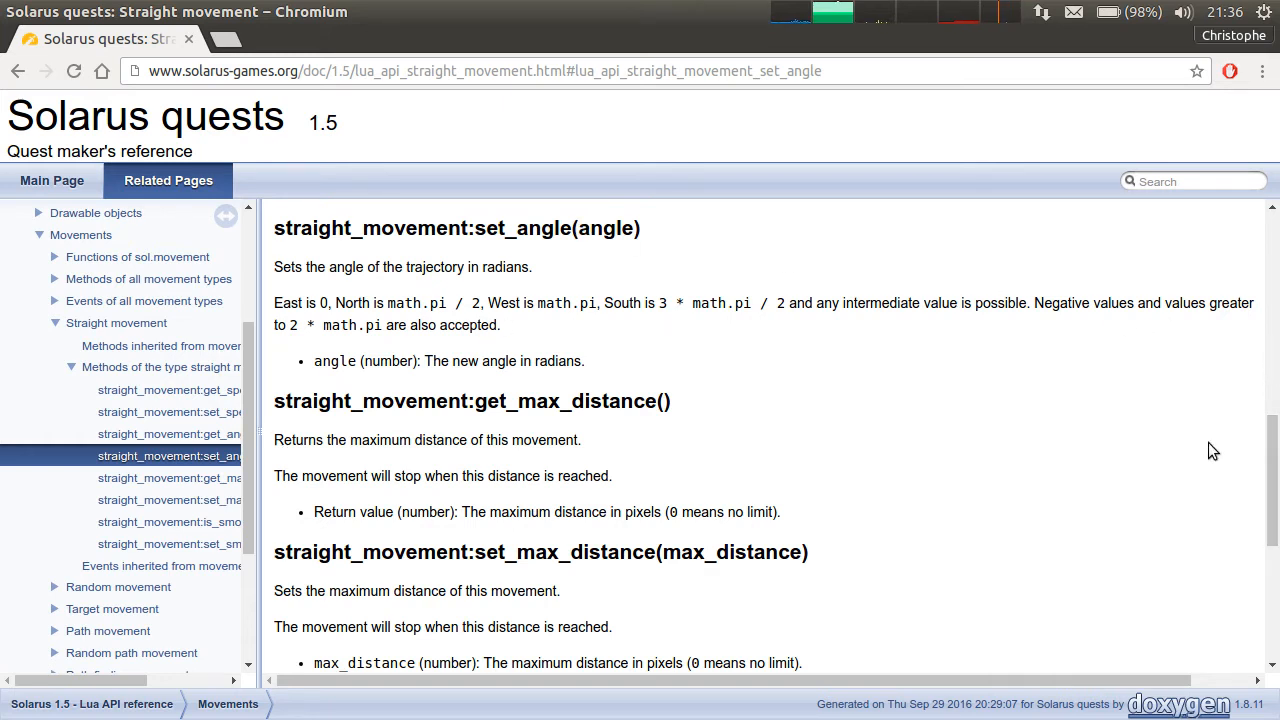
pyautogui.moveTo(1013, 220)
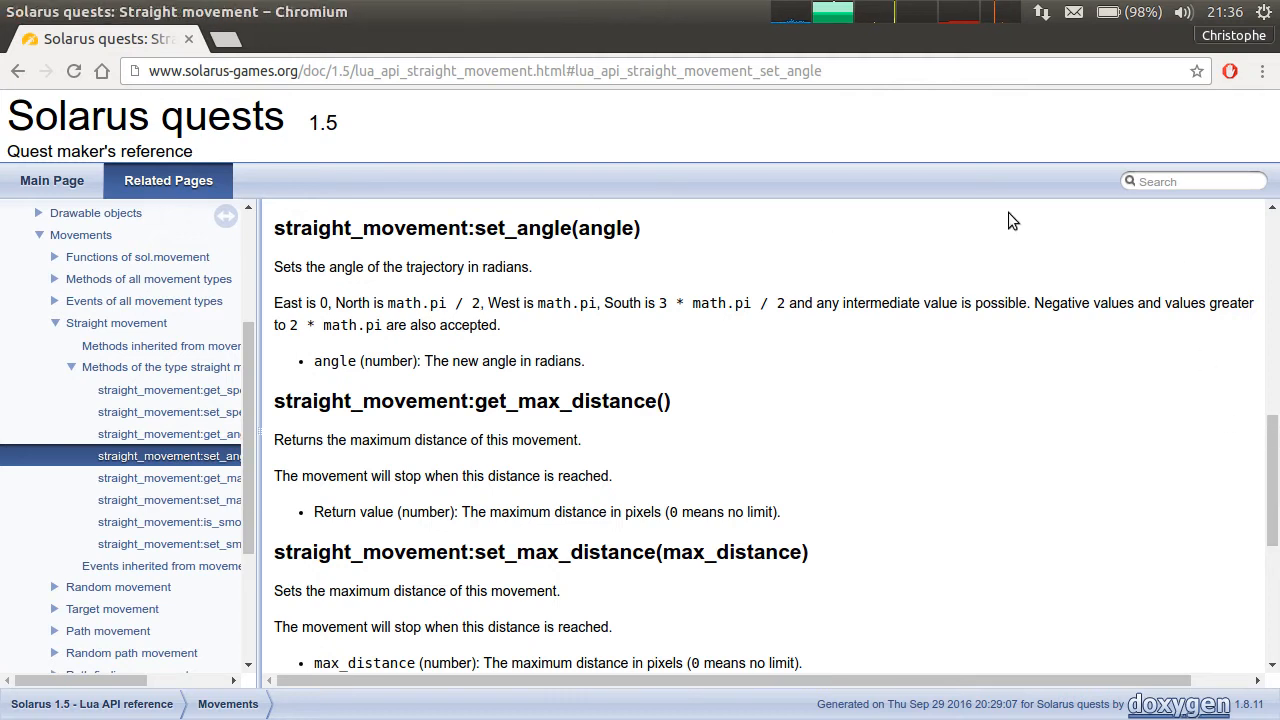
pyautogui.moveTo(588, 292)
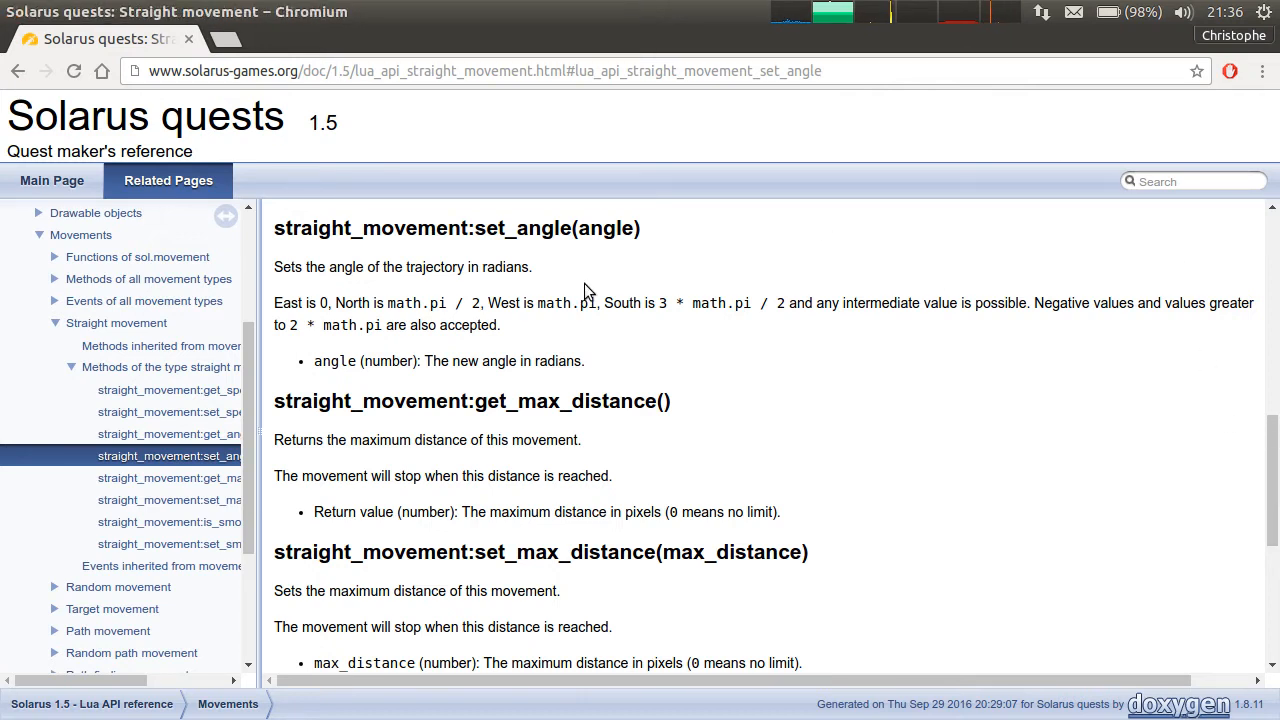
pyautogui.moveTo(898, 242)
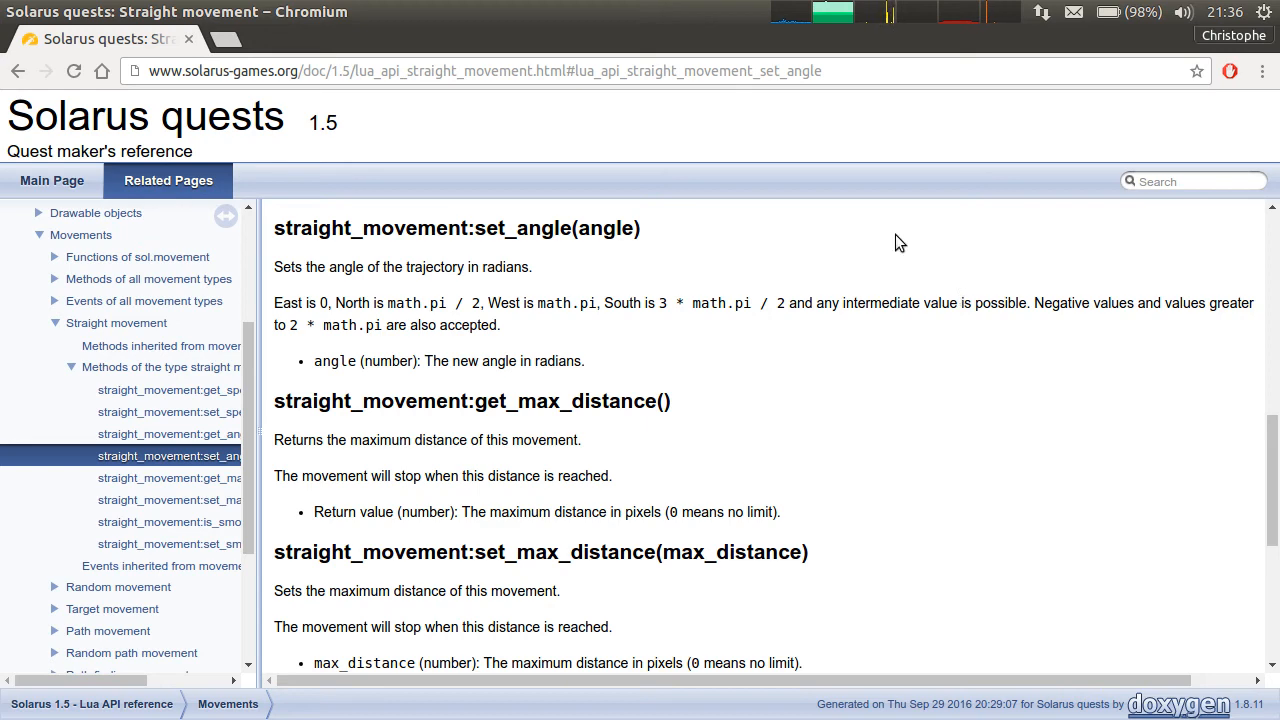
pyautogui.moveTo(308, 306)
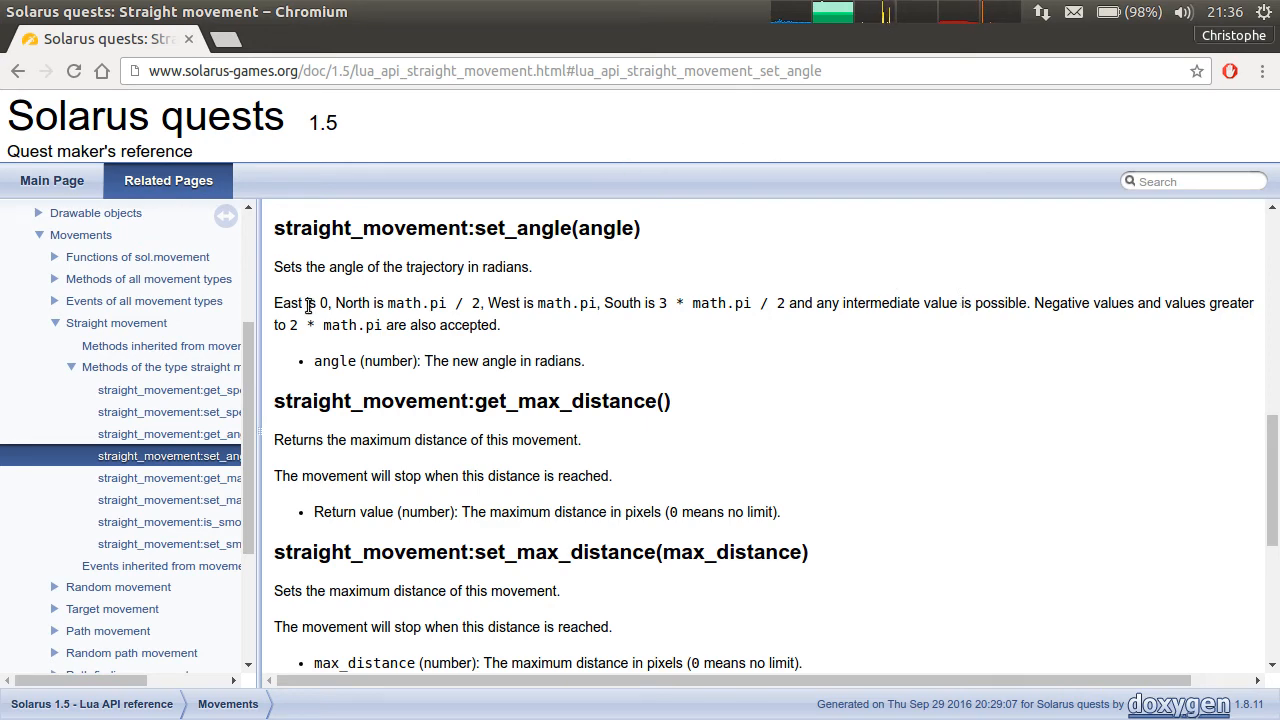
pyautogui.moveTo(275, 303); pyautogui.dragTo(495, 324)
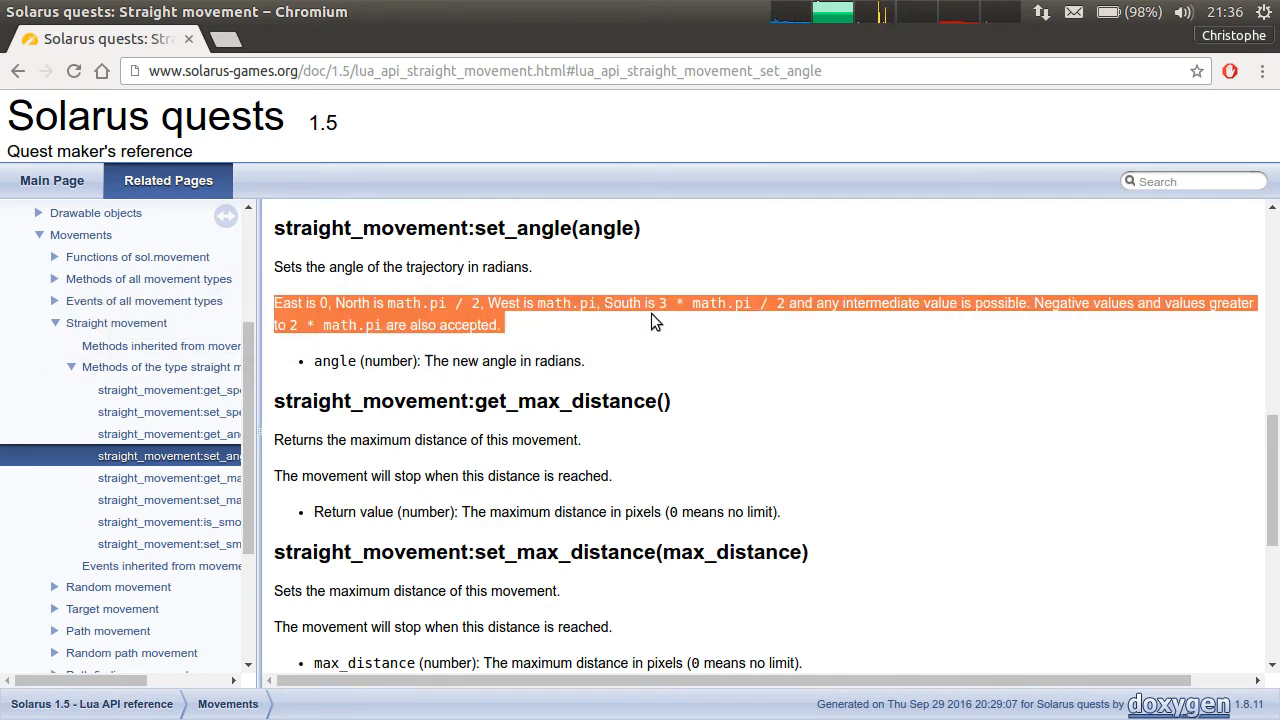
pyautogui.click(700, 327)
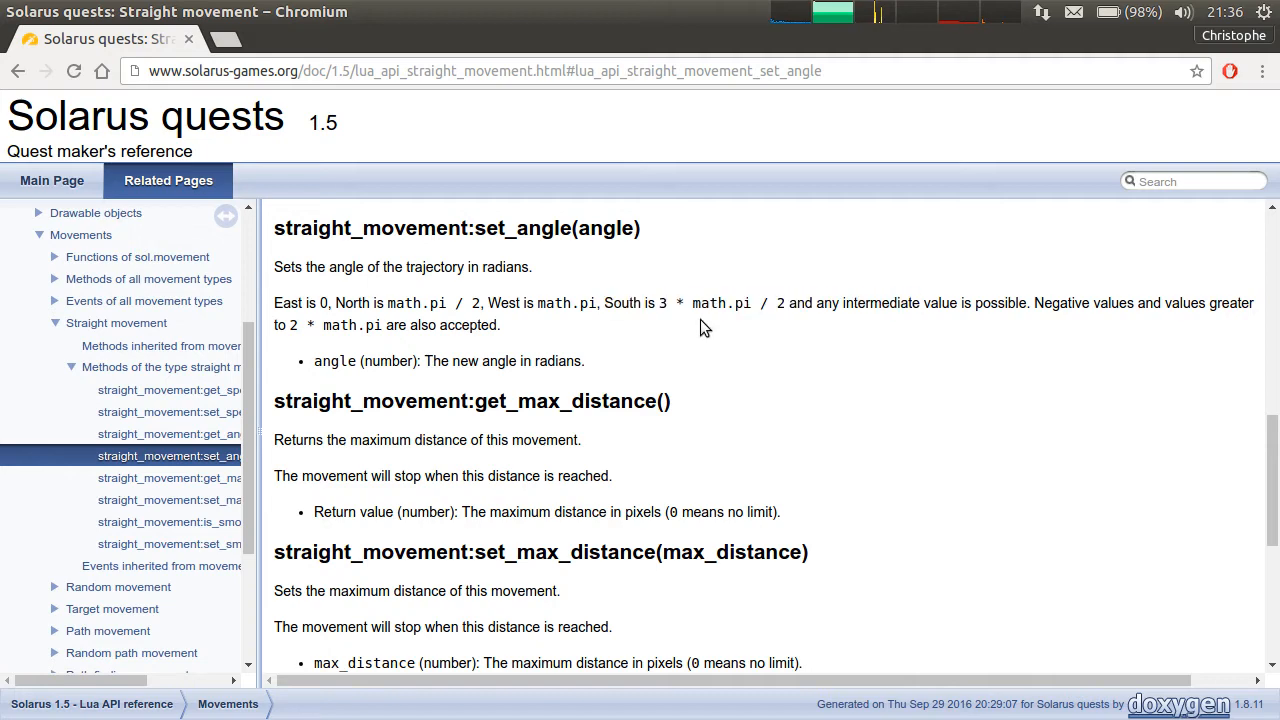
pyautogui.doubleClick(720, 303)
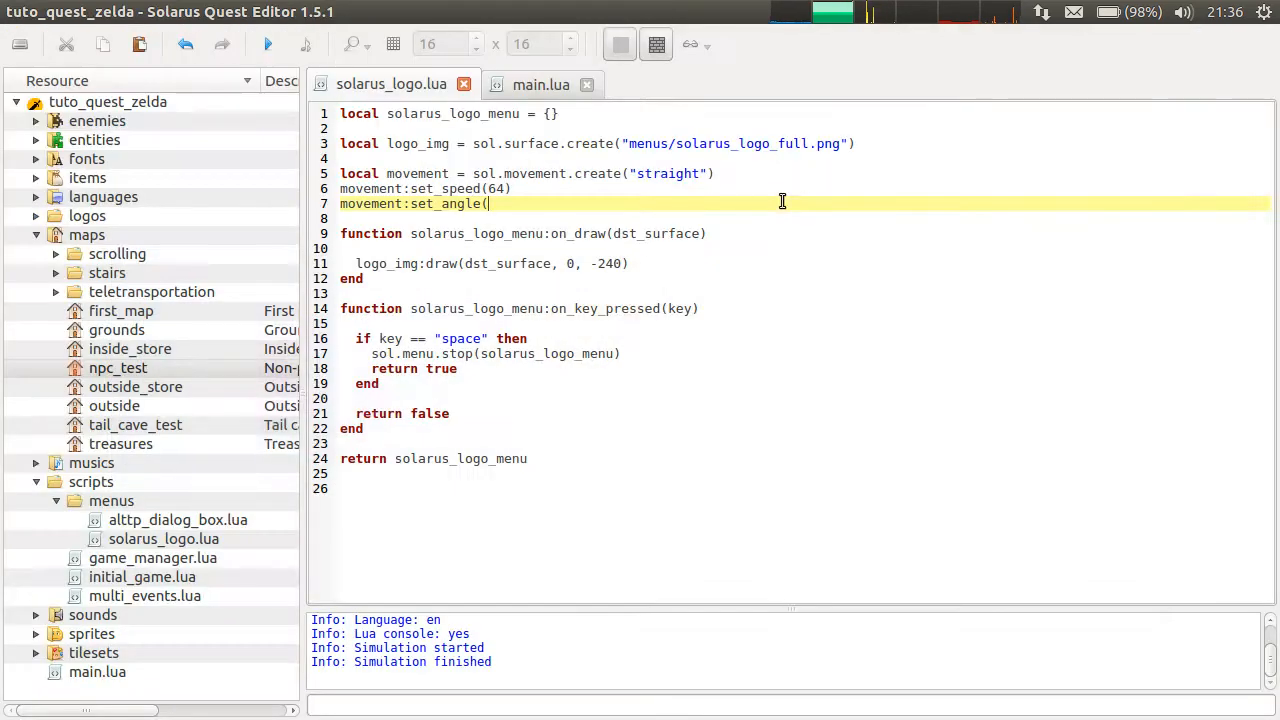
# Set the angle to 3 * math.pi / 2 and add movement:start(logo_img).
pyautogui.write('3 * math.pi / 2)')
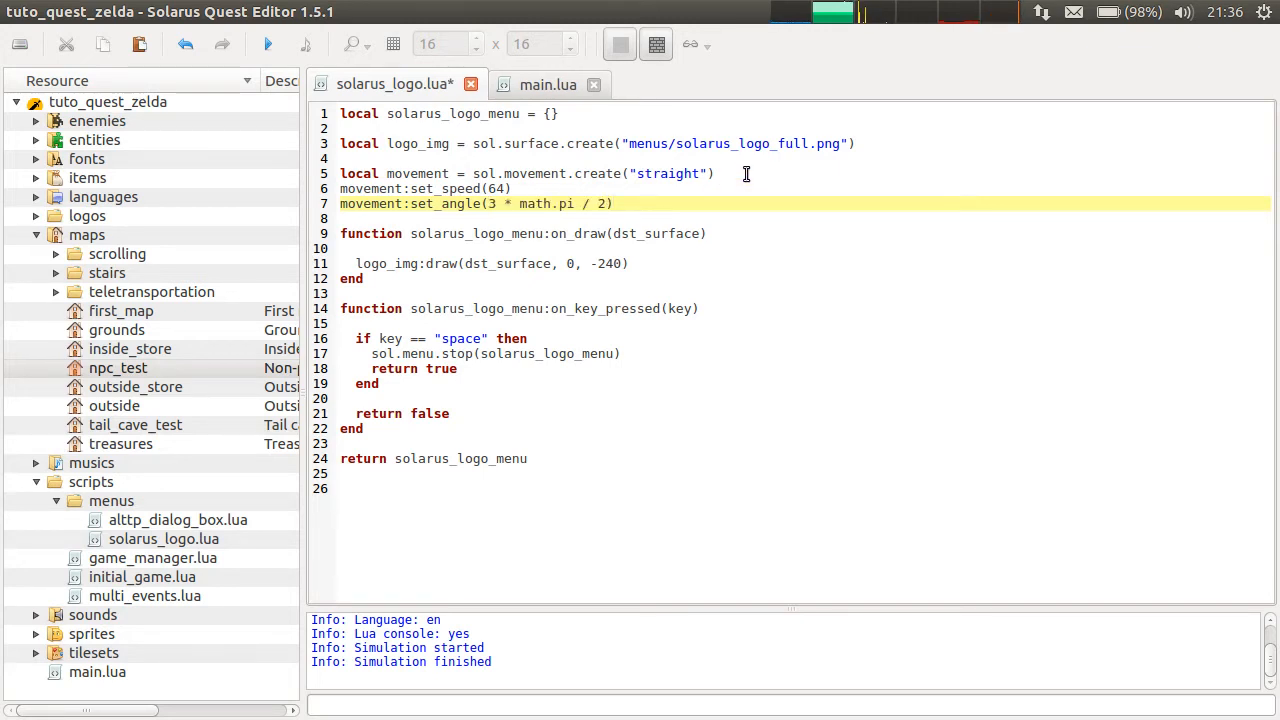
pyautogui.press('Return')
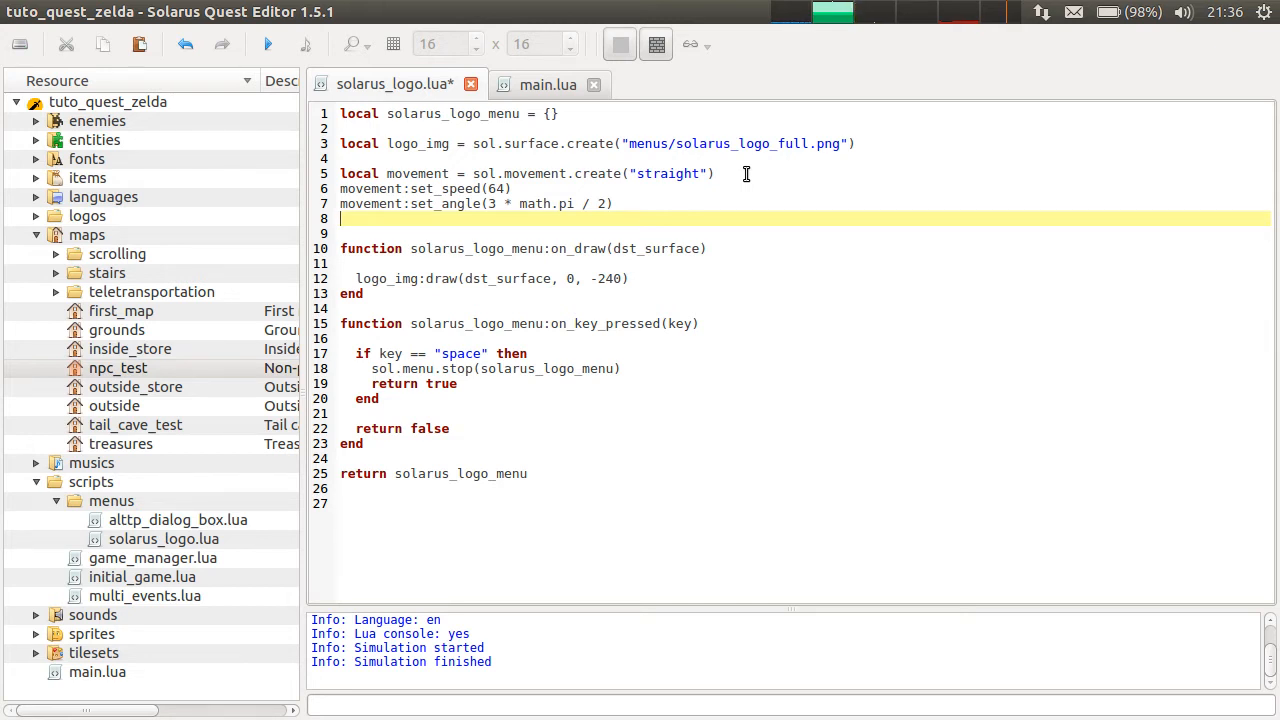
pyautogui.write('movement:start')
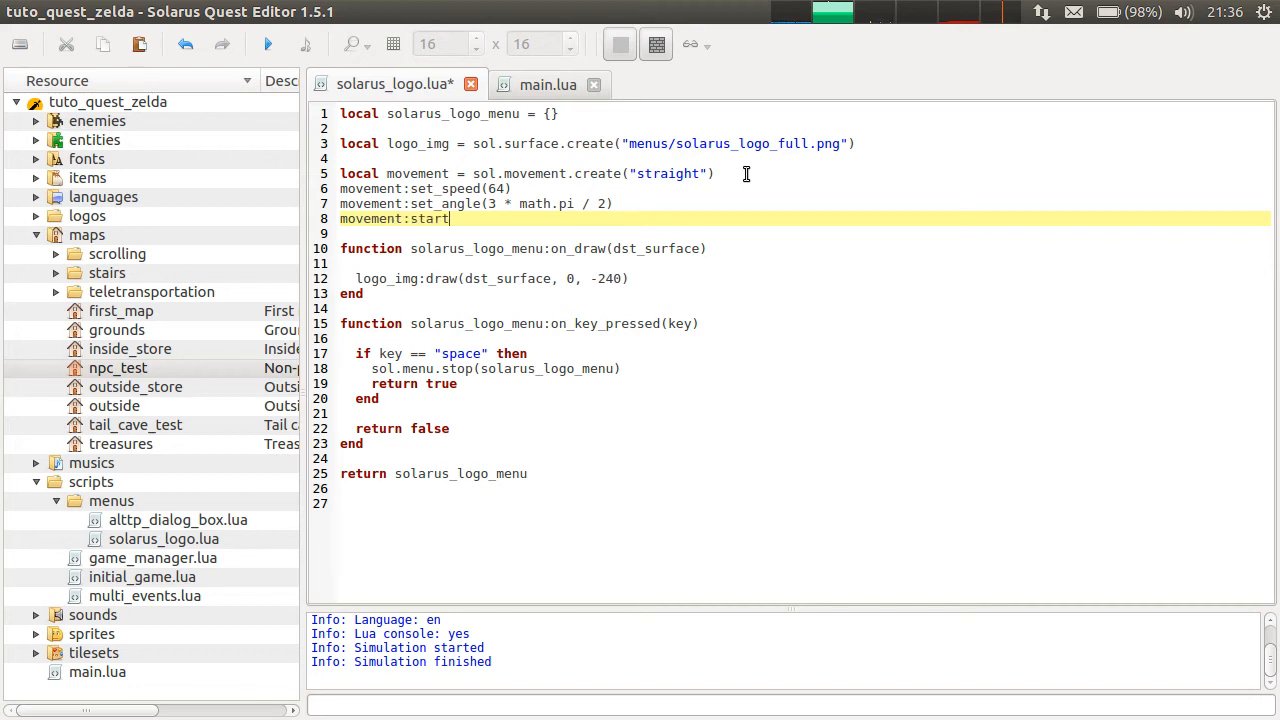
pyautogui.write('(l')
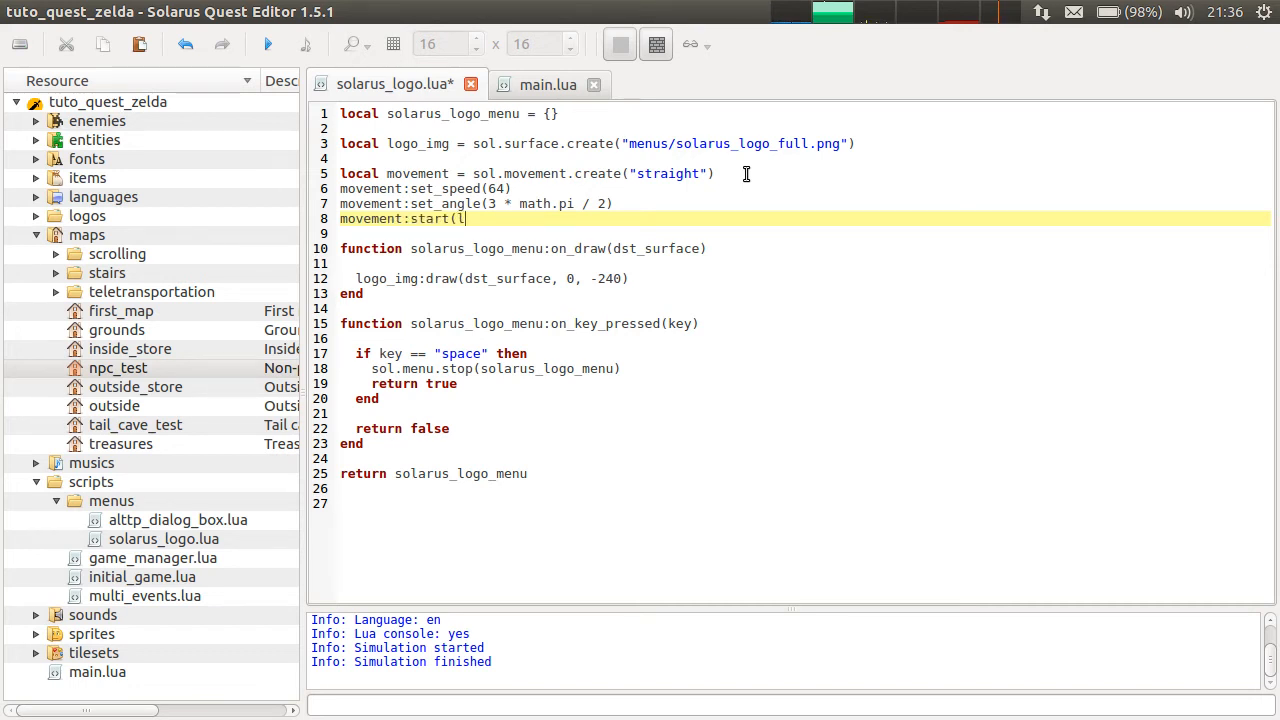
pyautogui.write('ogo_i')
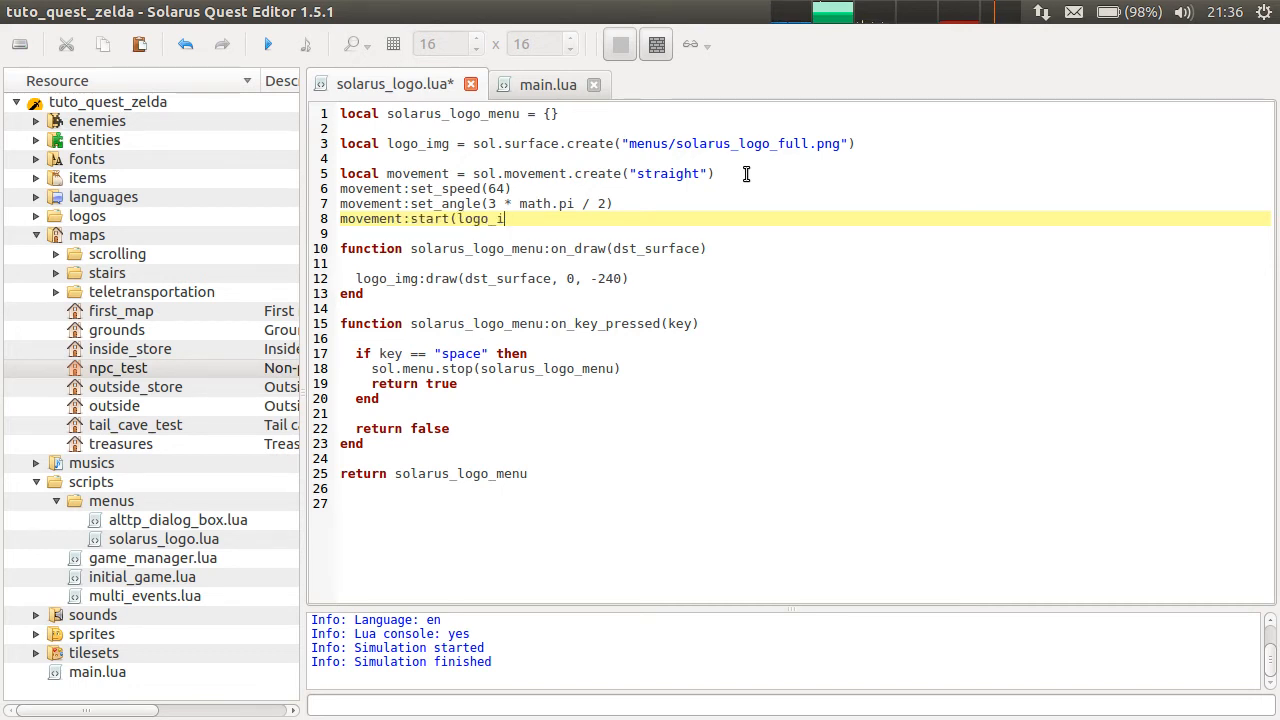
pyautogui.write('mg)')
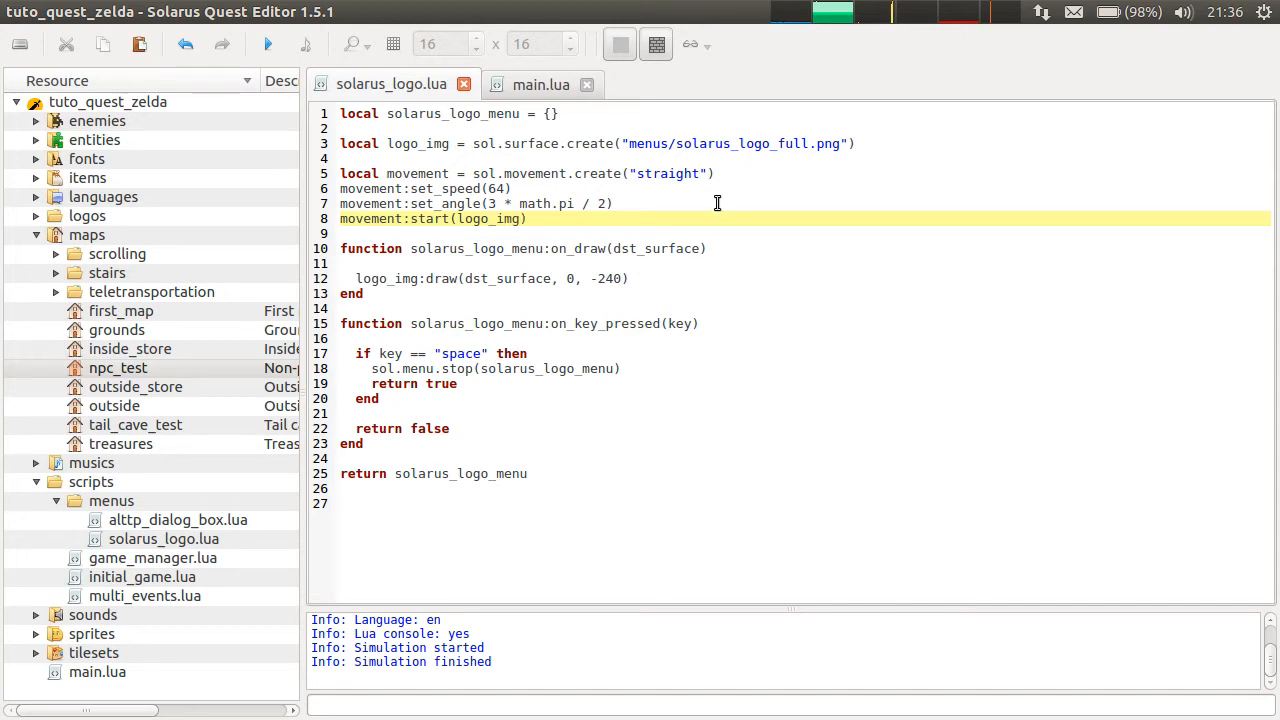
pyautogui.moveTo(645, 173)
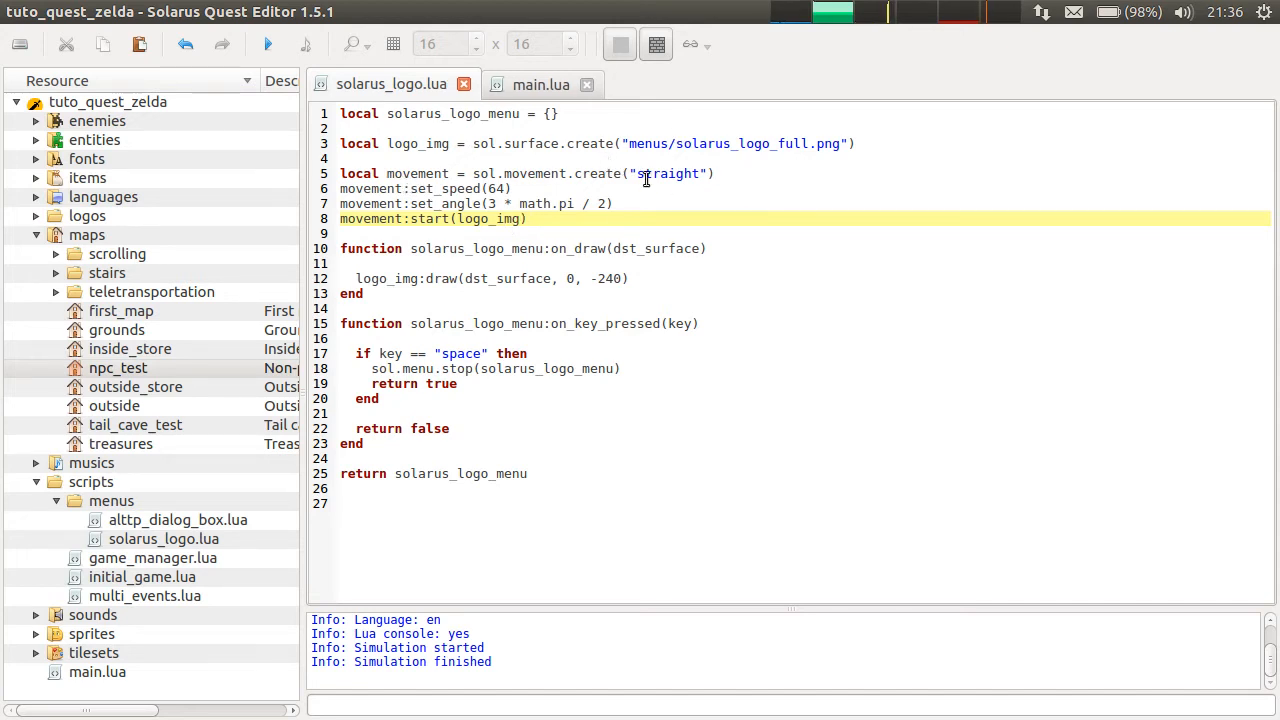
pyautogui.click(630, 173)
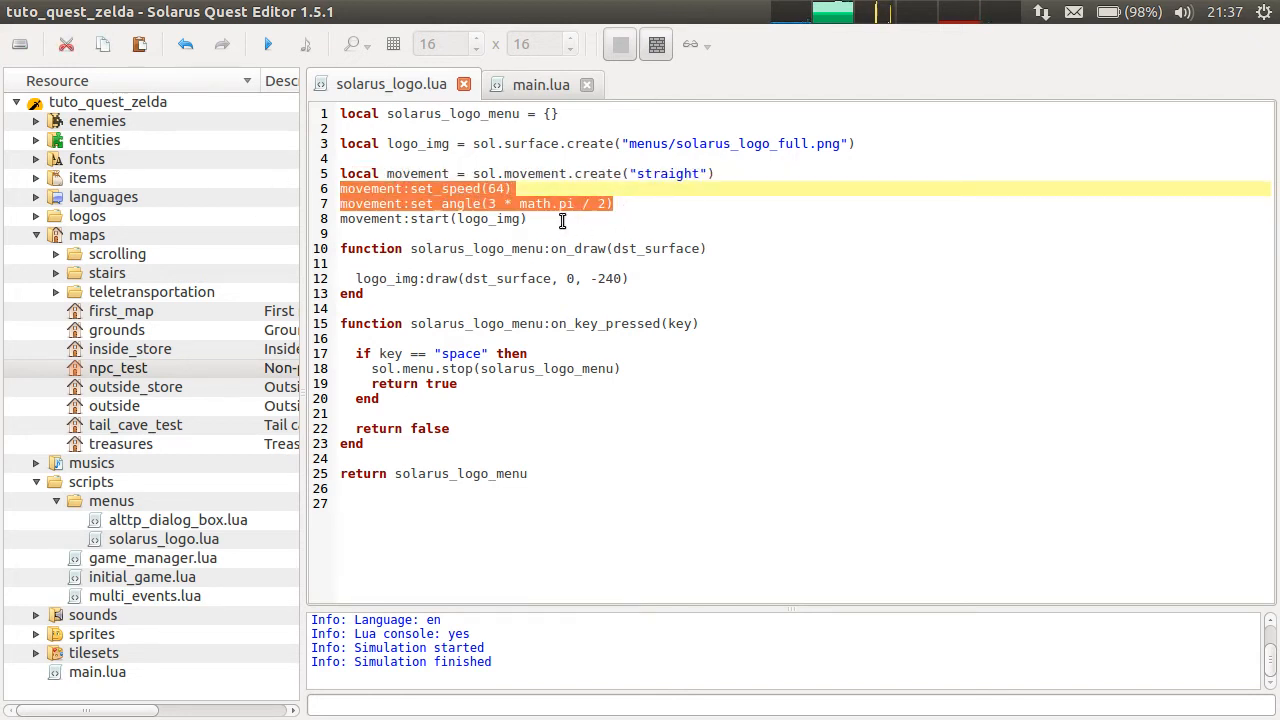
pyautogui.click(470, 219)
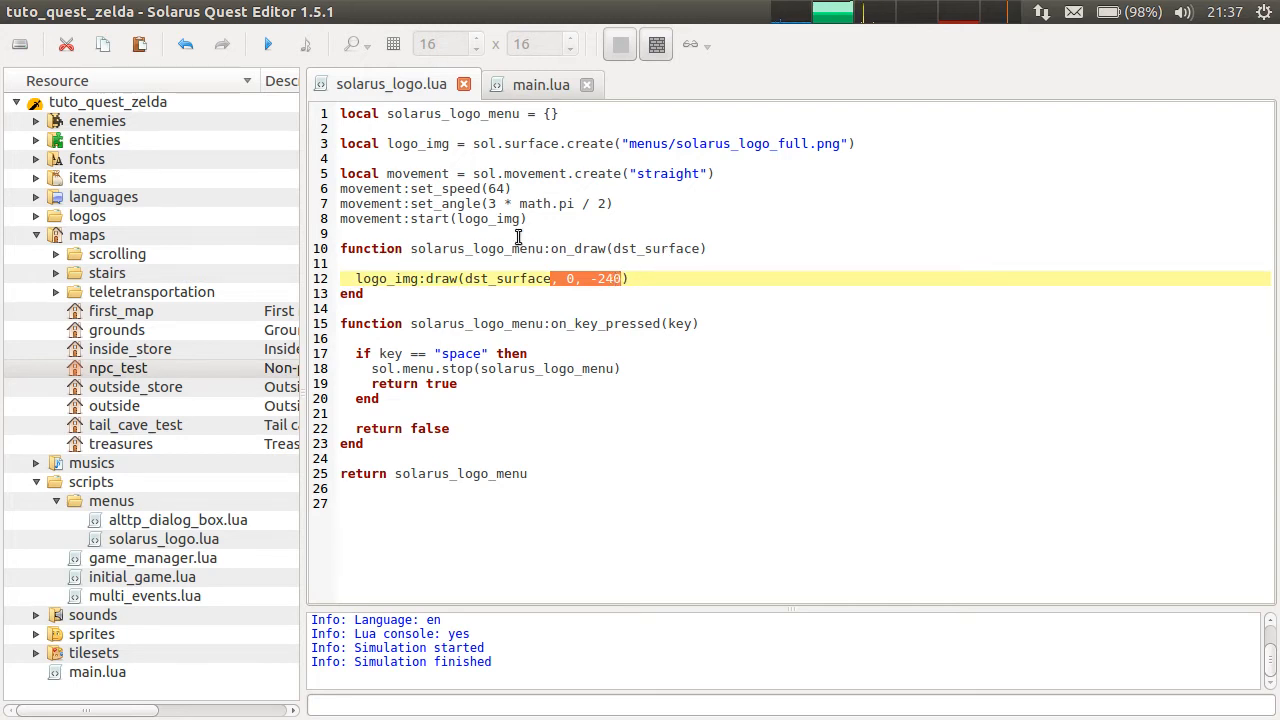
pyautogui.moveTo(632, 199)
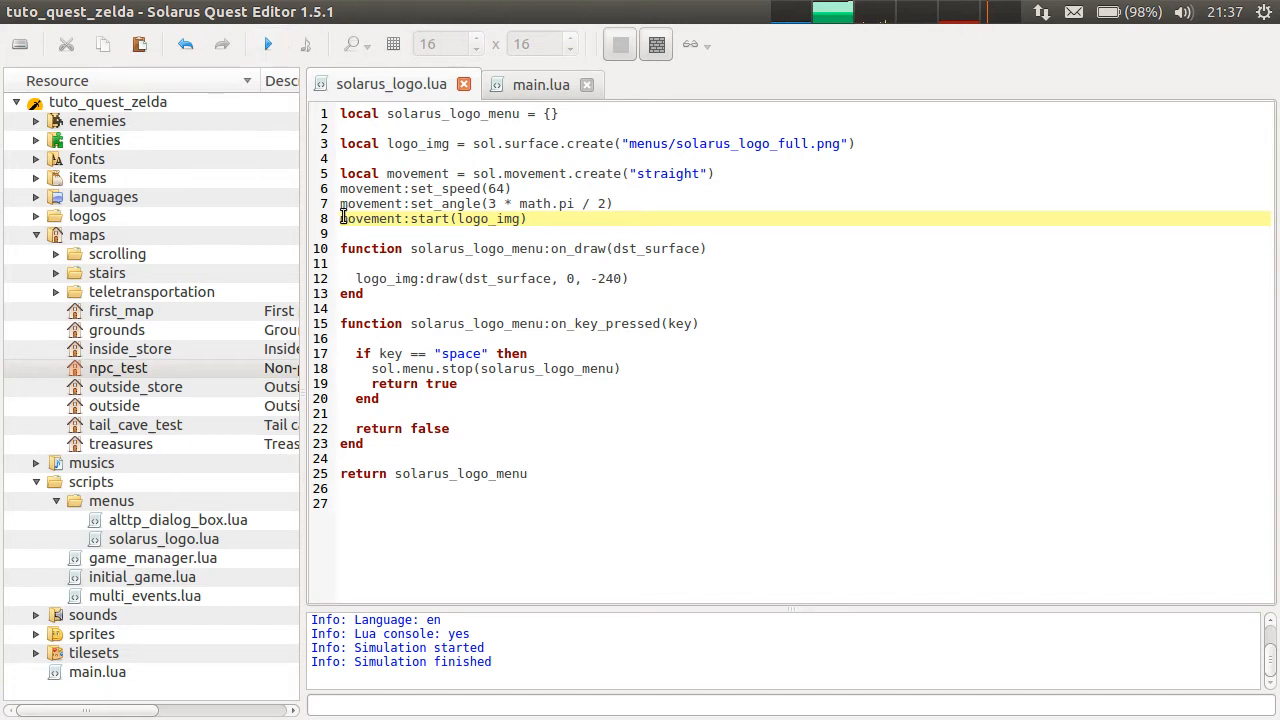
pyautogui.moveTo(655, 187)
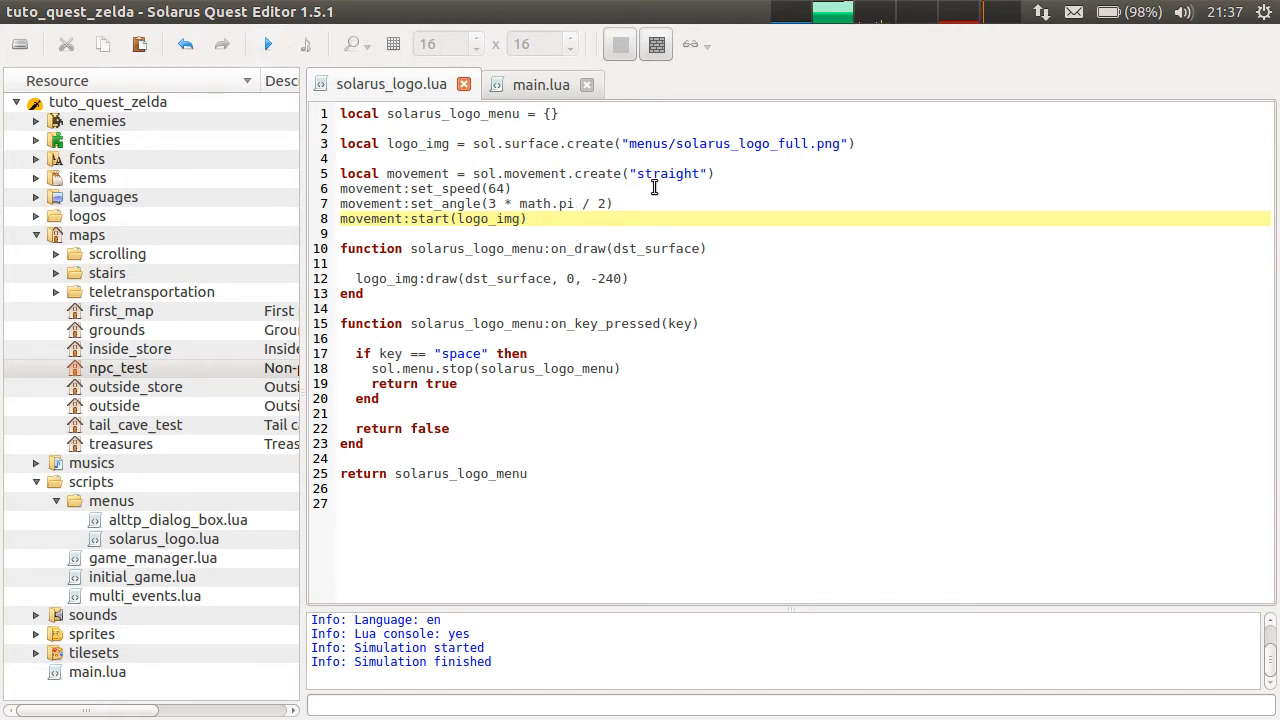
pyautogui.moveTo(450, 188)
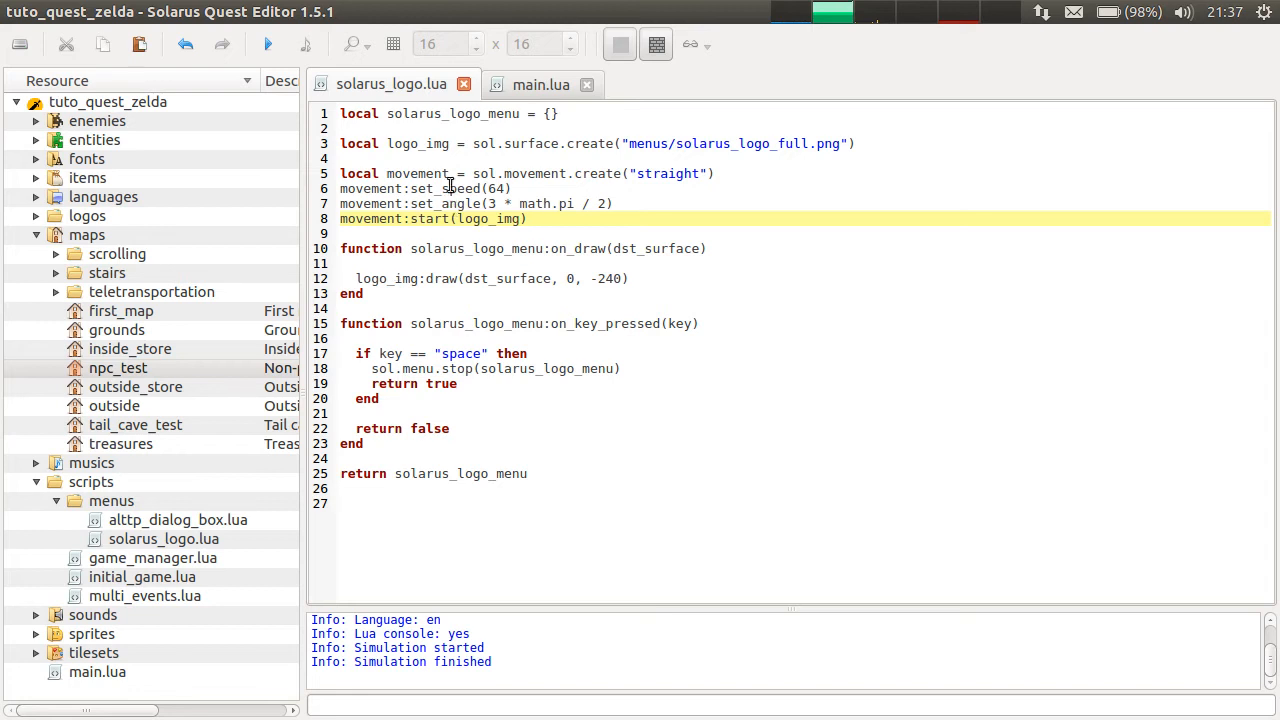
pyautogui.click(563, 263)
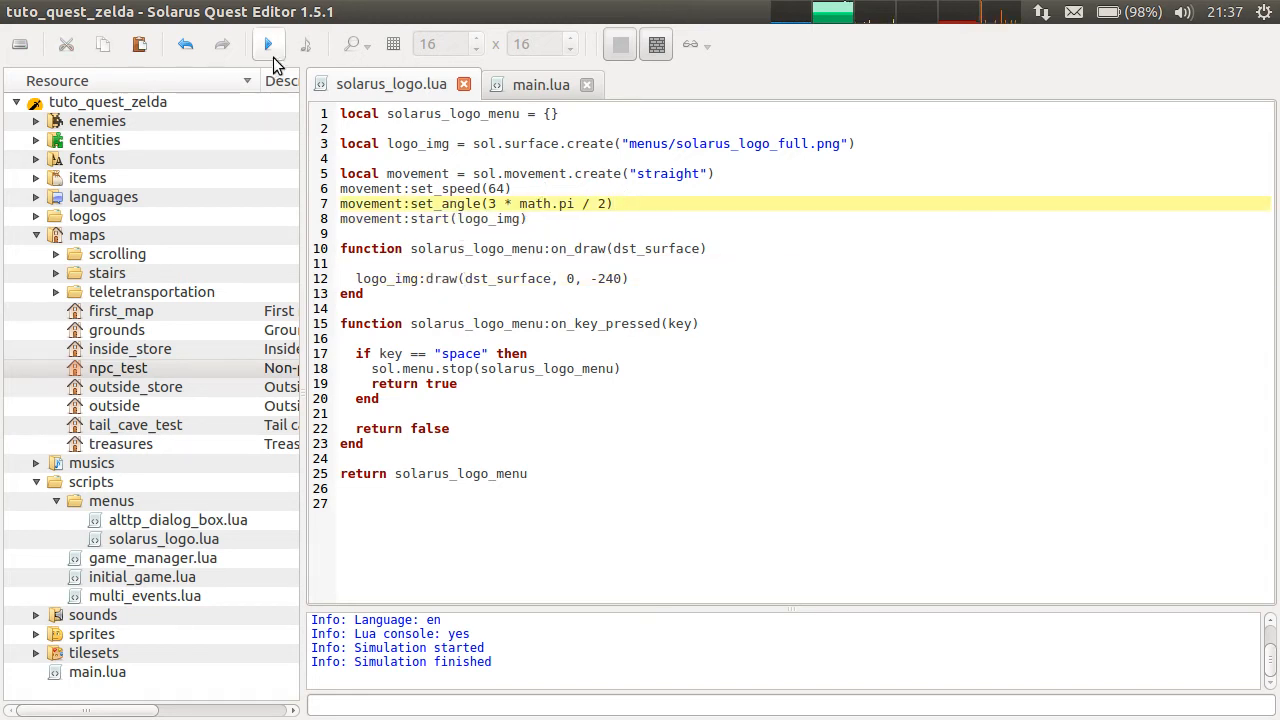
# Change the movement speed from 64 to 128 and save.
pyautogui.click(267, 44)
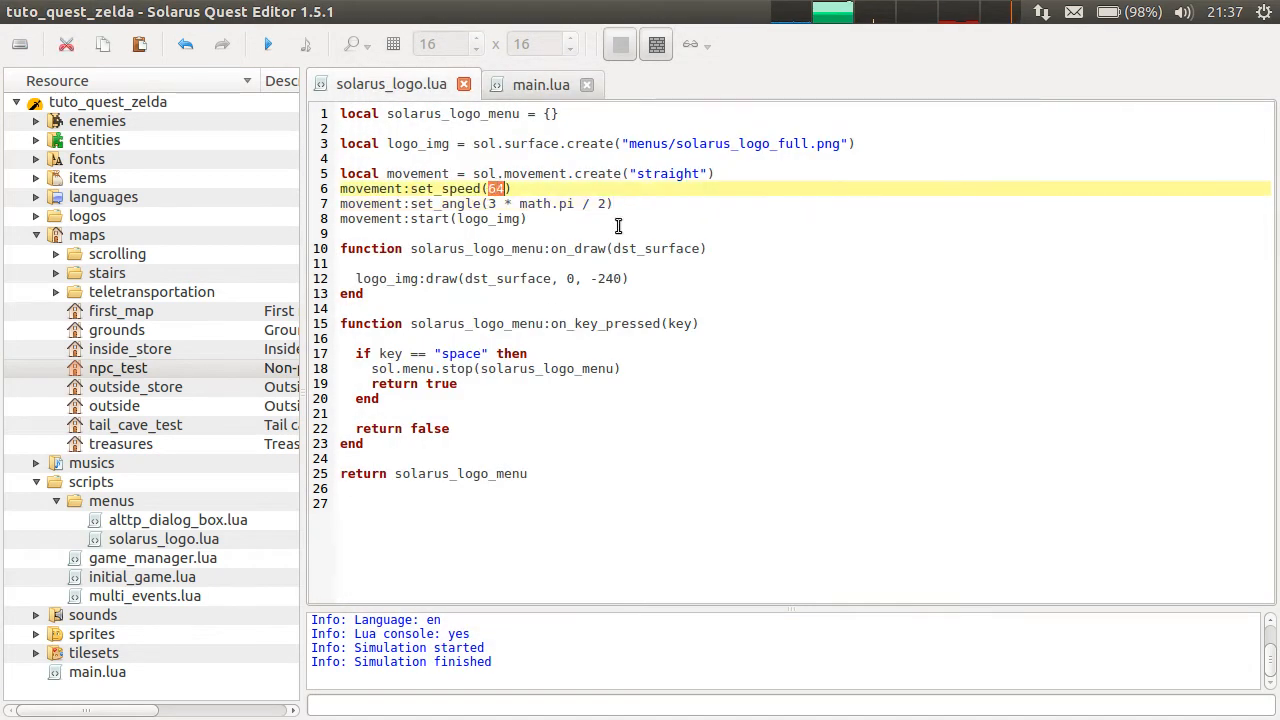
pyautogui.write('128')
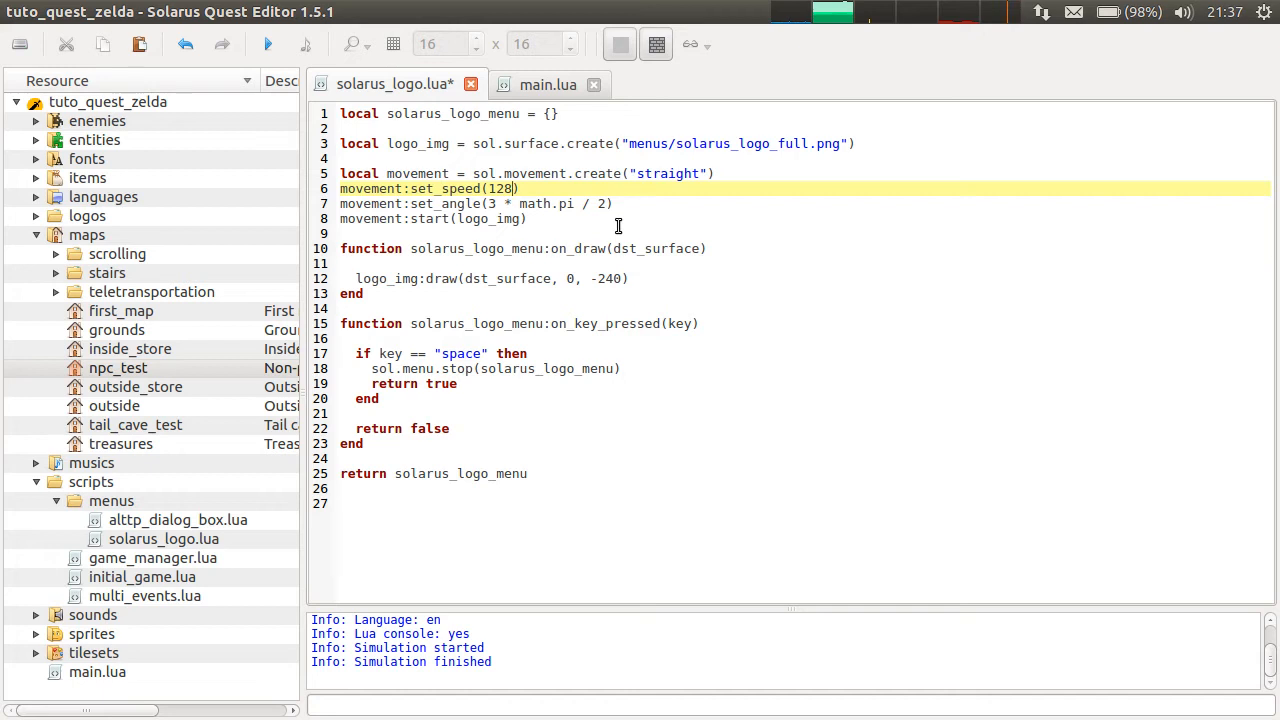
pyautogui.press('ctrl+s')
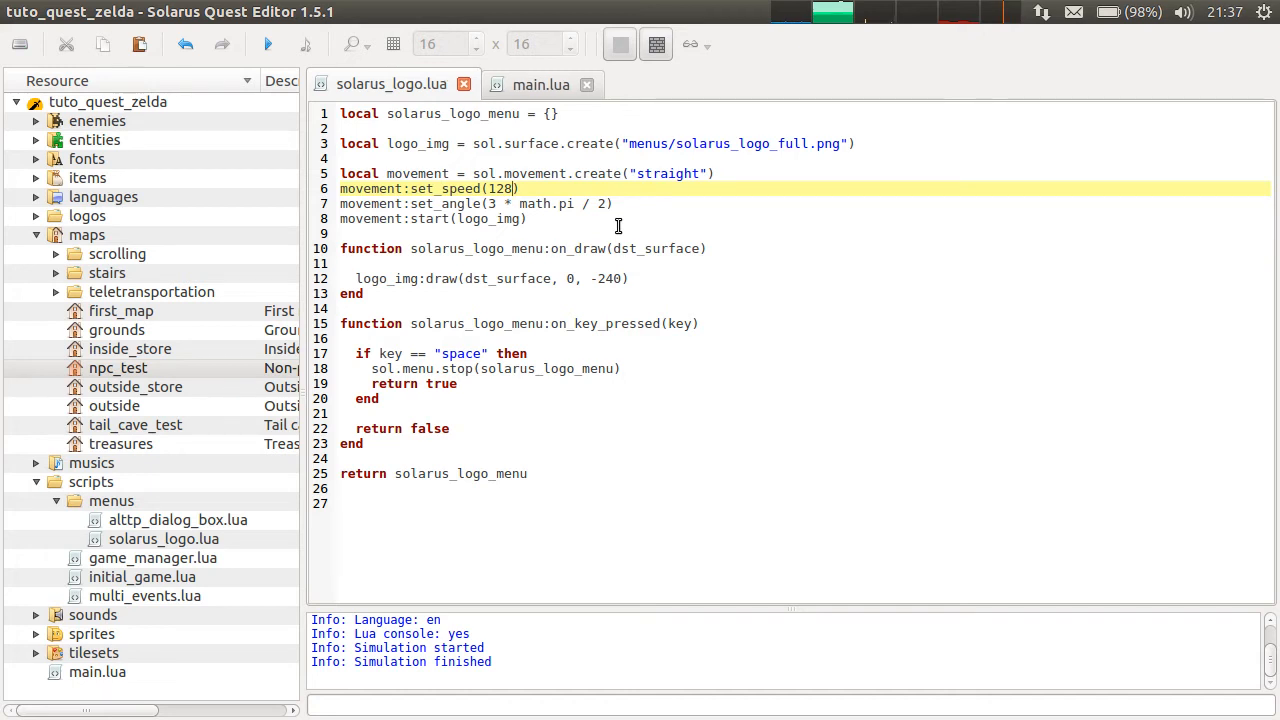
pyautogui.moveTo(544, 238)
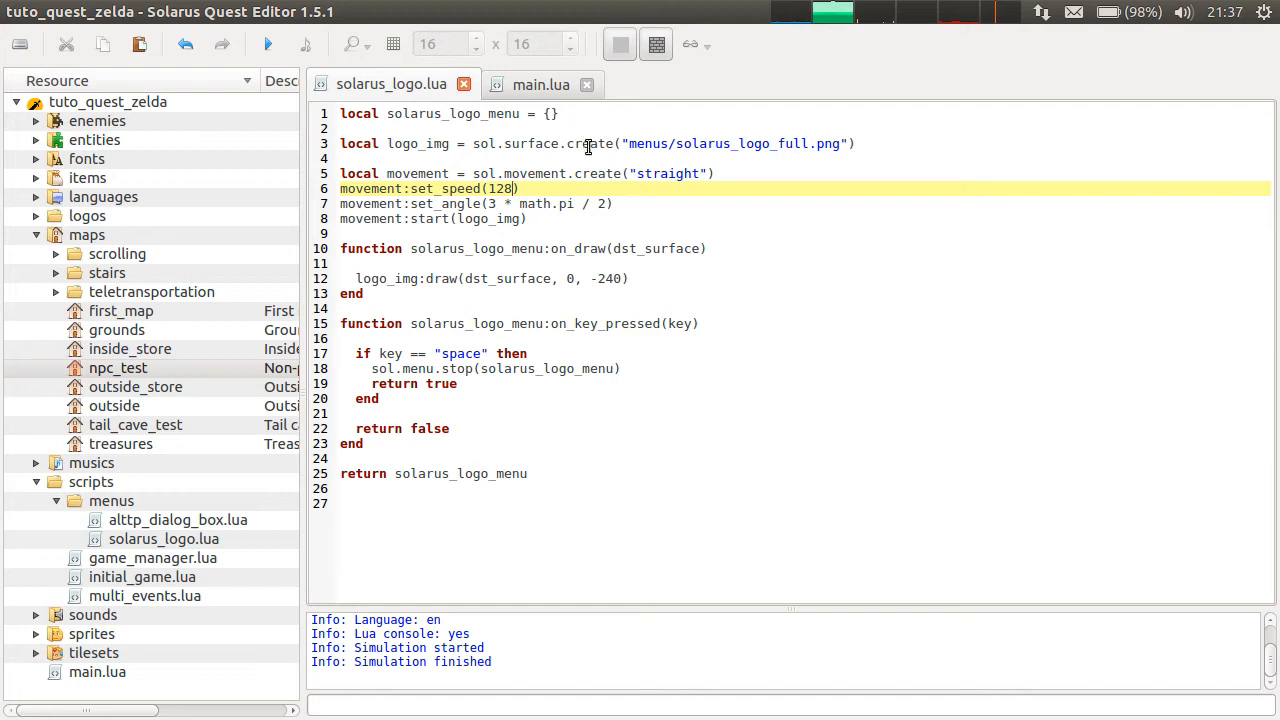
pyautogui.moveTo(384, 202)
pyautogui.write('movement:')
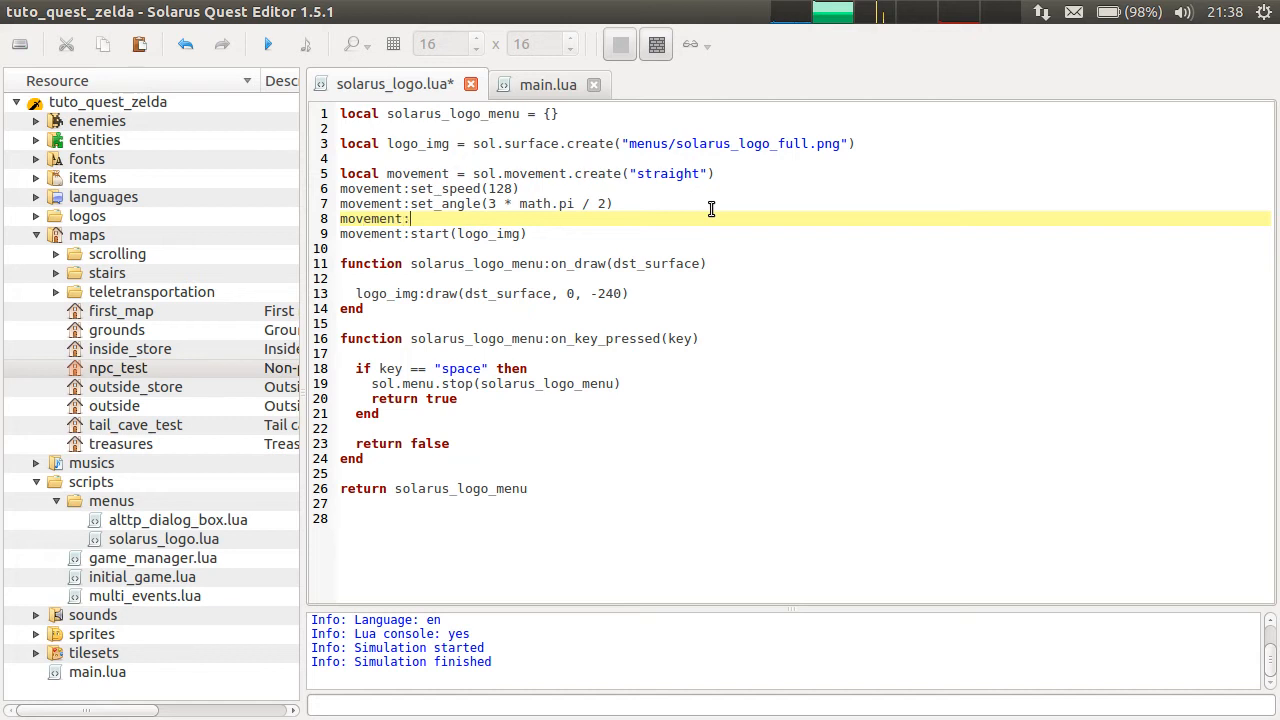
# Insert movement:set_max_distance(240) before the start call and save.
pyautogui.write('set_max_distance')
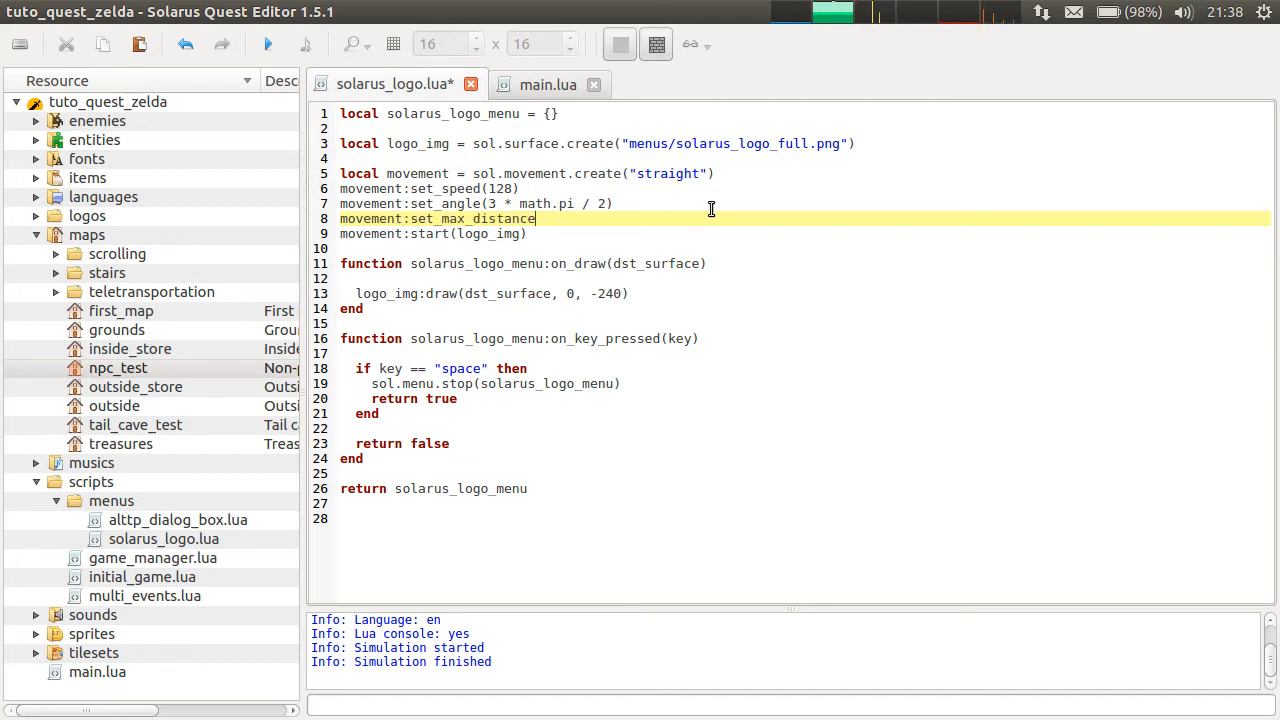
pyautogui.write('(')
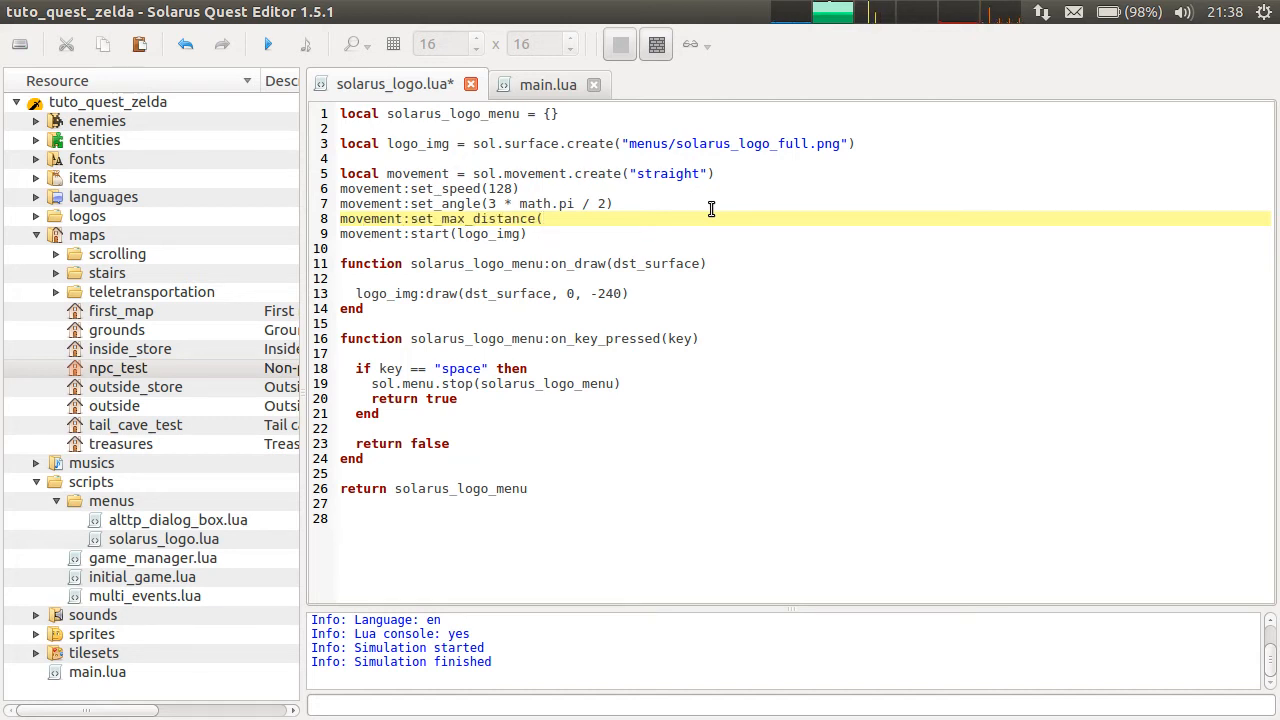
pyautogui.write('240')
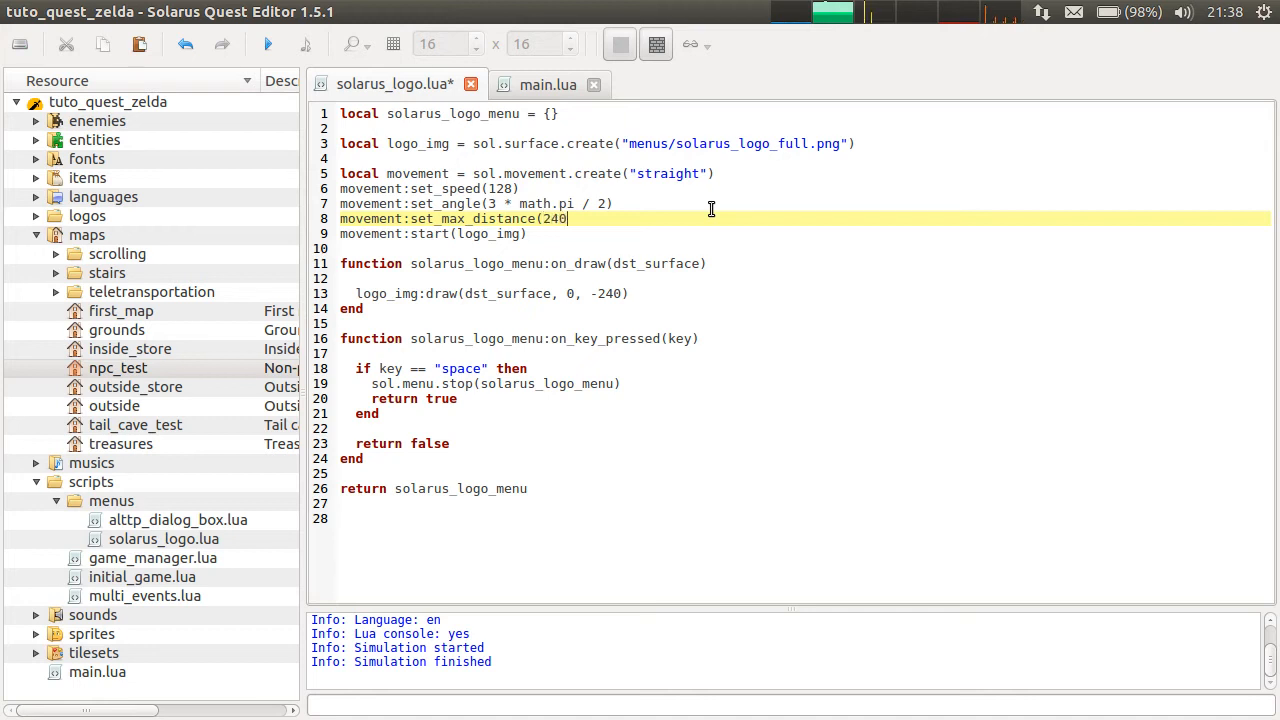
pyautogui.press('ctrl+s')
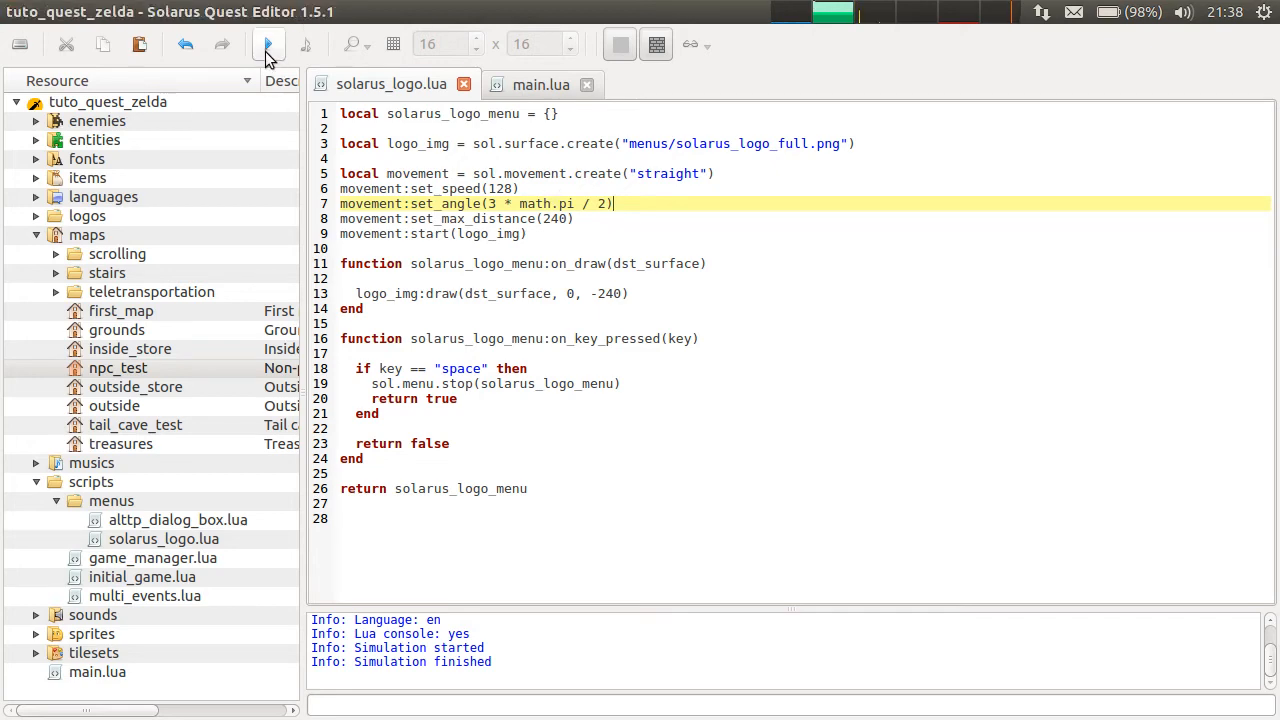
# Launch the quest, close the game window, and relaunch it to show the Solarus logo.
pyautogui.click(267, 44)
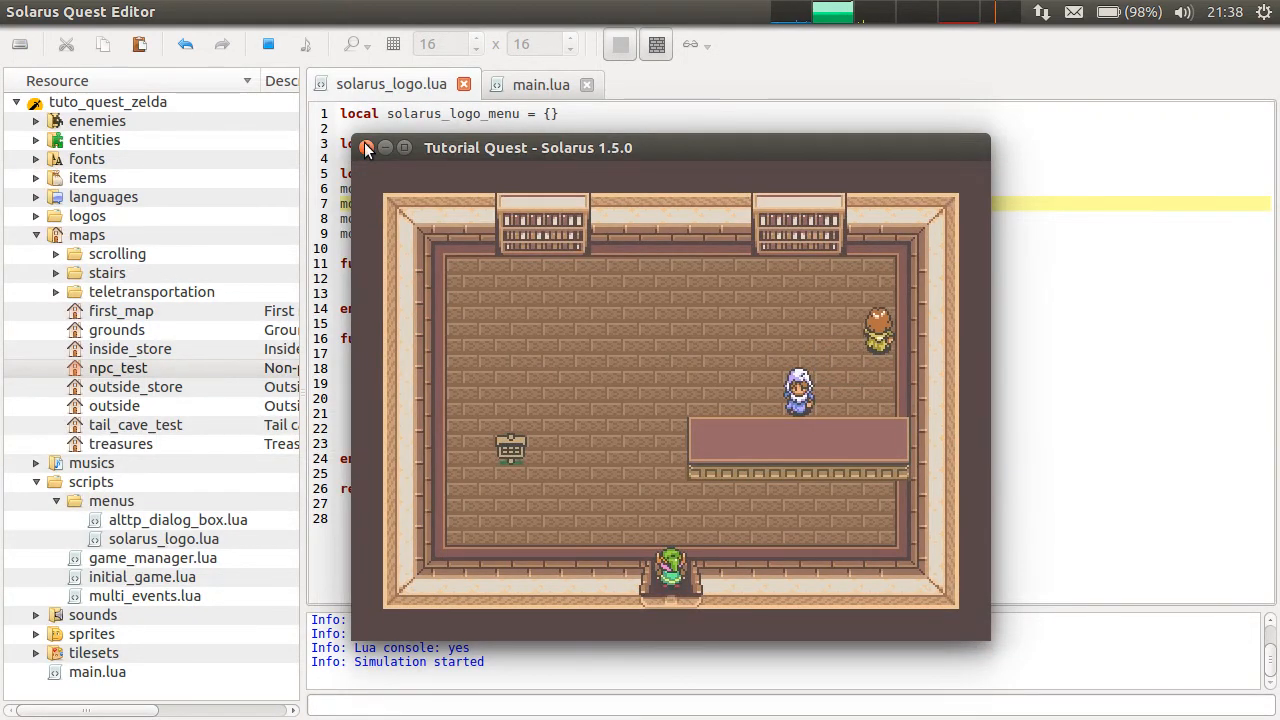
pyautogui.click(367, 147)
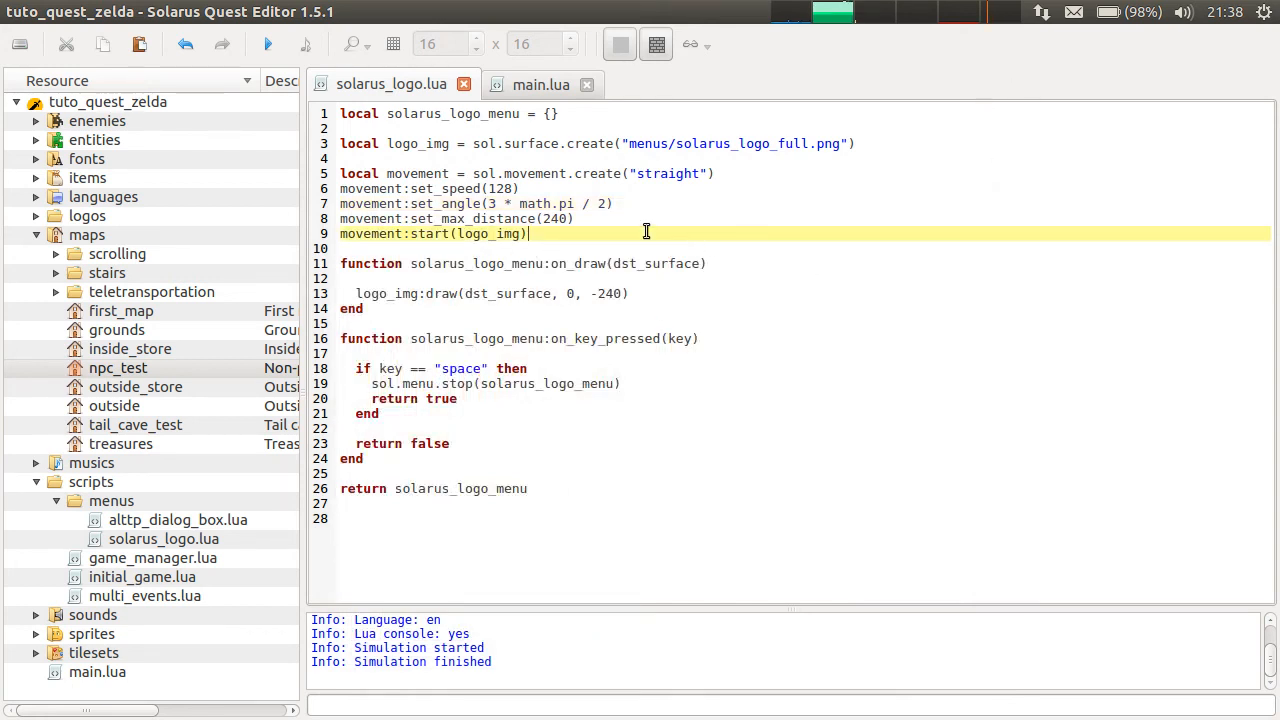
pyautogui.click(267, 44)
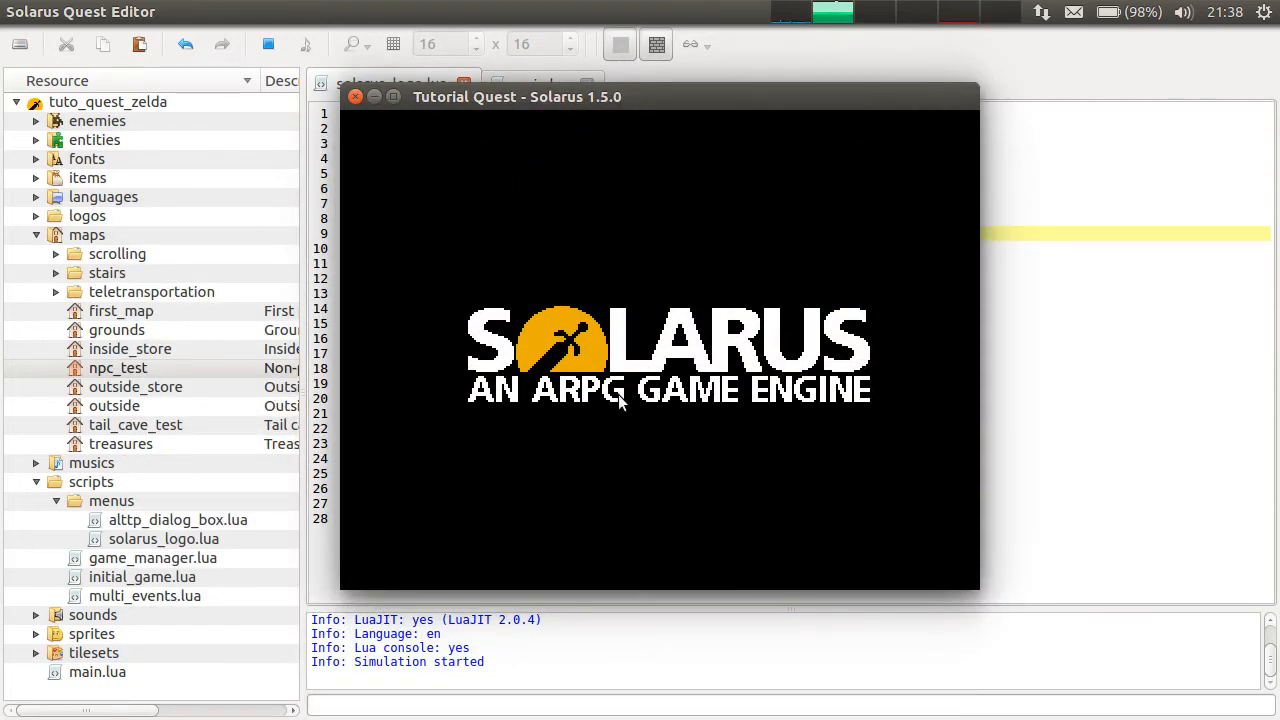
pyautogui.moveTo(913, 508)
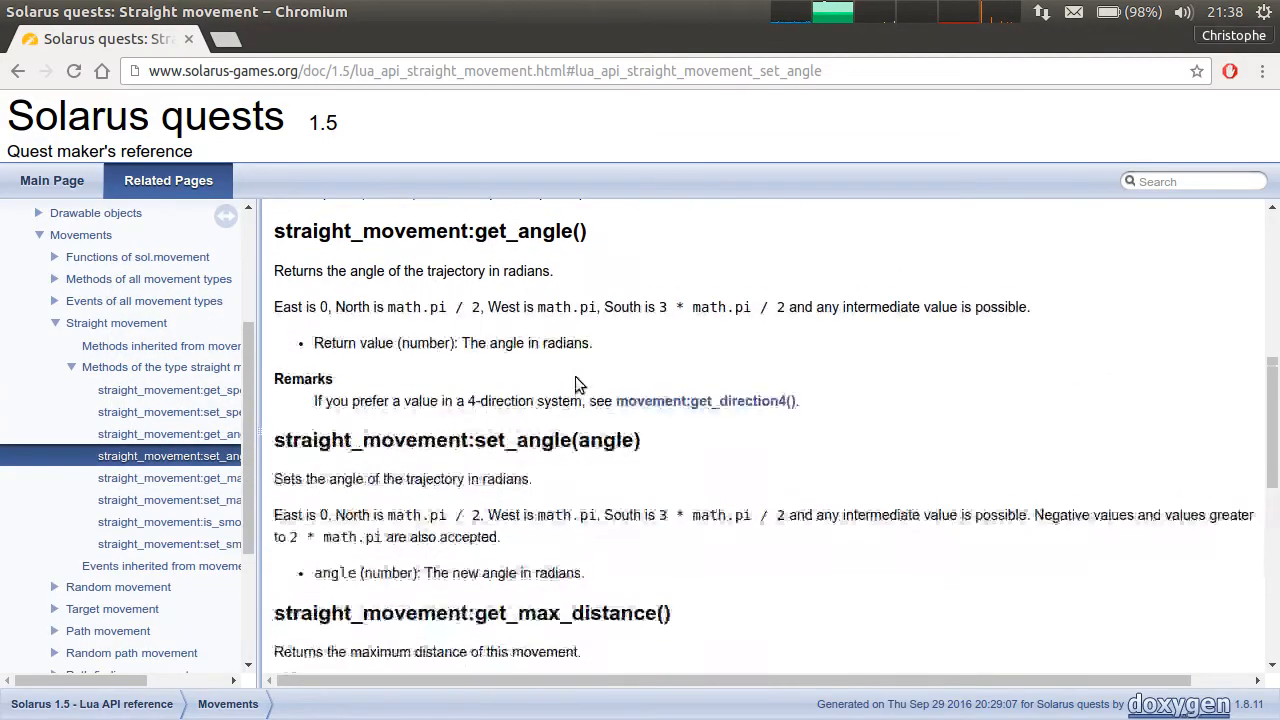
# Open the movement:start reference and highlight its optional callback parameter.
pyautogui.scroll(3)
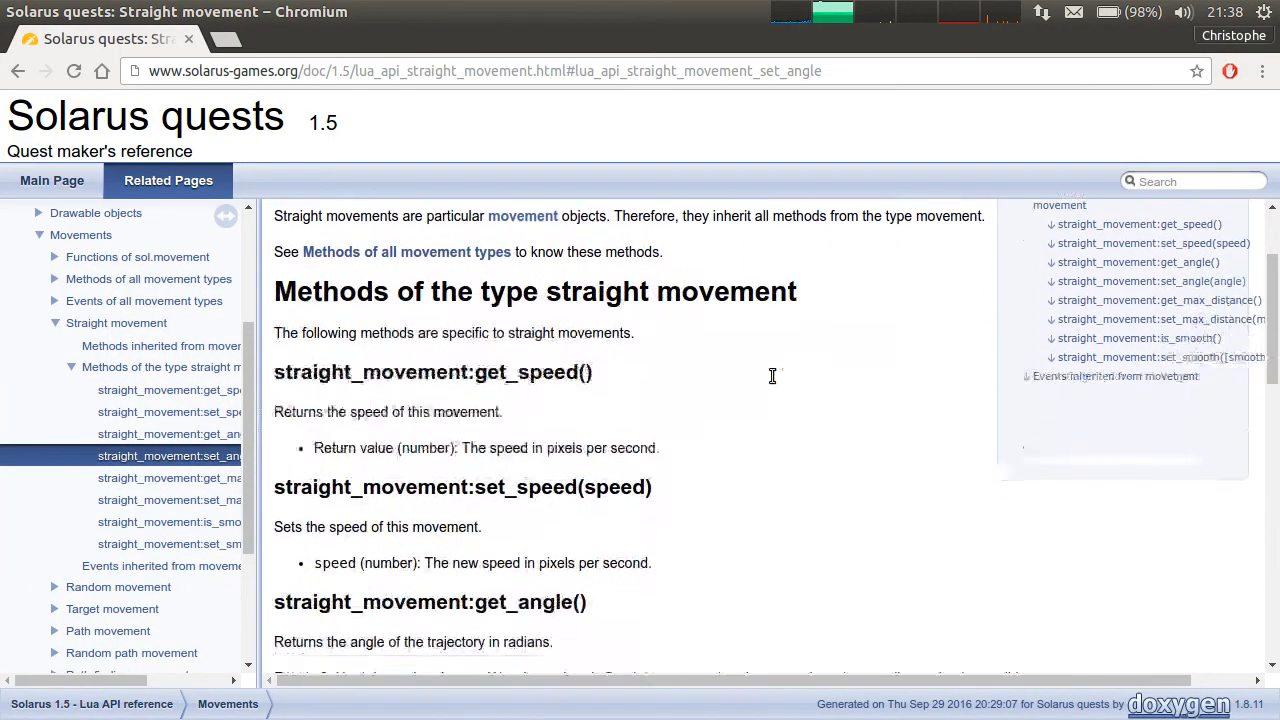
pyautogui.scroll(3)
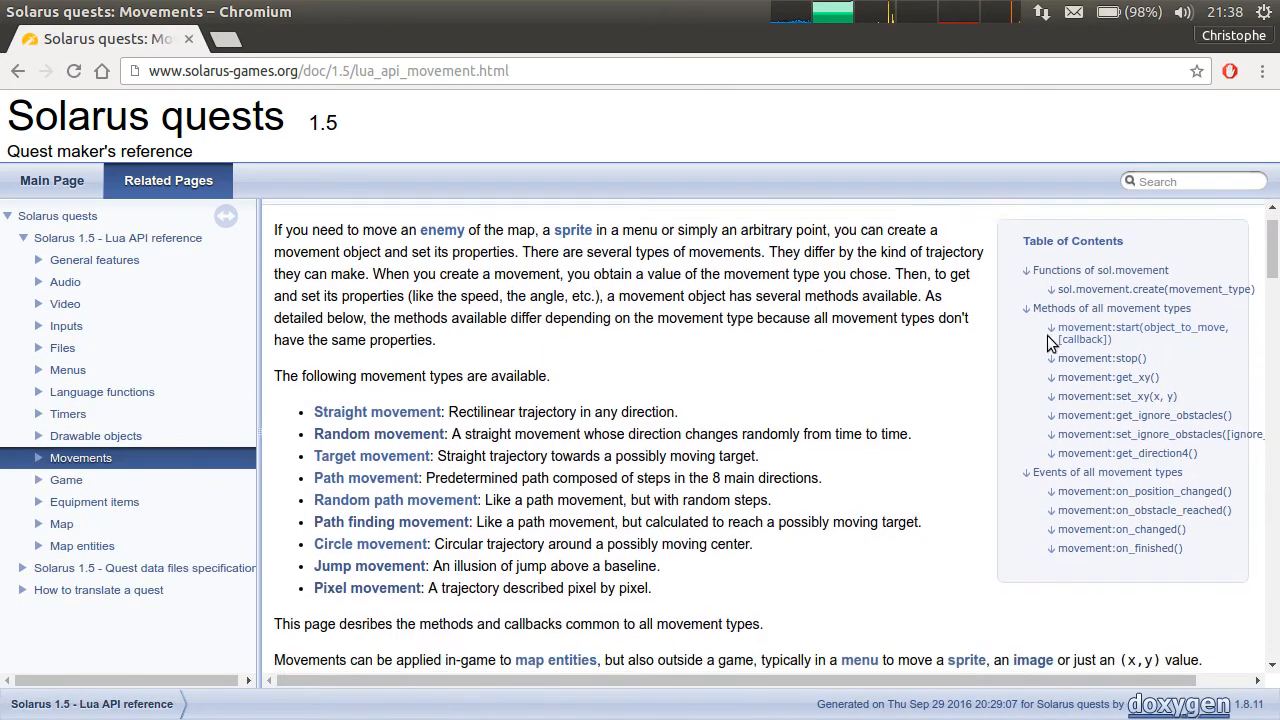
pyautogui.click(1143, 333)
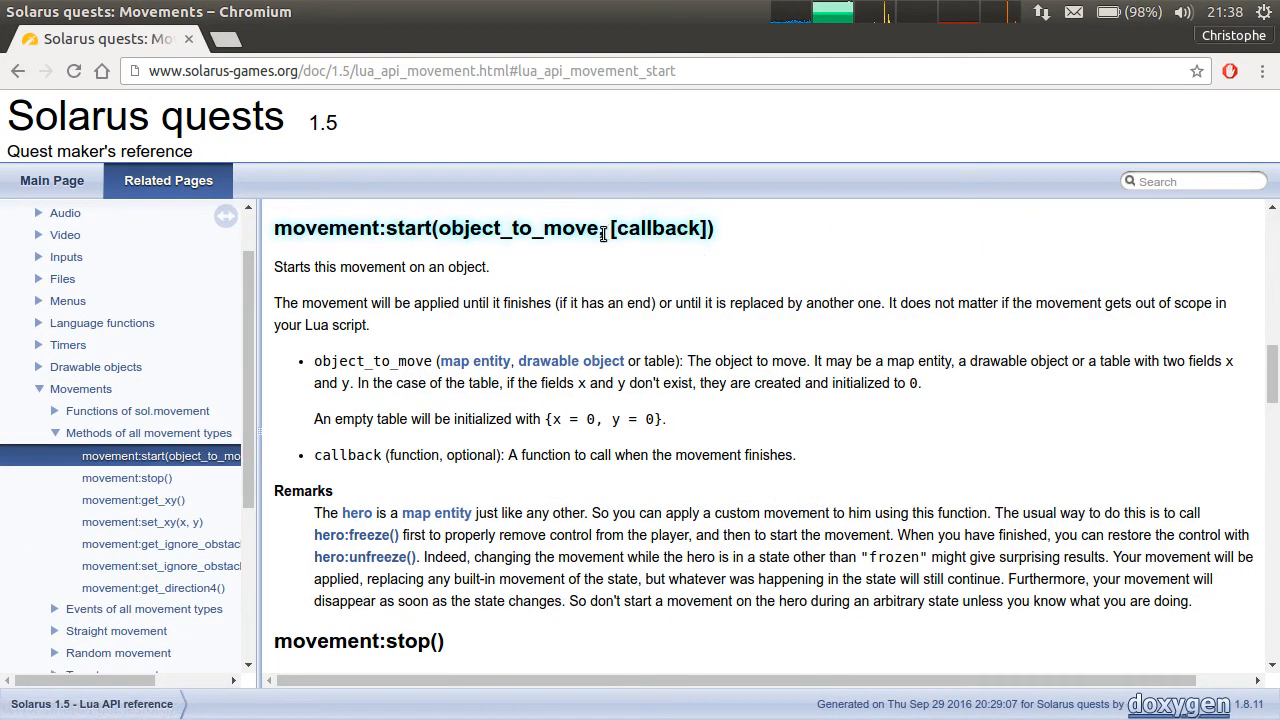
pyautogui.doubleClick(658, 228)
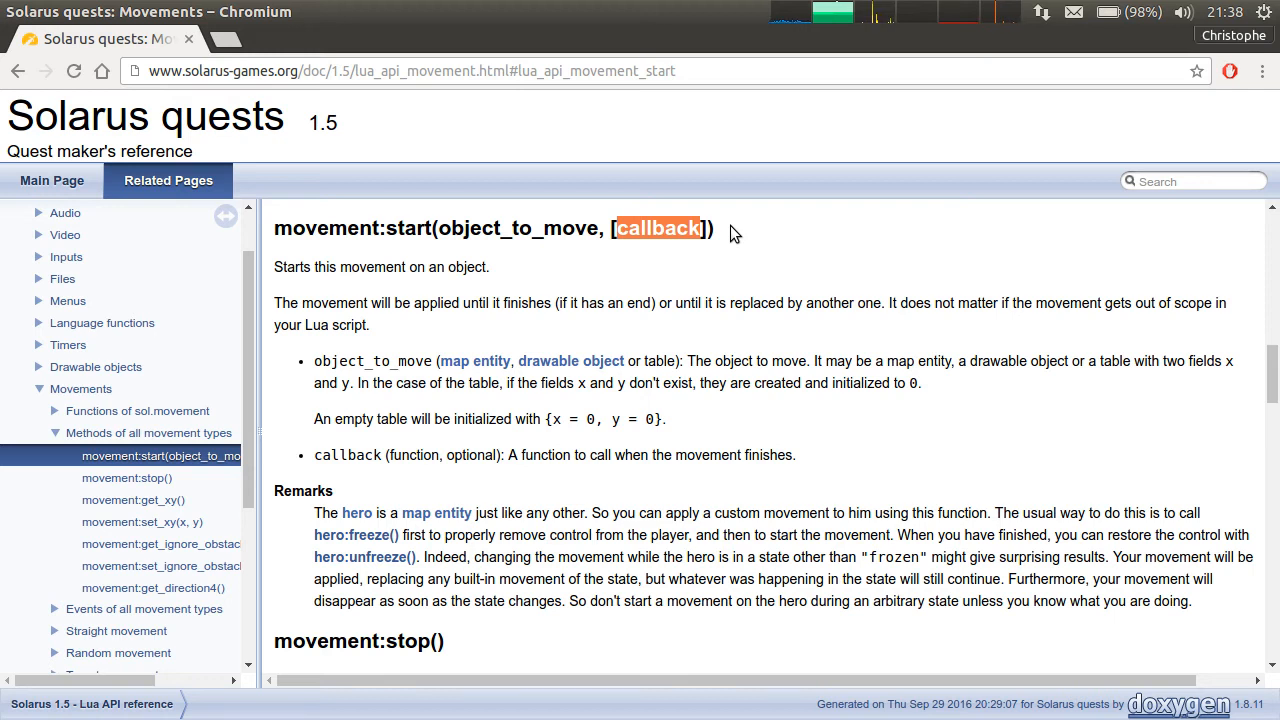
pyautogui.click(623, 228)
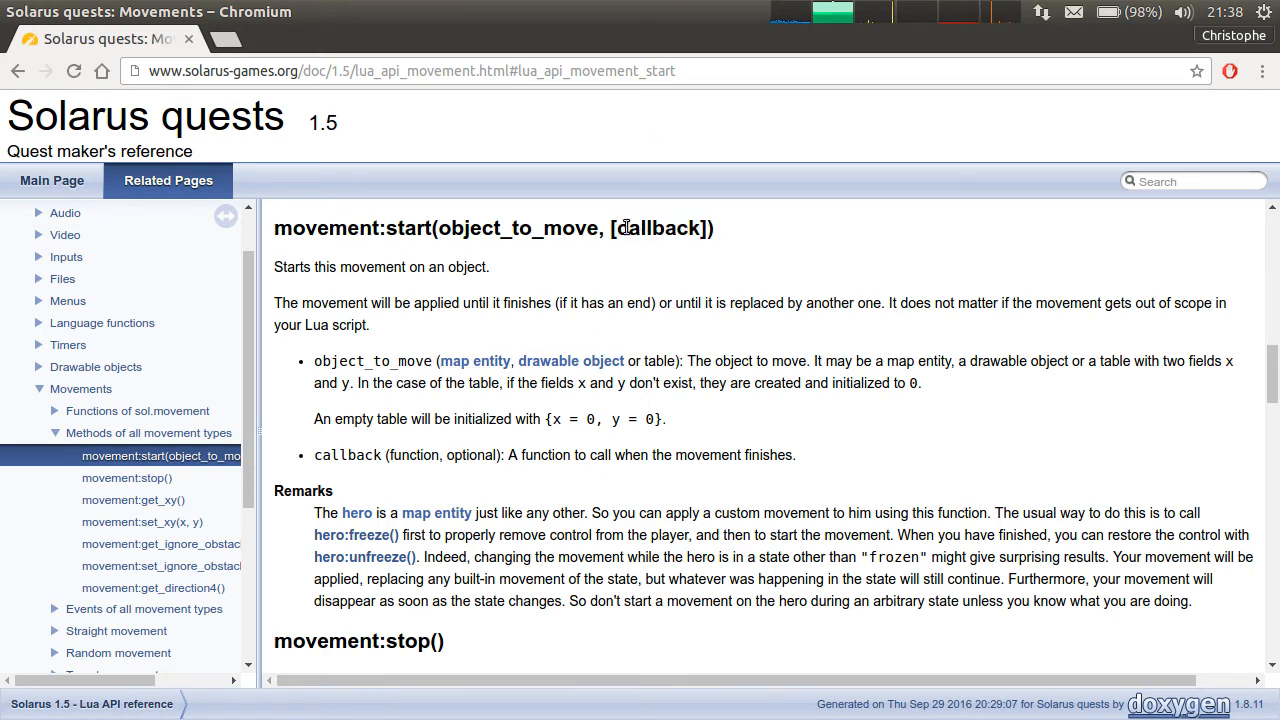
pyautogui.doubleClick(659, 228)
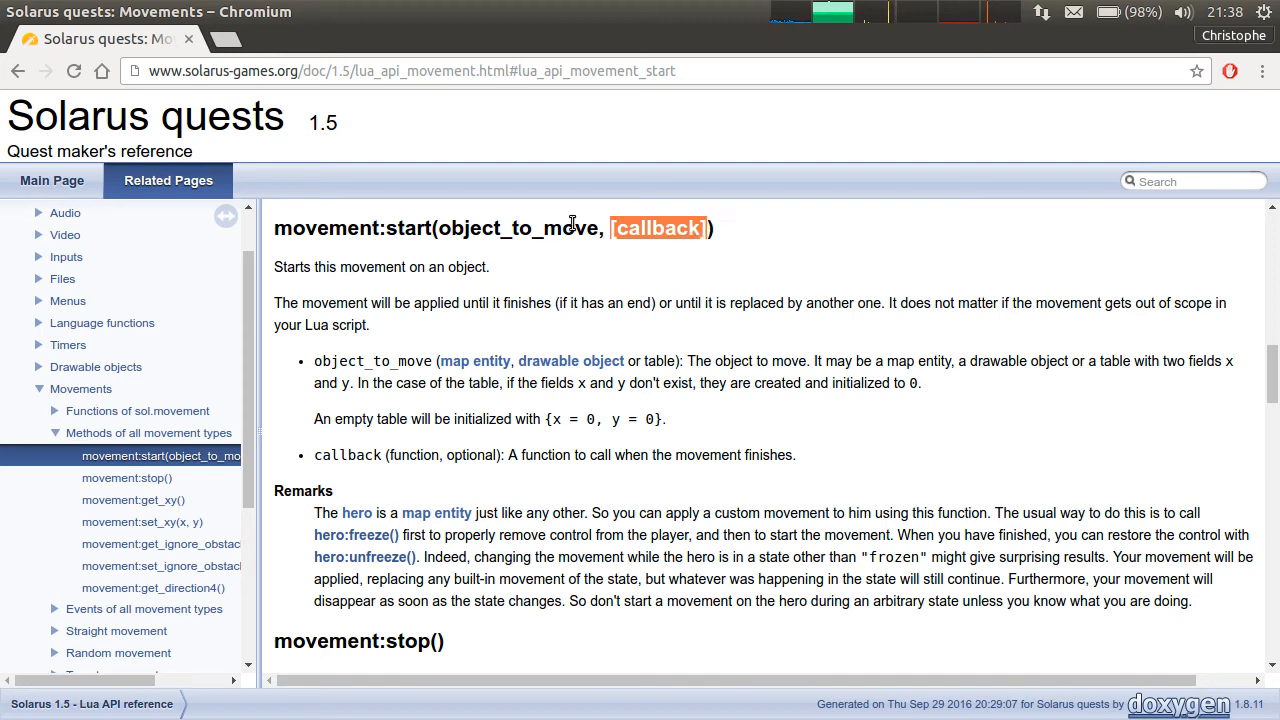
pyautogui.moveTo(782, 207)
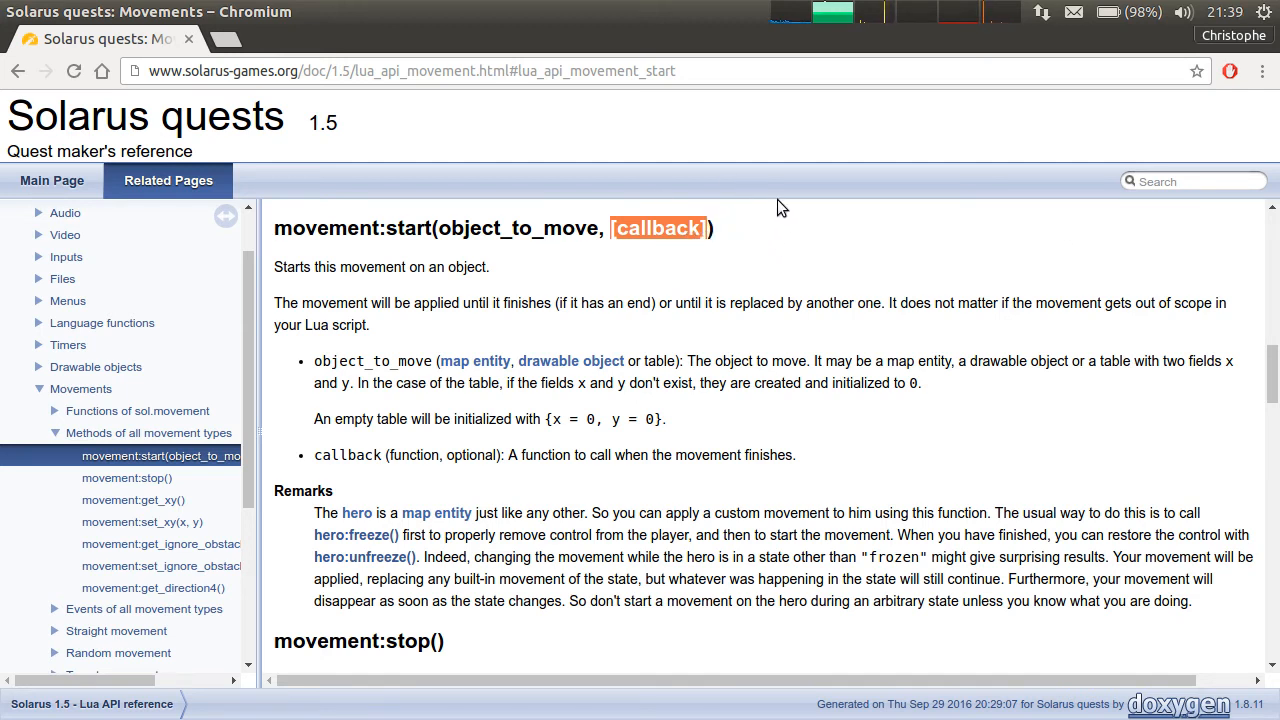
pyautogui.moveTo(600, 215)
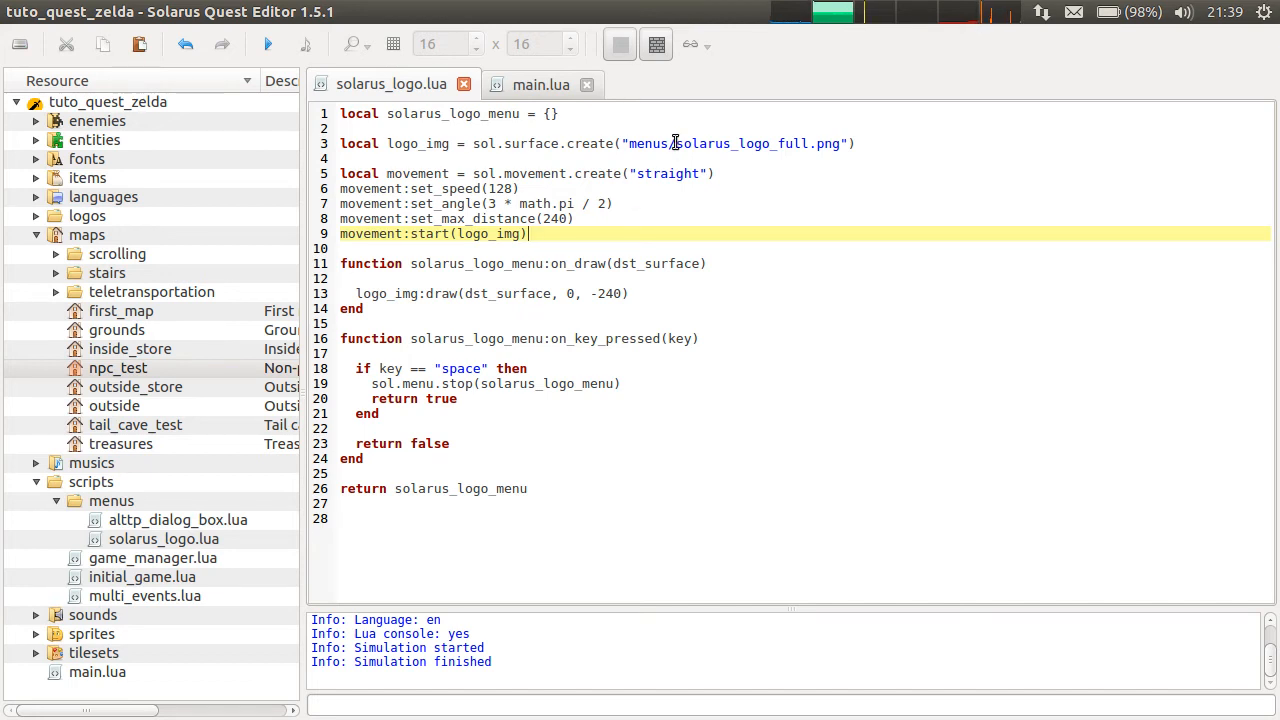
# Pass movement:start a callback function that calls sol.menu.stop(solarus_logo_menu).
pyautogui.write(',')
pyautogui.press('Return')
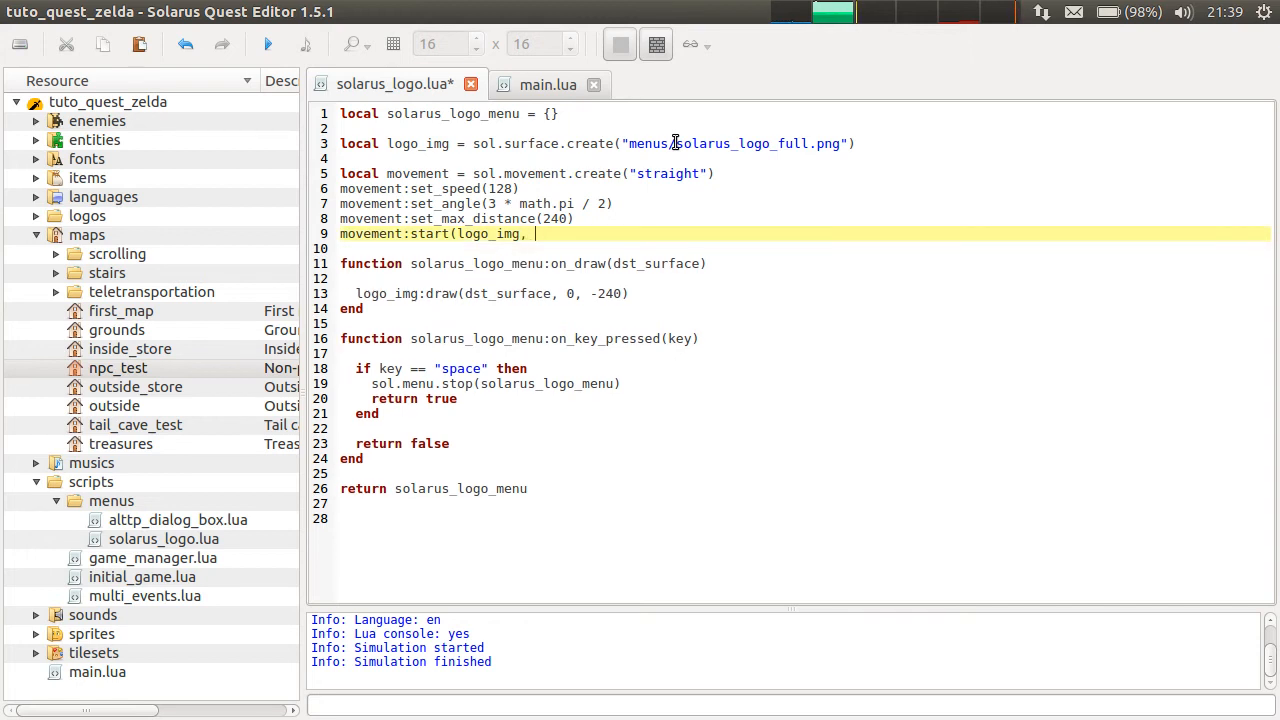
pyautogui.write('function()')
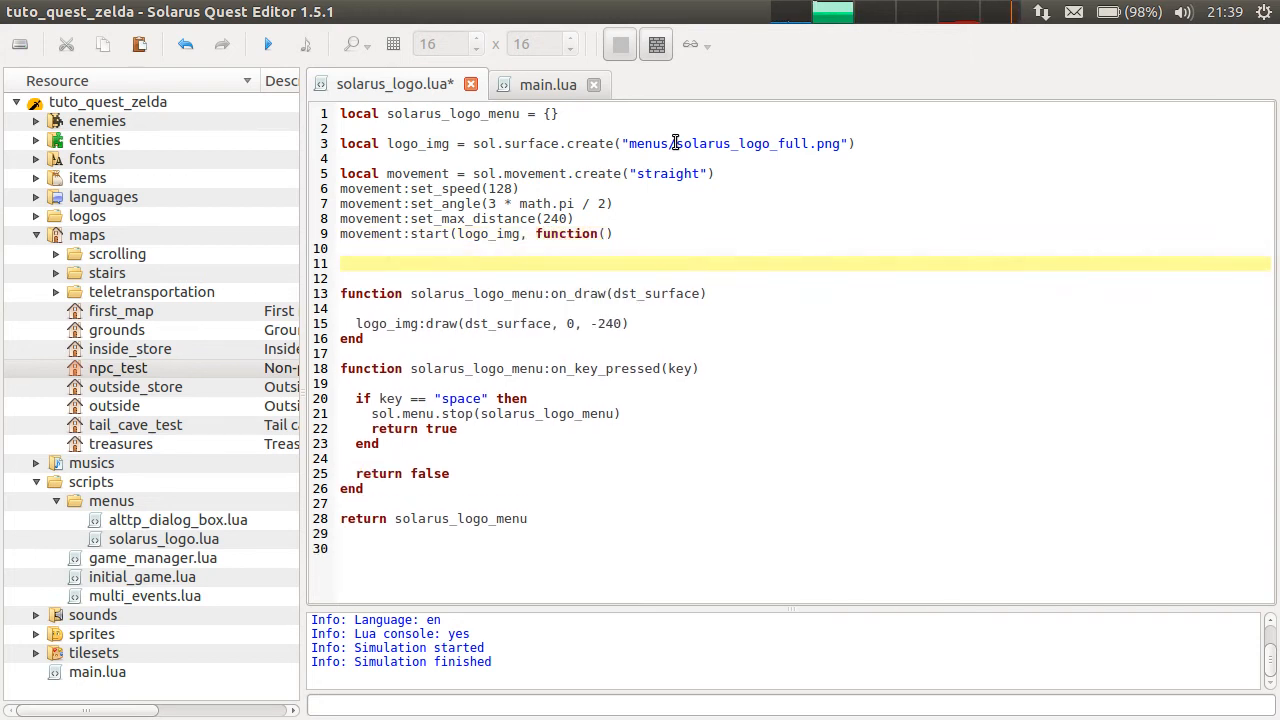
pyautogui.write('end)')
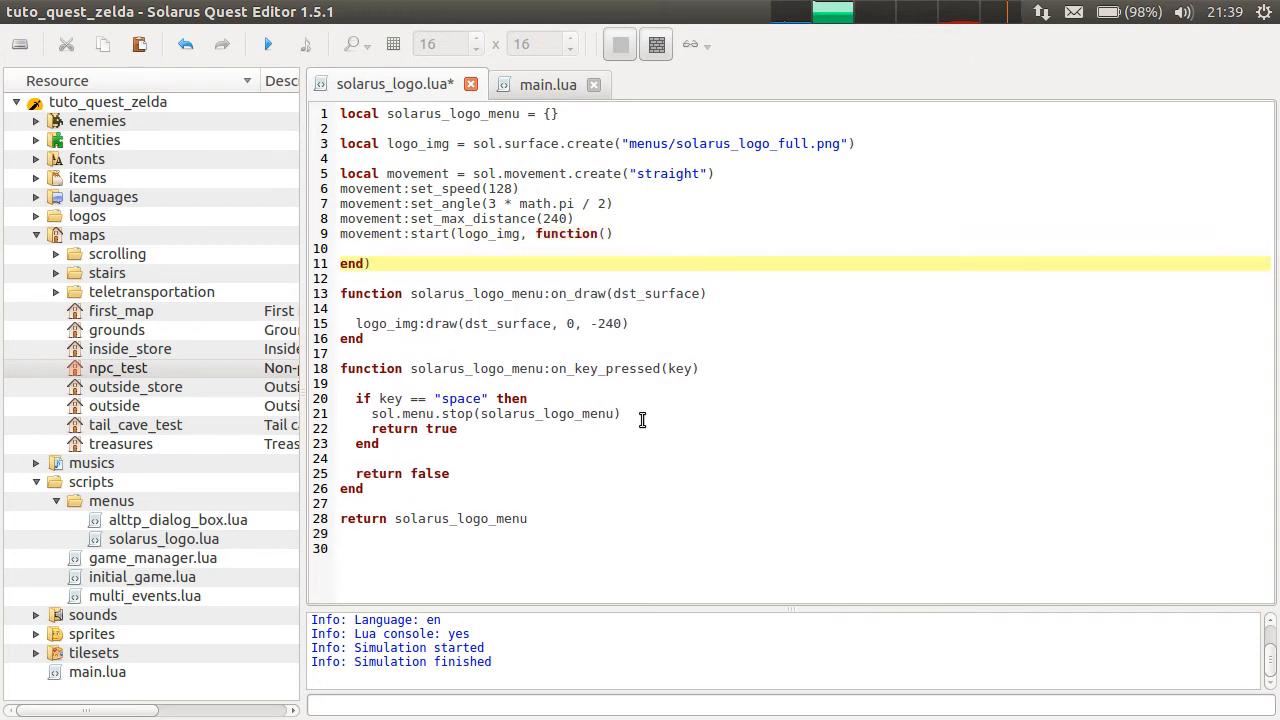
pyautogui.click(647, 233)
pyautogui.write('sol.menu.stop(solarus_logo_menu)')
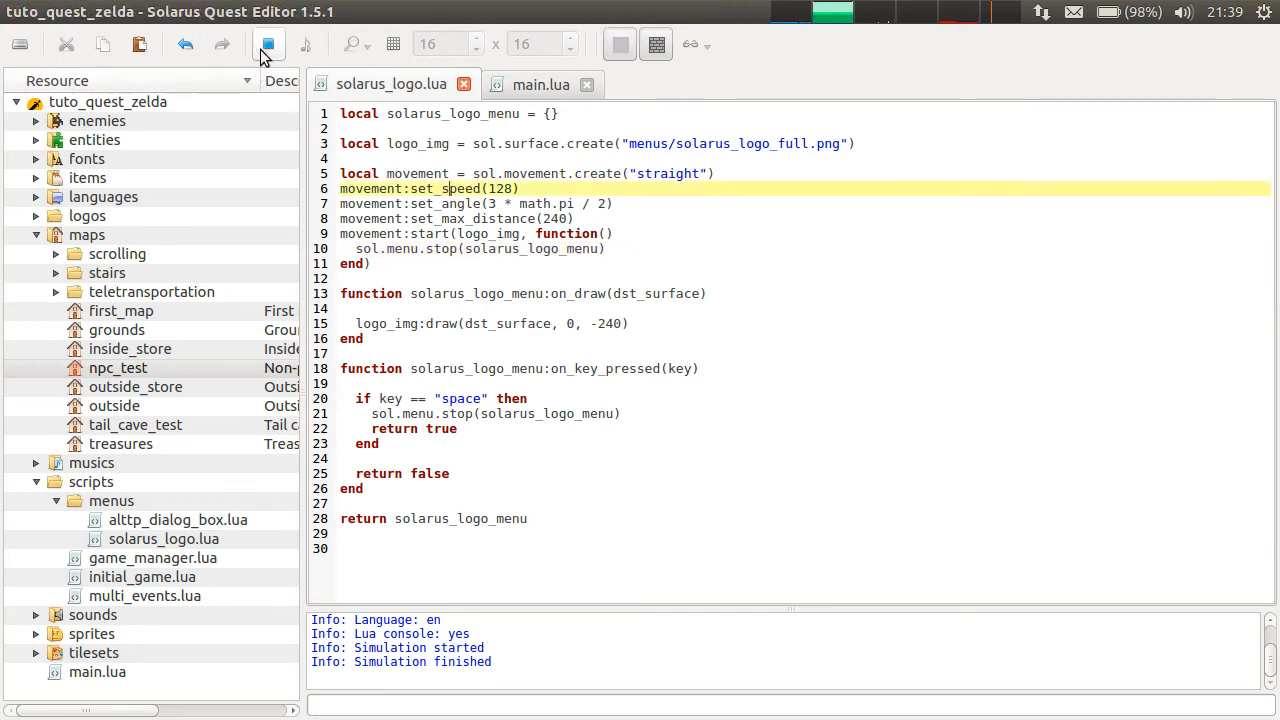
# Run the quest to test the logo, then select the movement setup lines.
pyautogui.click(268, 44)
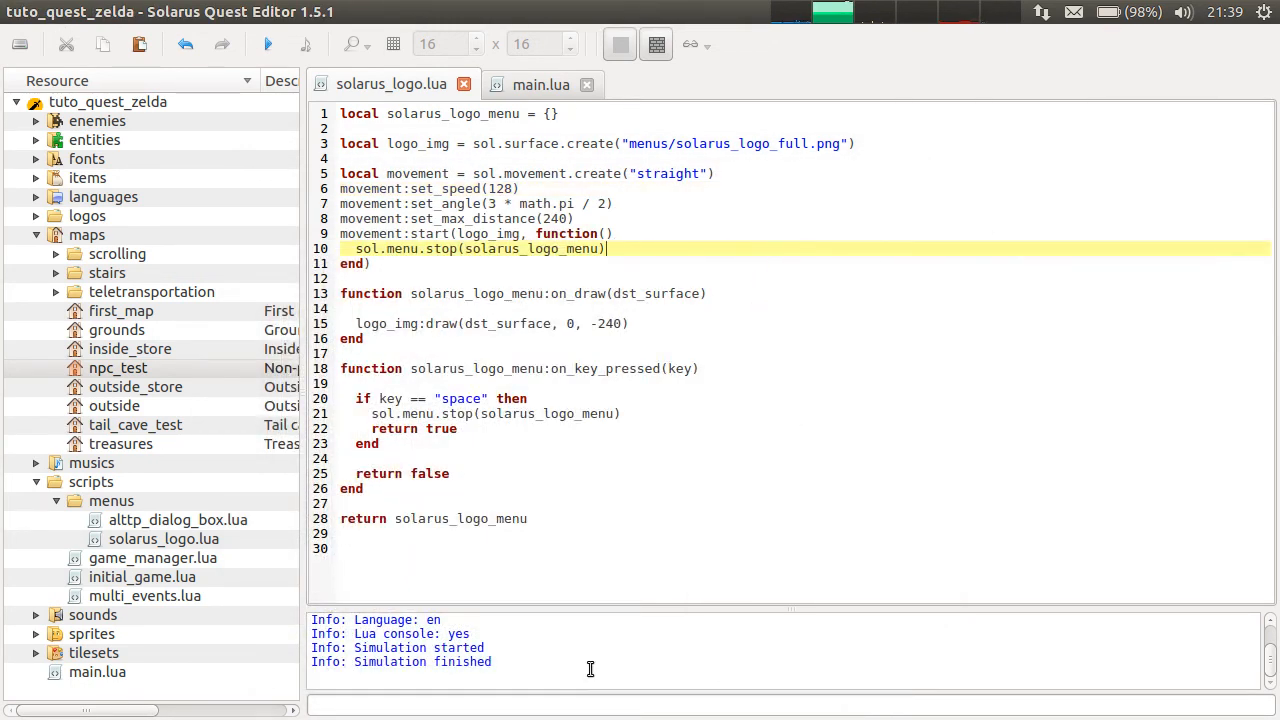
pyautogui.click(345, 158)
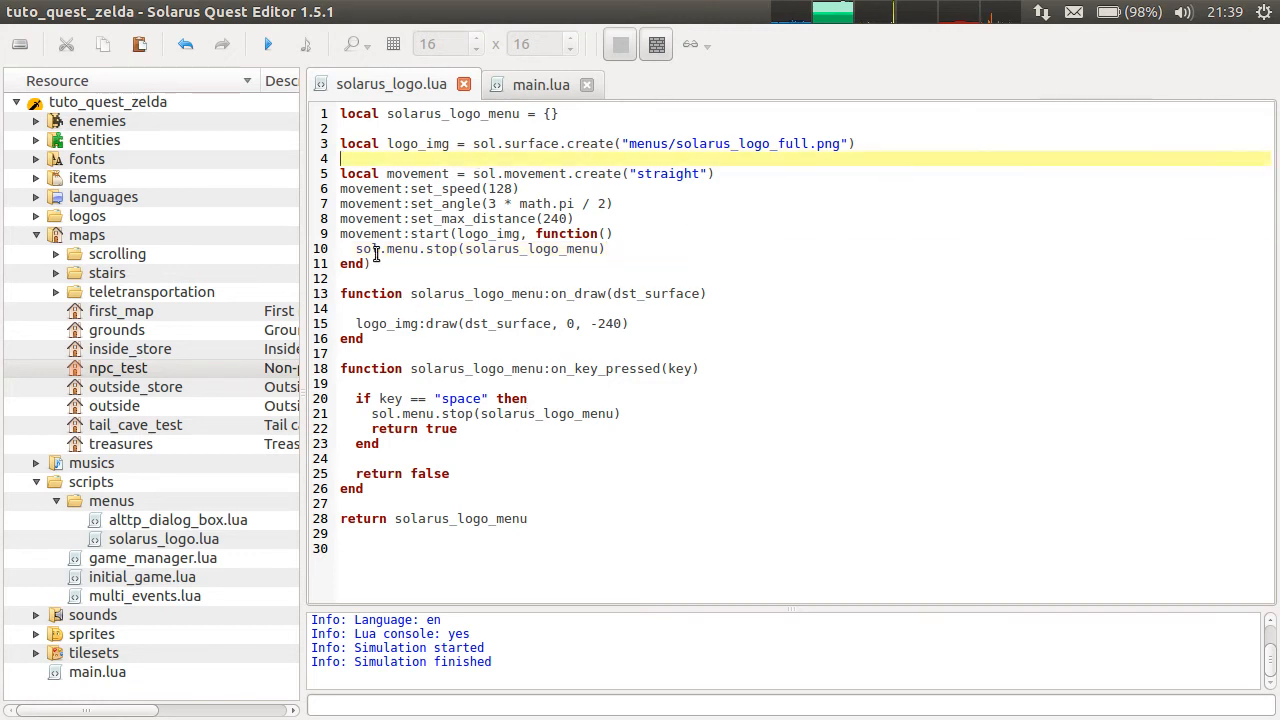
pyautogui.moveTo(340, 173); pyautogui.dragTo(470, 278)
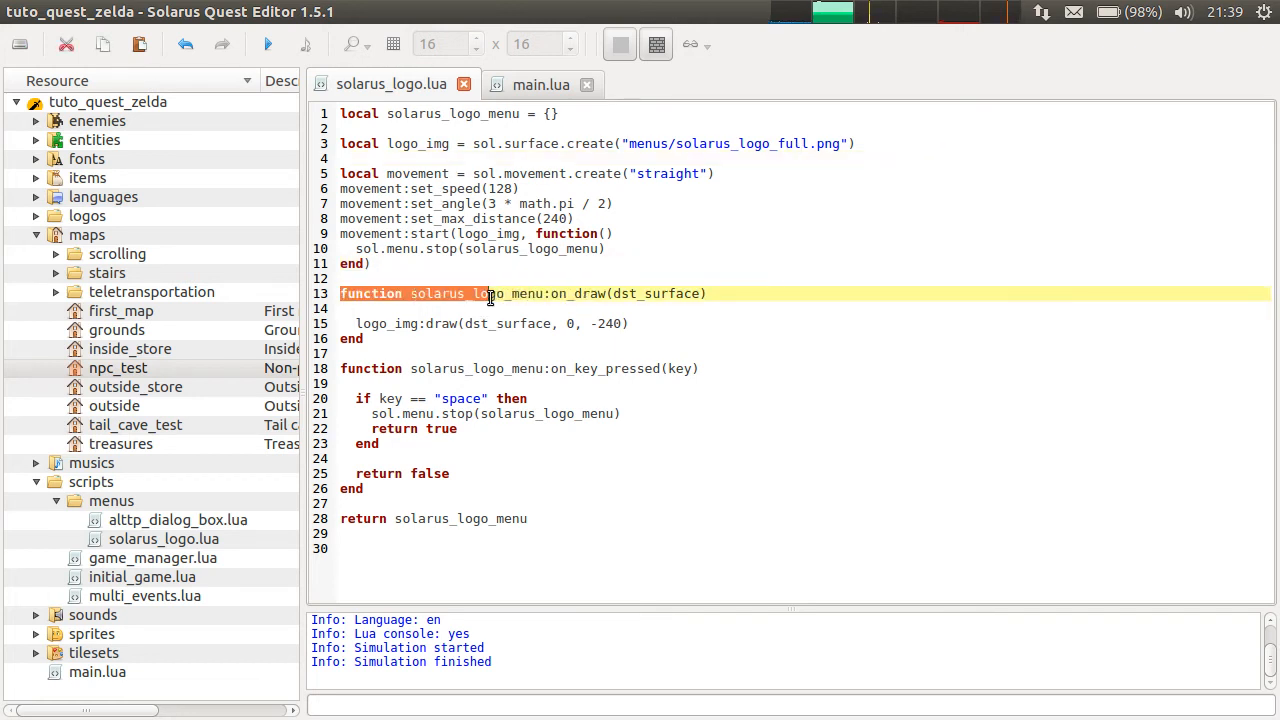
# Wrap the movement code in a new solarus_logo_menu:on_started function, save, and run the quest.
pyautogui.press('Return')
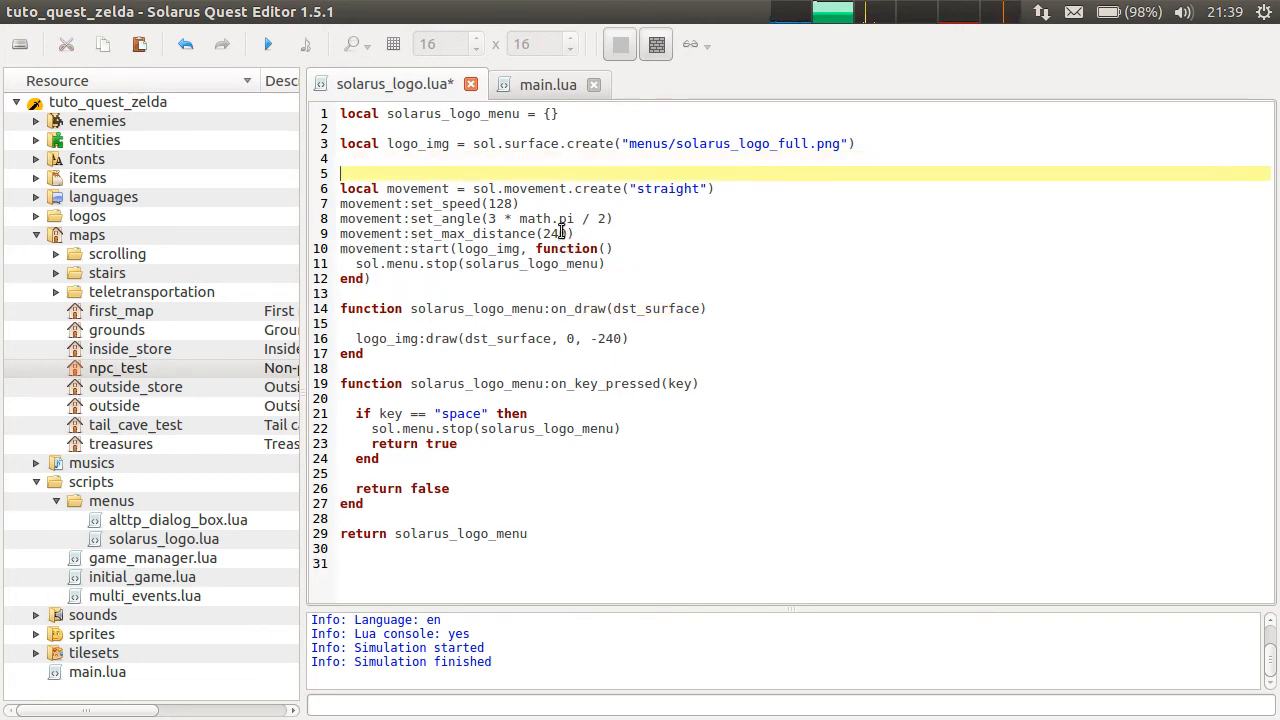
pyautogui.write('function solarus_logo_menu:on_starte')
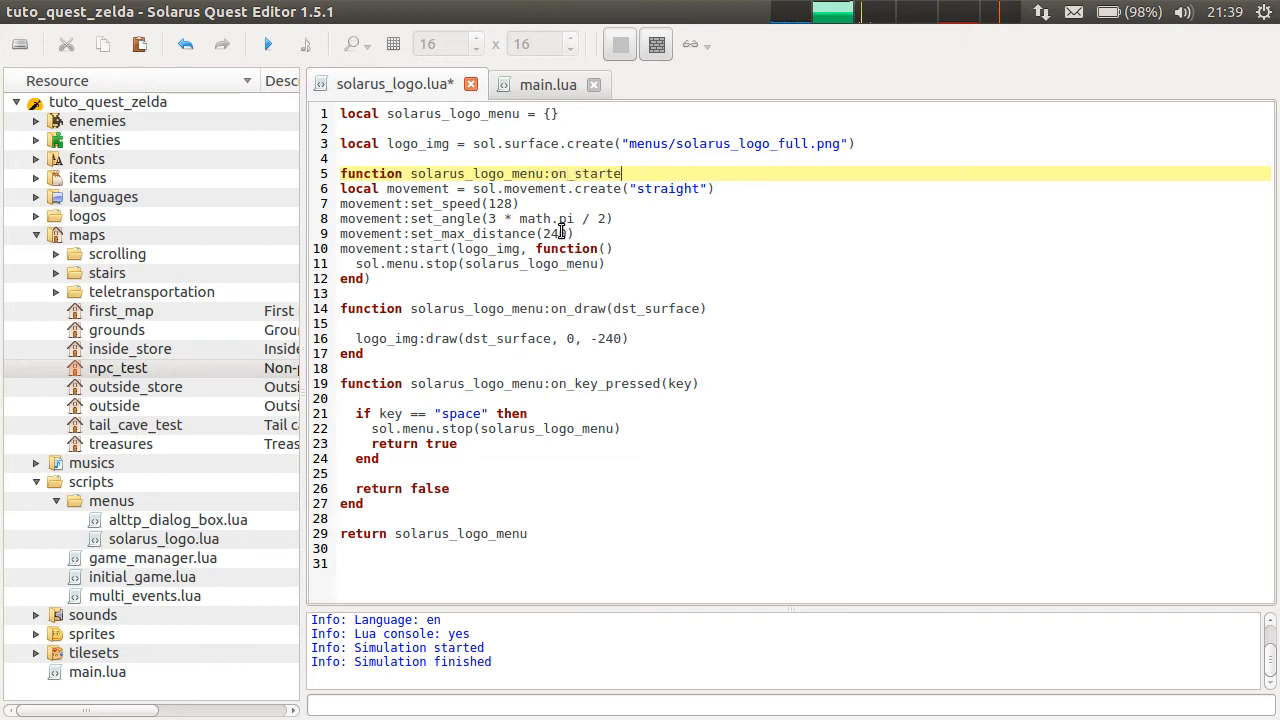
pyautogui.write('d(')
pyautogui.click(805, 293)
pyautogui.write('en')
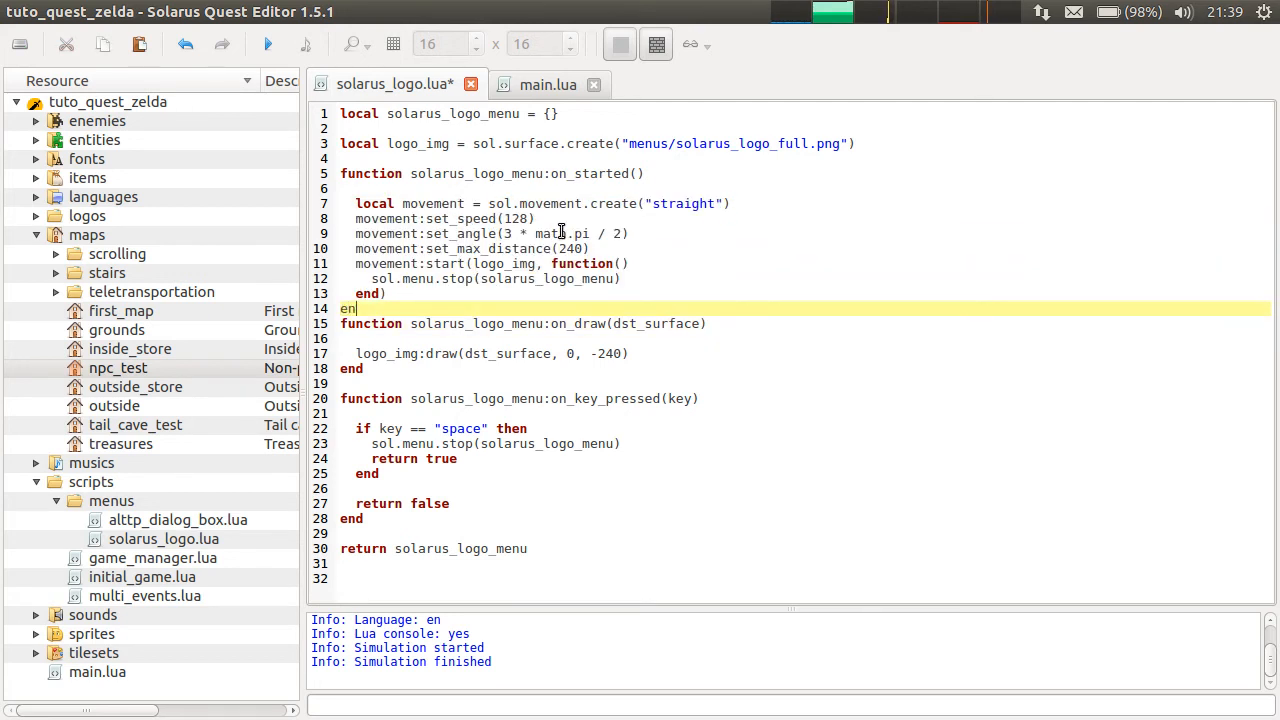
pyautogui.press('return')
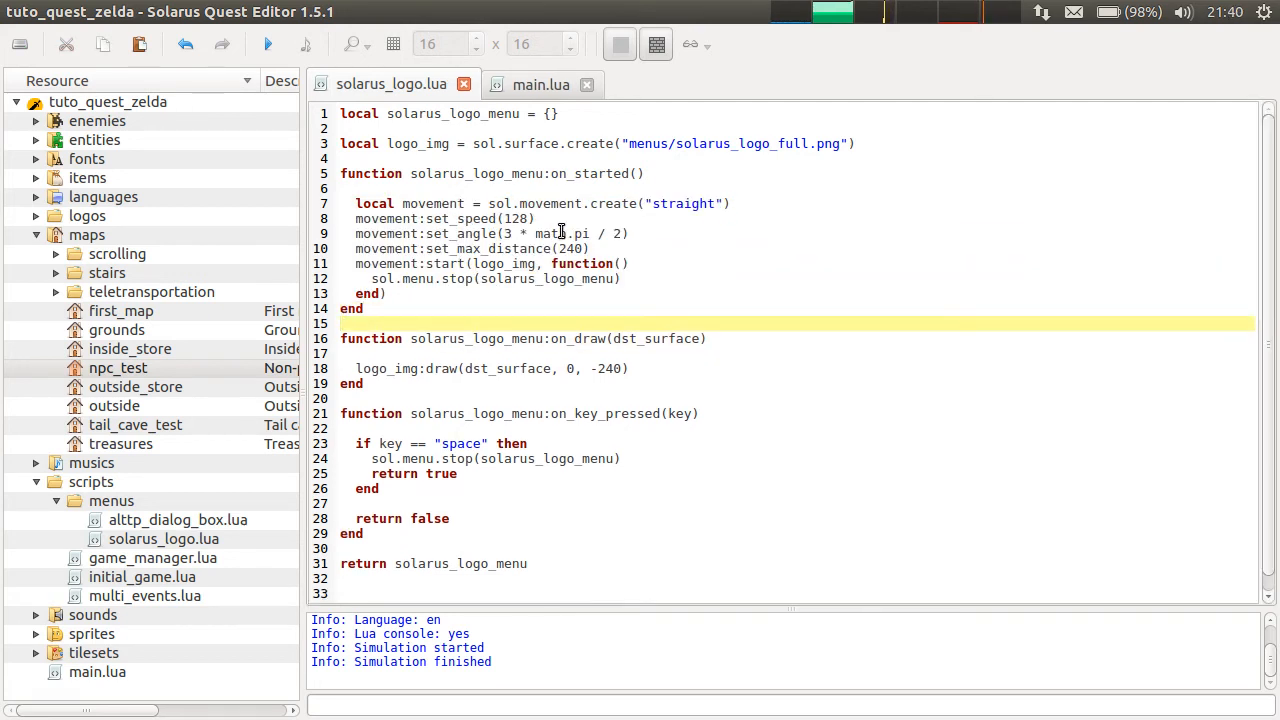
pyautogui.click(267, 44)
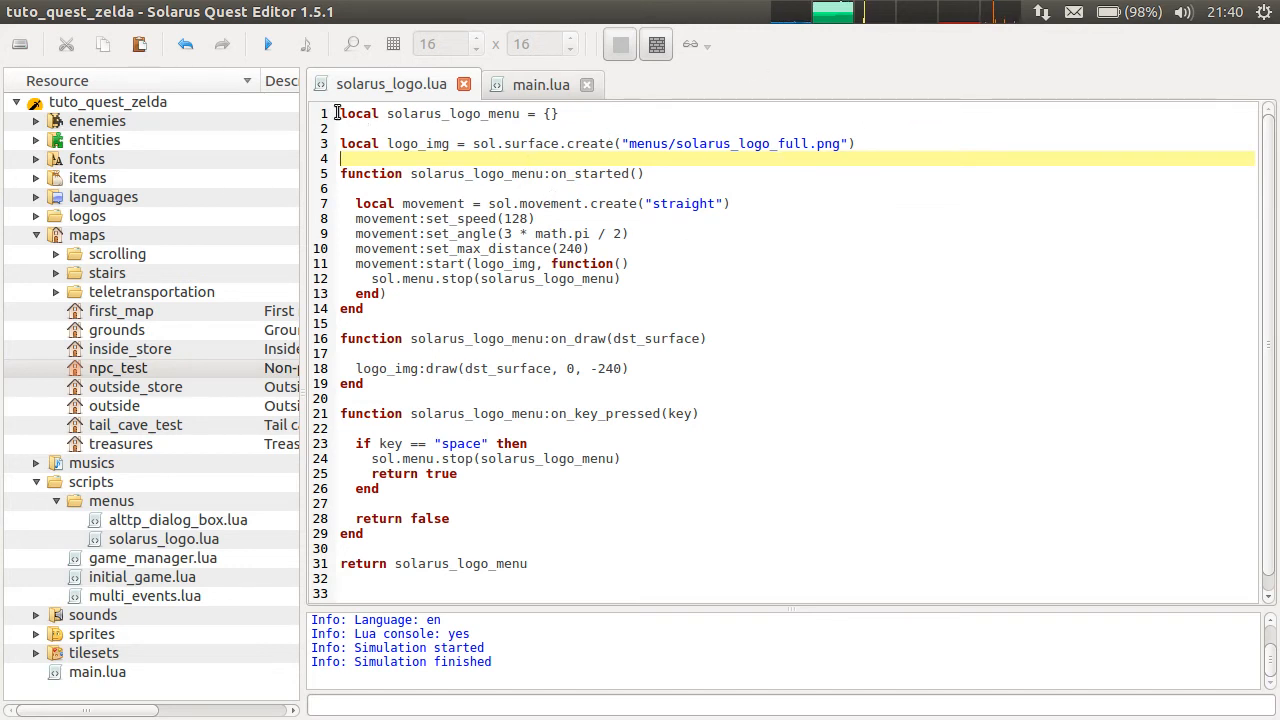
pyautogui.moveTo(265, 163)
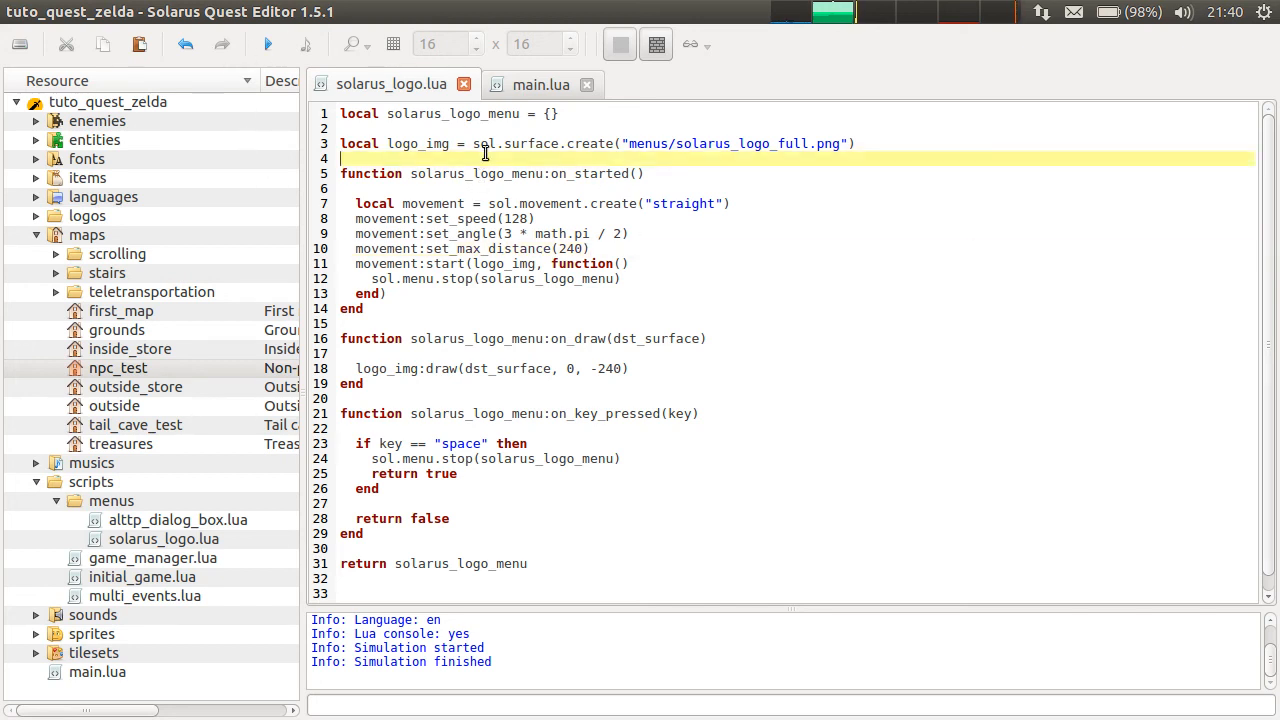
pyautogui.moveTo(703, 110)
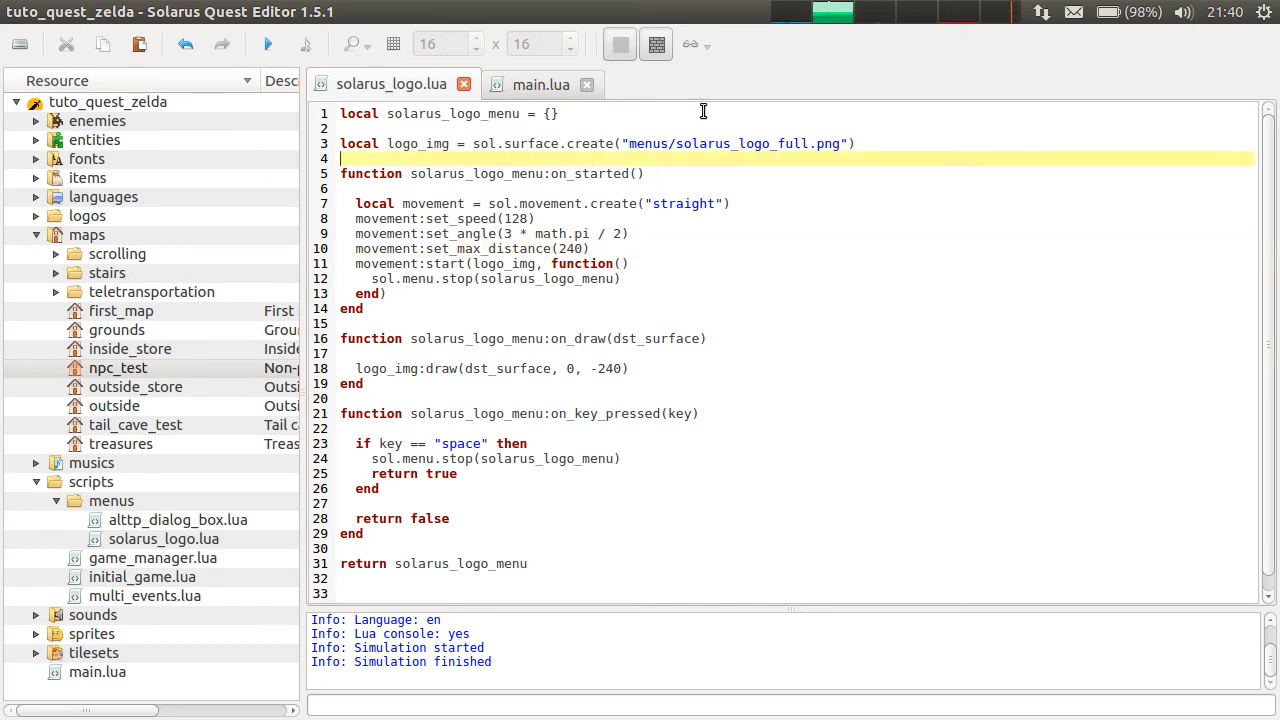
pyautogui.moveTo(687, 150)
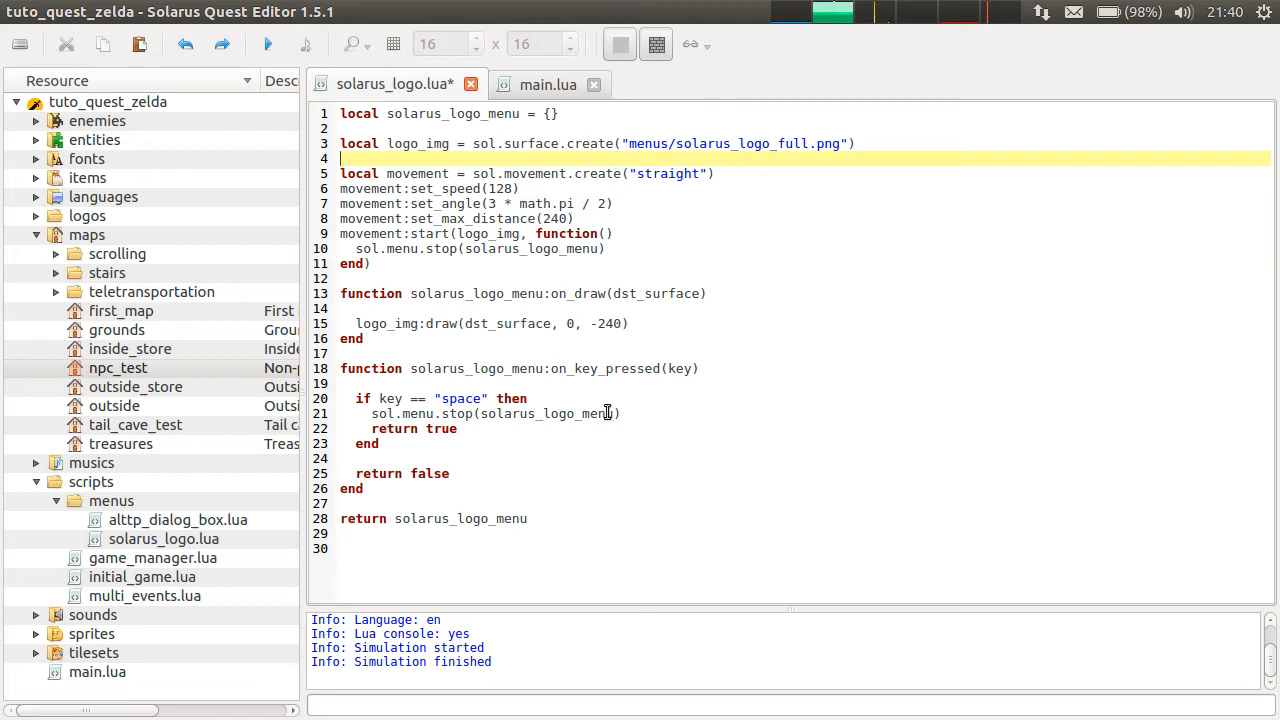
pyautogui.moveTo(198, 277)
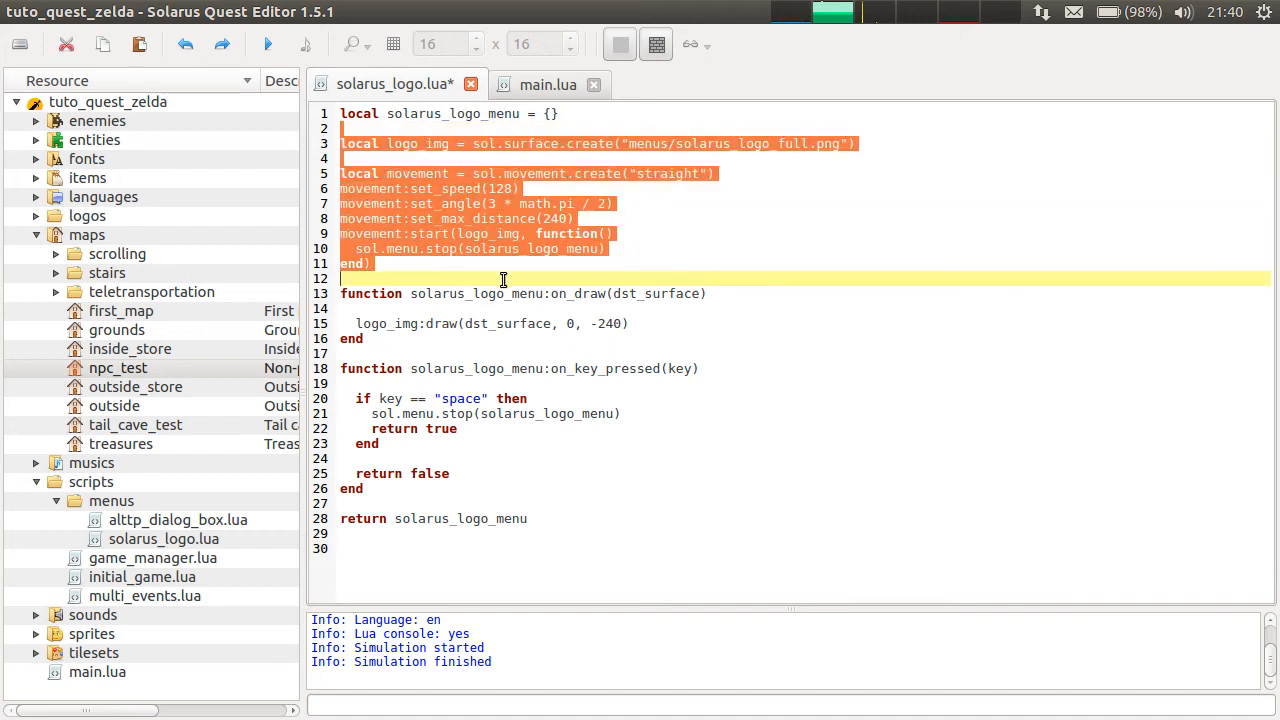
pyautogui.moveTo(503, 143)
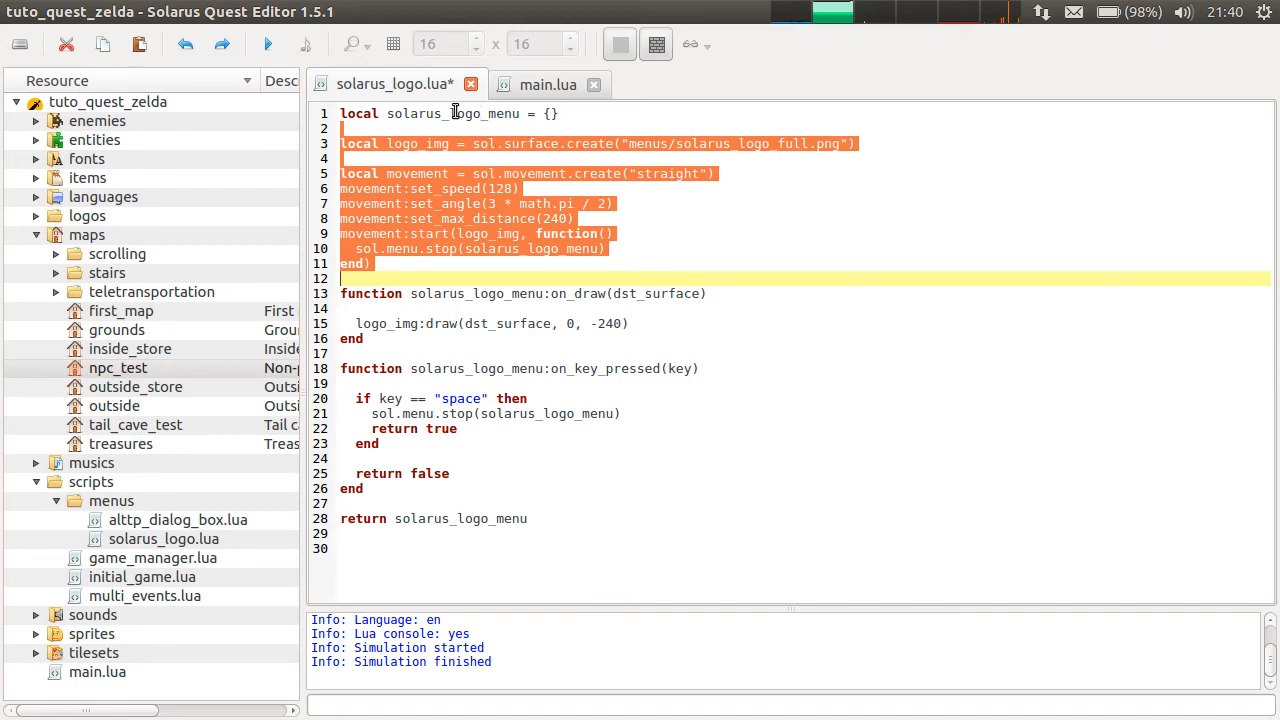
pyautogui.click(470, 233)
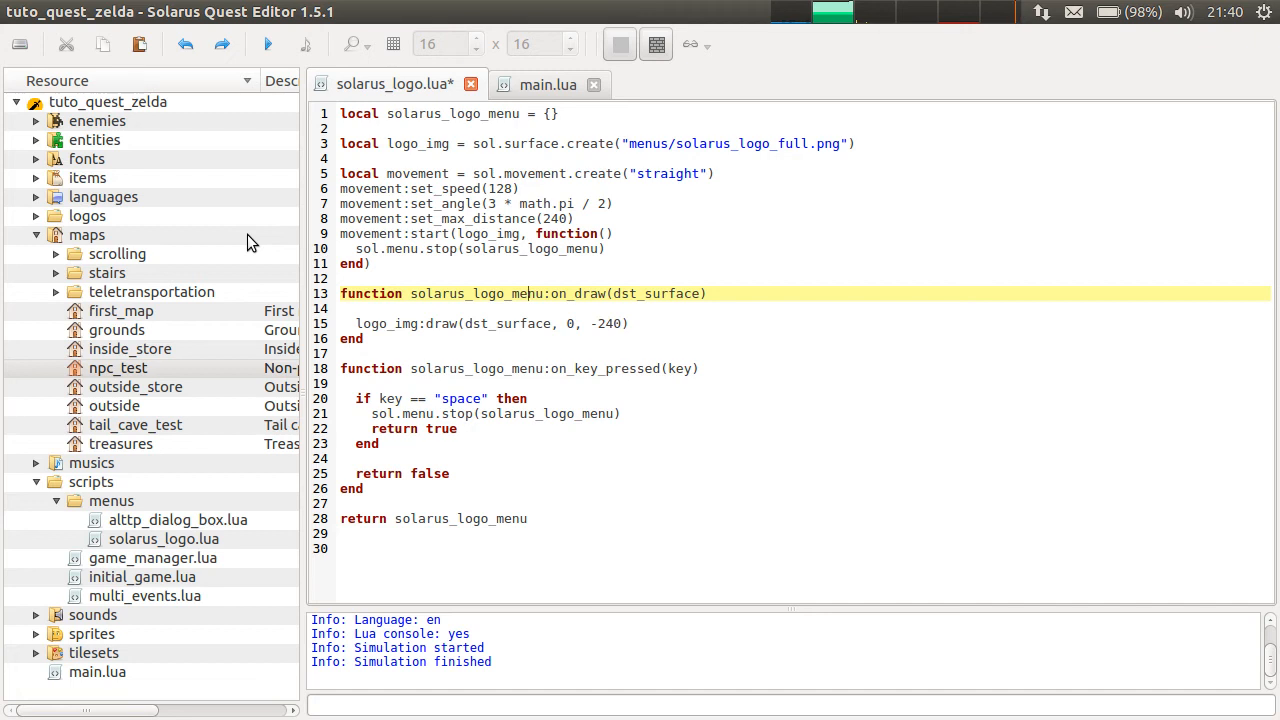
pyautogui.moveTo(340, 174); pyautogui.dragTo(540, 293)
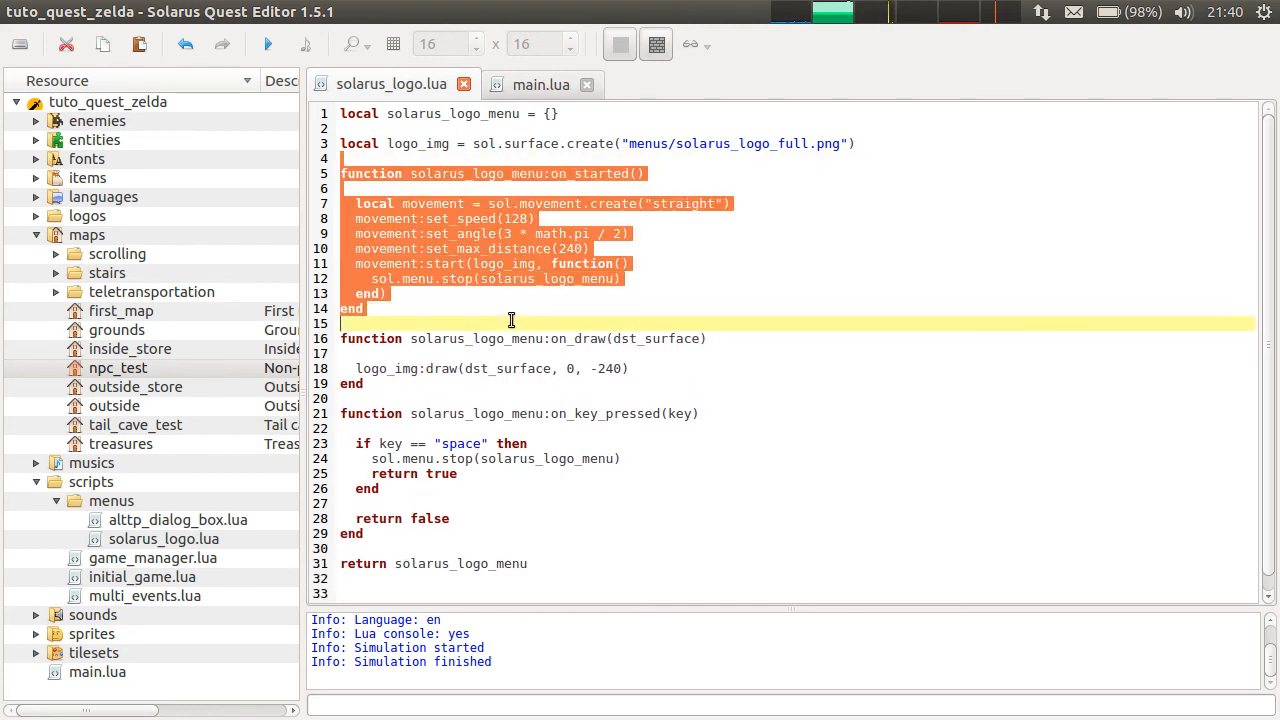
pyautogui.click(510, 320)
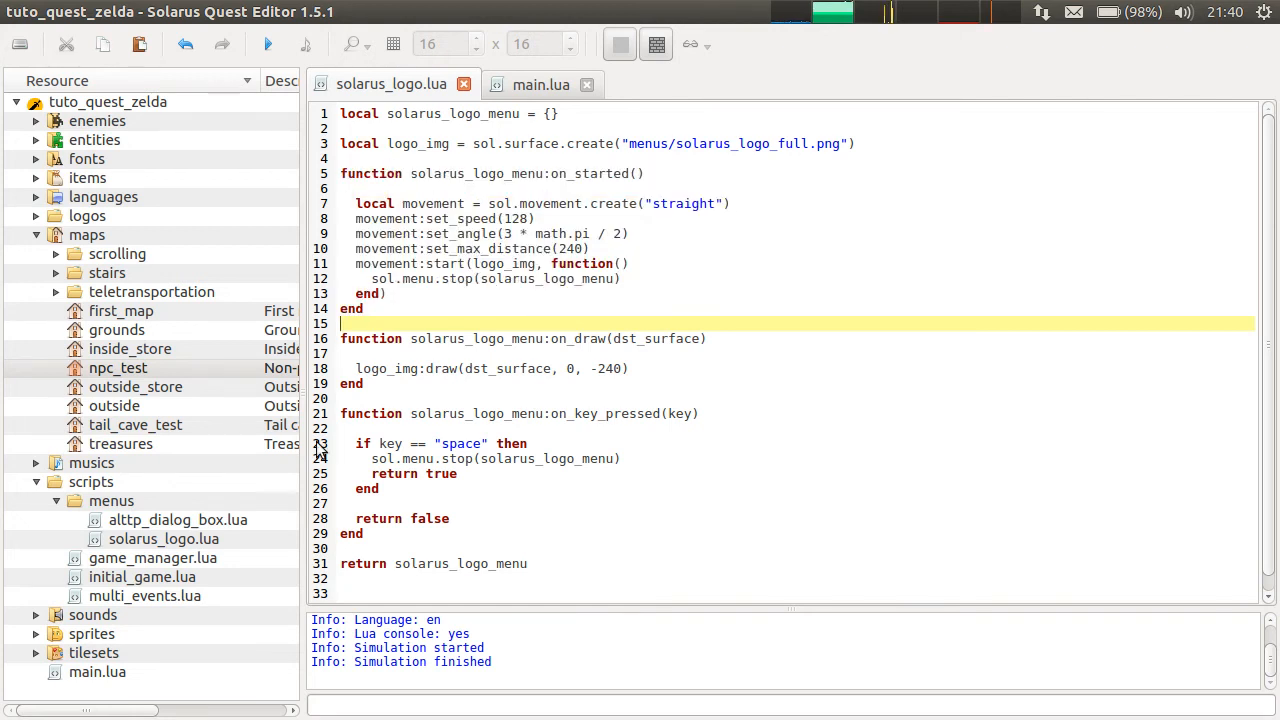
pyautogui.click(397, 152)
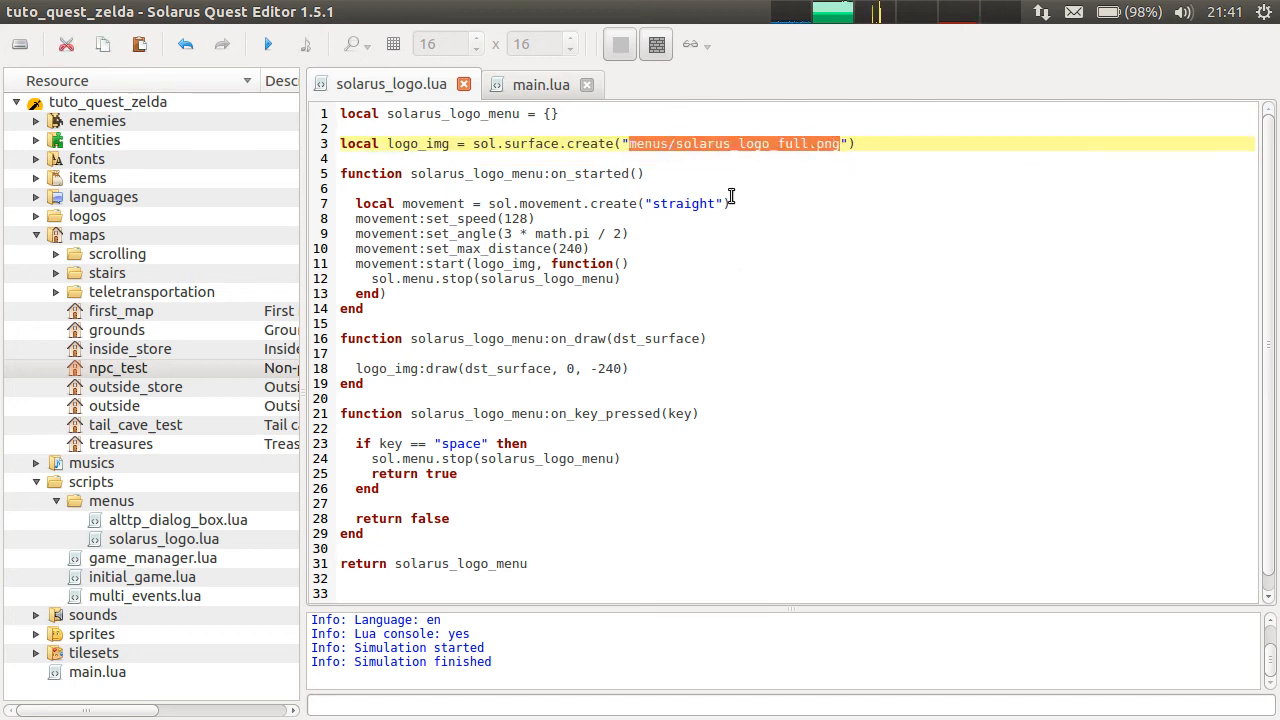
pyautogui.moveTo(483, 143)
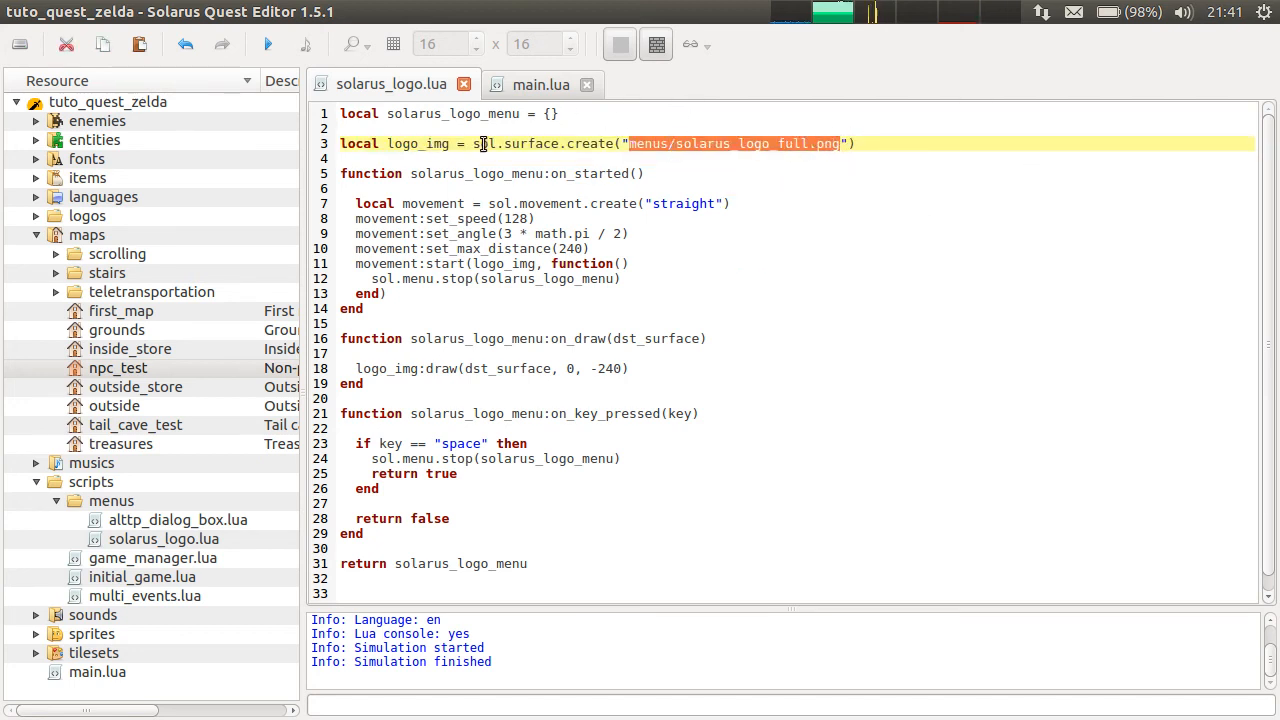
pyautogui.moveTo(1227, 104)
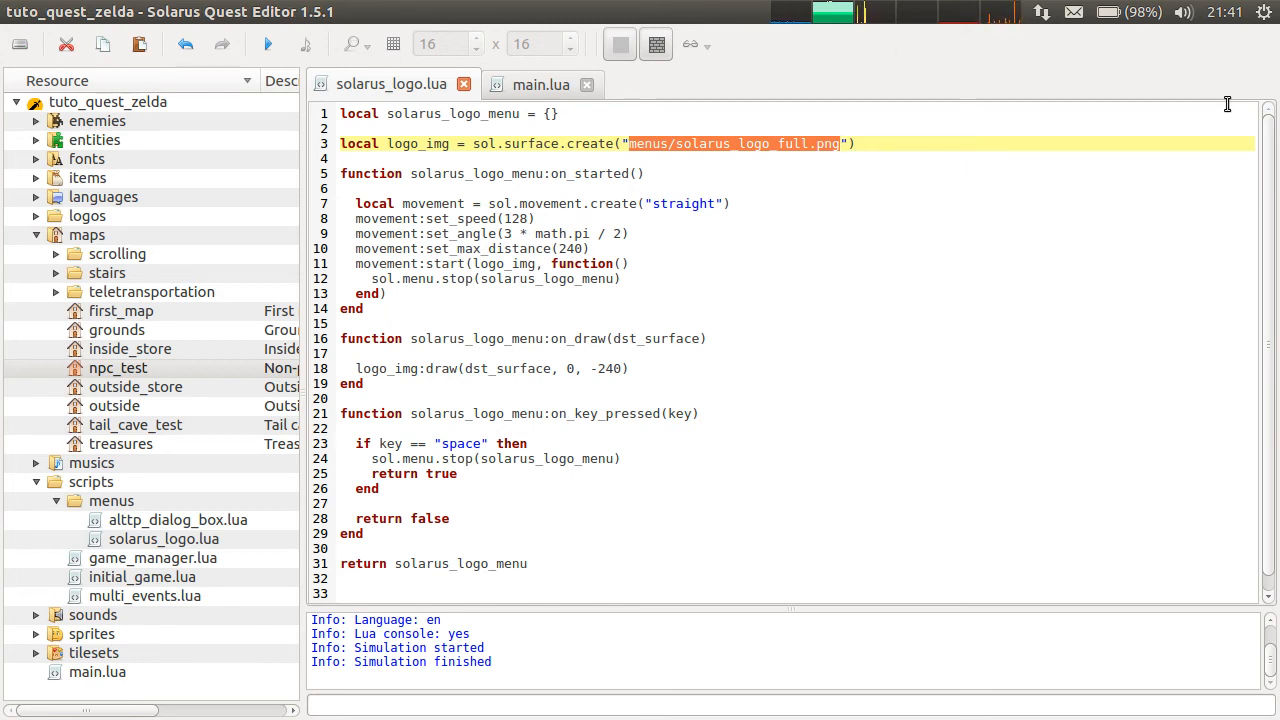
pyautogui.click(540, 84)
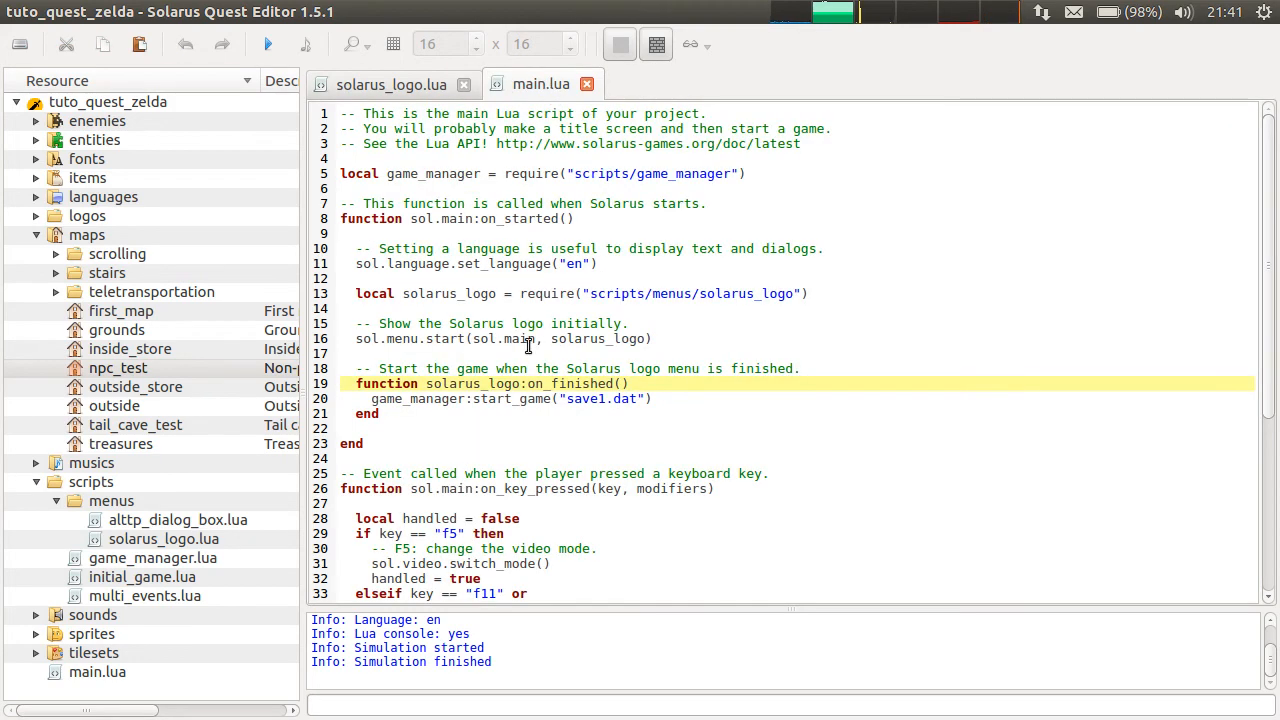
pyautogui.moveTo(624, 358)
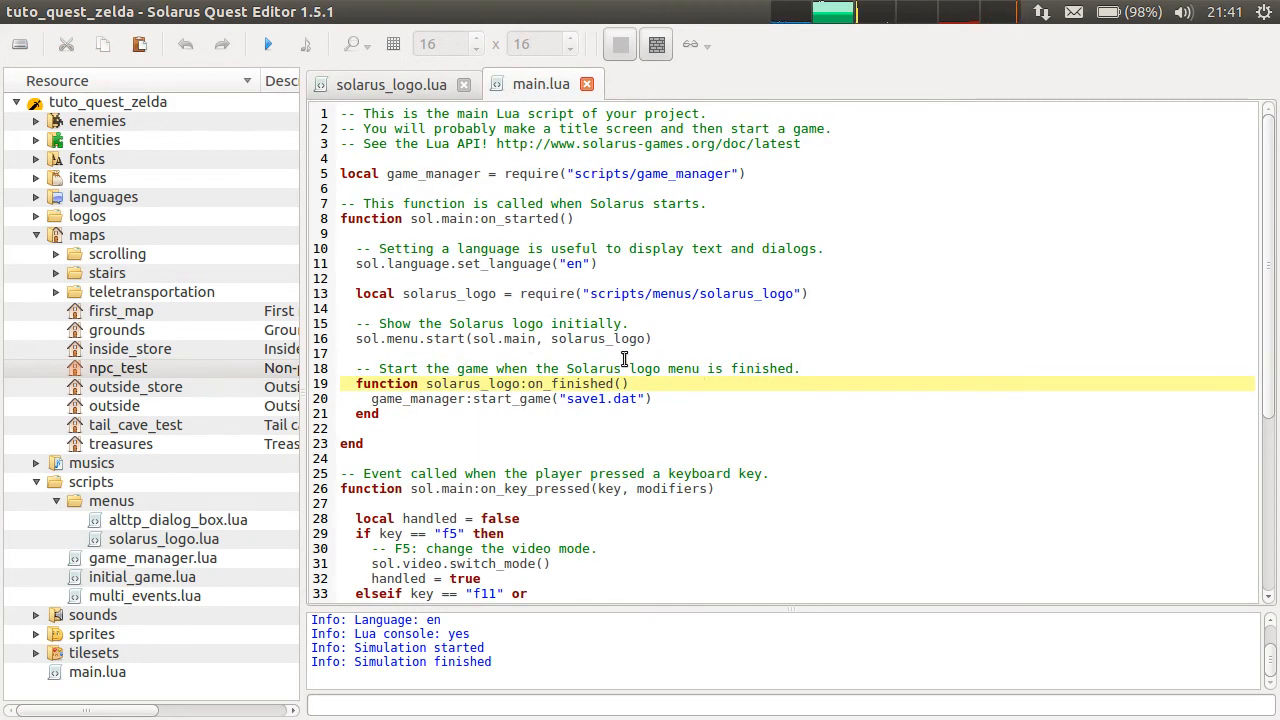
pyautogui.doubleClick(587, 339)
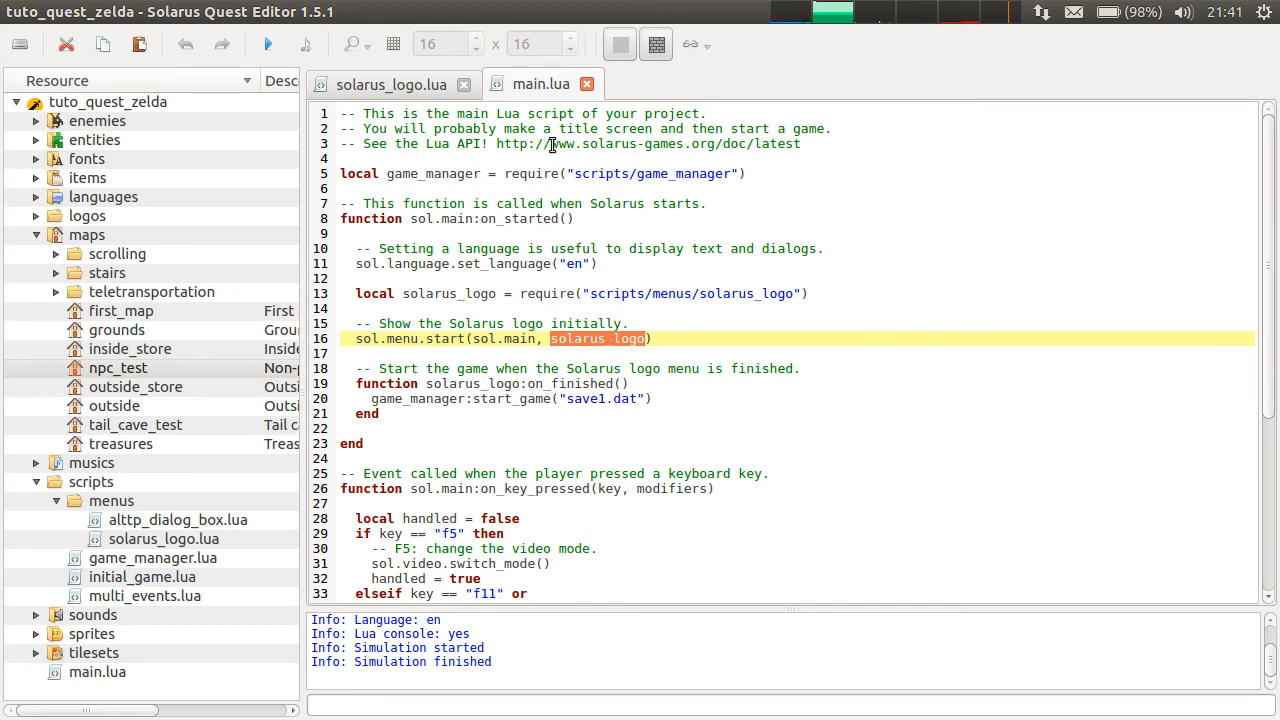
pyautogui.click(391, 84)
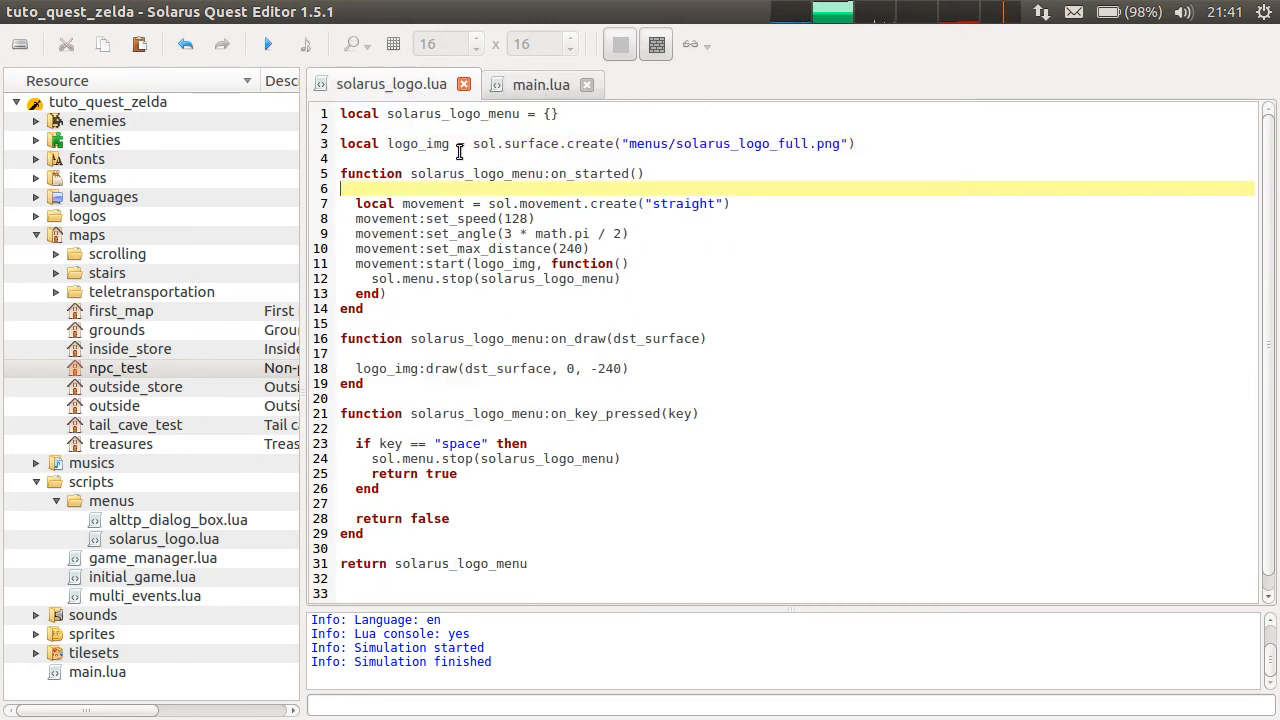
pyautogui.click(352, 158)
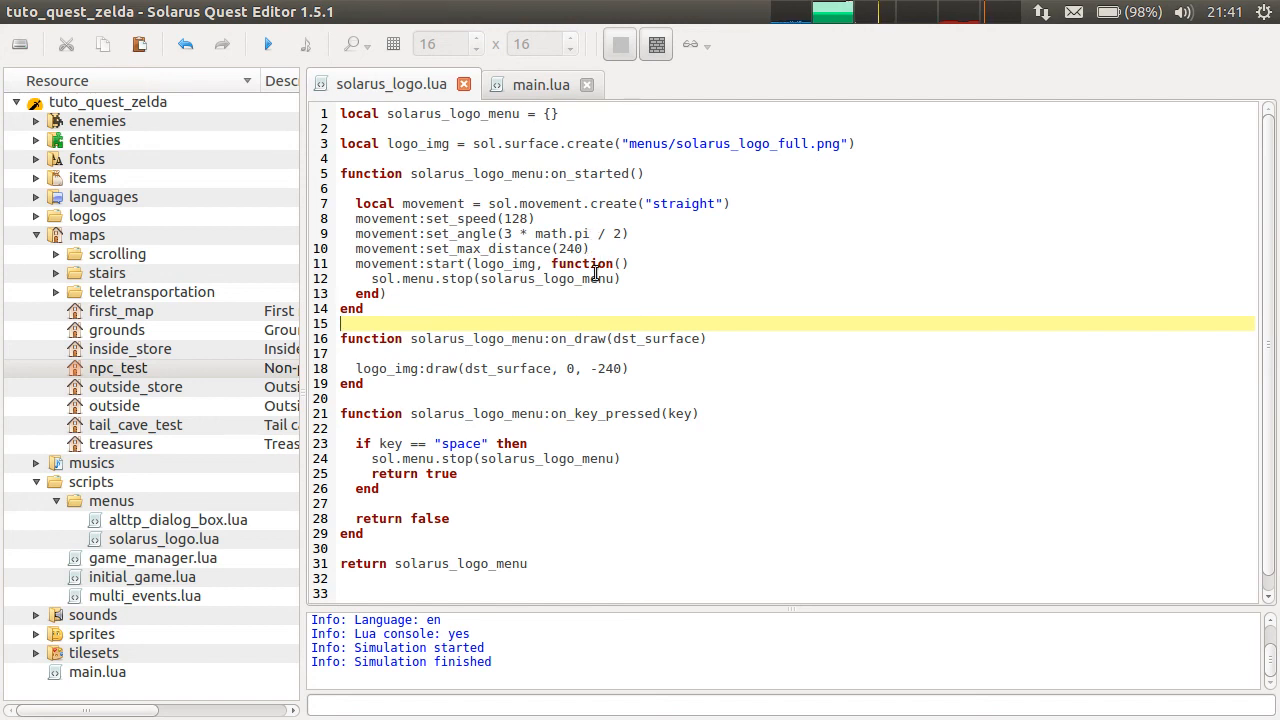
# Launch a test run of the quest and close the game window.
pyautogui.click(267, 44)
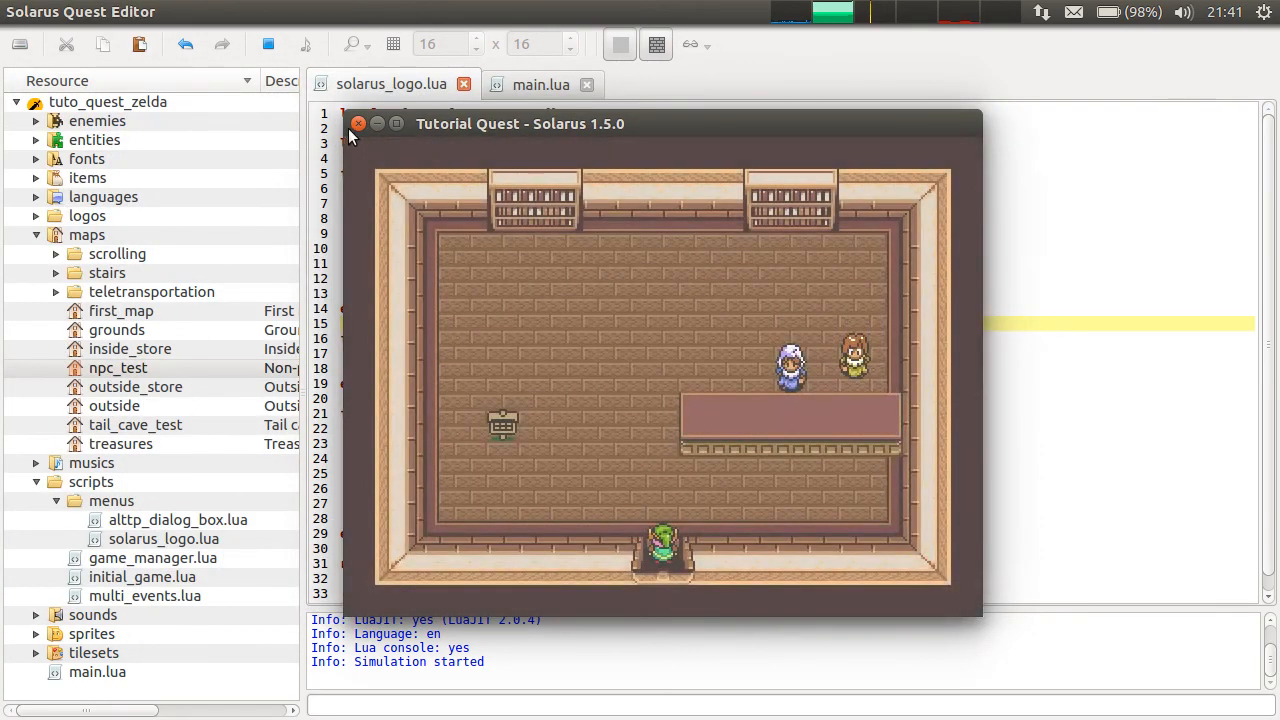
pyautogui.click(358, 123)
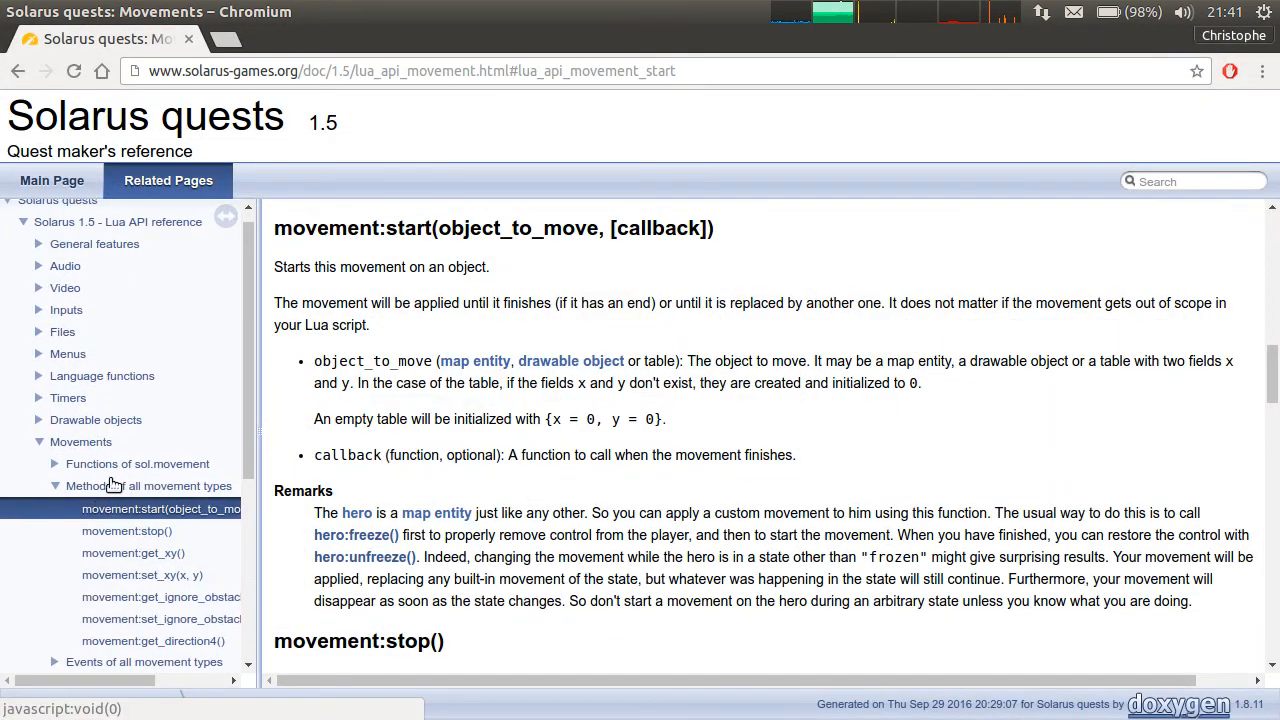
# Open the Movements documentation page and highlight its list of movement types.
pyautogui.click(81, 441)
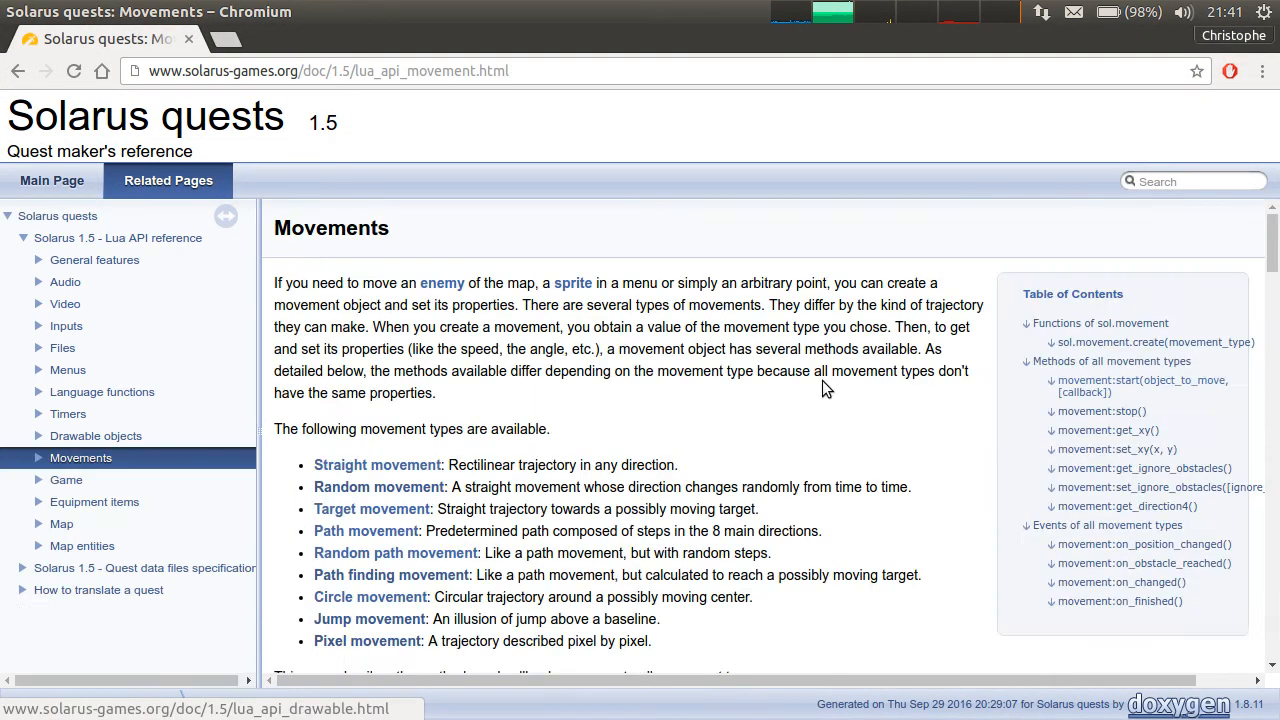
pyautogui.moveTo(748, 397)
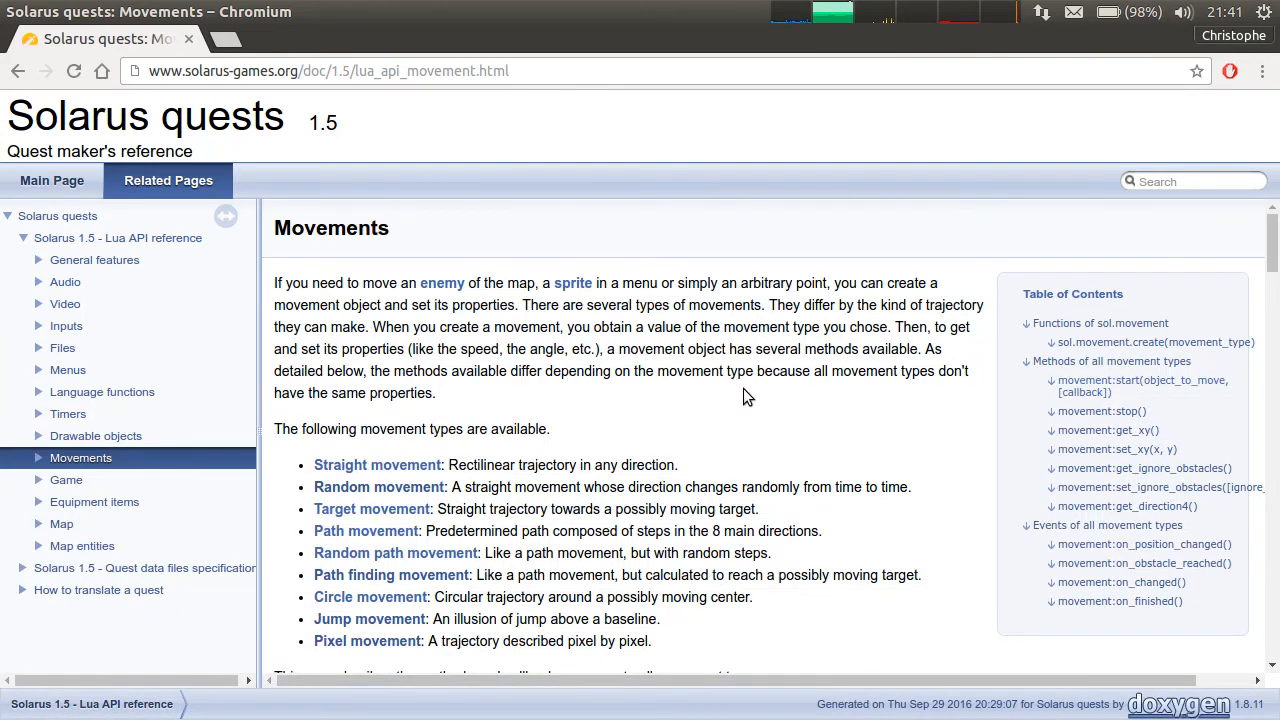
pyautogui.scroll(-3)
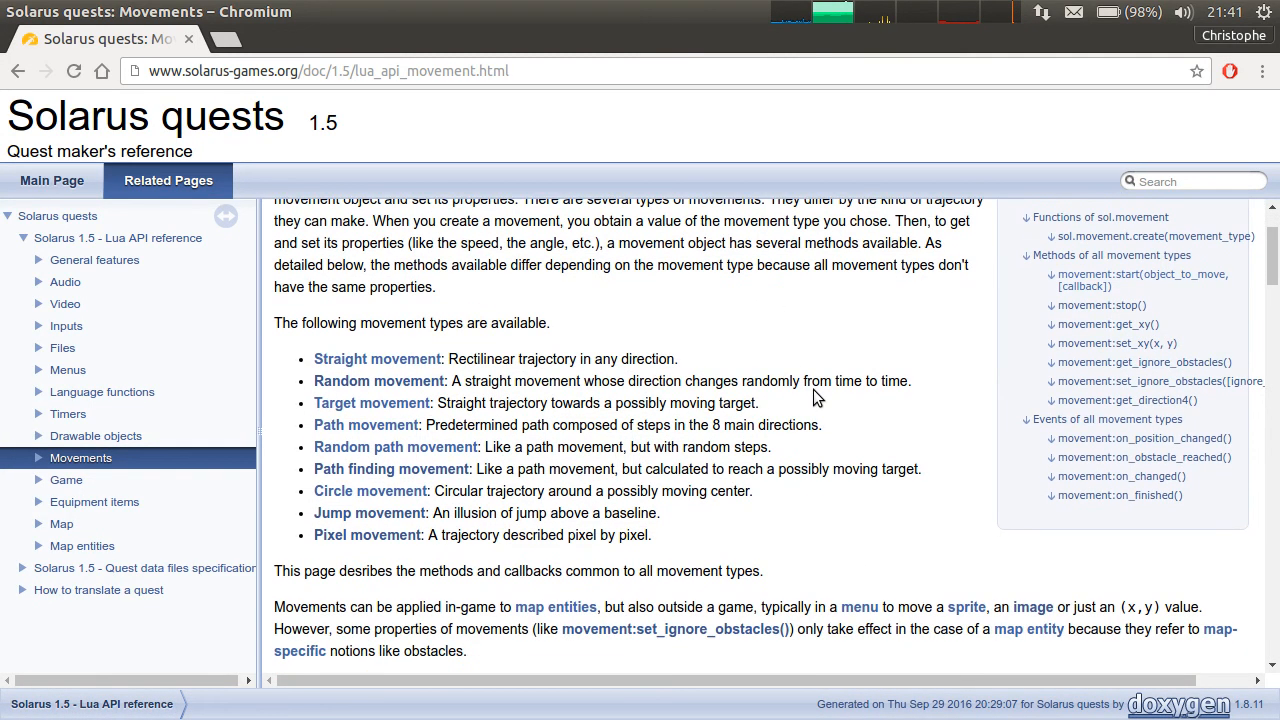
pyautogui.moveTo(620, 550)
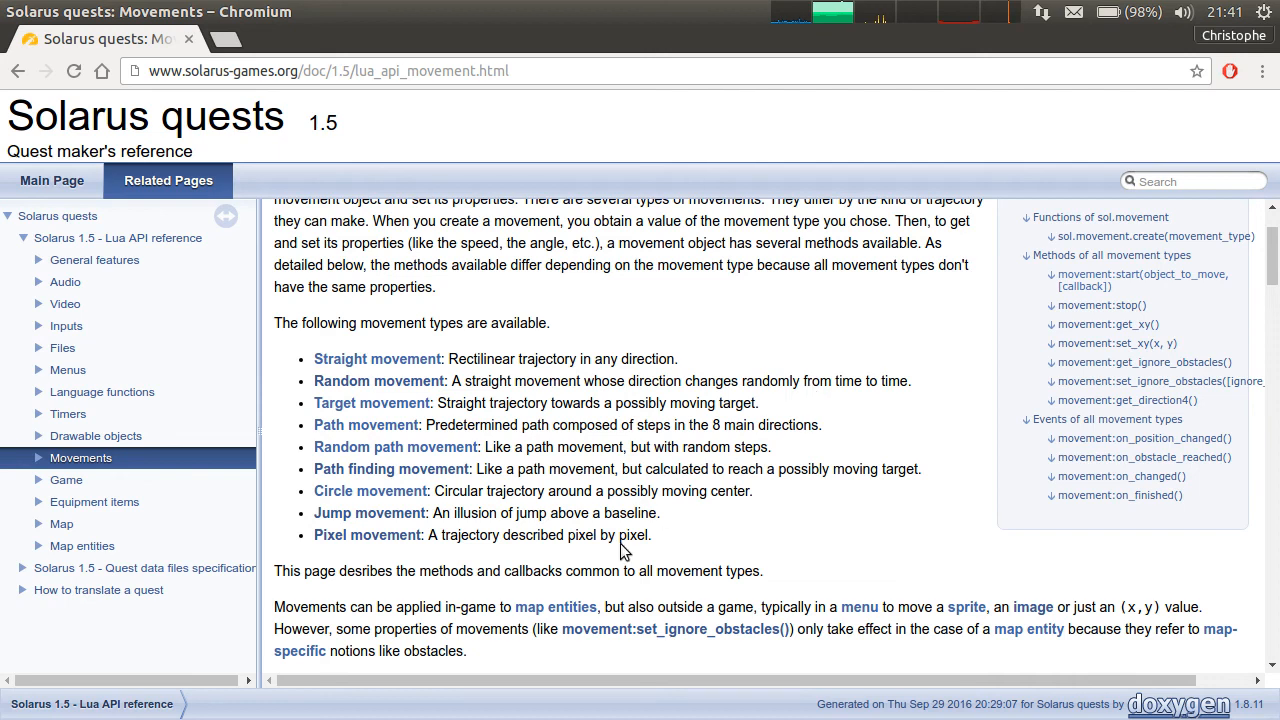
pyautogui.moveTo(670, 355)
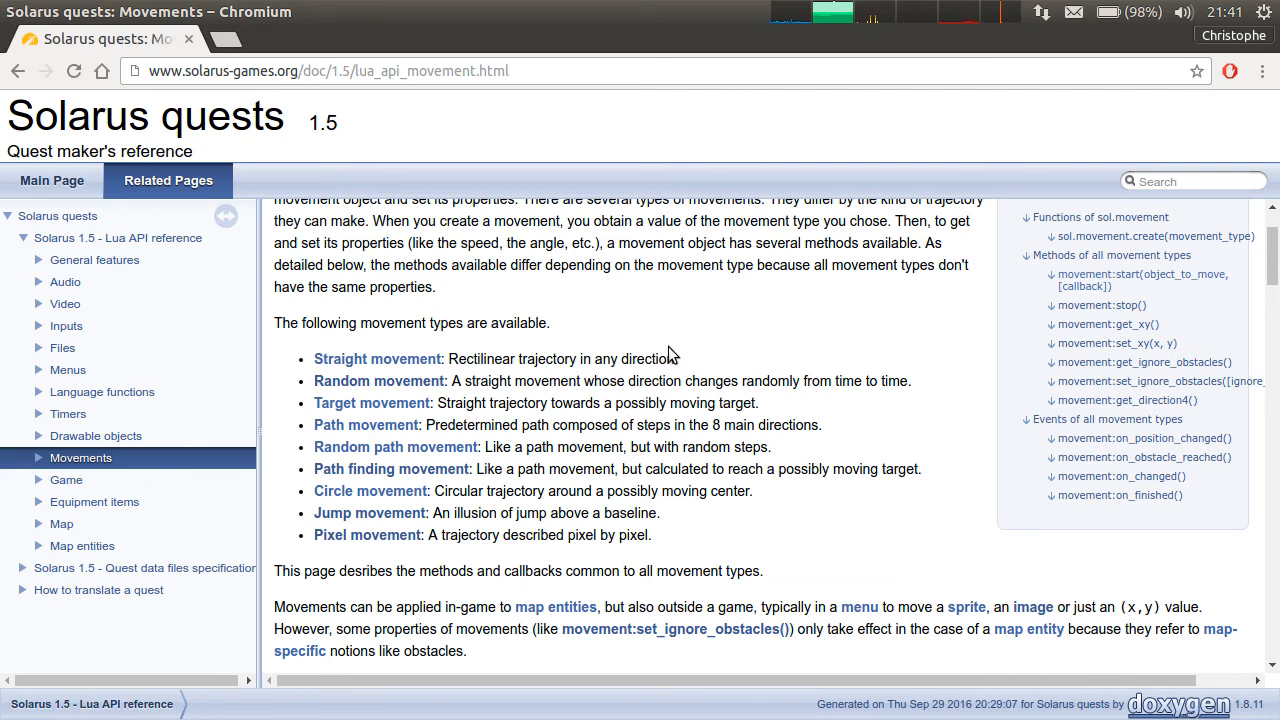
pyautogui.moveTo(635, 455)
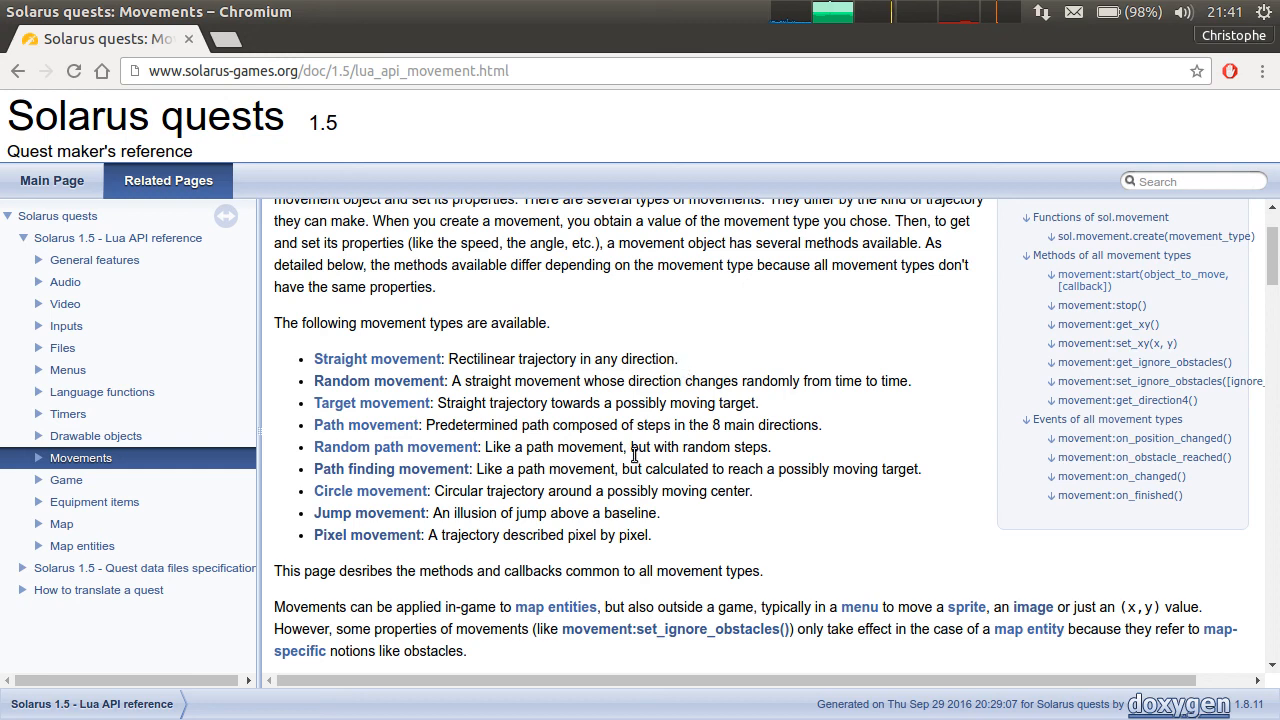
pyautogui.moveTo(313, 359); pyautogui.dragTo(752, 491)
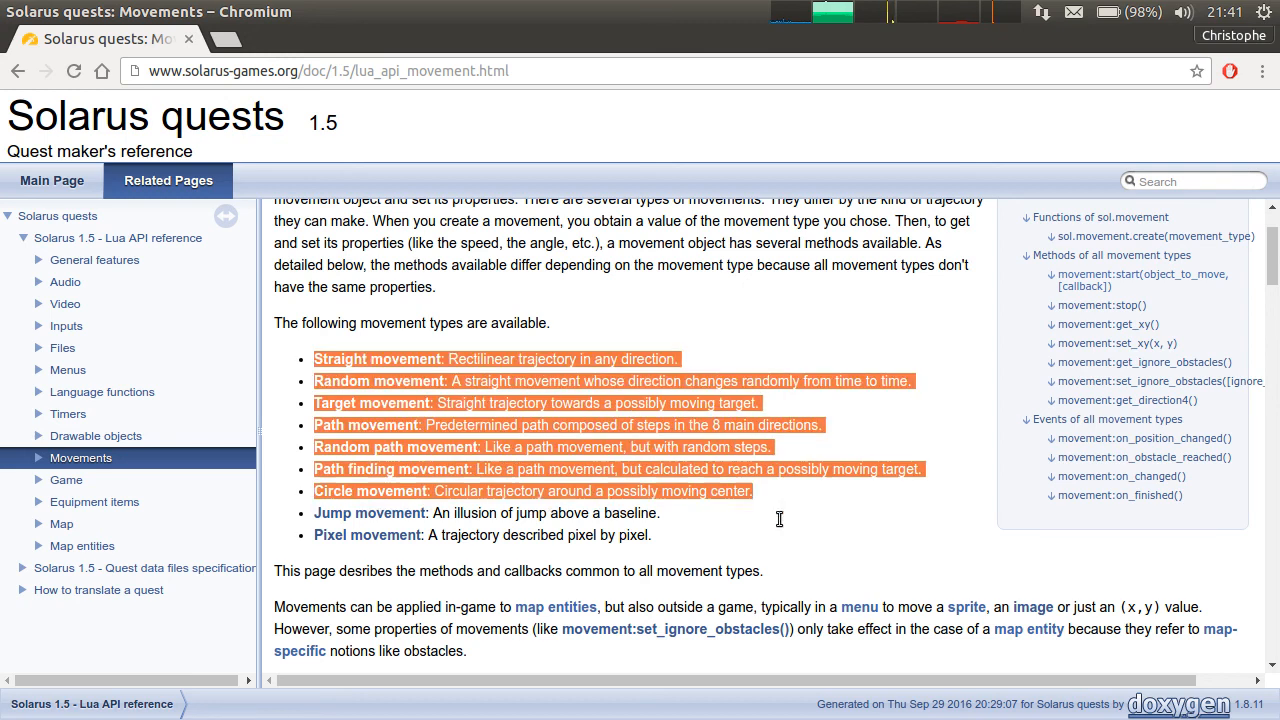
pyautogui.click(800, 527)
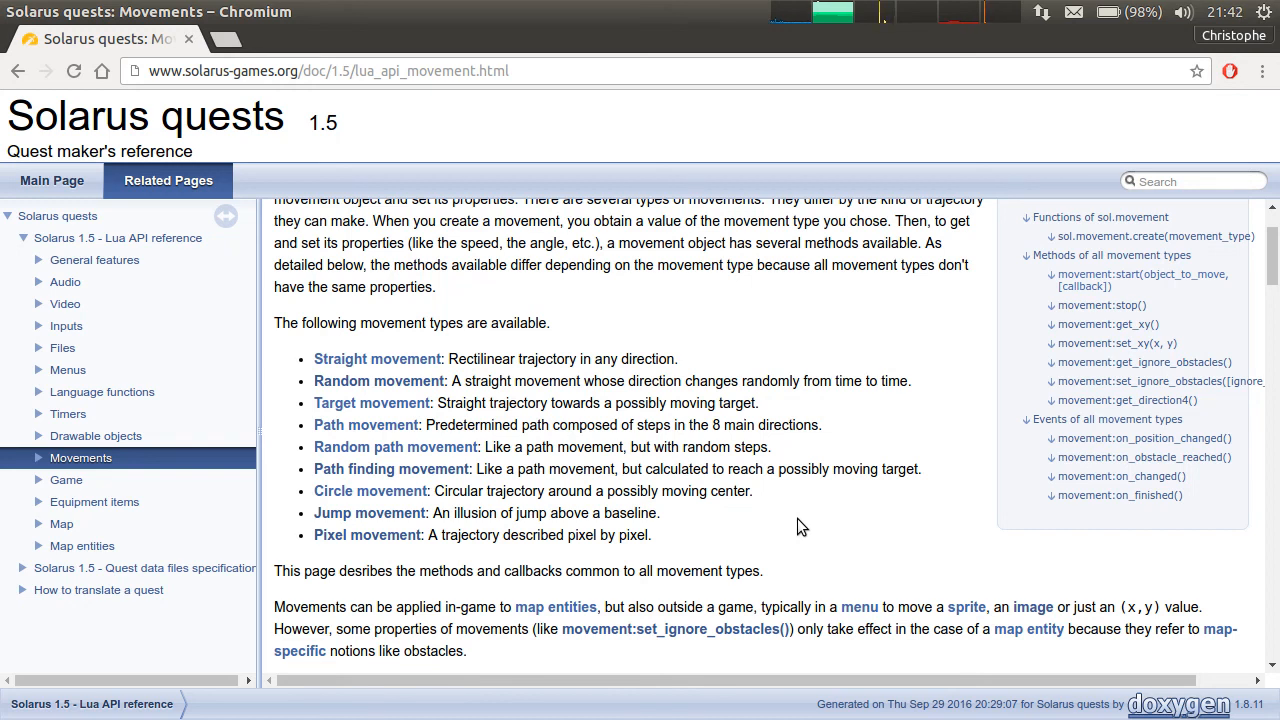
pyautogui.moveTo(865, 492)
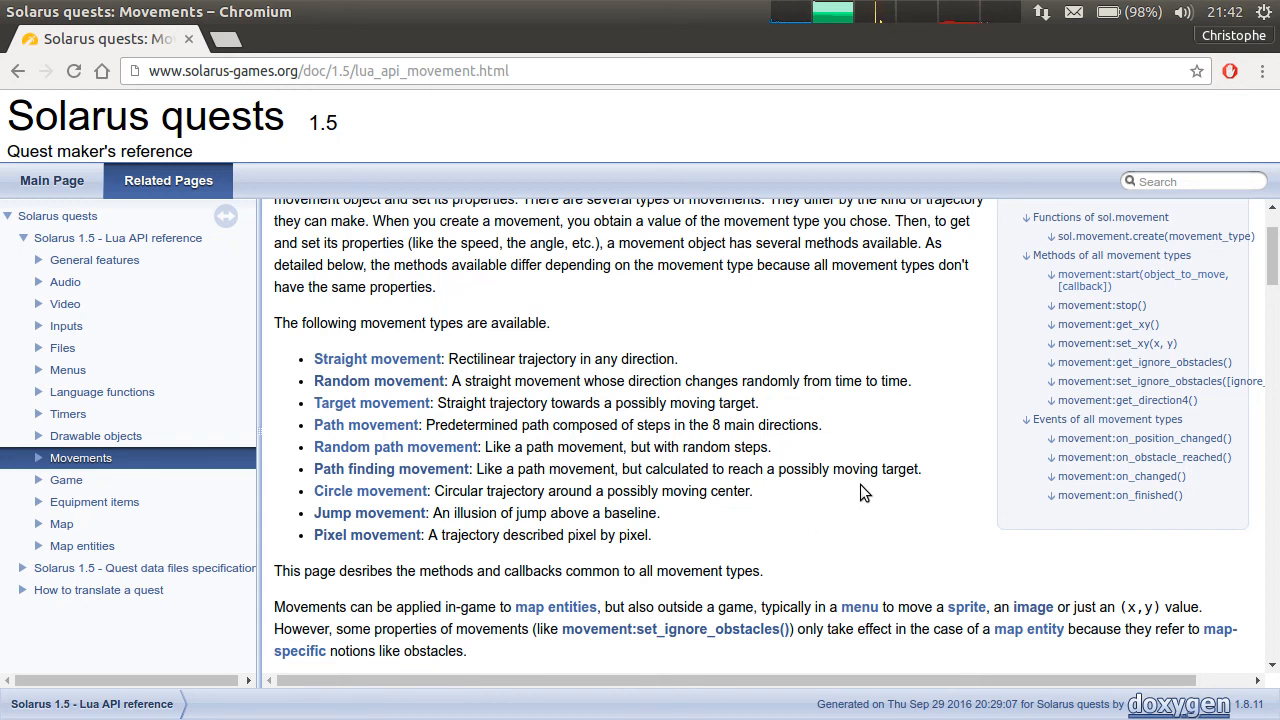
pyautogui.moveTo(340, 303)
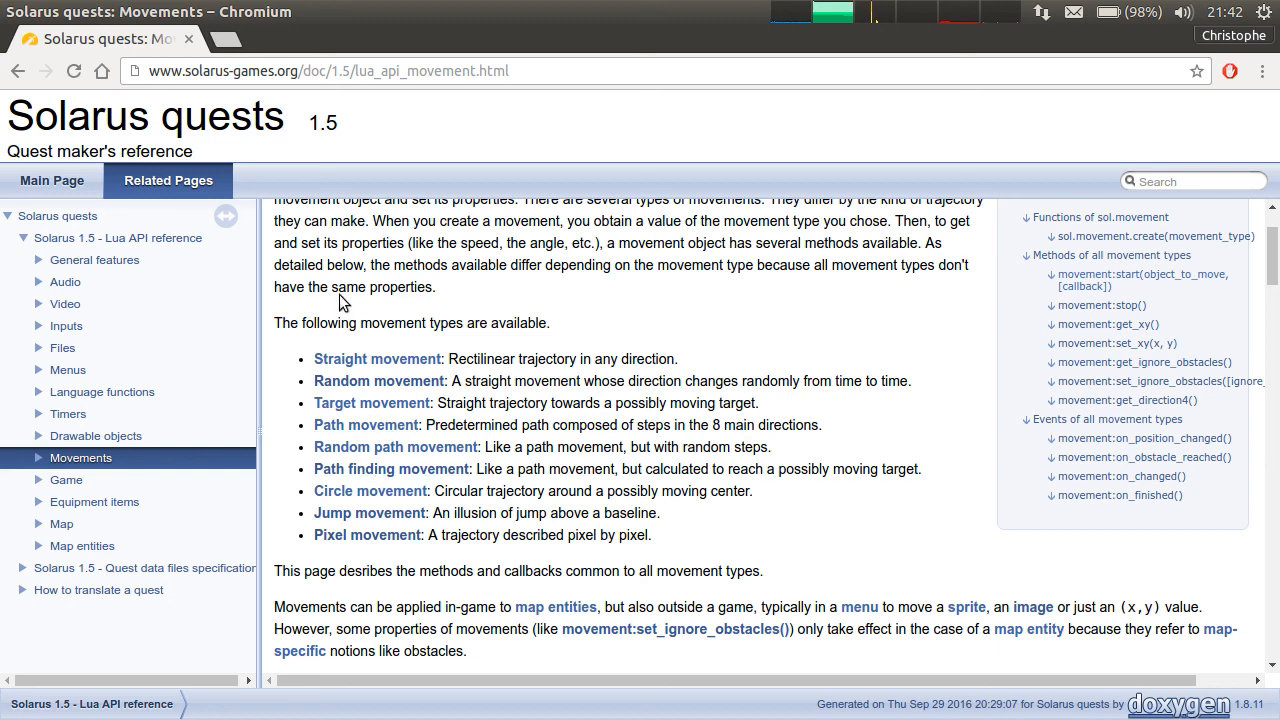
pyautogui.moveTo(950, 444)
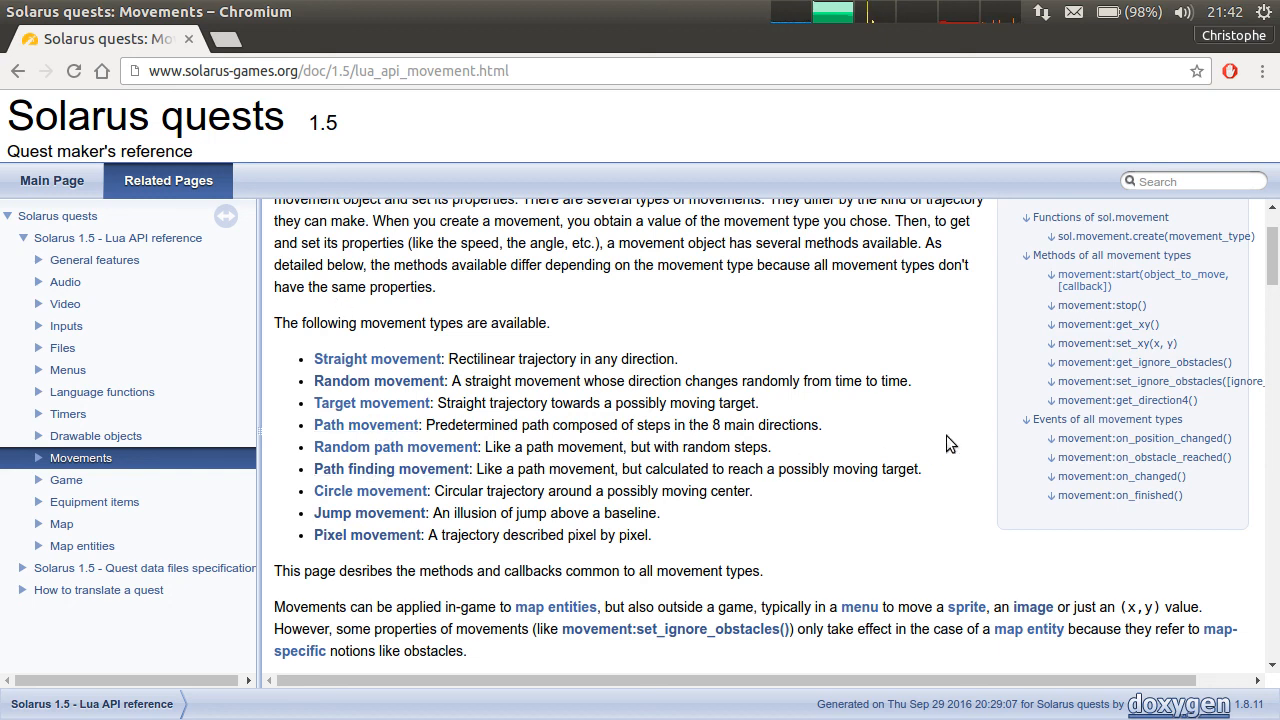
pyautogui.moveTo(1240, 413)
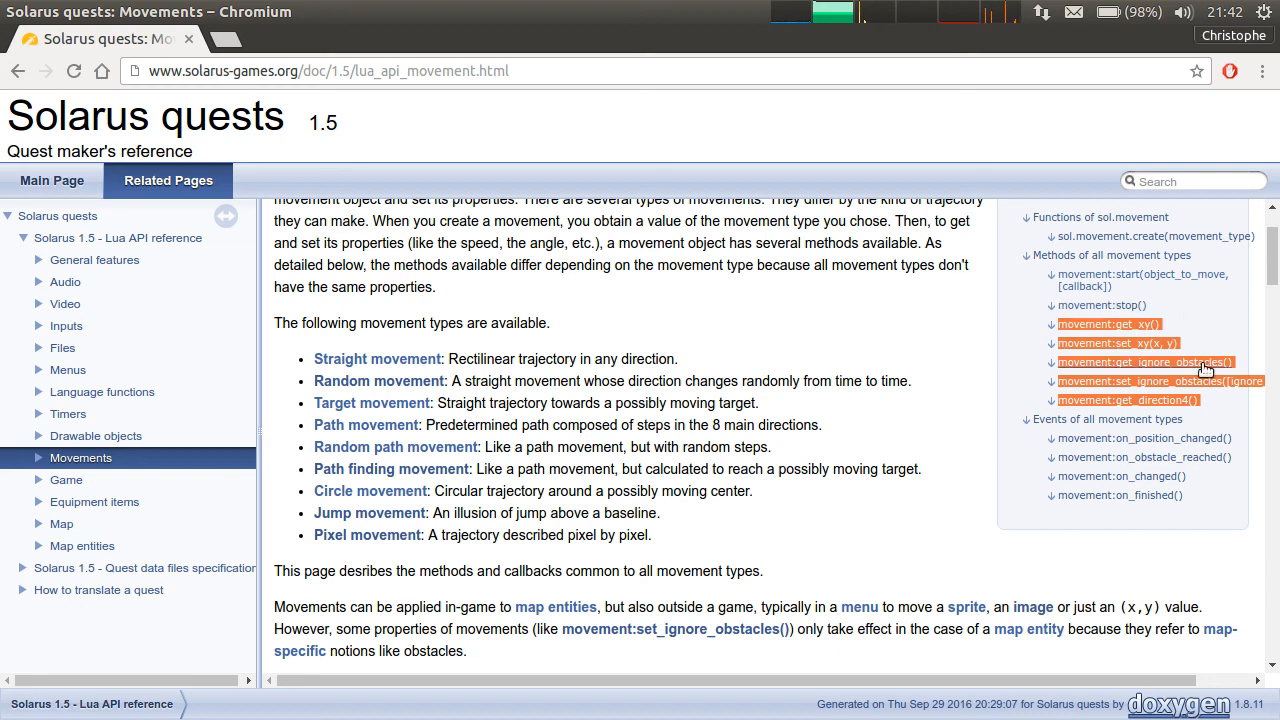
pyautogui.moveTo(1148, 381)
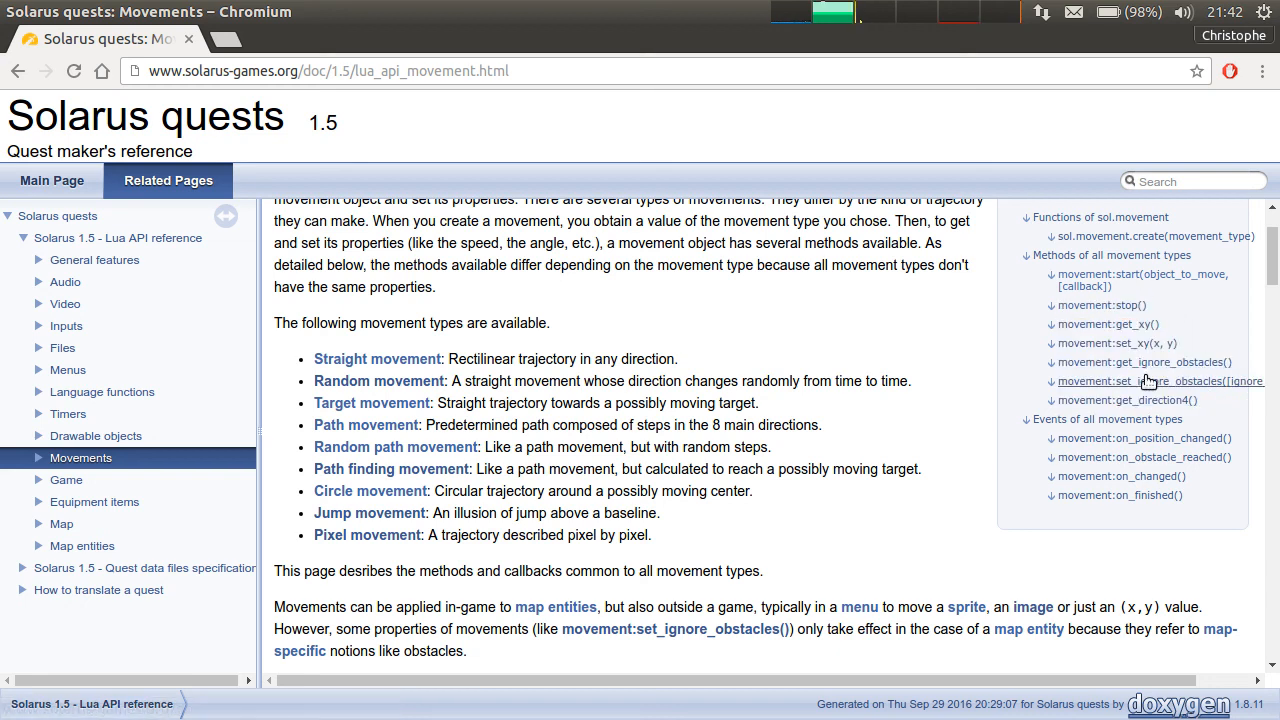
pyautogui.moveTo(668, 333)
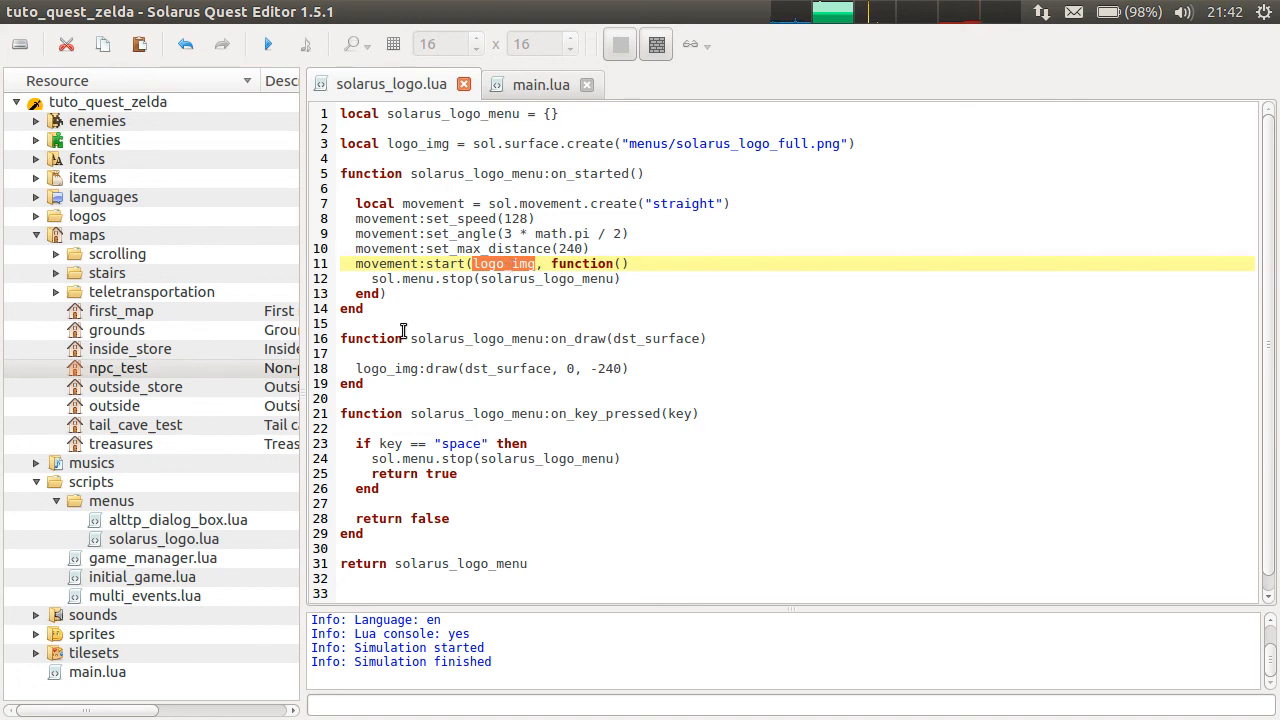
pyautogui.moveTo(759, 198)
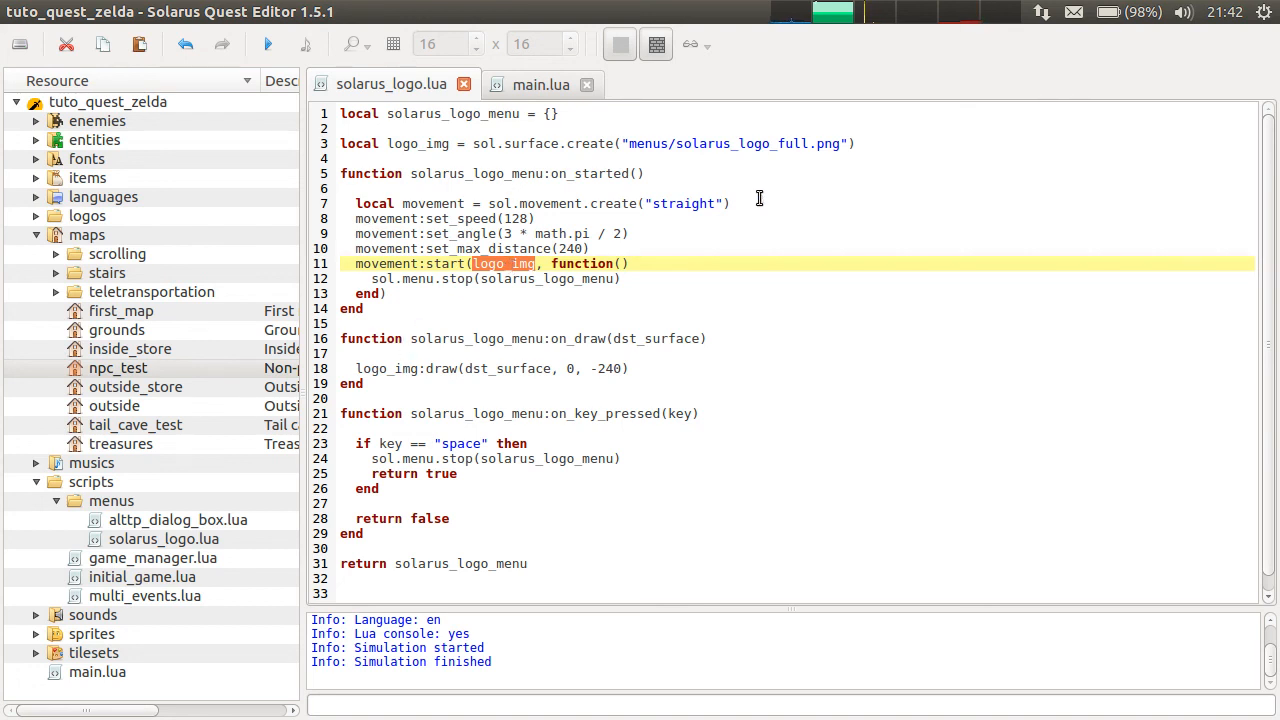
# Put the cursor on the movement:set_speed line in solarus_logo.lua.
pyautogui.click(758, 219)
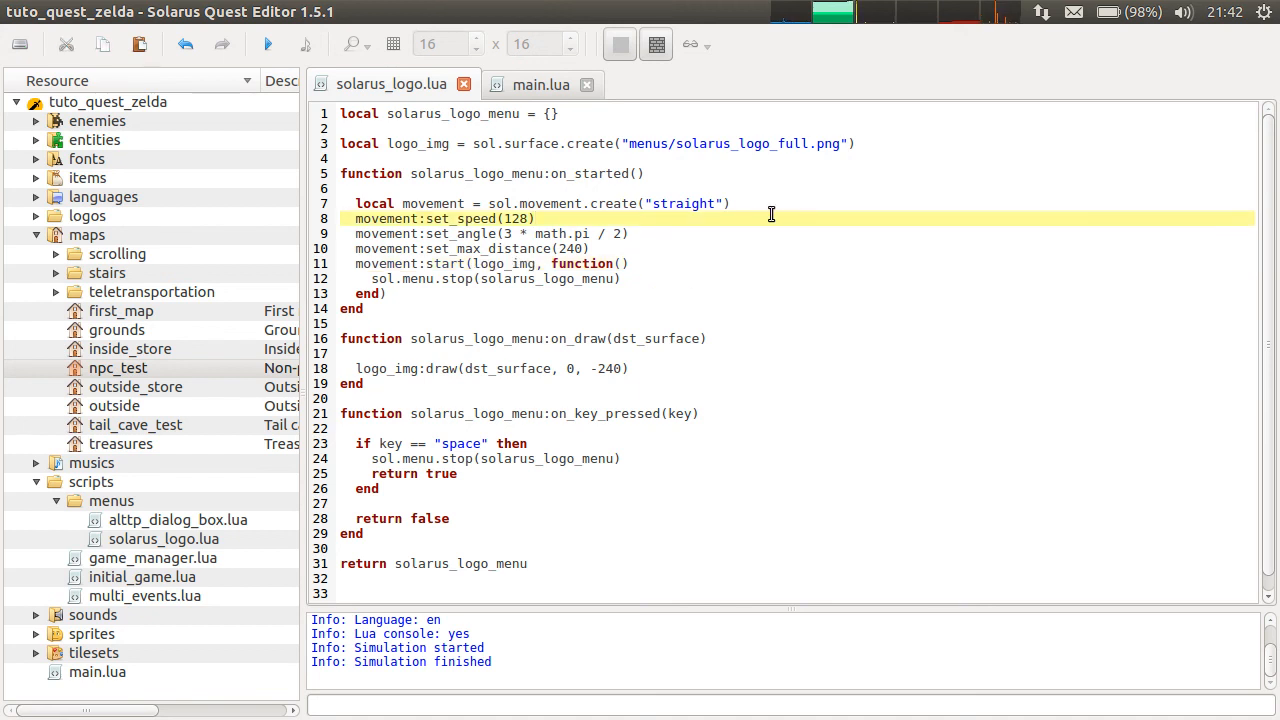
pyautogui.moveTo(624, 385)
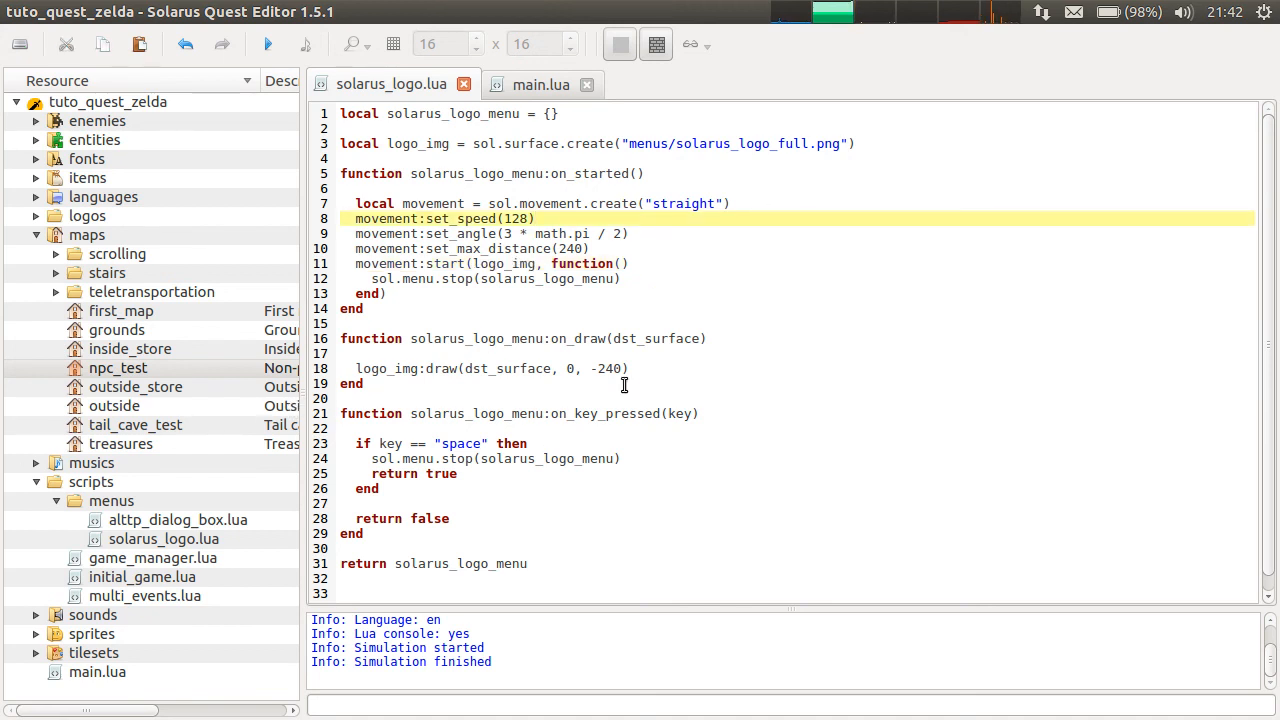